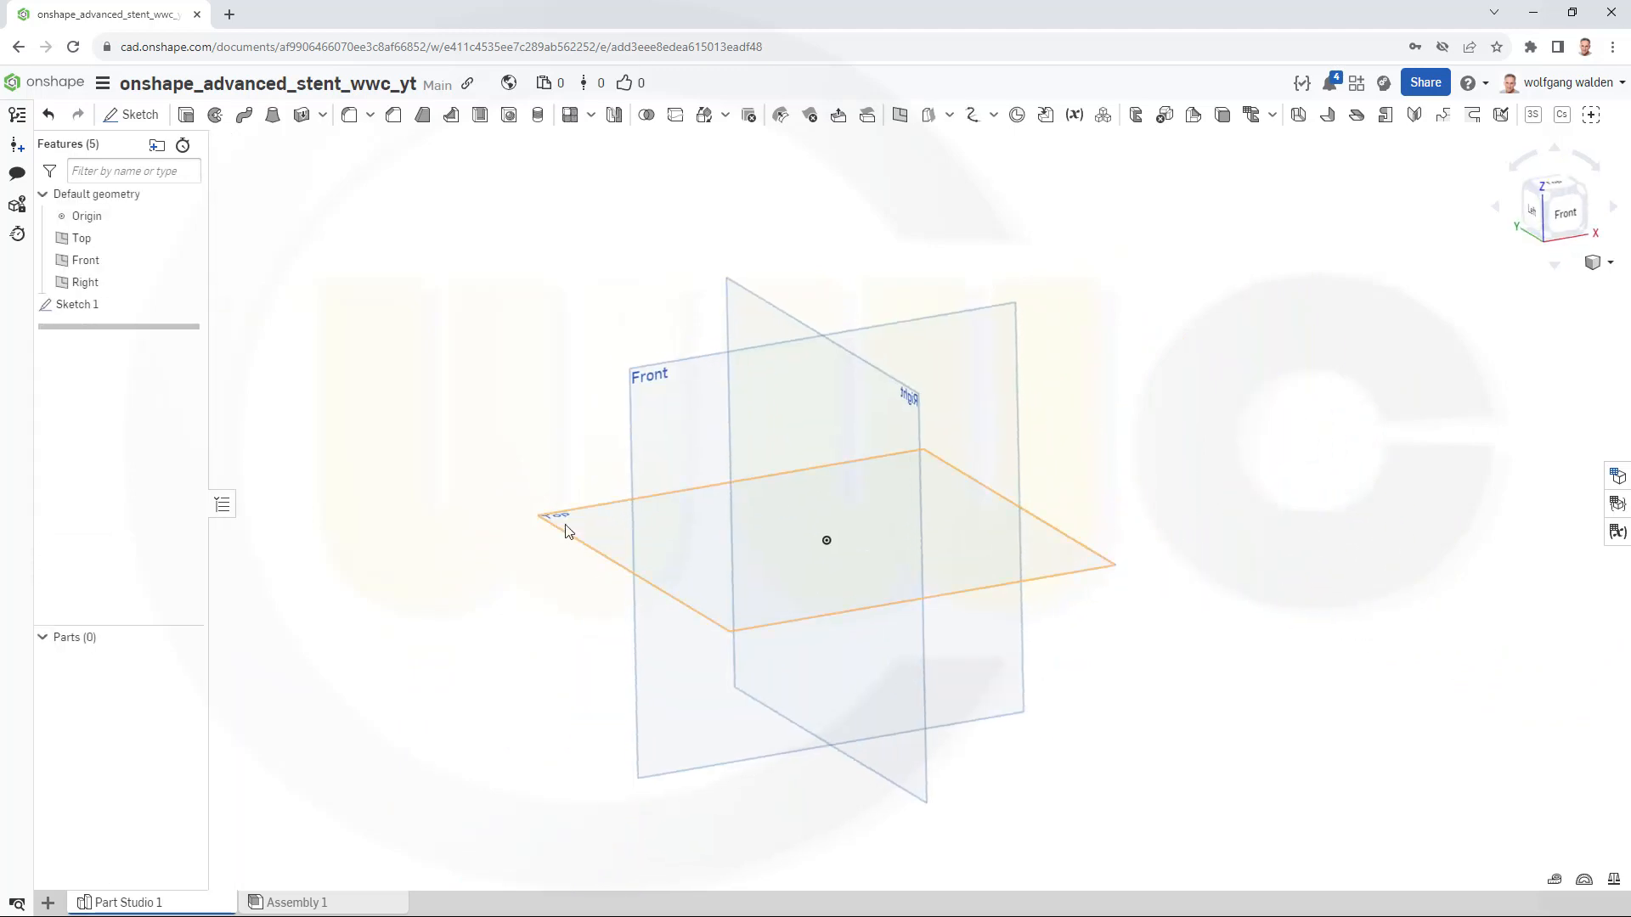
Create a Front-plane sketch with a point placed to the right of the origin.
click(530, 231)
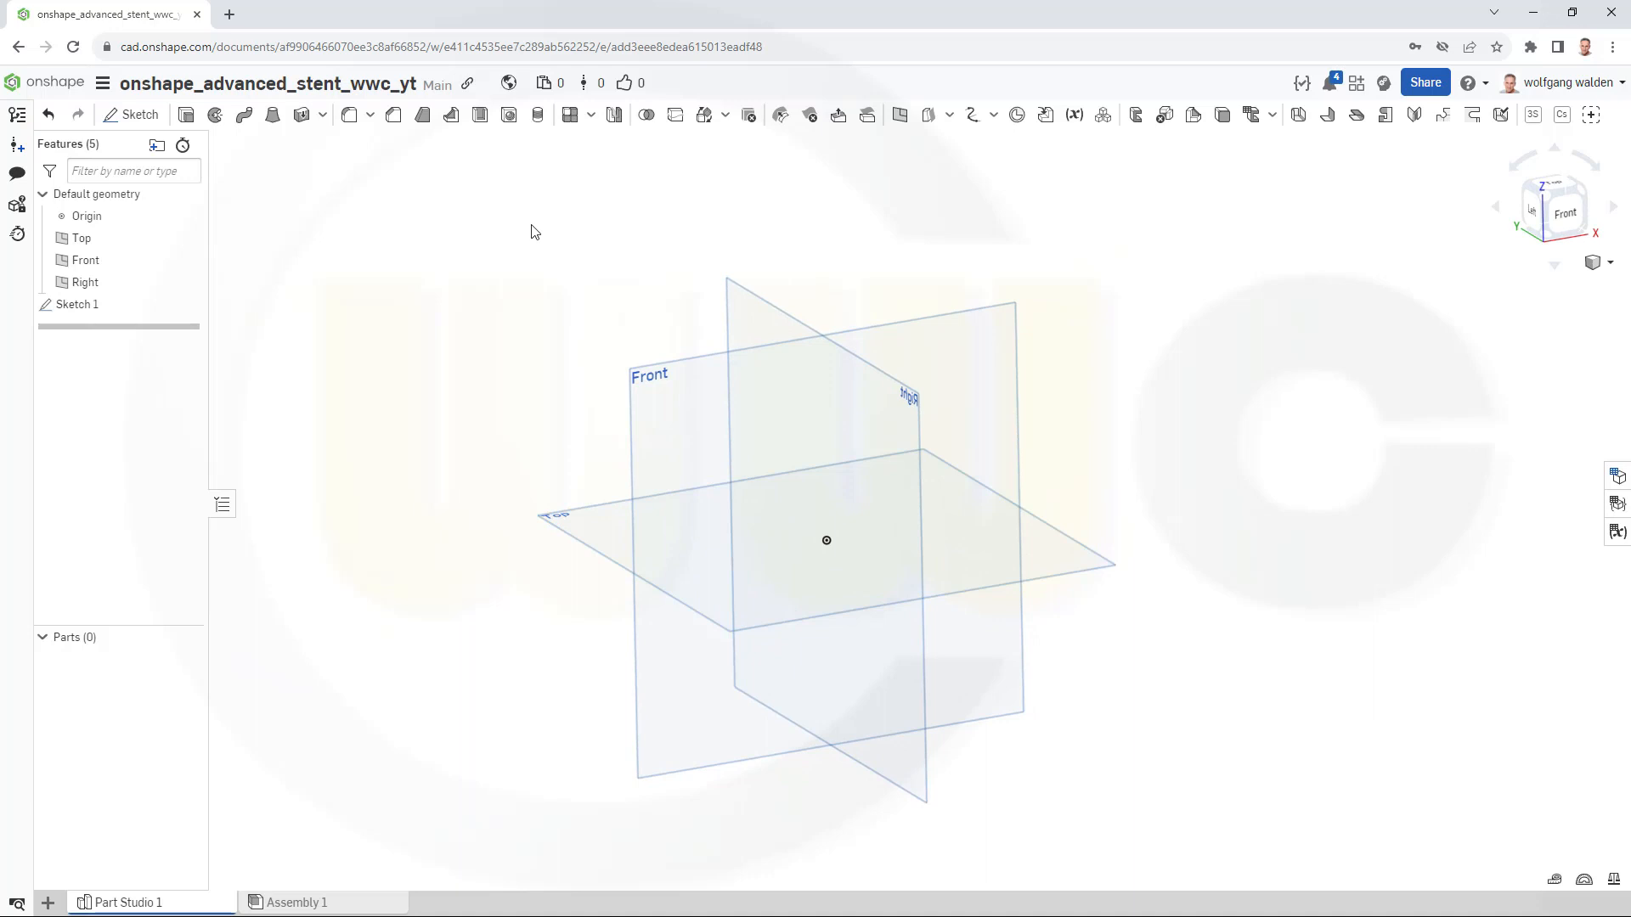
mouse_move(140, 115)
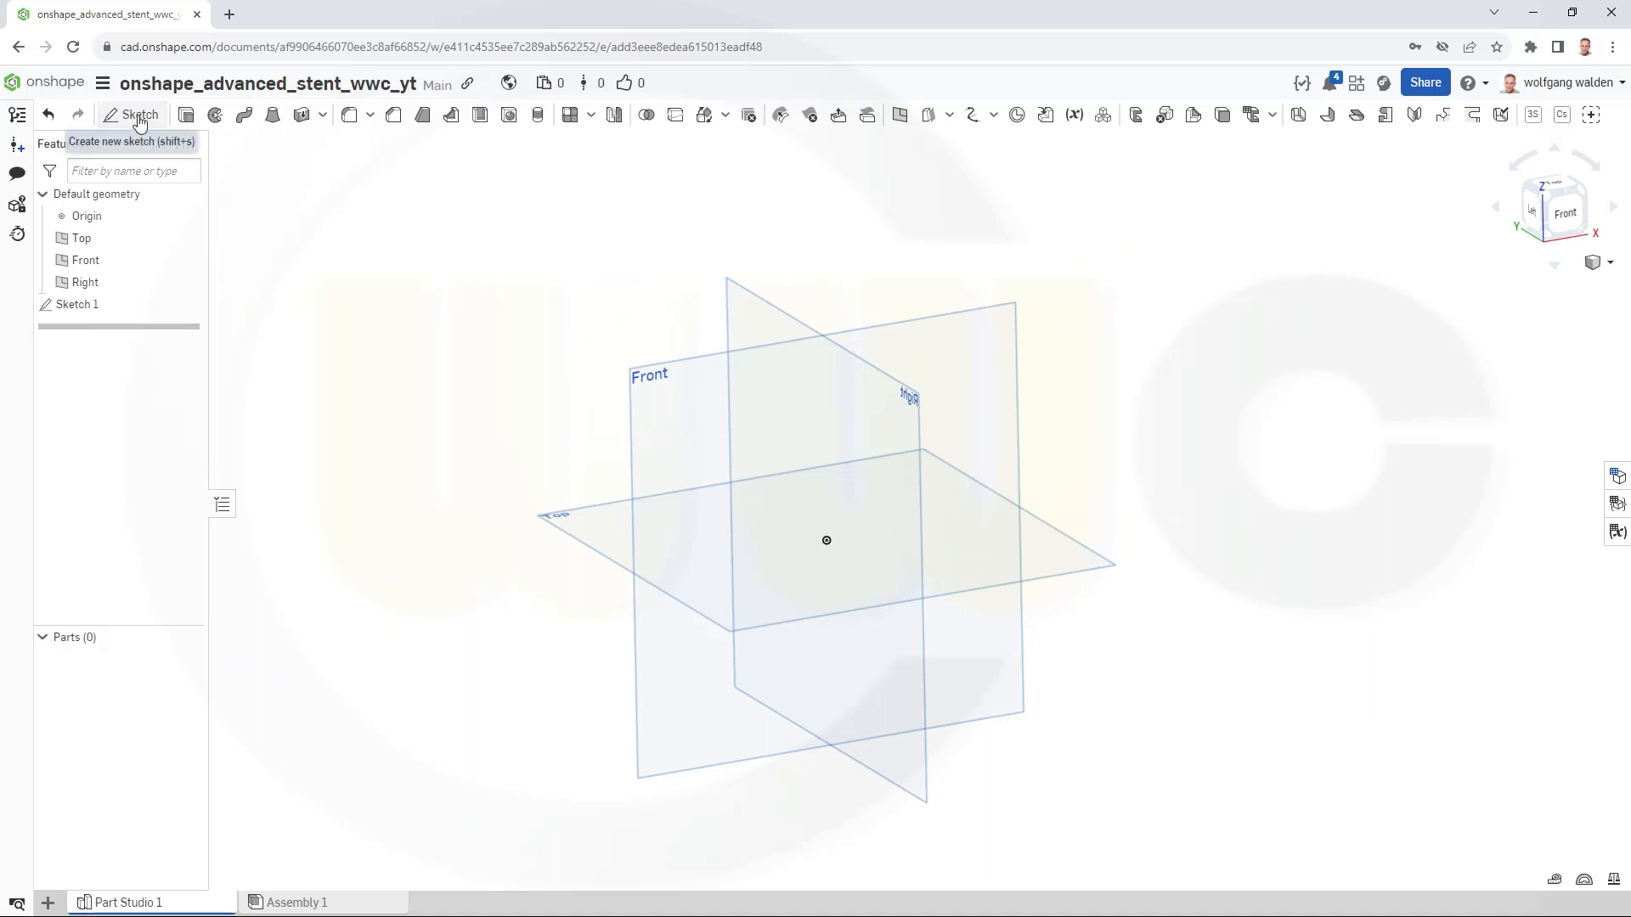
click(138, 114)
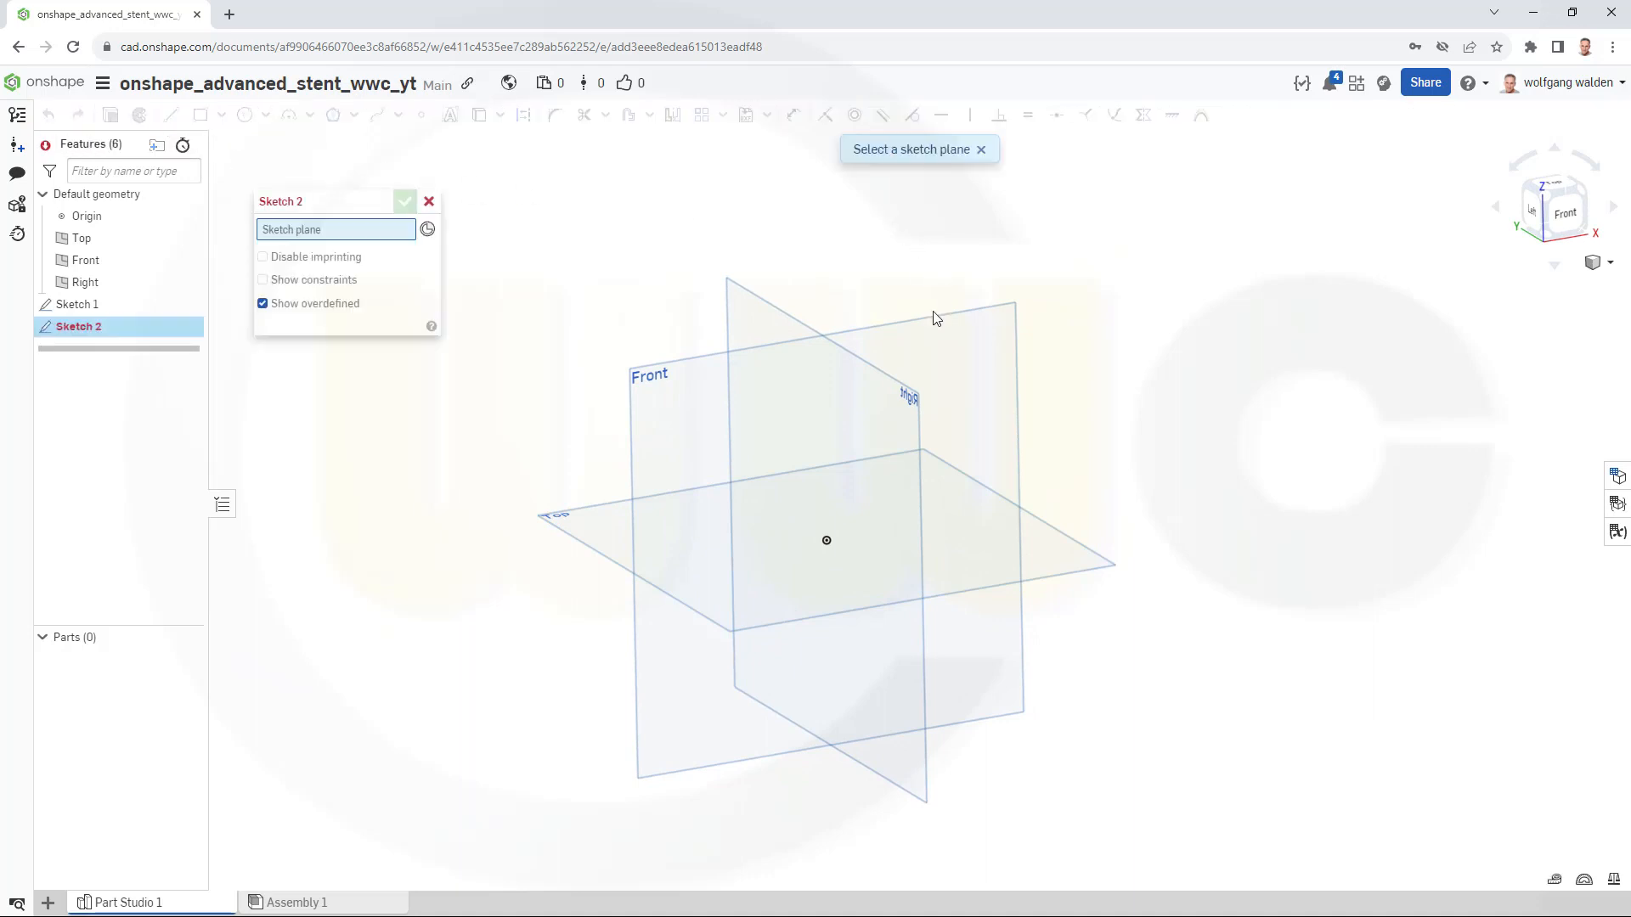
mouse_move(933, 327)
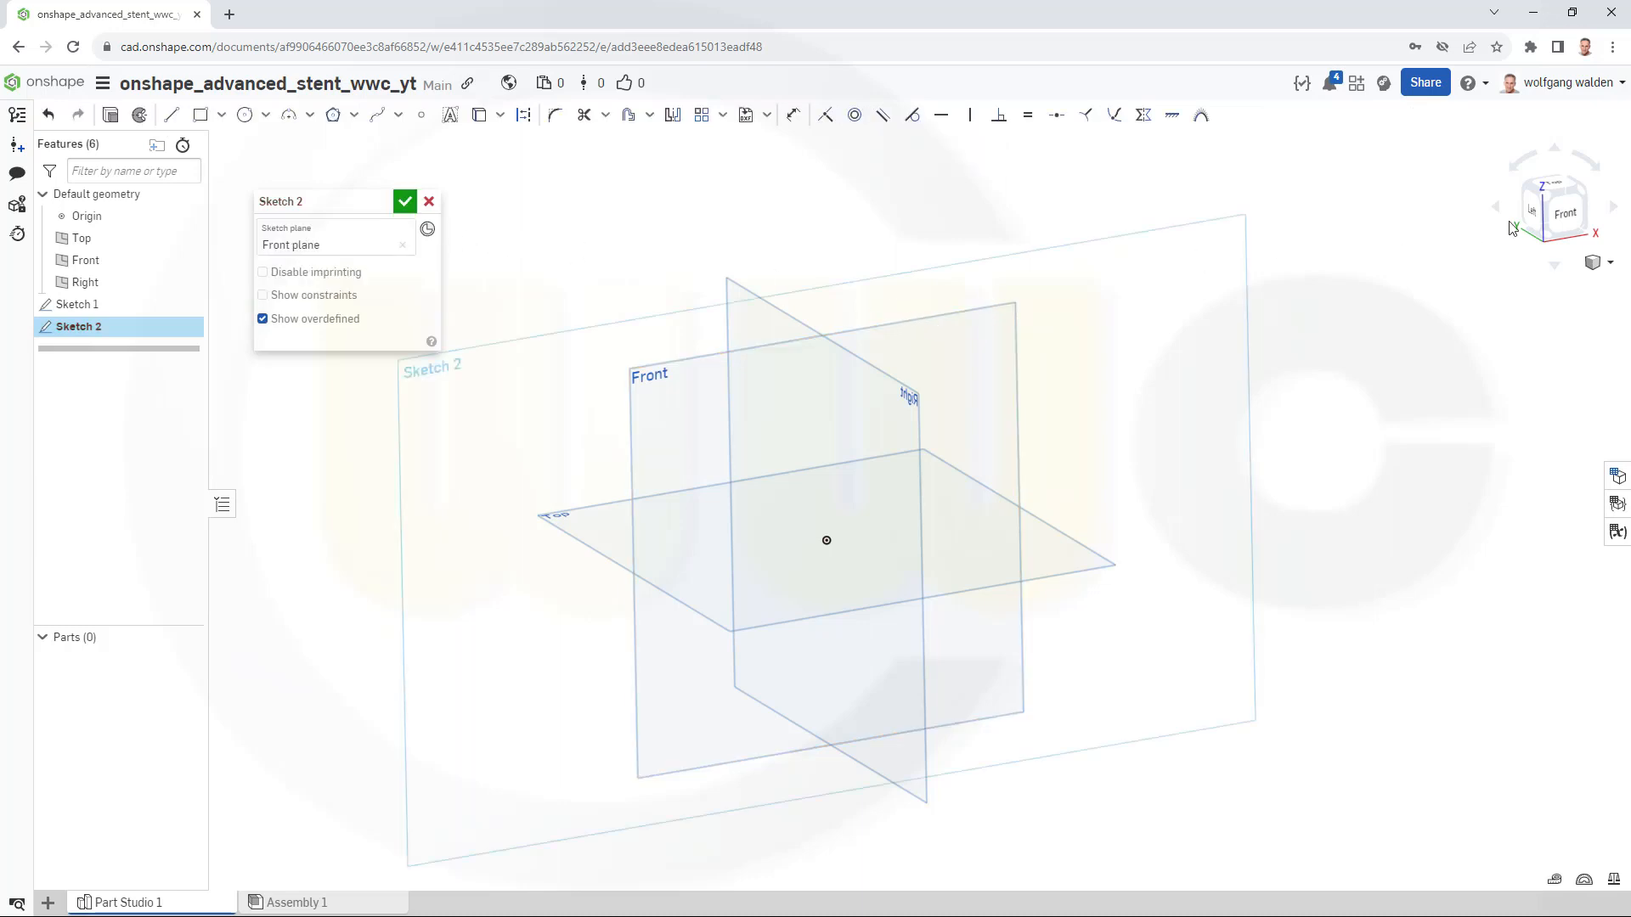
mouse_move(1560, 213)
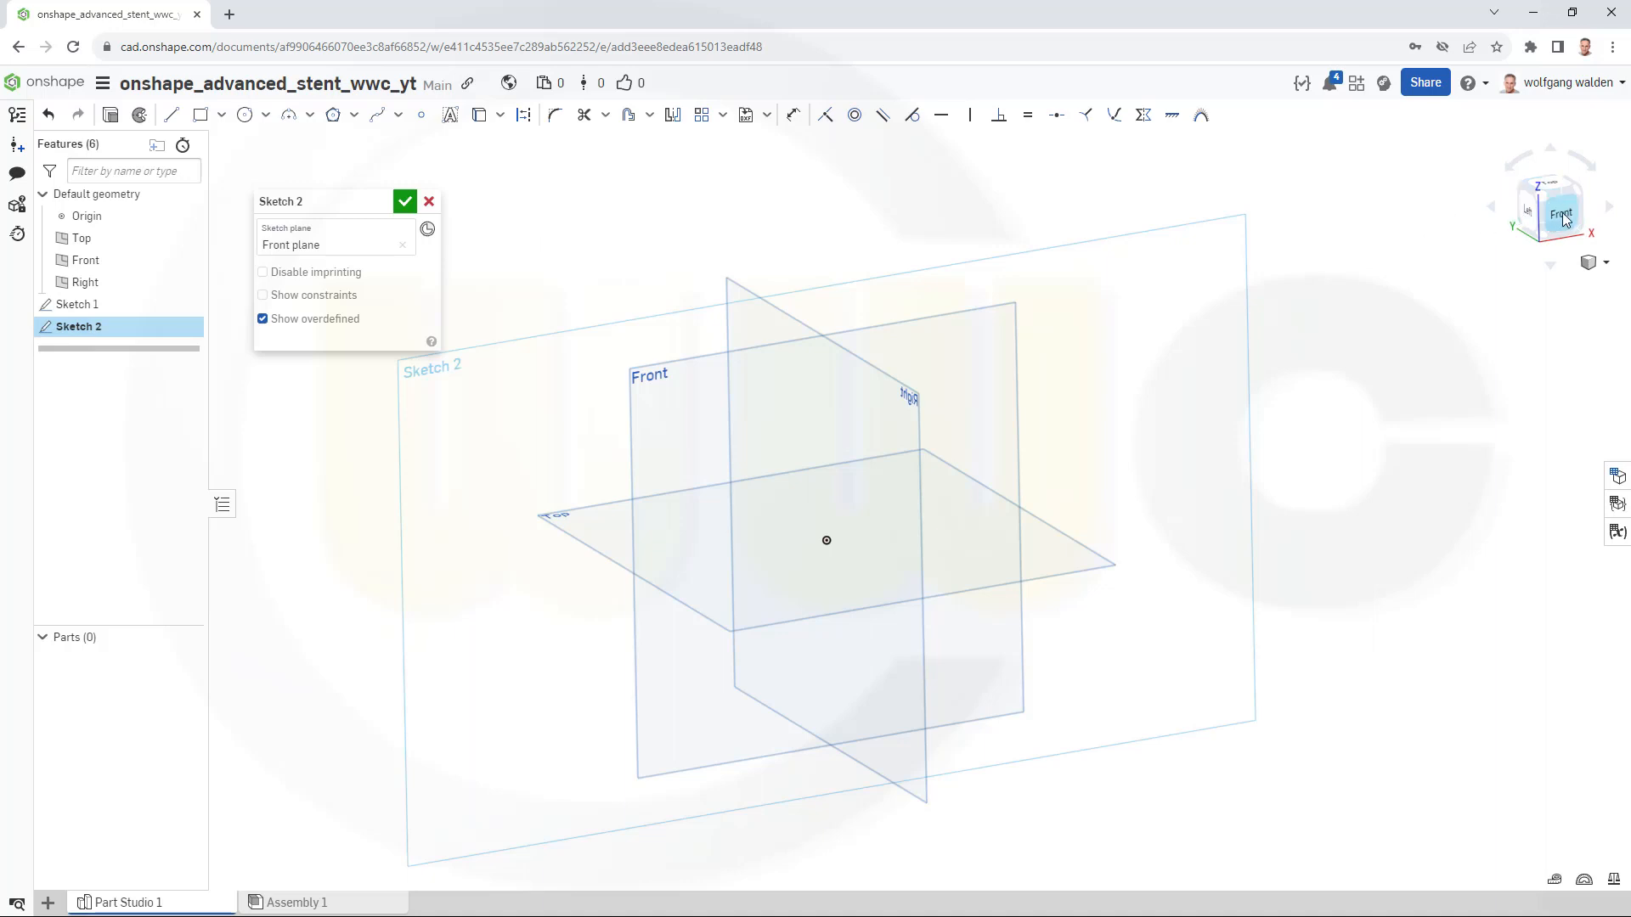
click(1558, 205)
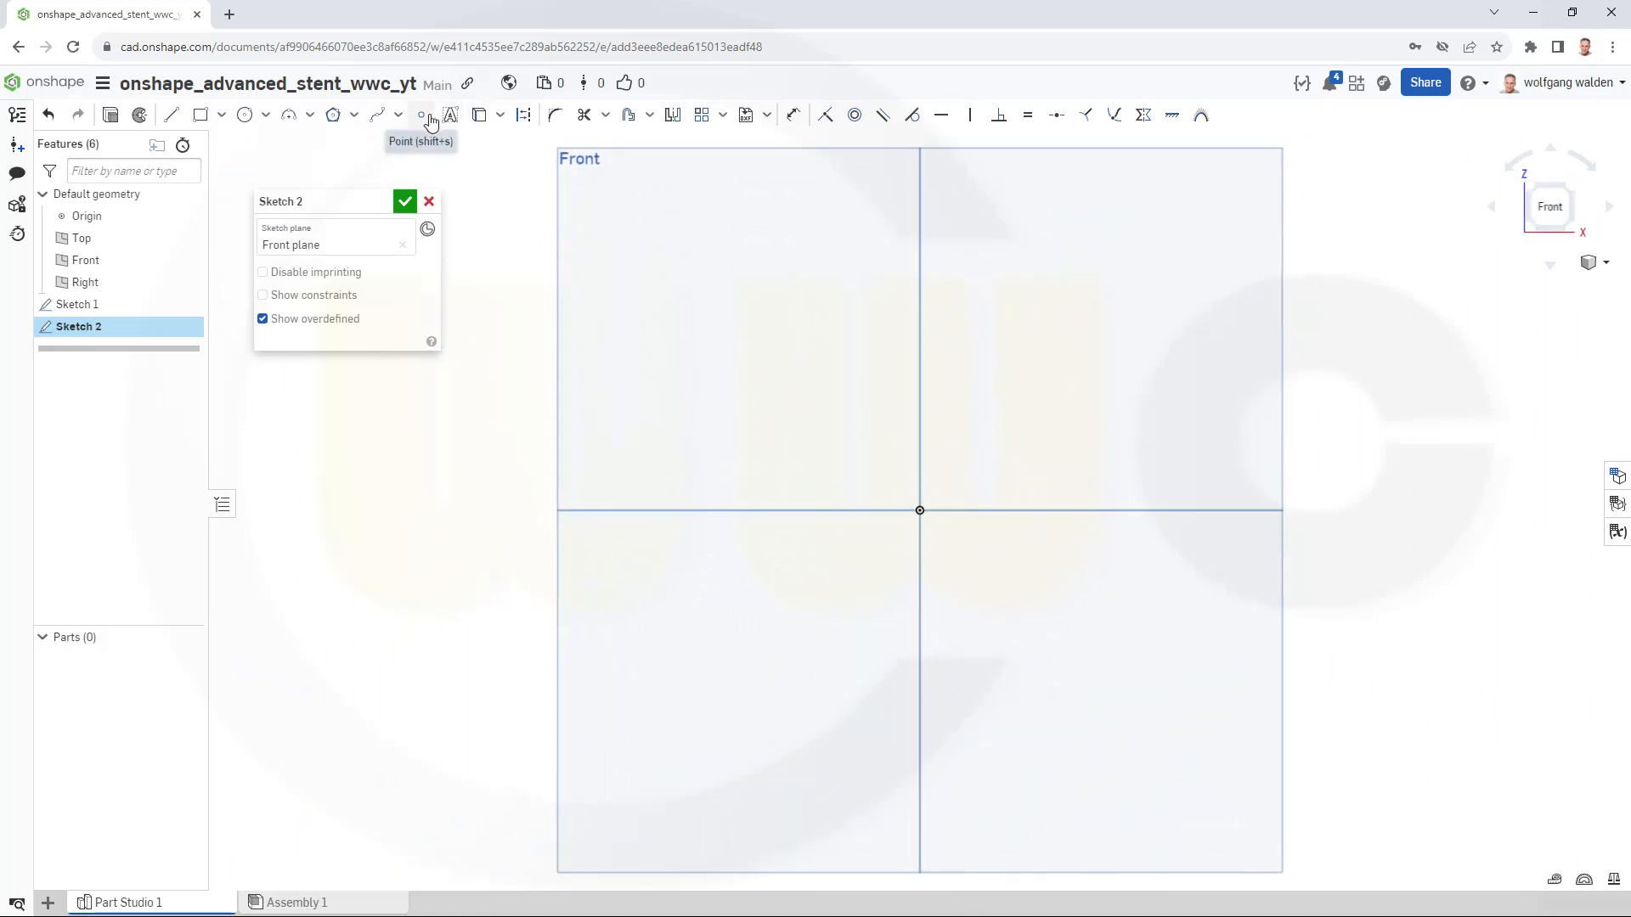
click(420, 115)
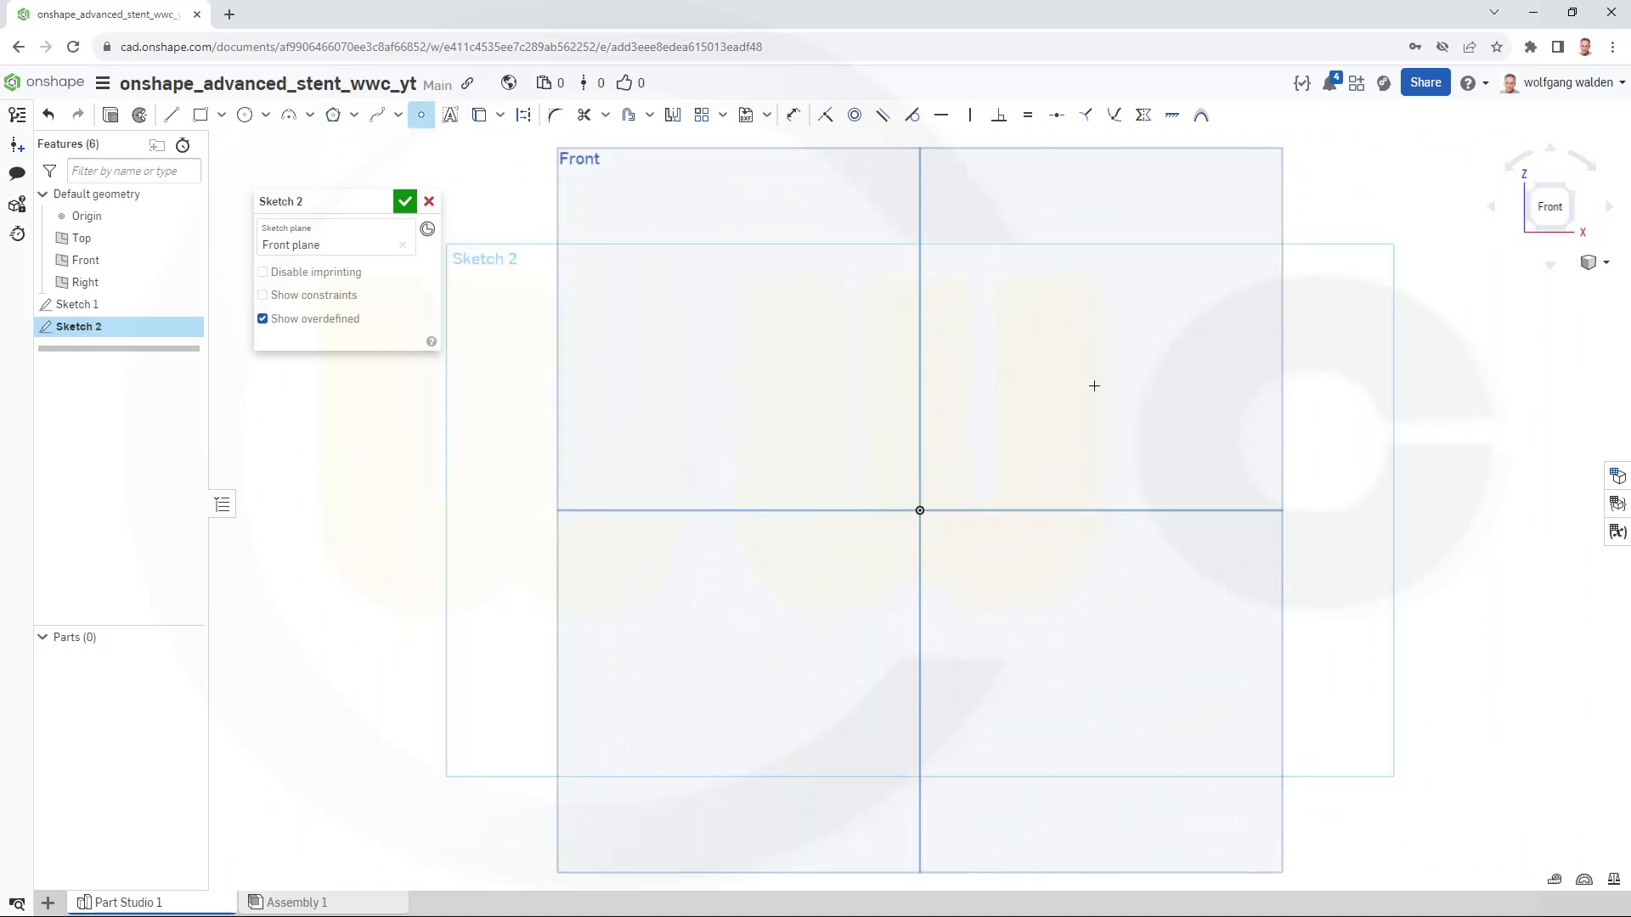
mouse_move(1371, 265)
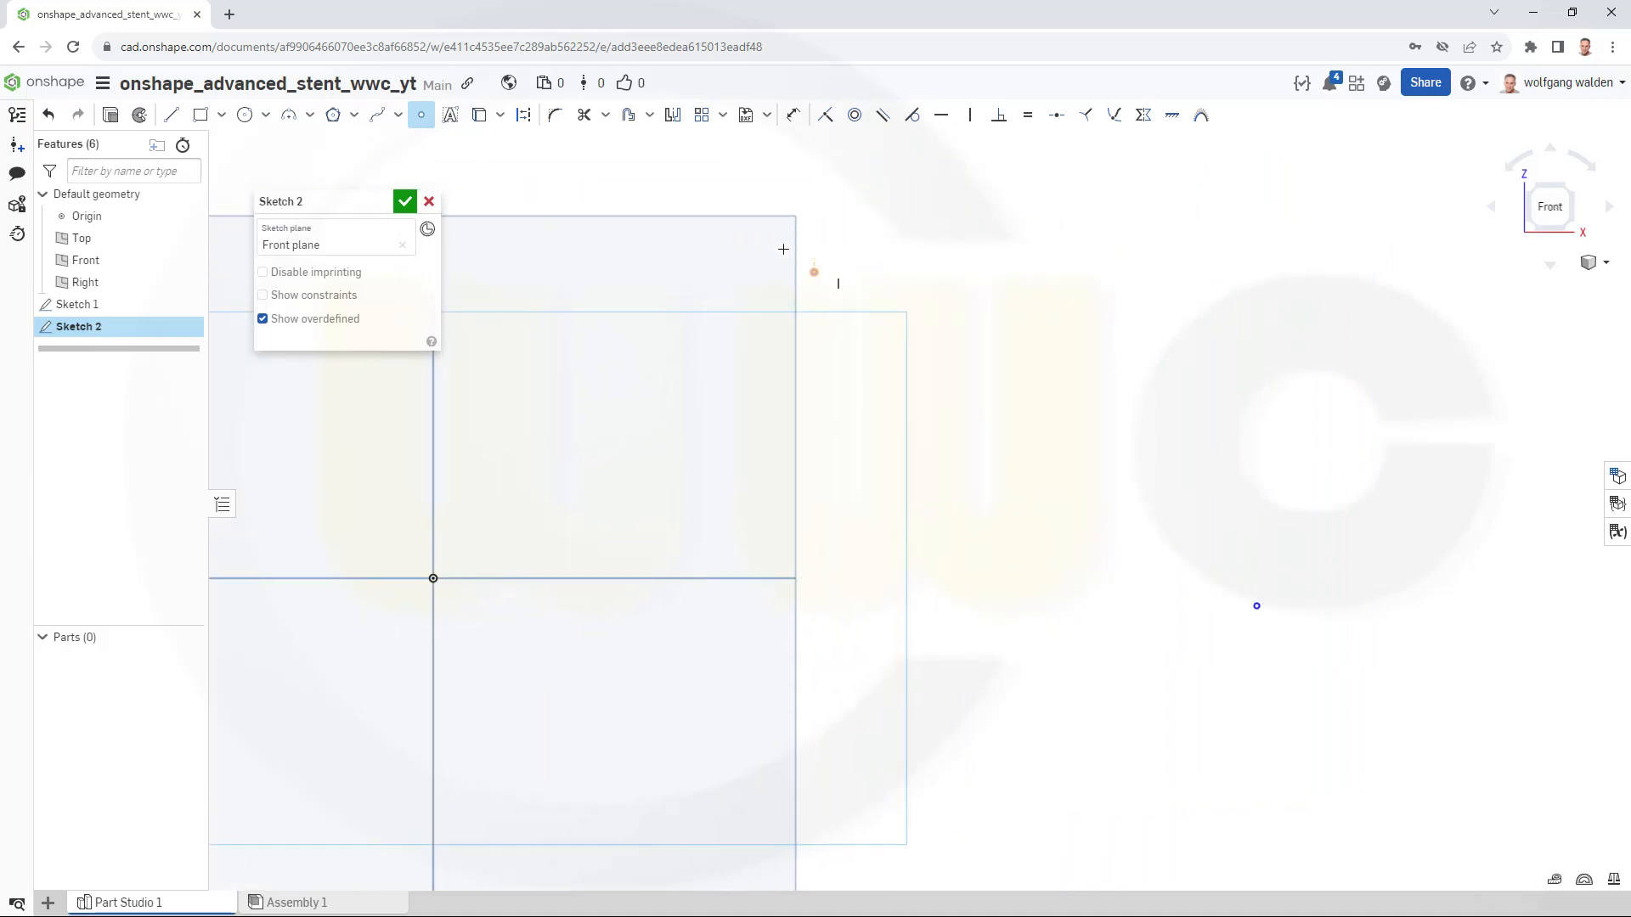
click(404, 201)
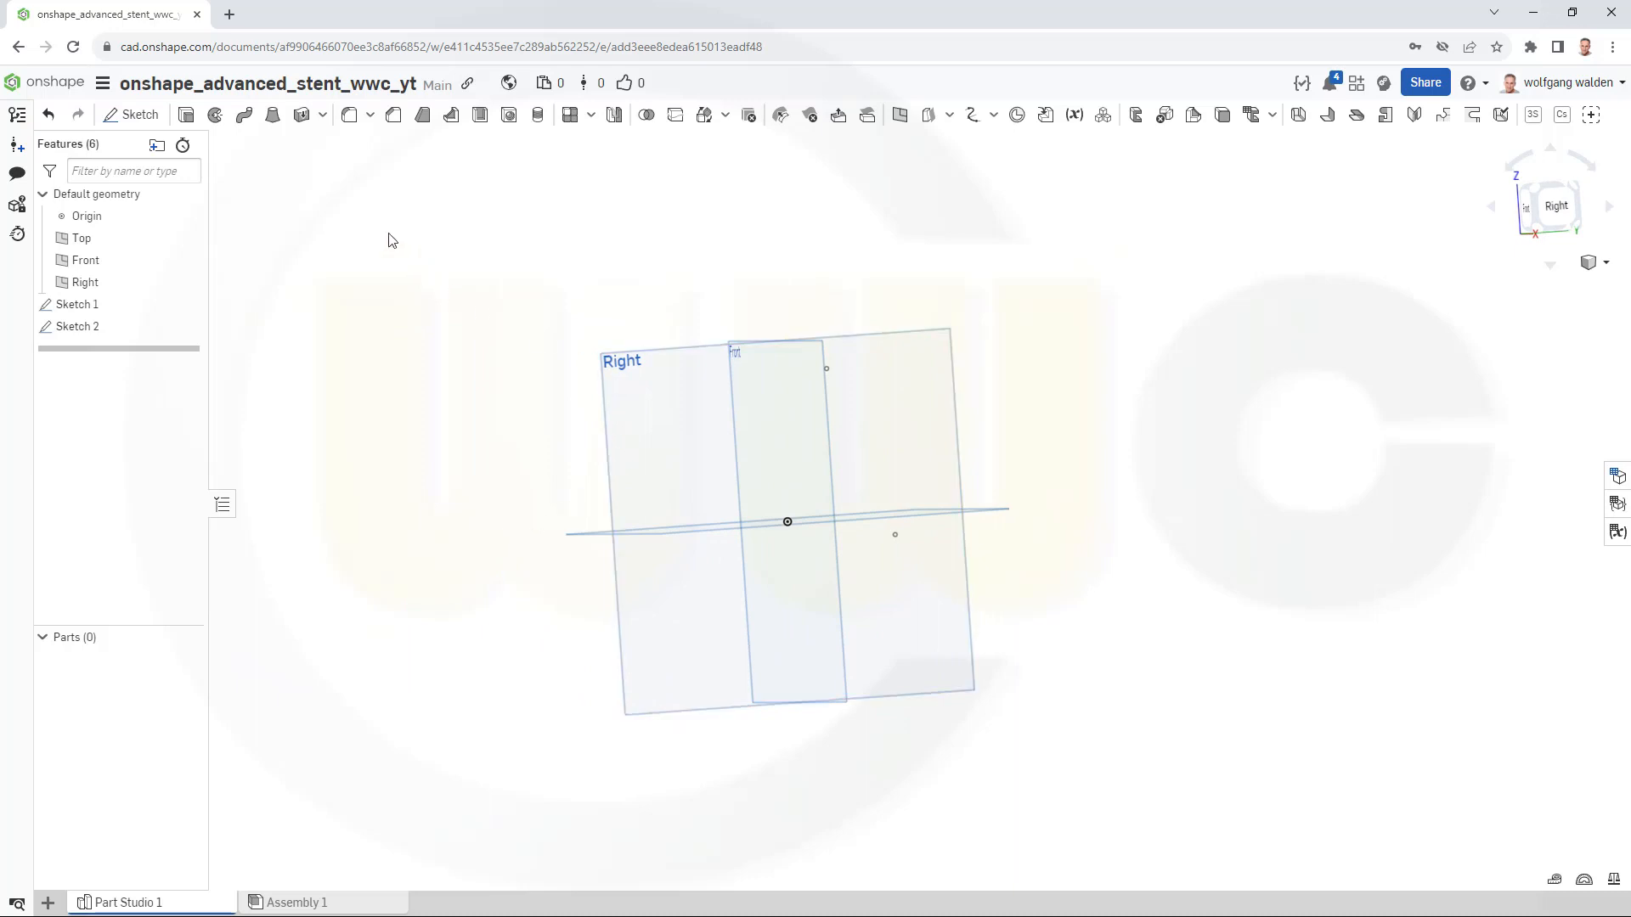
Create a Right-plane sketch with two points placed left of the origin.
click(138, 115)
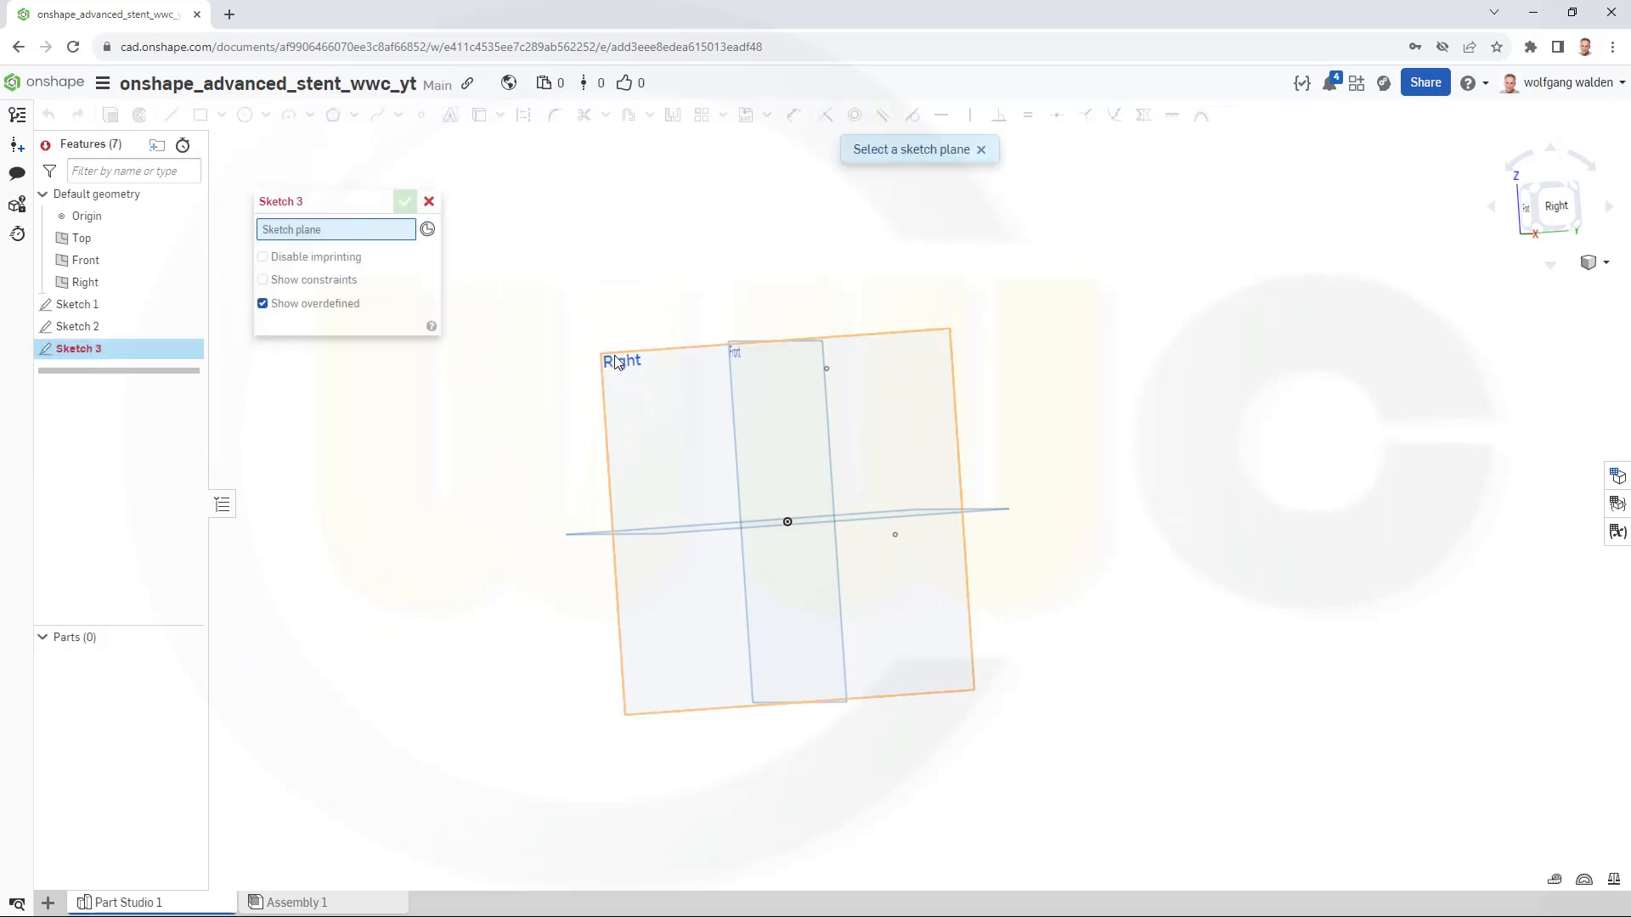
click(1556, 204)
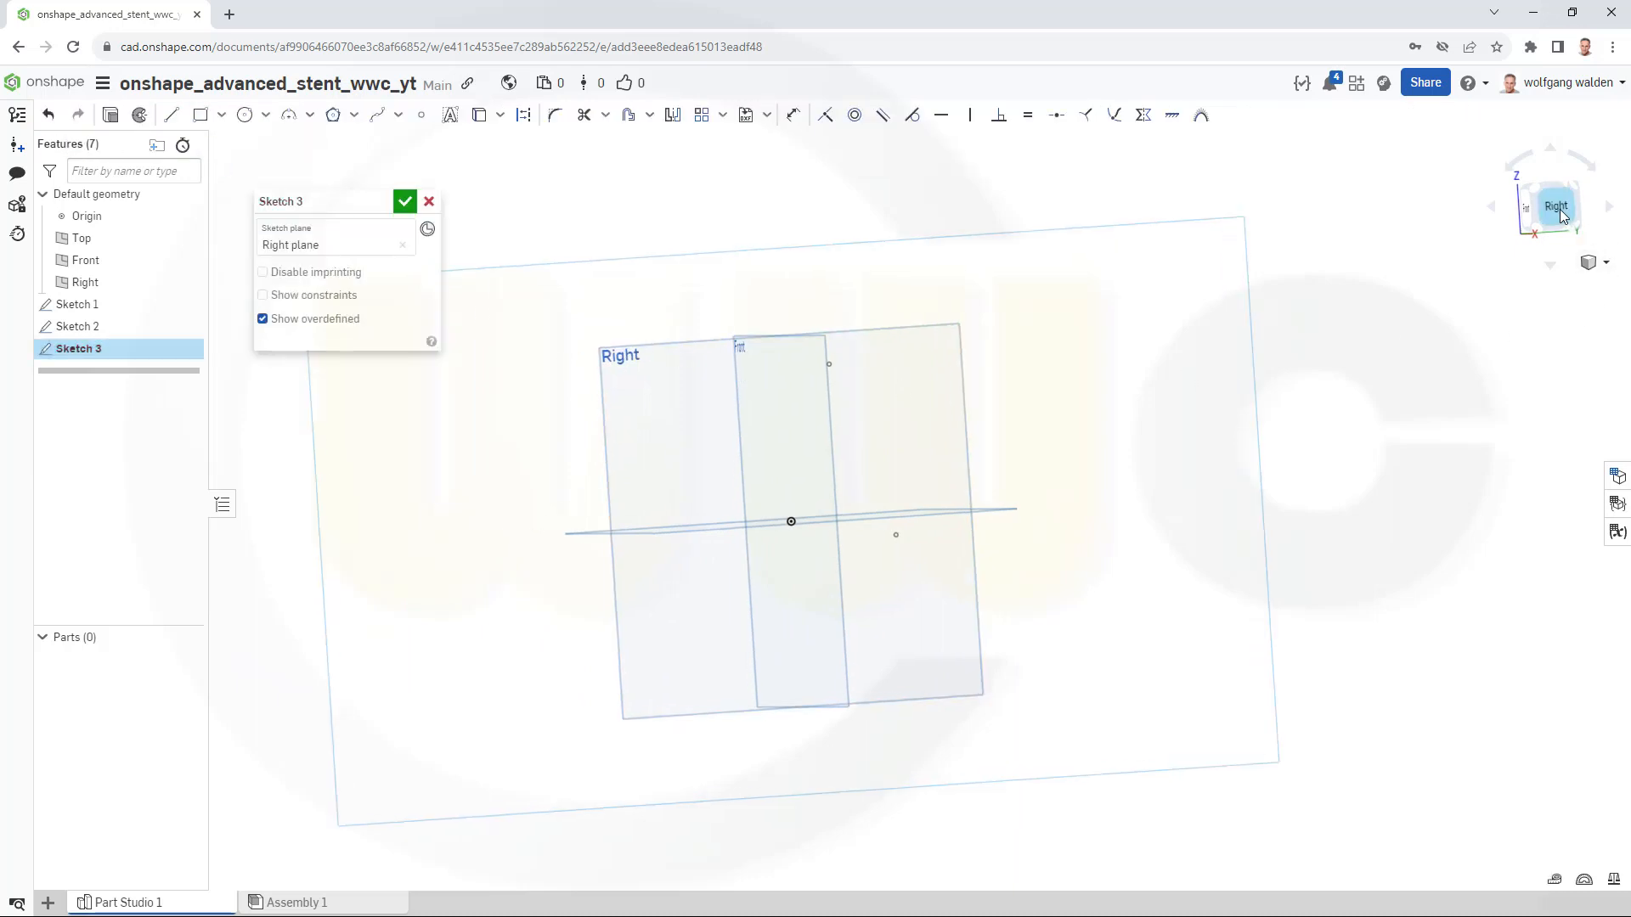
click(1555, 205)
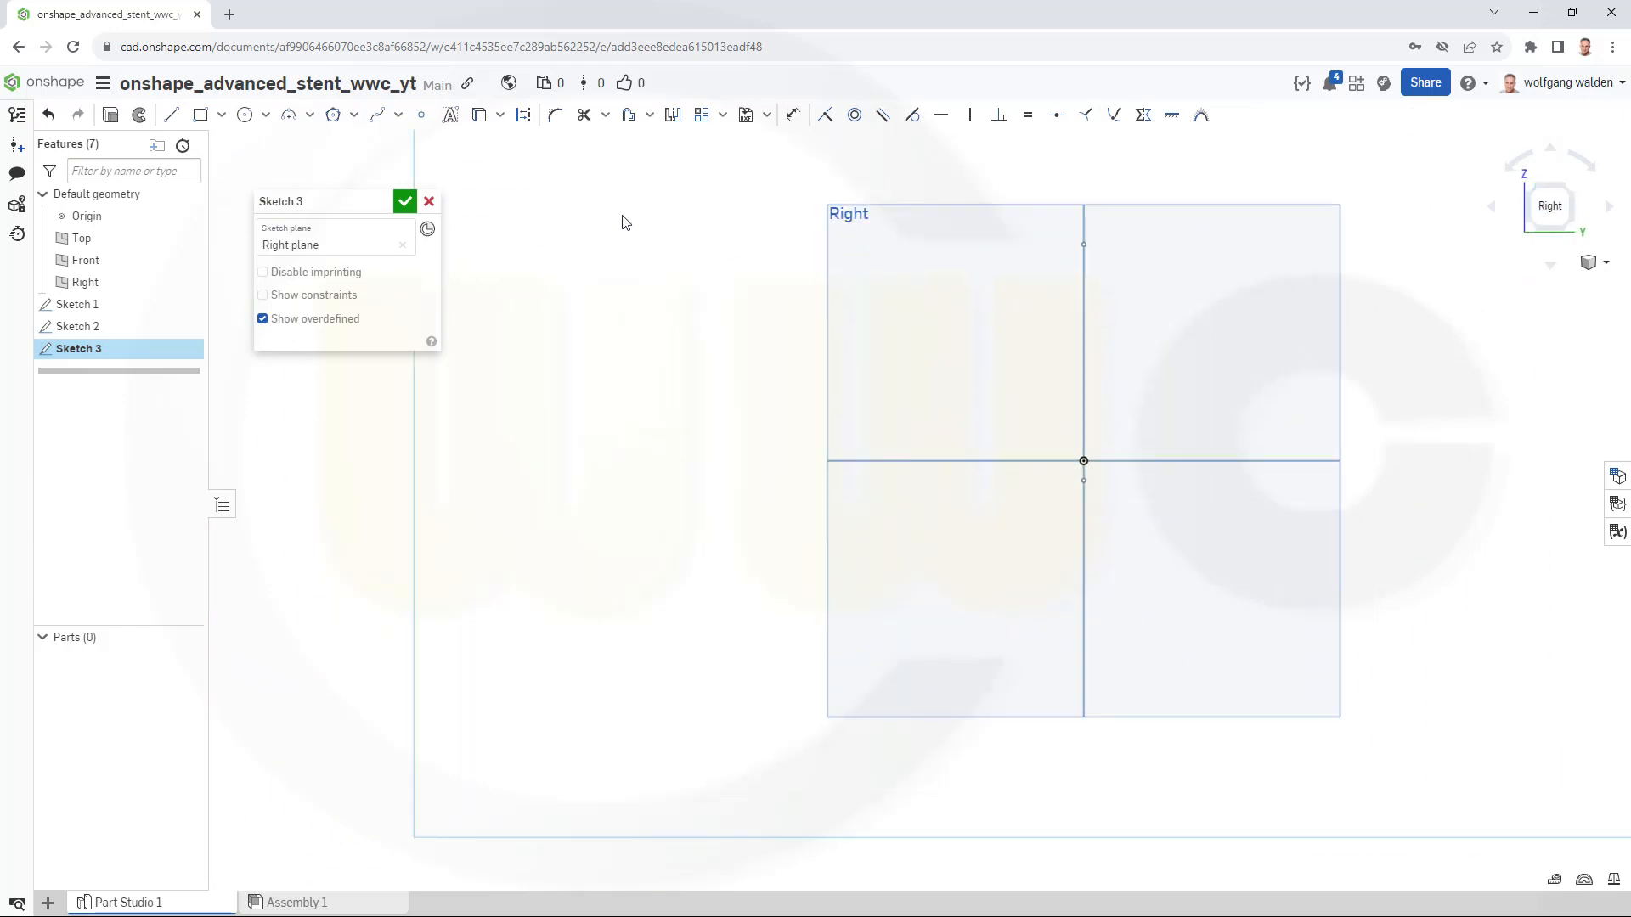
click(420, 115)
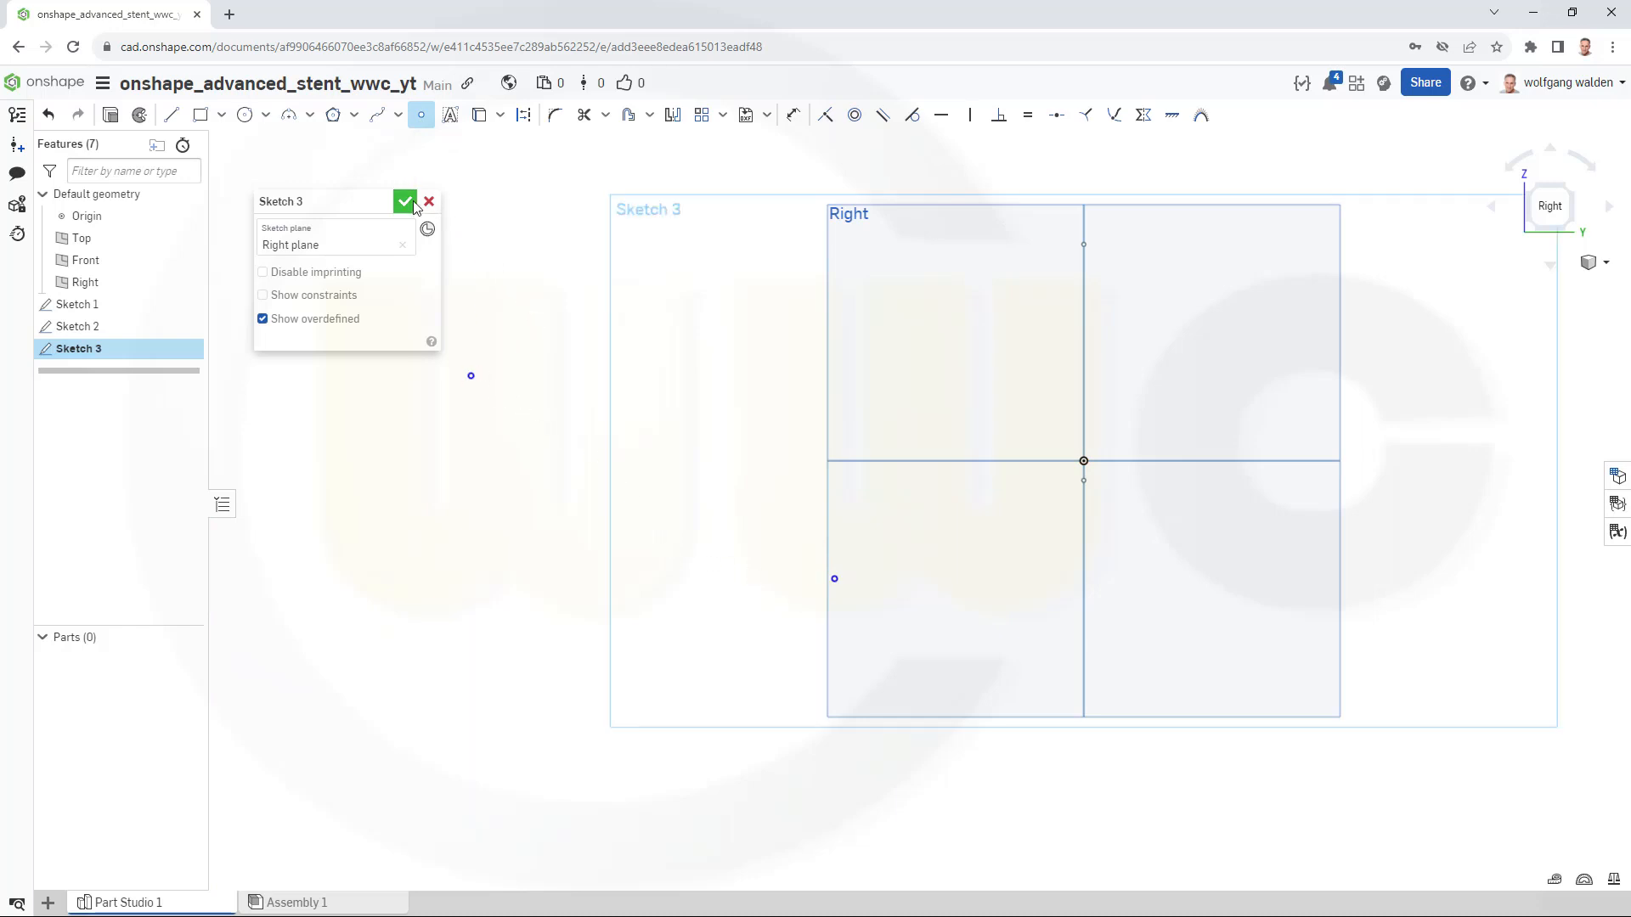
click(404, 200)
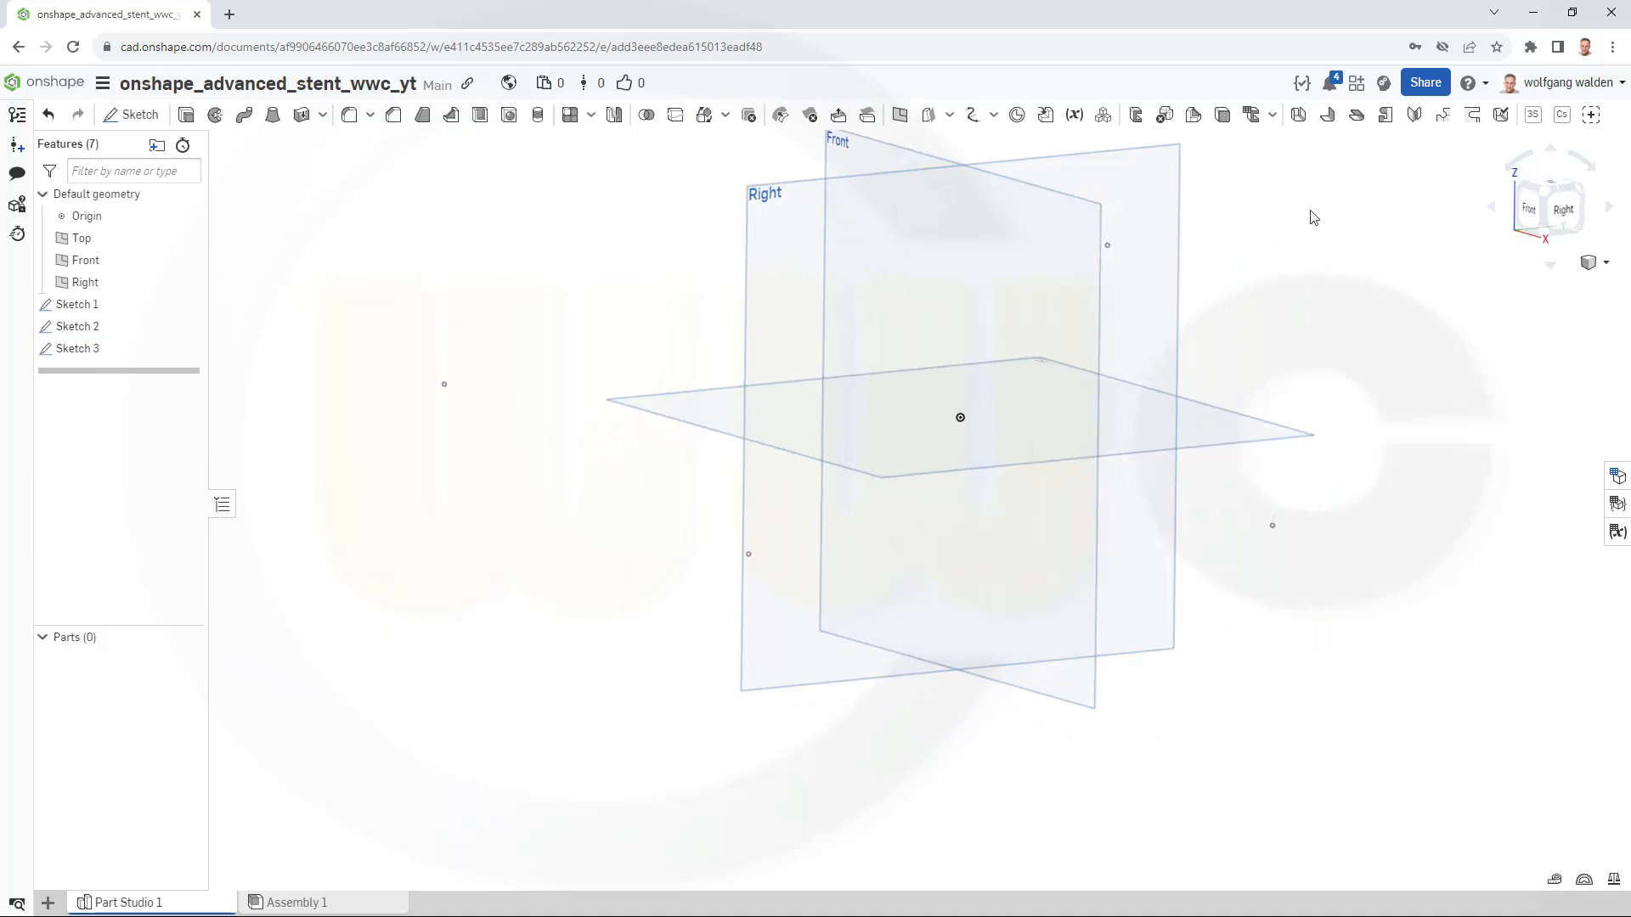
mouse_move(972, 114)
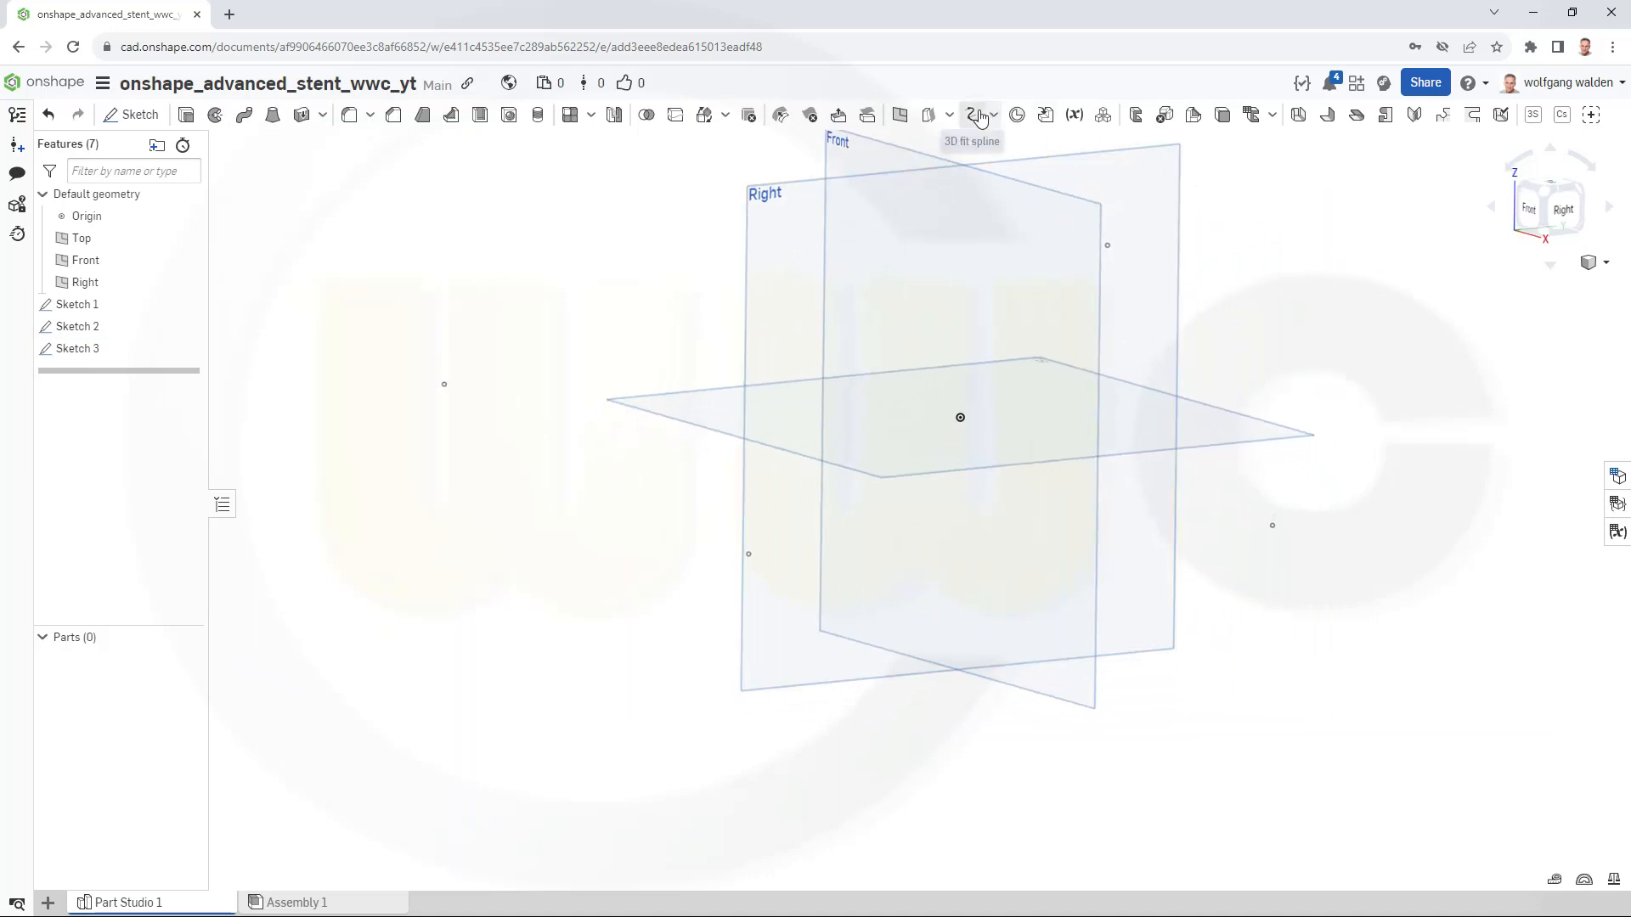
Fit a 3D spline through the sketch points and hide the Front plane.
click(973, 114)
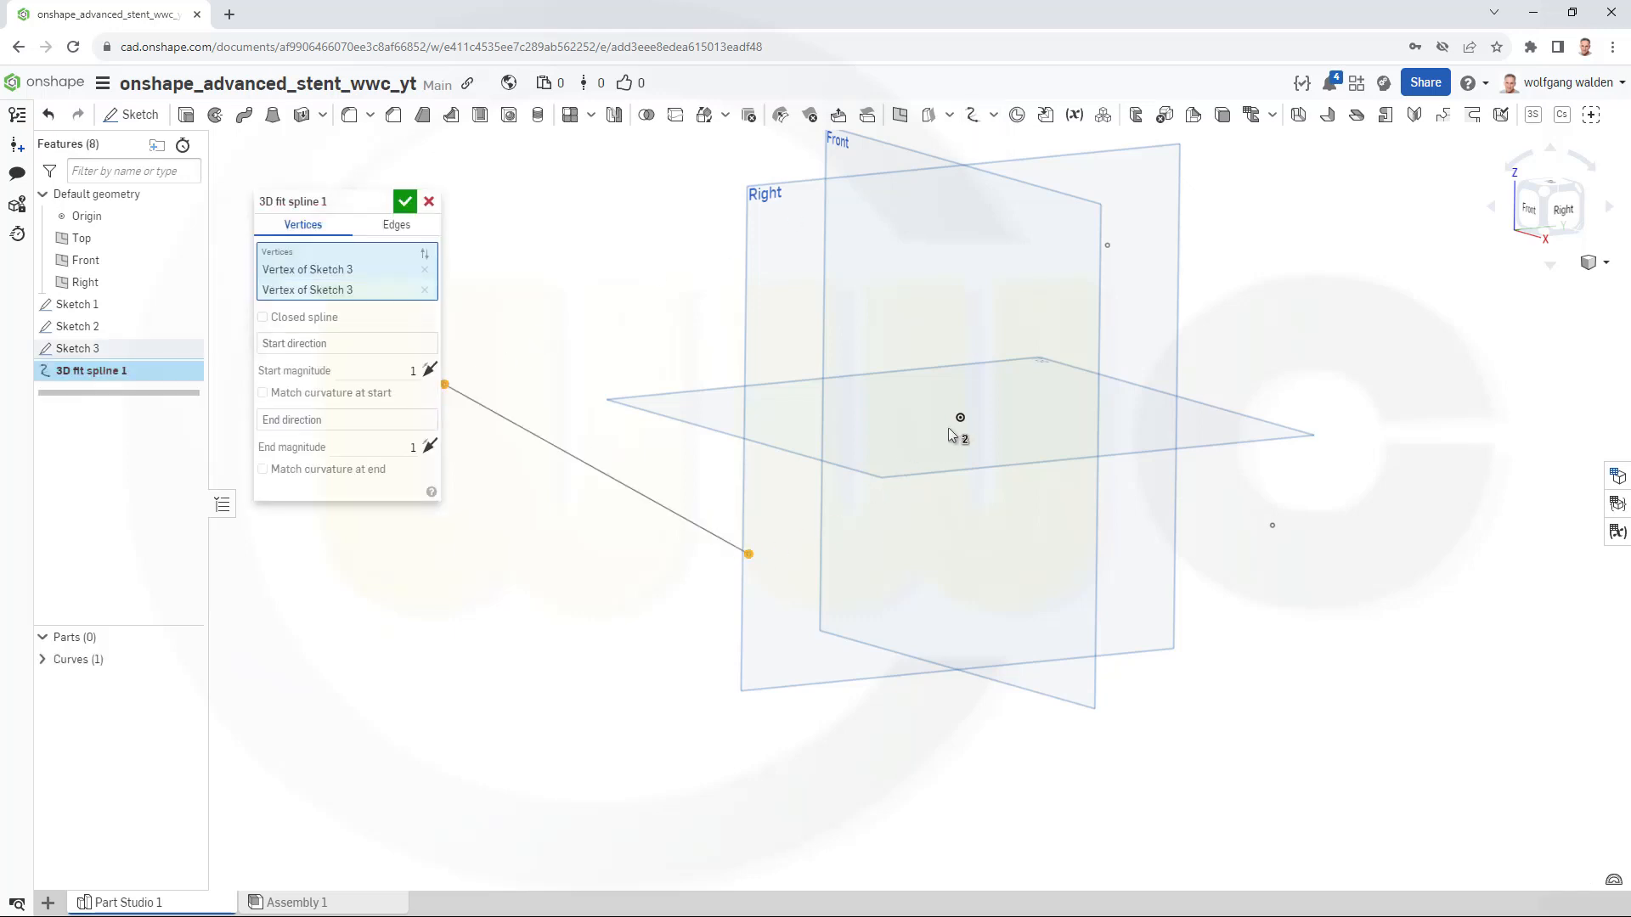
click(1106, 247)
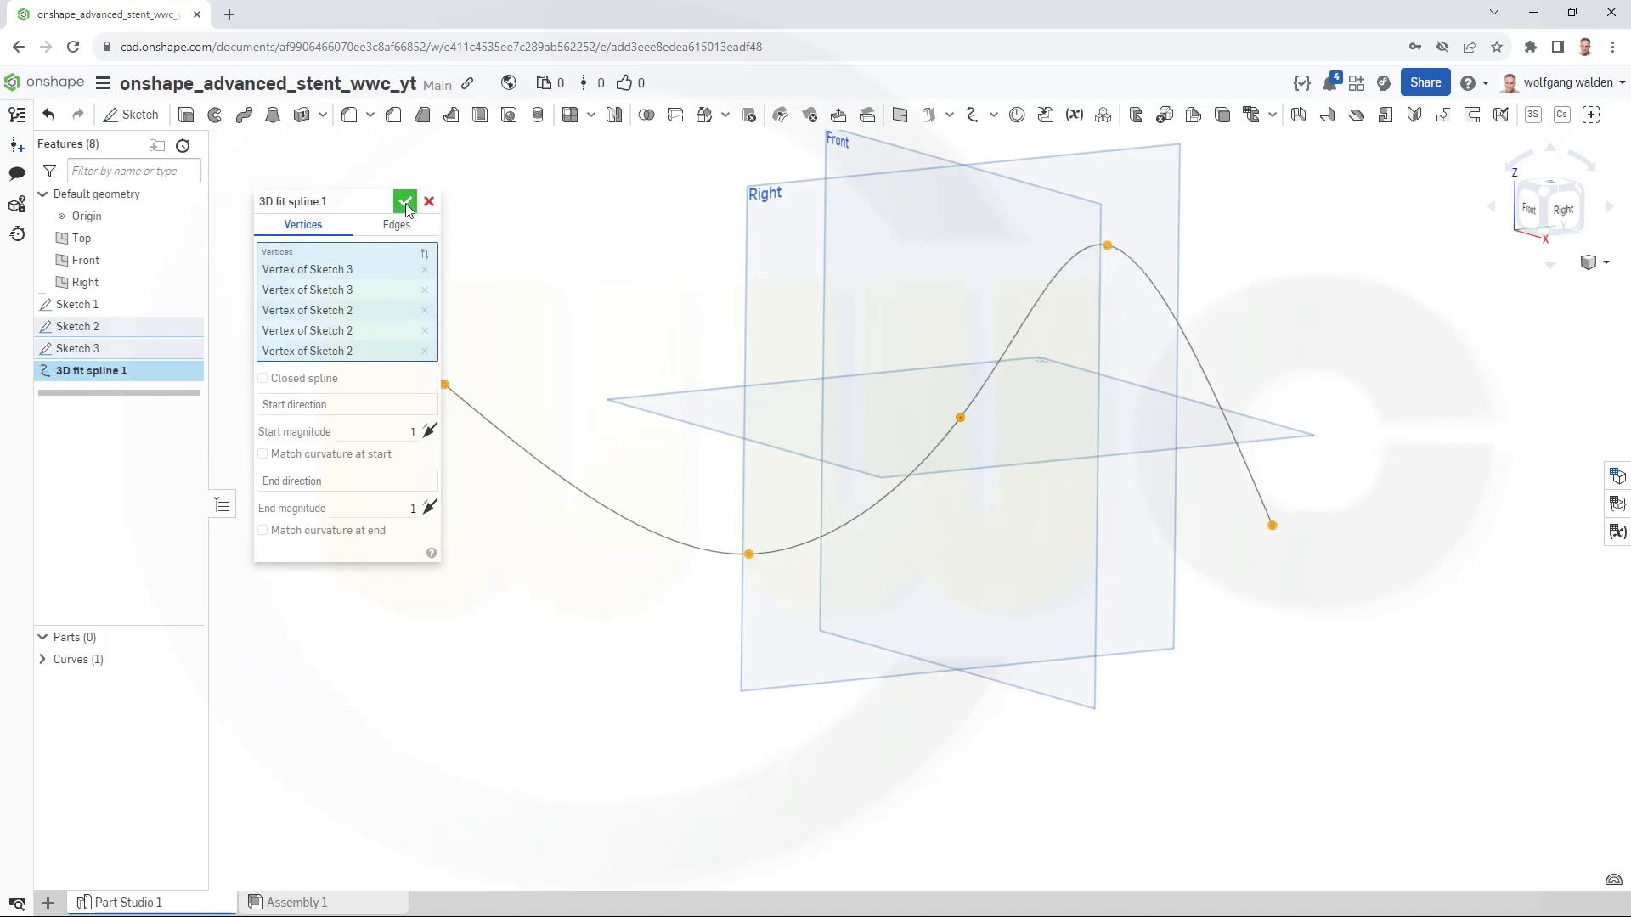
click(404, 201)
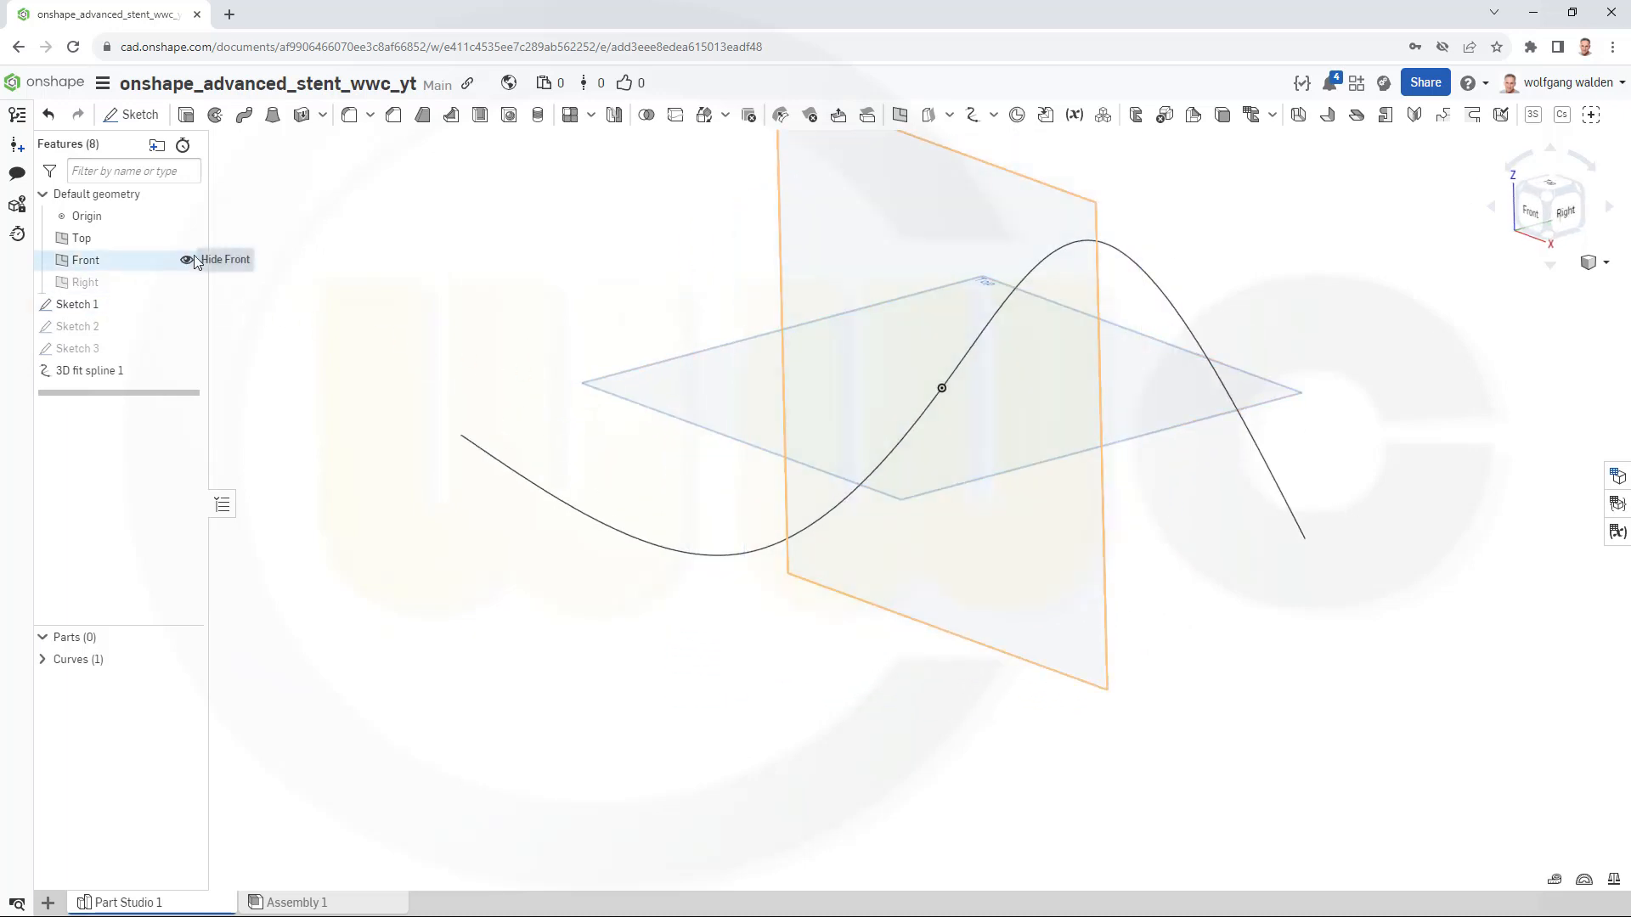
click(186, 259)
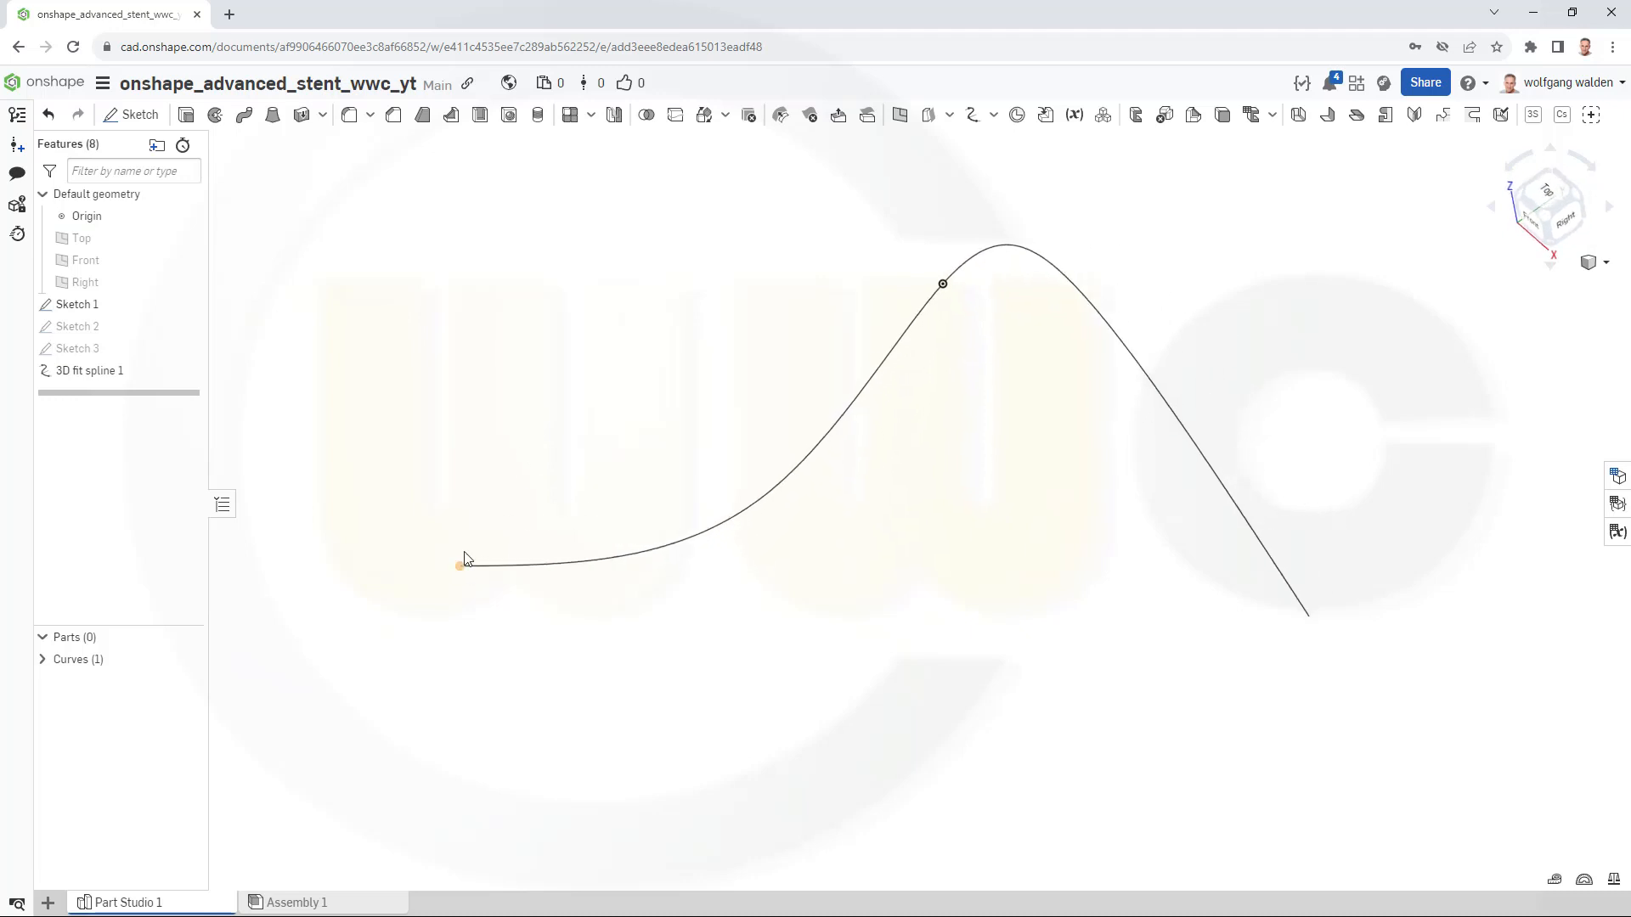
Add Plane 1 at the spline's end point, facing along the curve, and start a sketch.
click(712, 114)
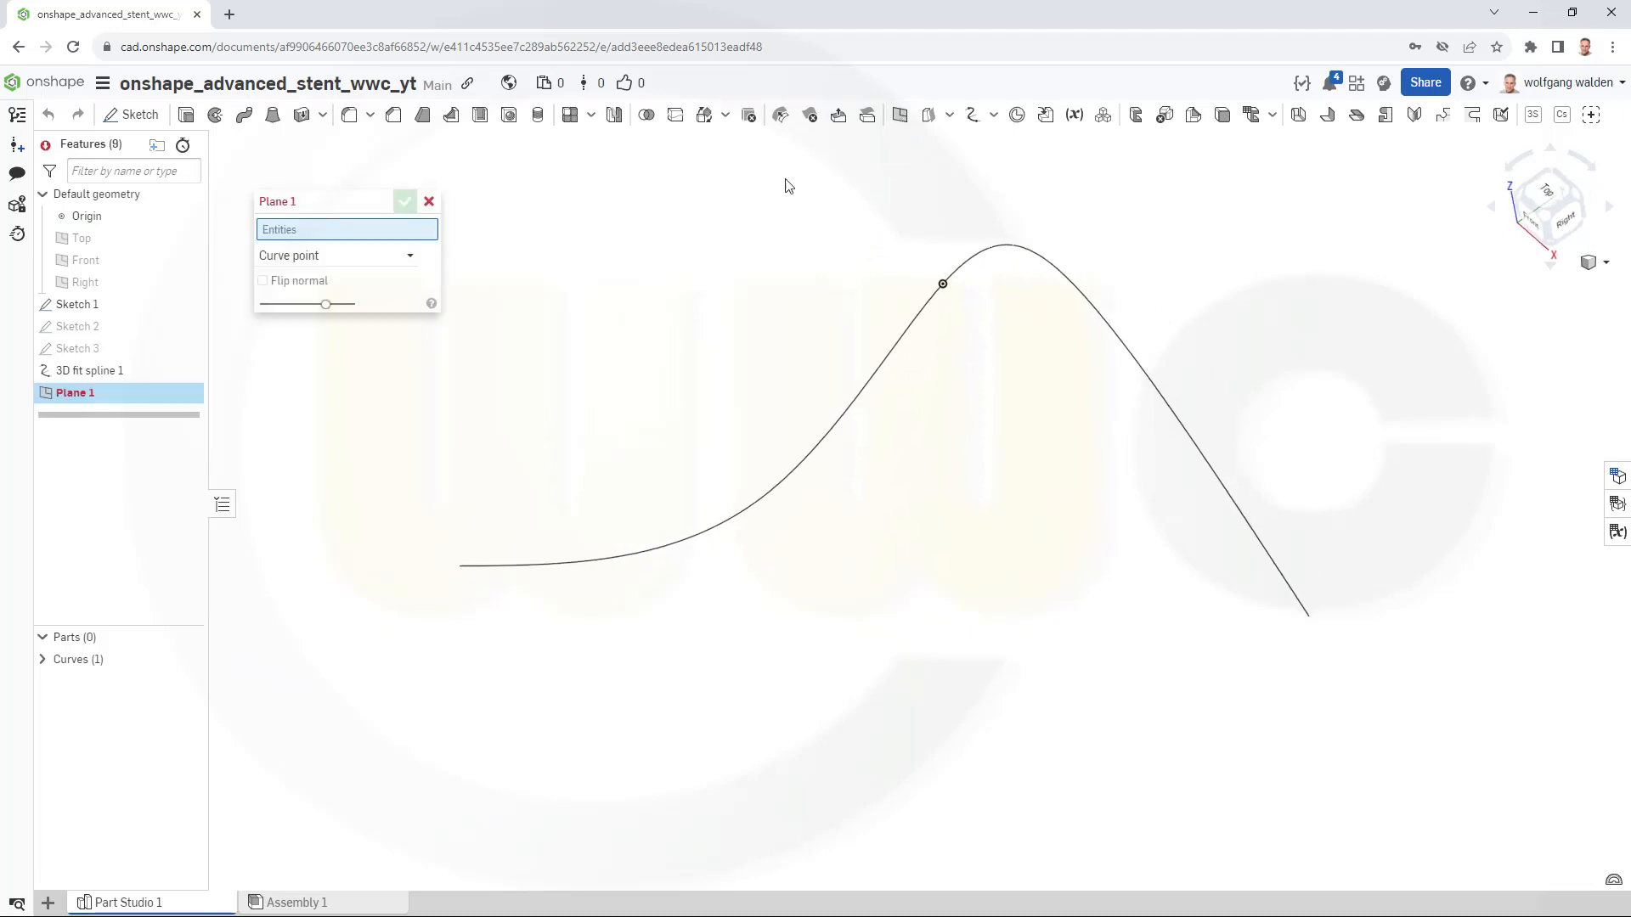
mouse_move(438, 594)
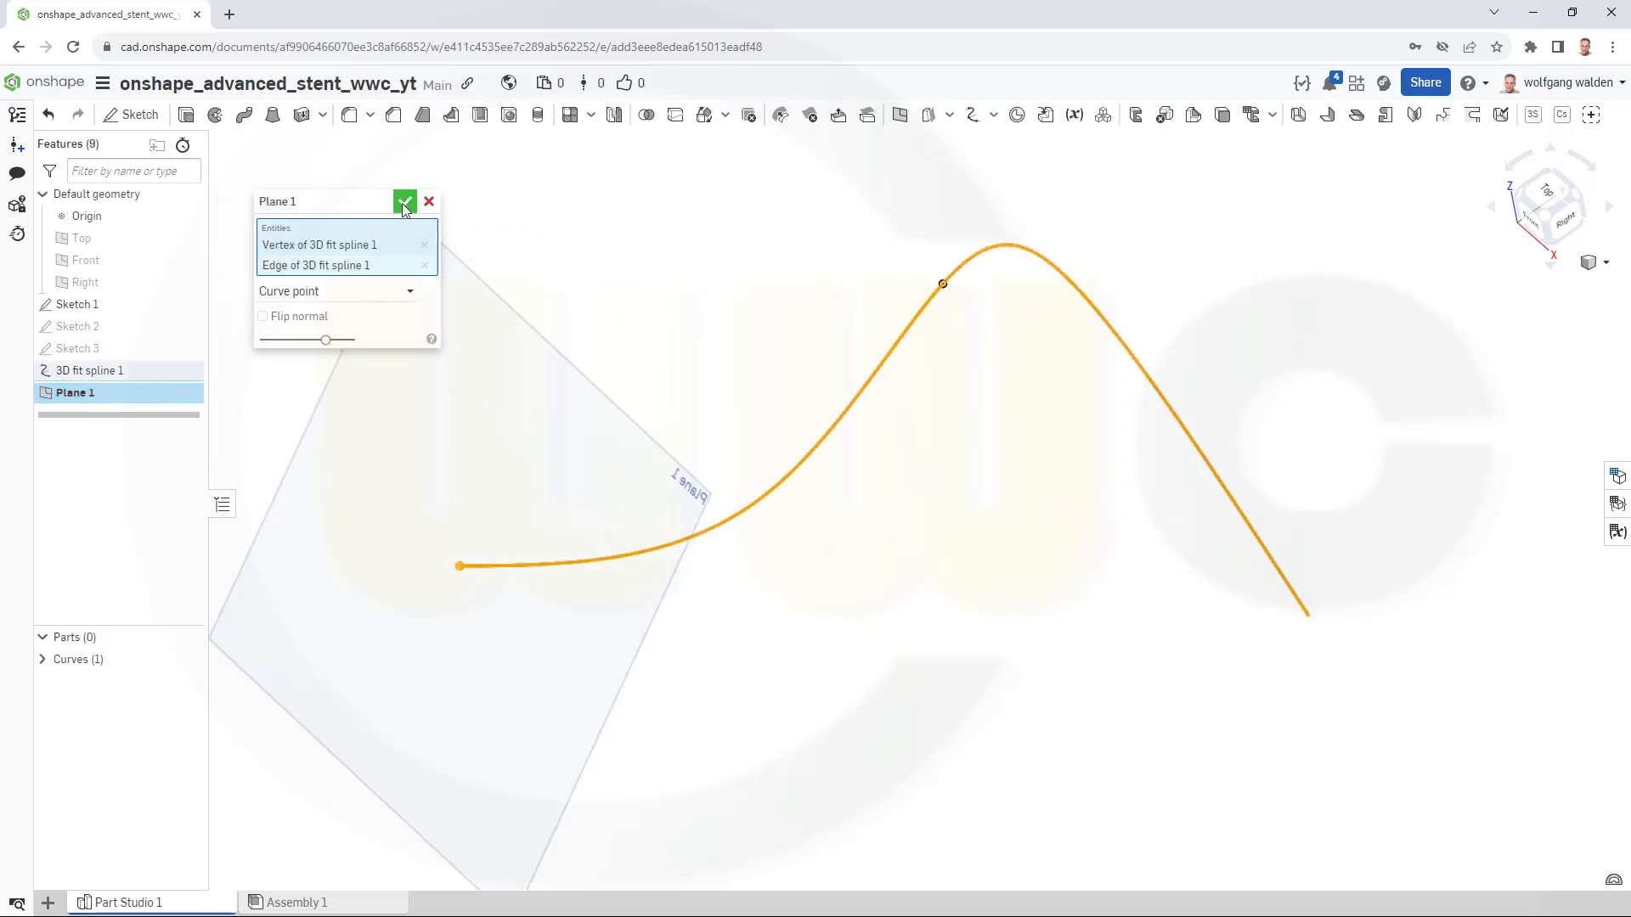
click(404, 200)
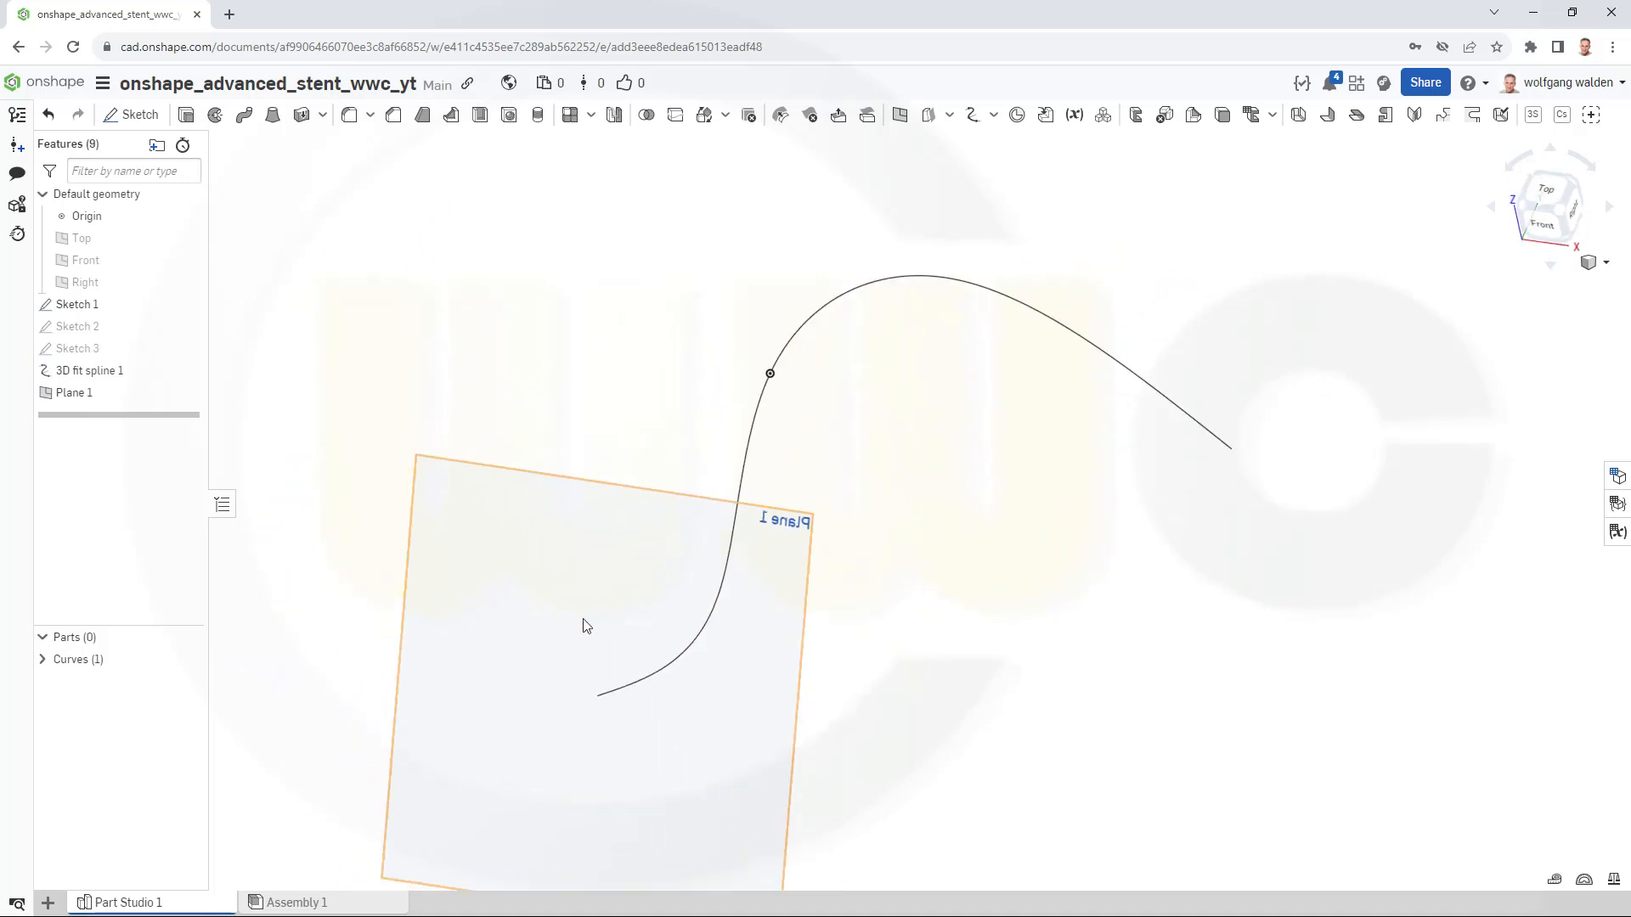
click(138, 114)
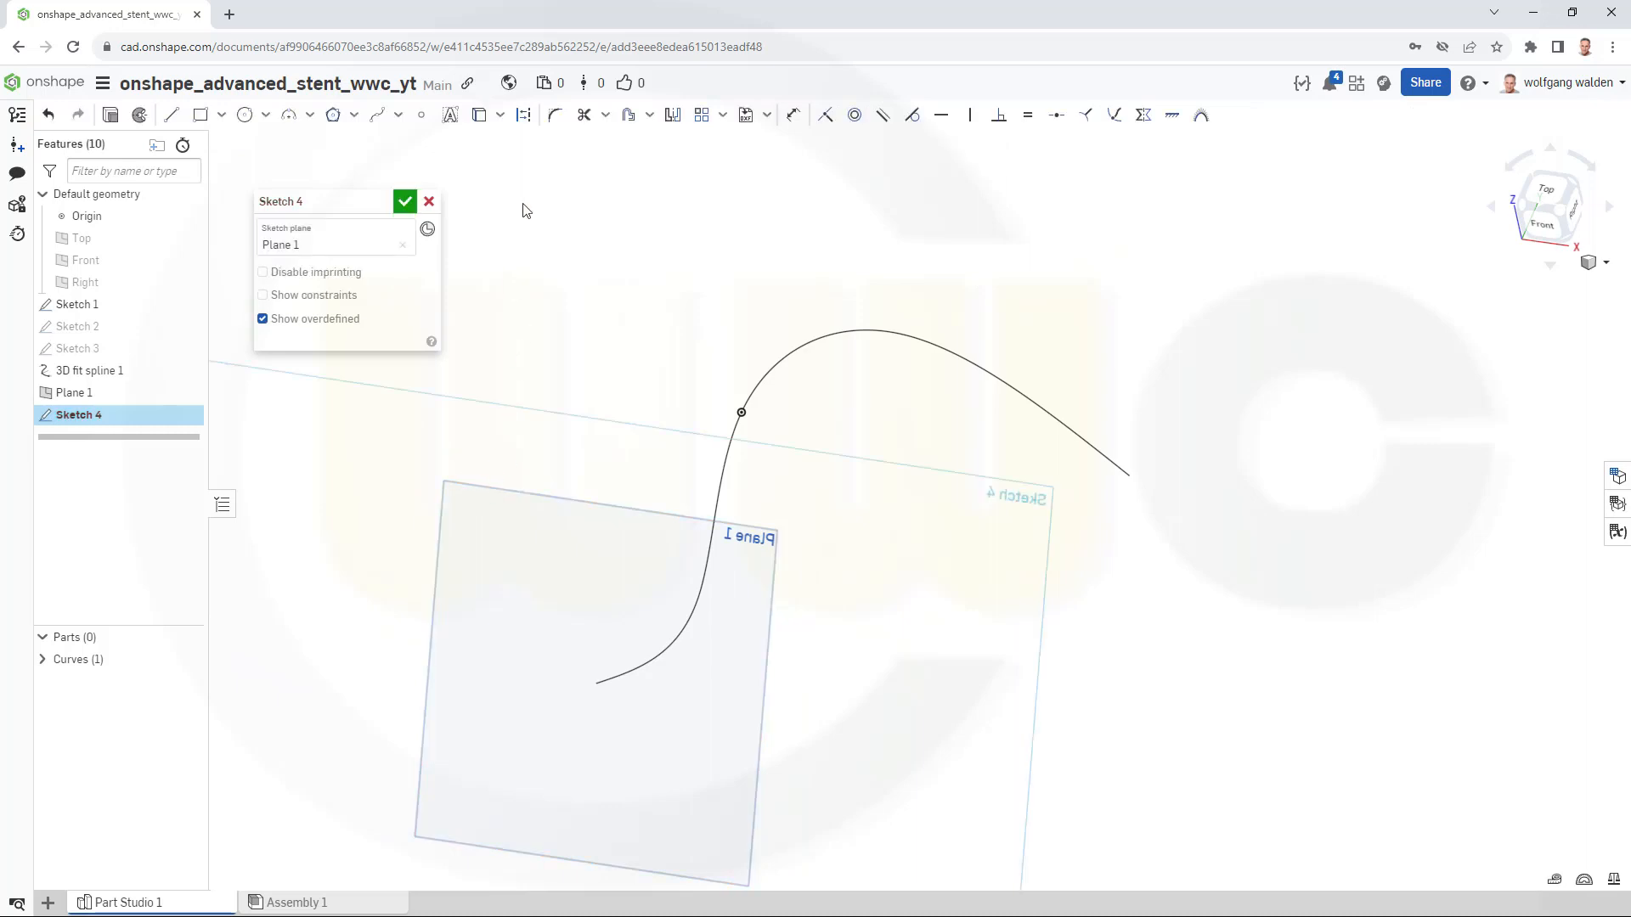
Draw a hexagon centred on the curve end and dimension its diameter to 15 mm.
click(478, 116)
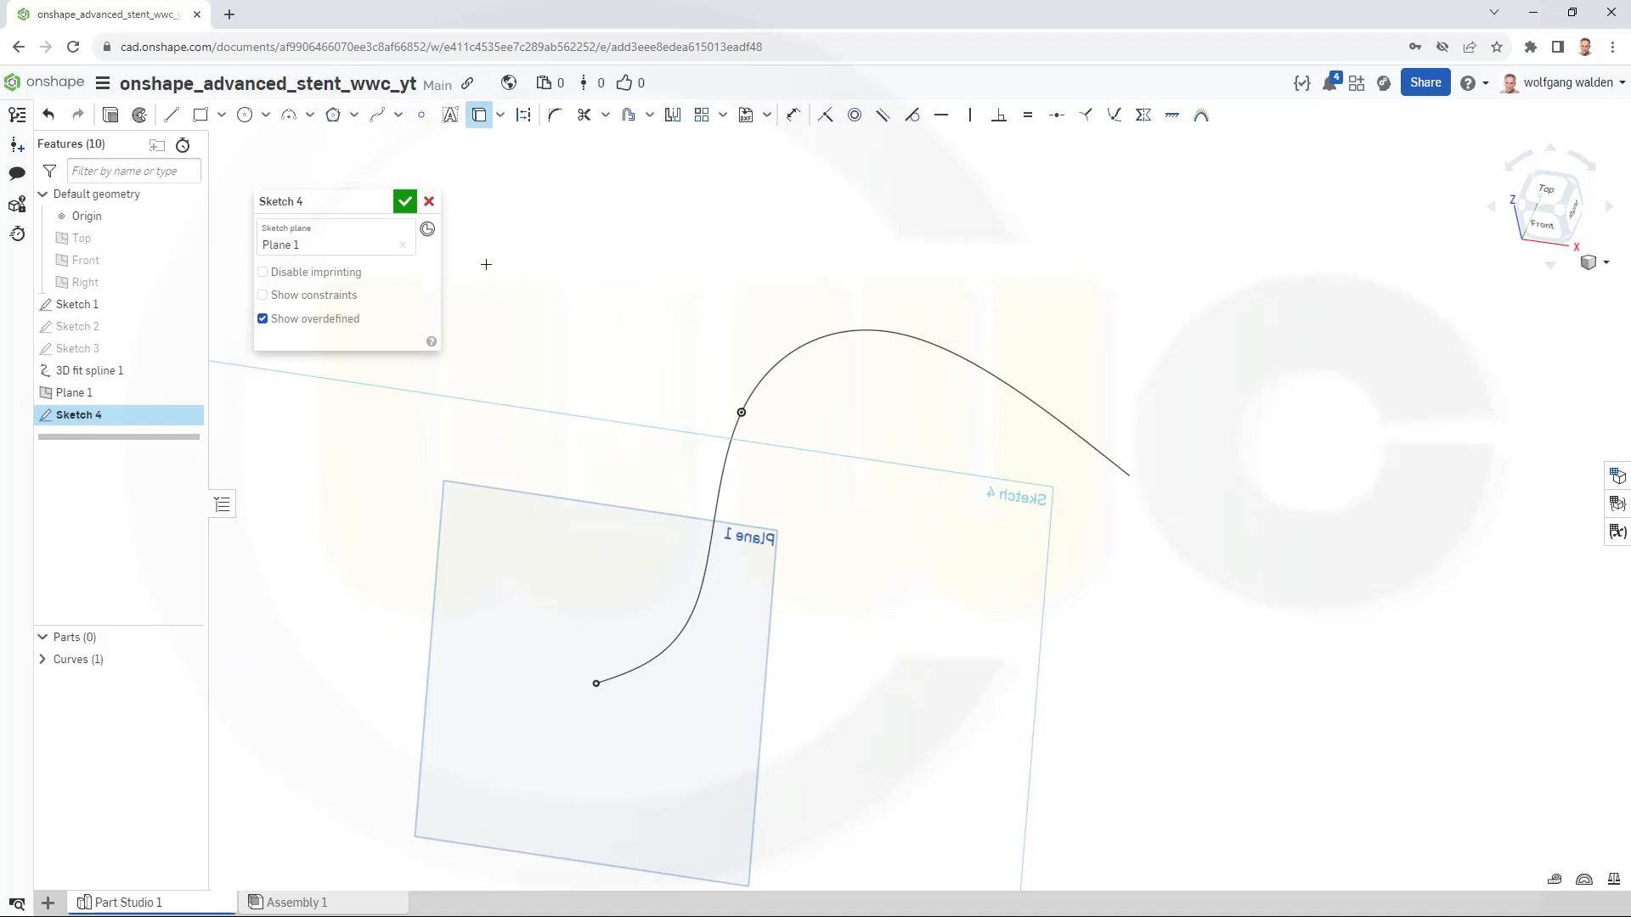
mouse_move(333, 116)
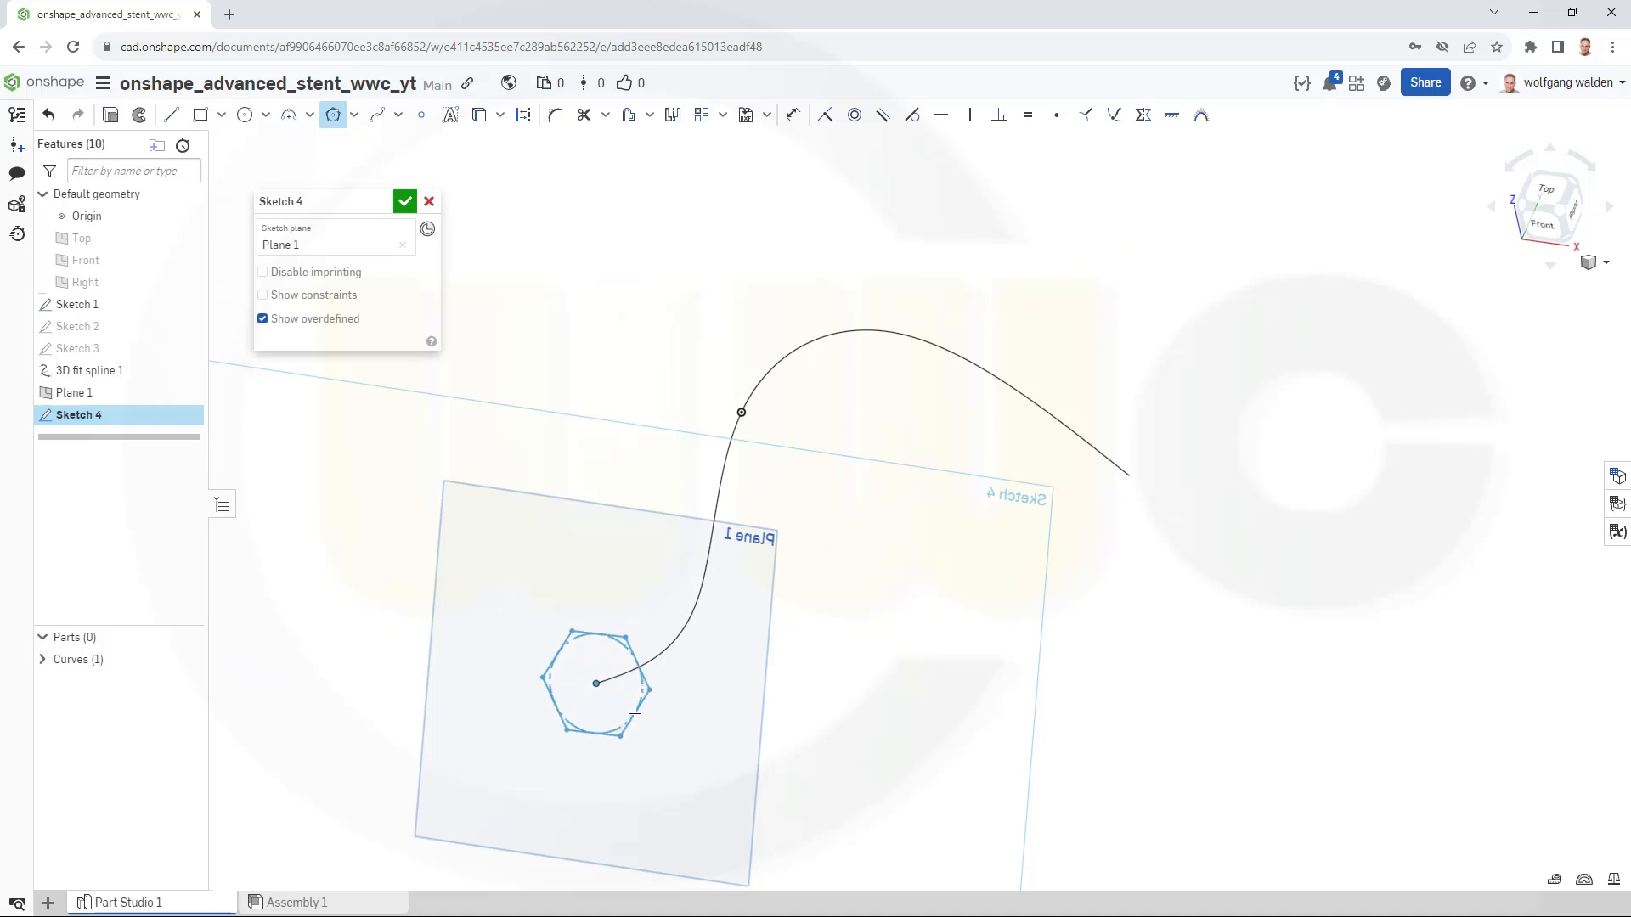
click(598, 683)
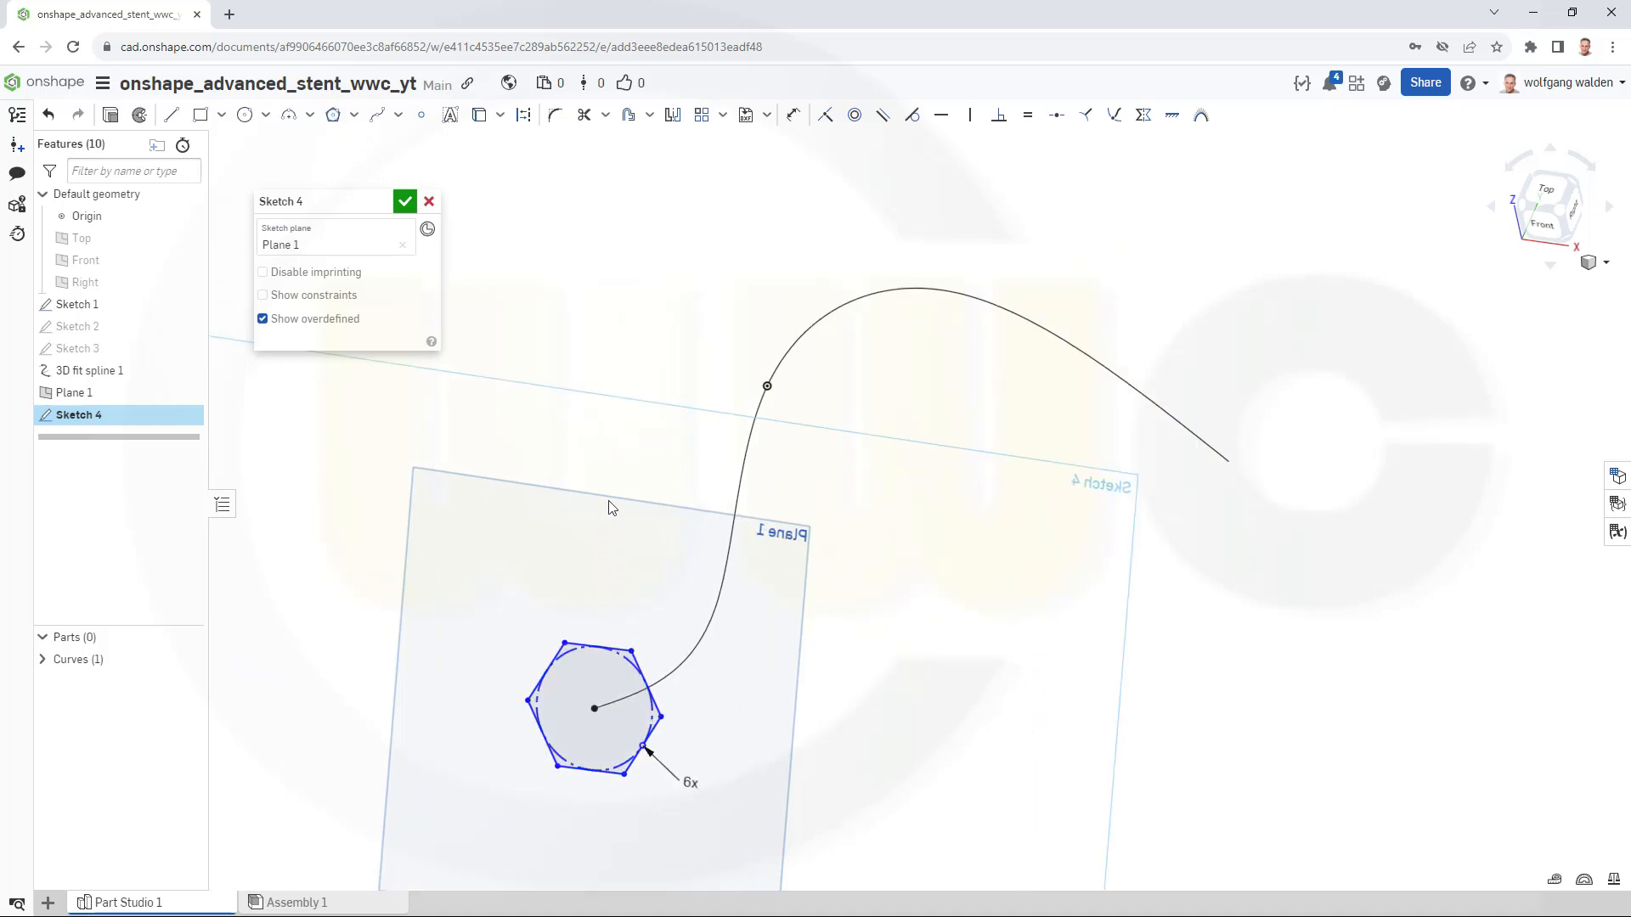
click(245, 115)
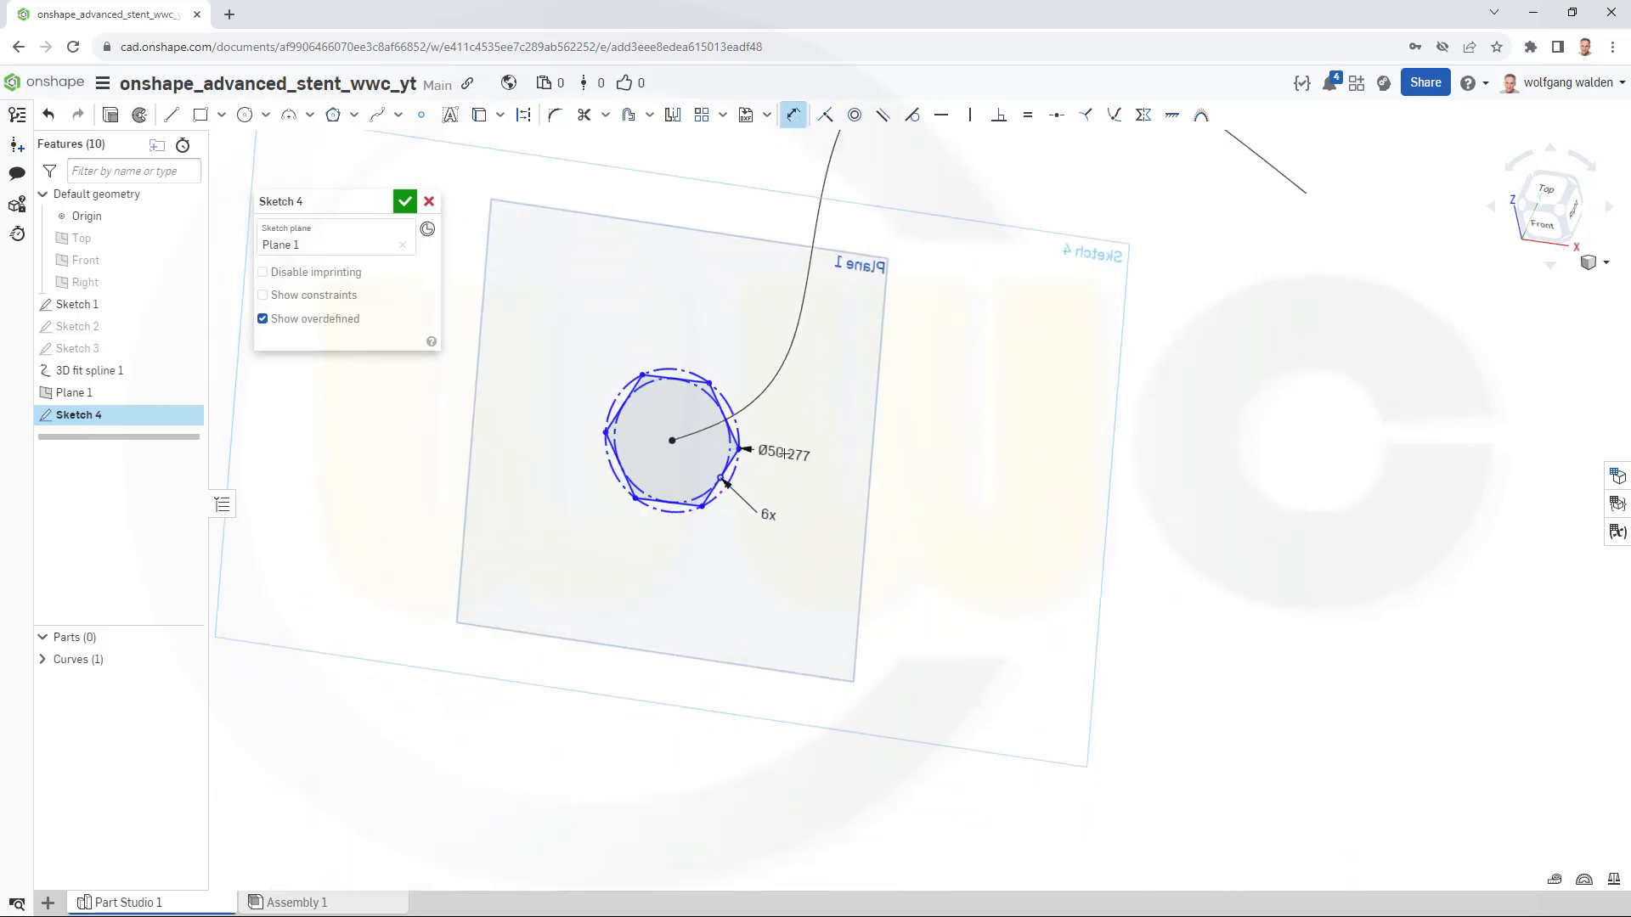
double_click(778, 453)
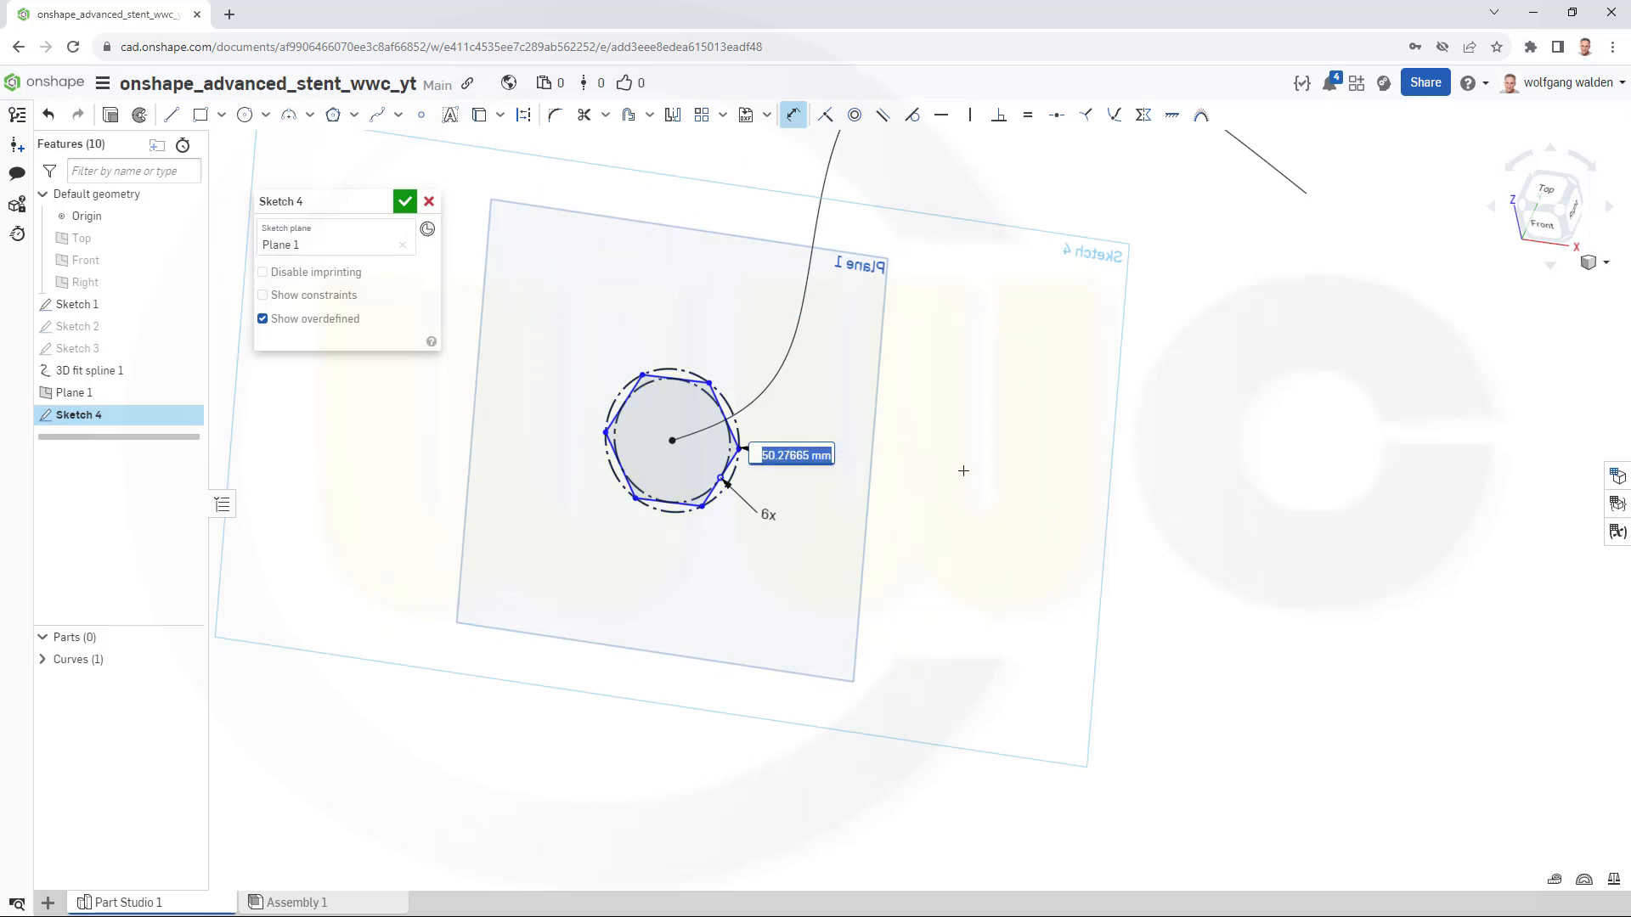
mouse_move(1103, 489)
text(Ø15)
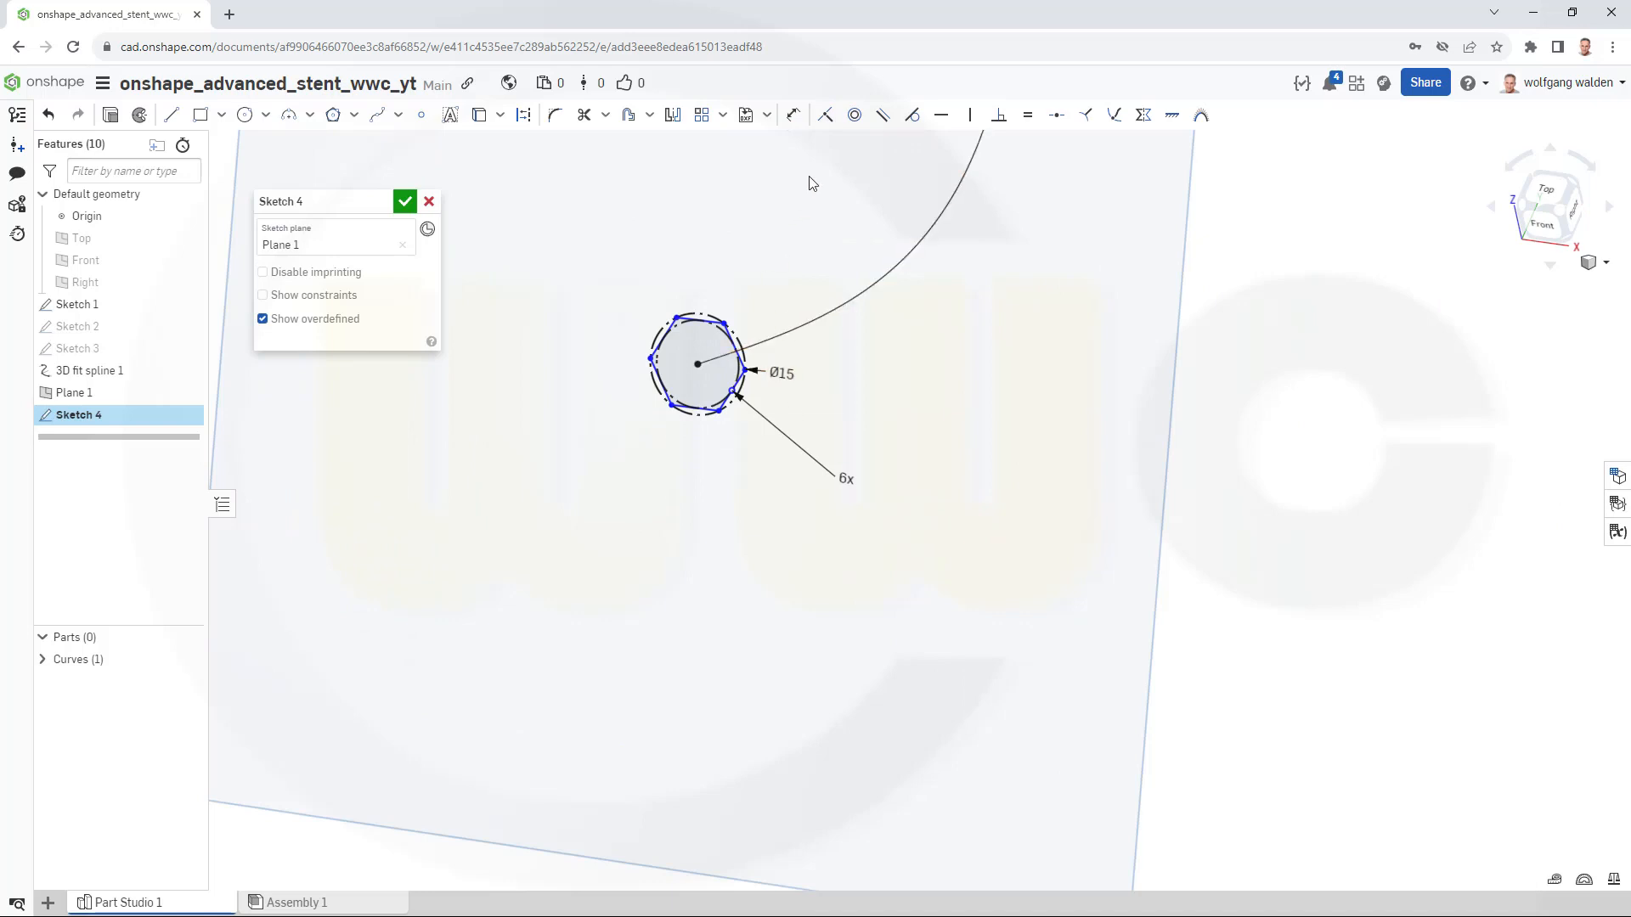
mouse_move(926, 172)
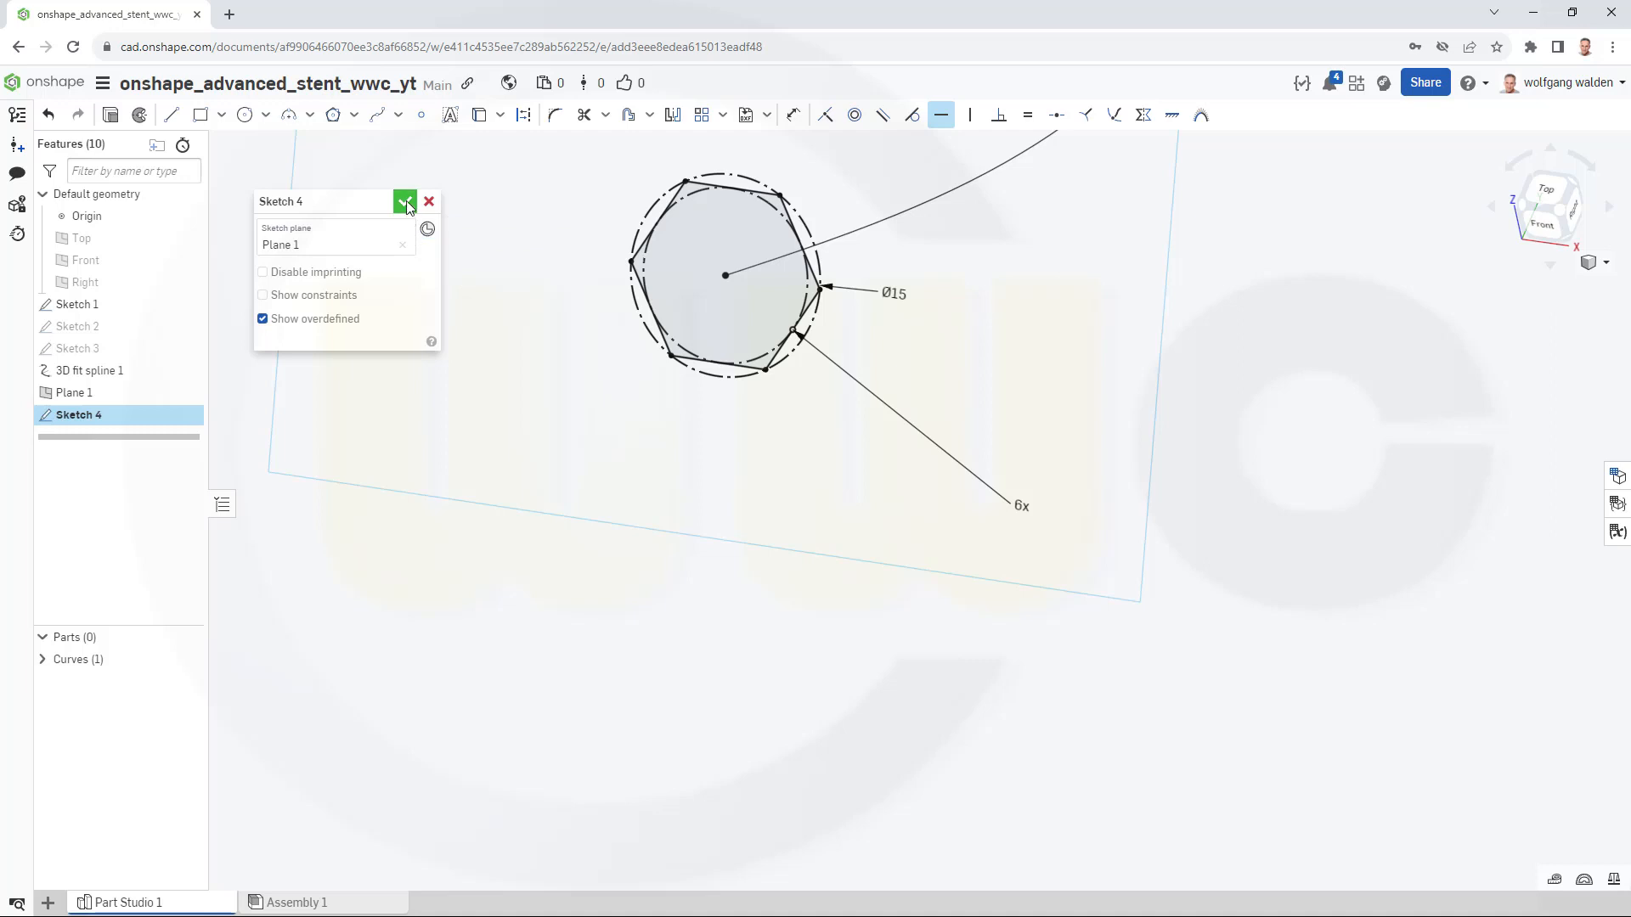
click(404, 201)
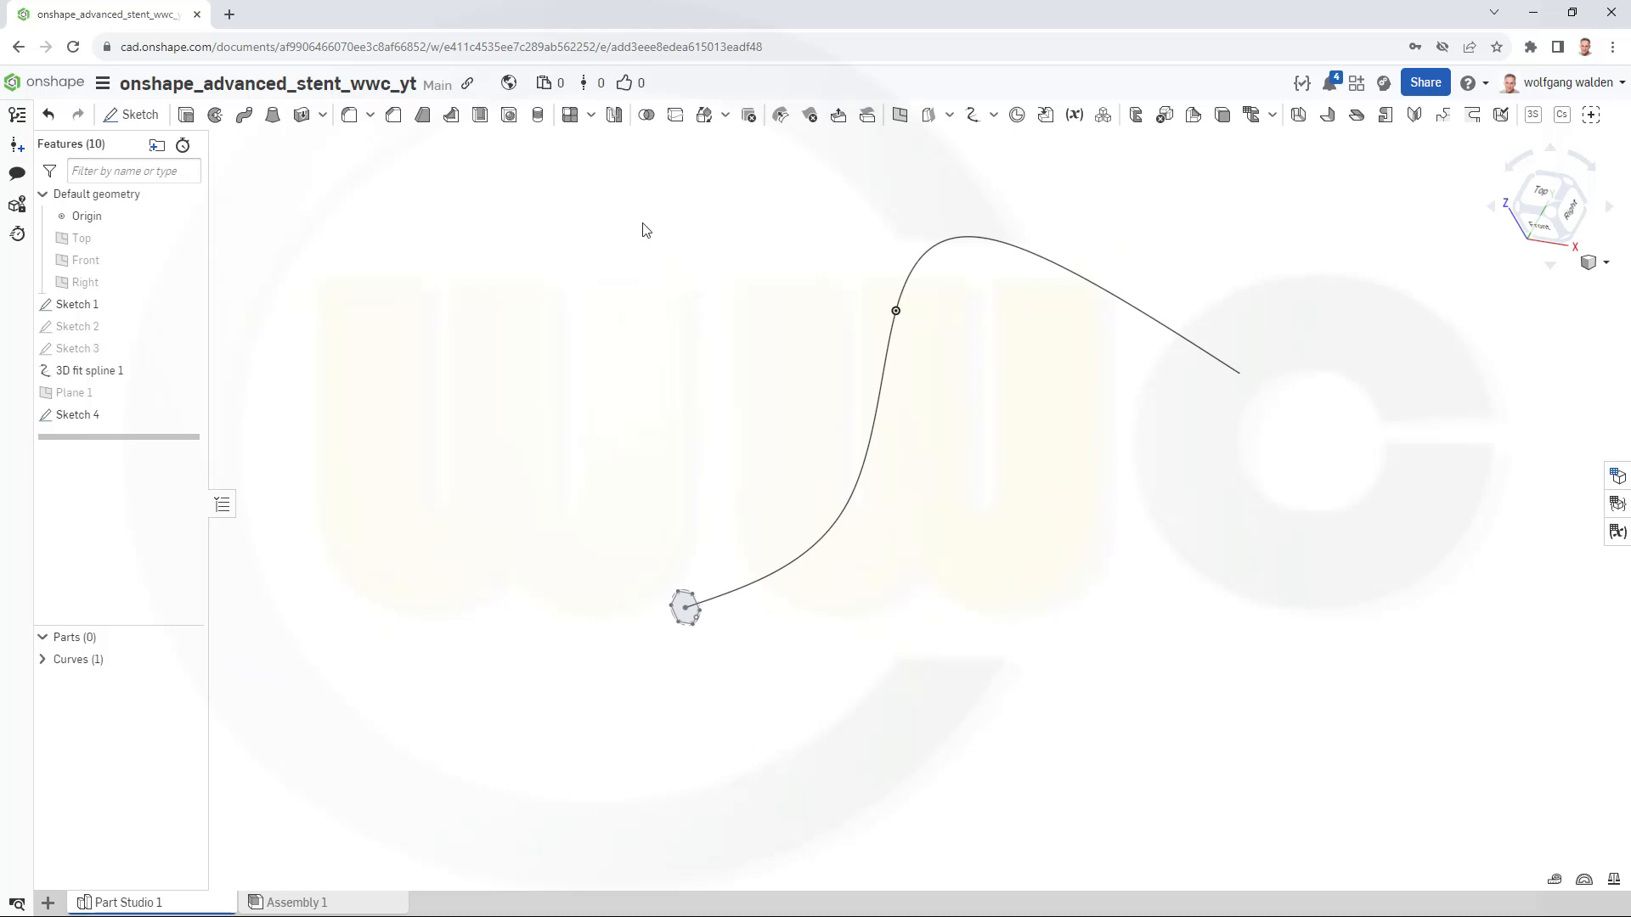
mouse_move(764, 369)
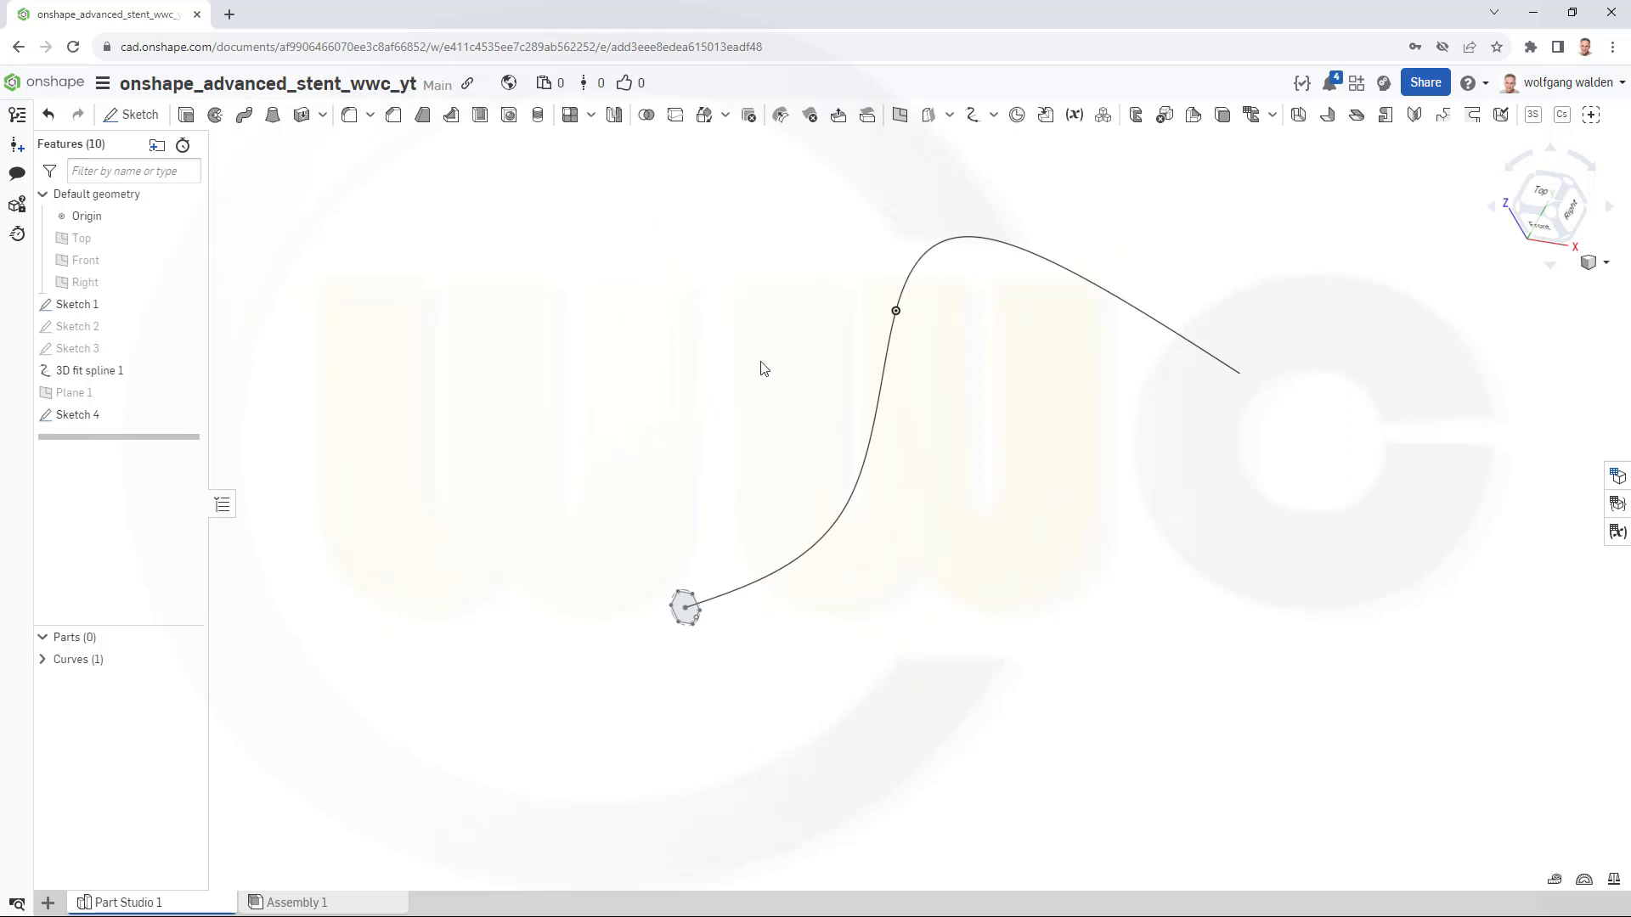
mouse_move(986, 152)
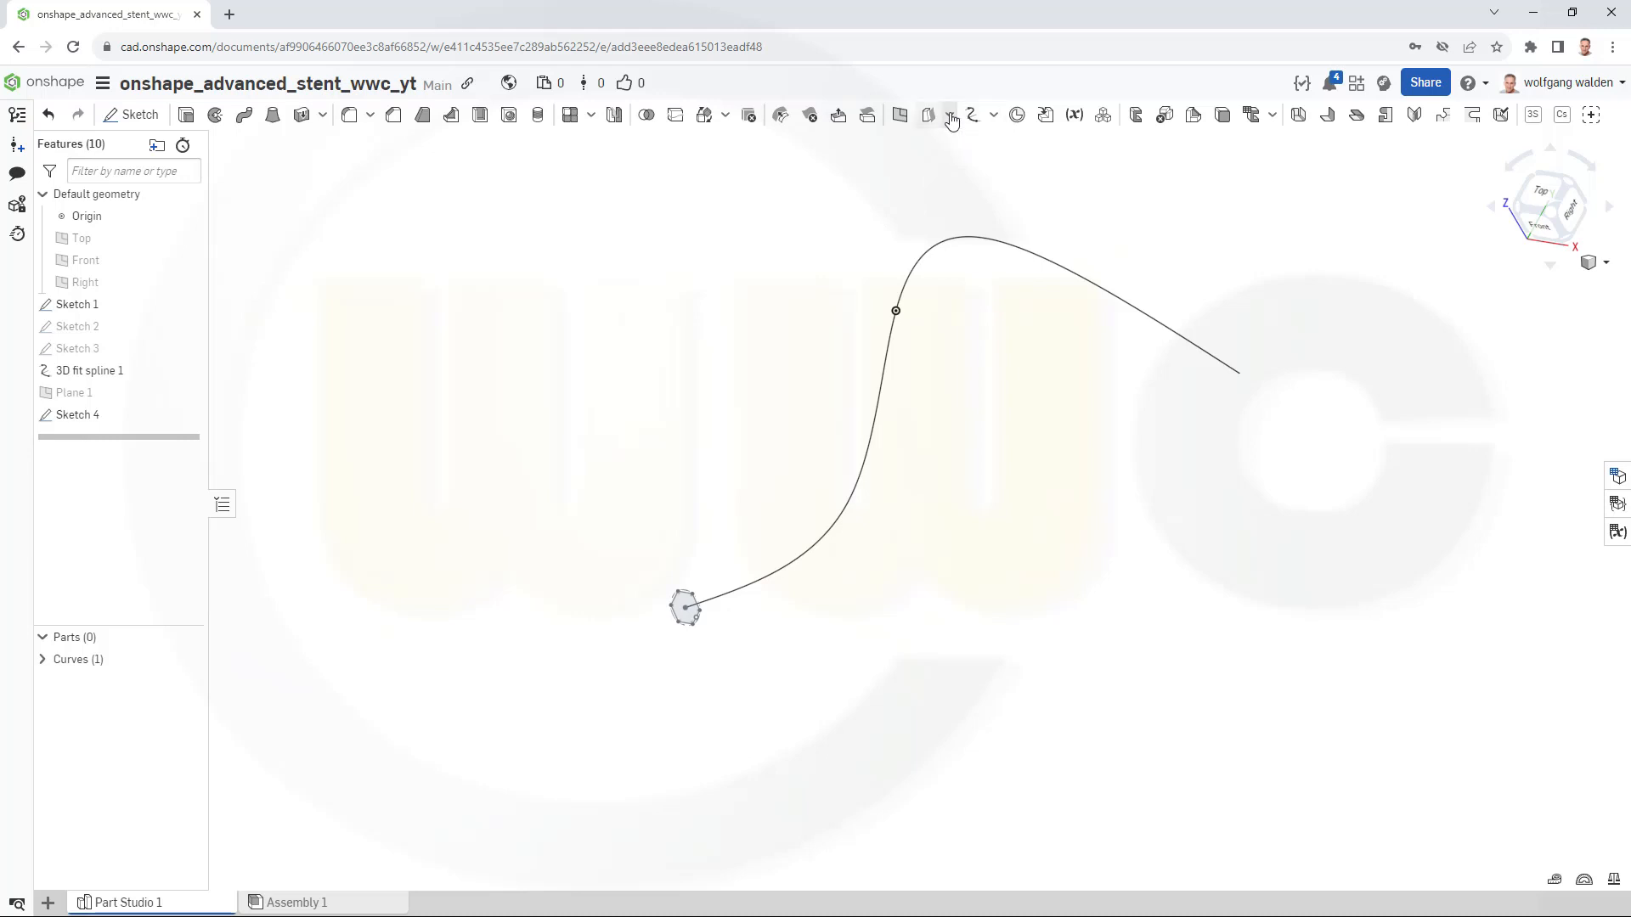
click(949, 116)
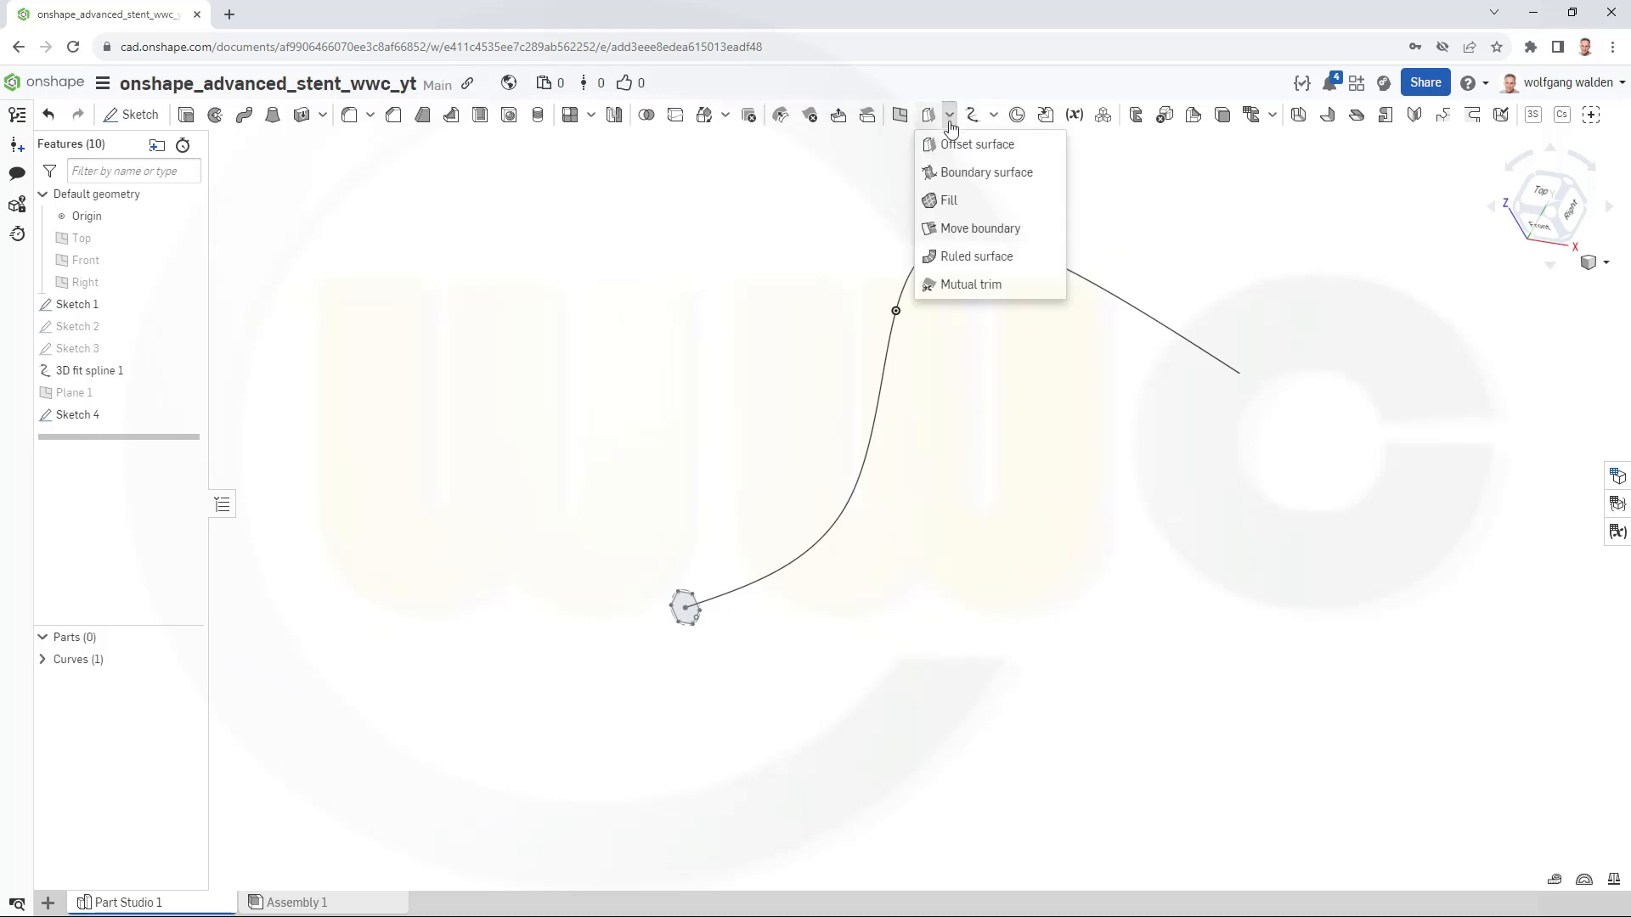
click(949, 200)
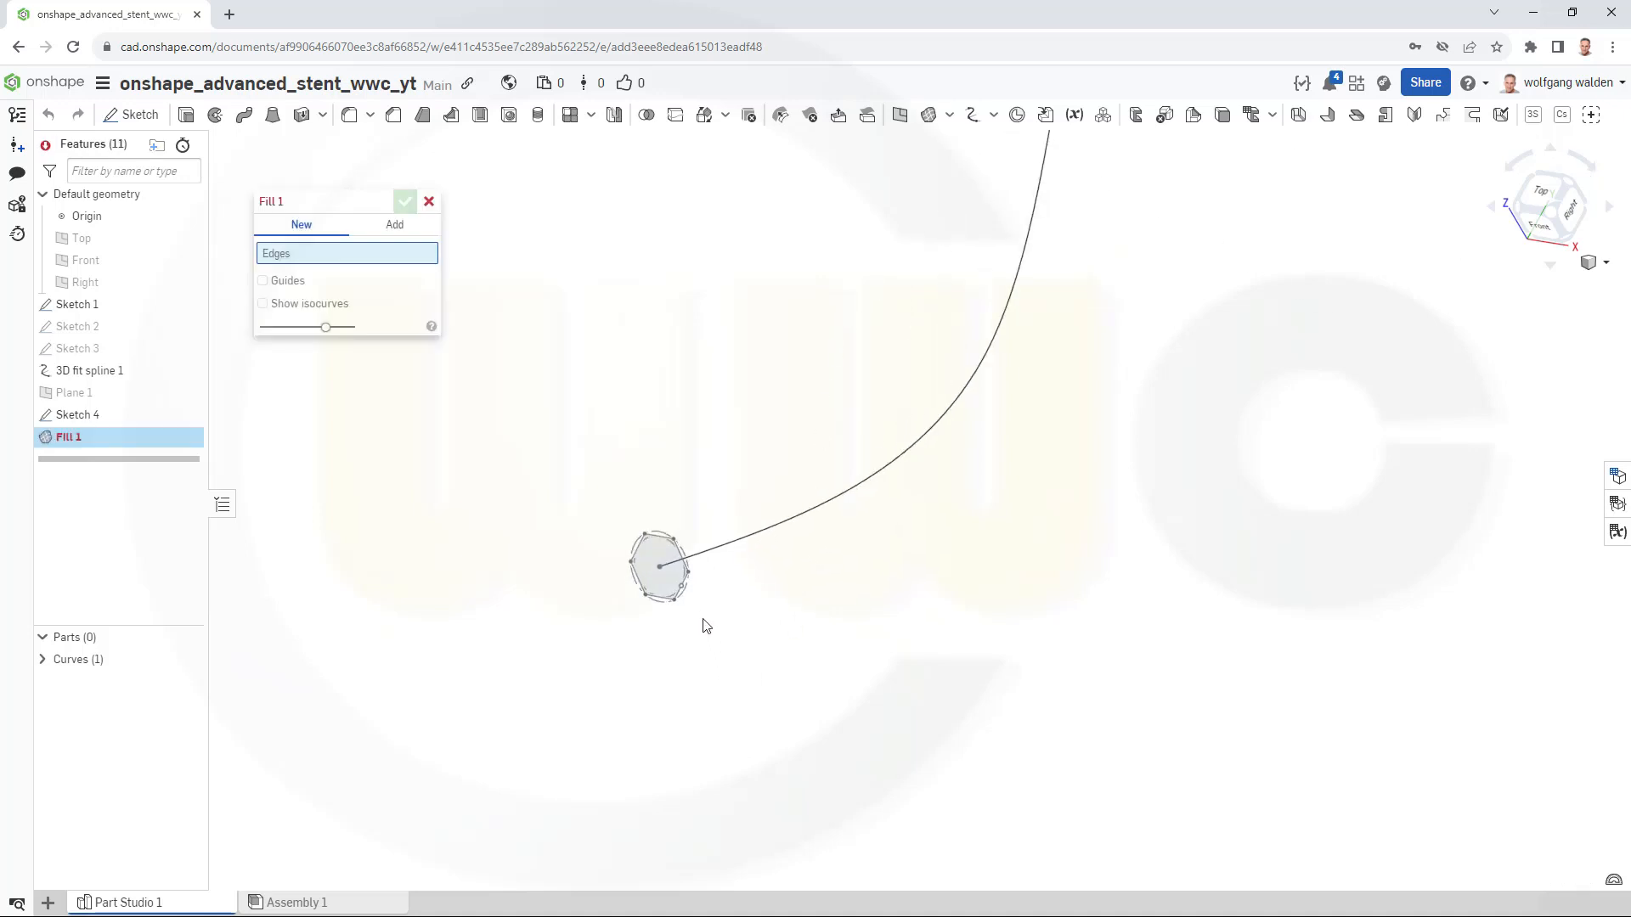
click(427, 201)
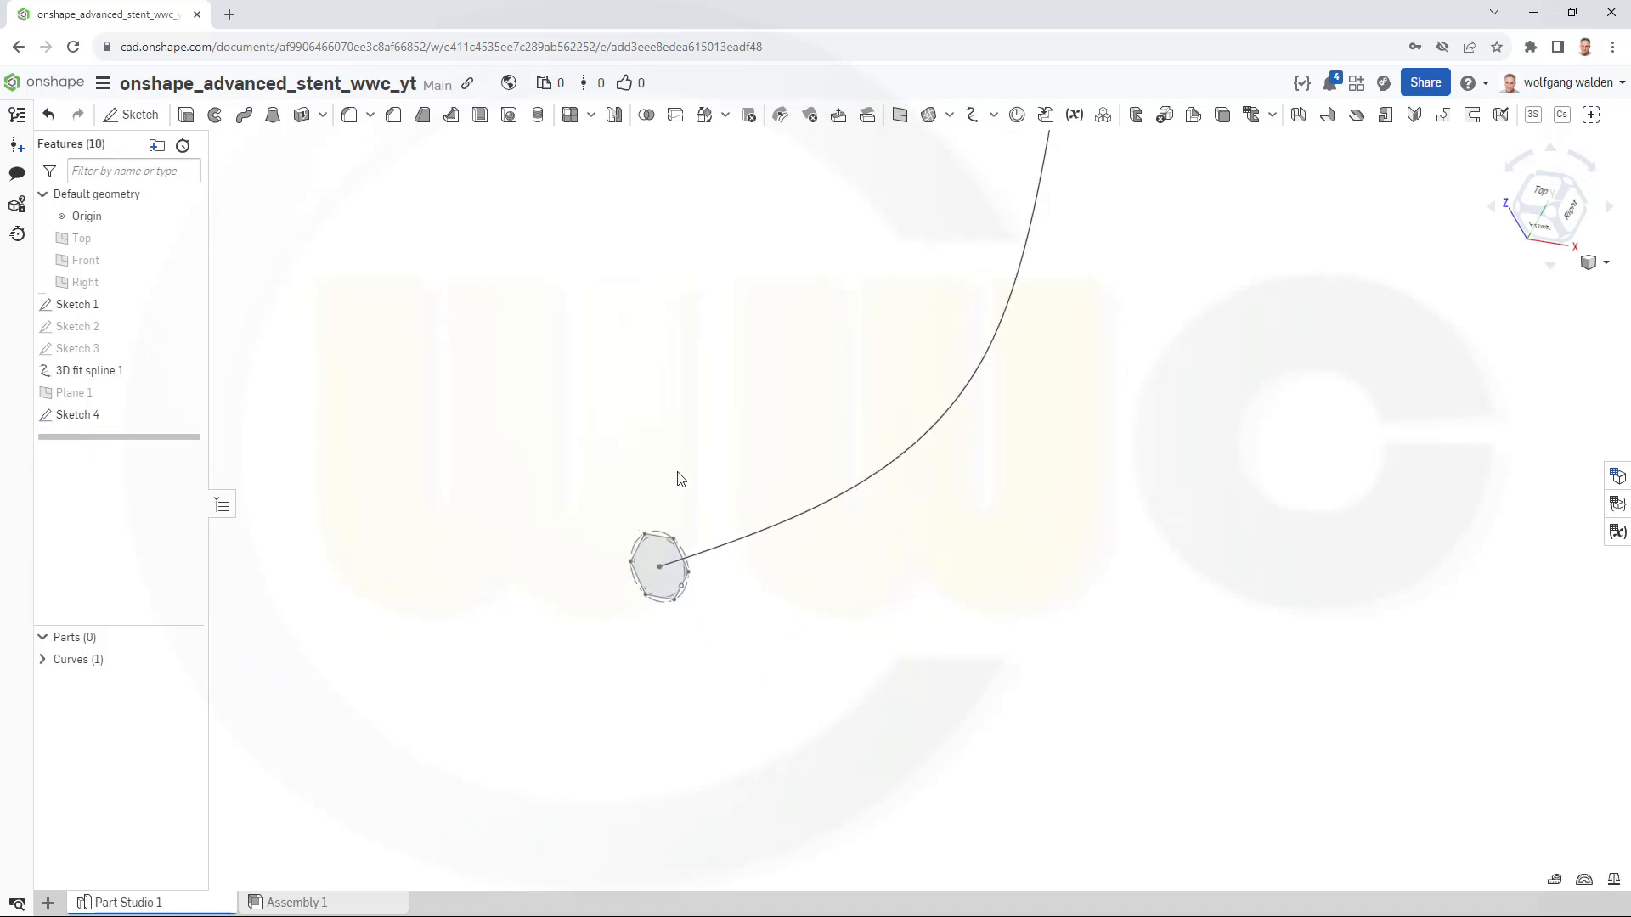
mouse_move(93, 428)
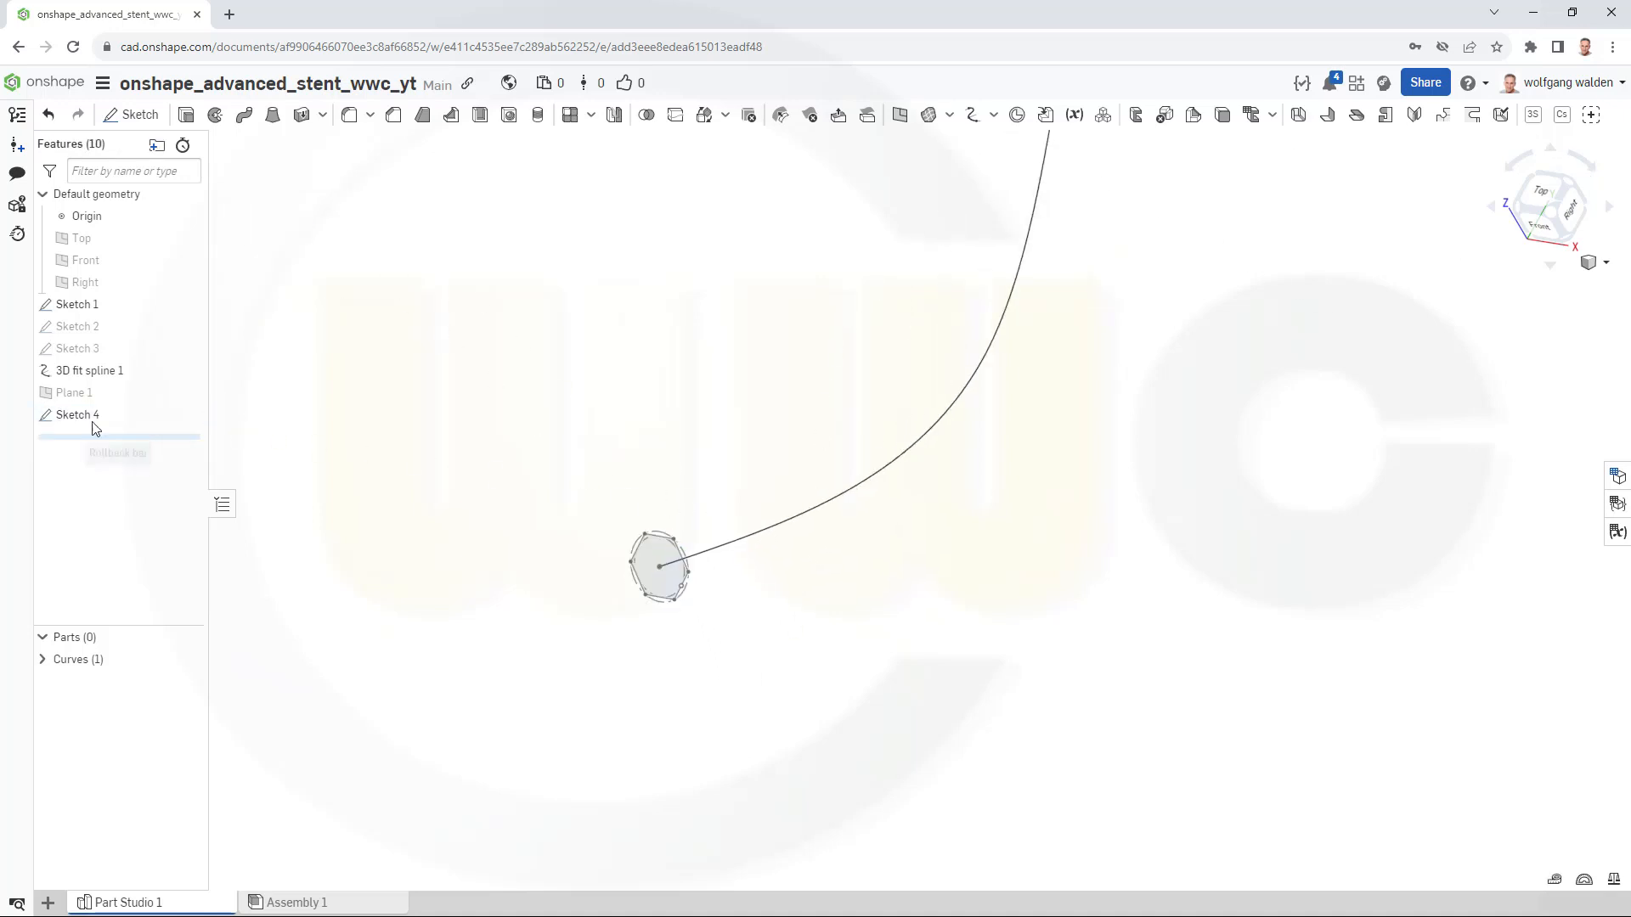
Add a roughly 4 mm circle beside the hexagon in Sketch 4.
double_click(77, 414)
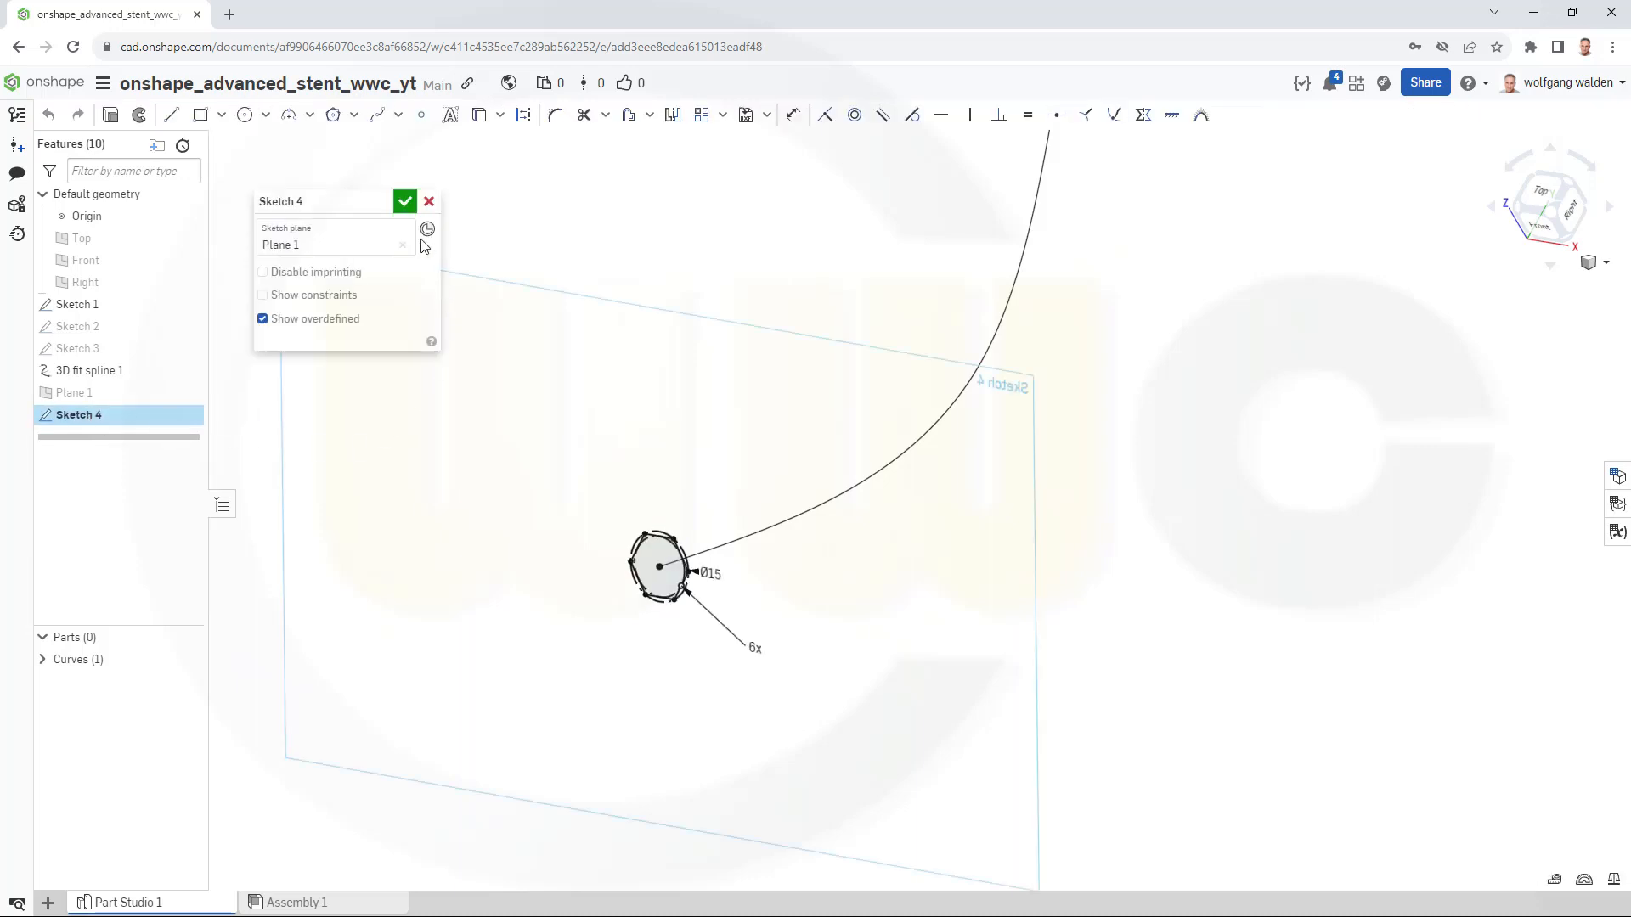
click(245, 115)
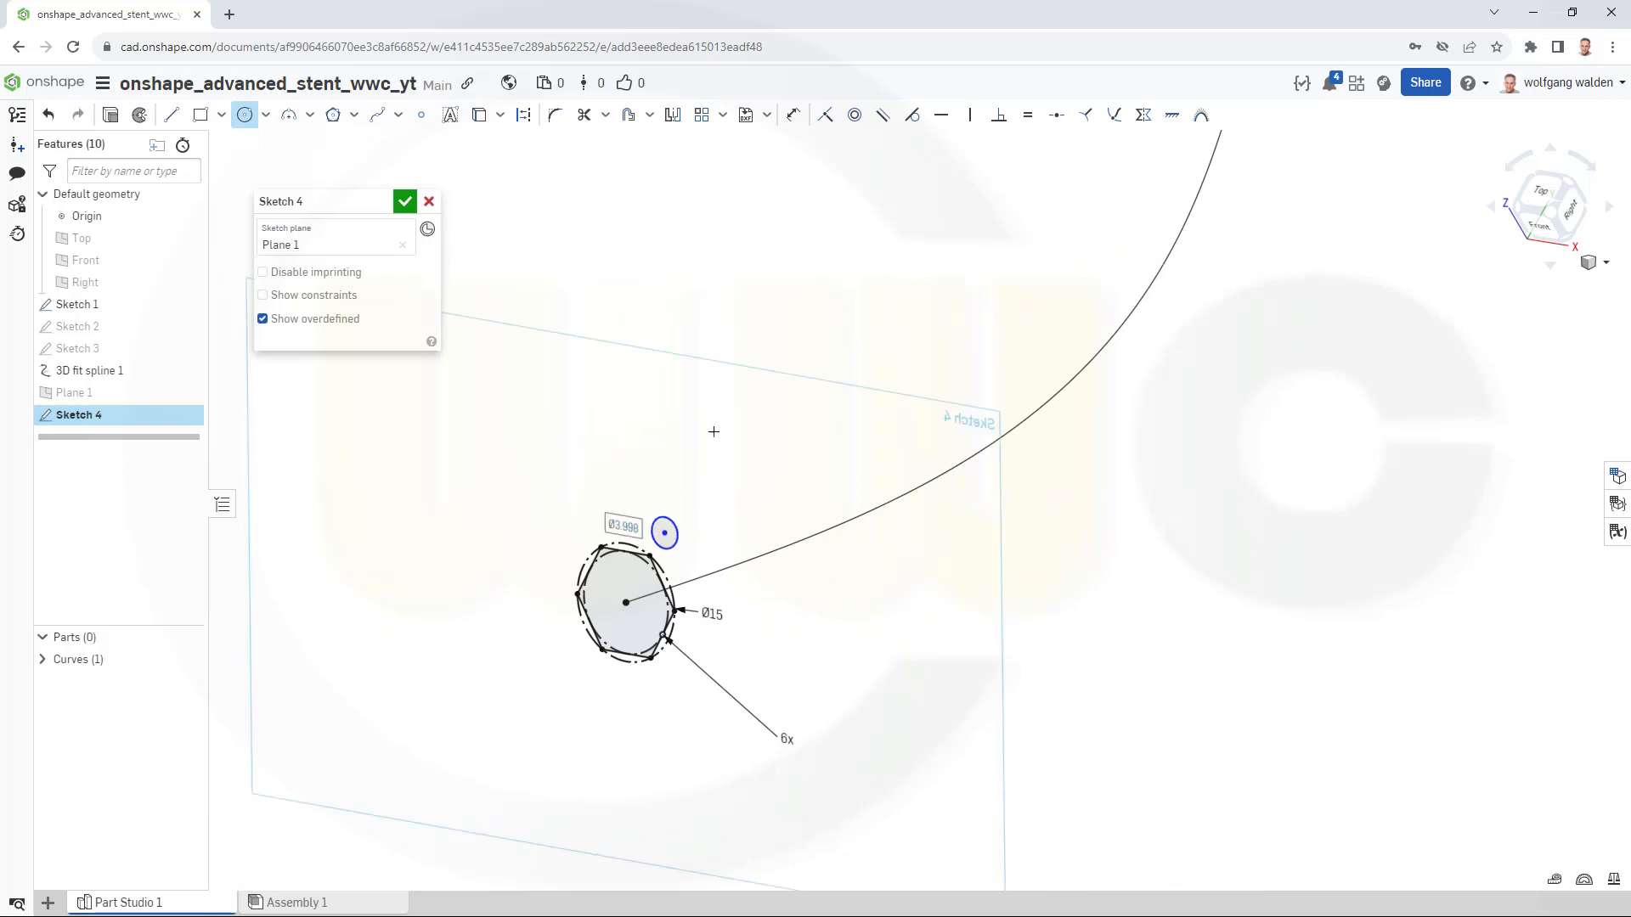
click(404, 200)
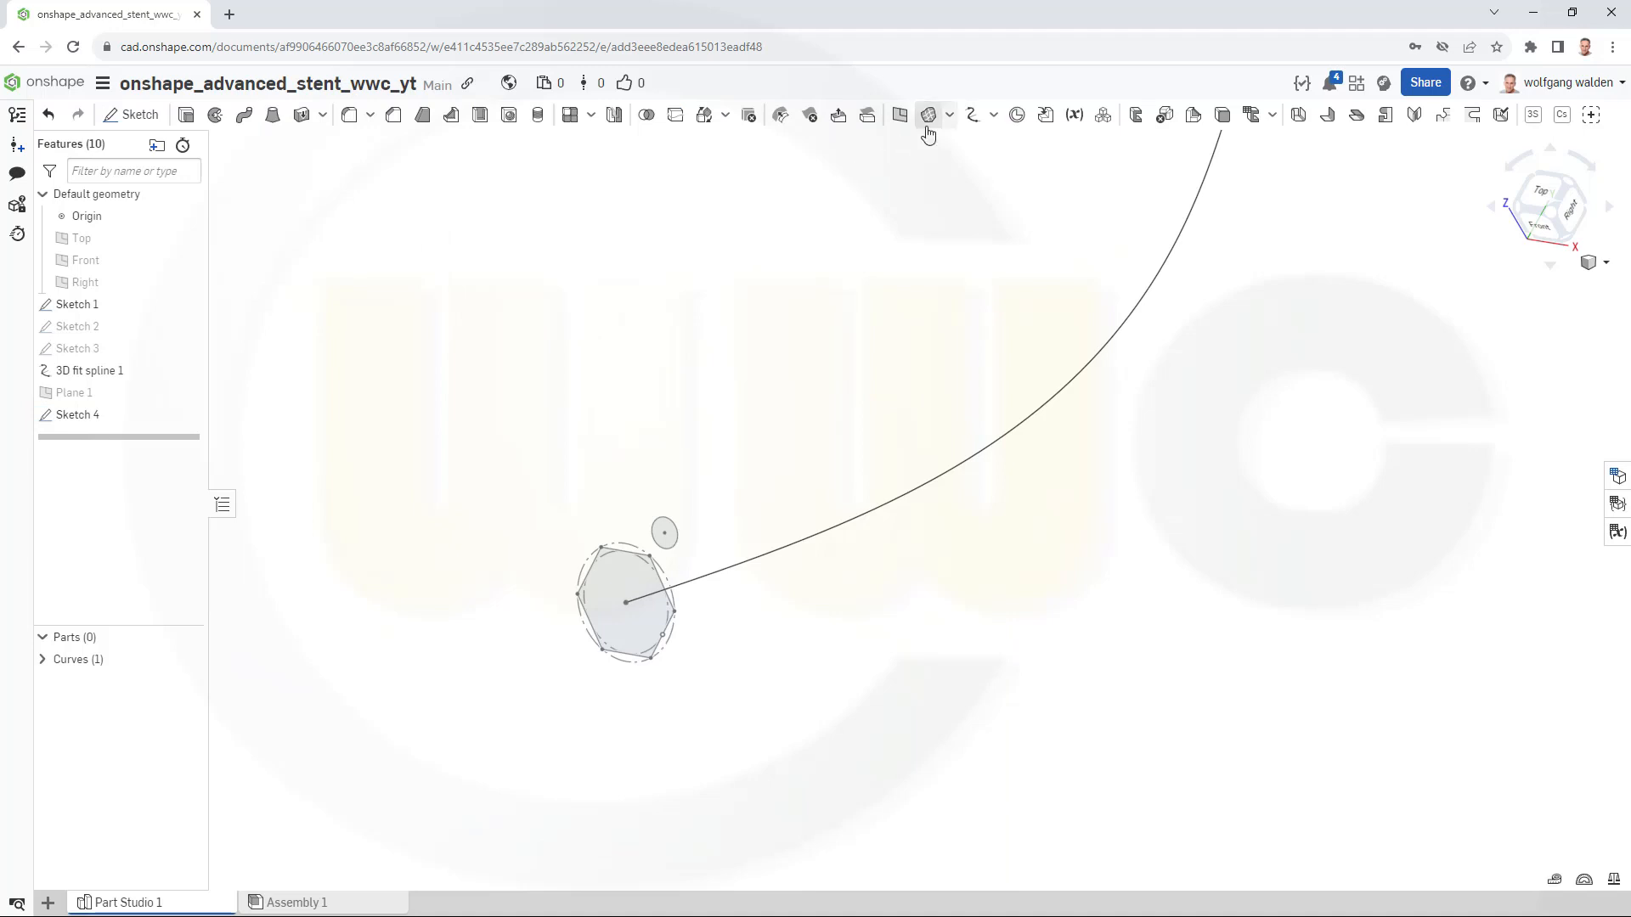
Start a fill surface bounded by the hexagon's six Sketch 4 edges.
click(928, 115)
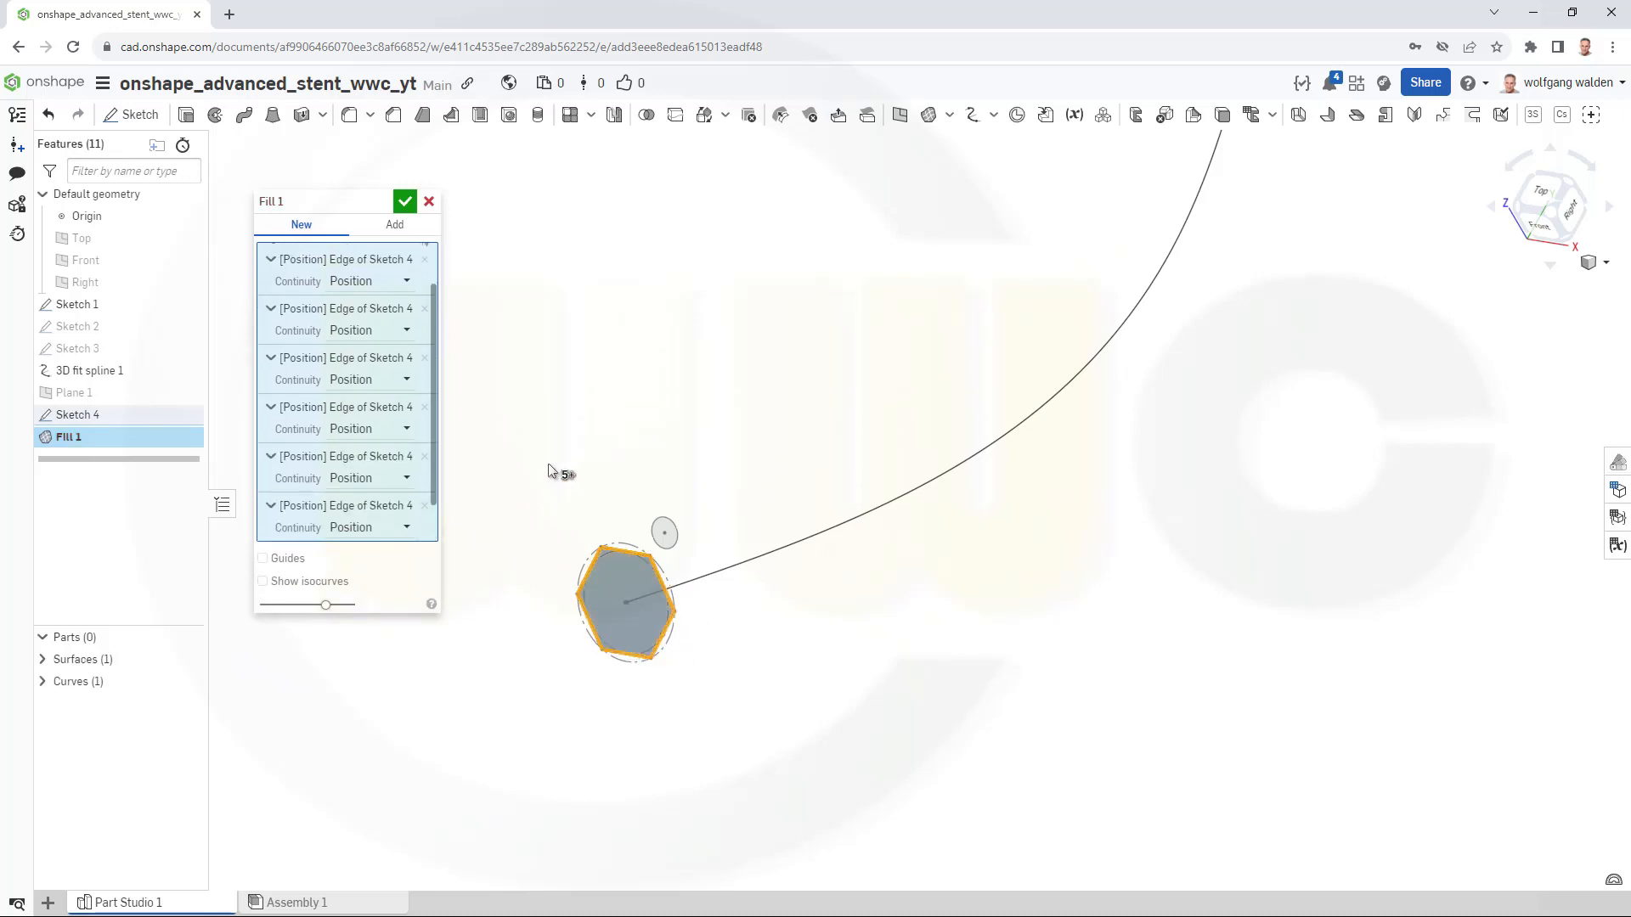
scroll(up, 3)
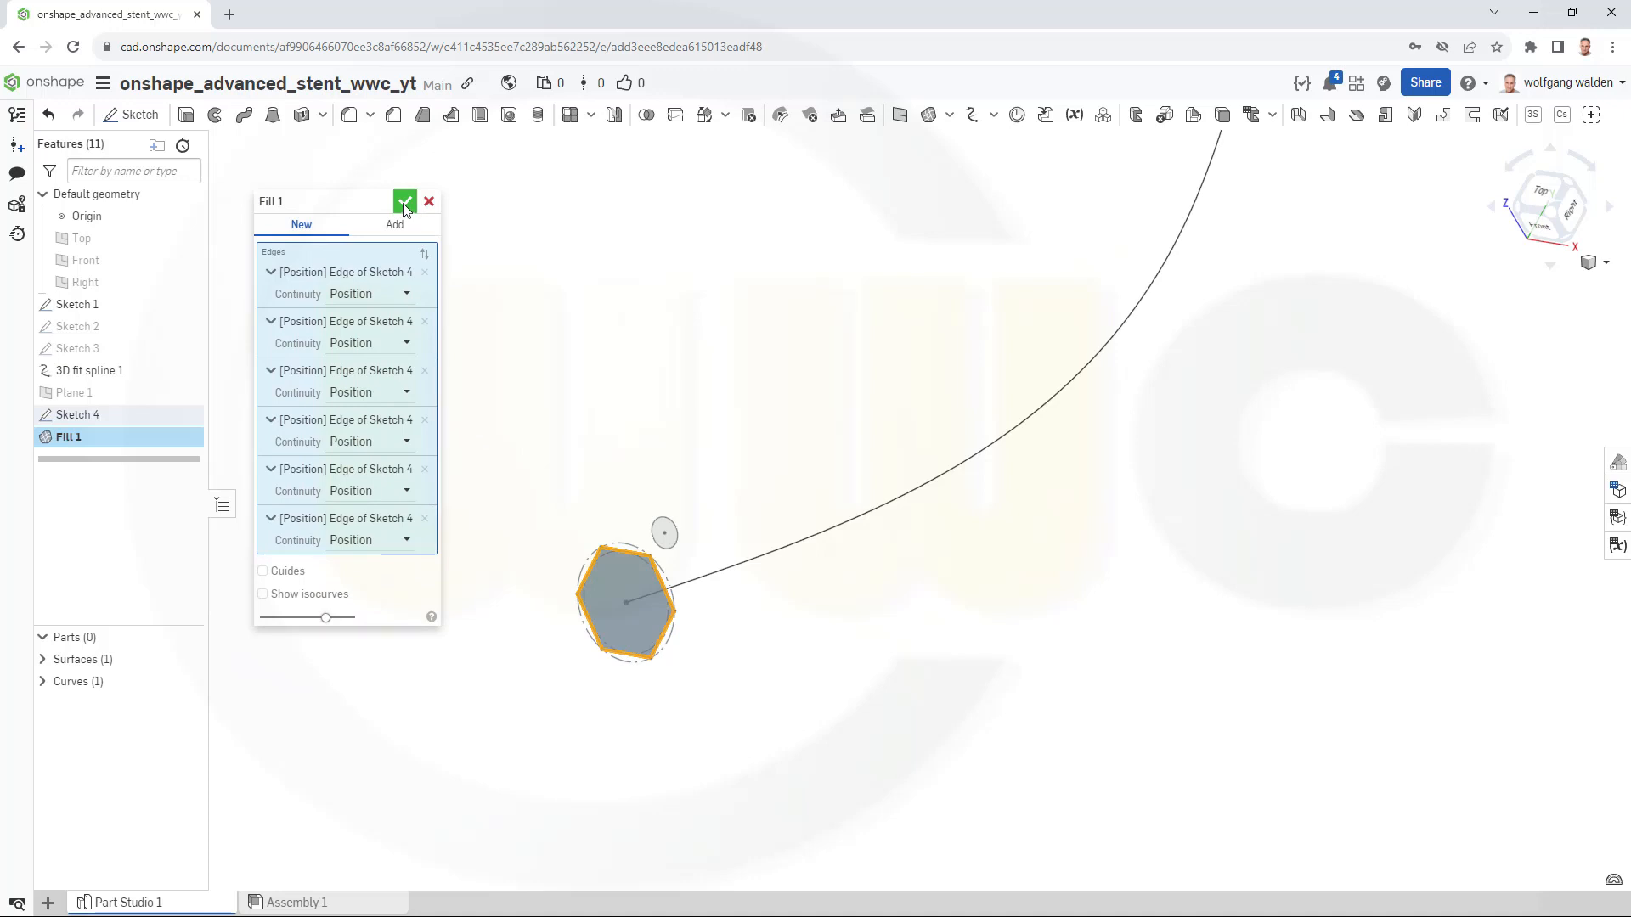
Confirm Fill 1 on the hexagon and cap the small circle with Fill 2.
click(404, 200)
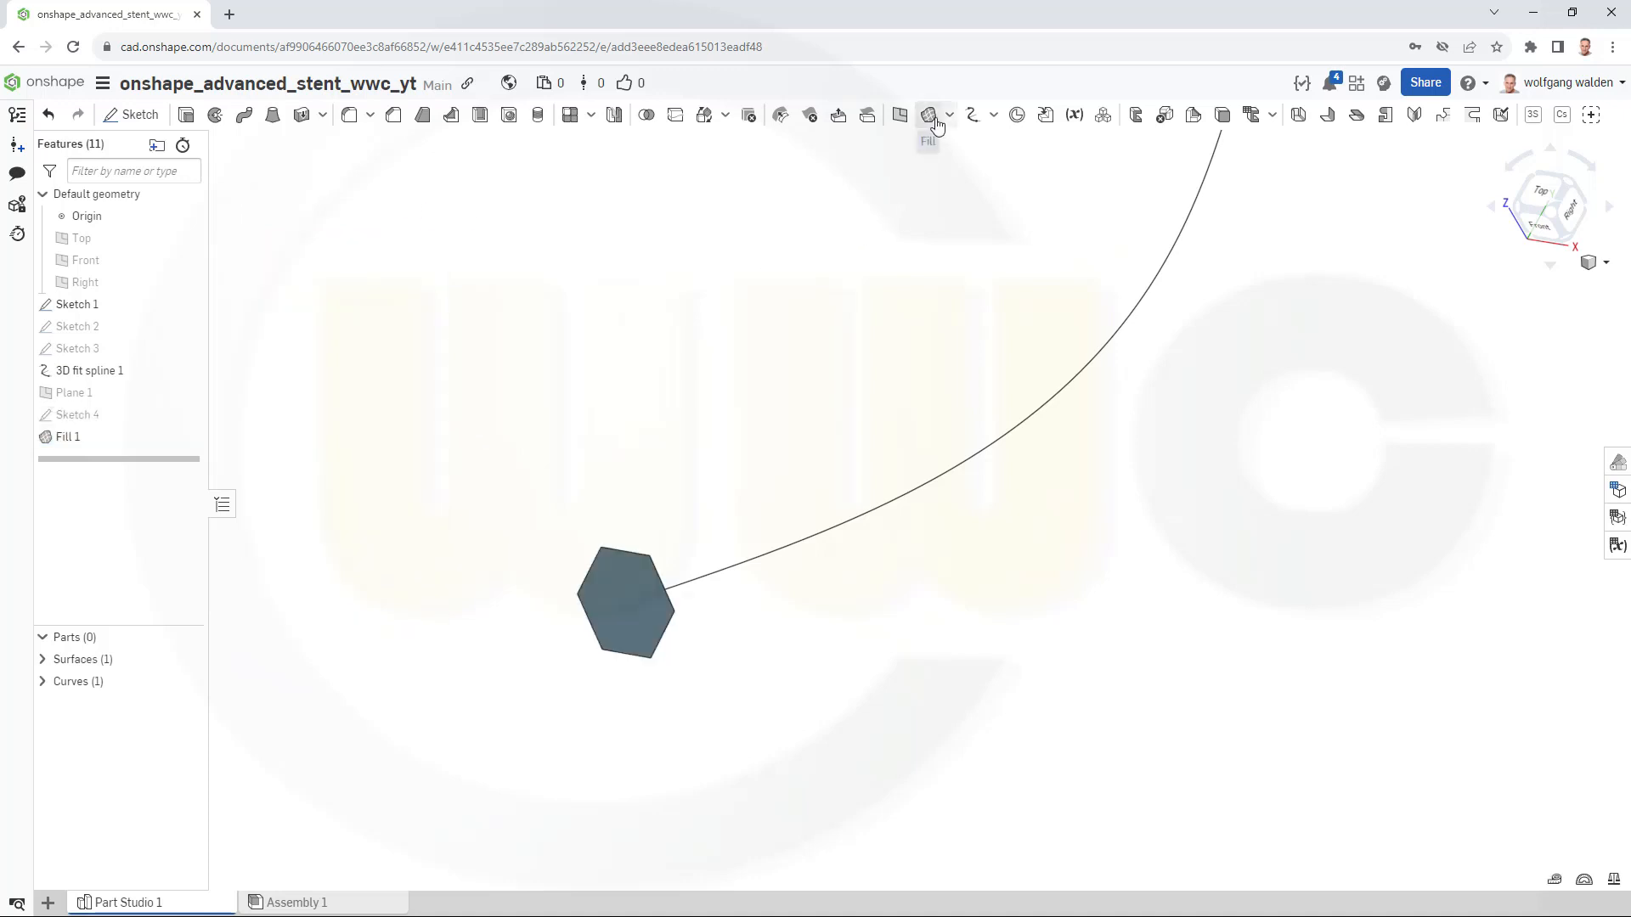
click(928, 115)
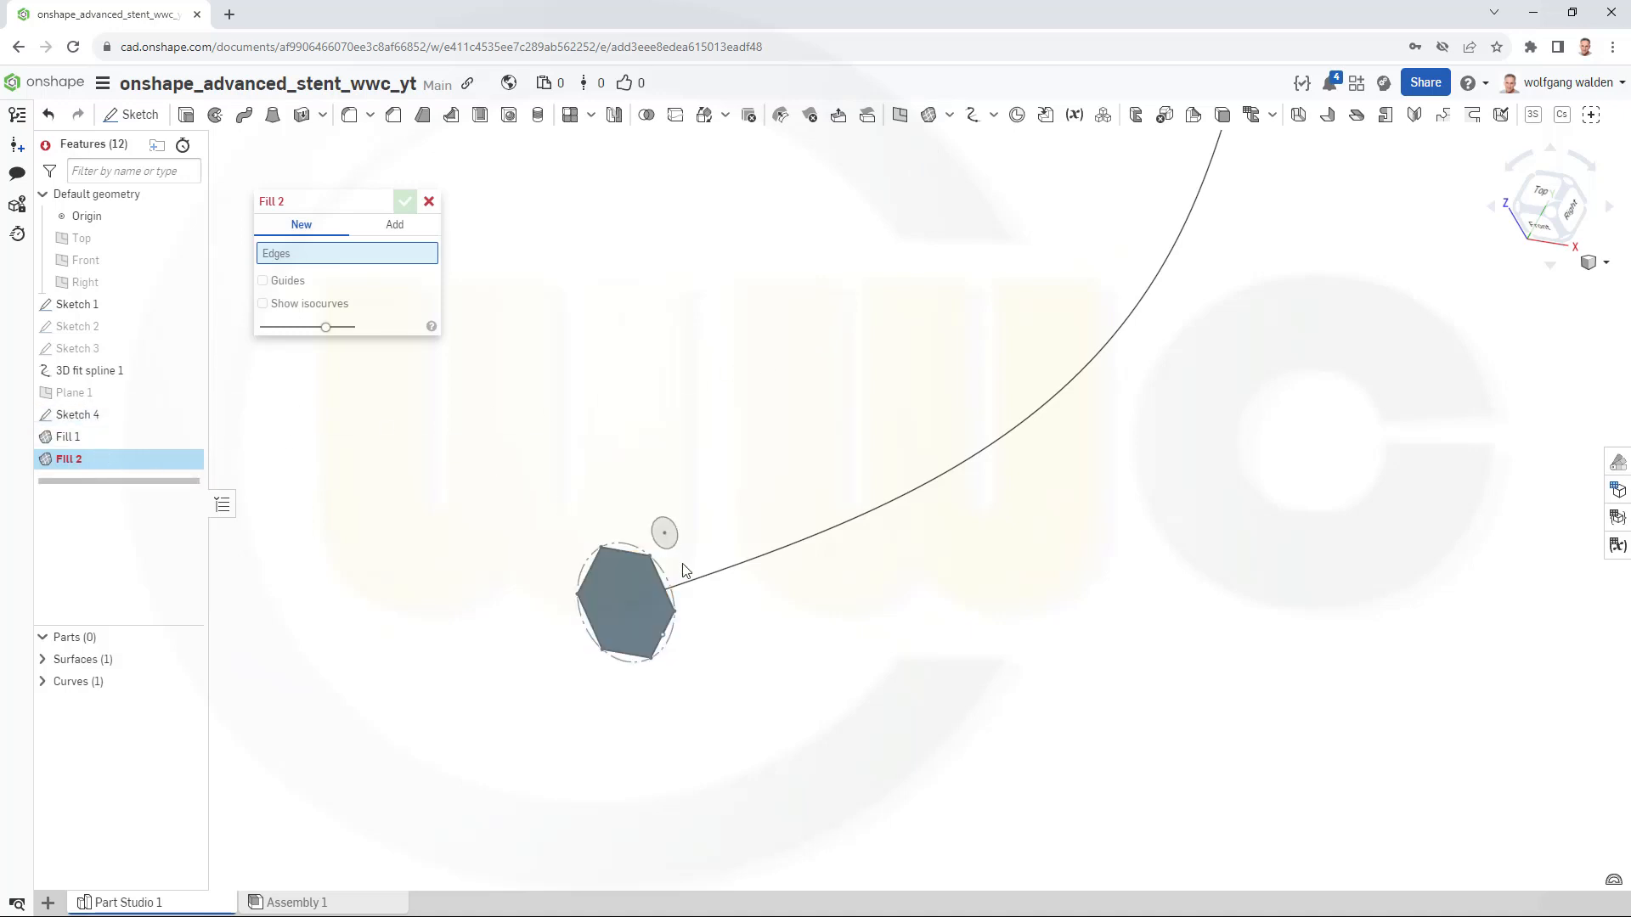
click(663, 533)
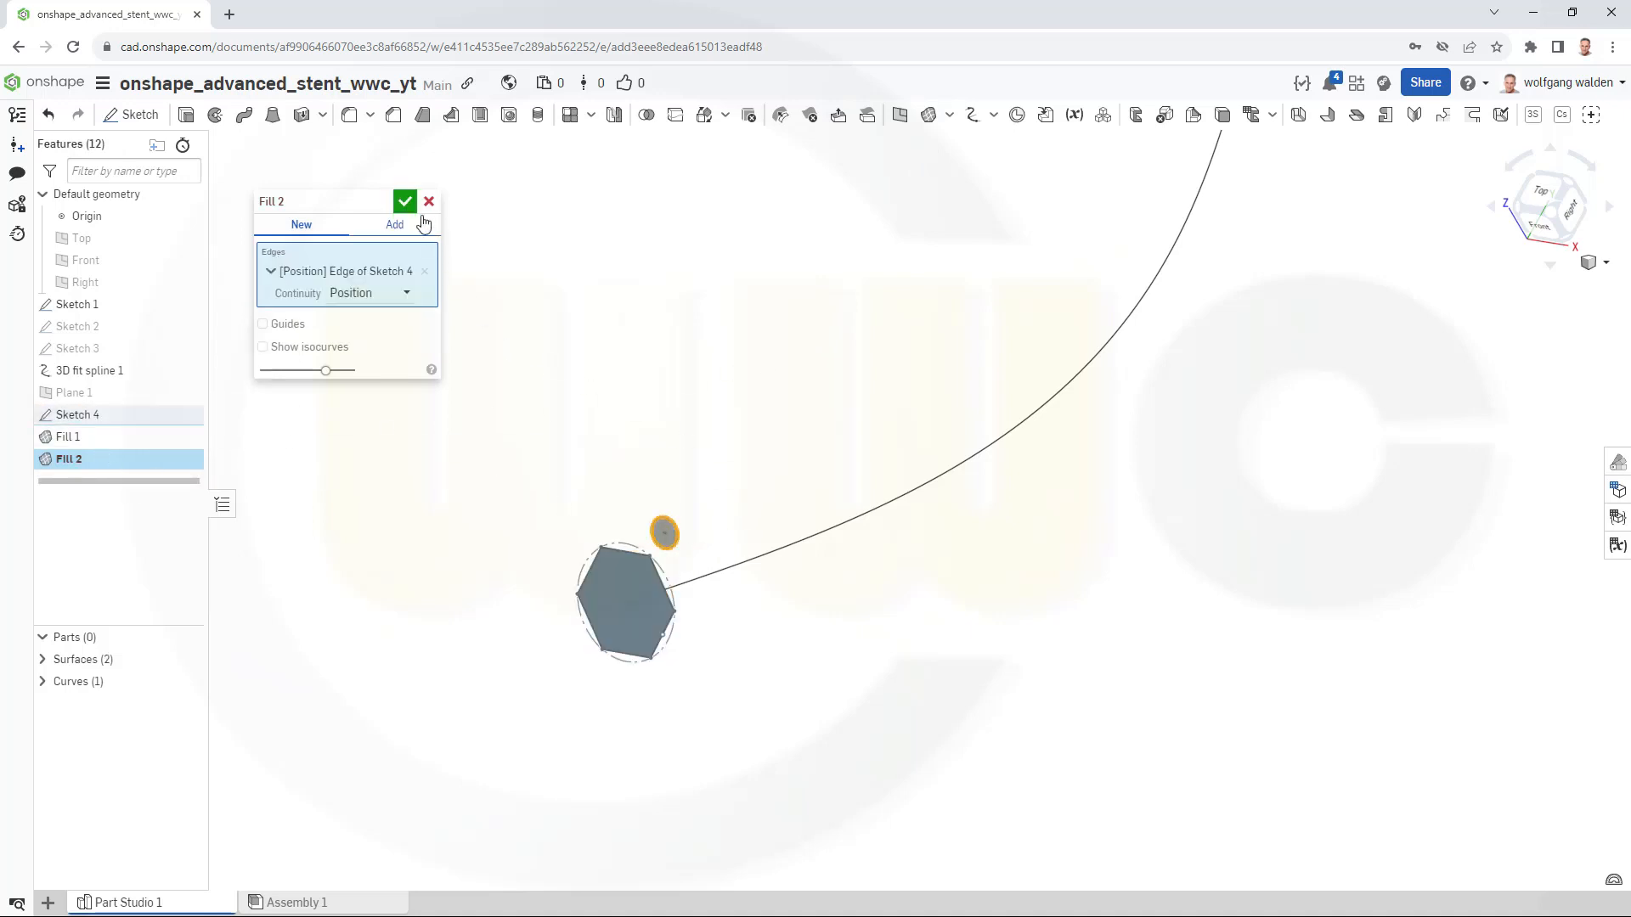
click(404, 201)
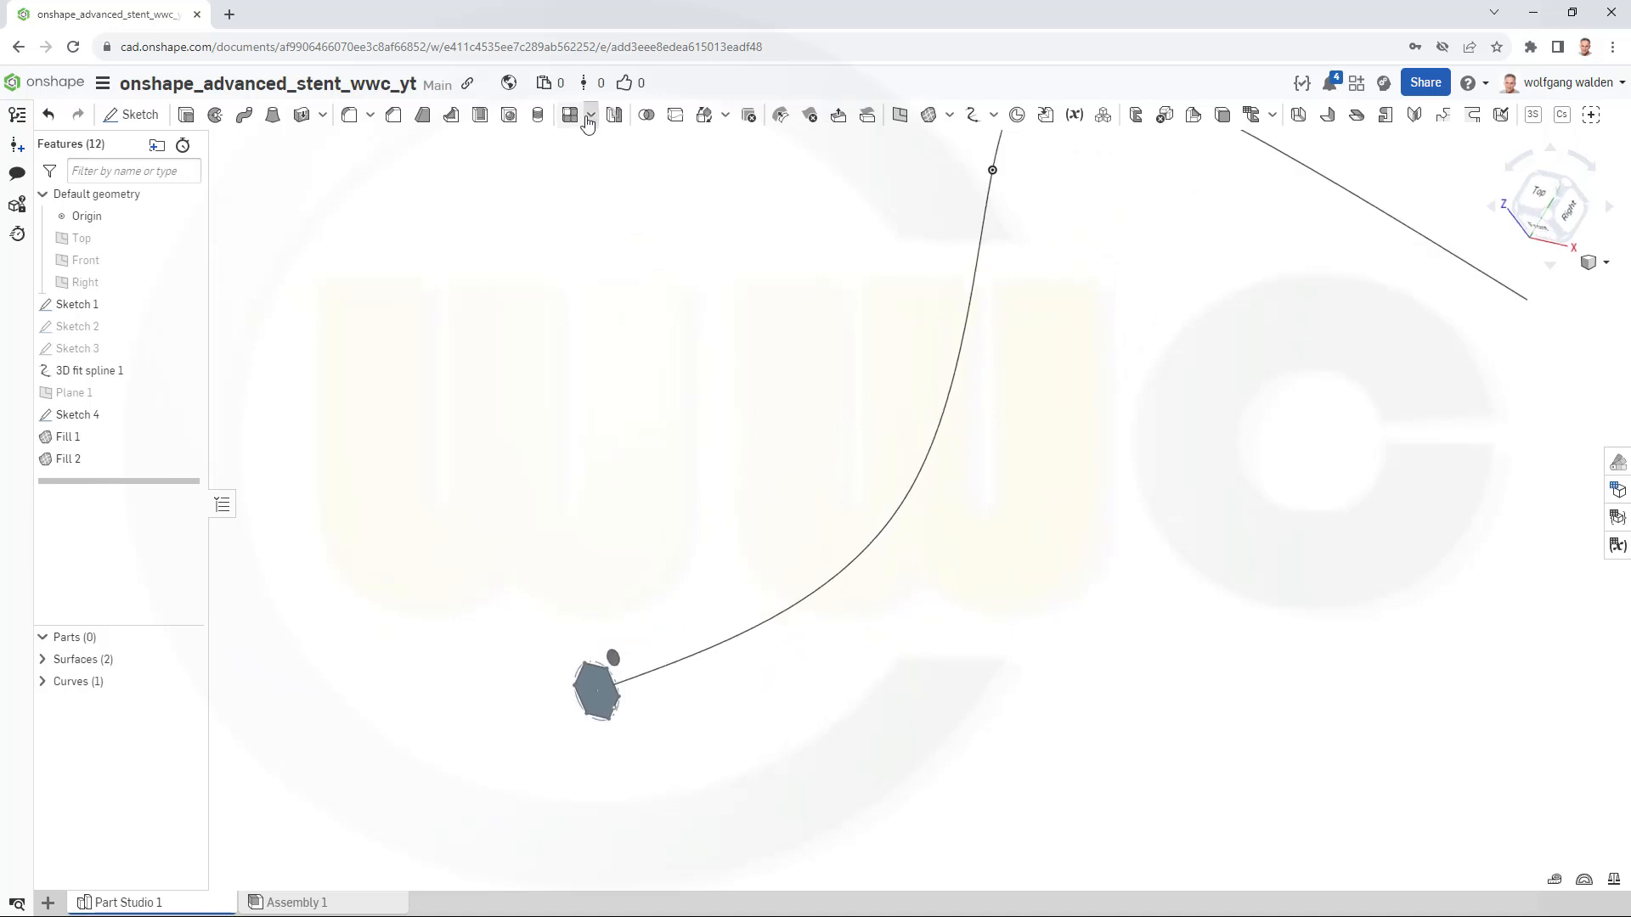
Face-pattern the hexagon and circle fills along the spline with 15 instances.
click(589, 115)
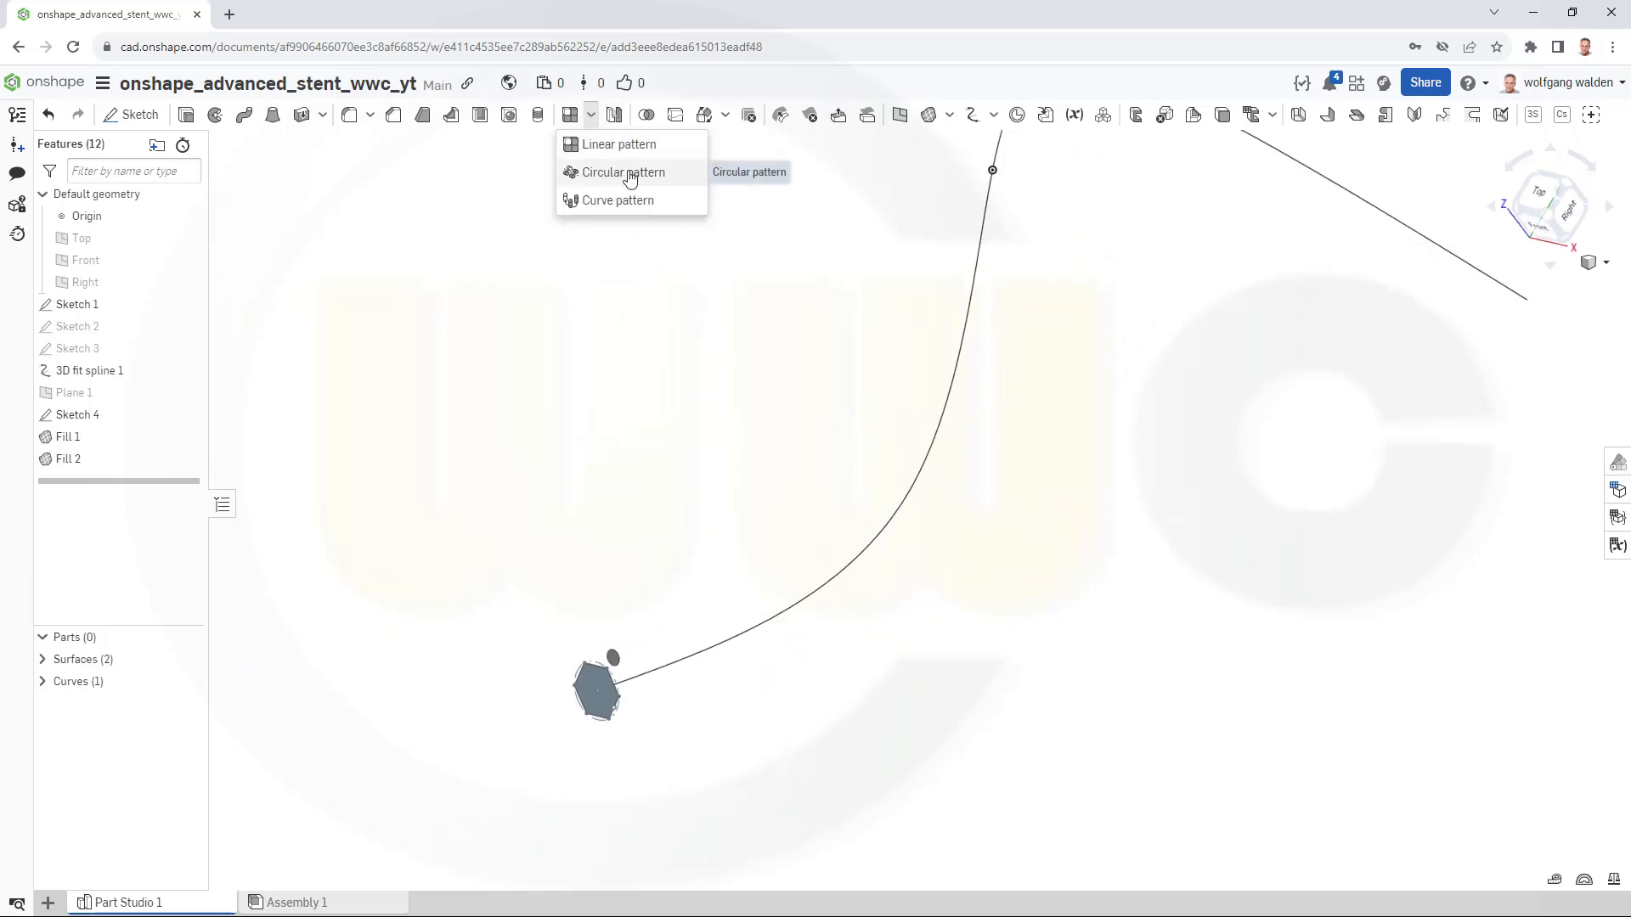
click(616, 200)
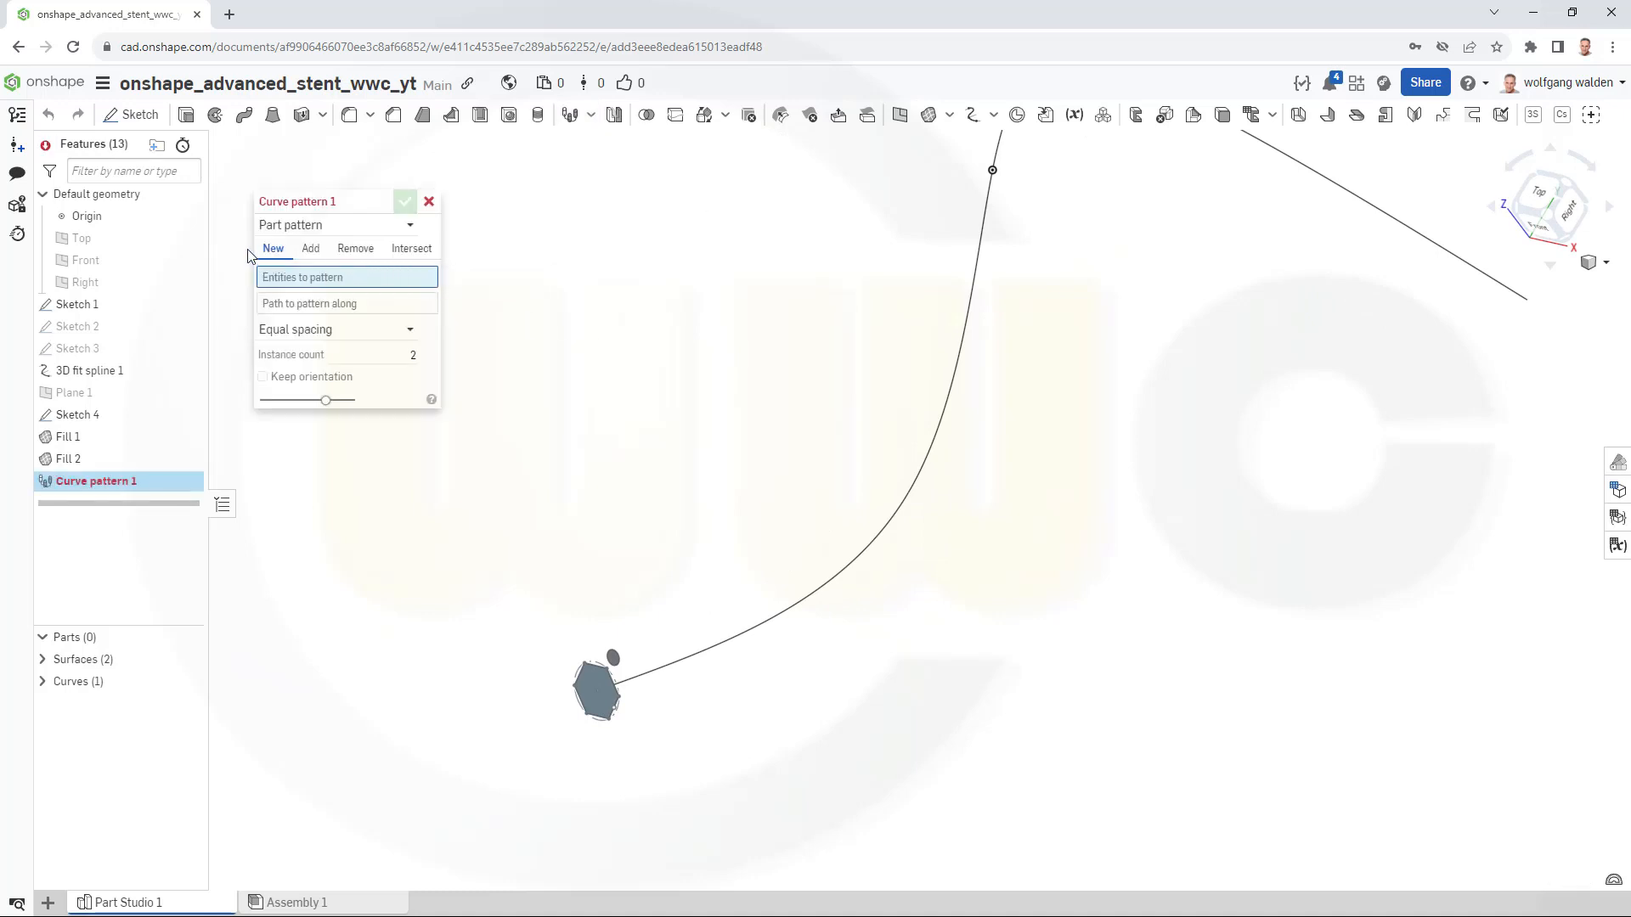
mouse_move(411, 229)
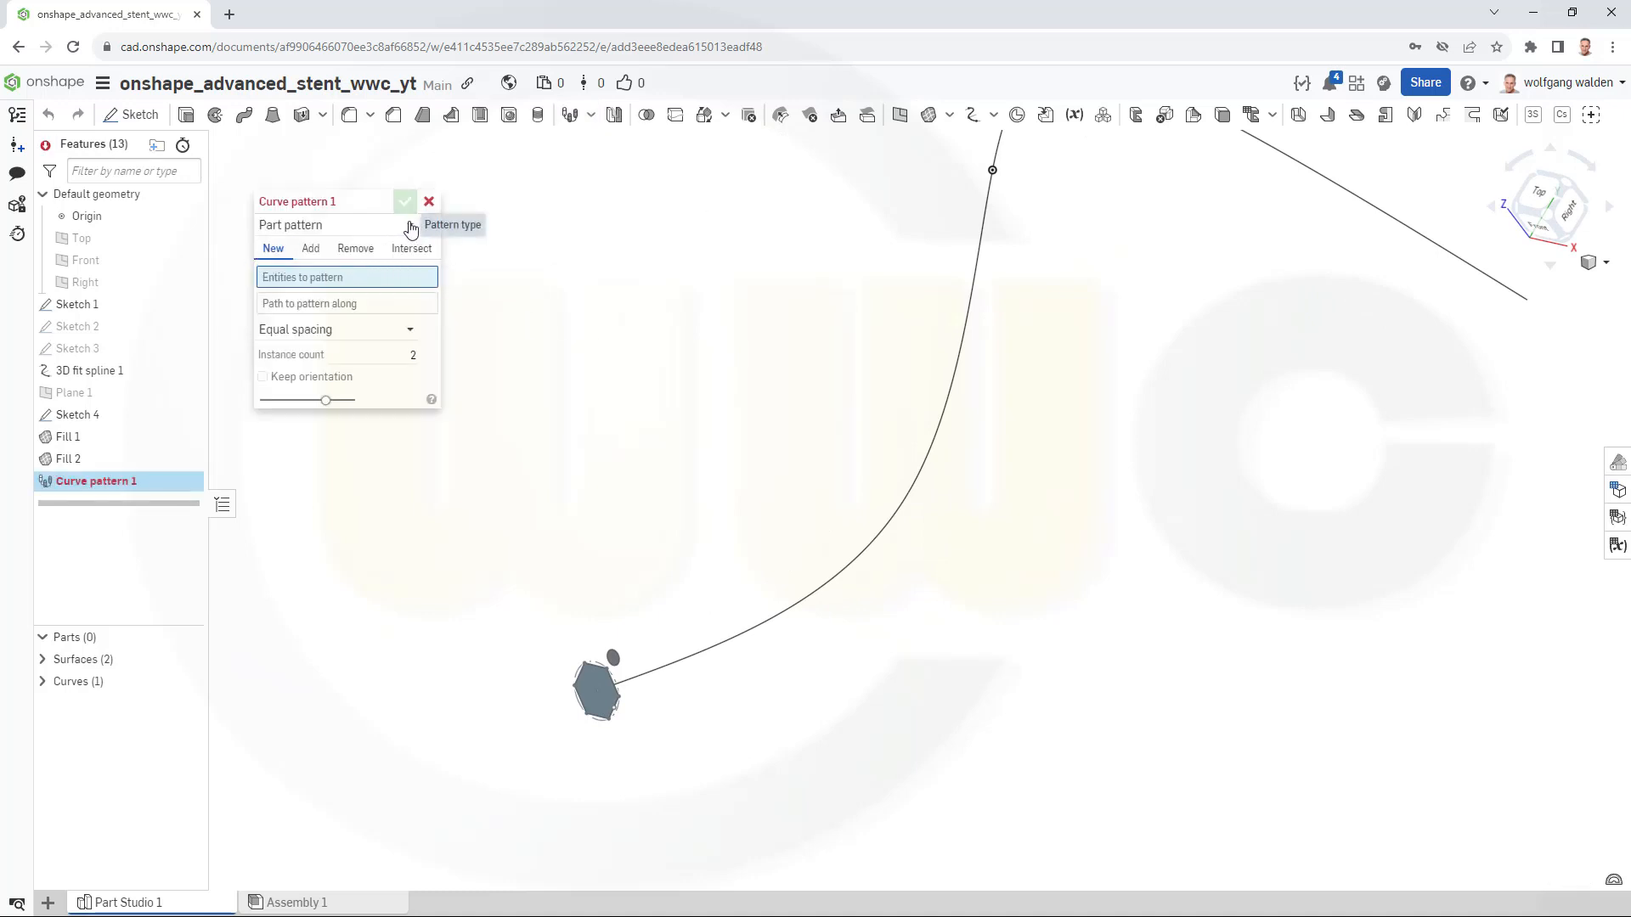
click(333, 225)
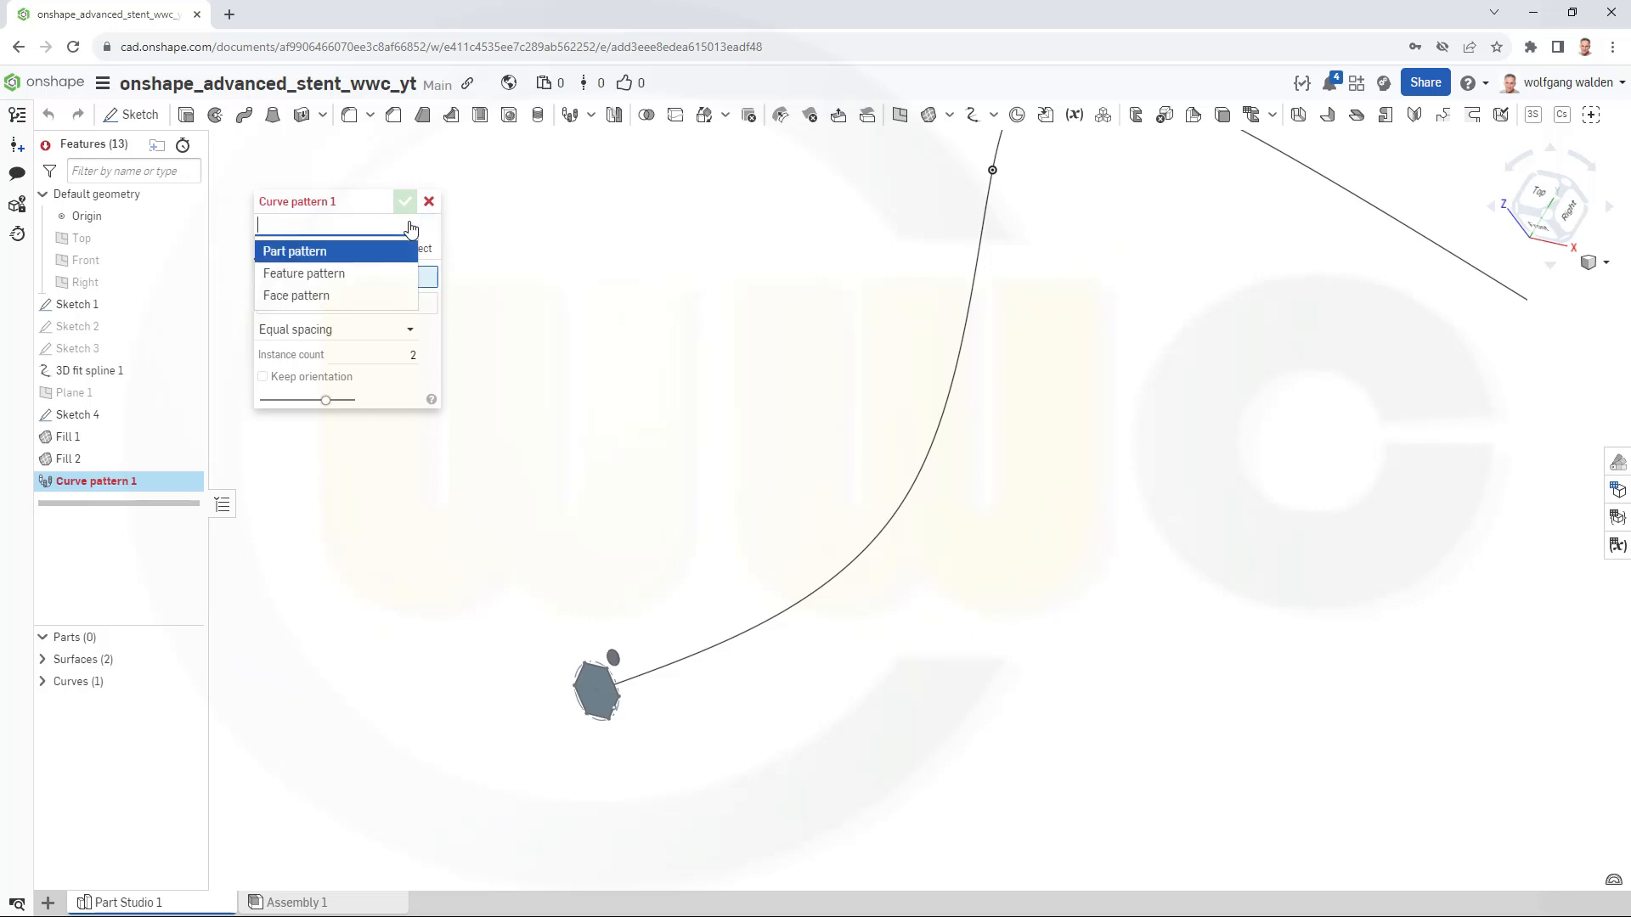
click(296, 296)
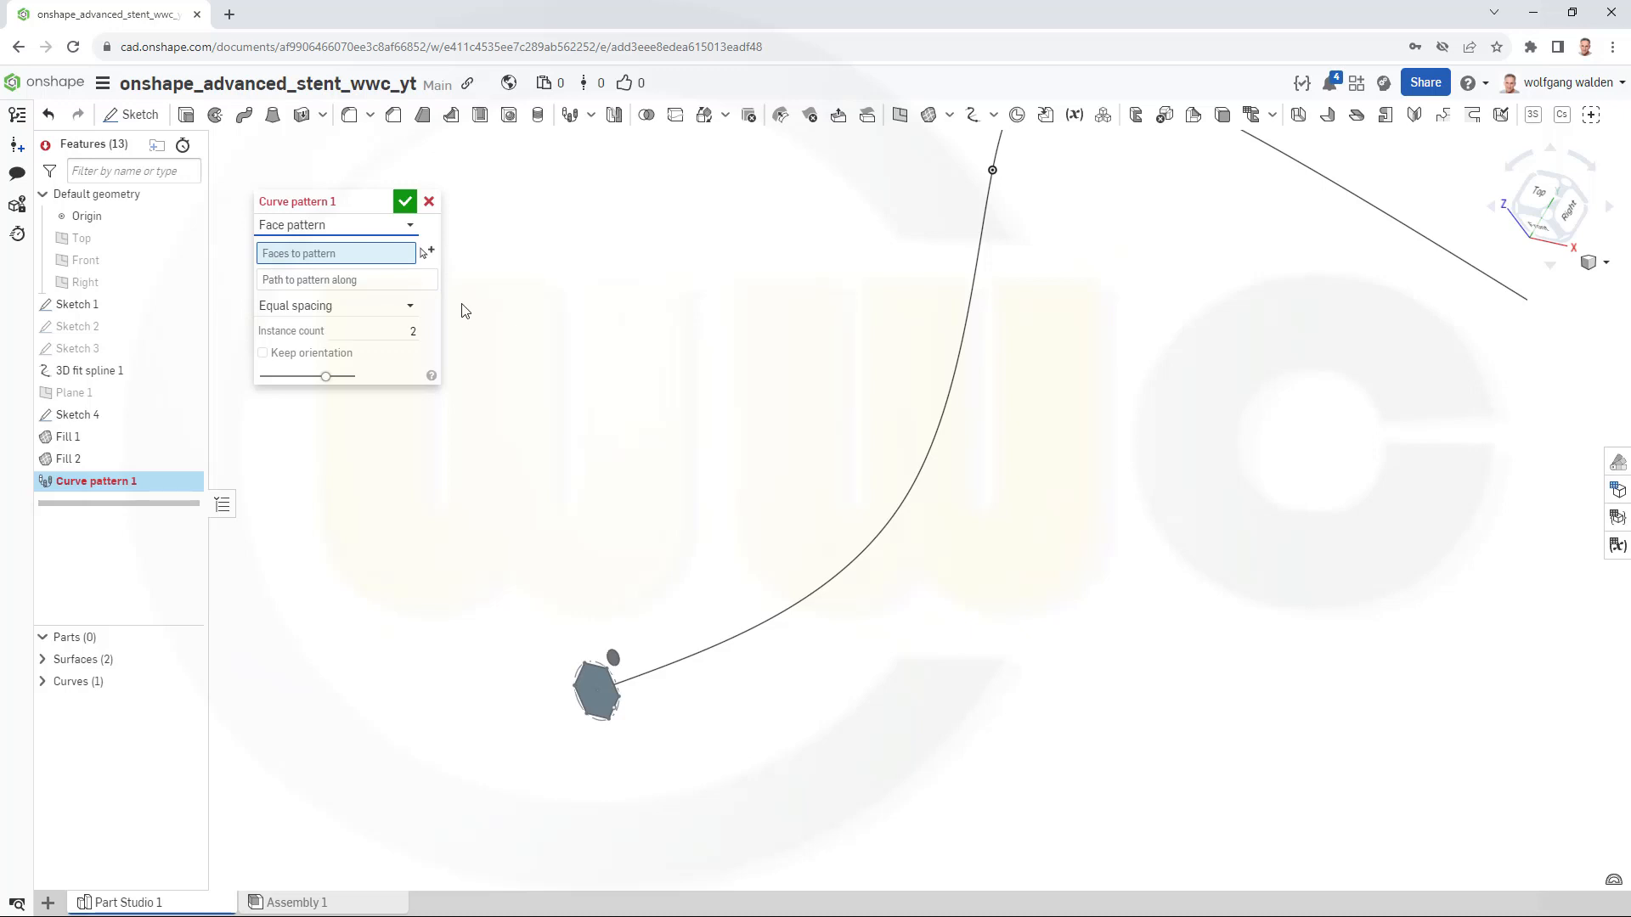
click(596, 691)
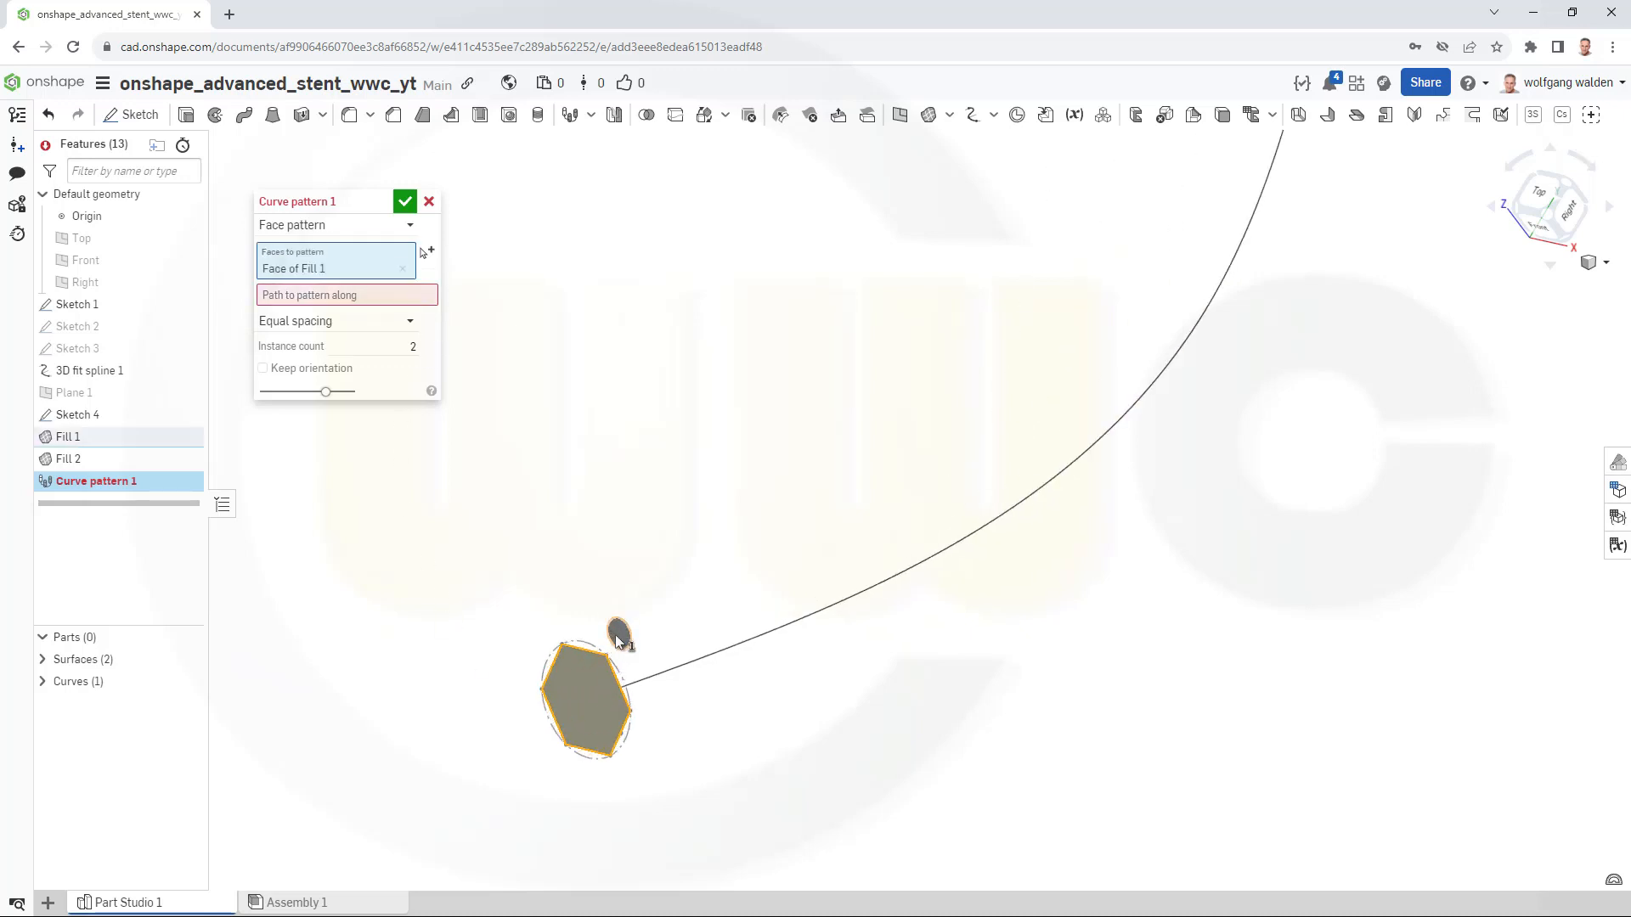
click(620, 632)
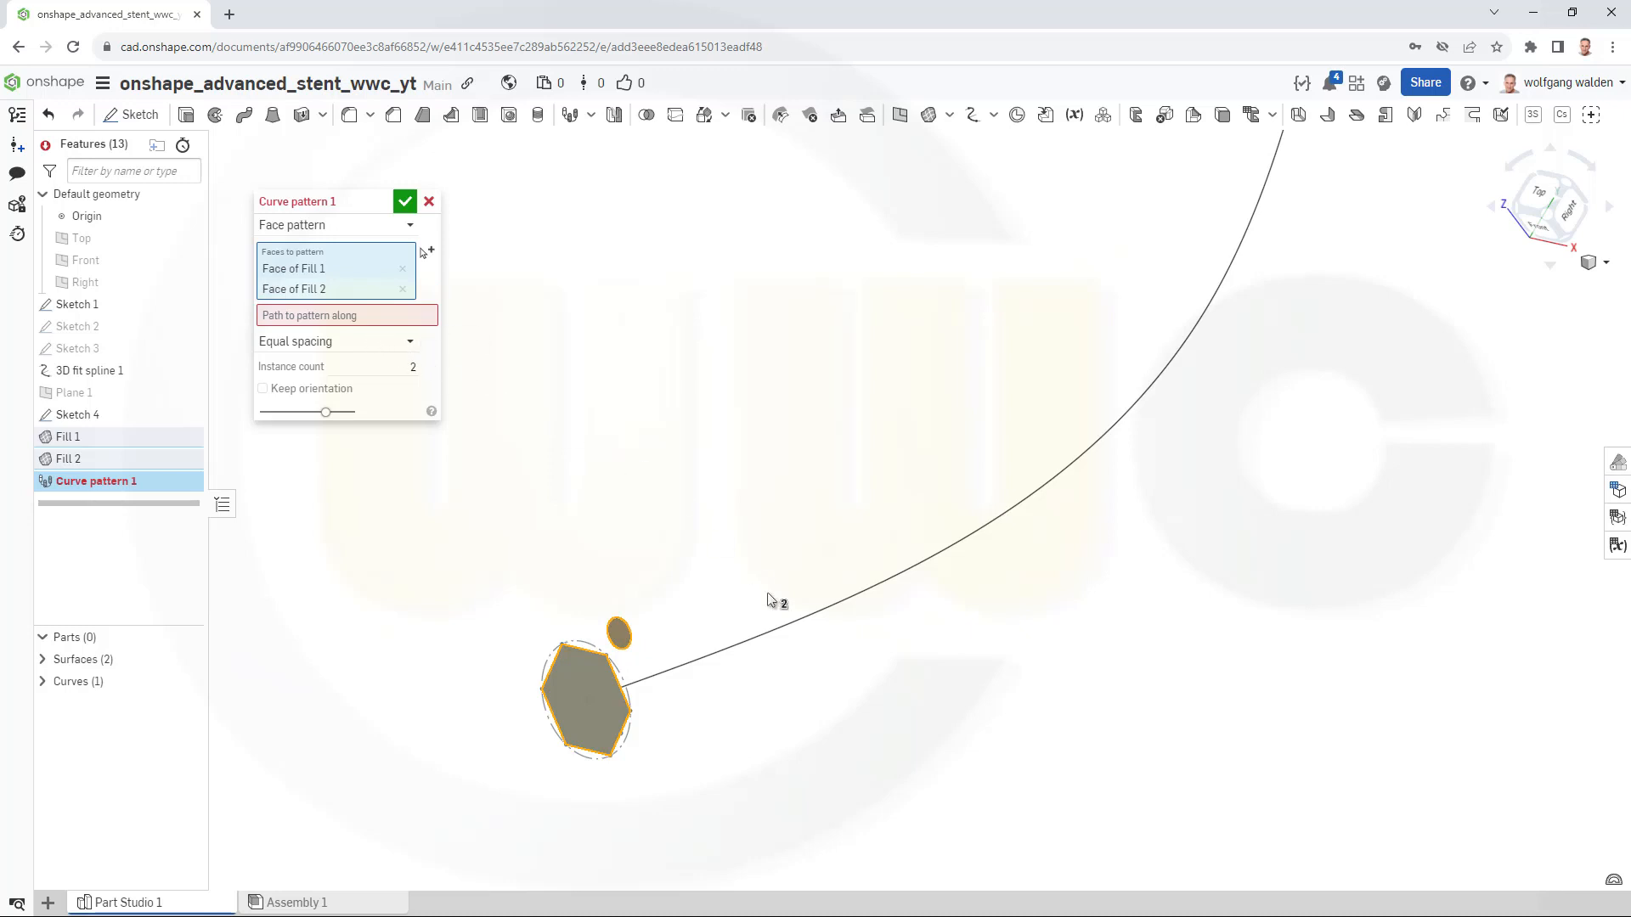
click(344, 316)
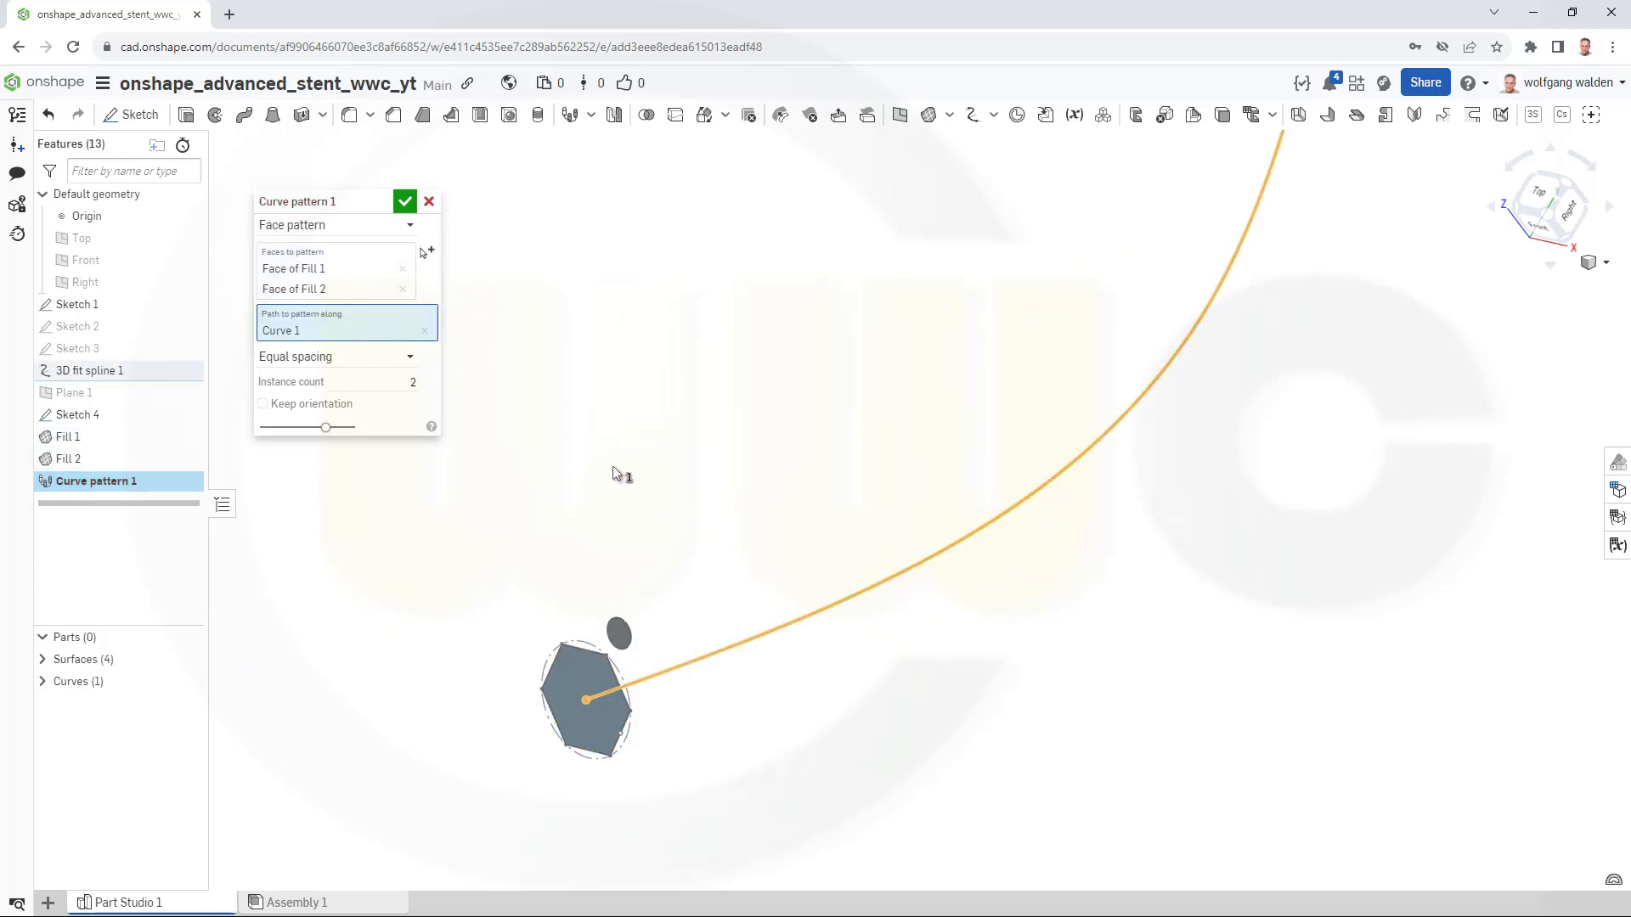
mouse_move(476, 430)
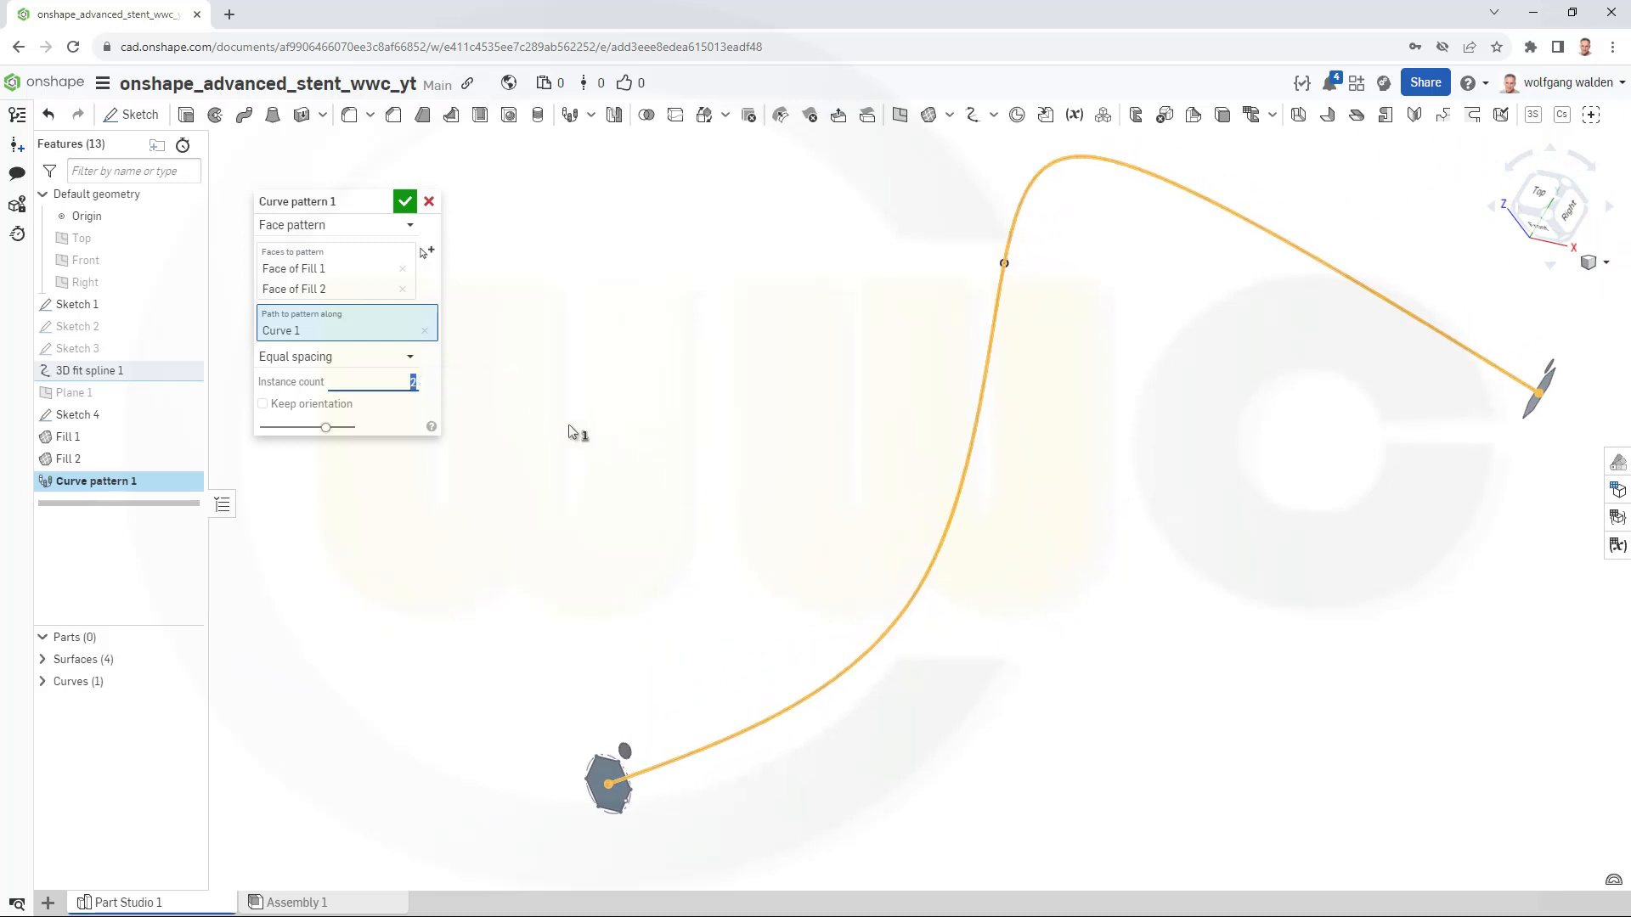
text(15)
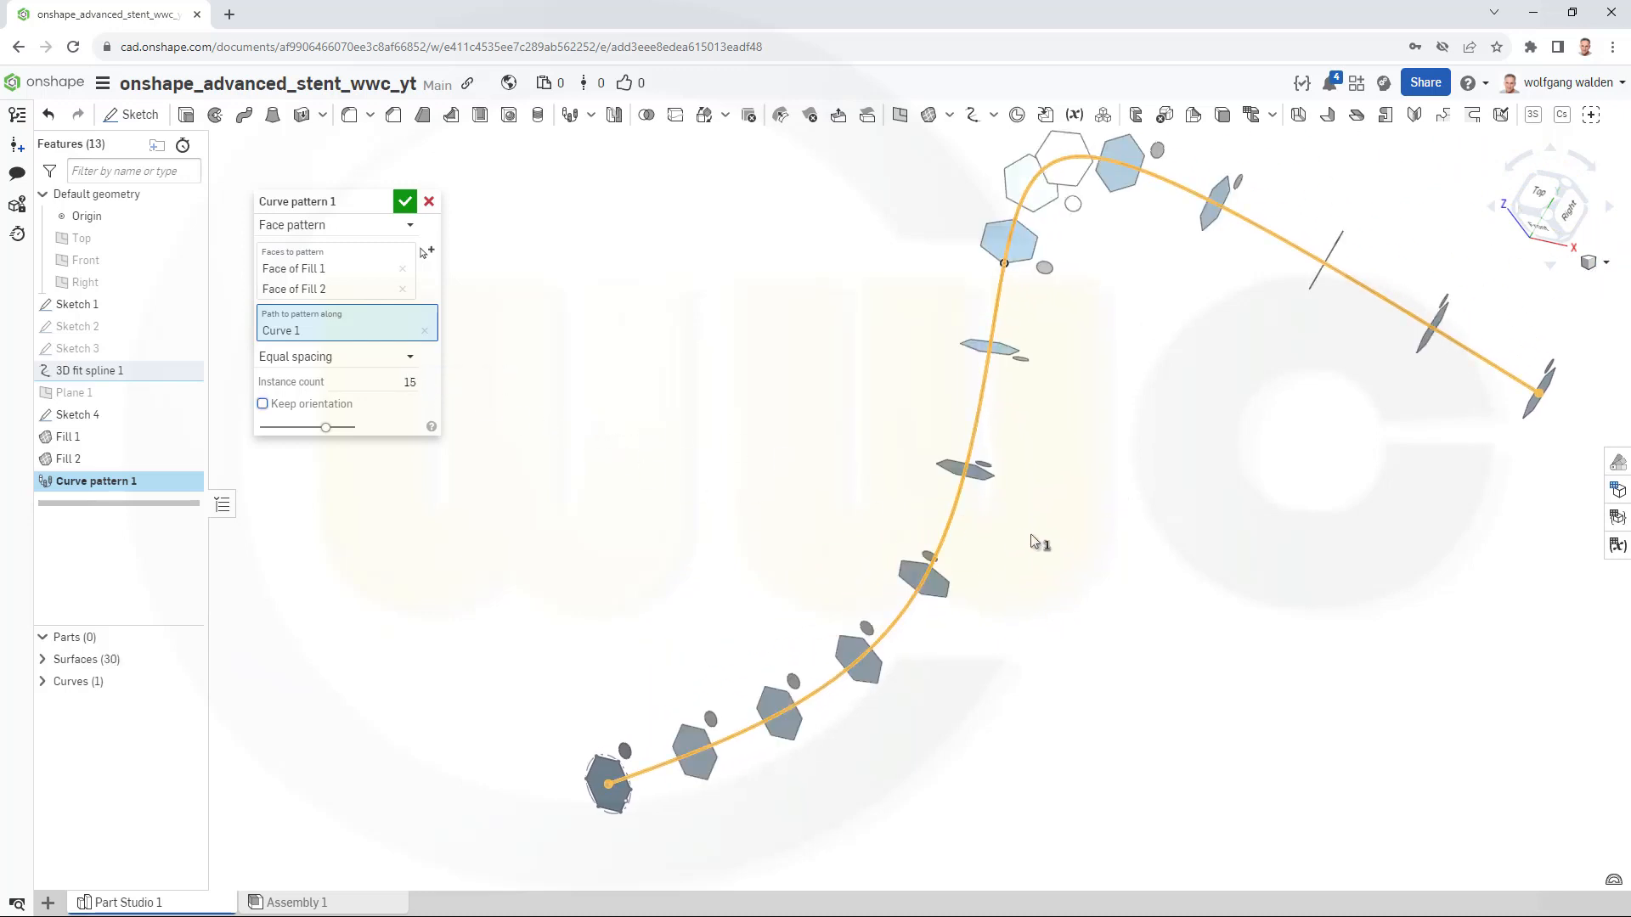
mouse_move(607, 369)
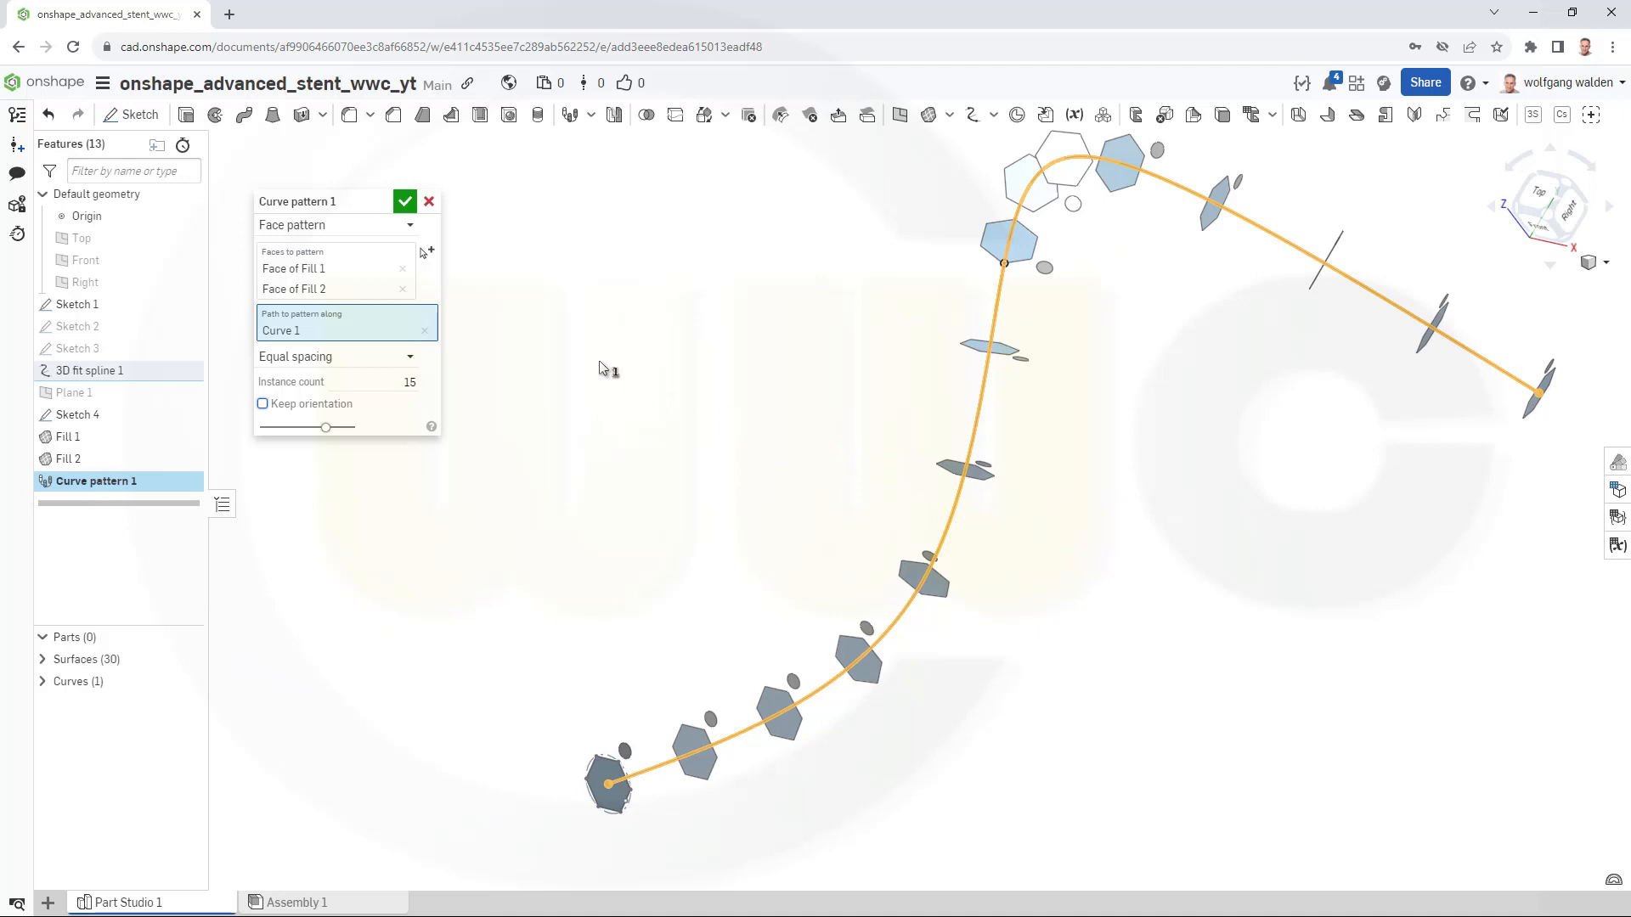
click(404, 200)
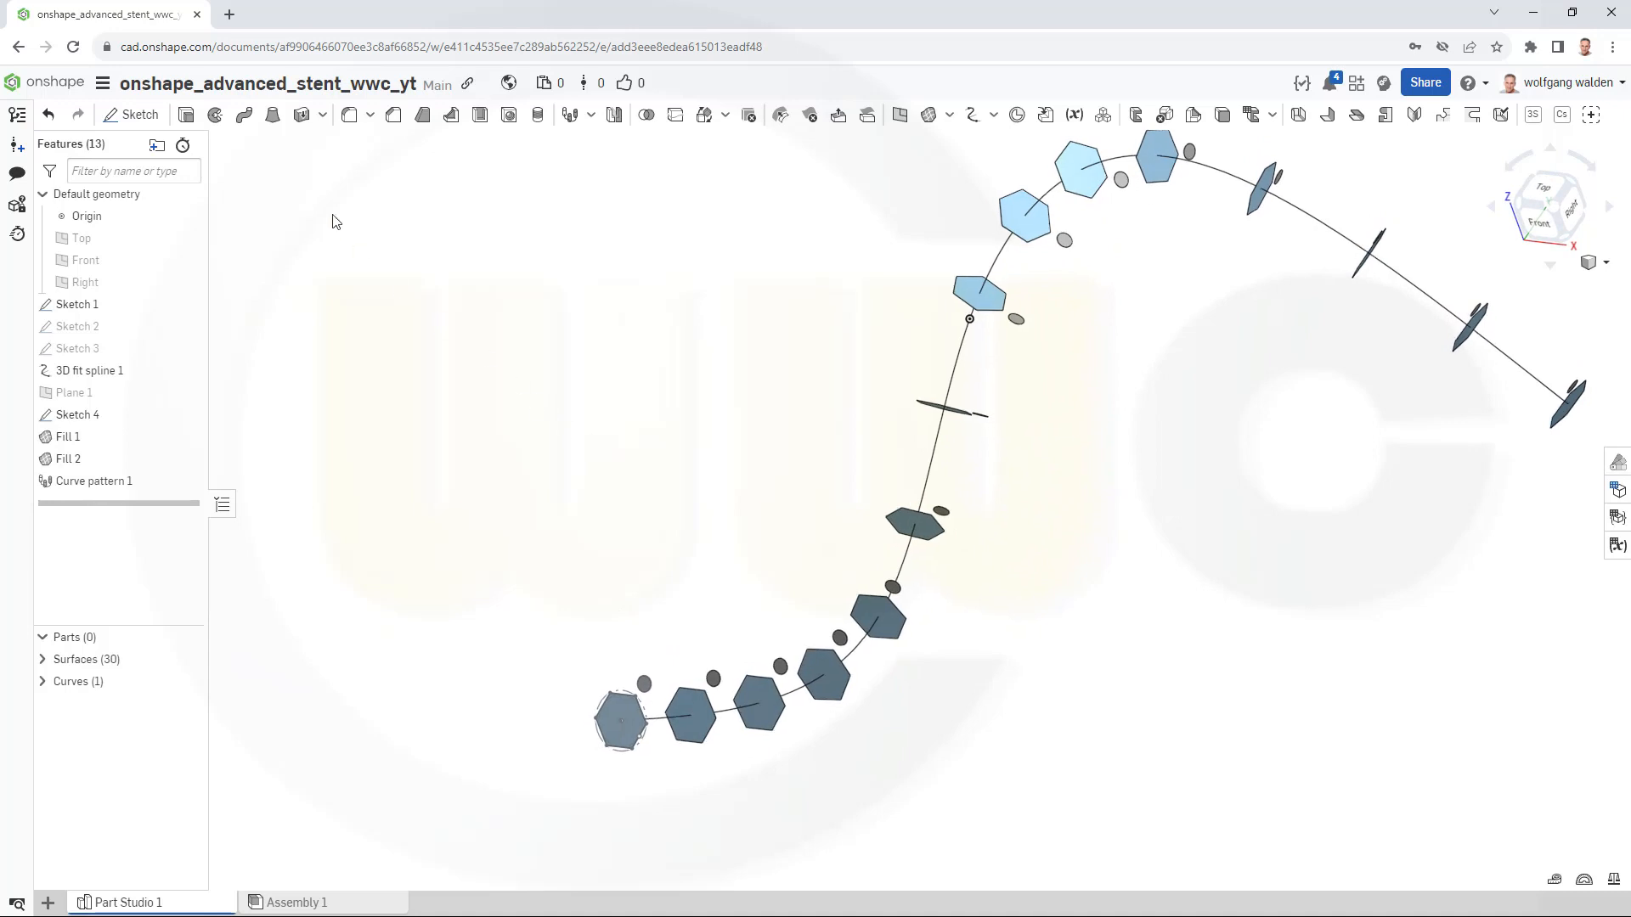
mouse_move(273, 114)
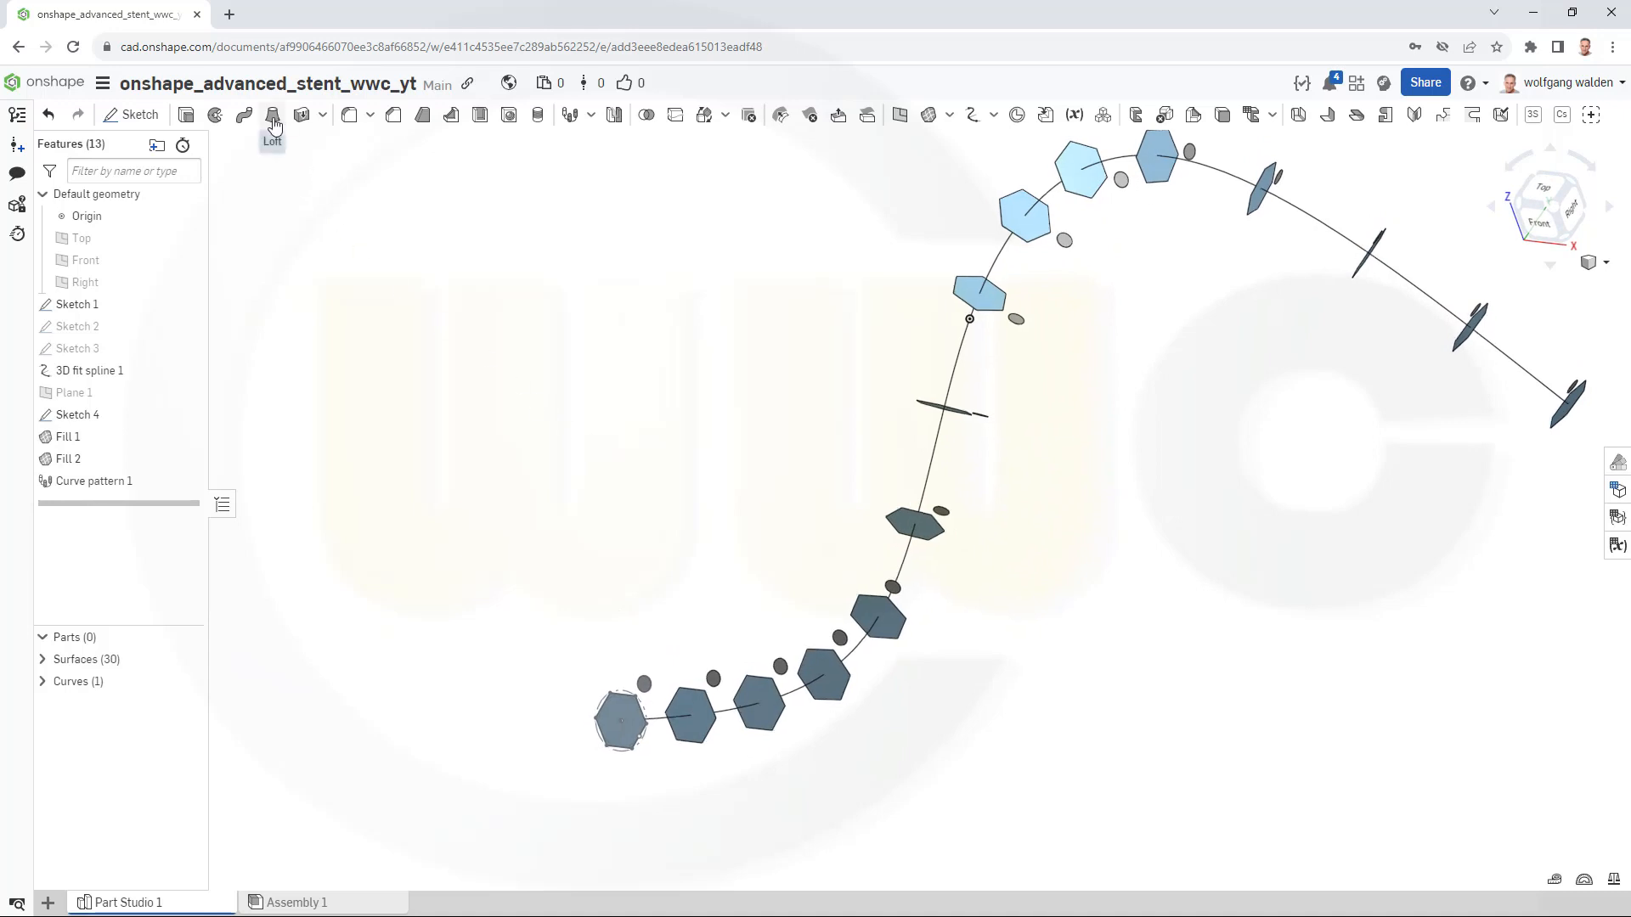
Start Loft 1 and add the patterned hexagon faces as profiles.
click(272, 114)
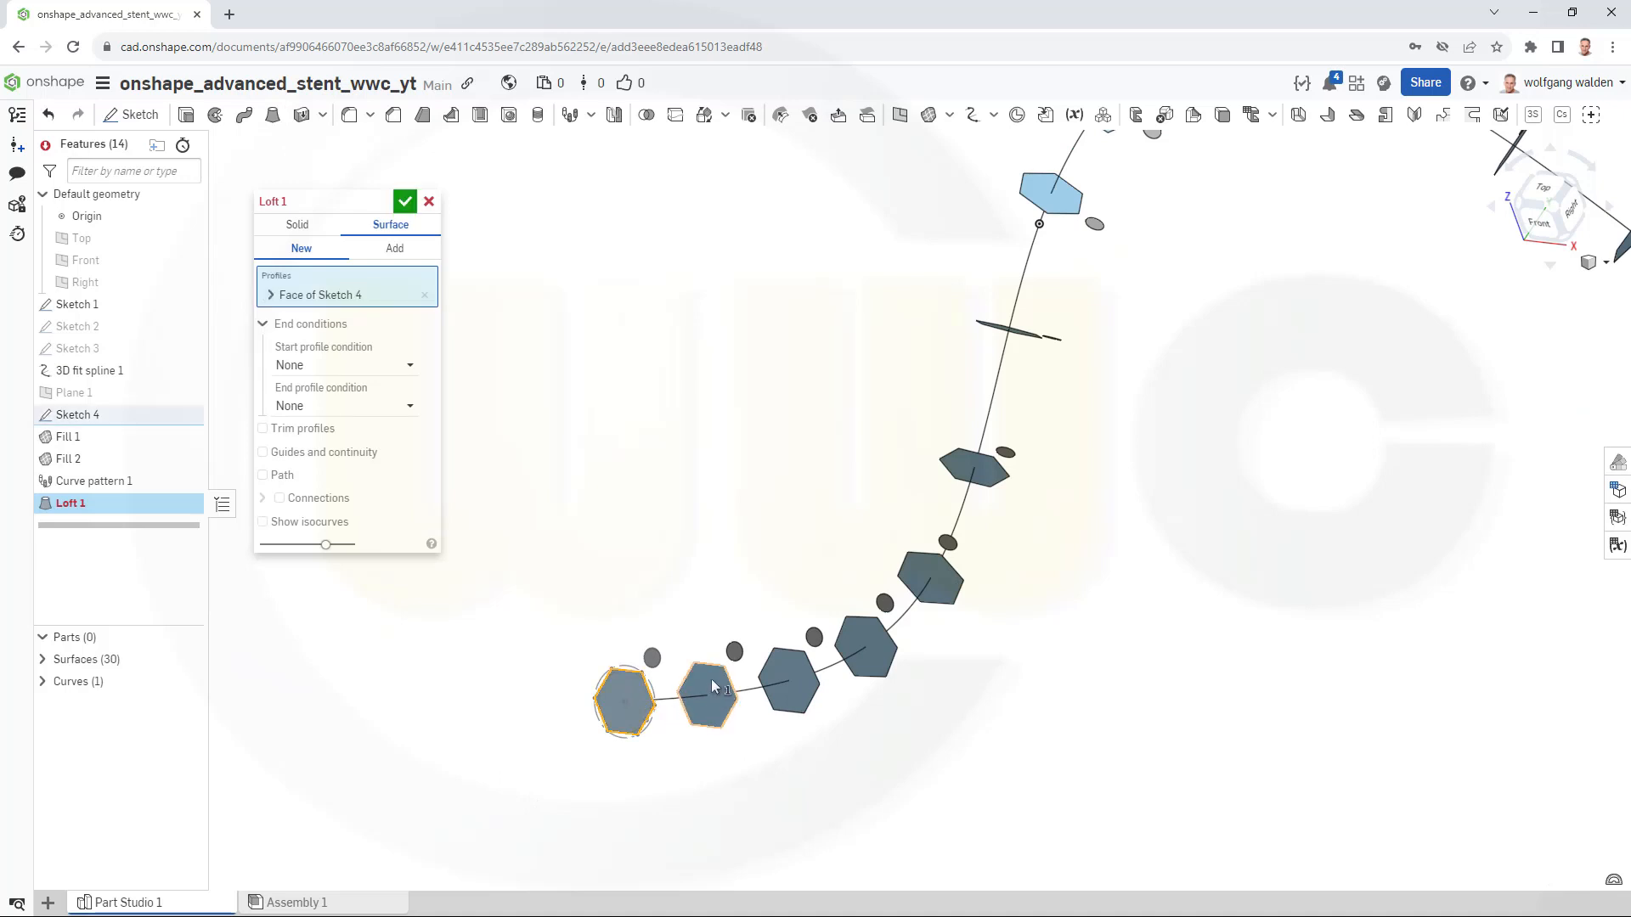
click(788, 681)
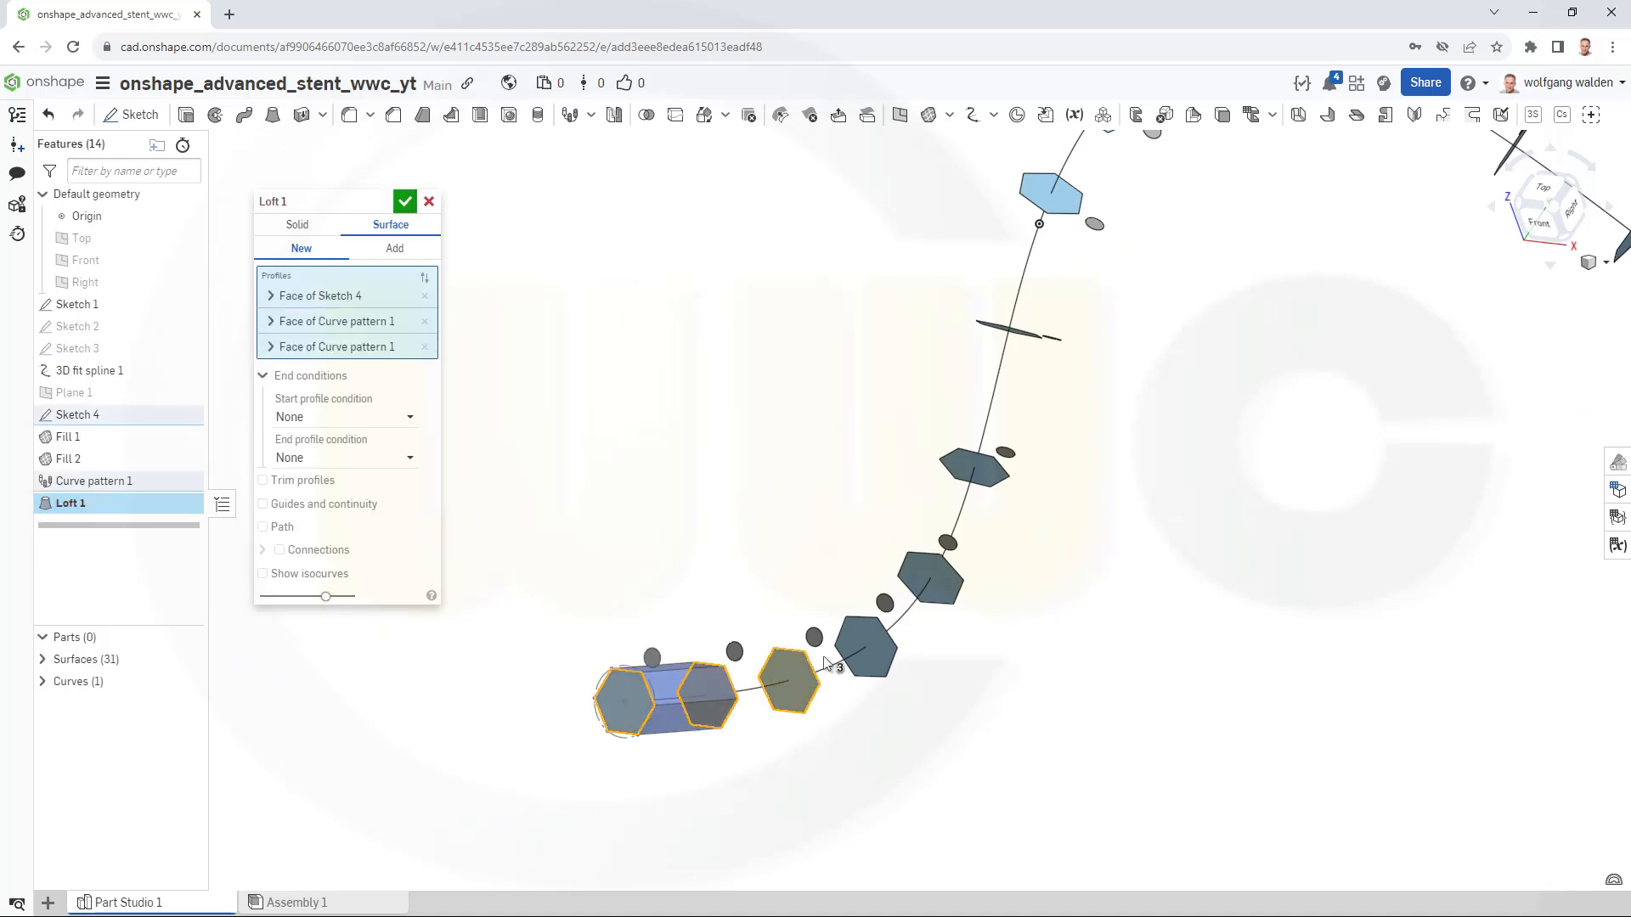
click(791, 686)
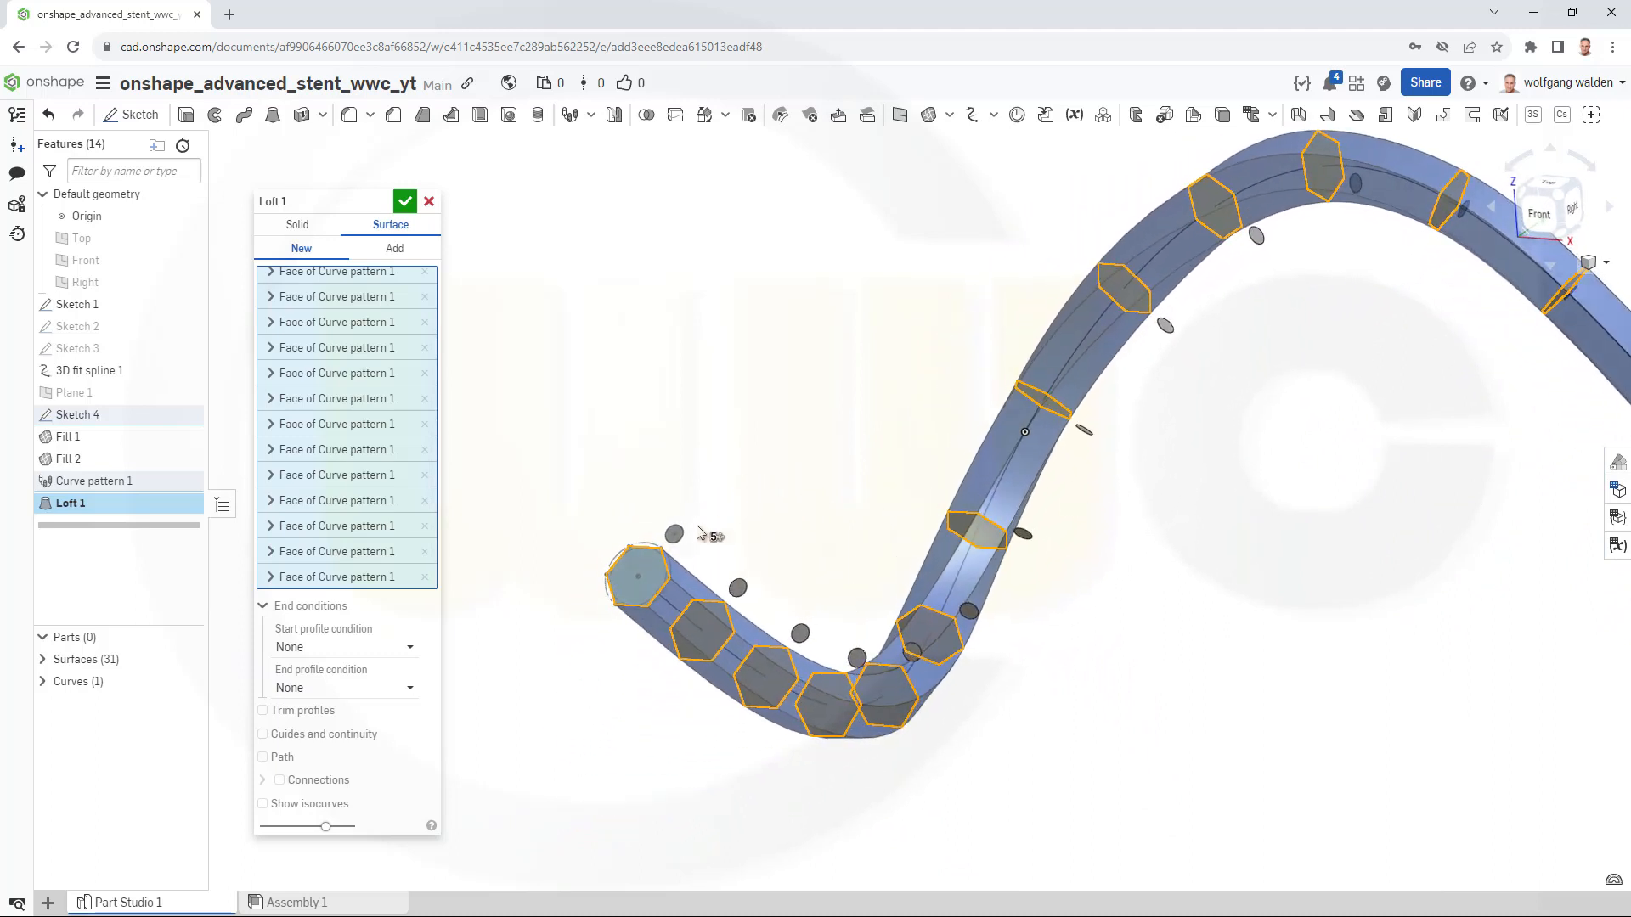
mouse_move(473, 714)
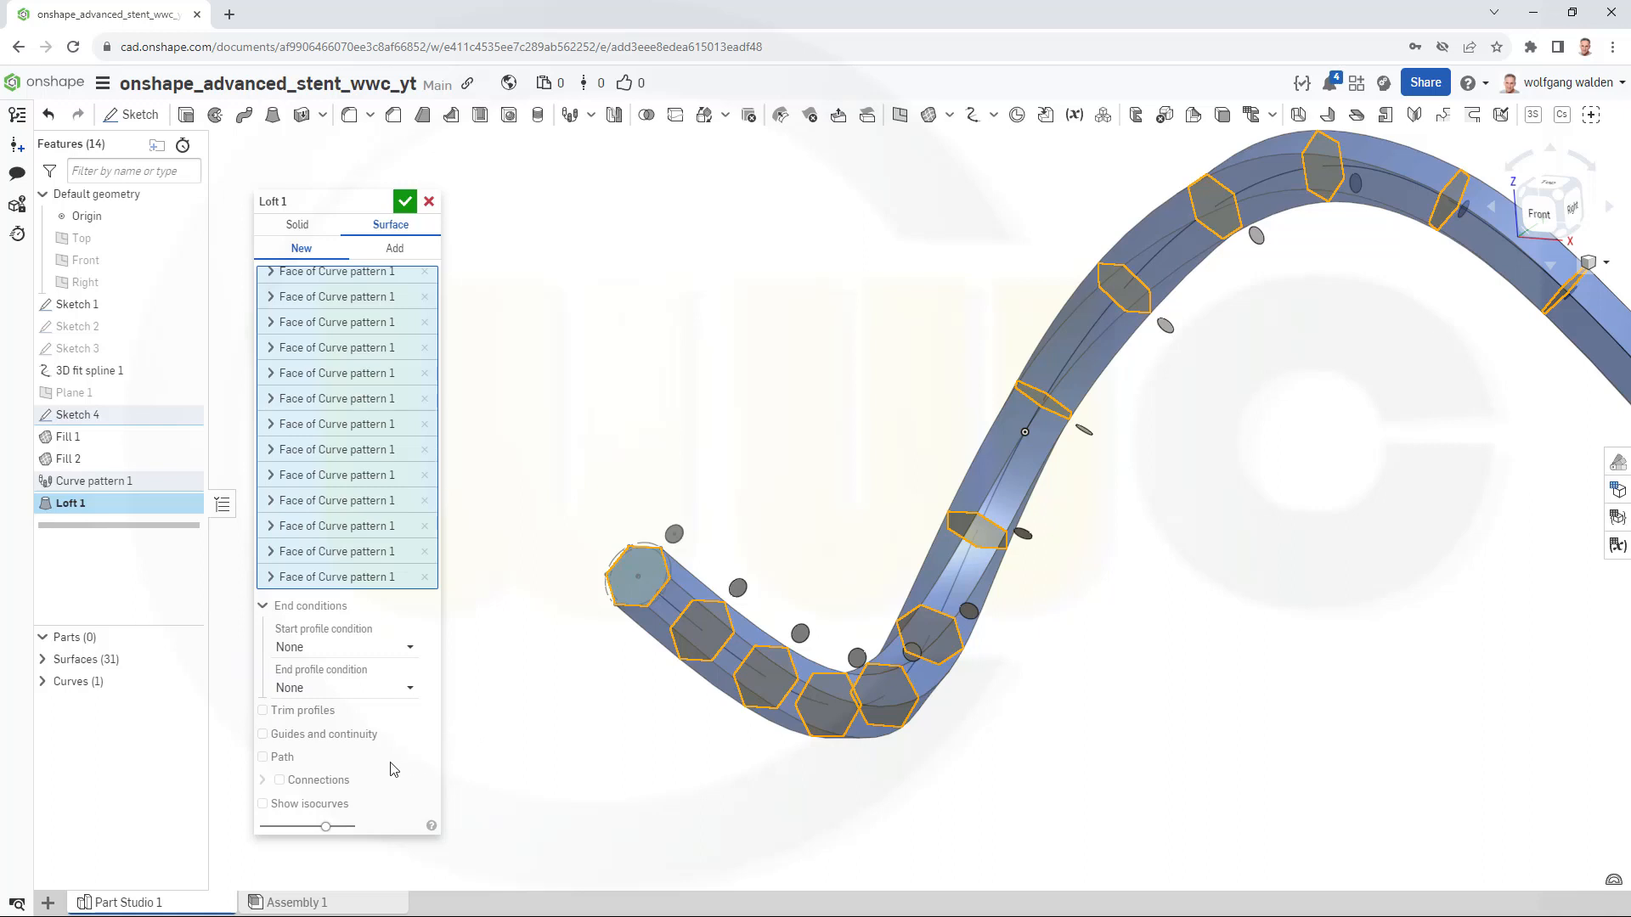
Set Loft 1's path to the 3D fit spline (Curve 1) and enable Match connections.
click(263, 757)
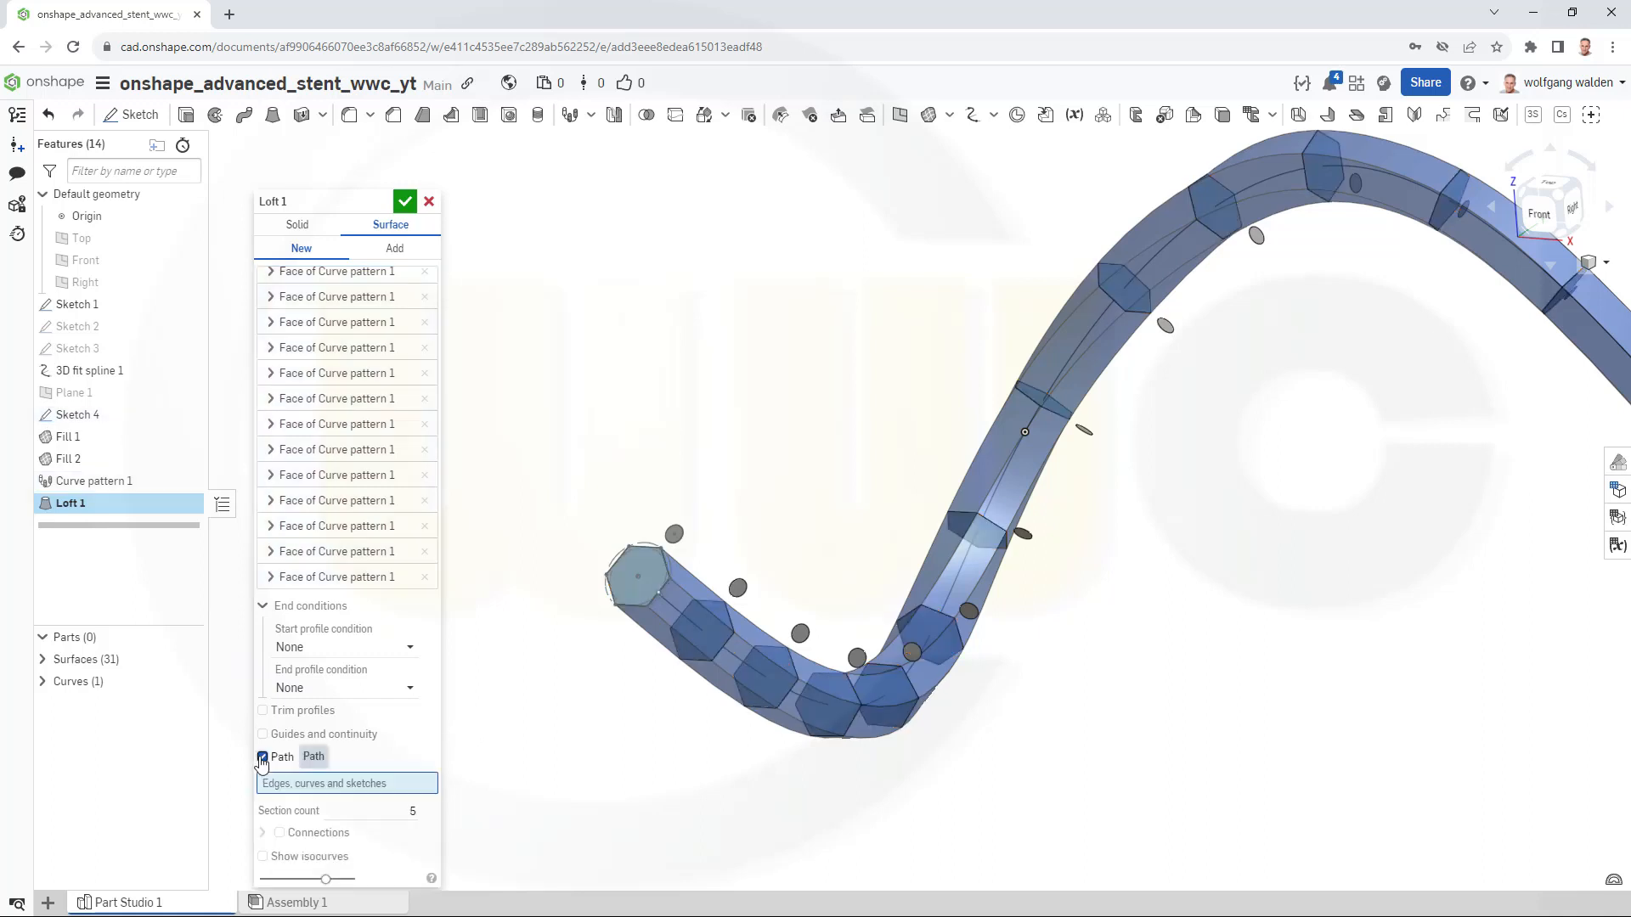
click(262, 756)
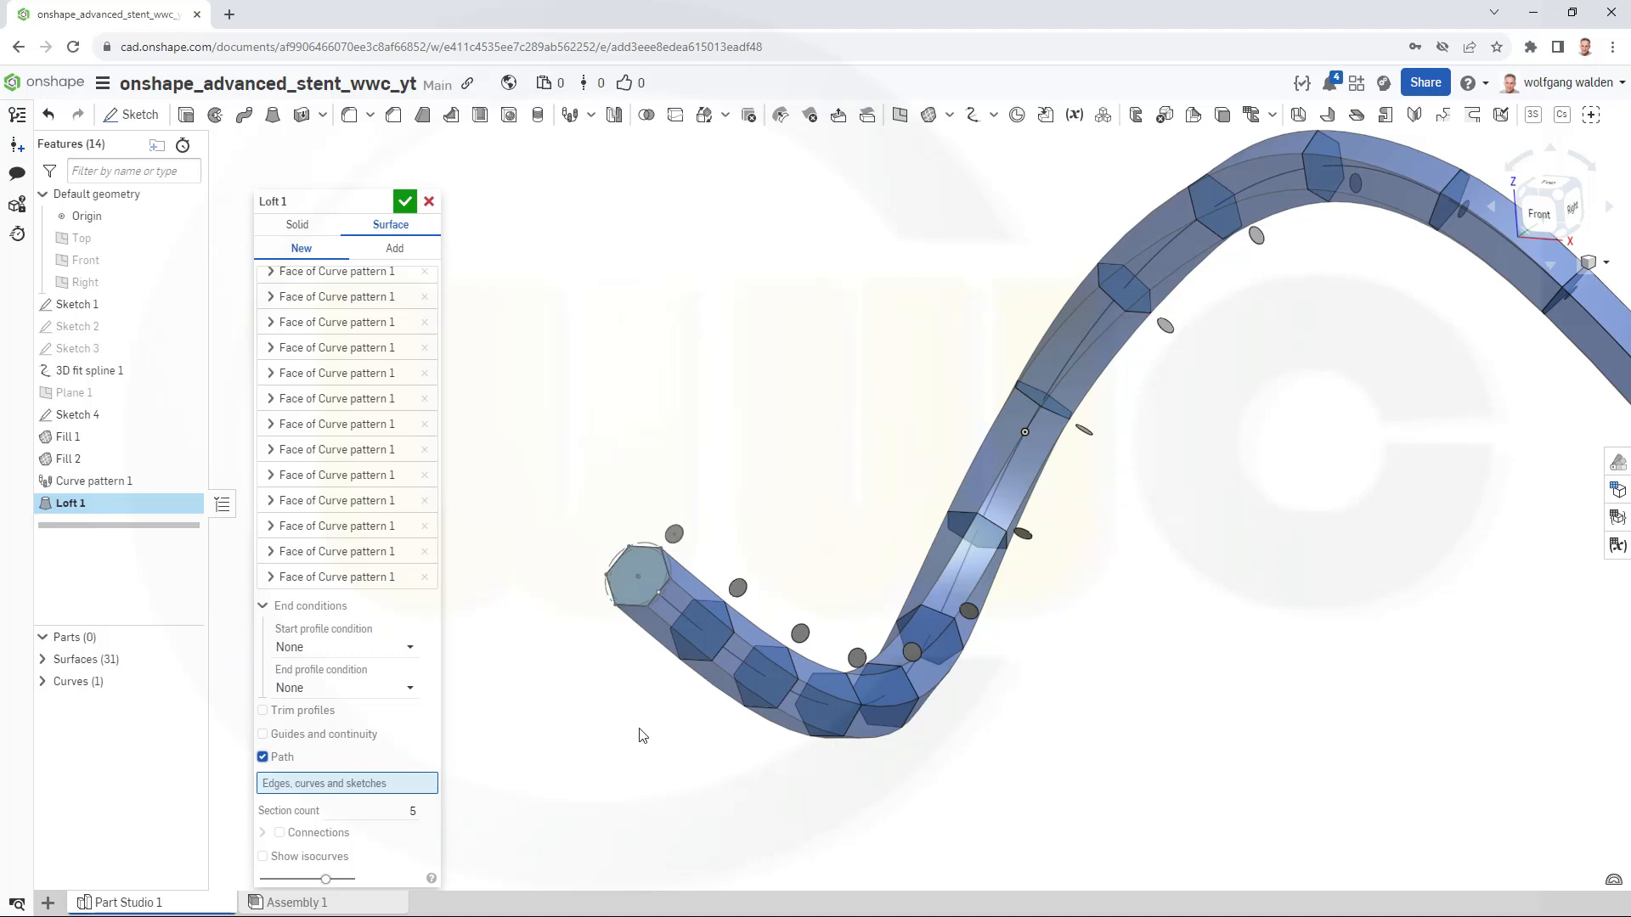
mouse_move(744, 686)
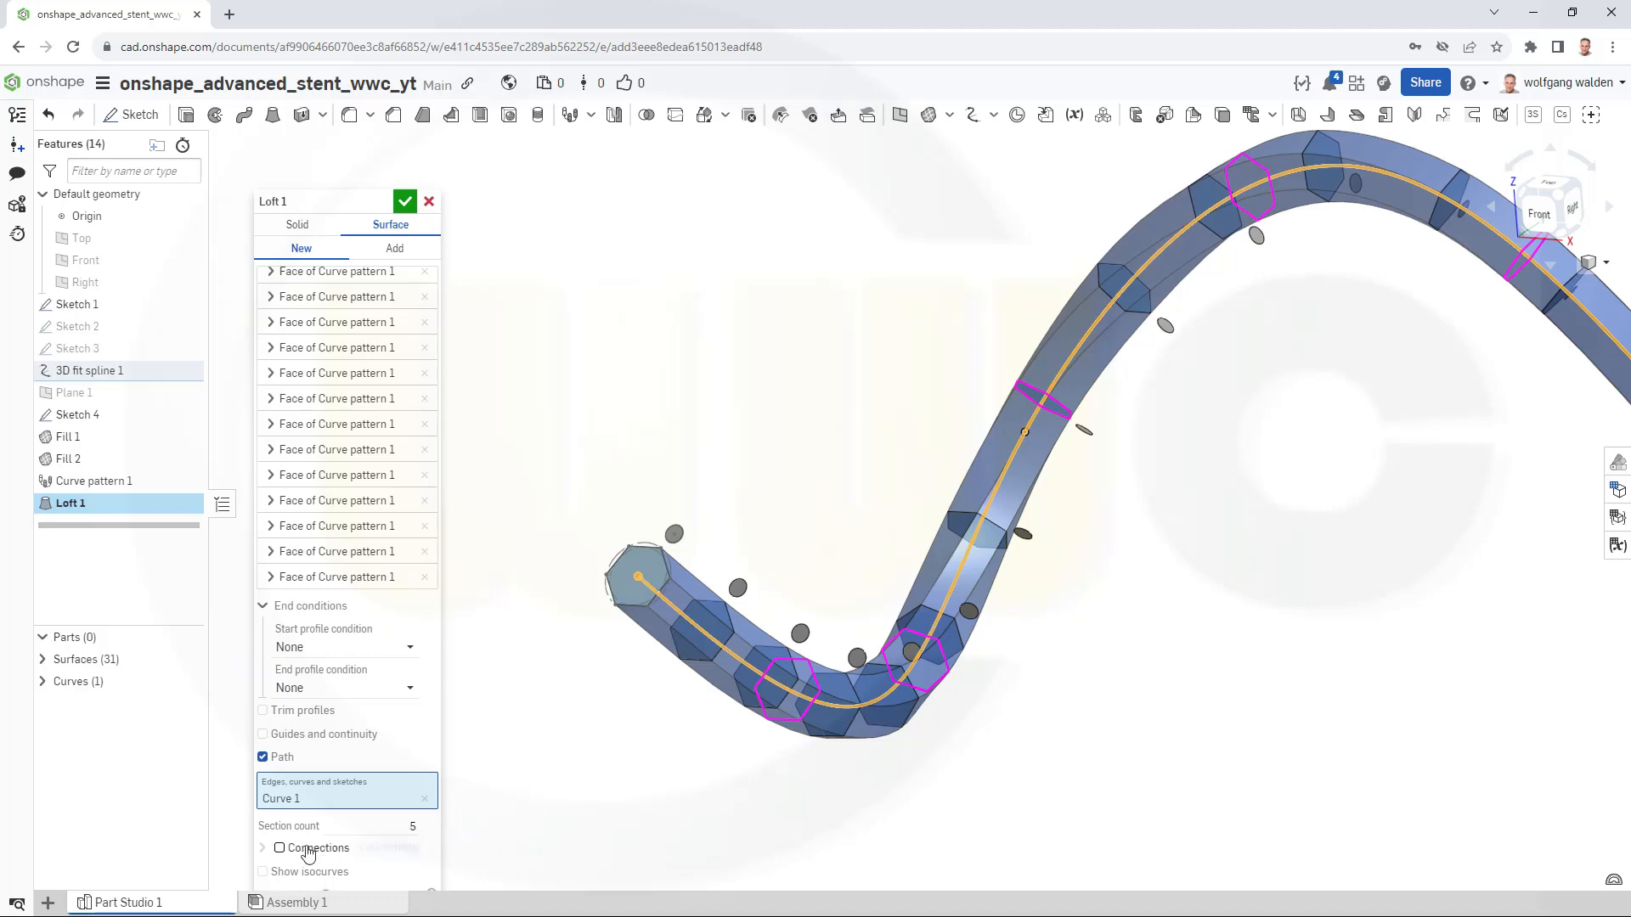
click(278, 848)
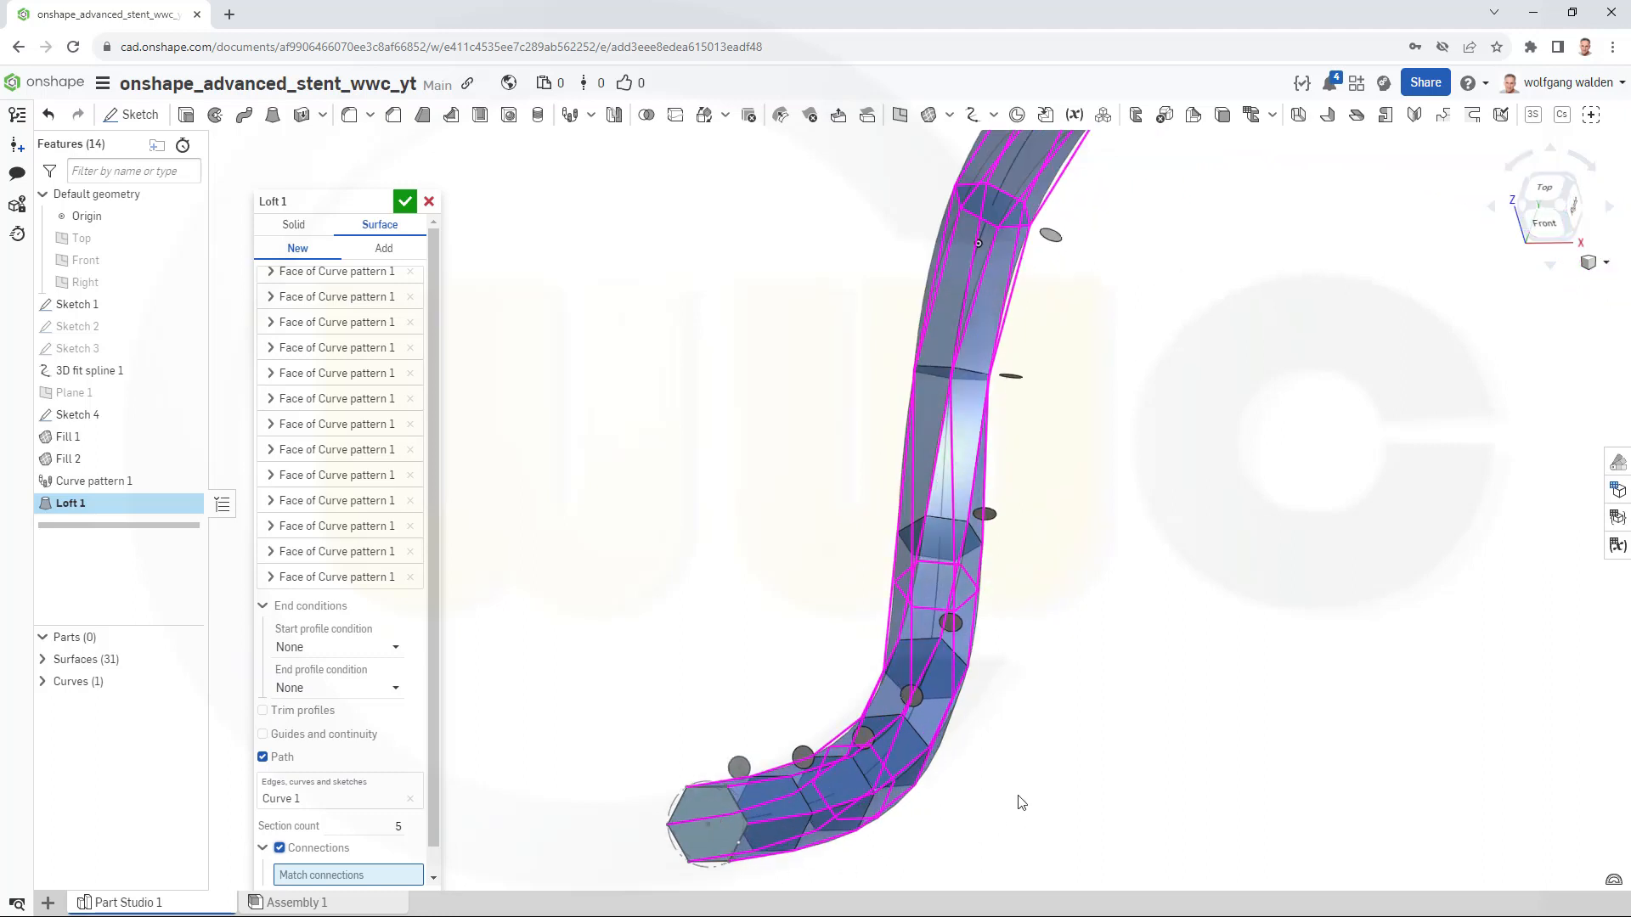
mouse_move(724, 796)
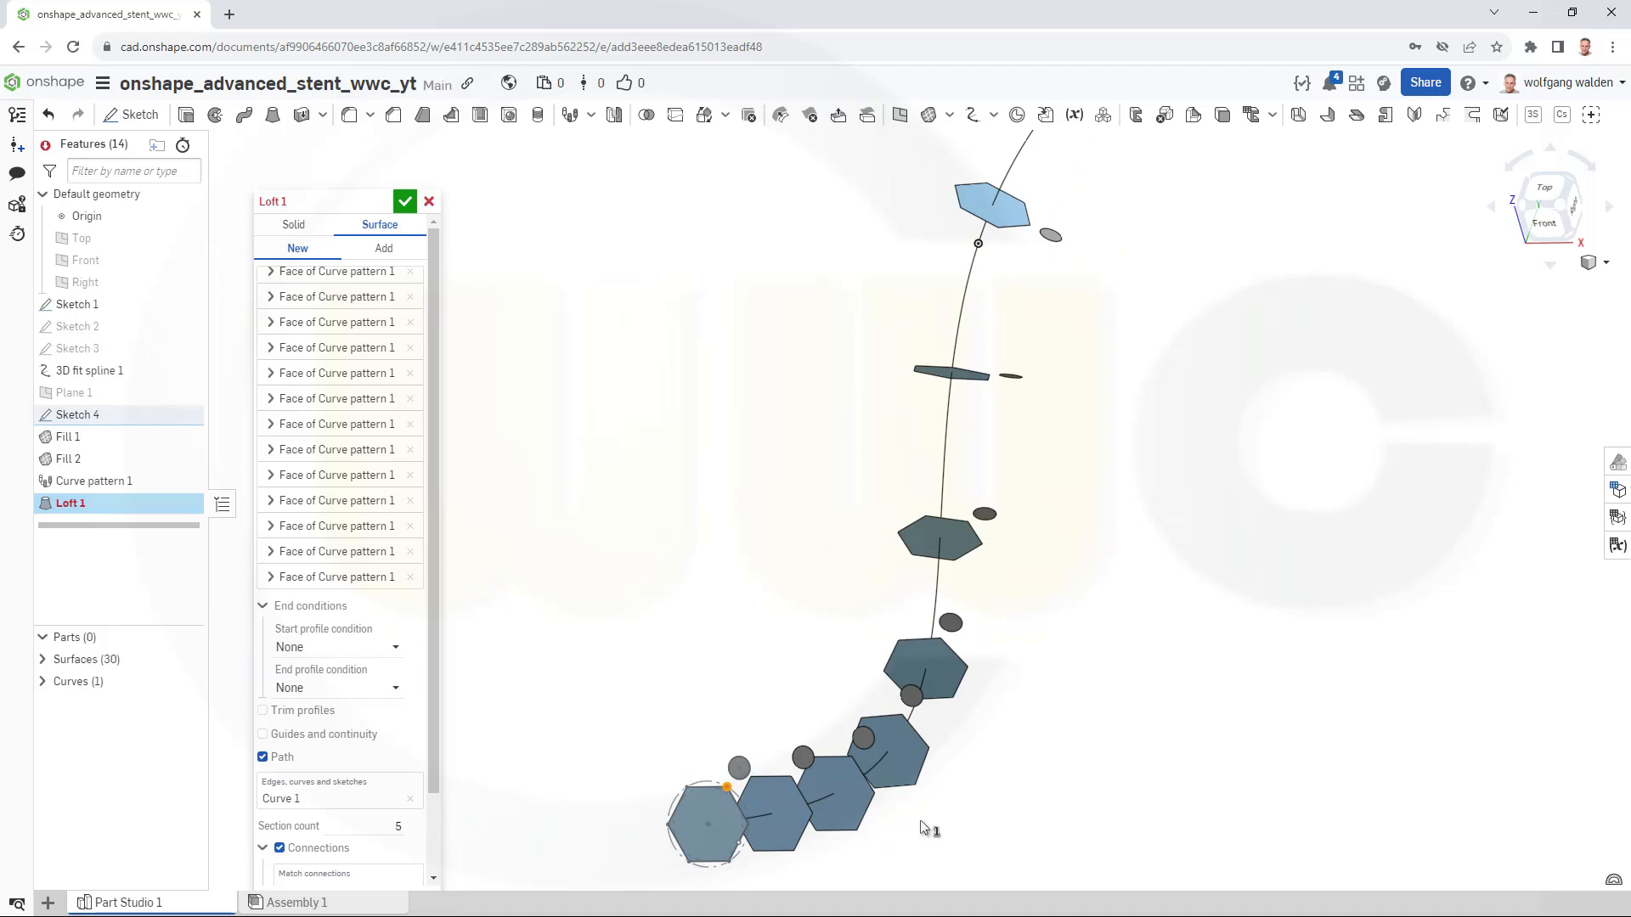
Orbit the view and pick a corresponding corner vertex on each successive hexagon profile.
drag(936, 520, 926, 489)
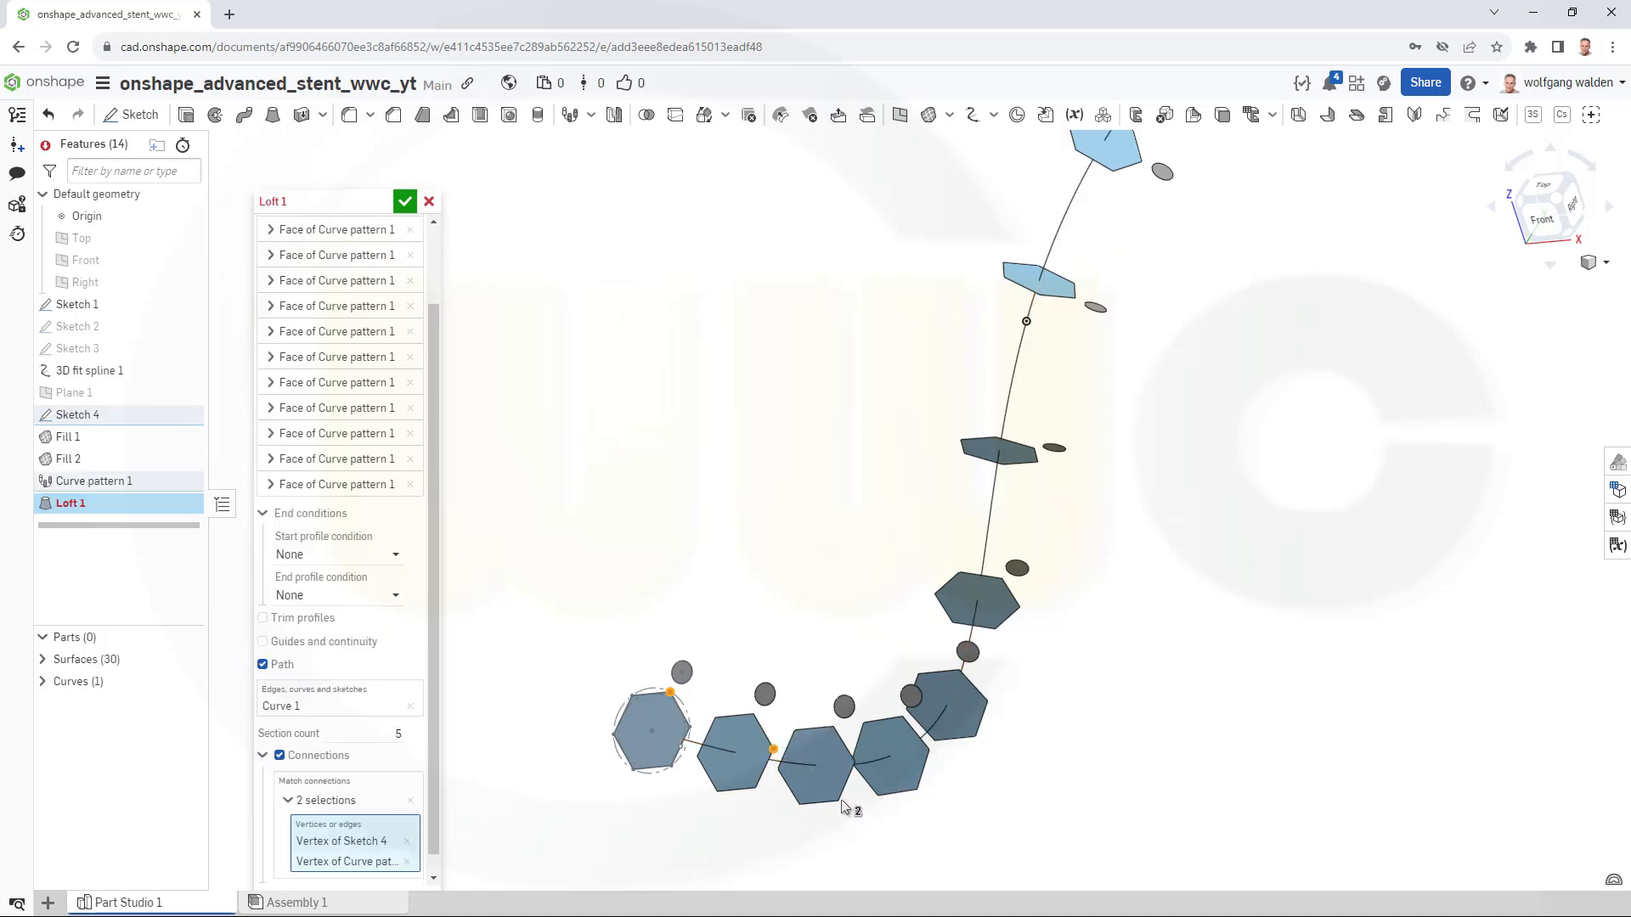
click(837, 801)
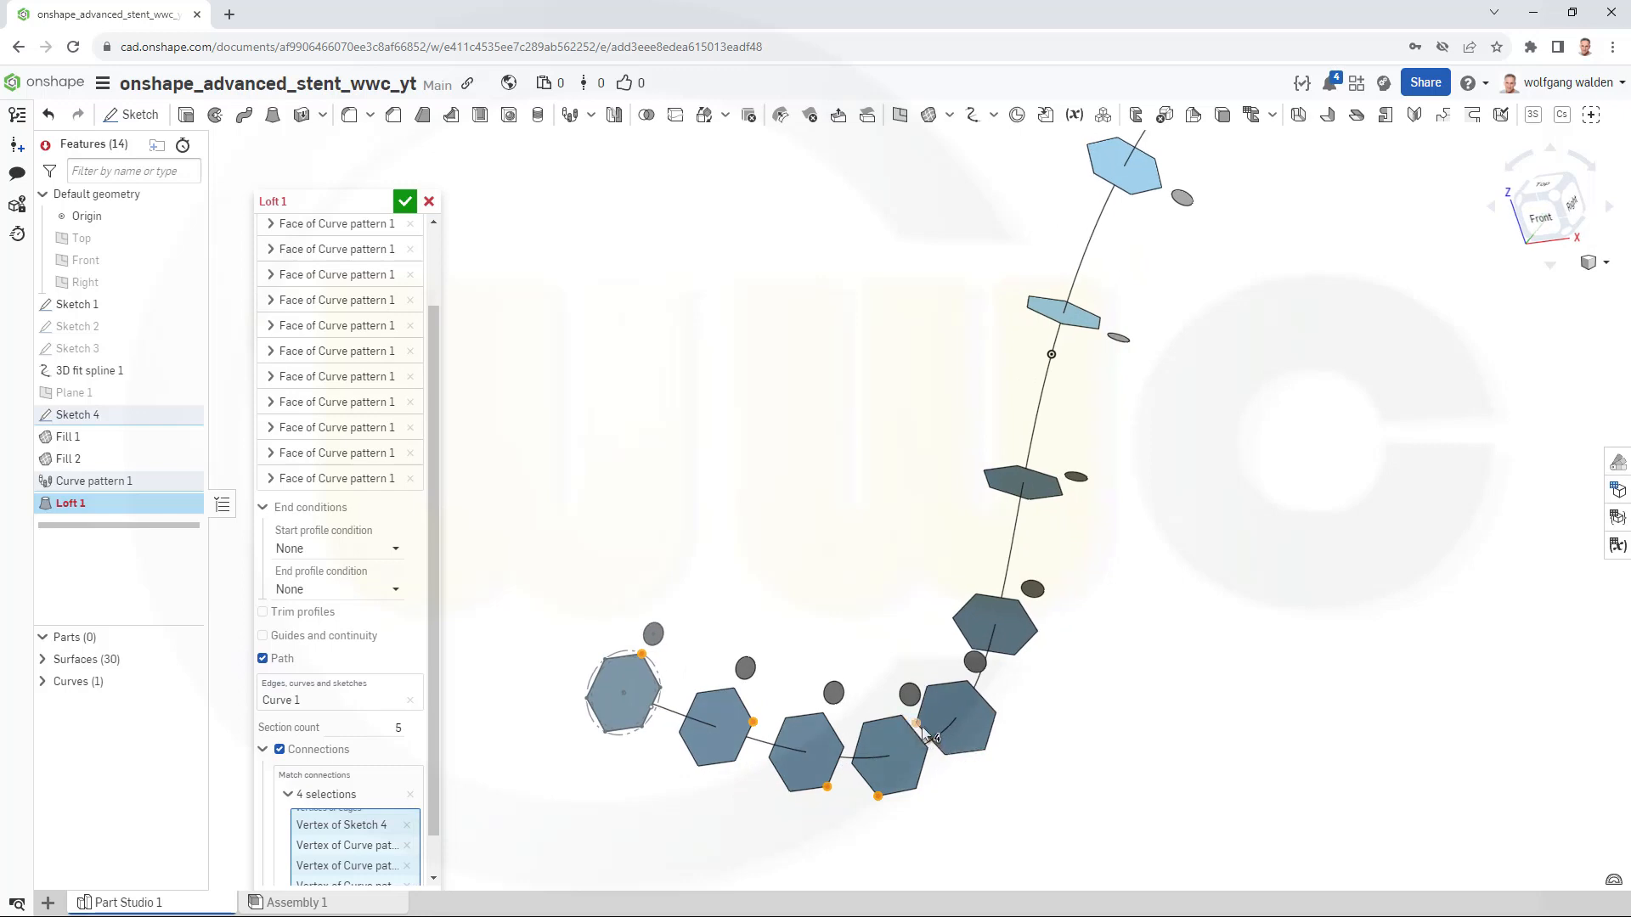
click(915, 723)
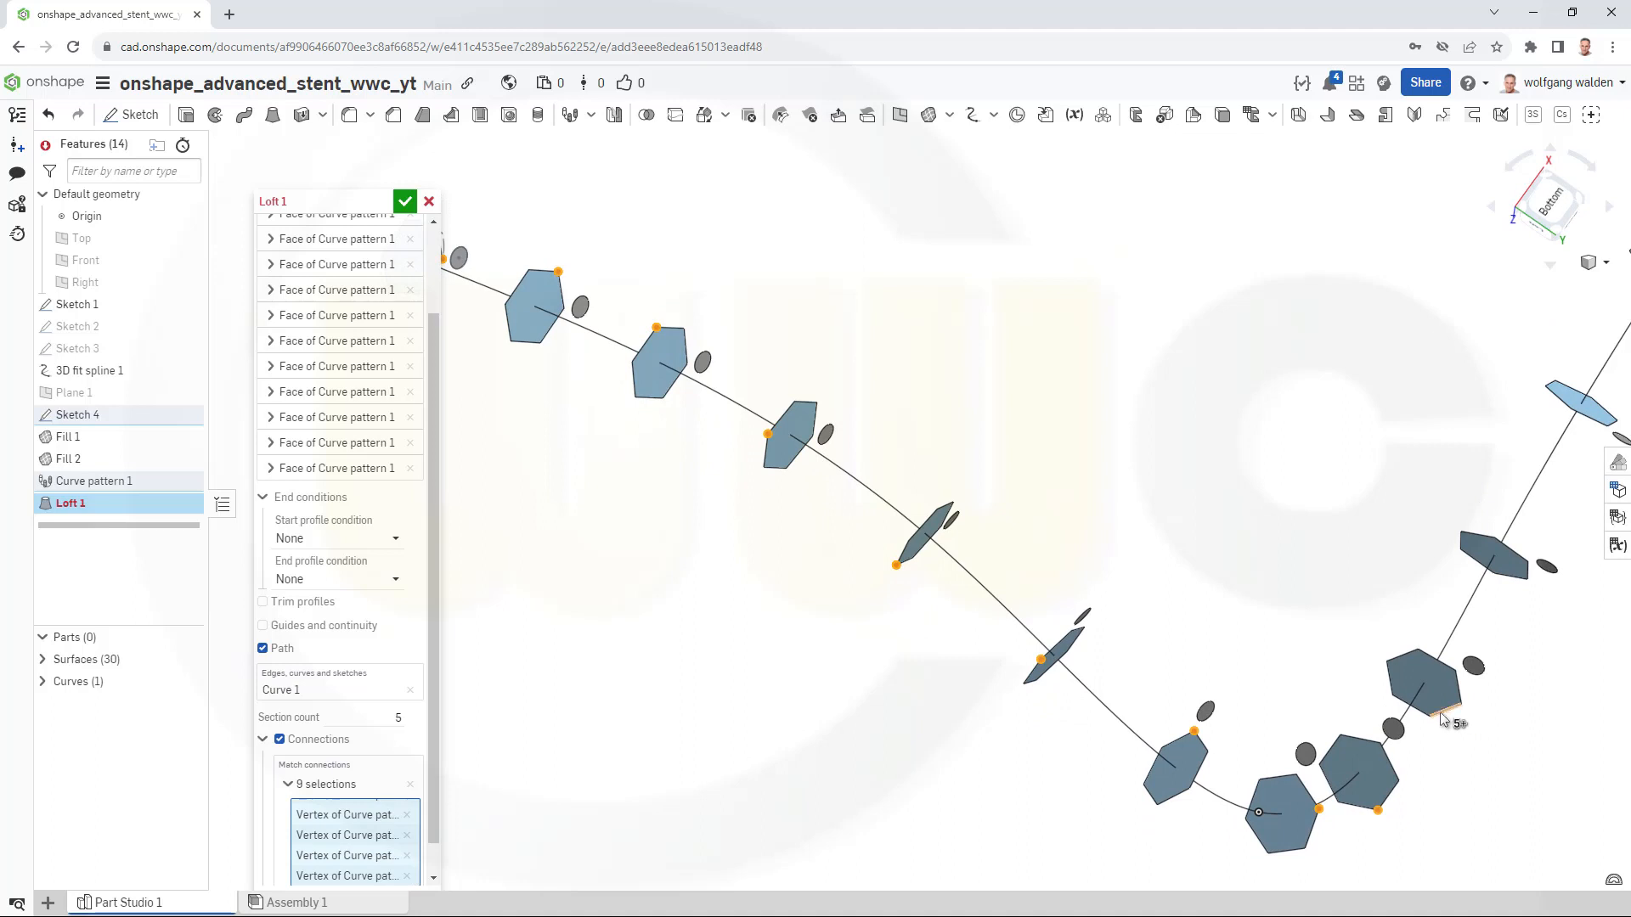
click(1394, 694)
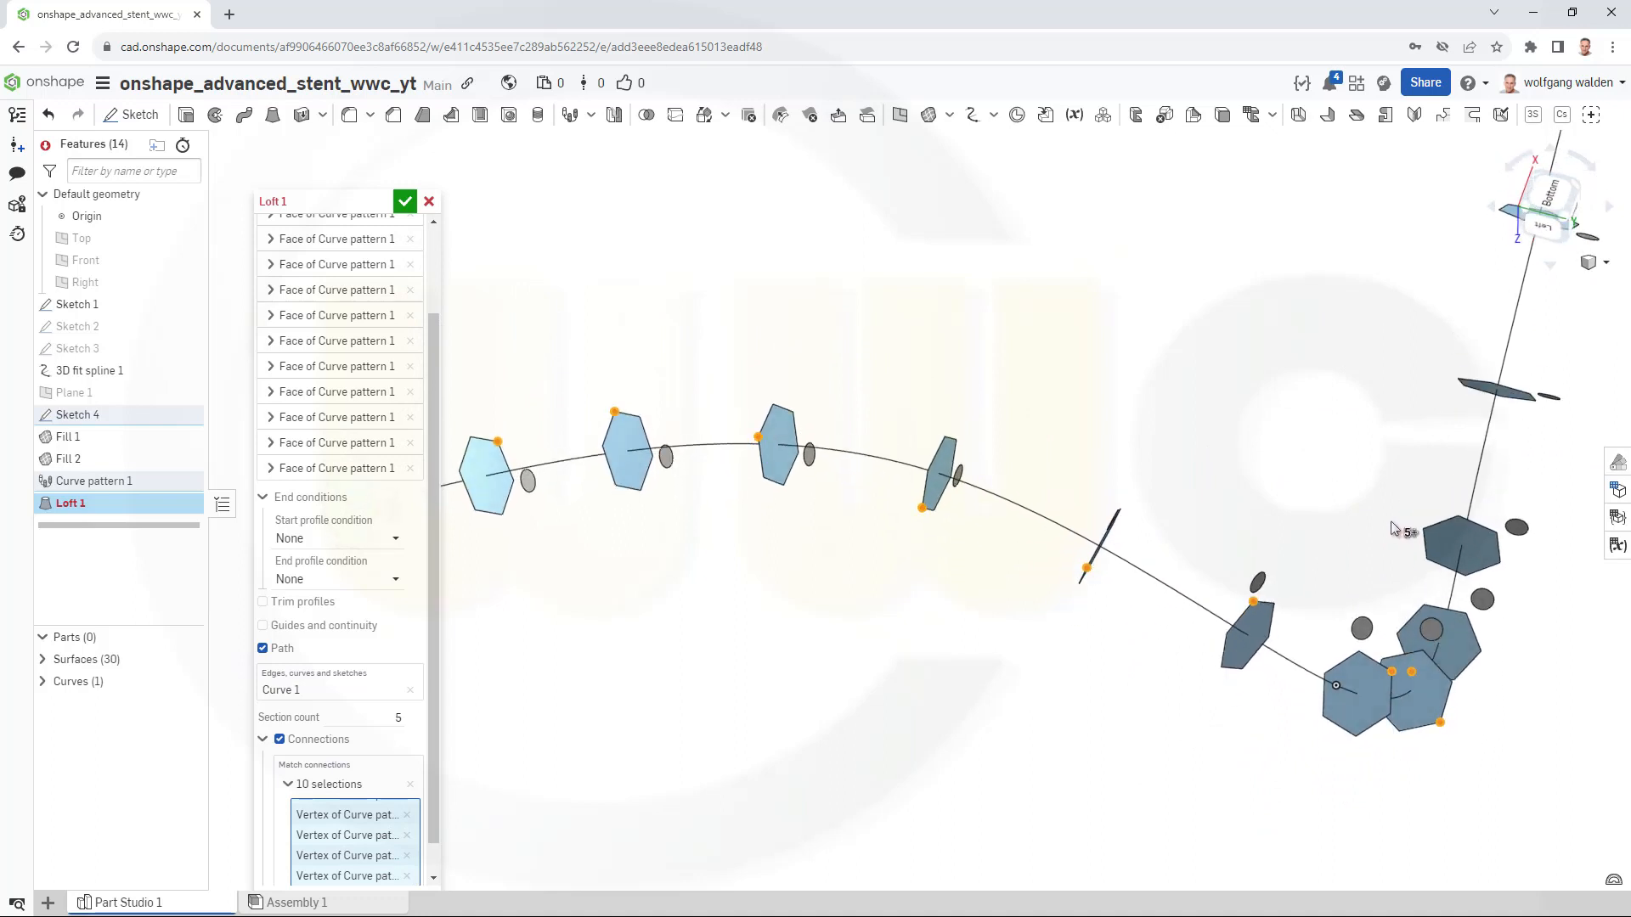
mouse_move(1425, 536)
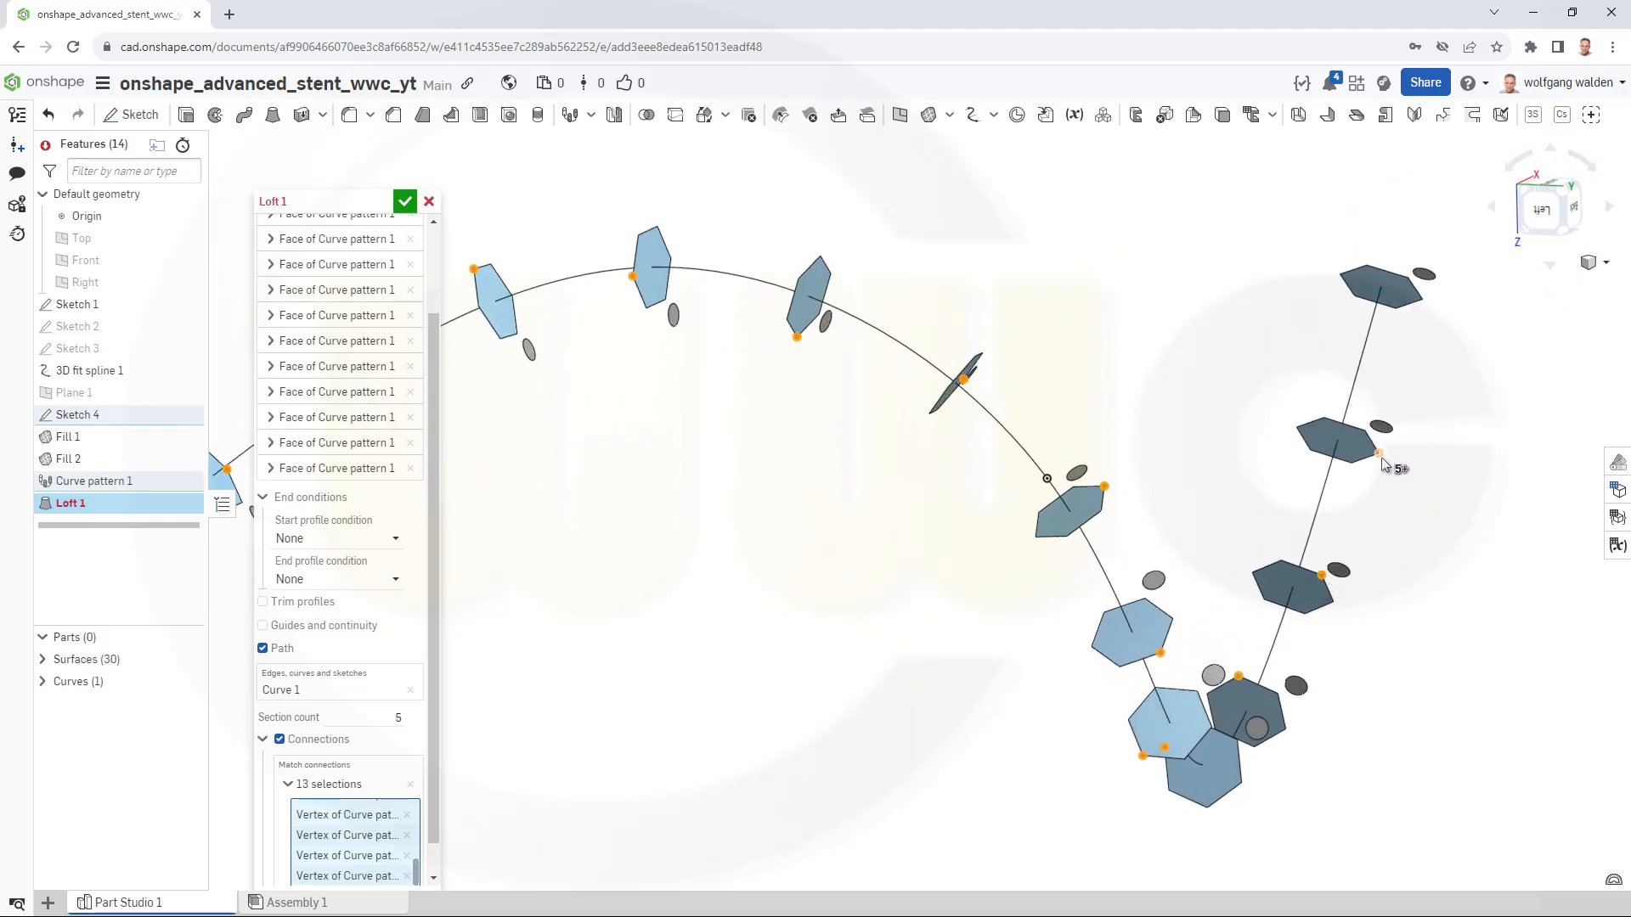
click(1378, 453)
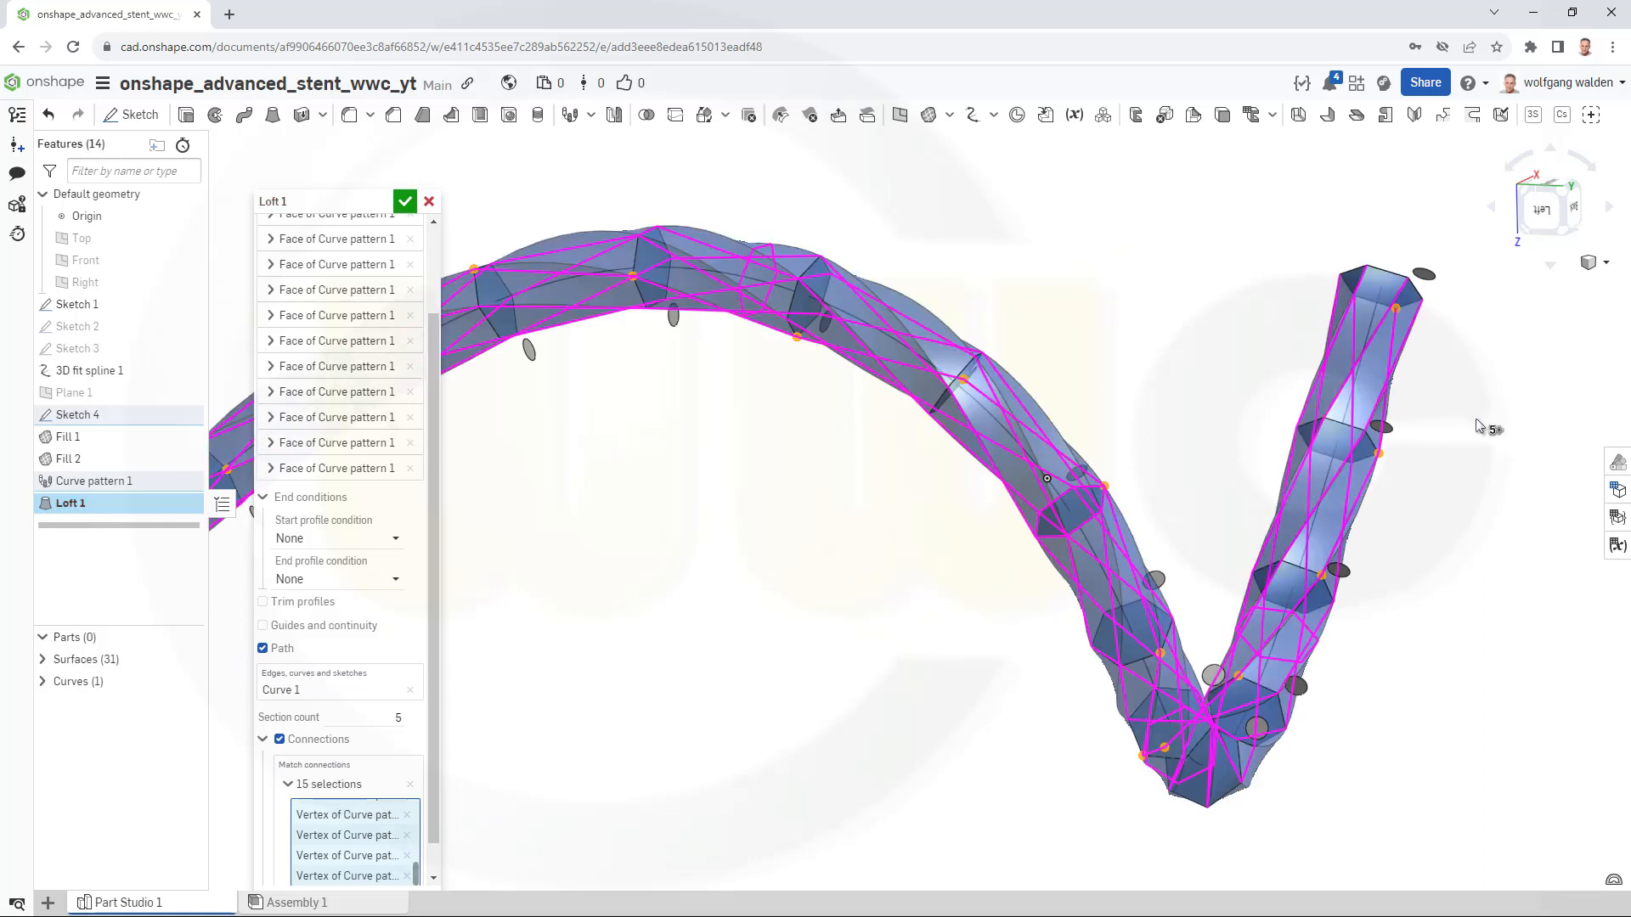
mouse_move(376, 718)
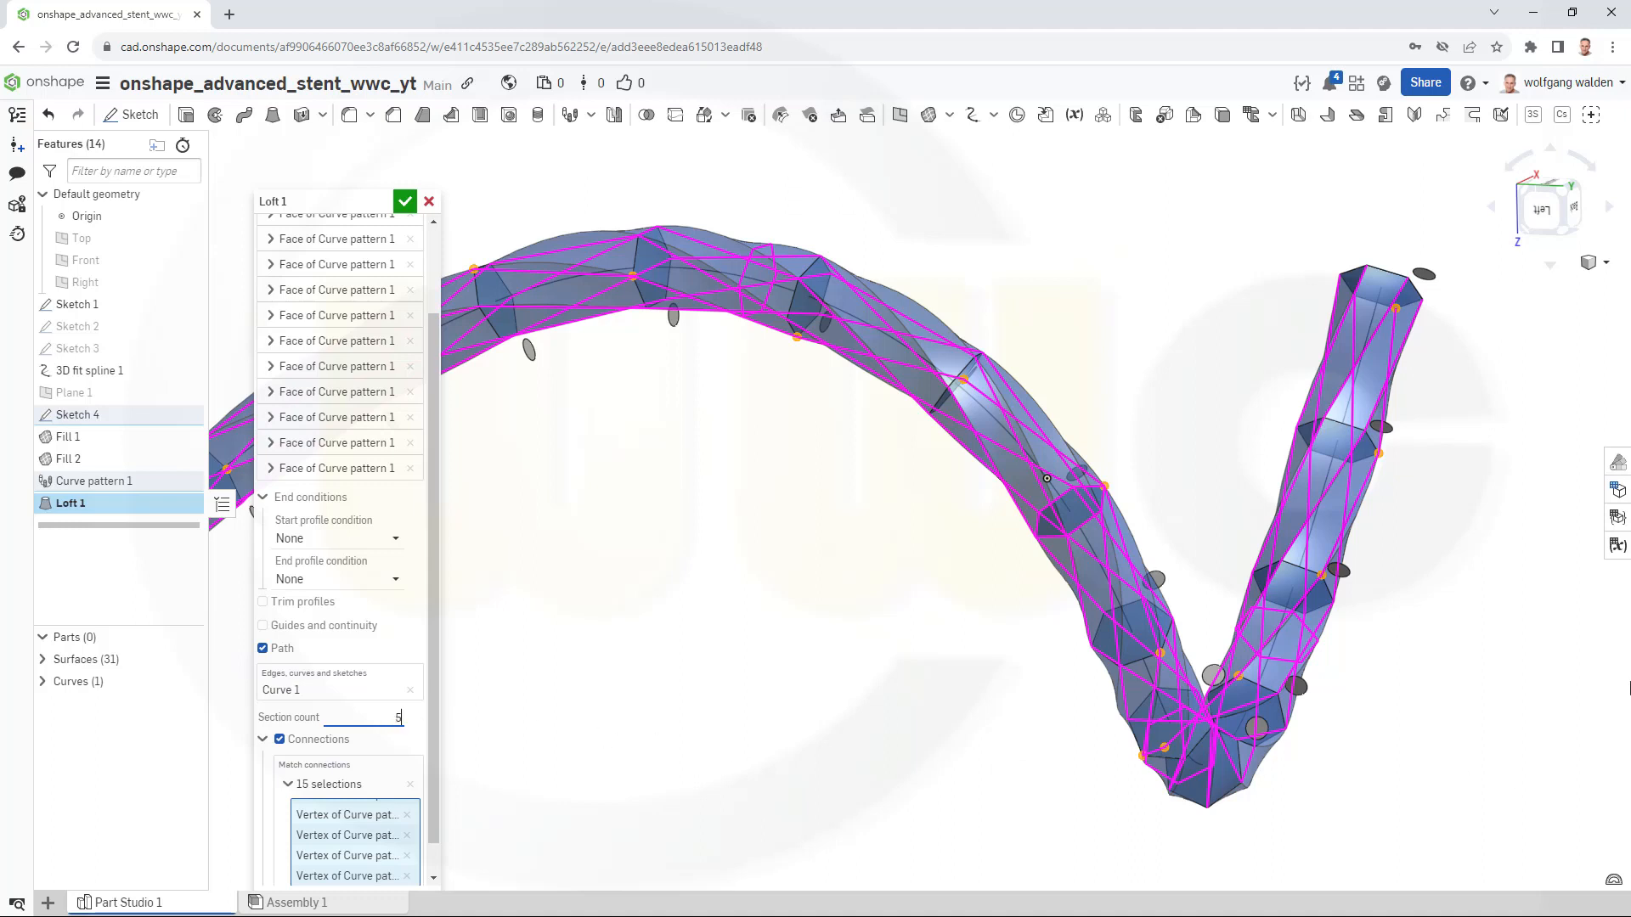
Change Loft 1's section count from 5 to 50 and accept the loft.
text(0)
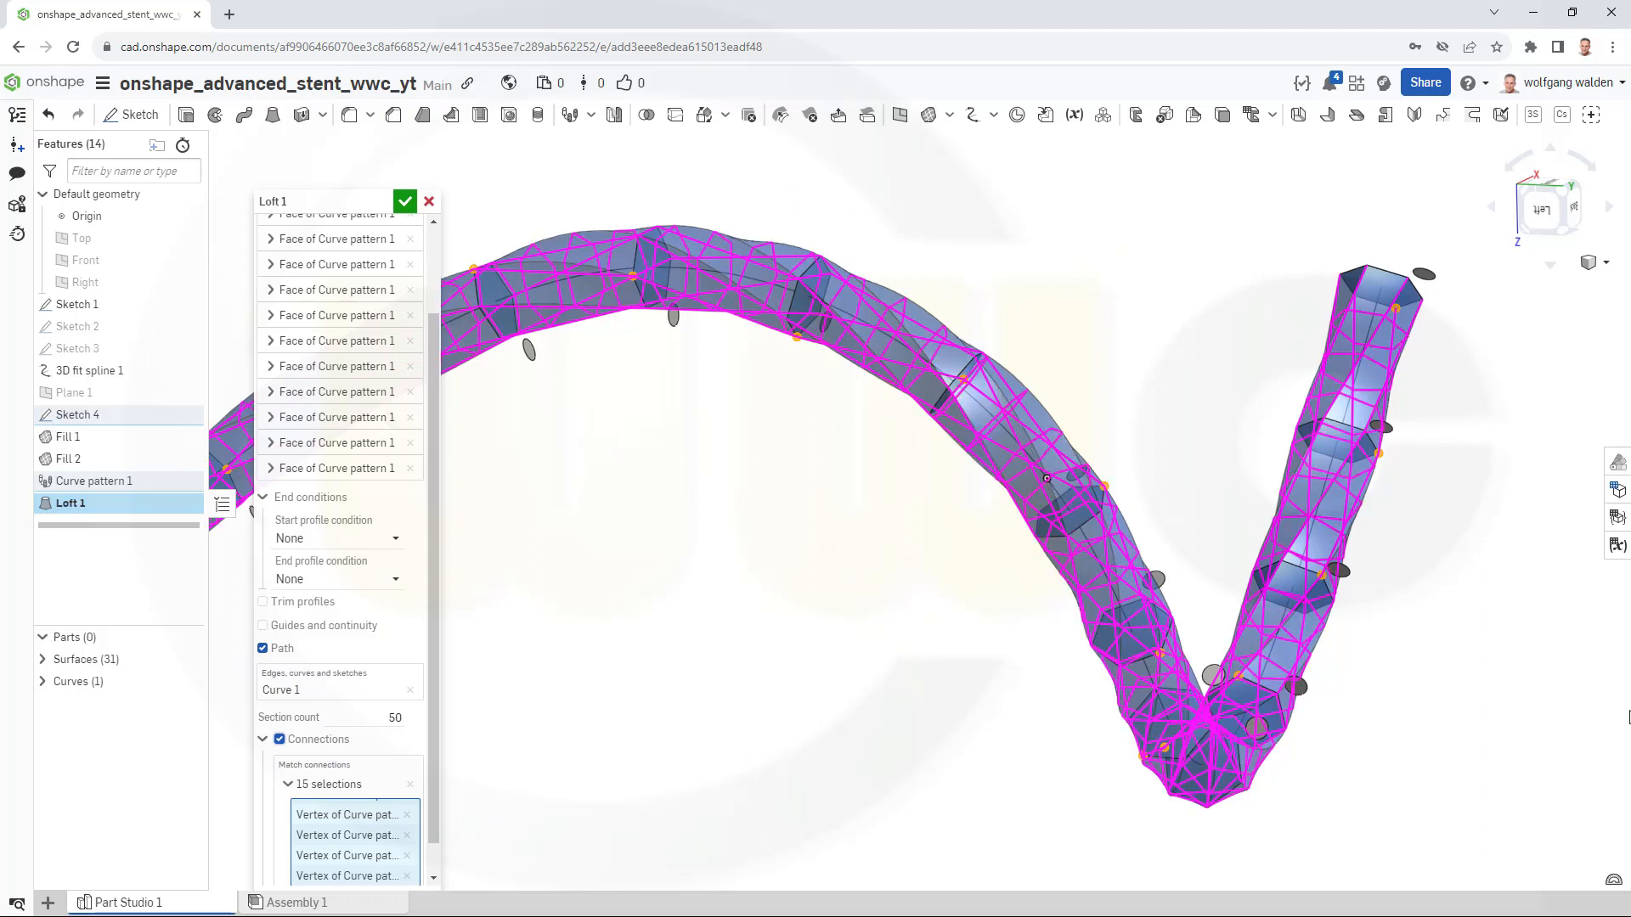
mouse_move(962, 640)
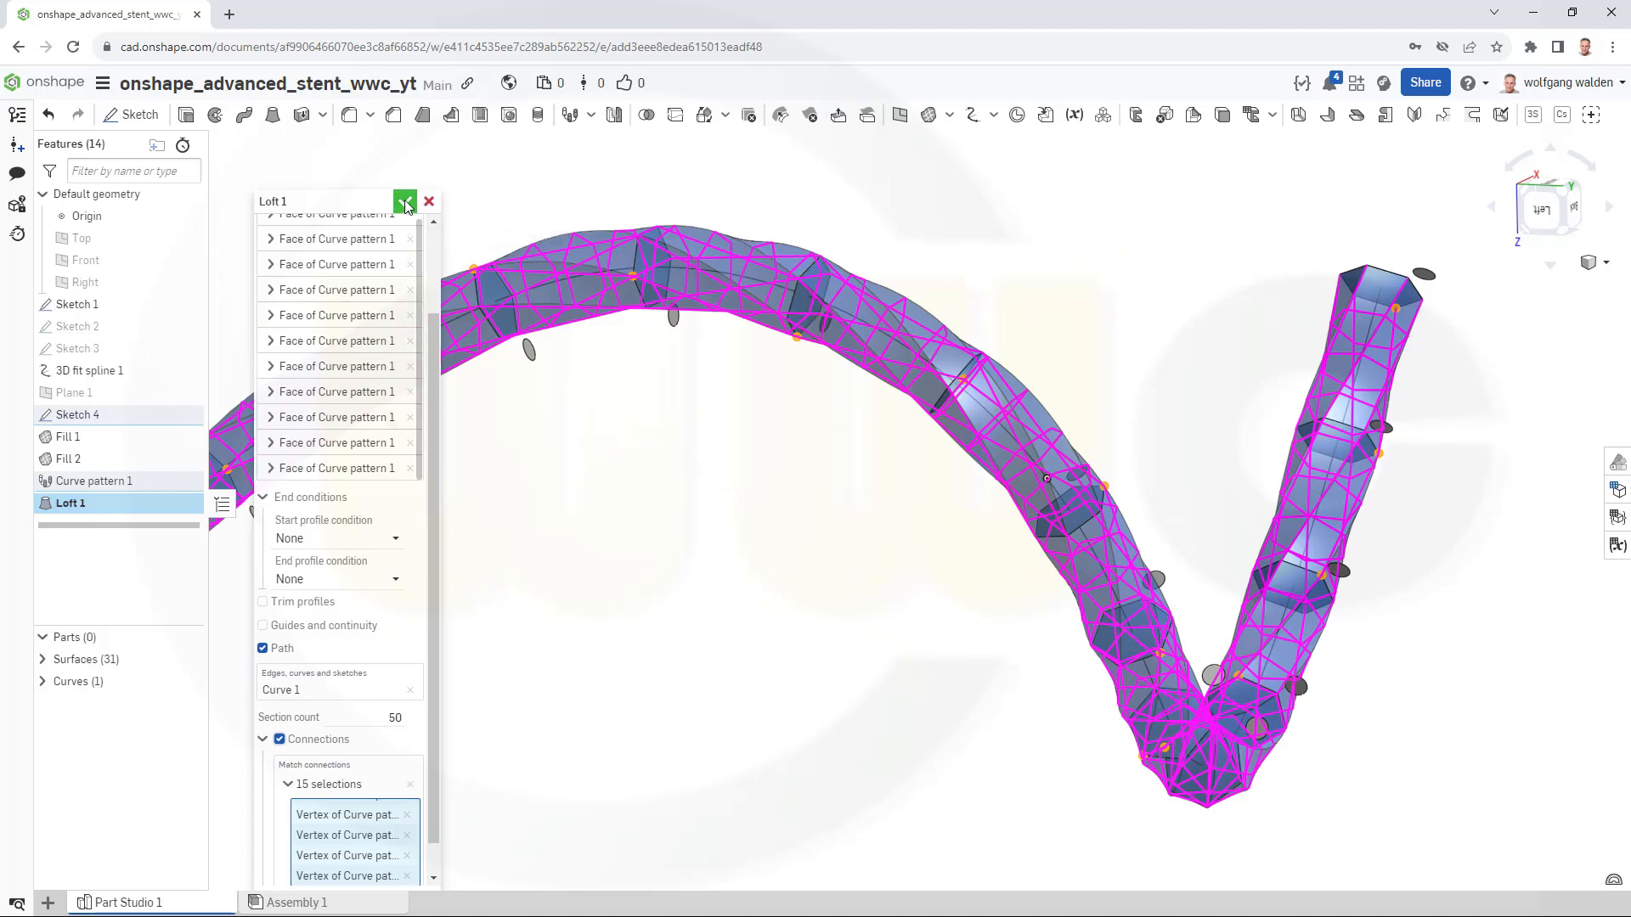
click(404, 200)
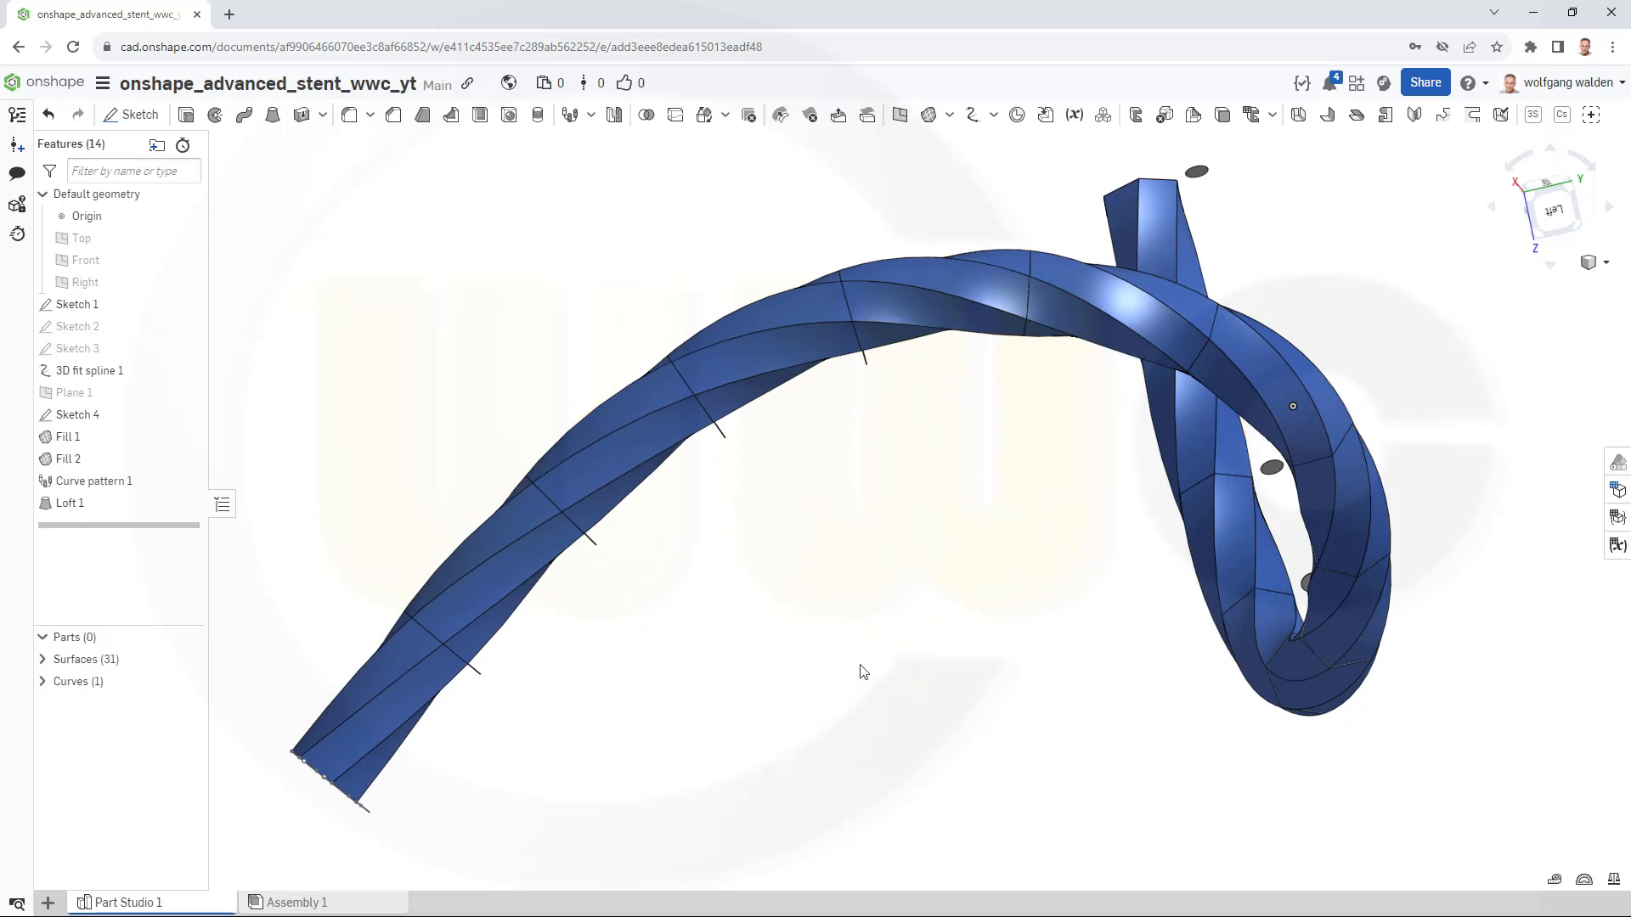
mouse_move(346, 451)
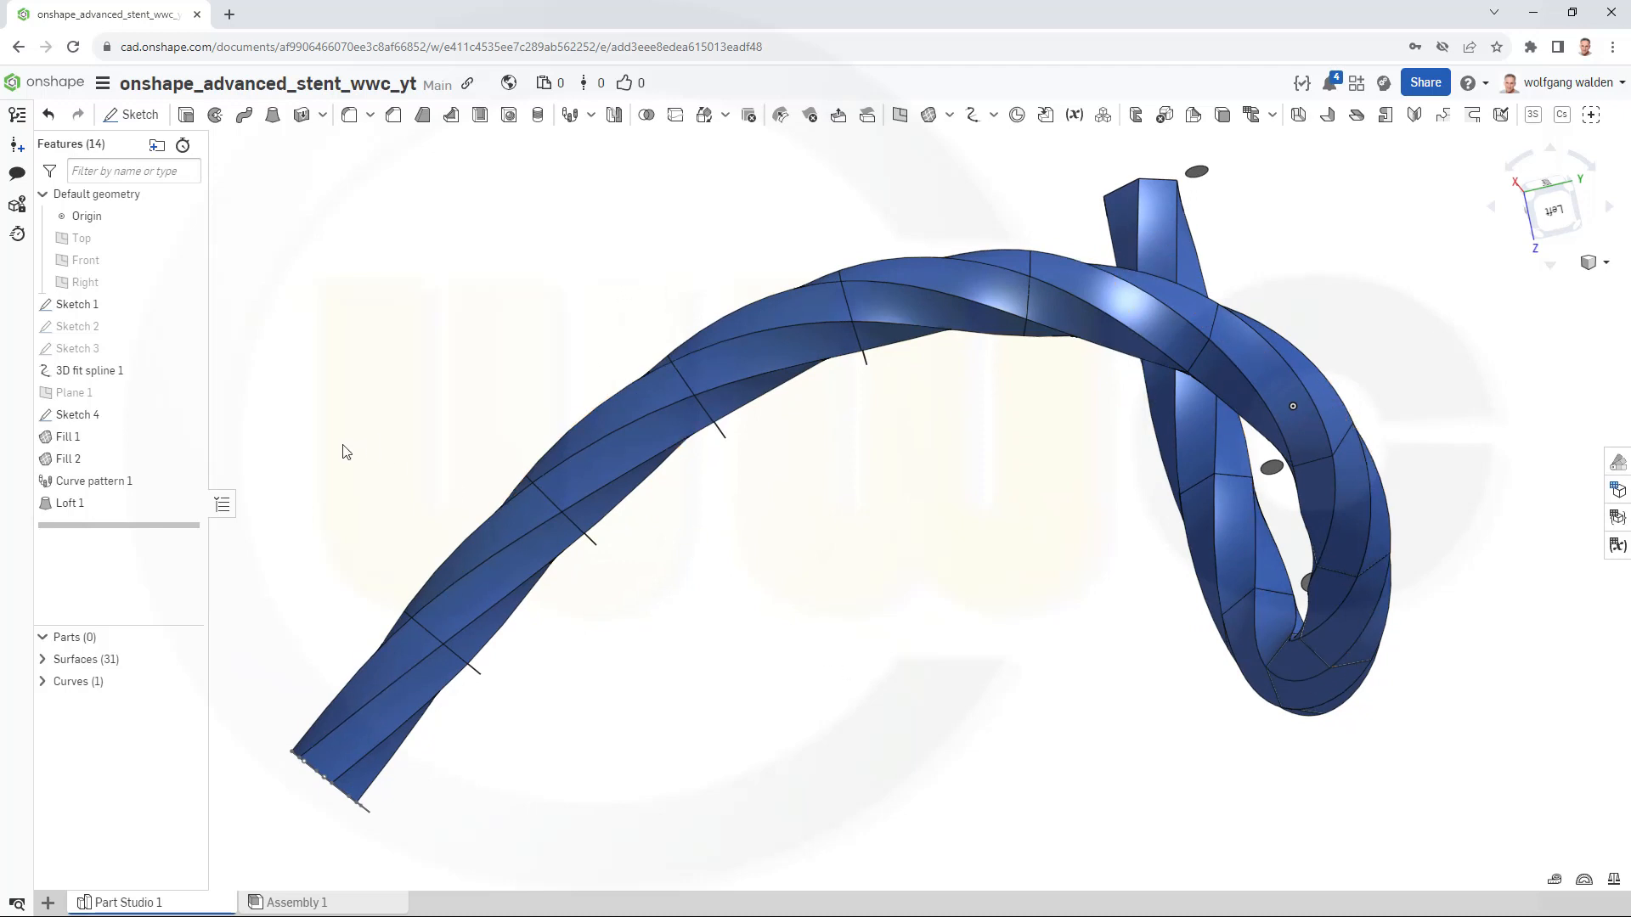
mouse_move(188, 594)
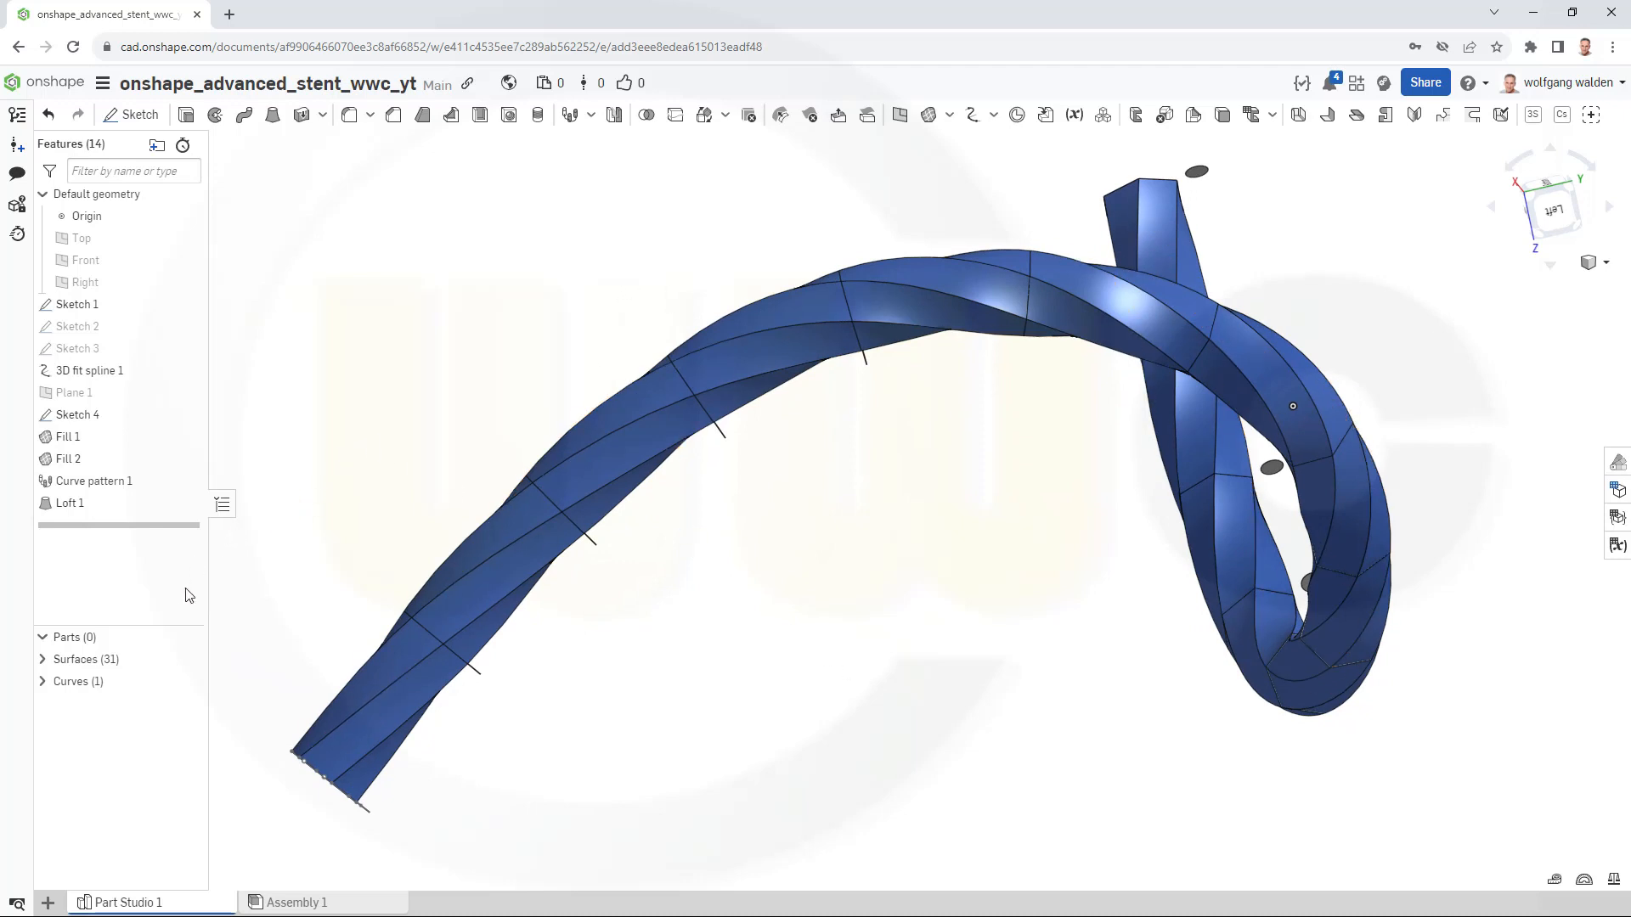
mouse_move(78, 658)
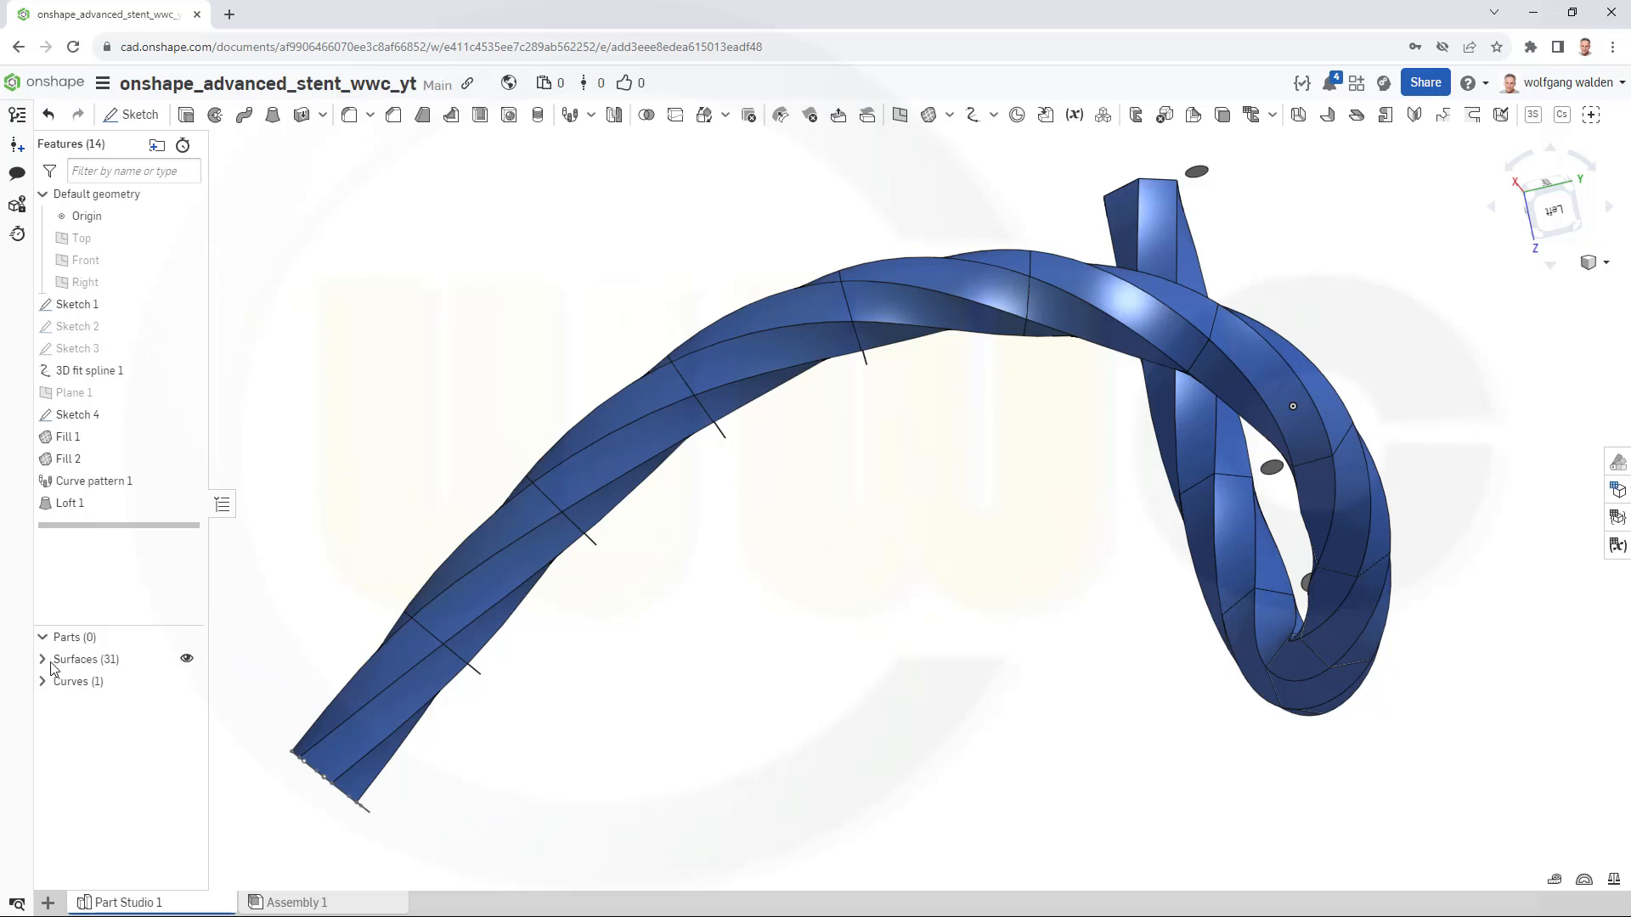
mouse_move(46, 667)
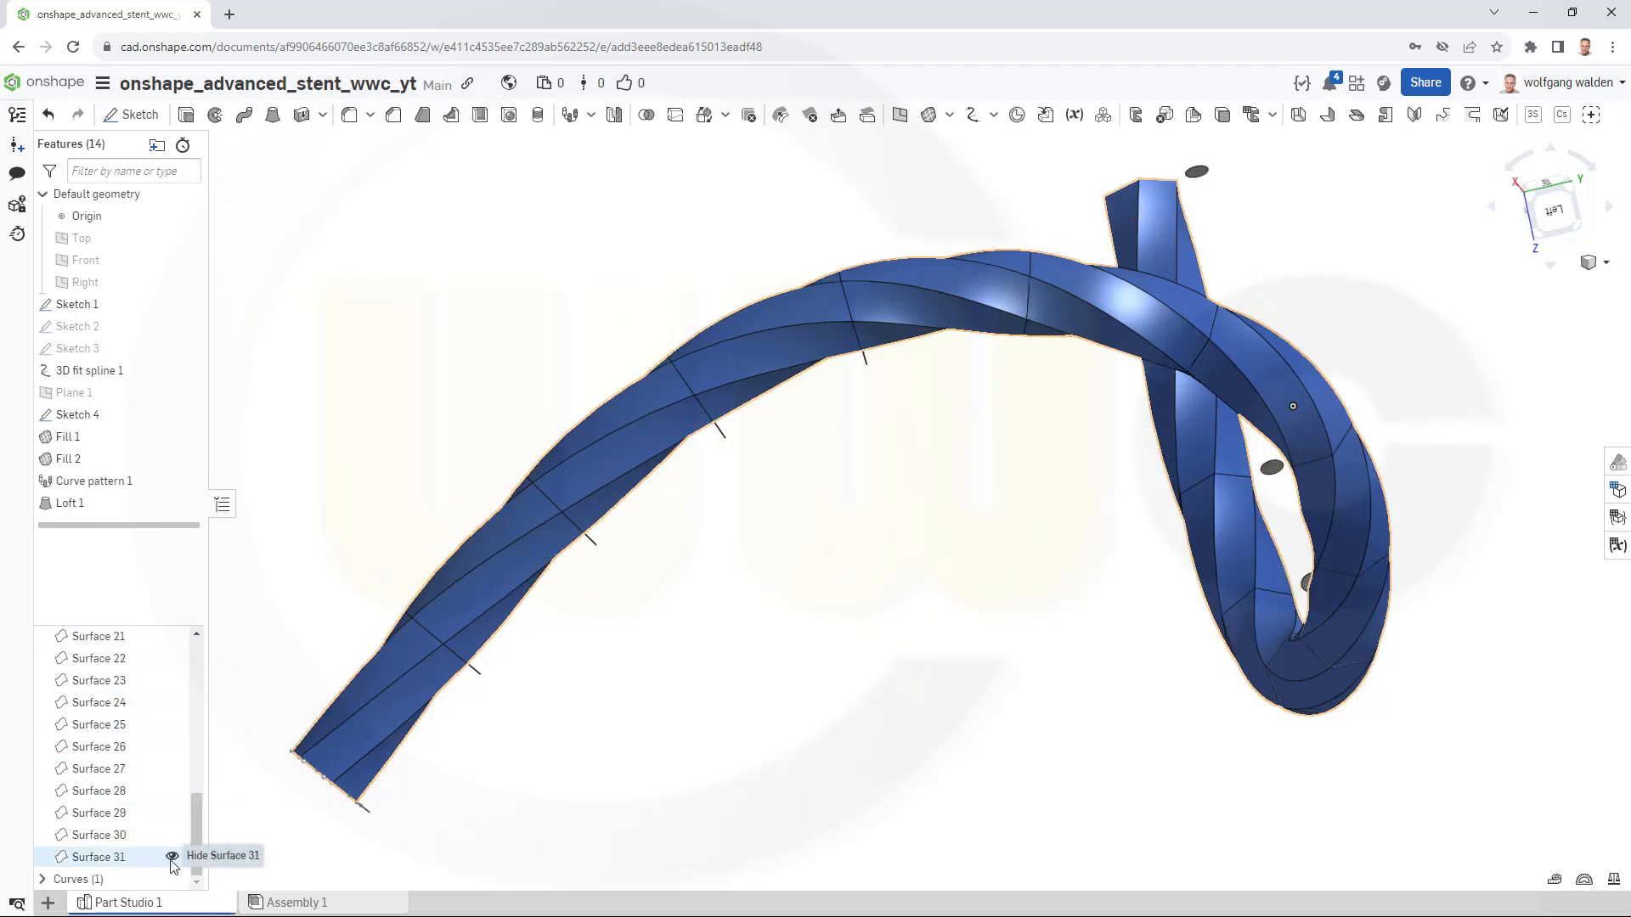
Hide Surface 31 in the Surfaces list and clear the selection.
click(174, 856)
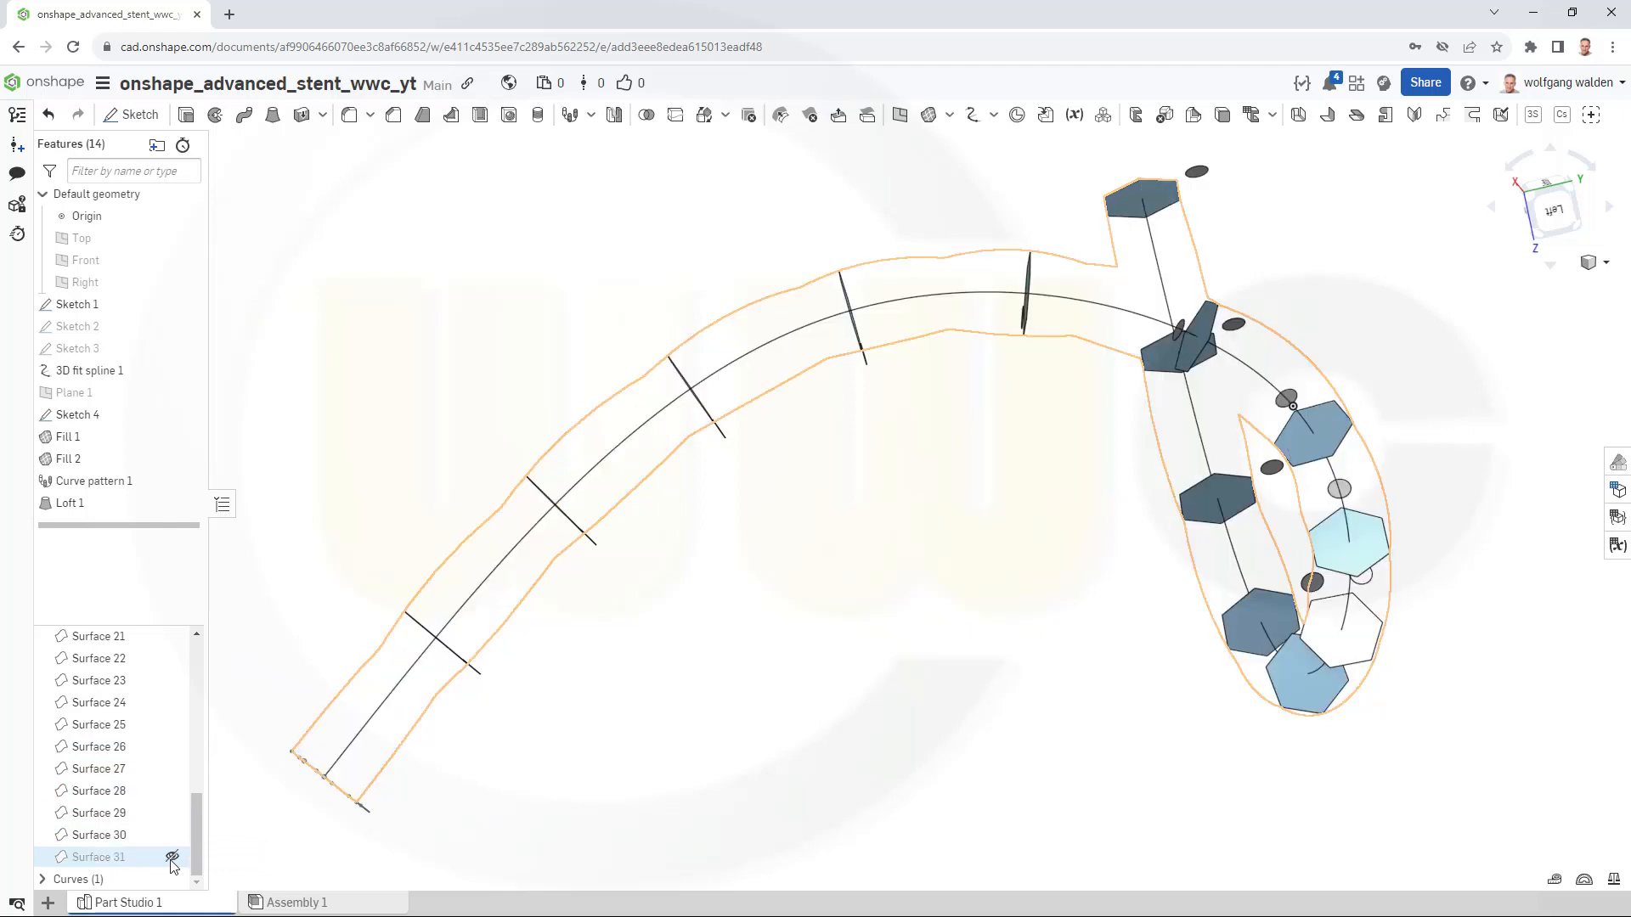
click(172, 857)
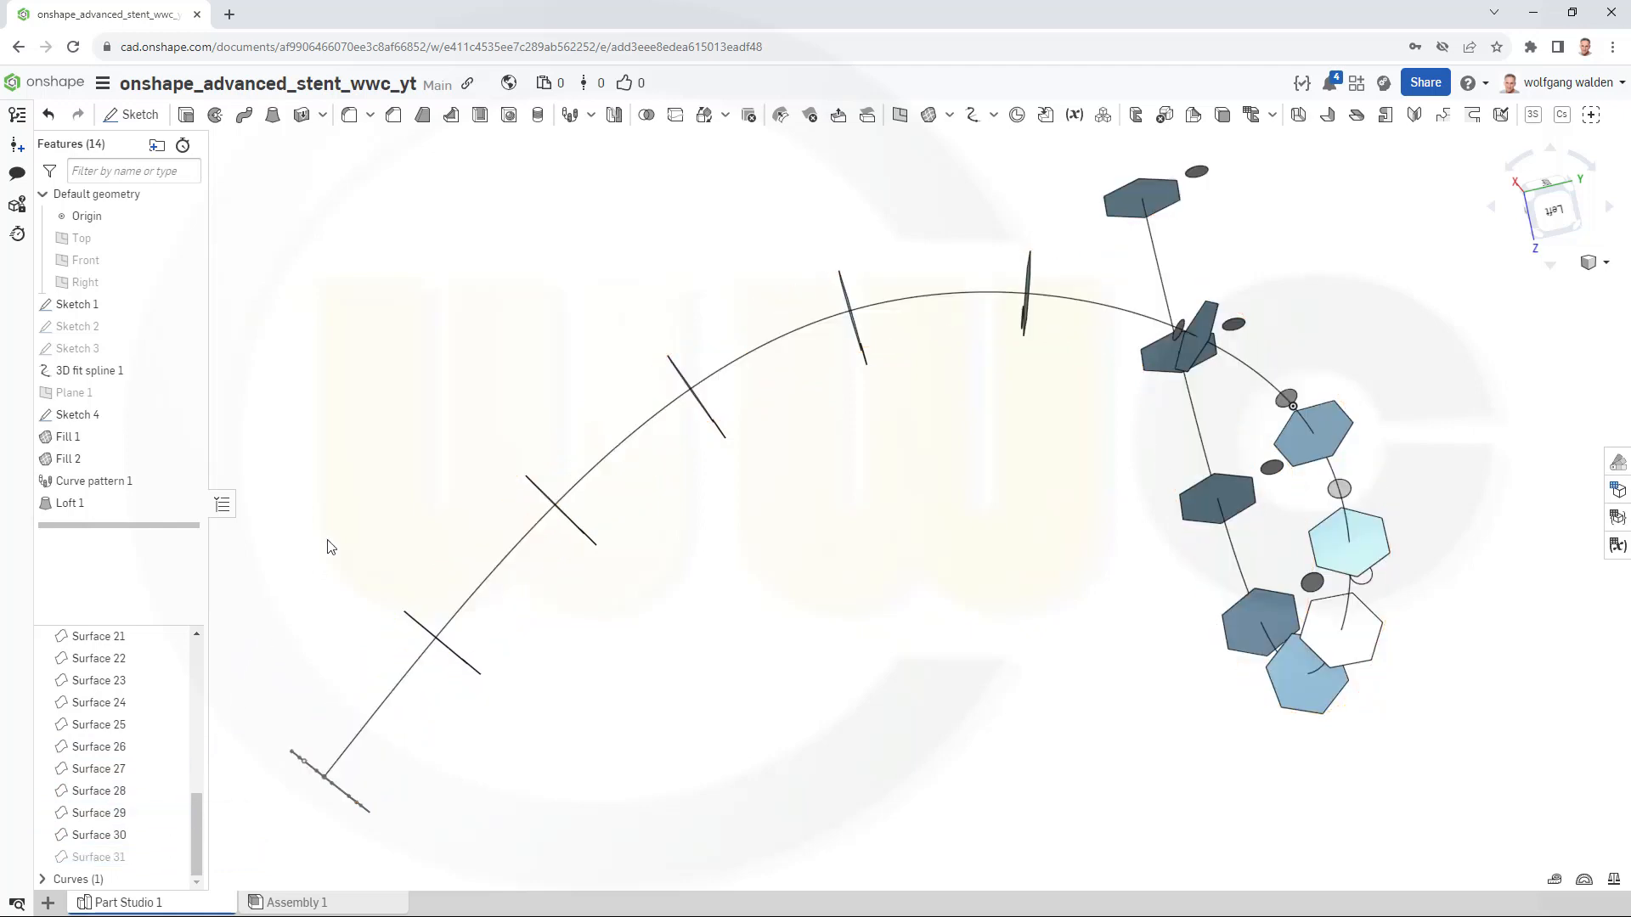
mouse_move(250, 144)
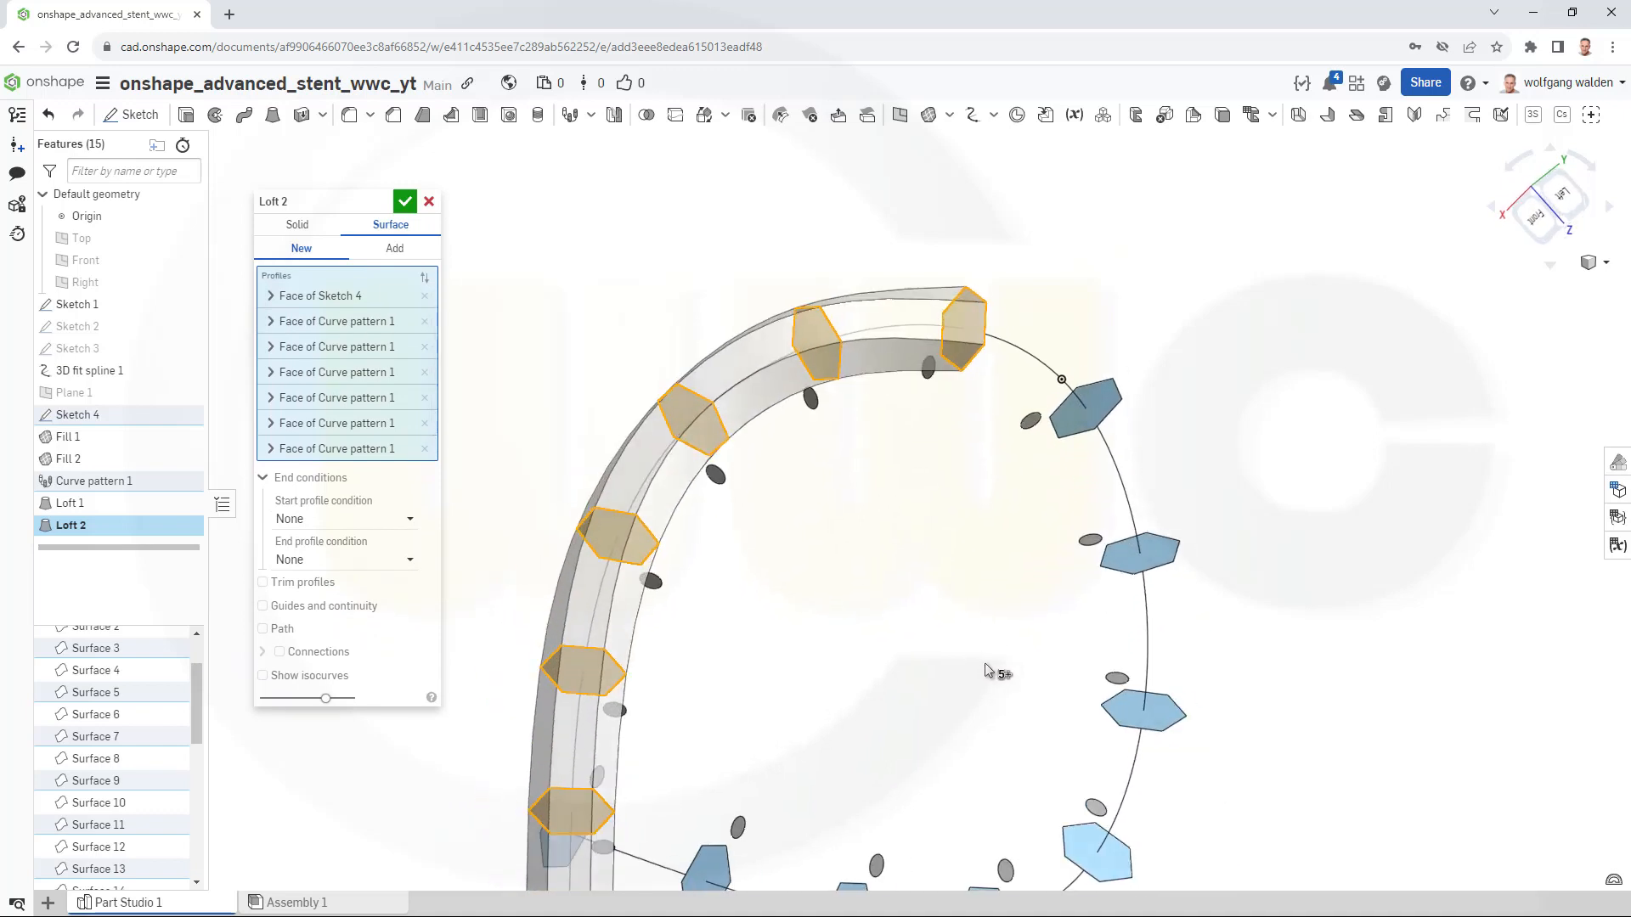
Add two more hexagon faces as Loft 2 profiles and turn on its path option.
click(1087, 406)
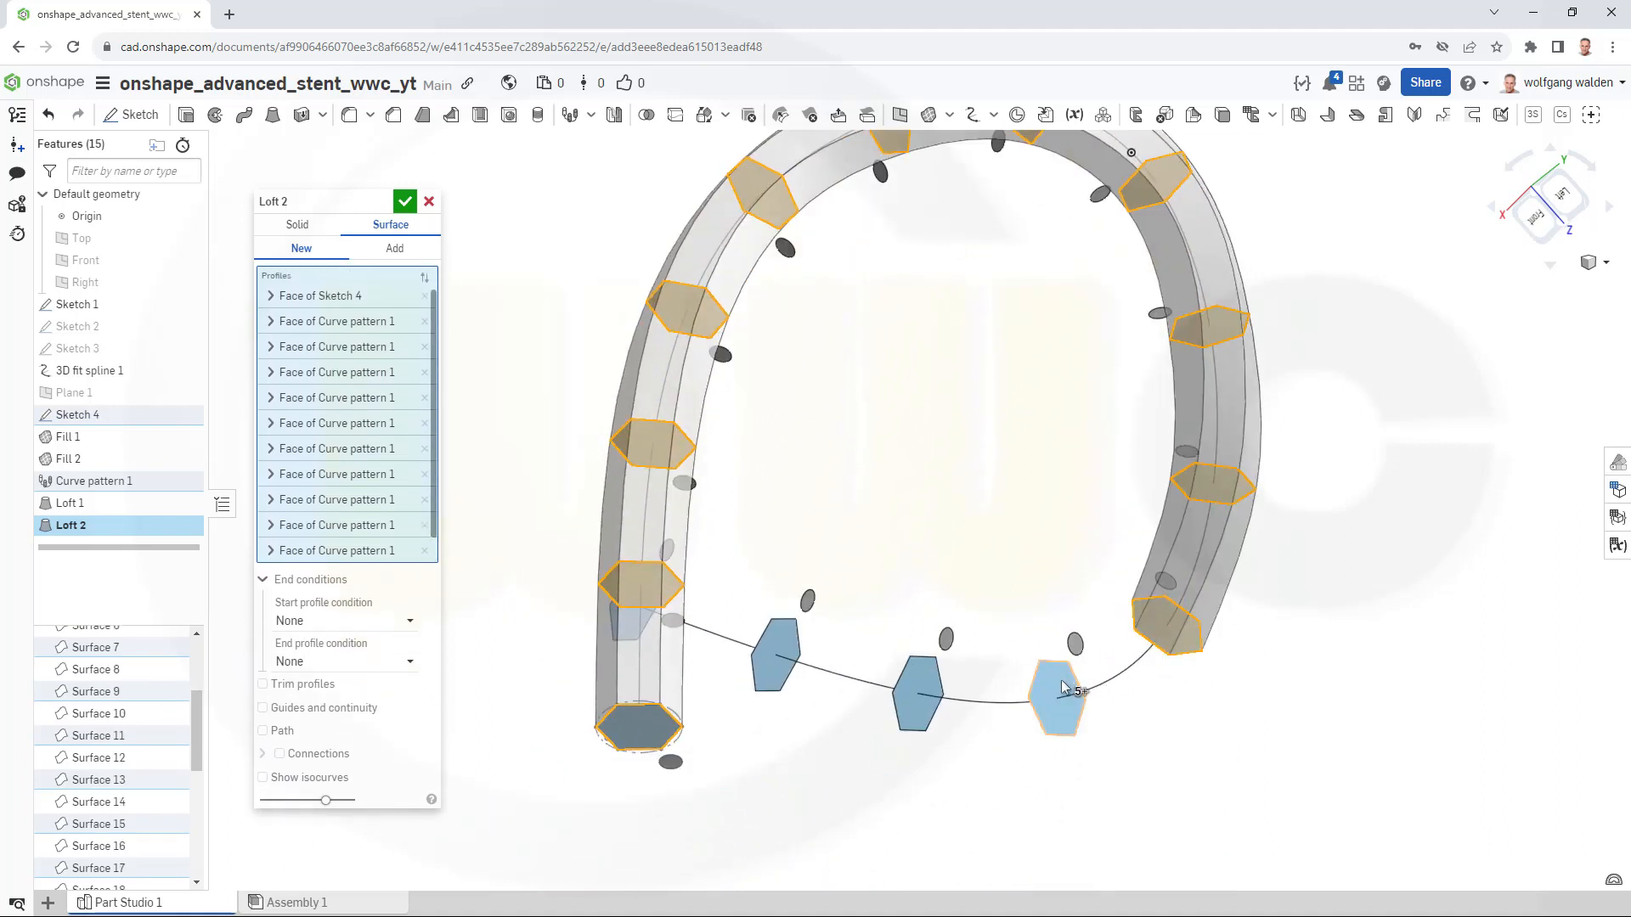
click(1056, 699)
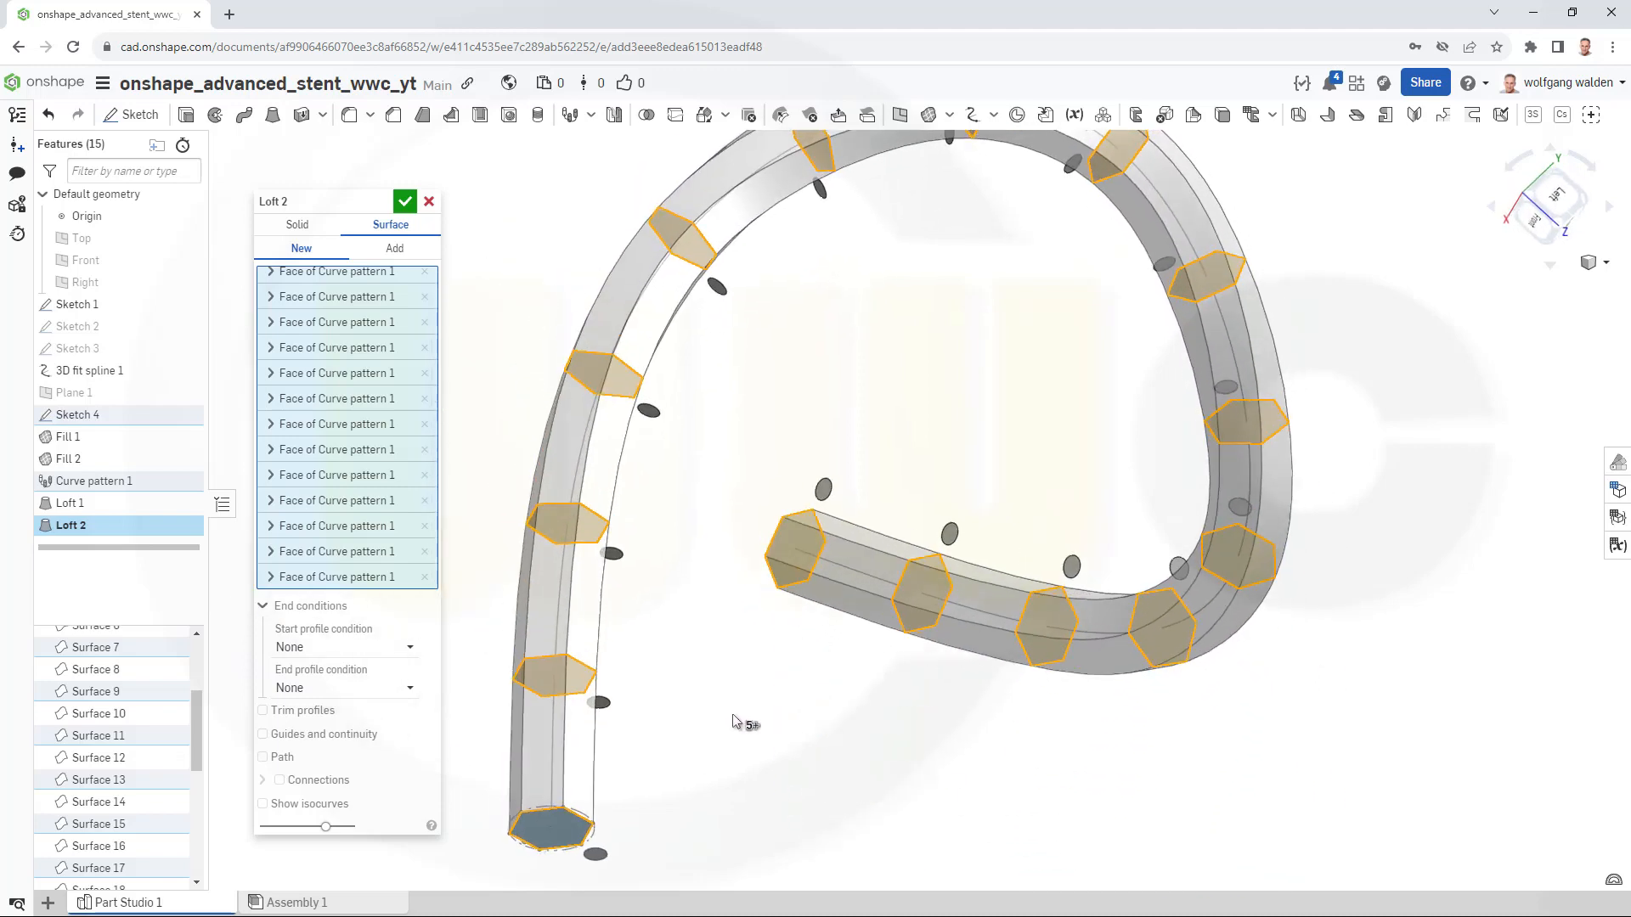
click(264, 755)
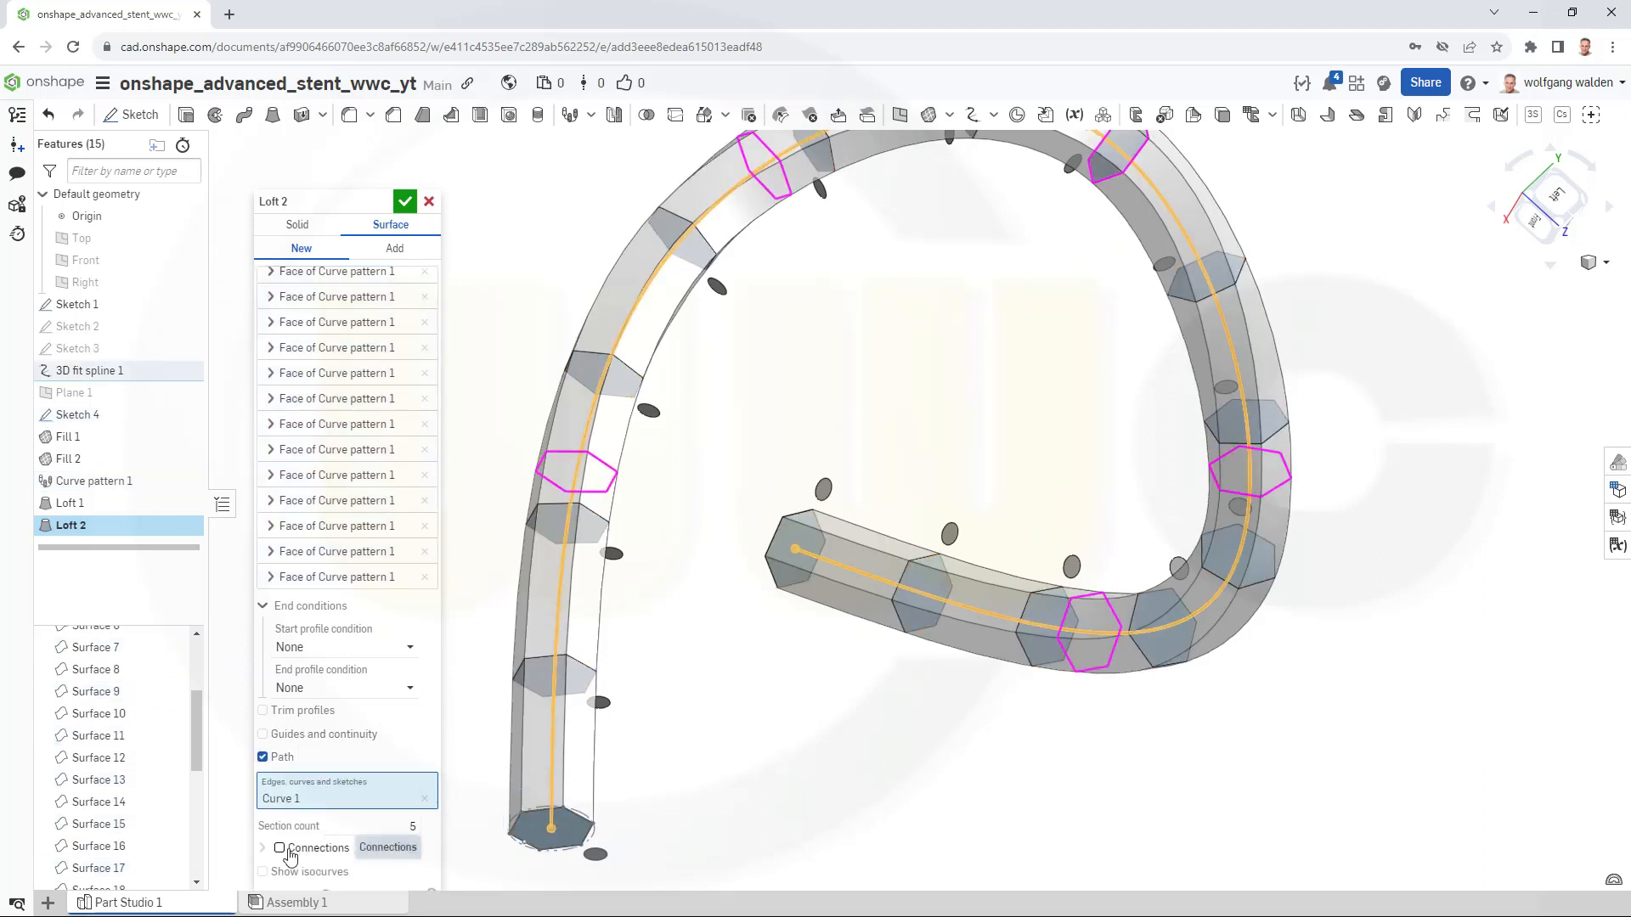
Enable Match connections for Loft 2's profiles.
click(278, 847)
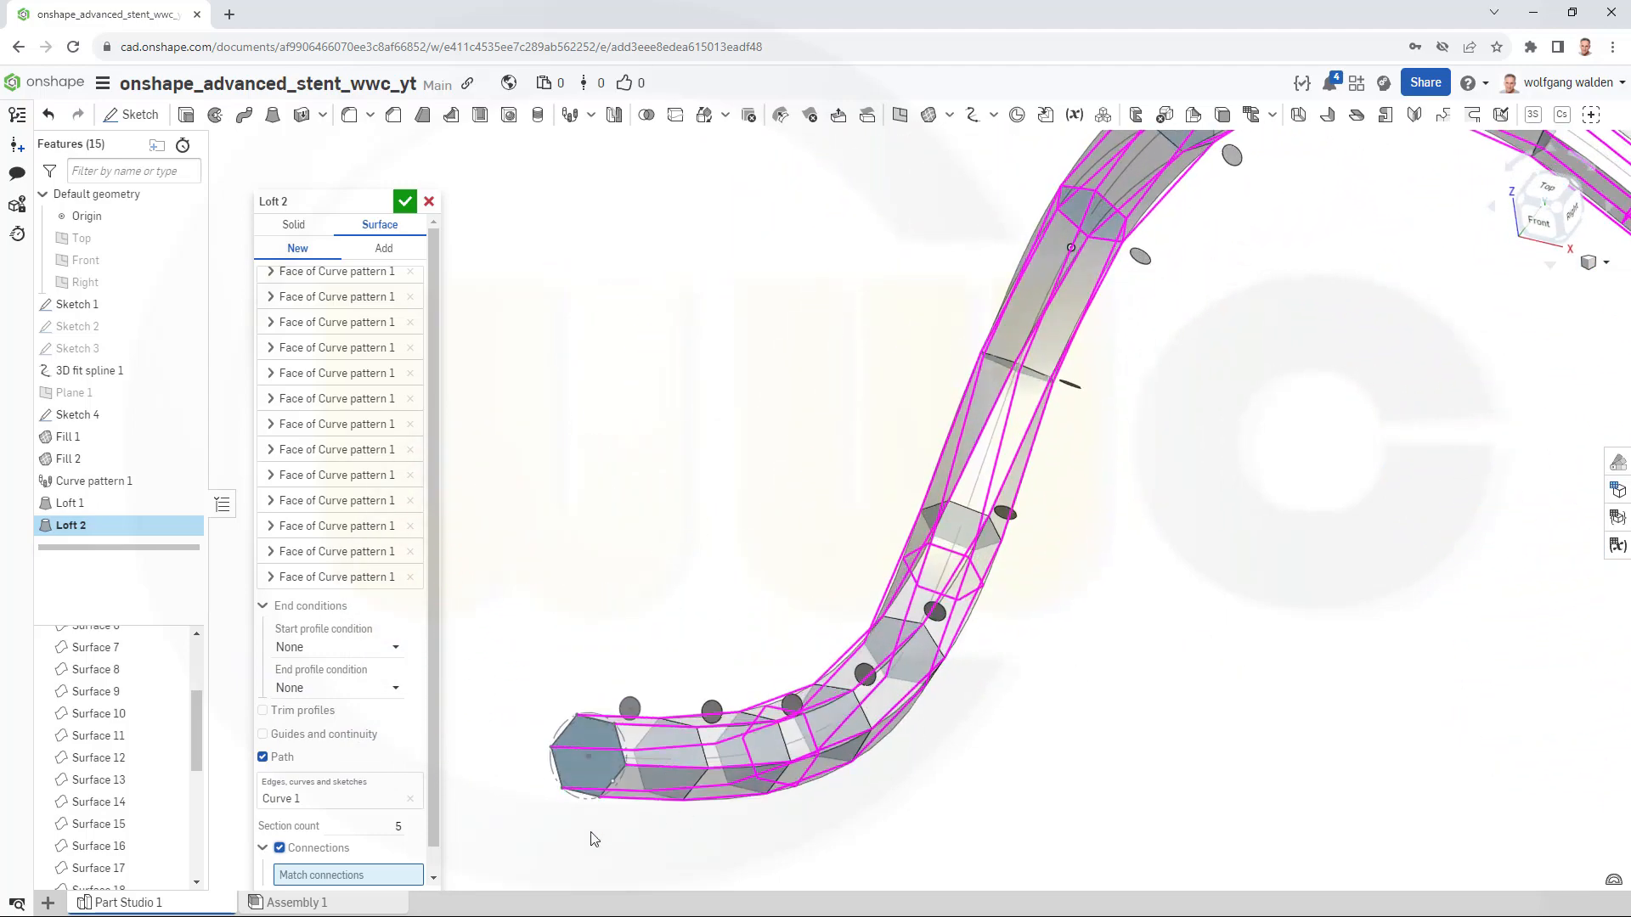
mouse_move(616, 736)
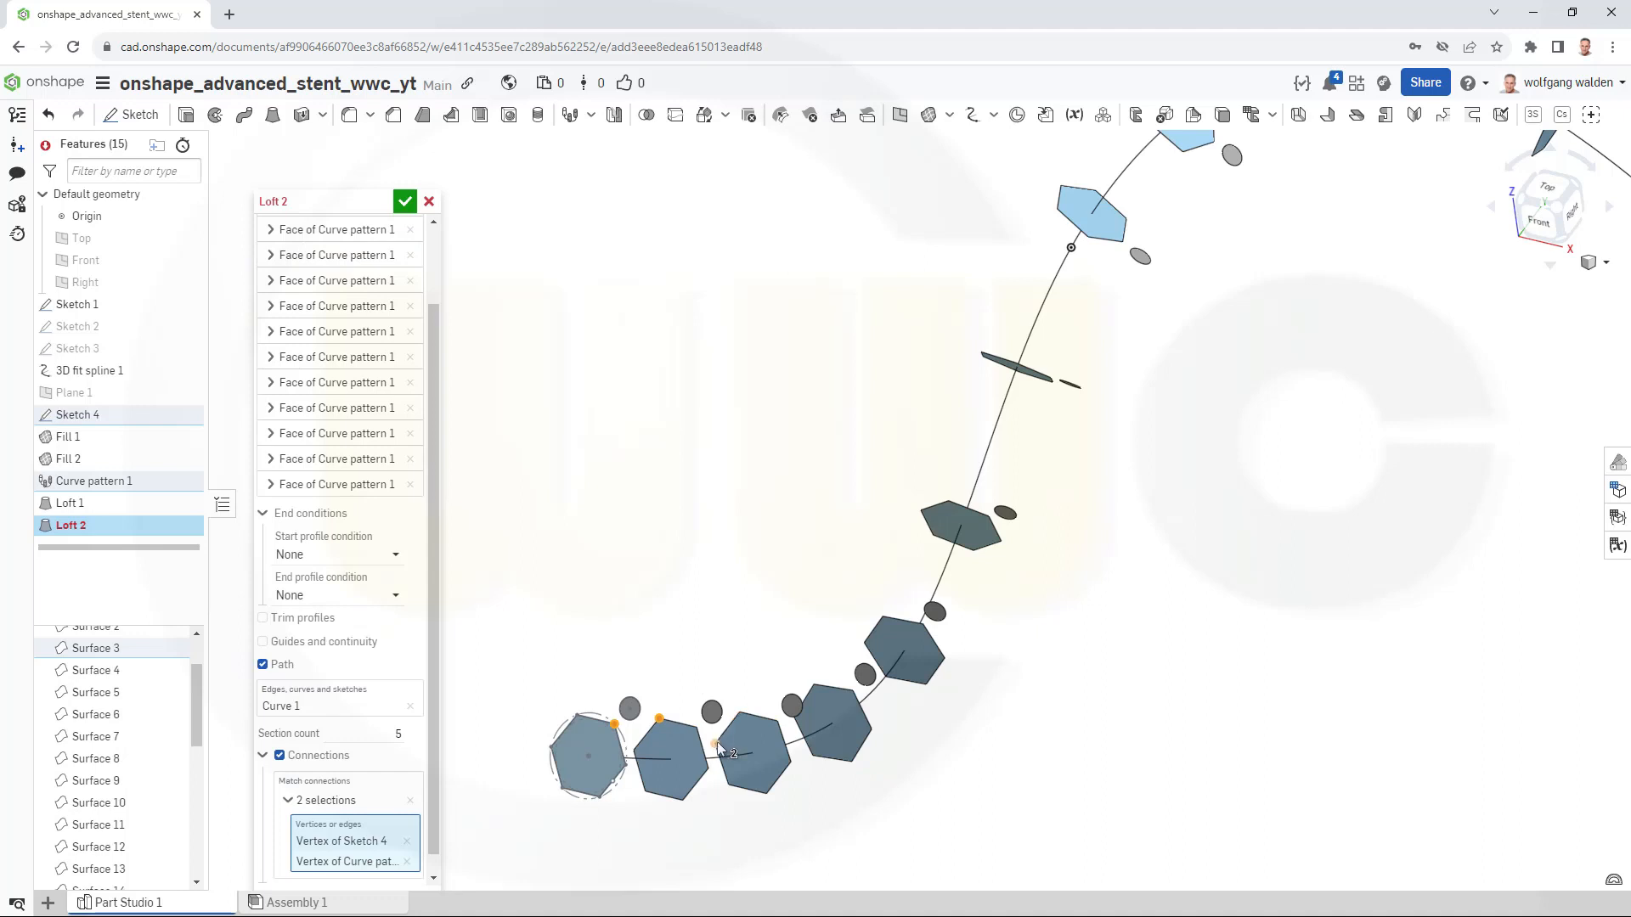
Pick a matching vertex on each hexagon profile from the lower to the upper end of the curve.
click(811, 757)
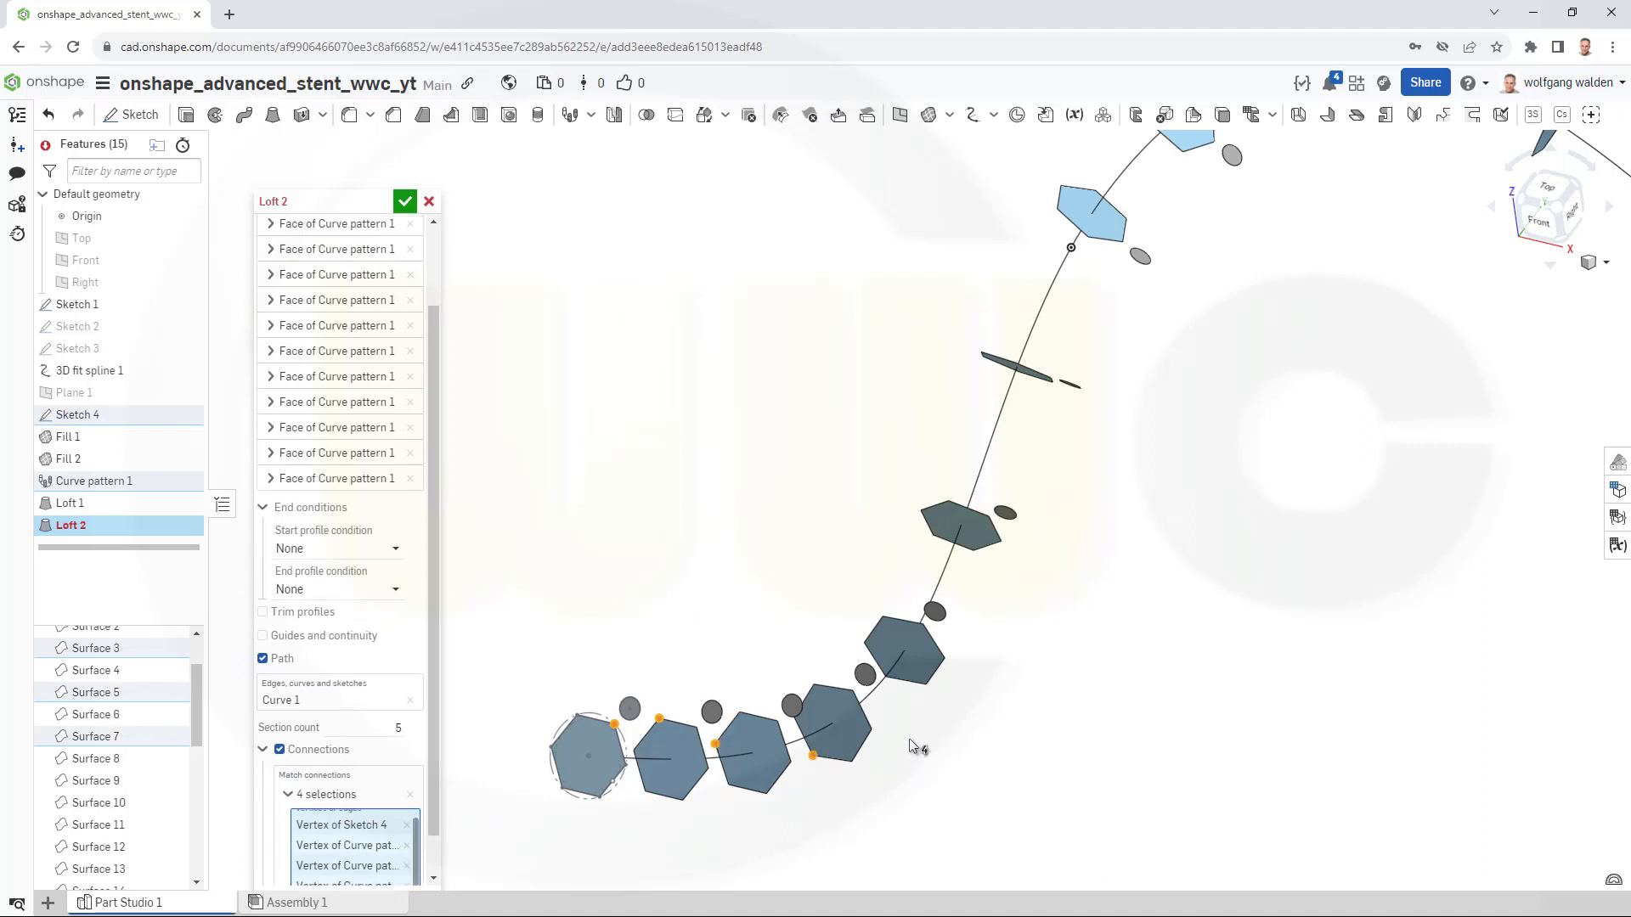
click(941, 663)
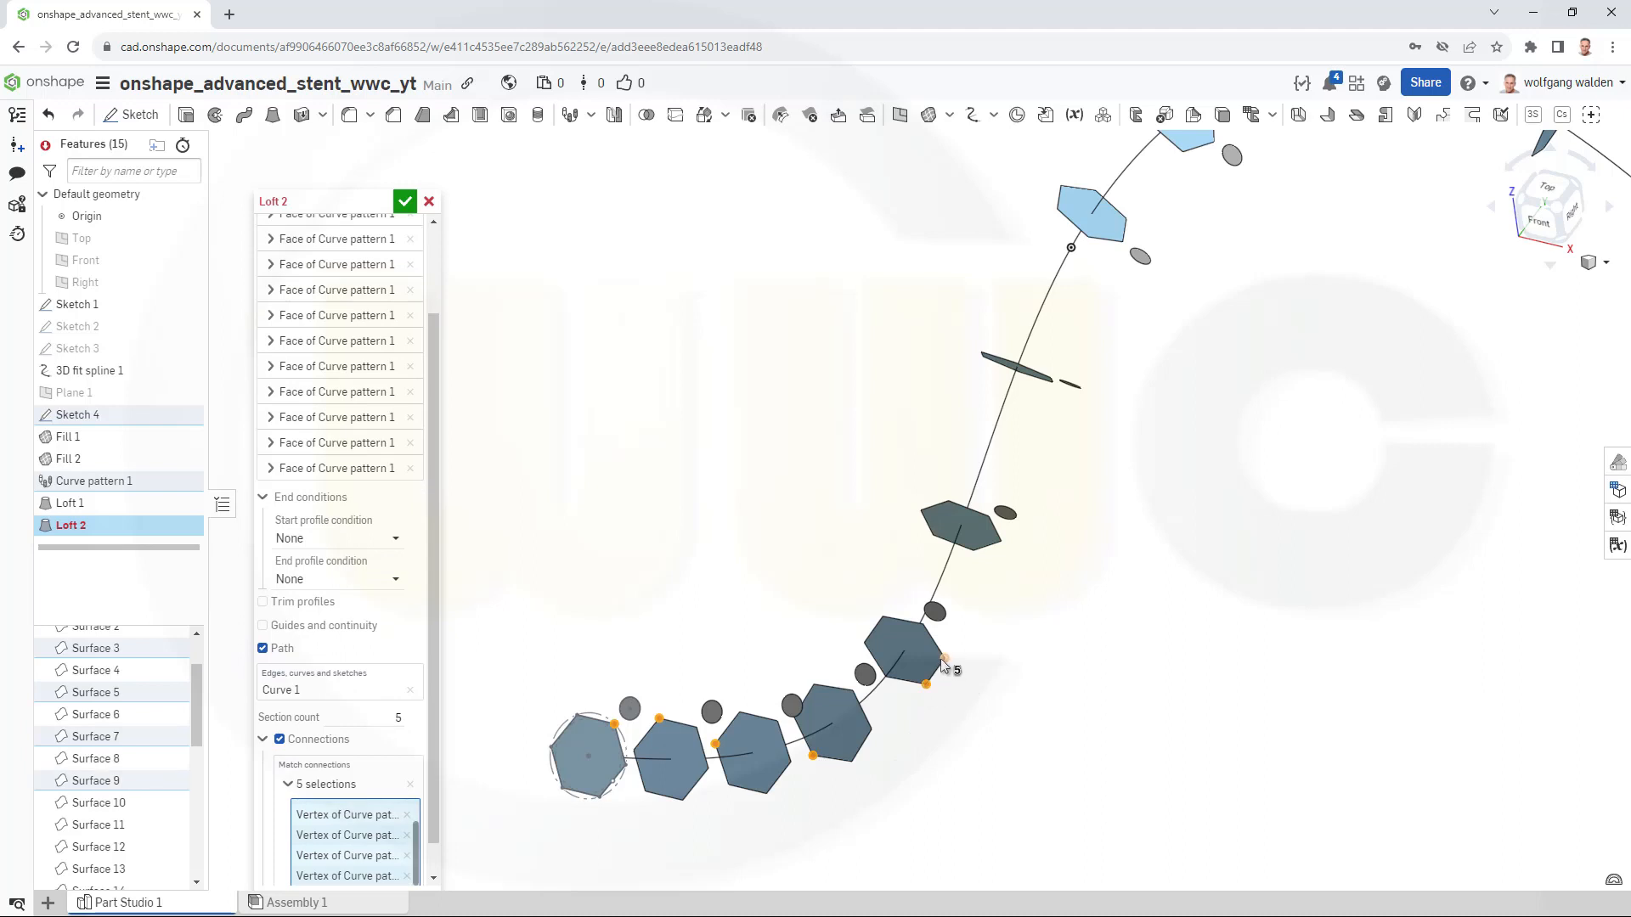
mouse_move(978, 681)
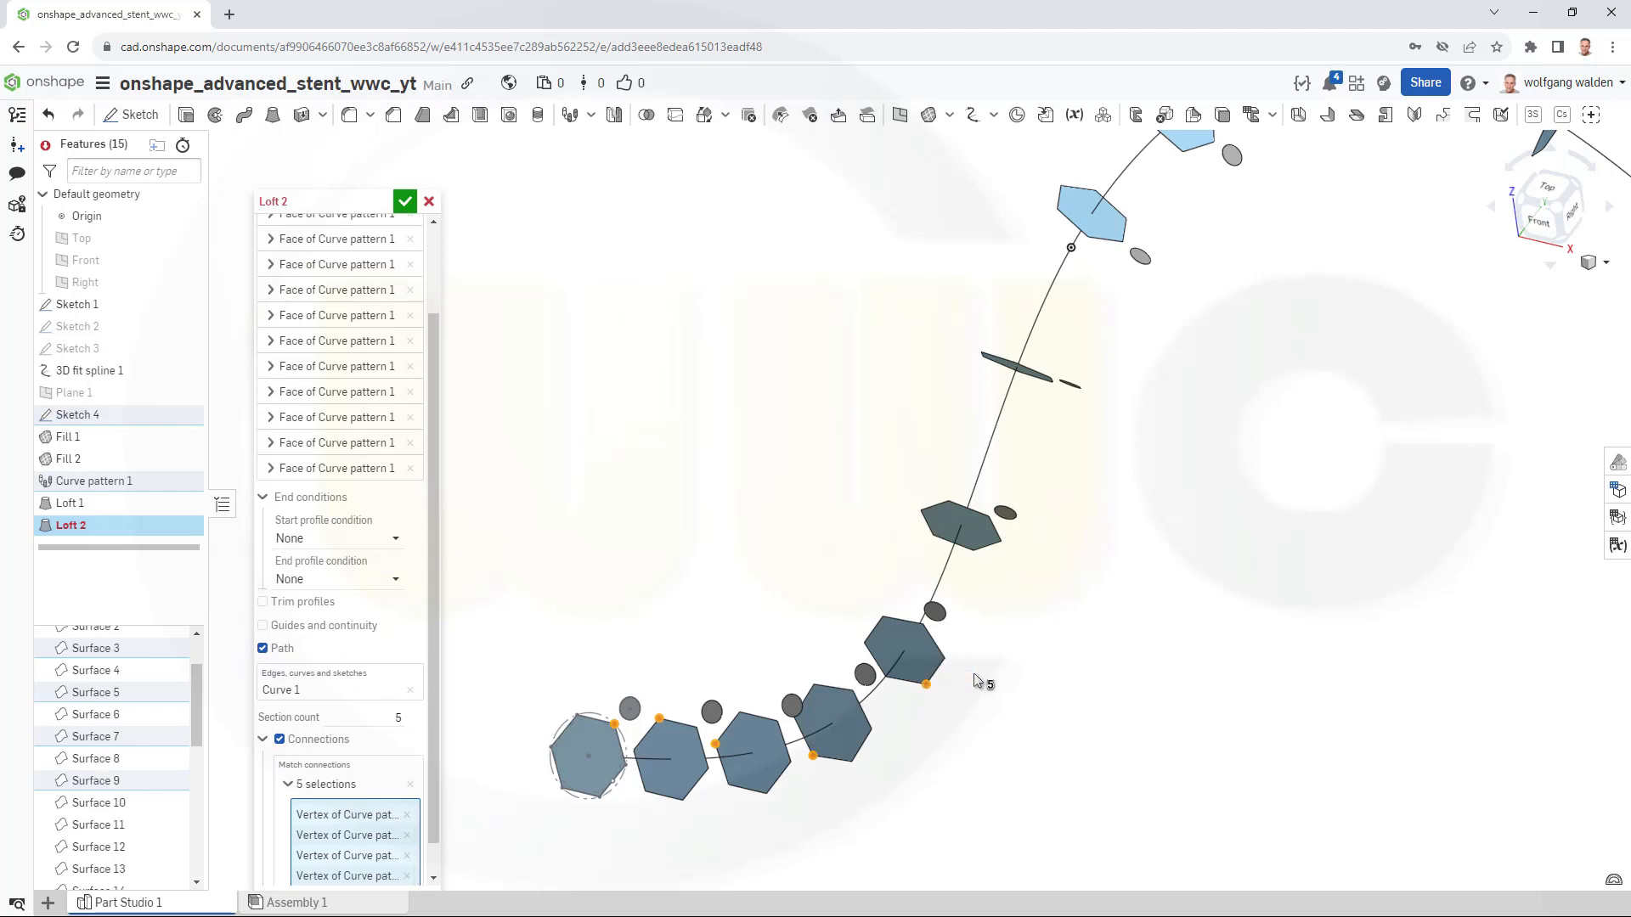
mouse_move(1004, 550)
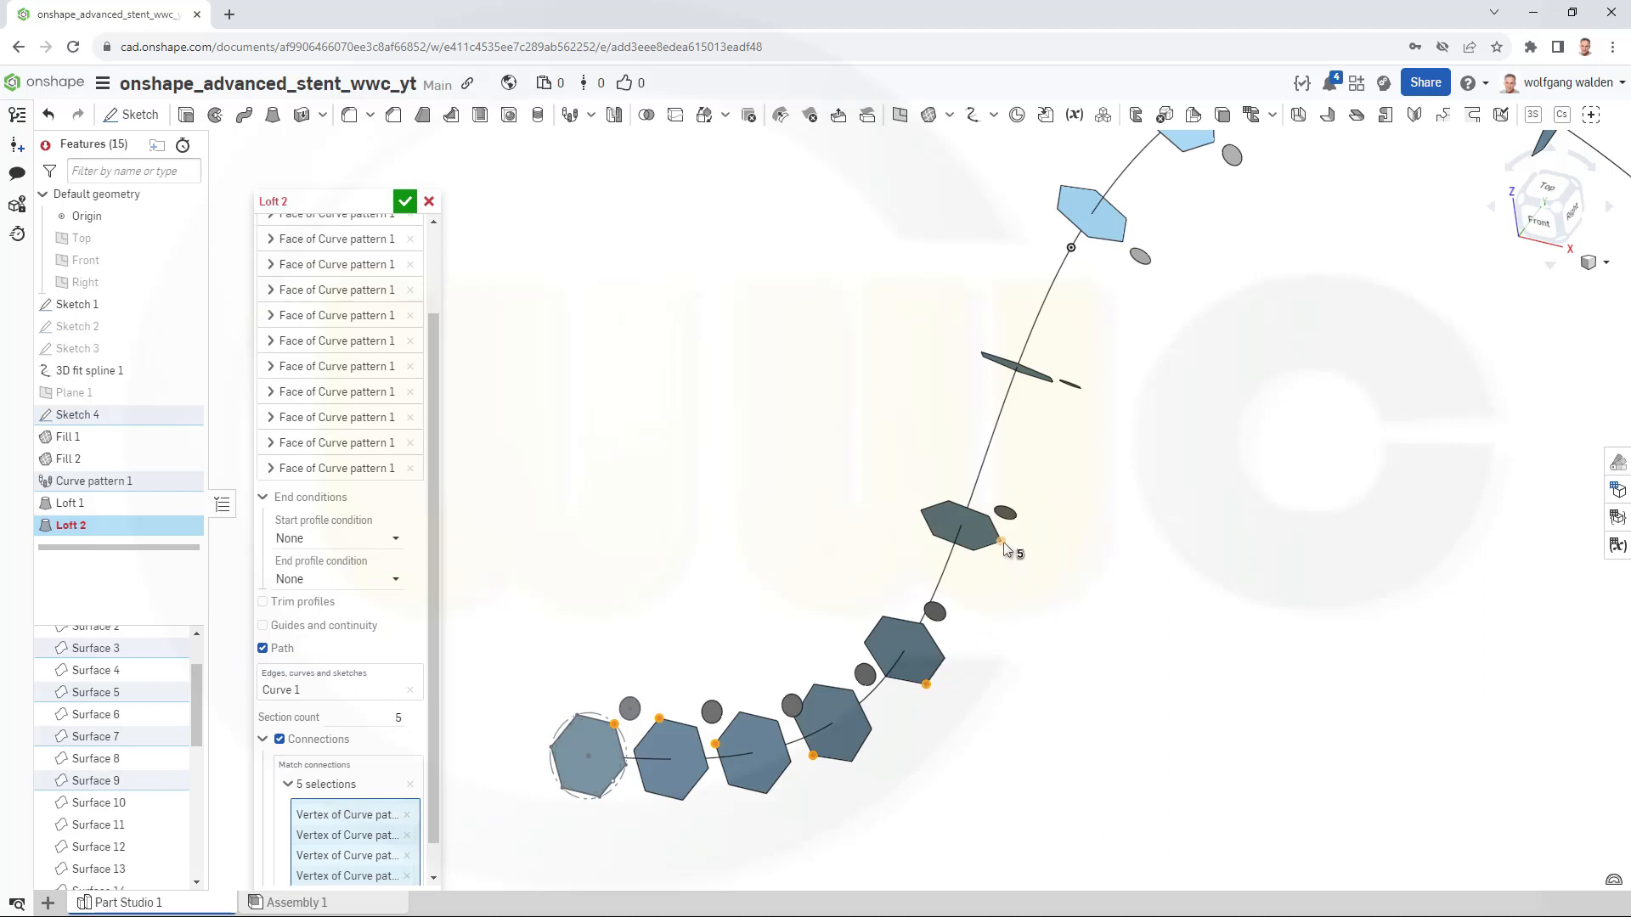
click(1001, 537)
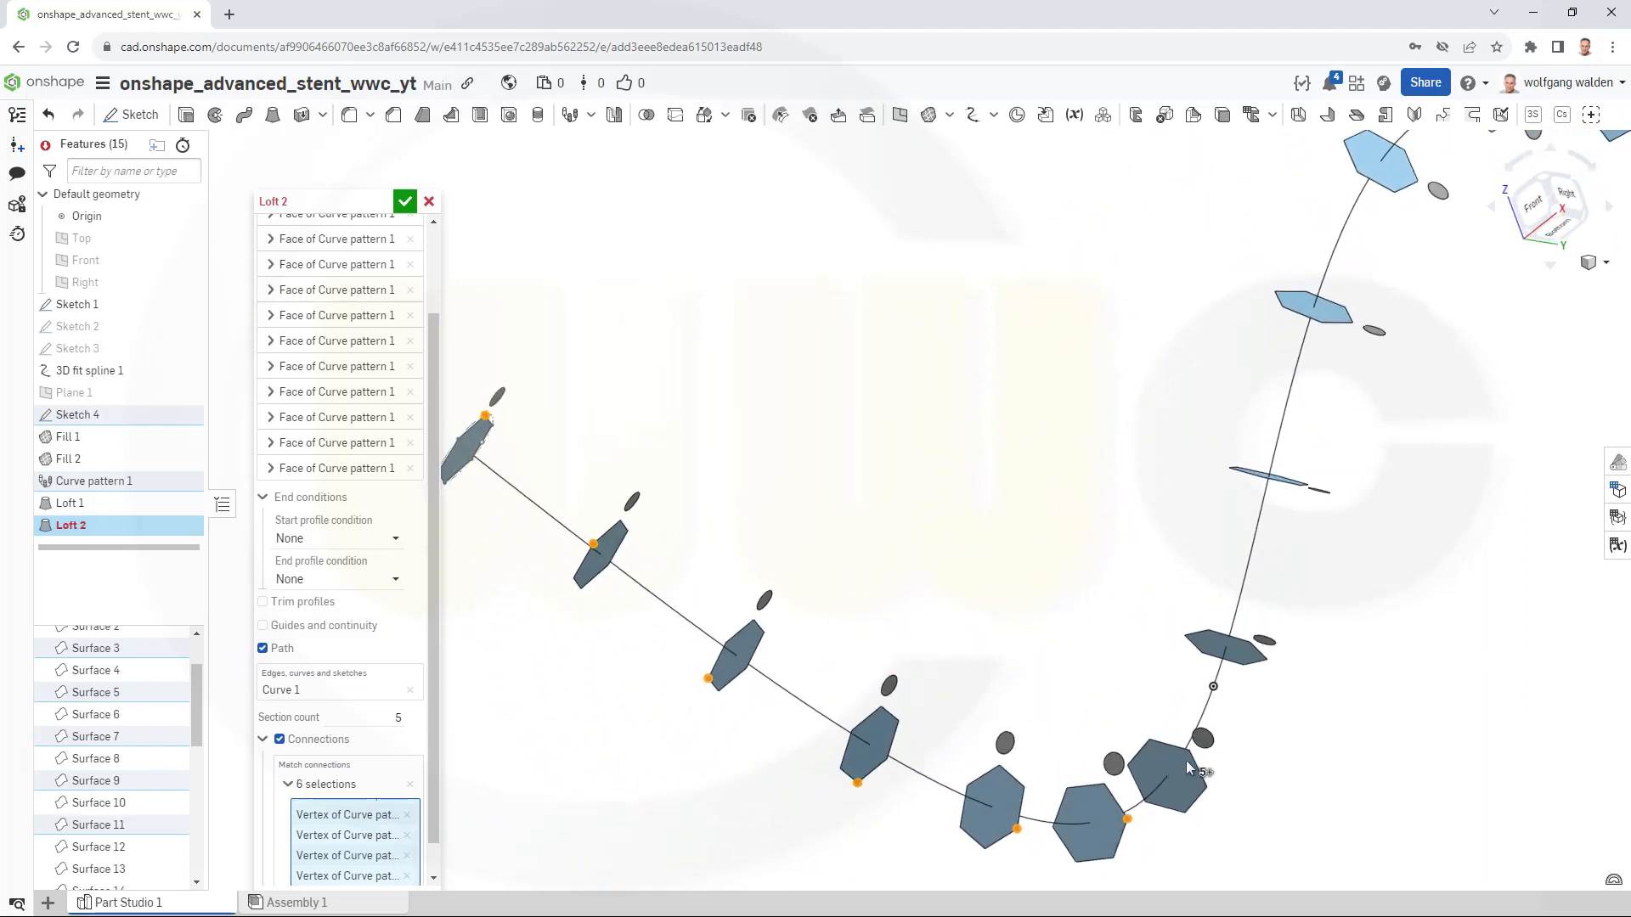
click(1192, 738)
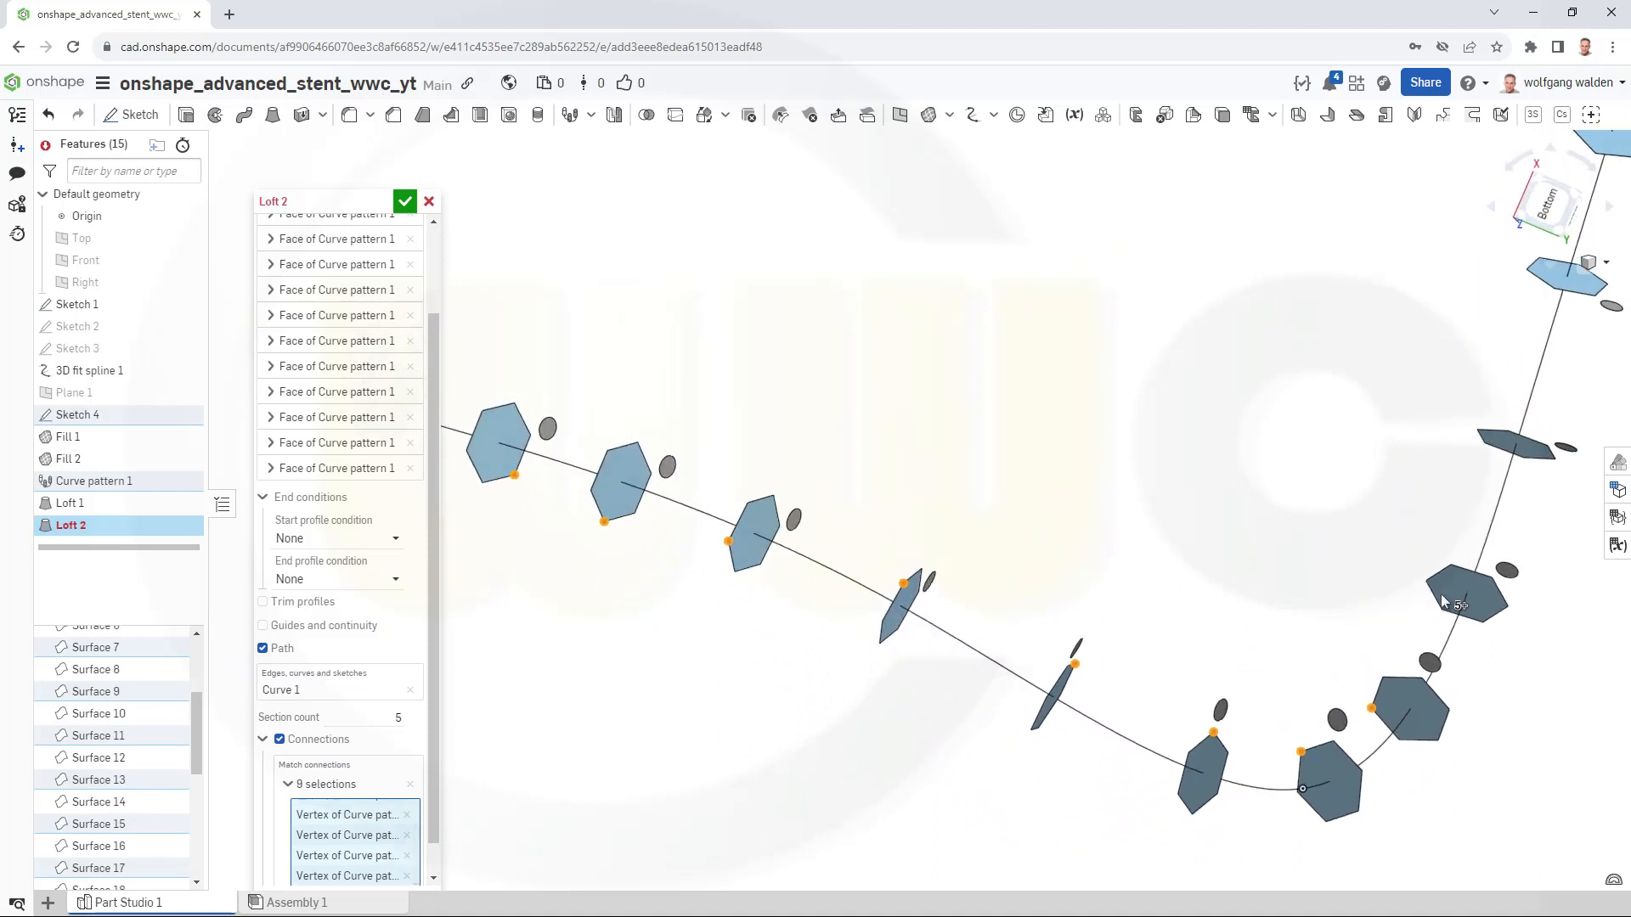
click(1440, 610)
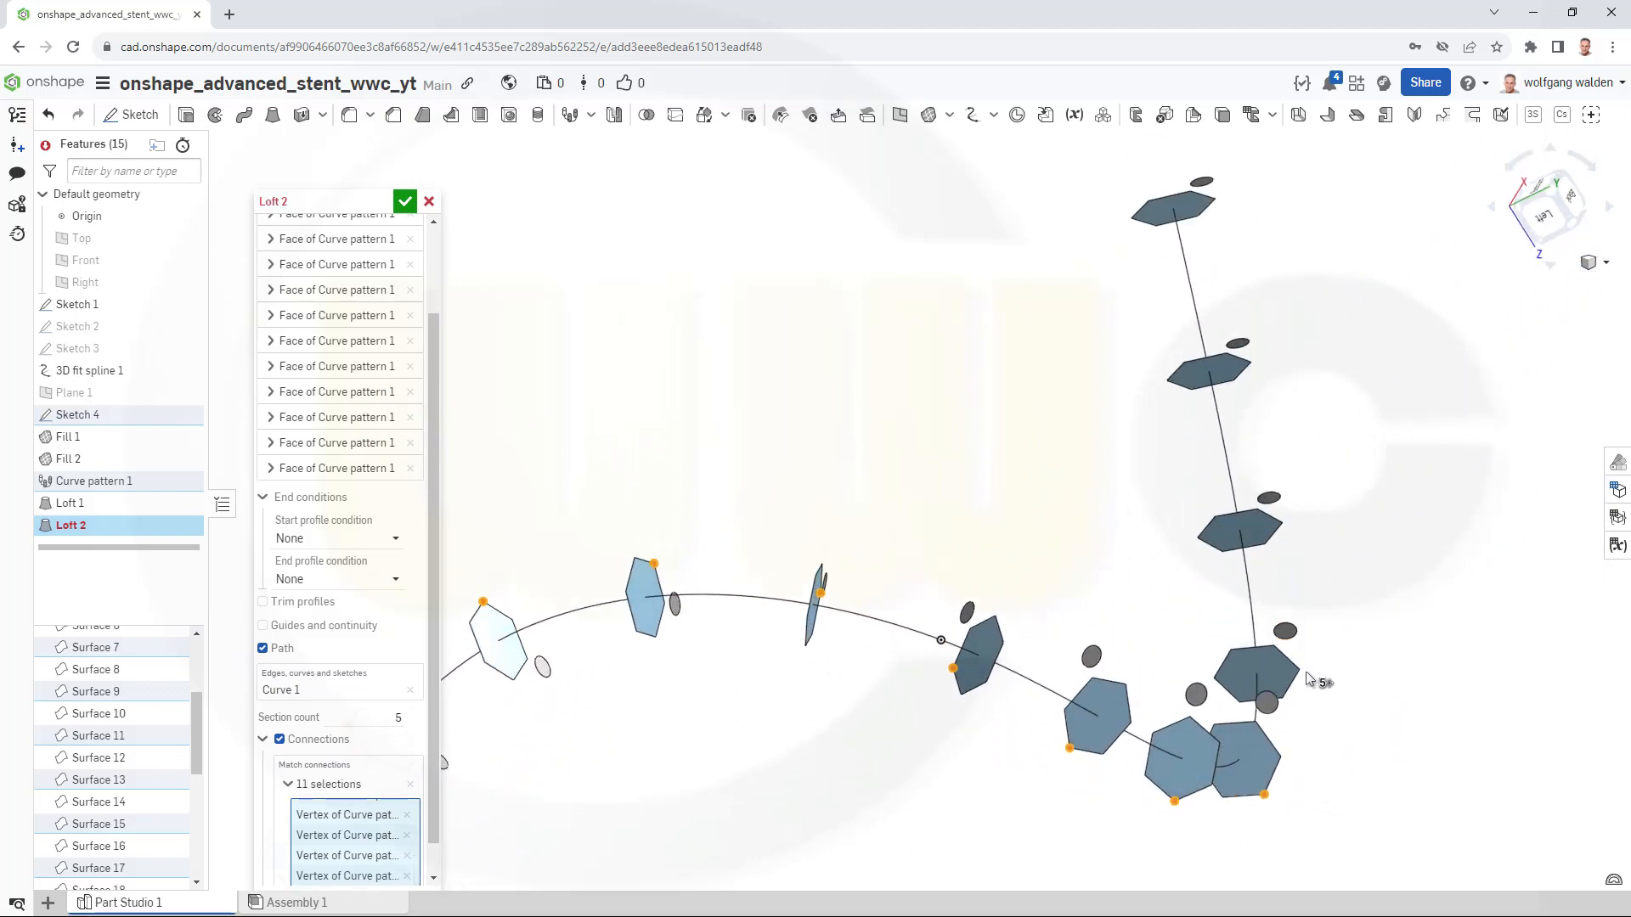
click(1261, 520)
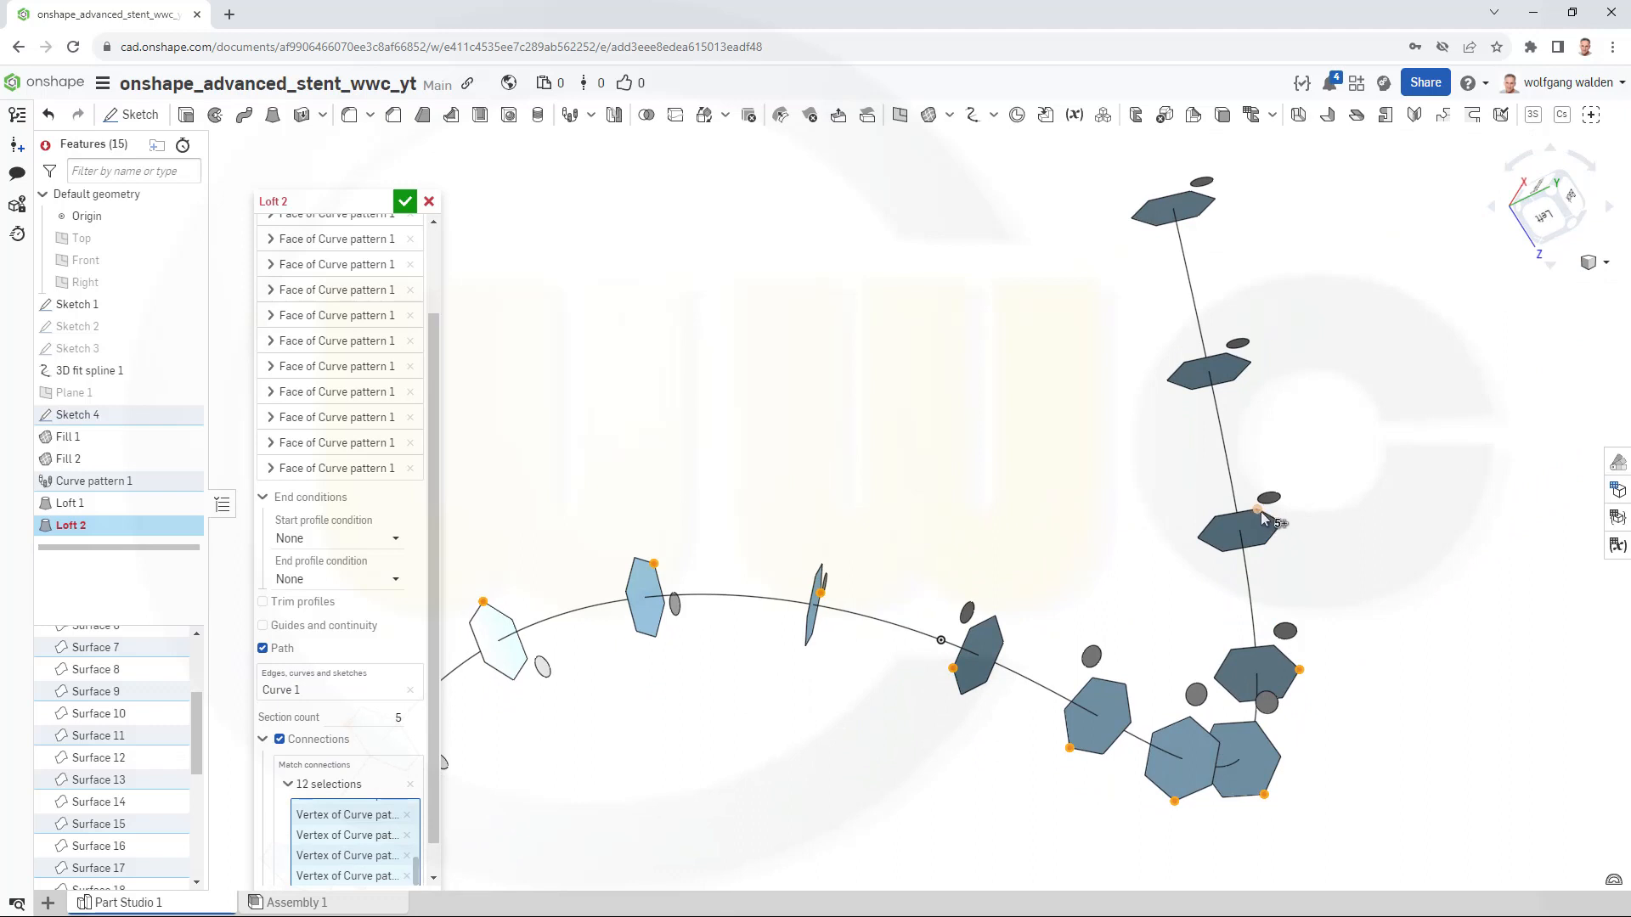
click(1206, 370)
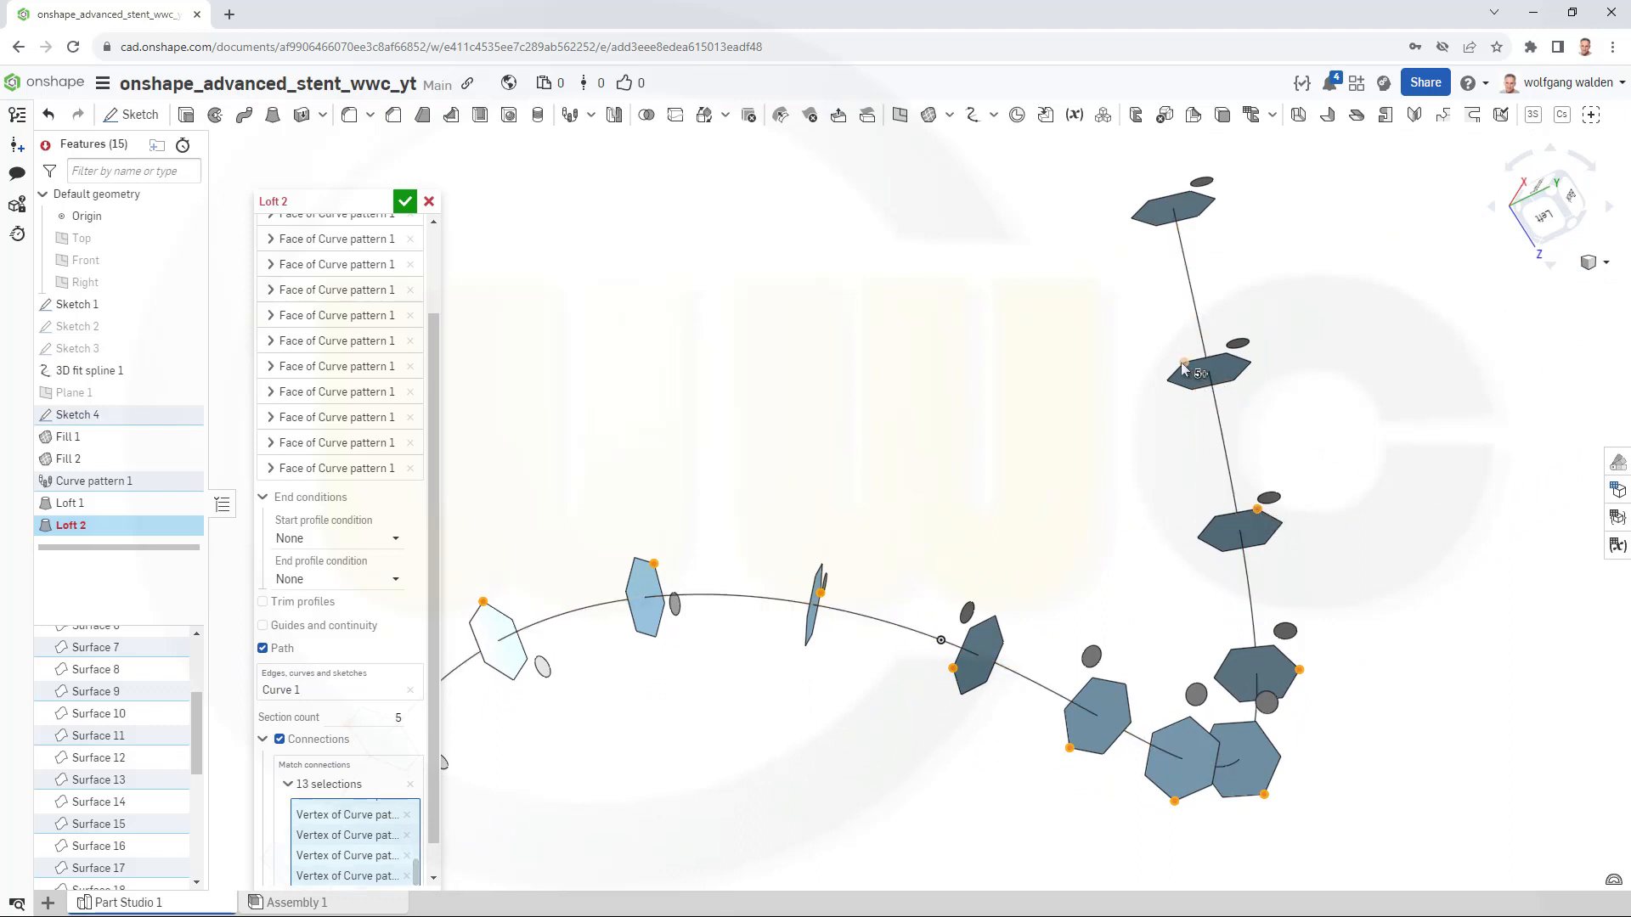
click(1195, 374)
text(0)
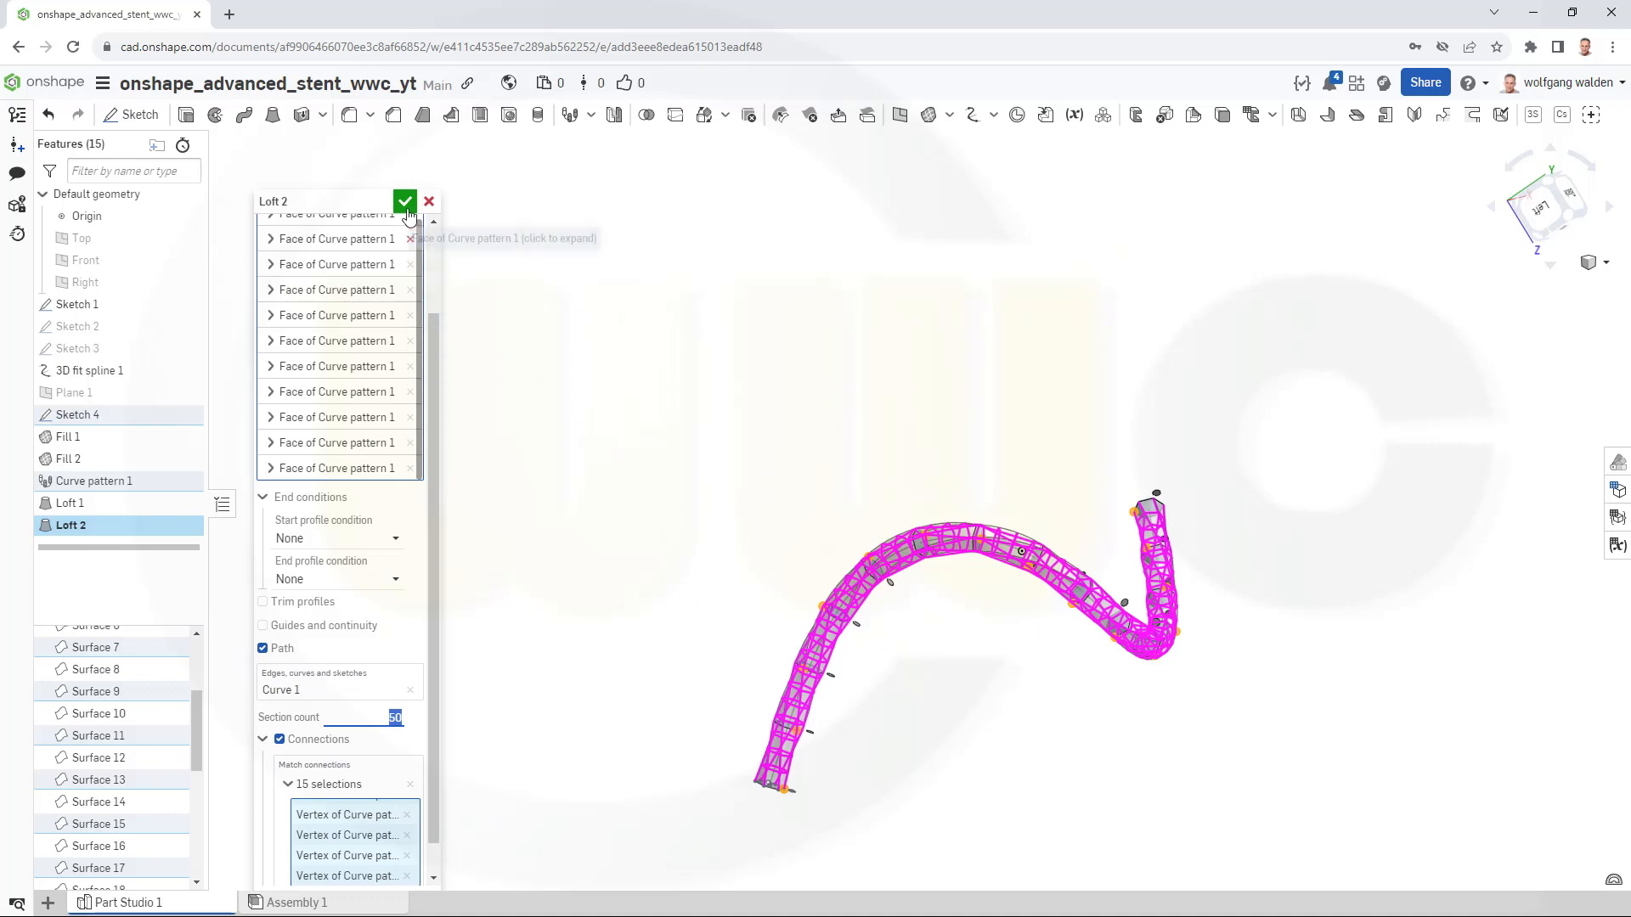
Accept Loft 2 with the green checkmark.
click(404, 200)
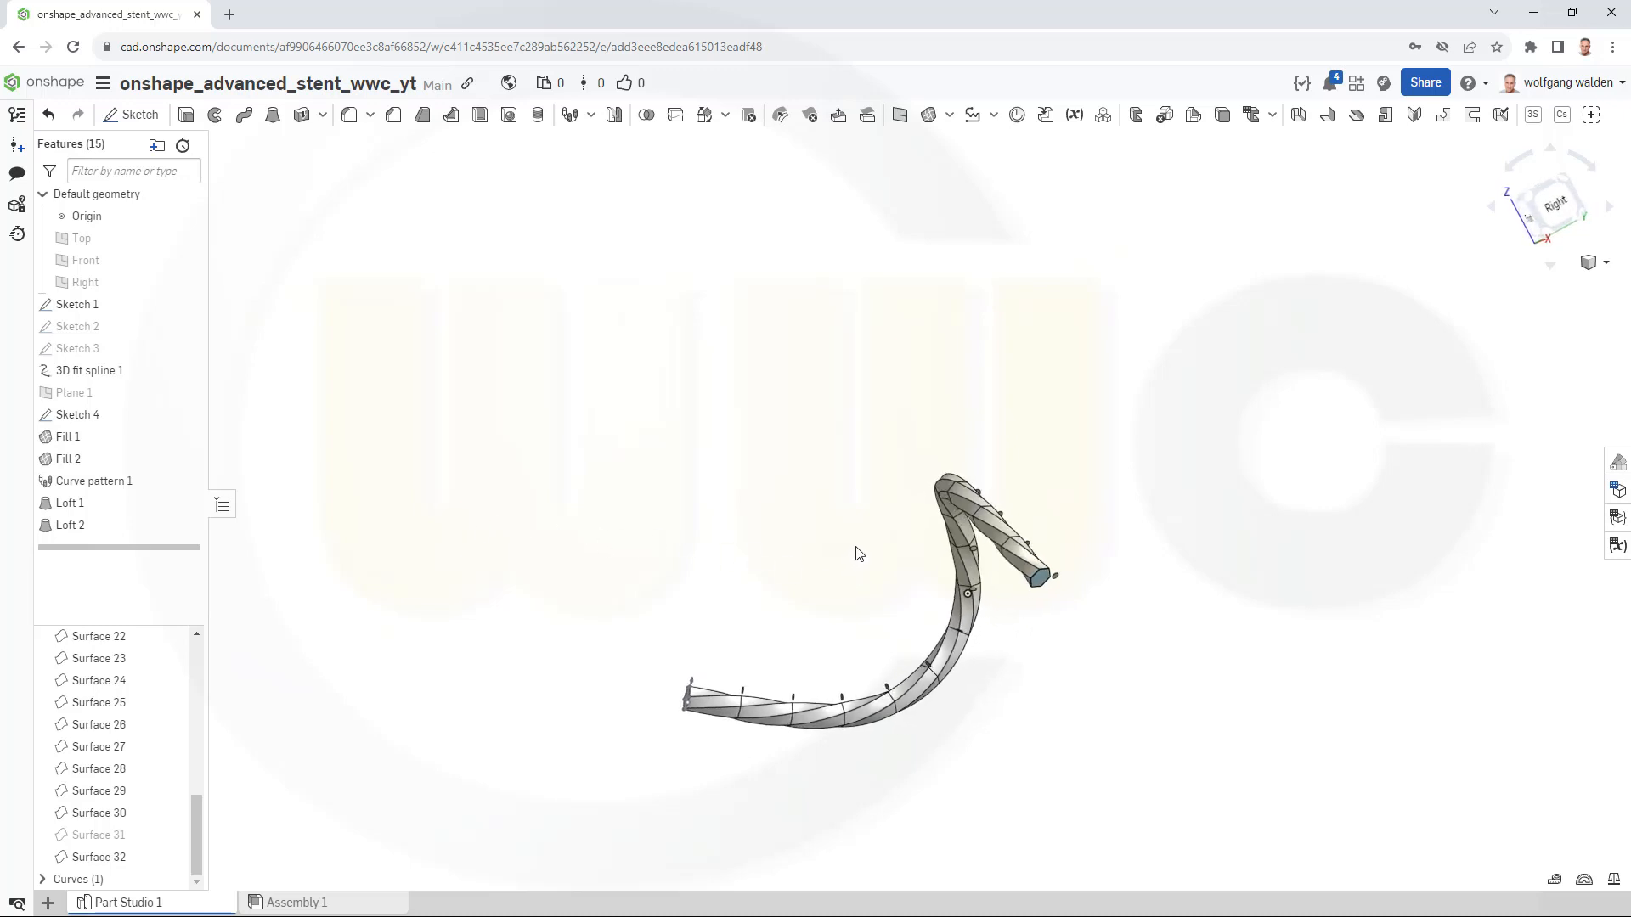
mouse_move(800, 471)
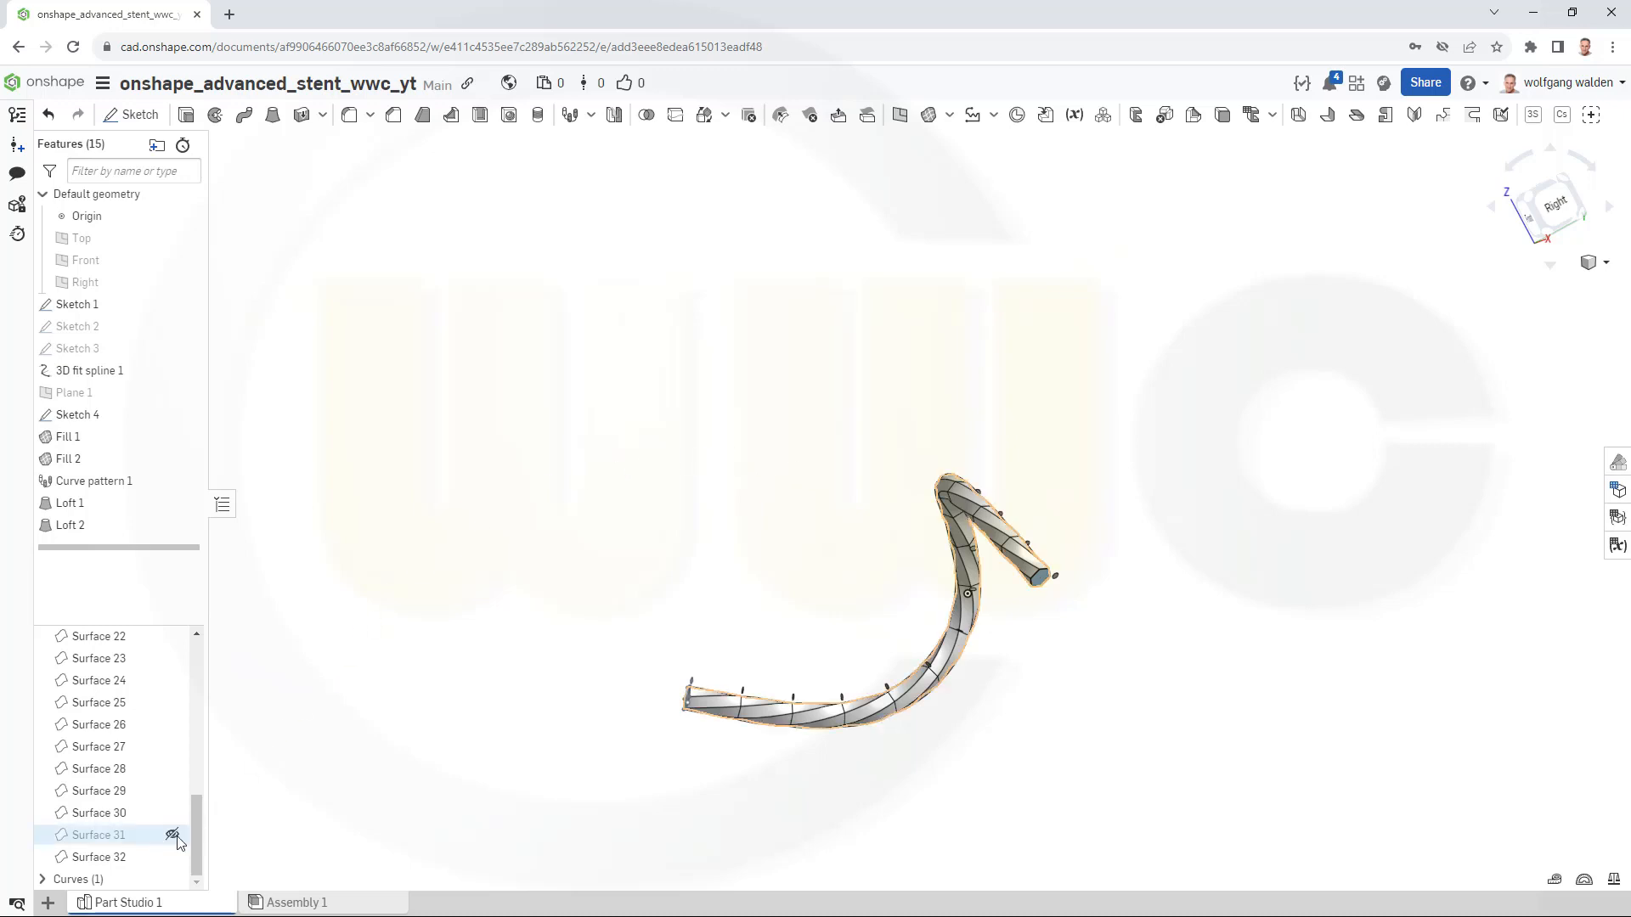
mouse_move(173, 835)
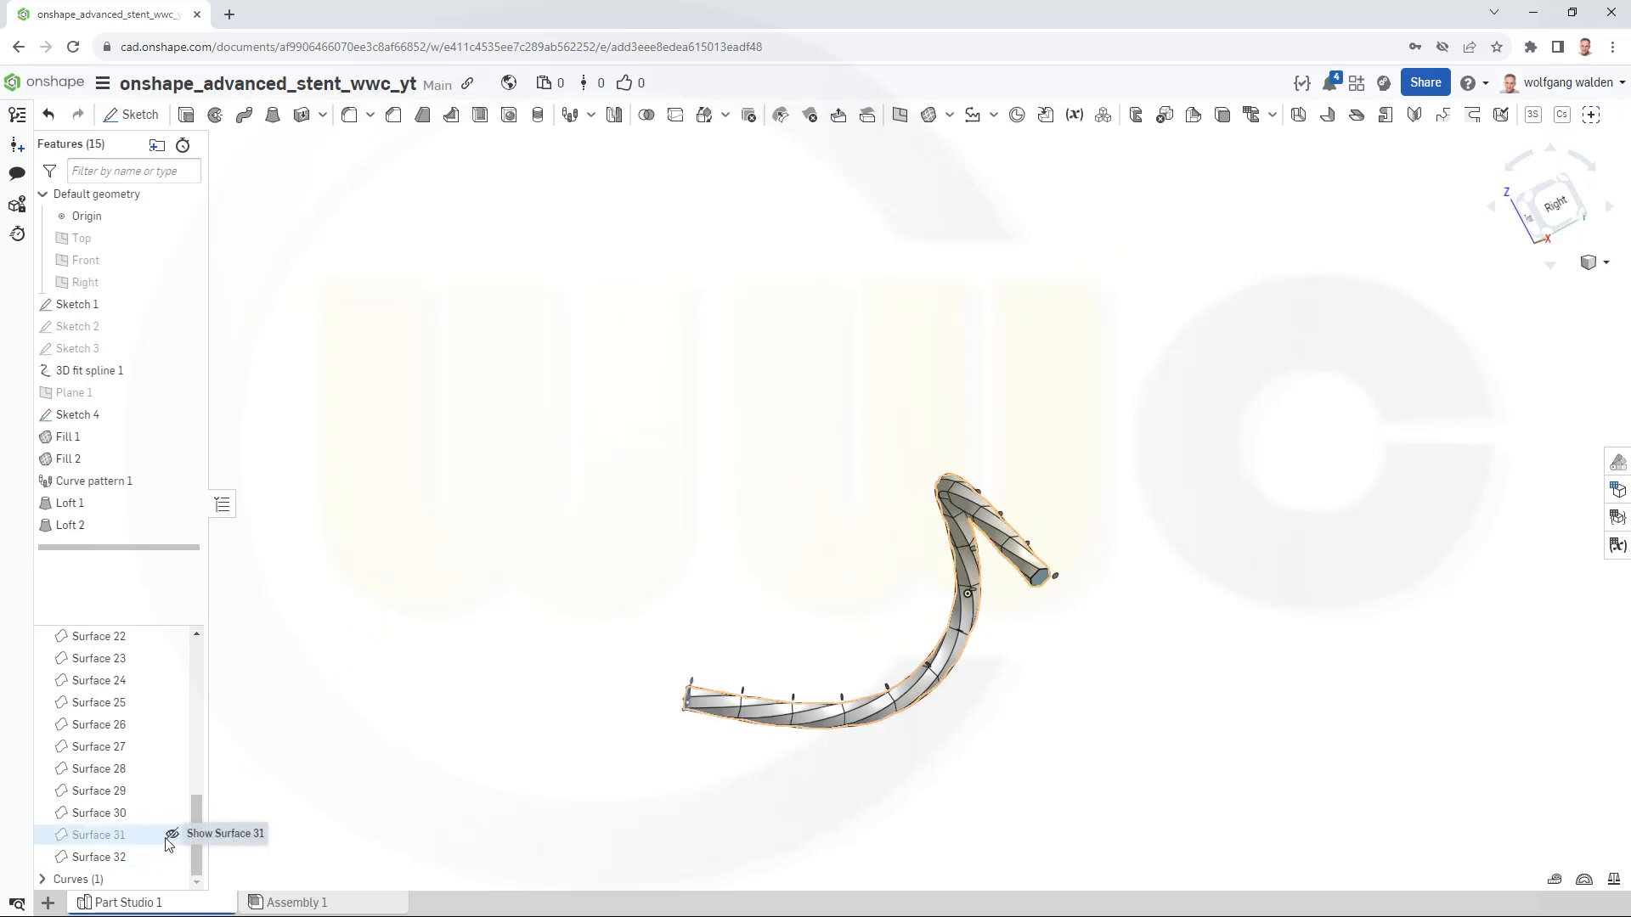
Make Surface 31 visible again from the Surfaces list.
click(173, 857)
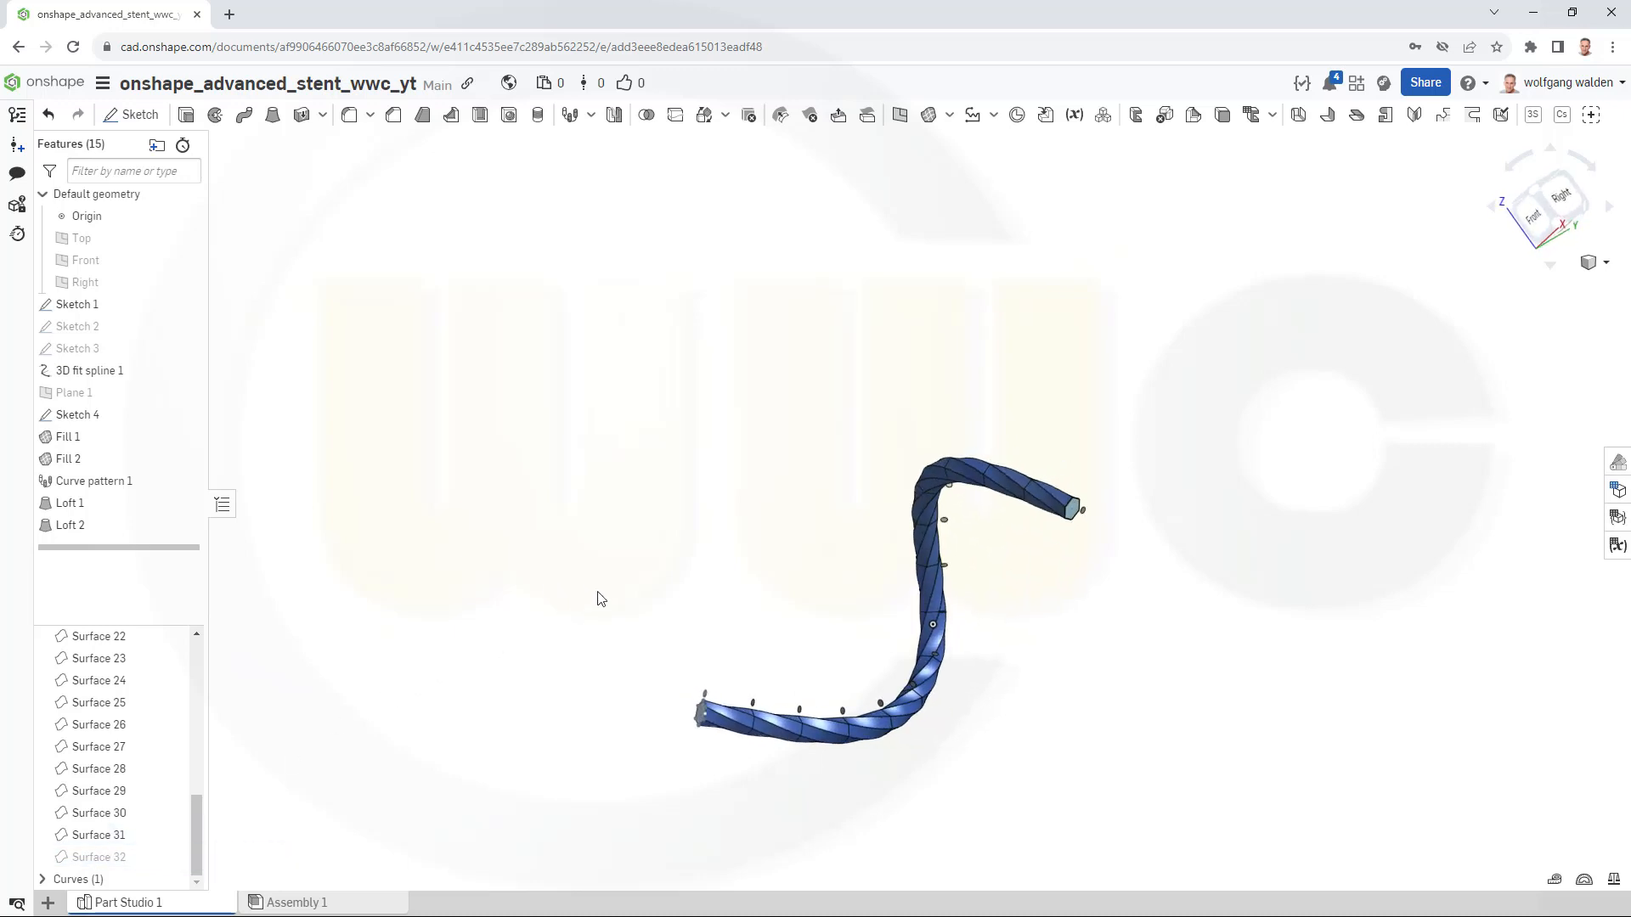
mouse_move(993, 196)
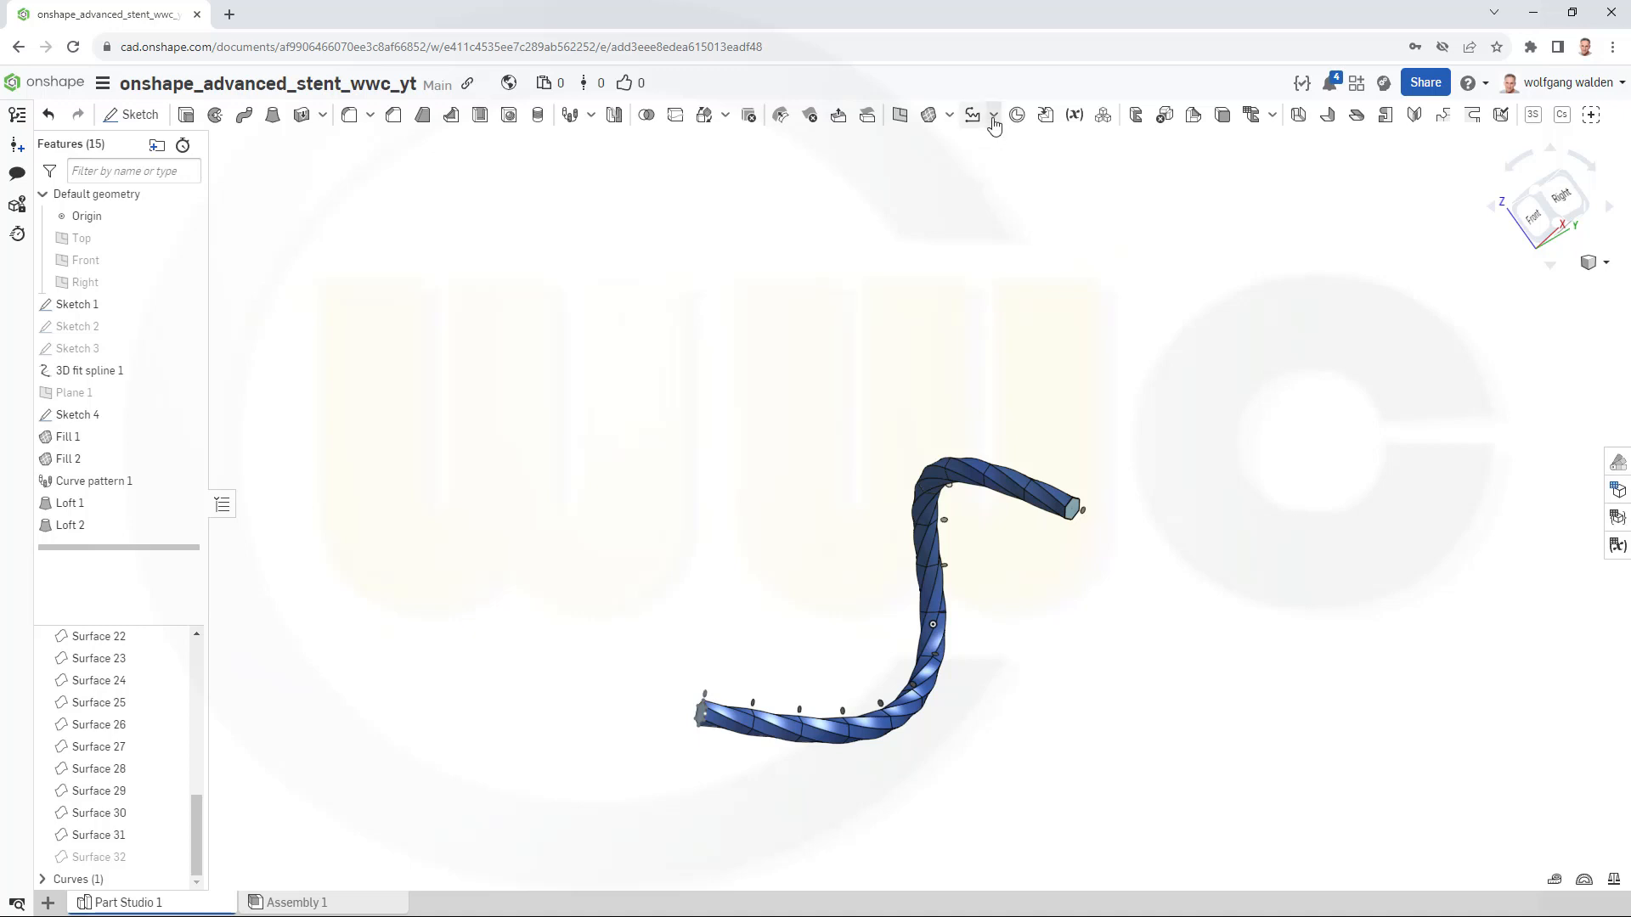
Build Composite curve 1 from Loft 1's spiral edges and confirm it.
click(992, 115)
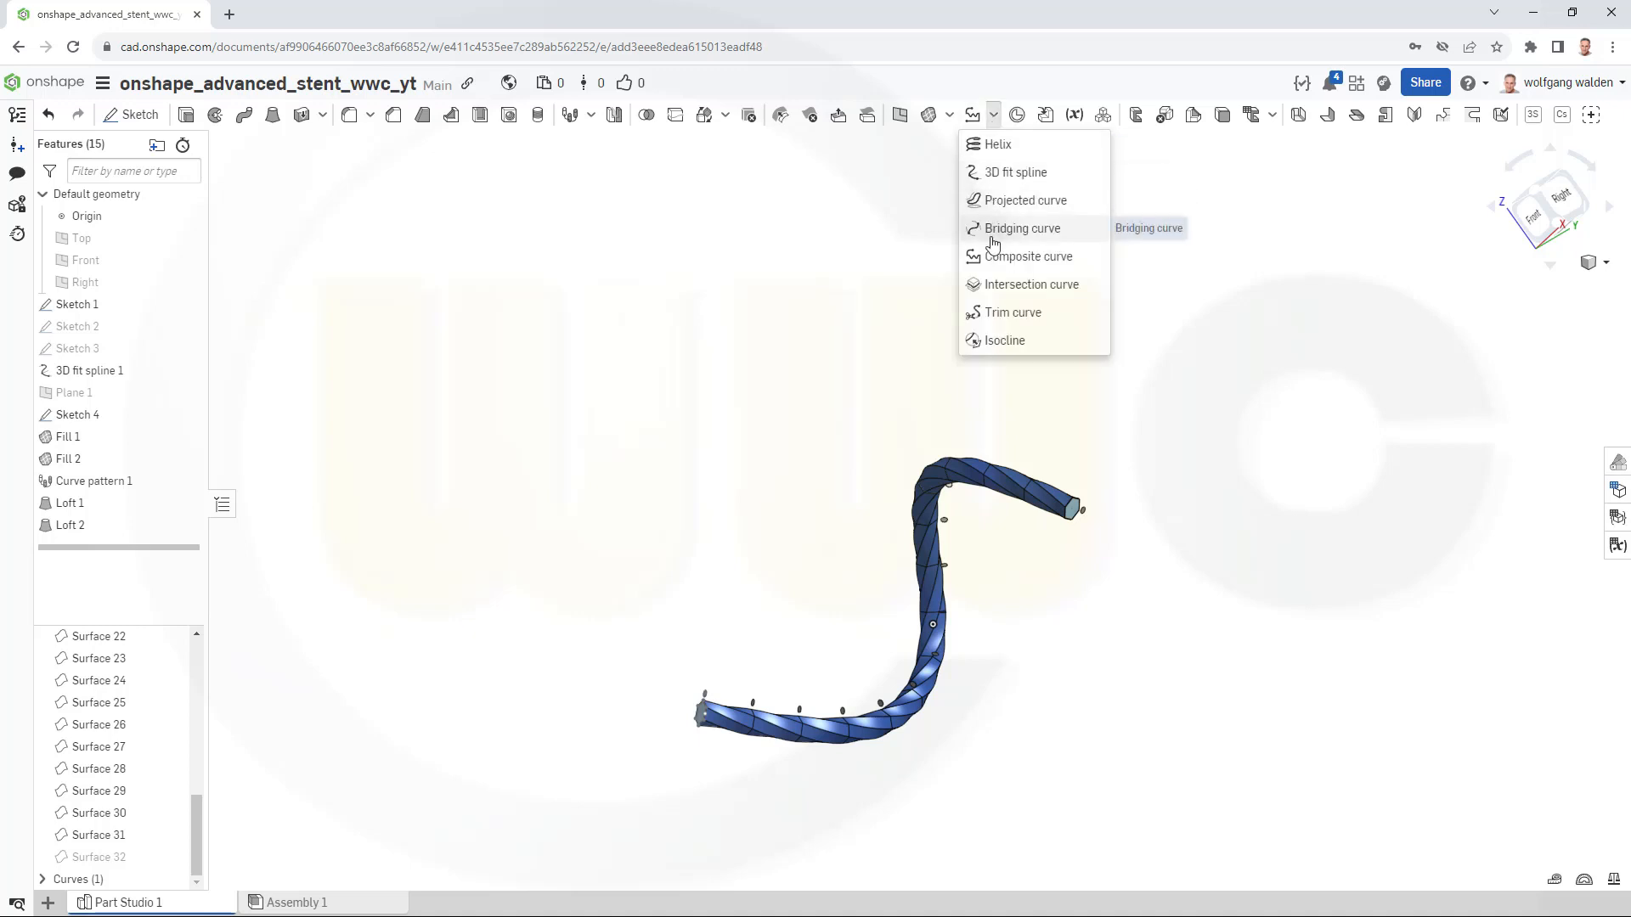
click(1028, 255)
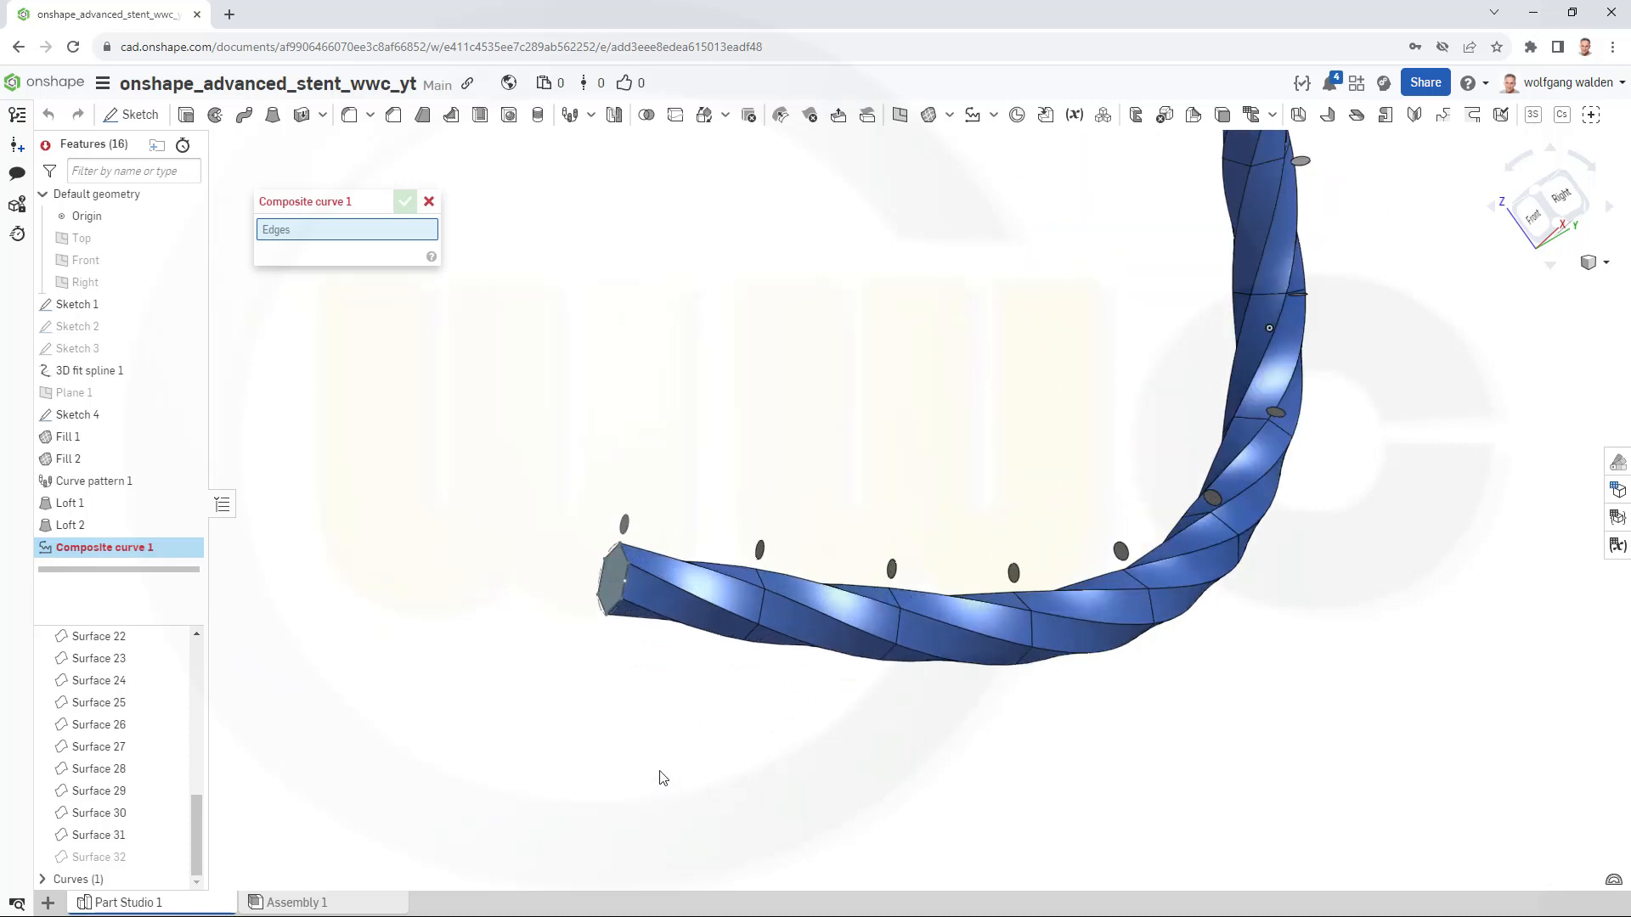
click(723, 580)
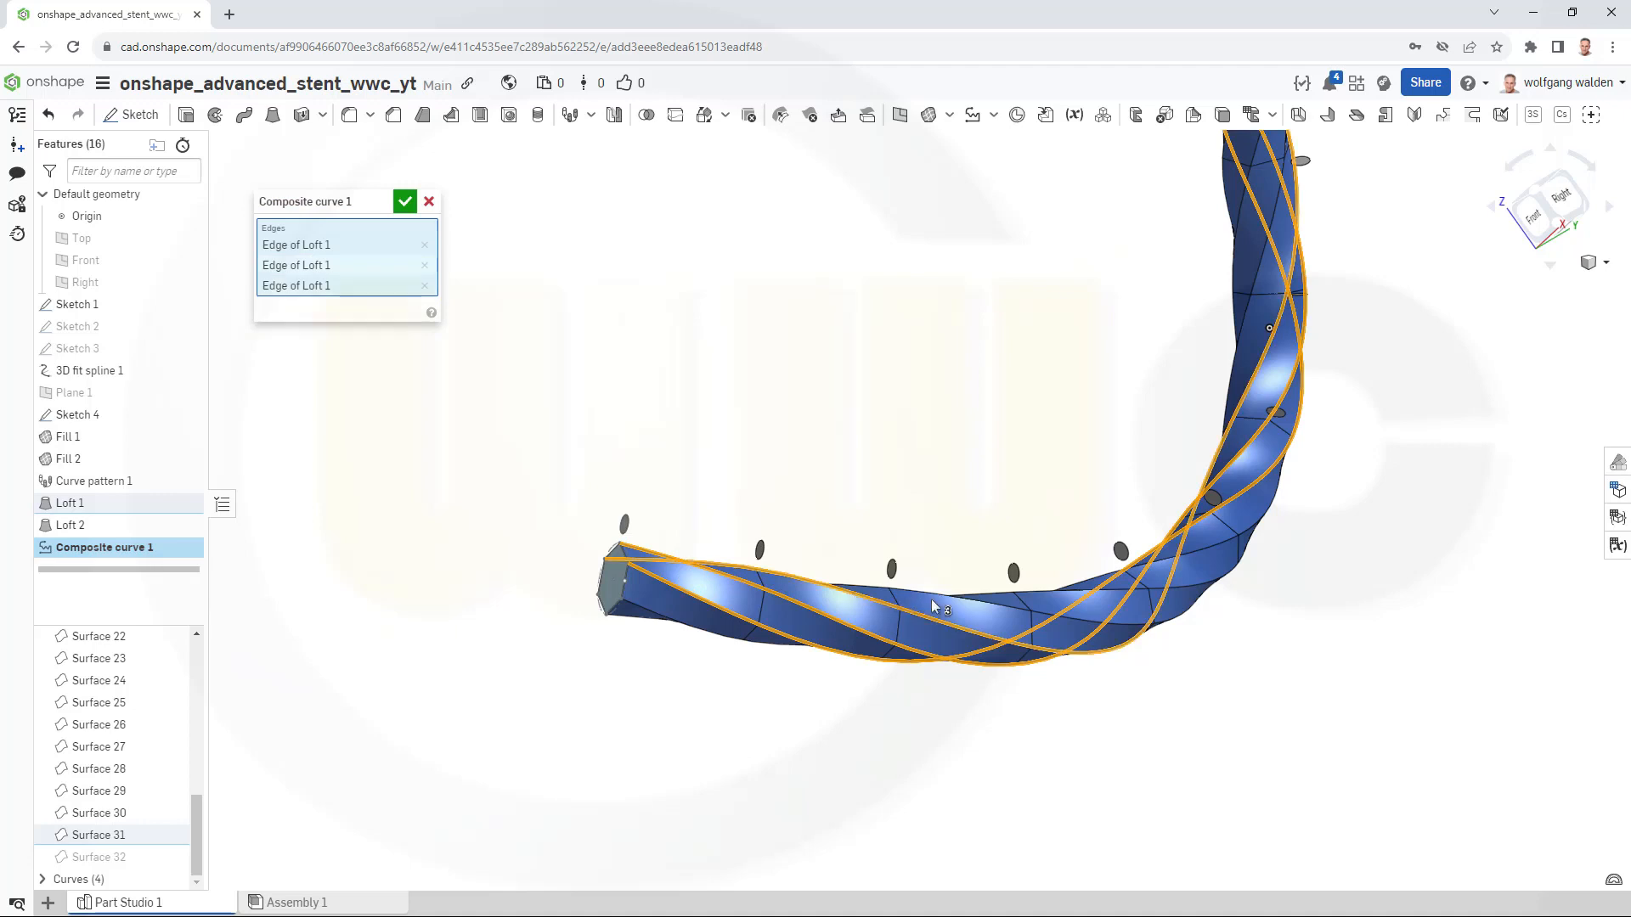
click(1076, 598)
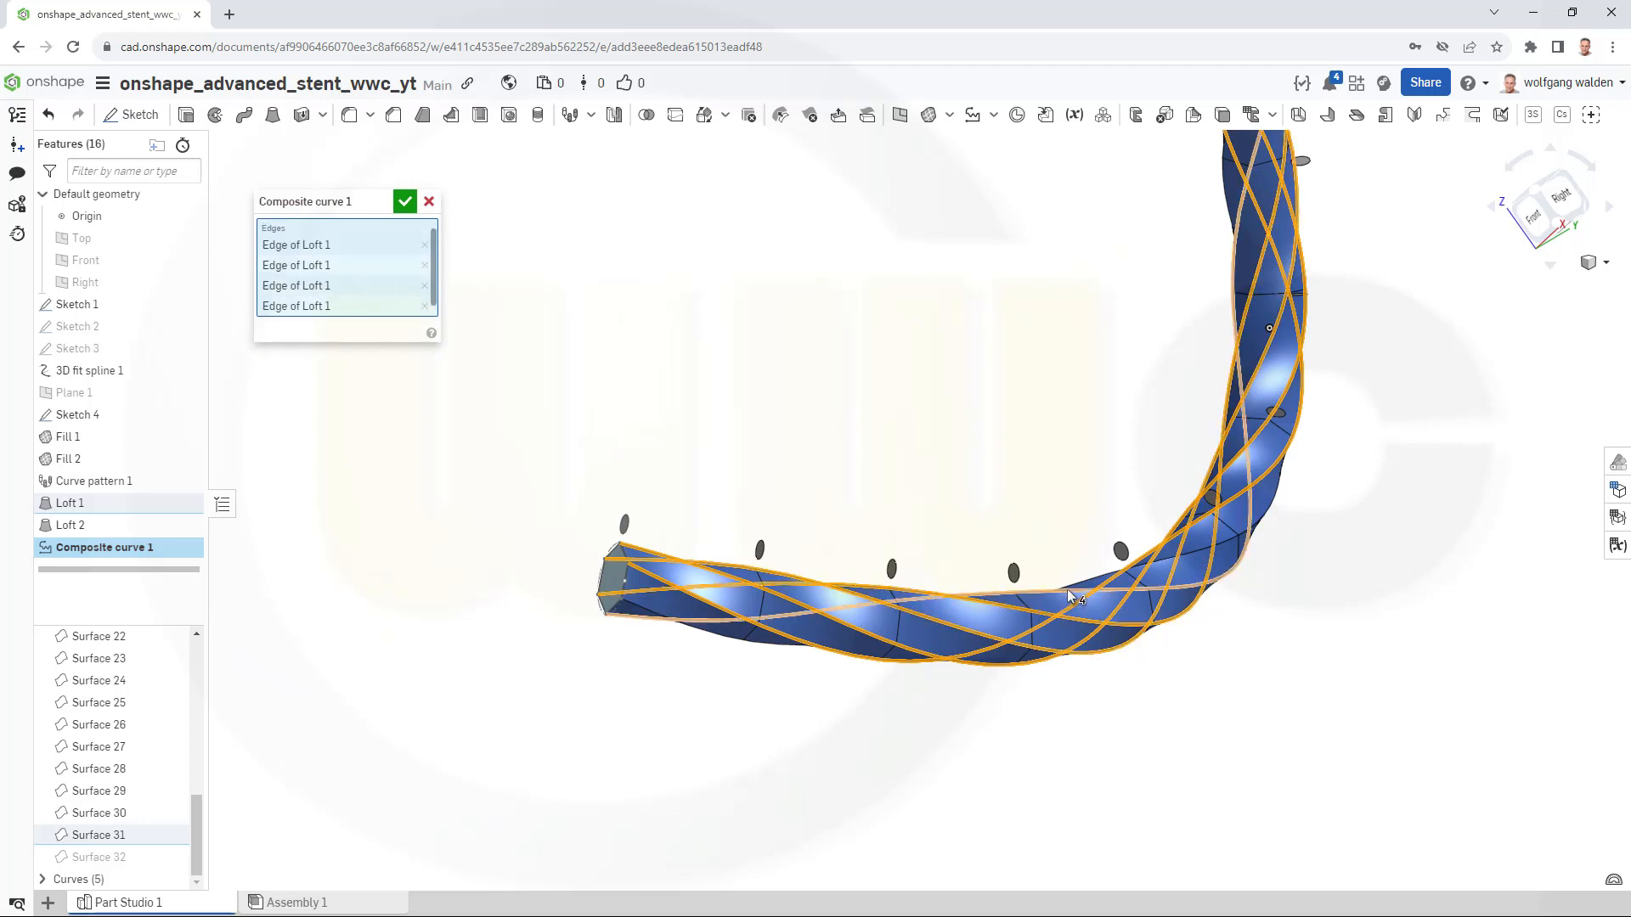
click(1076, 598)
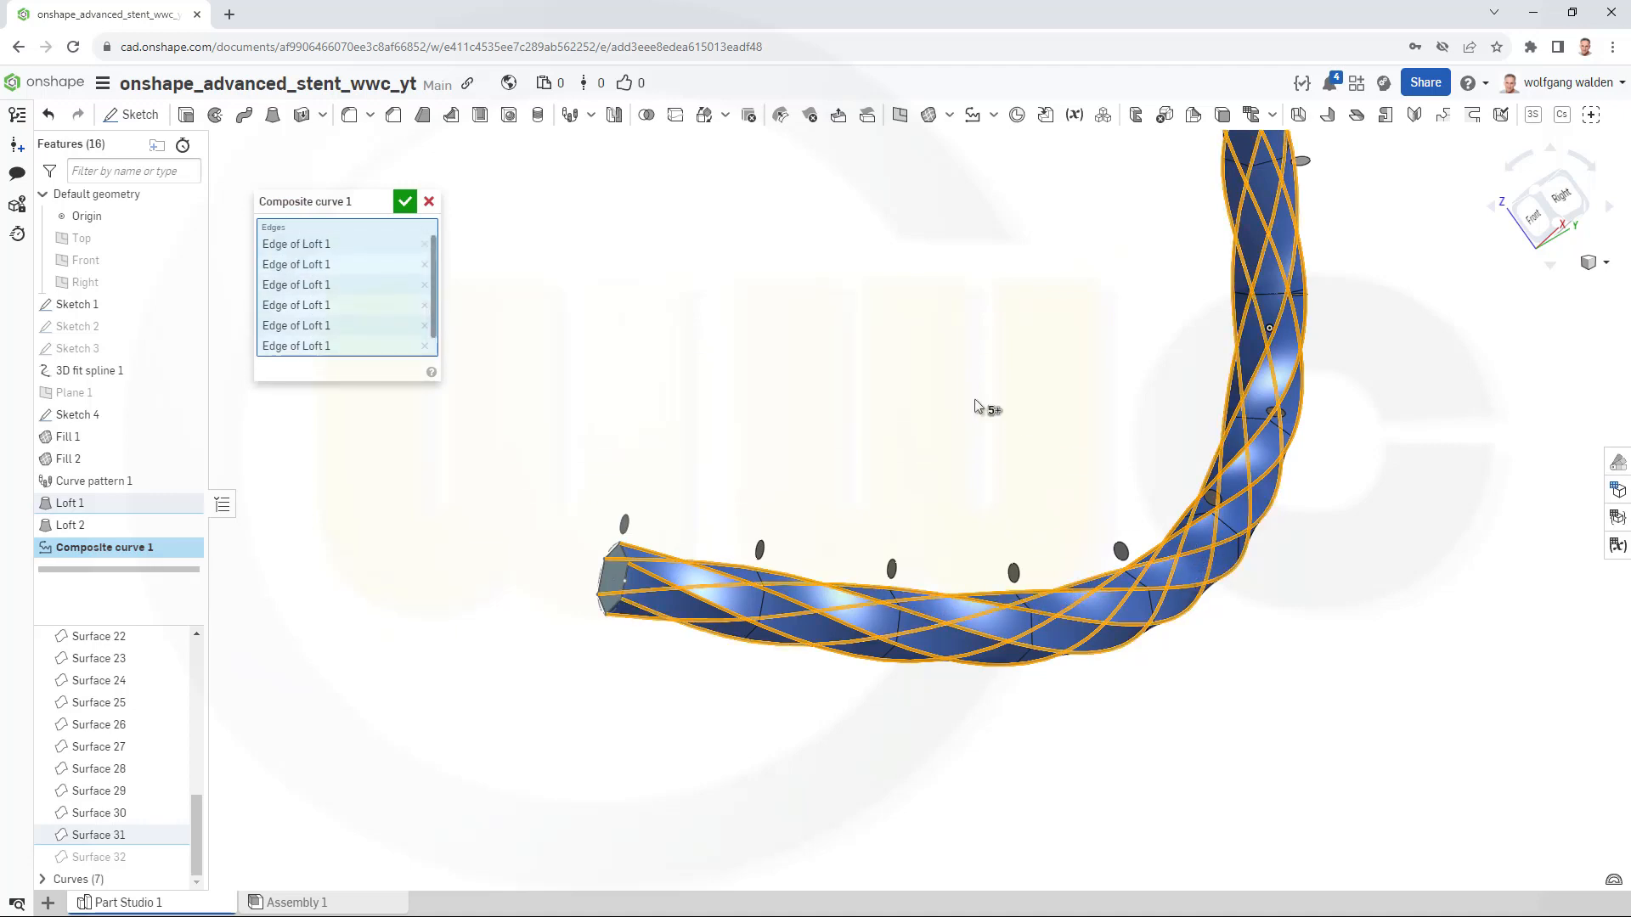
click(406, 201)
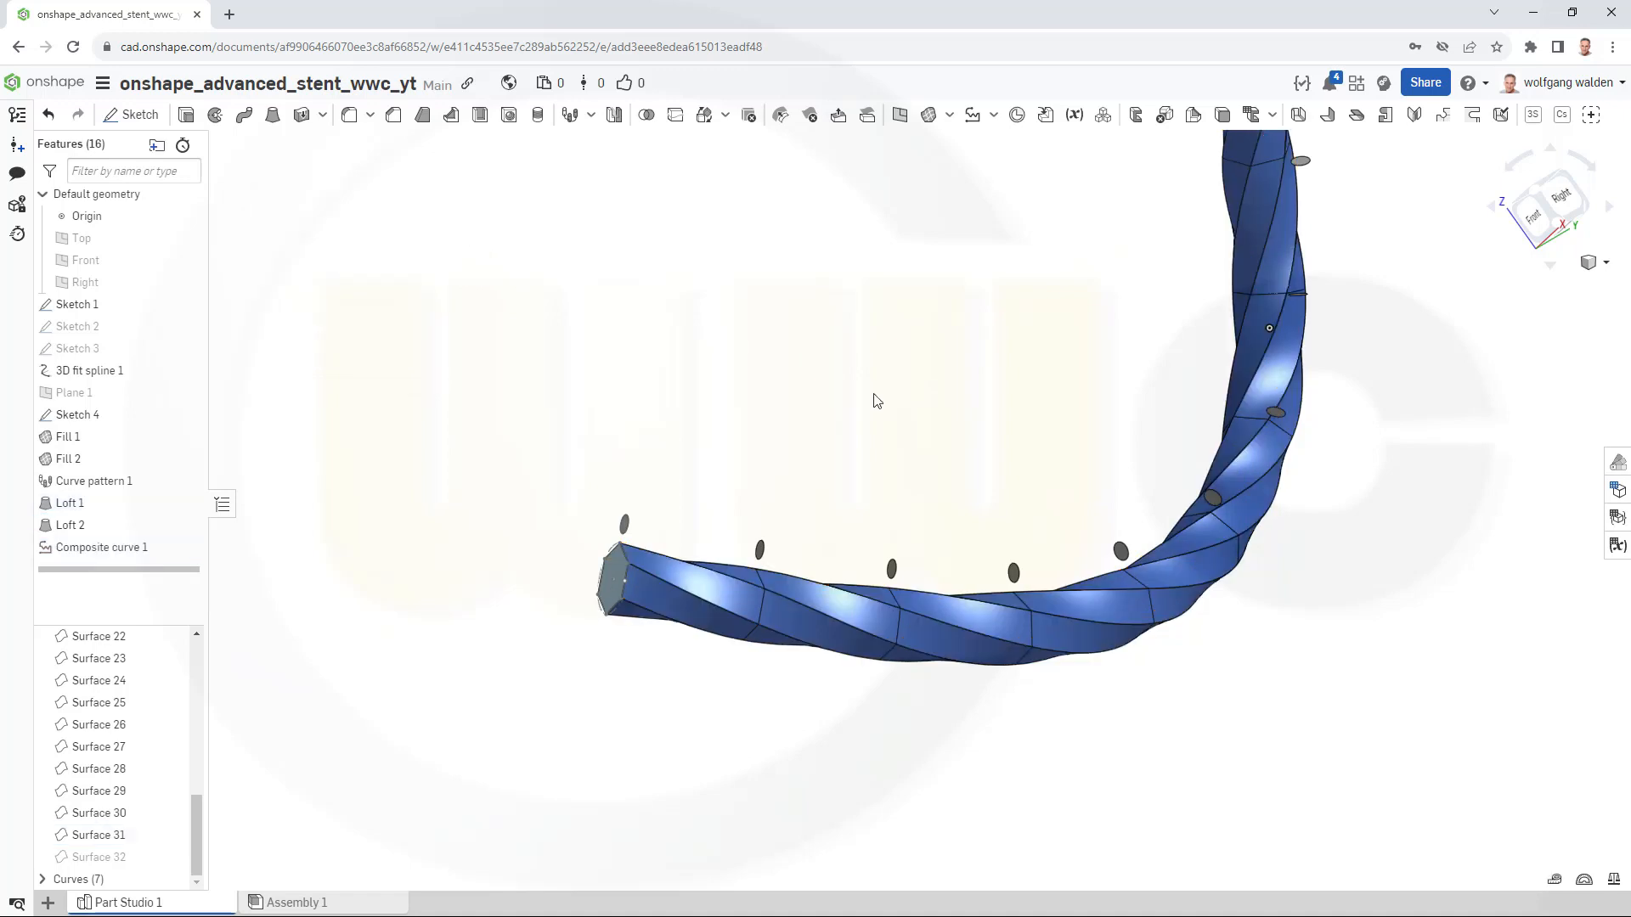
mouse_move(468, 584)
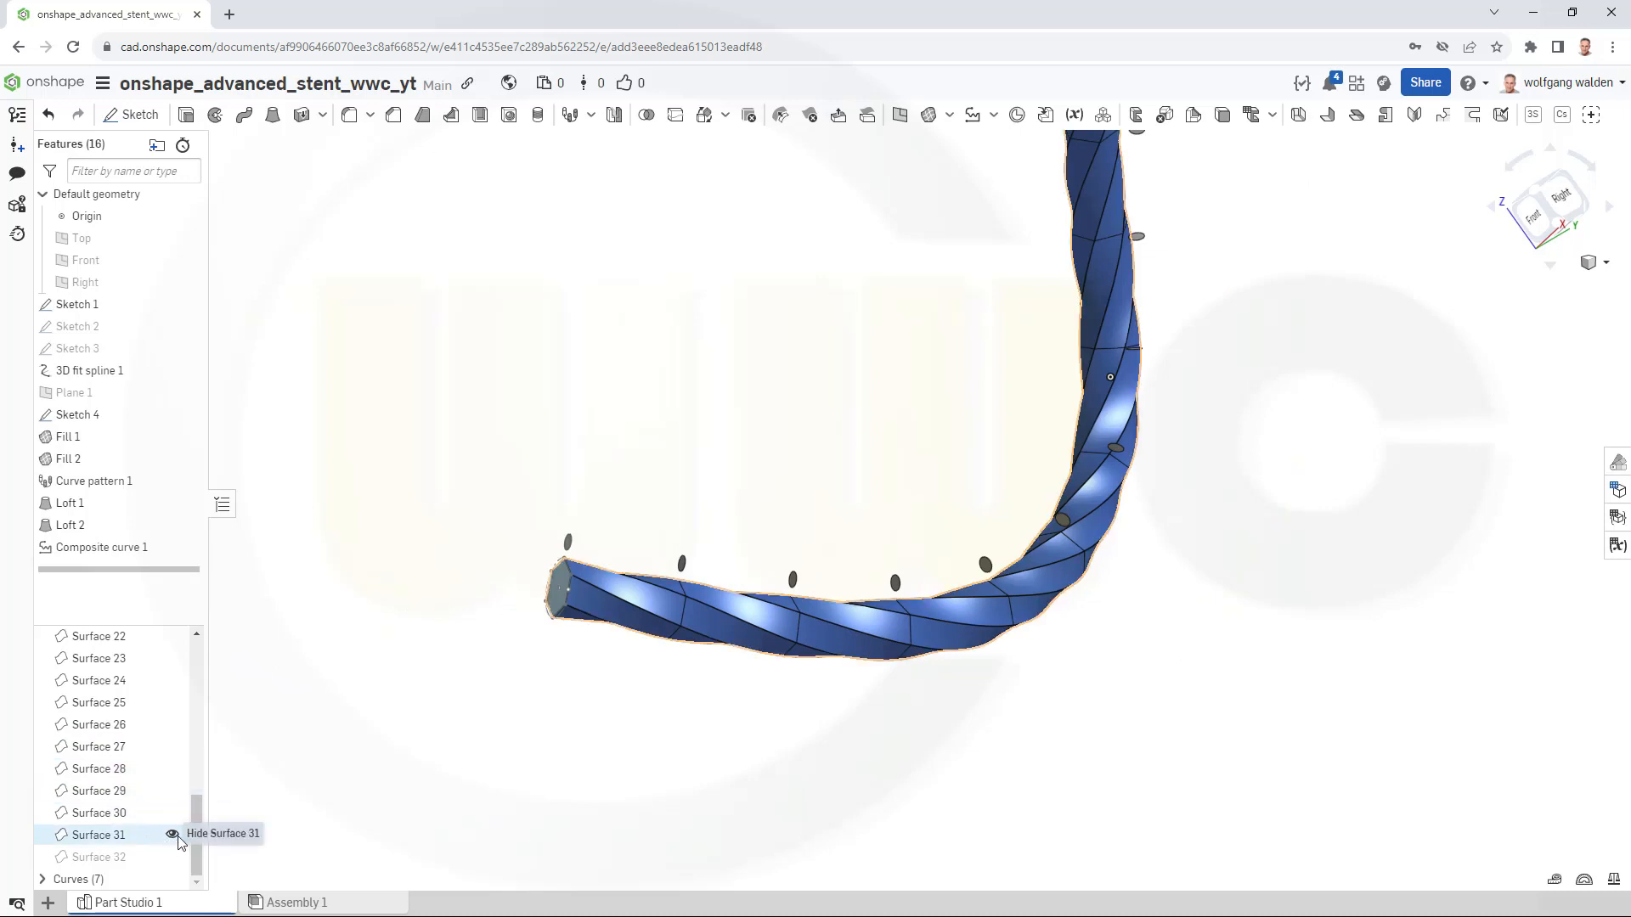
Hide Surface 31, leaving the second loft's Surface 32 visible.
click(171, 834)
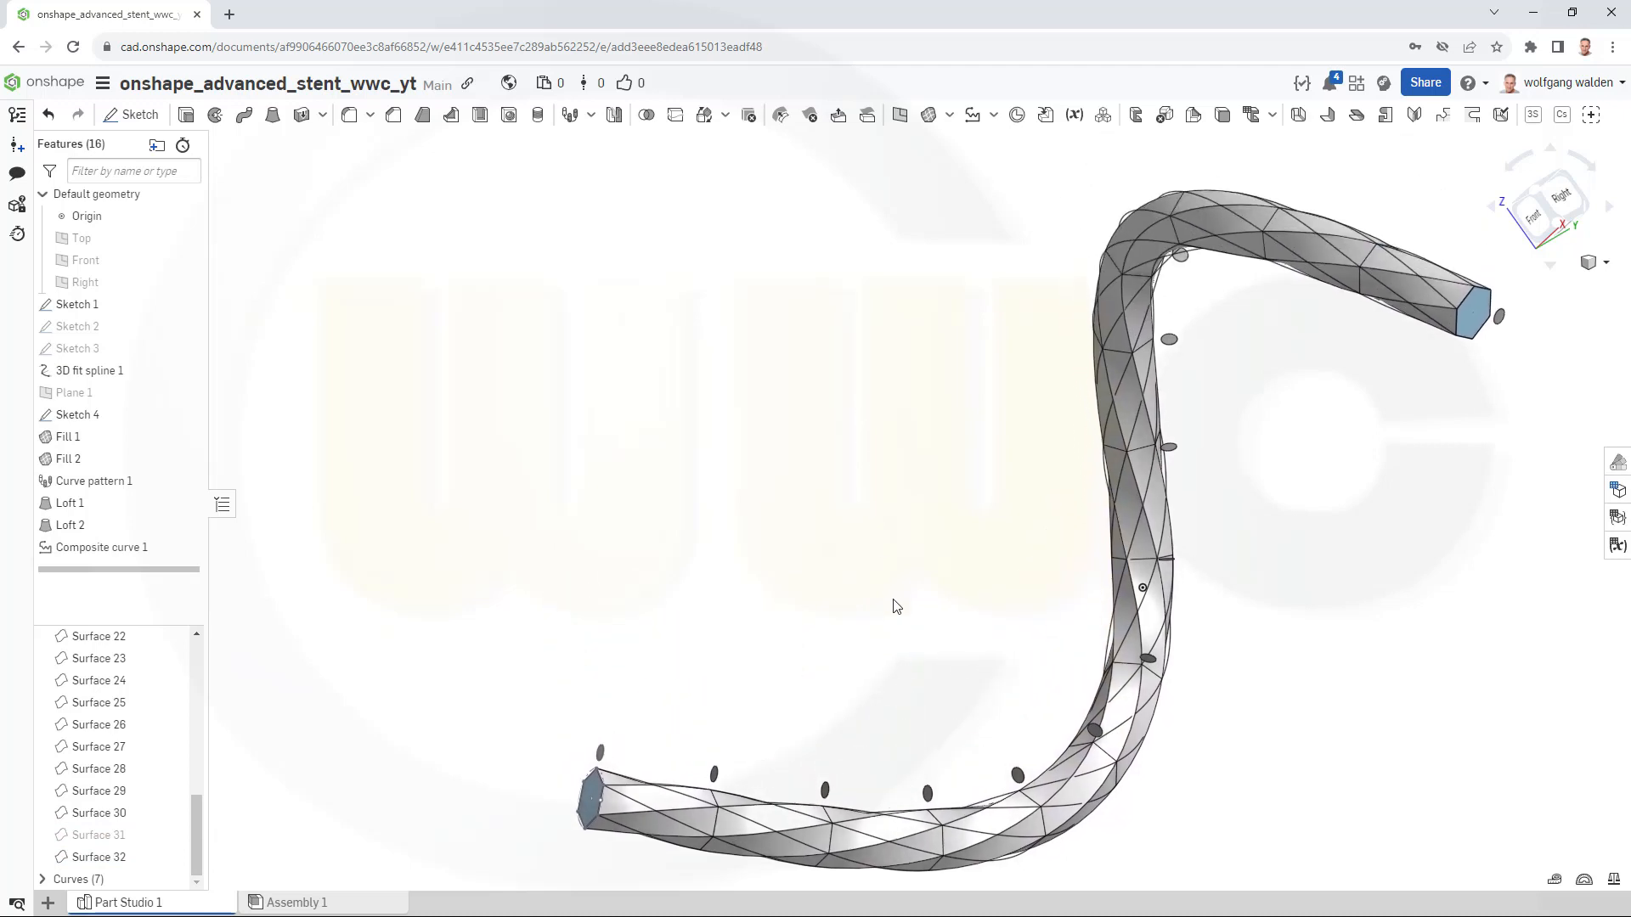
mouse_move(1038, 143)
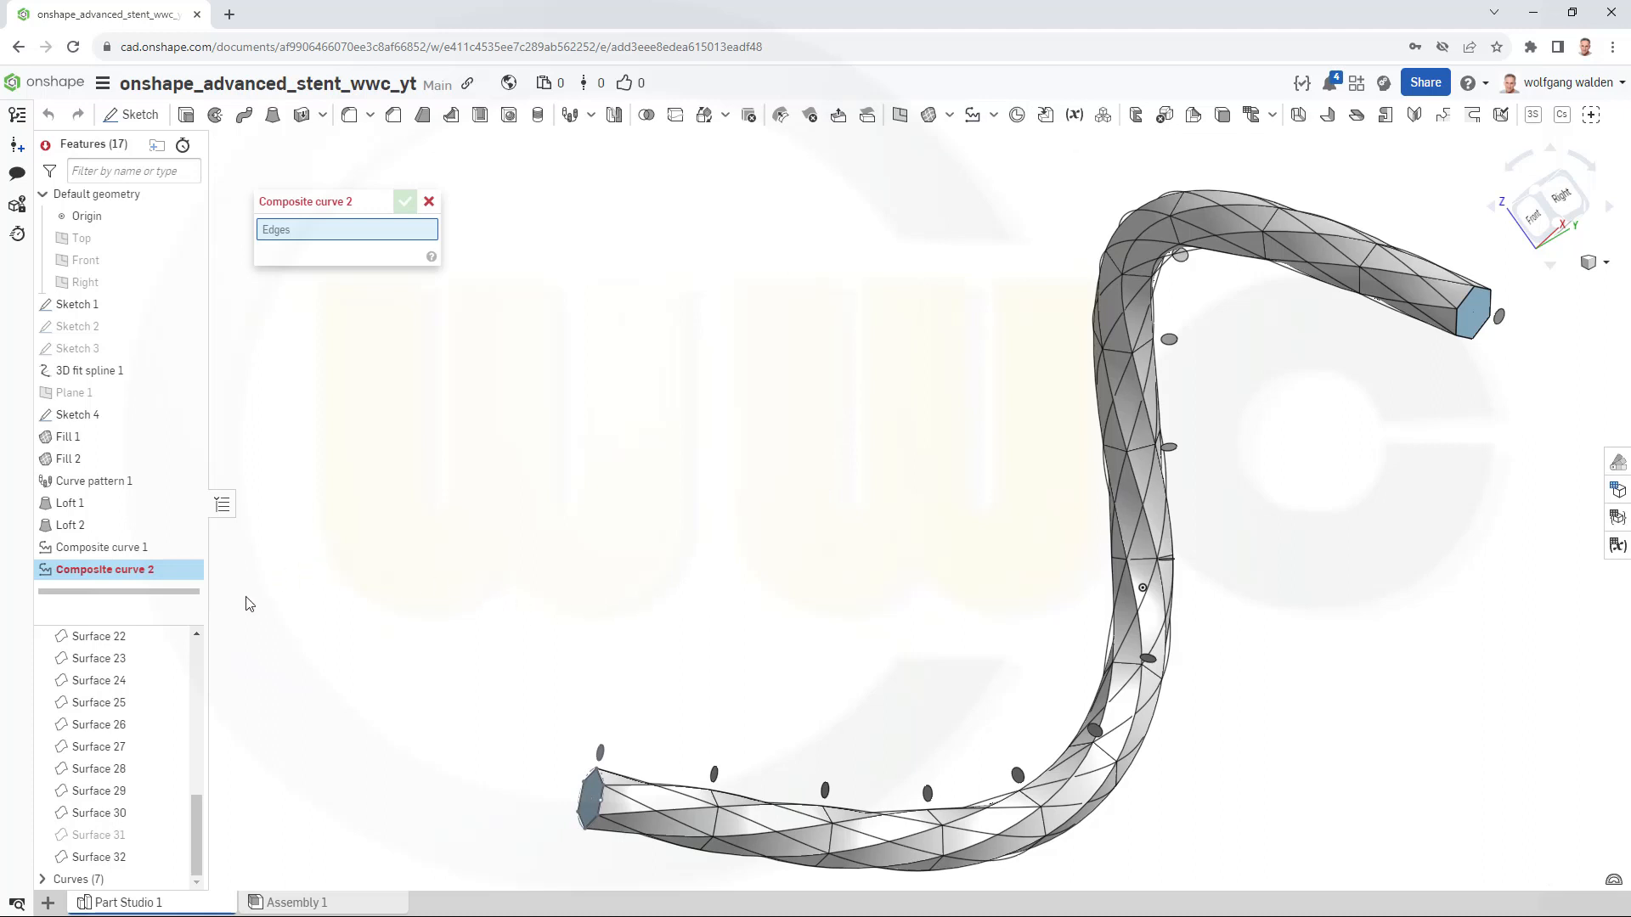
mouse_move(117, 724)
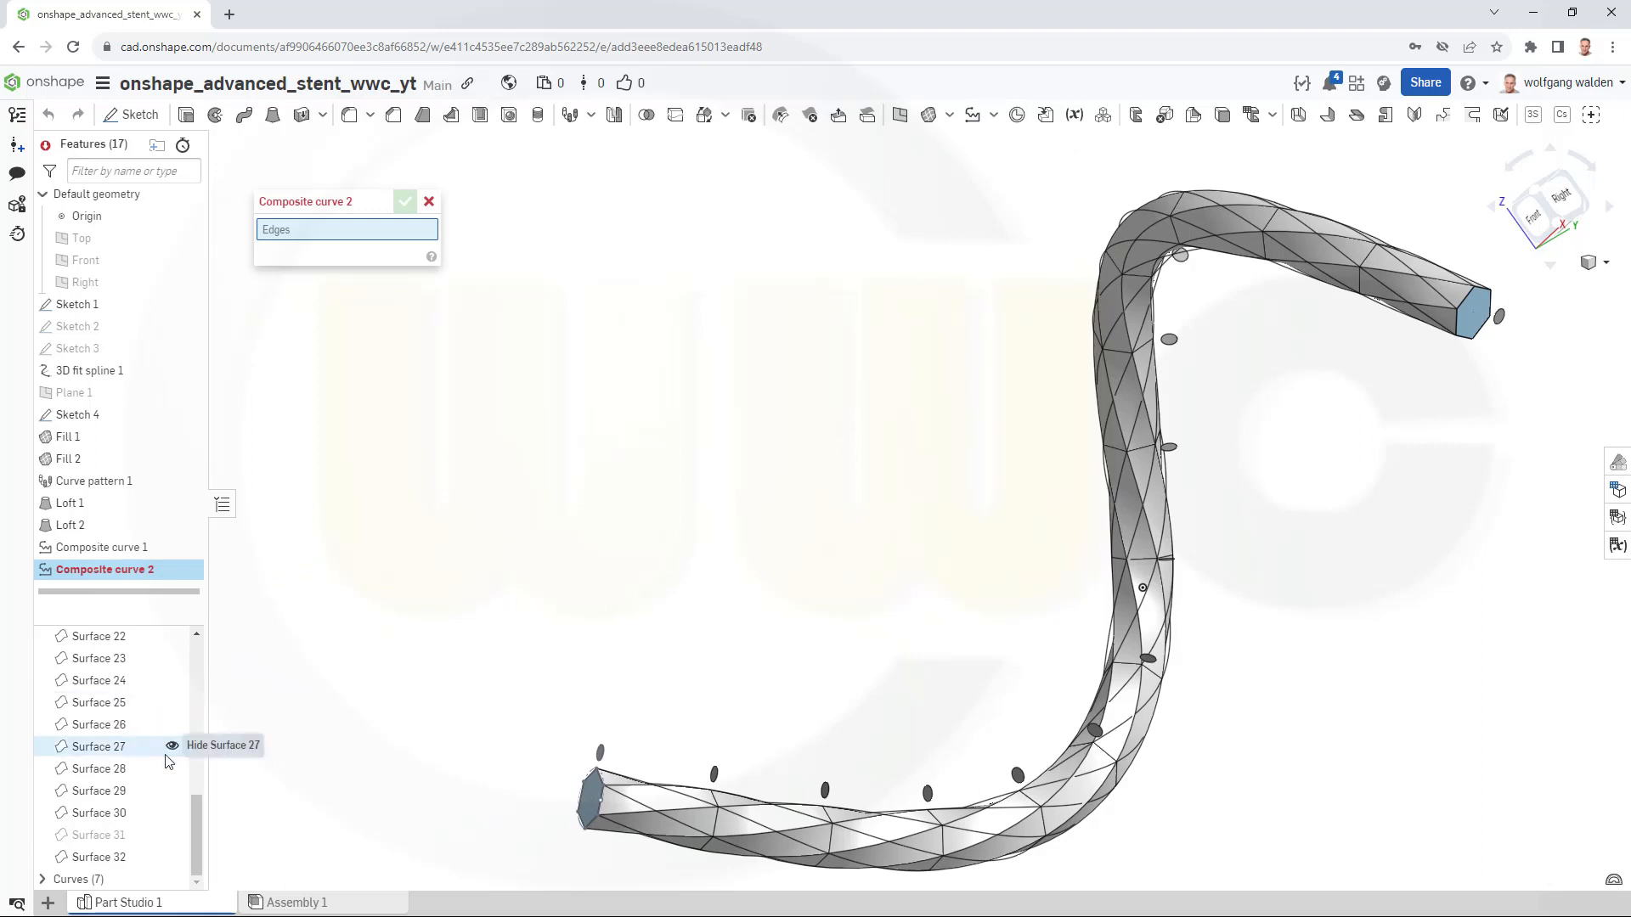
mouse_move(174, 885)
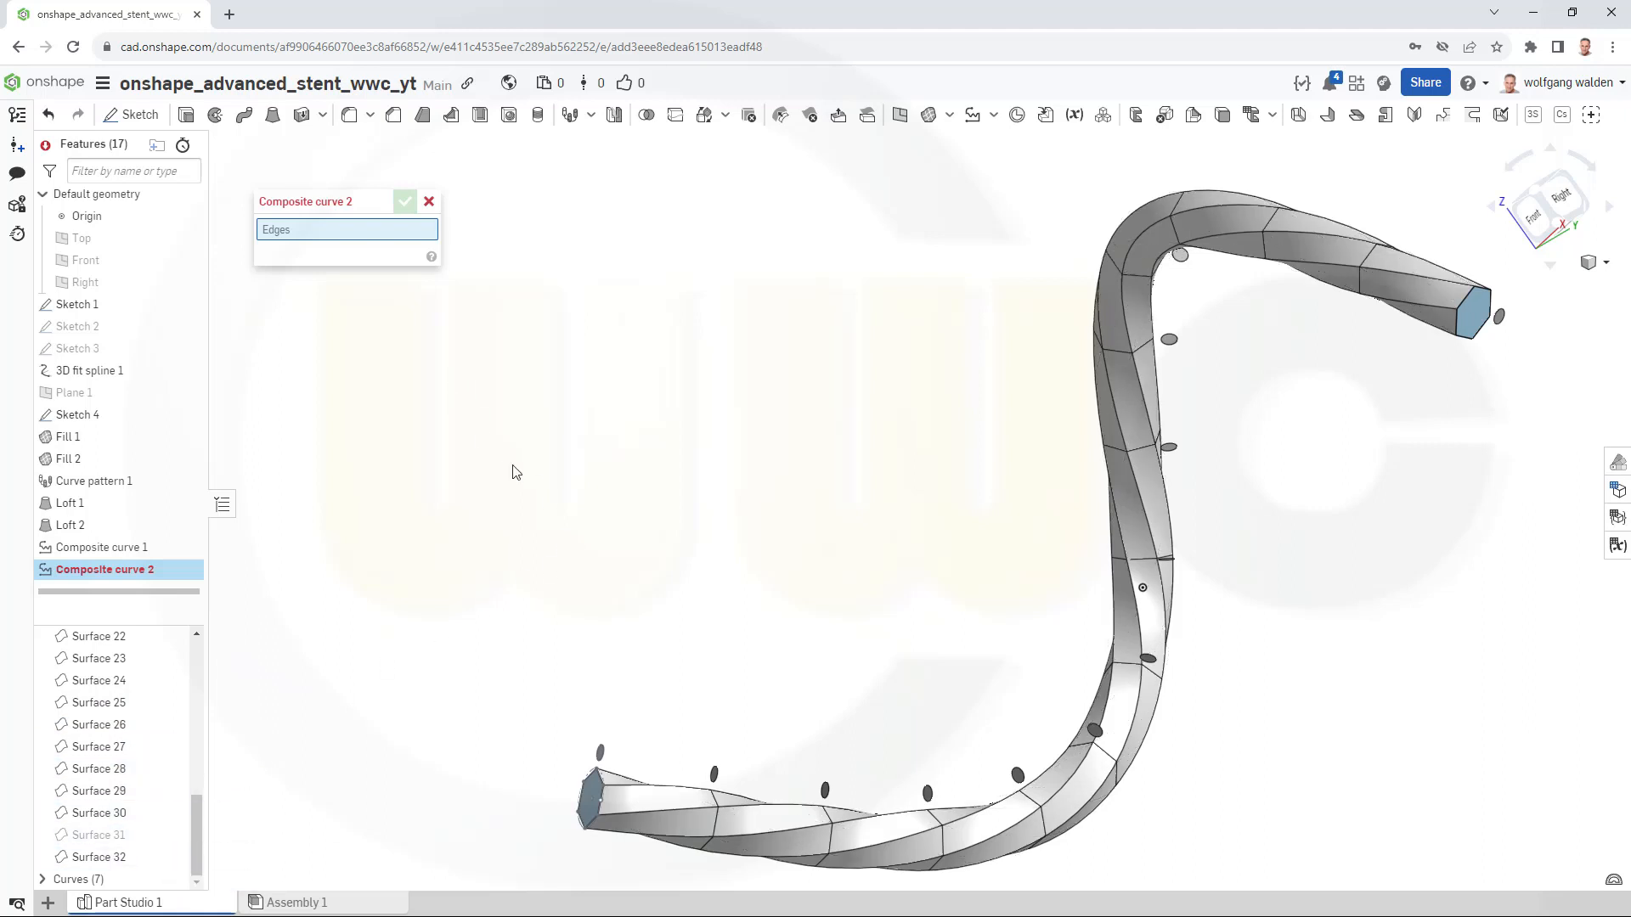
Build Composite curve 2 from Loft 2's spiral edges and confirm it.
click(666, 821)
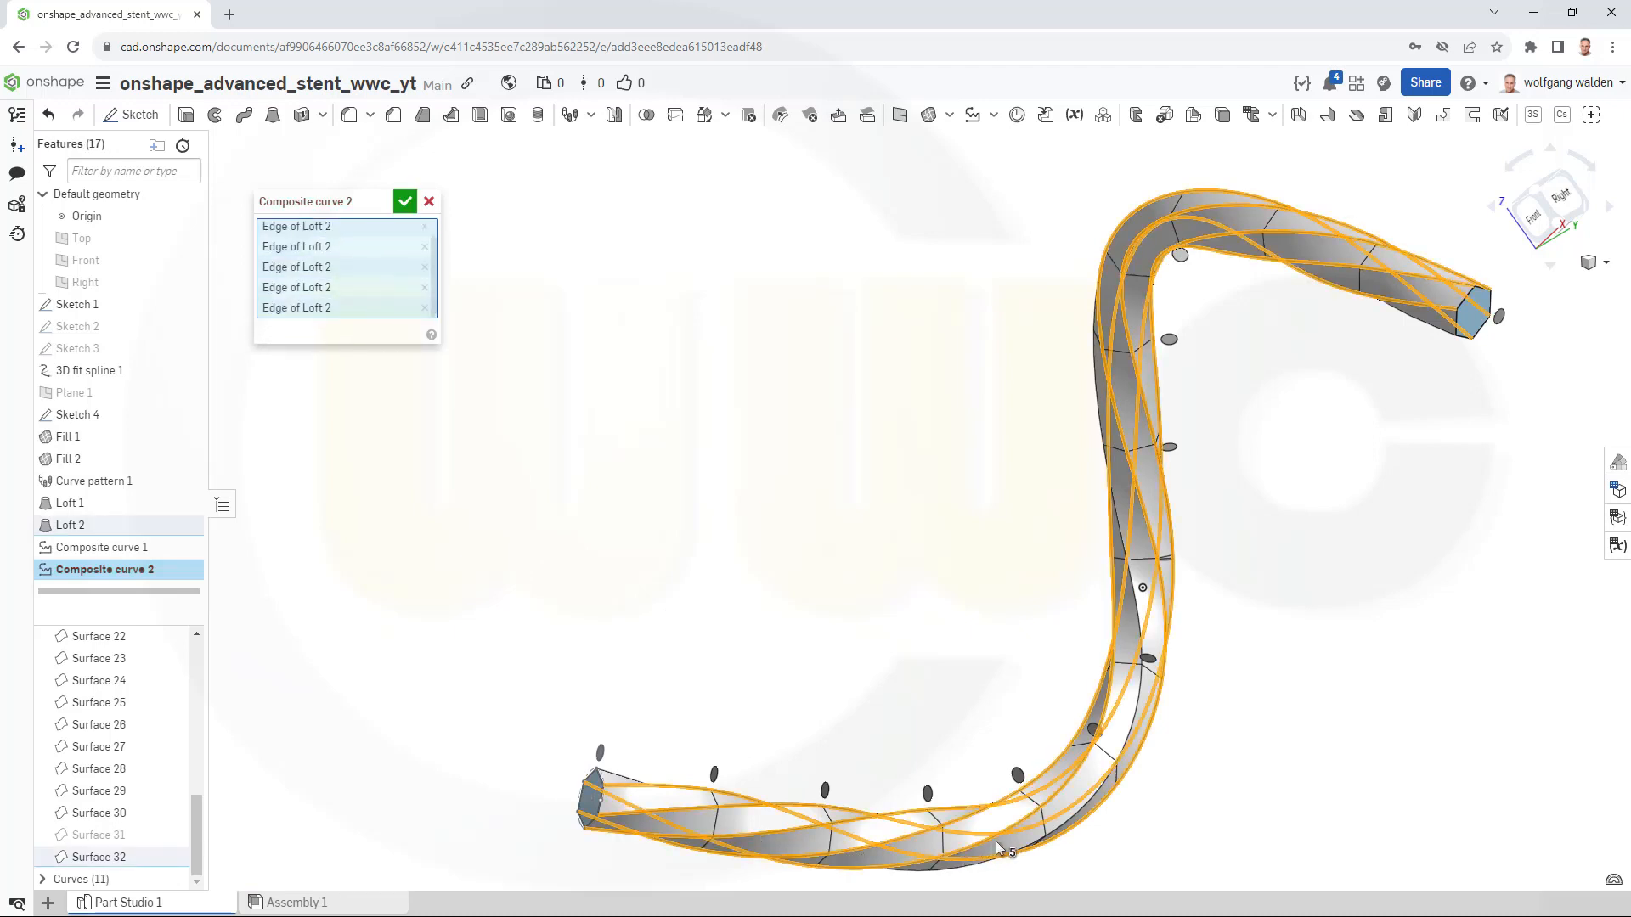
click(1142, 697)
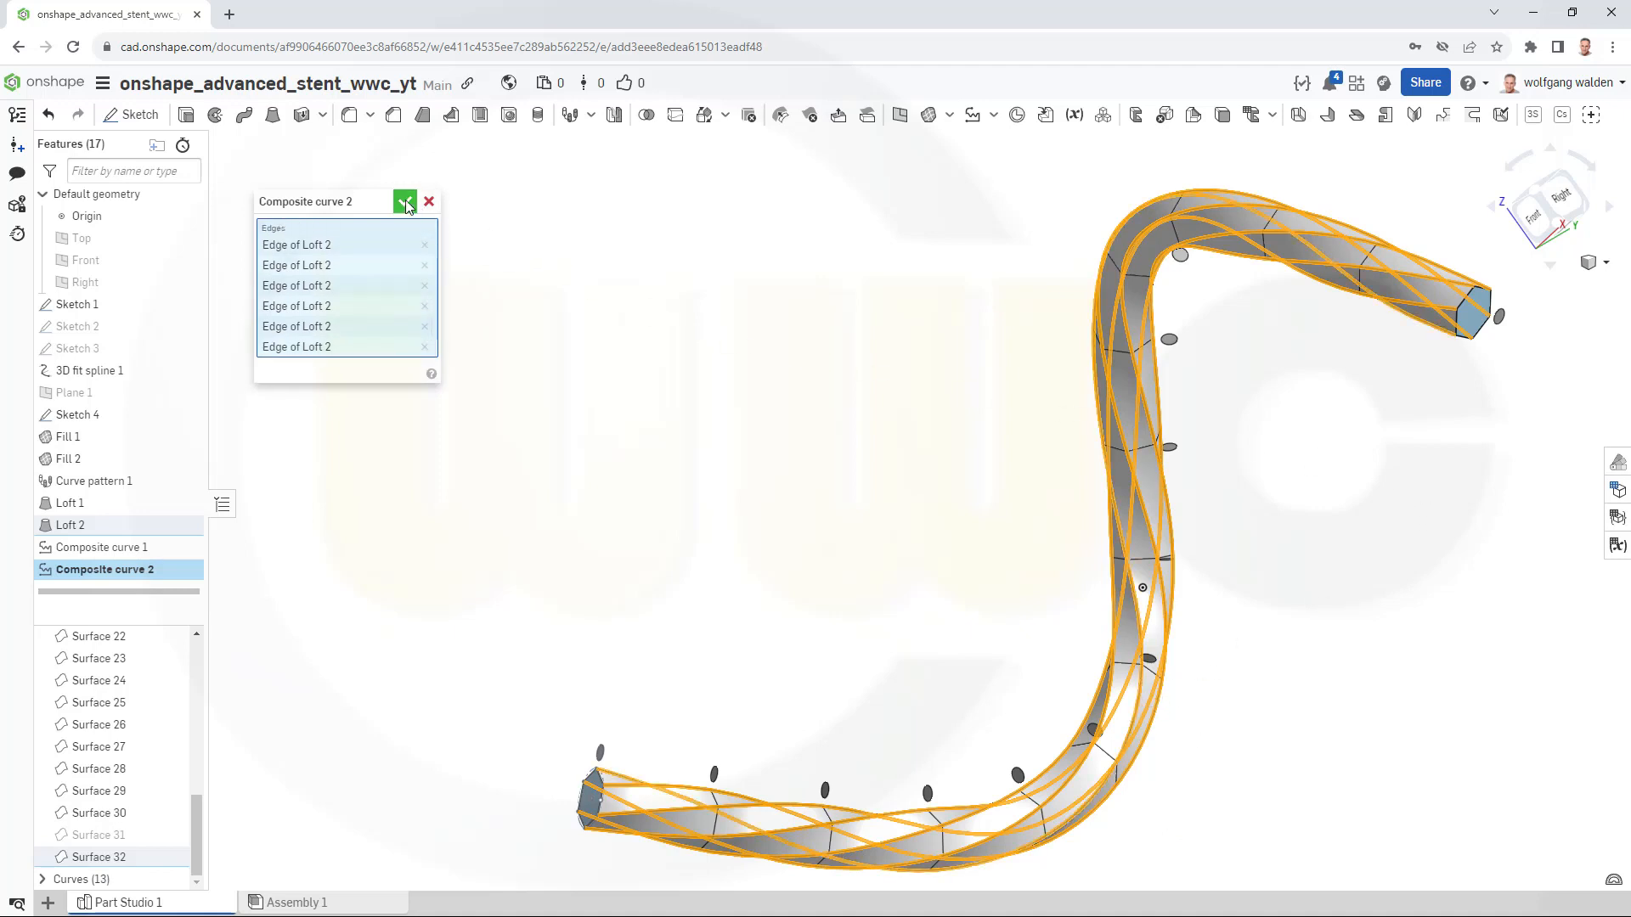
click(406, 200)
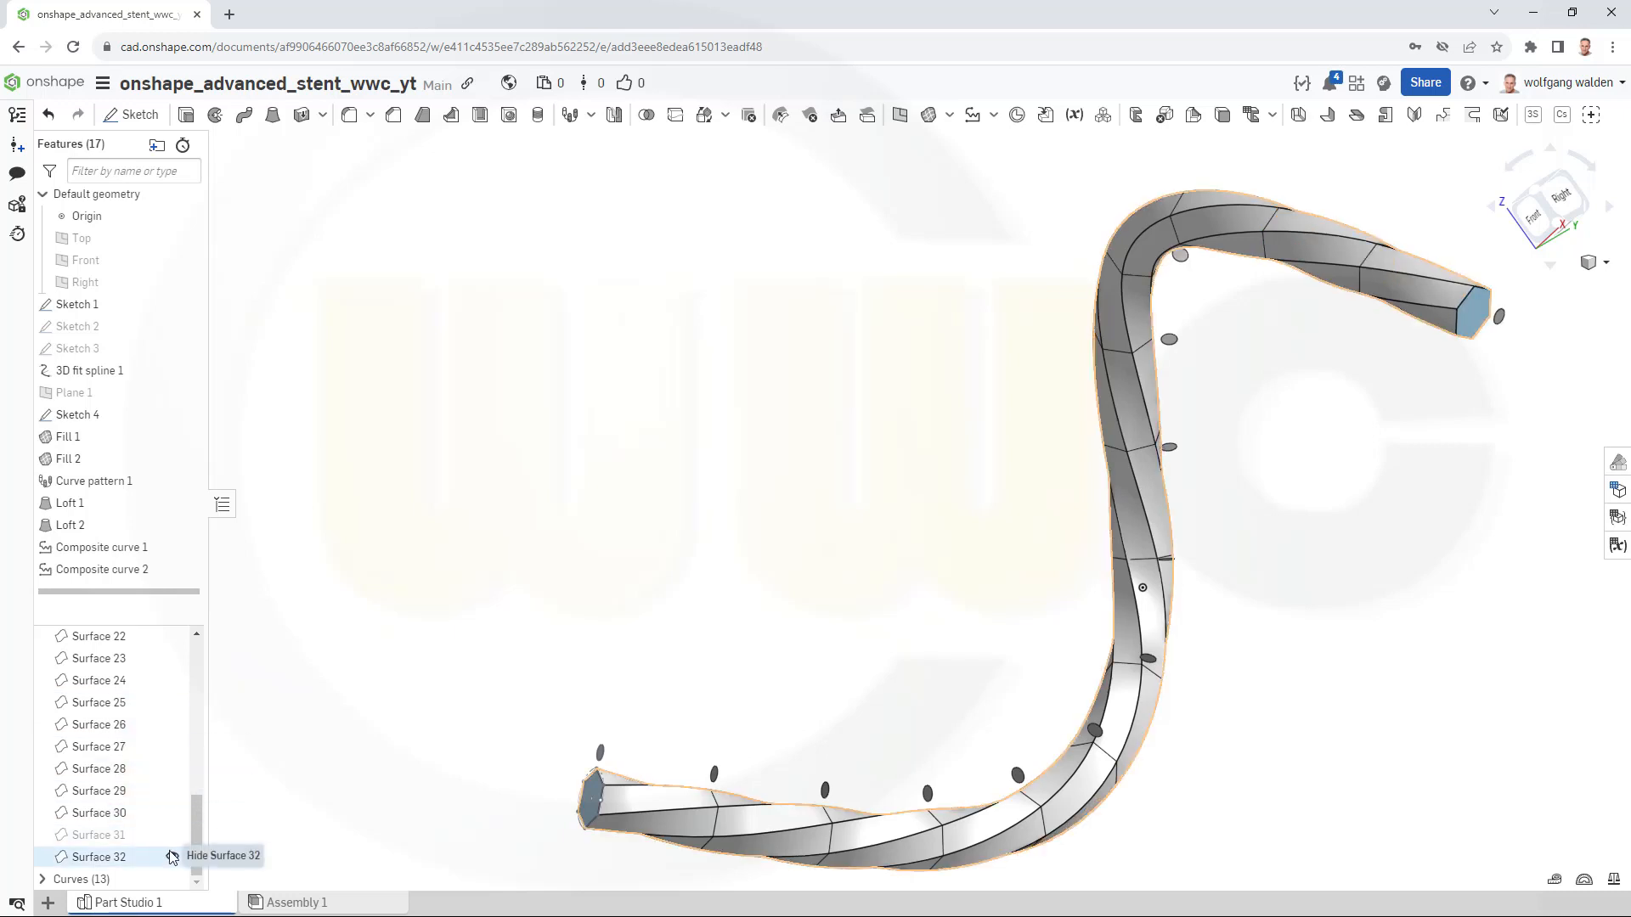
Hide Surface 32 and Surface 1, then hide all remaining surfaces.
click(172, 856)
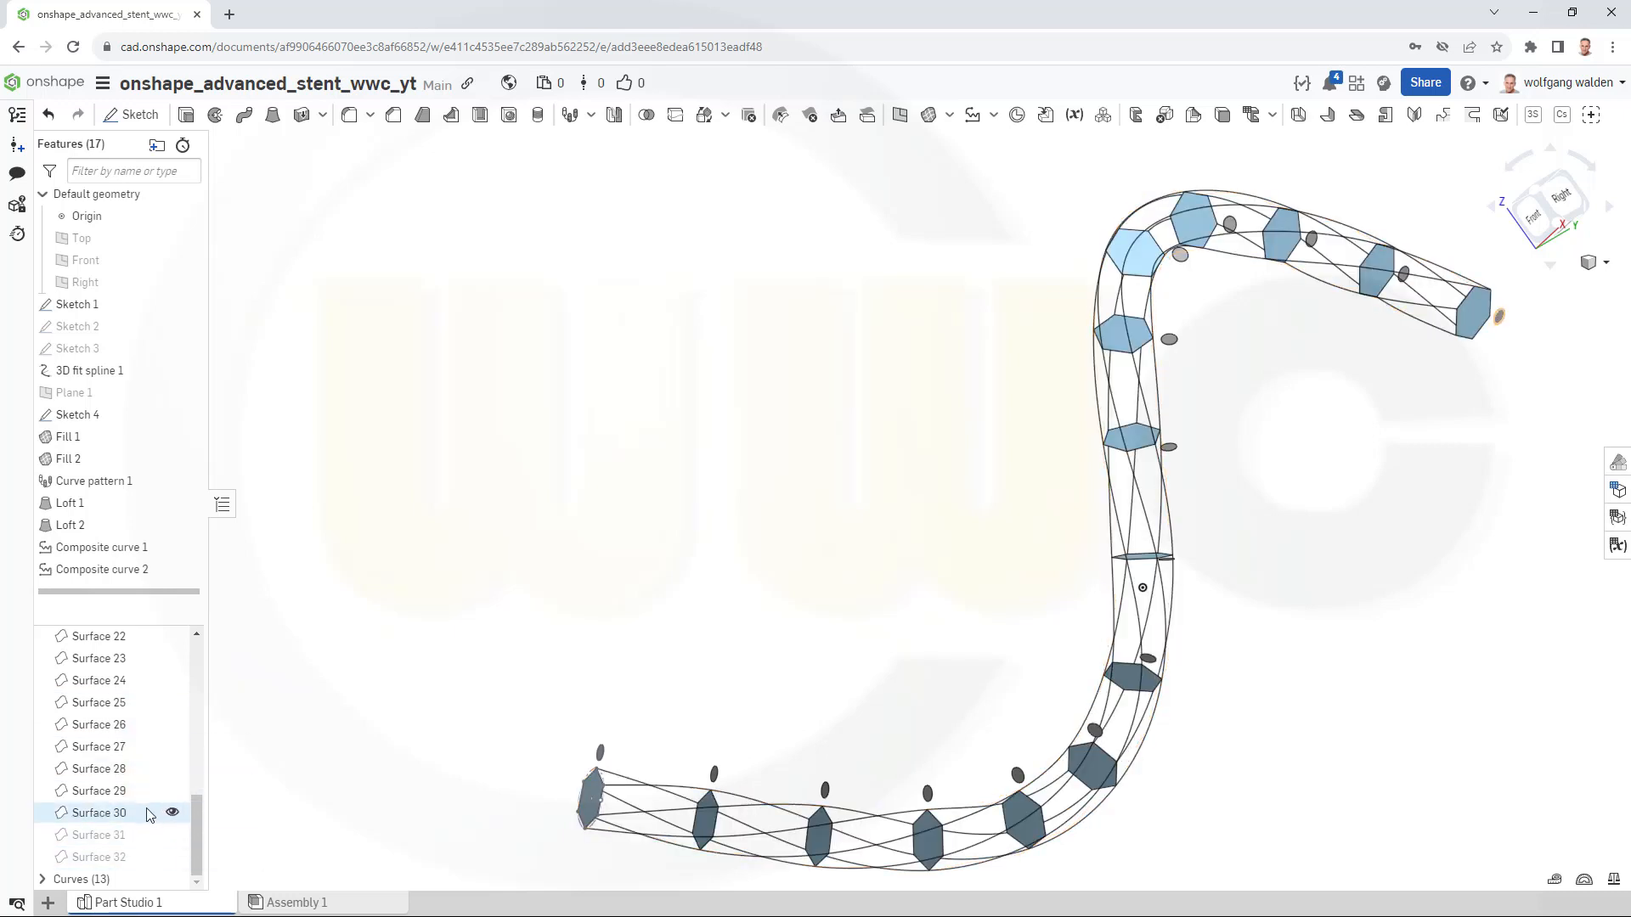
scroll(up, 3)
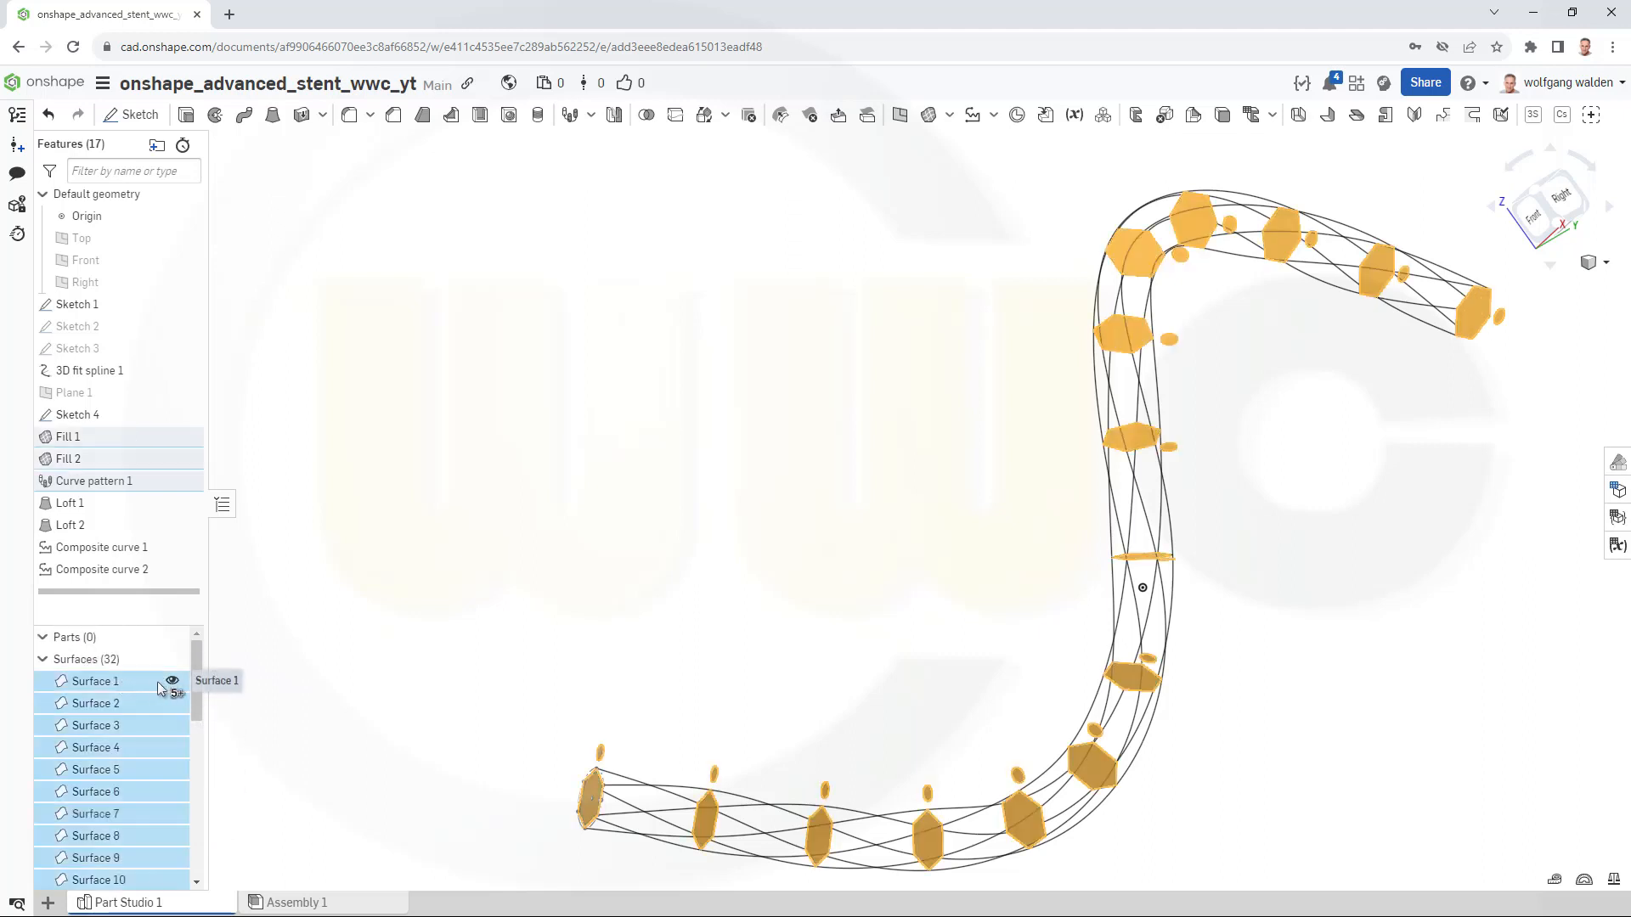
click(172, 681)
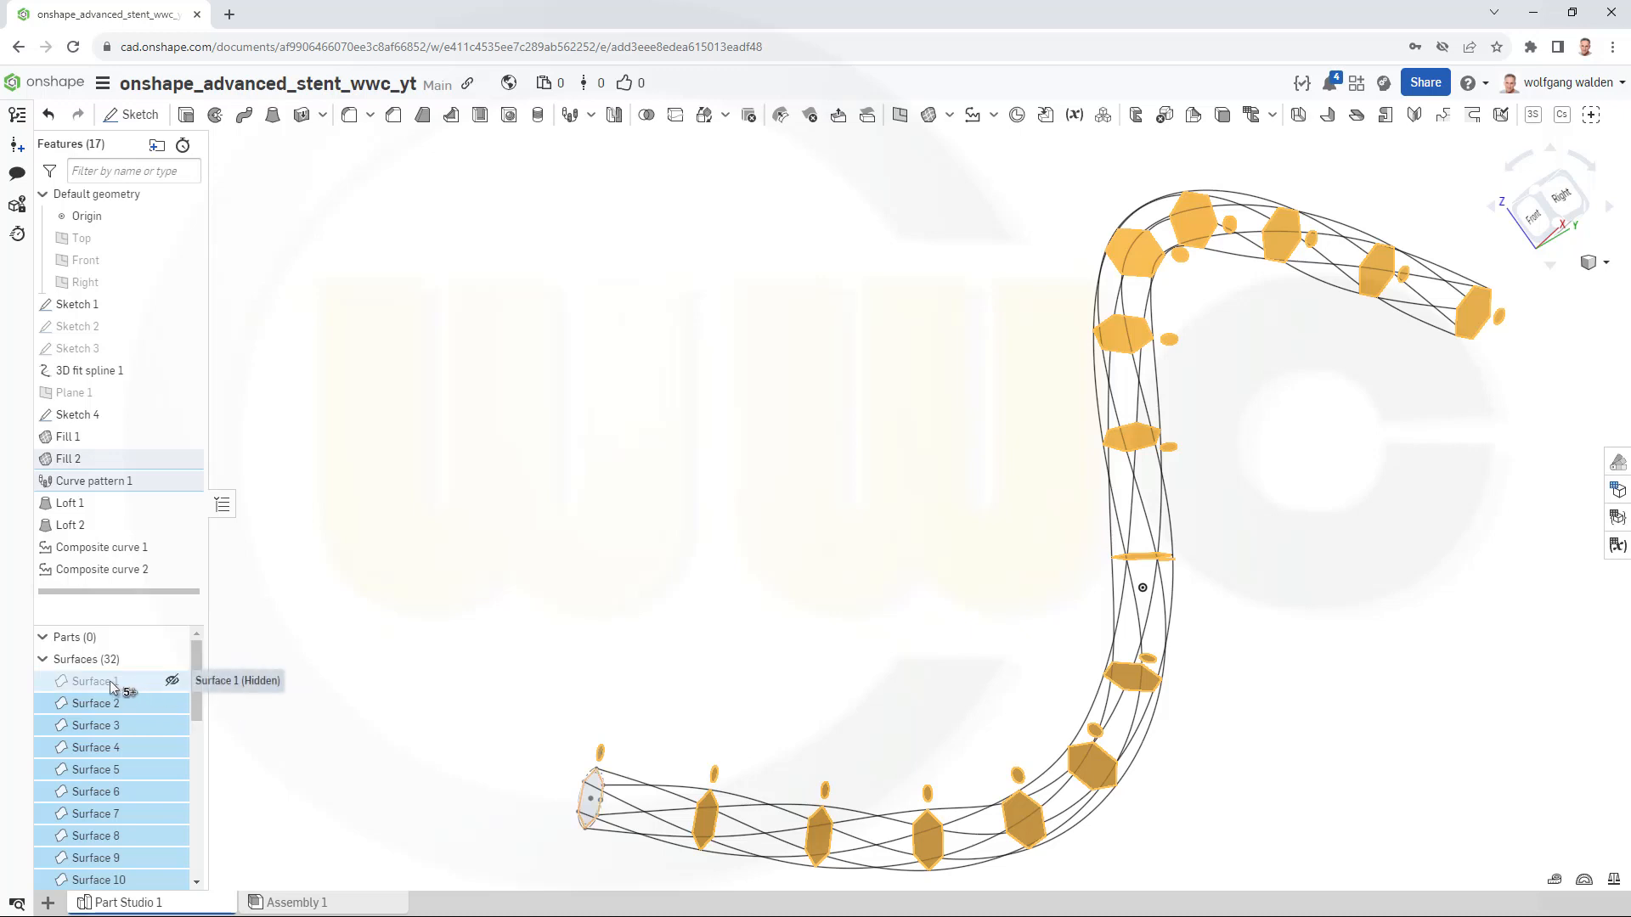
right_click(99, 691)
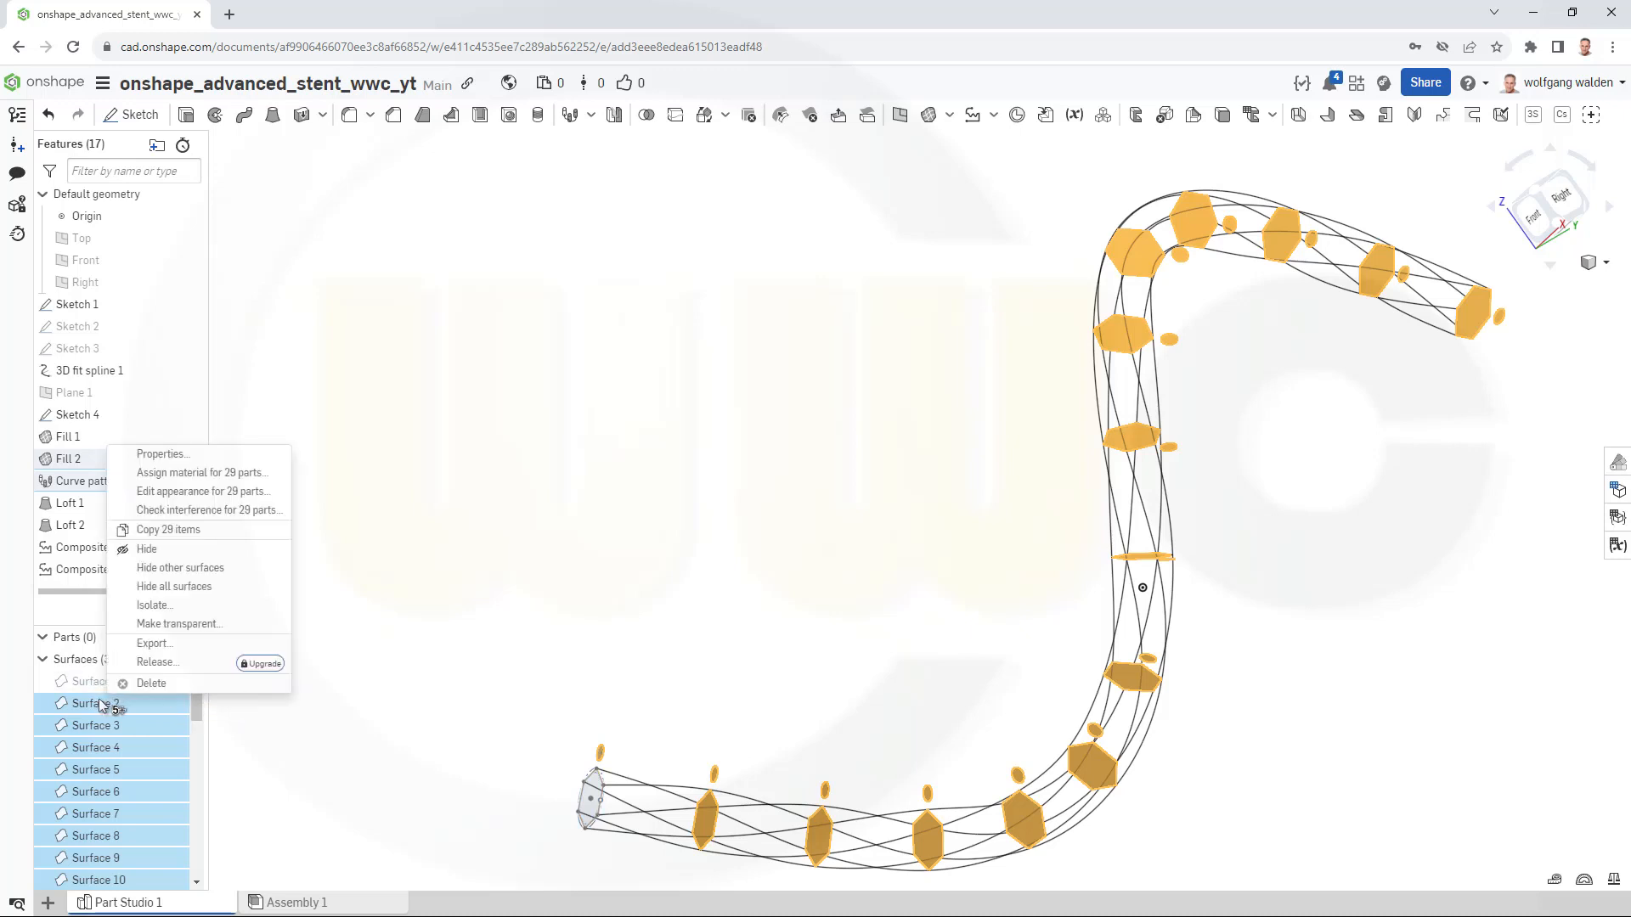
mouse_move(175, 587)
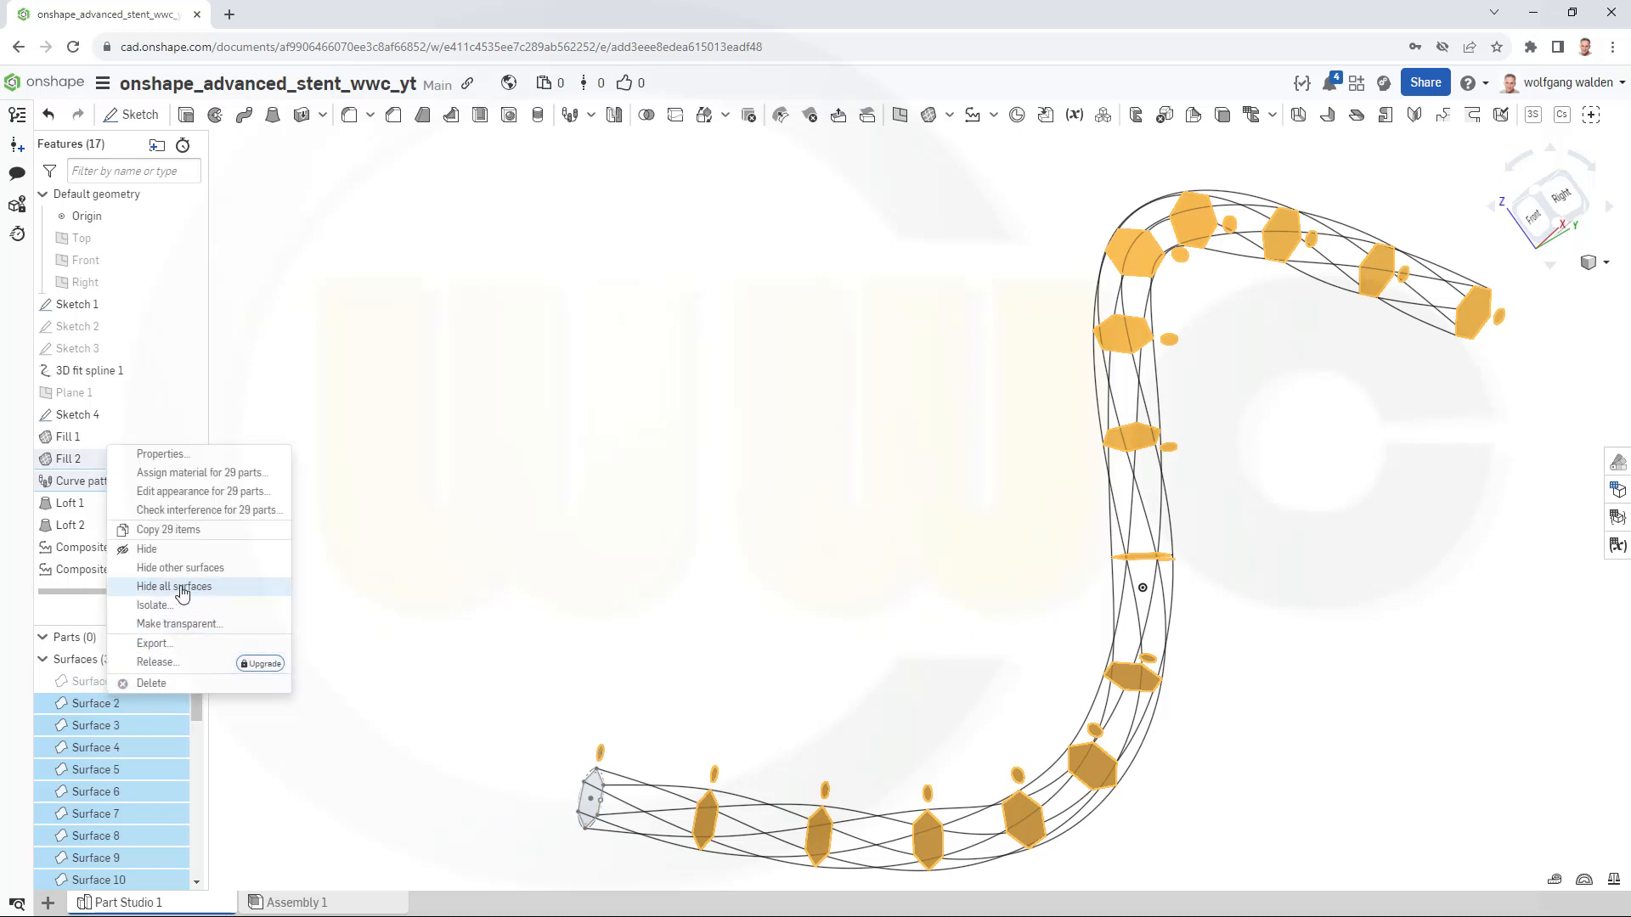
click(174, 587)
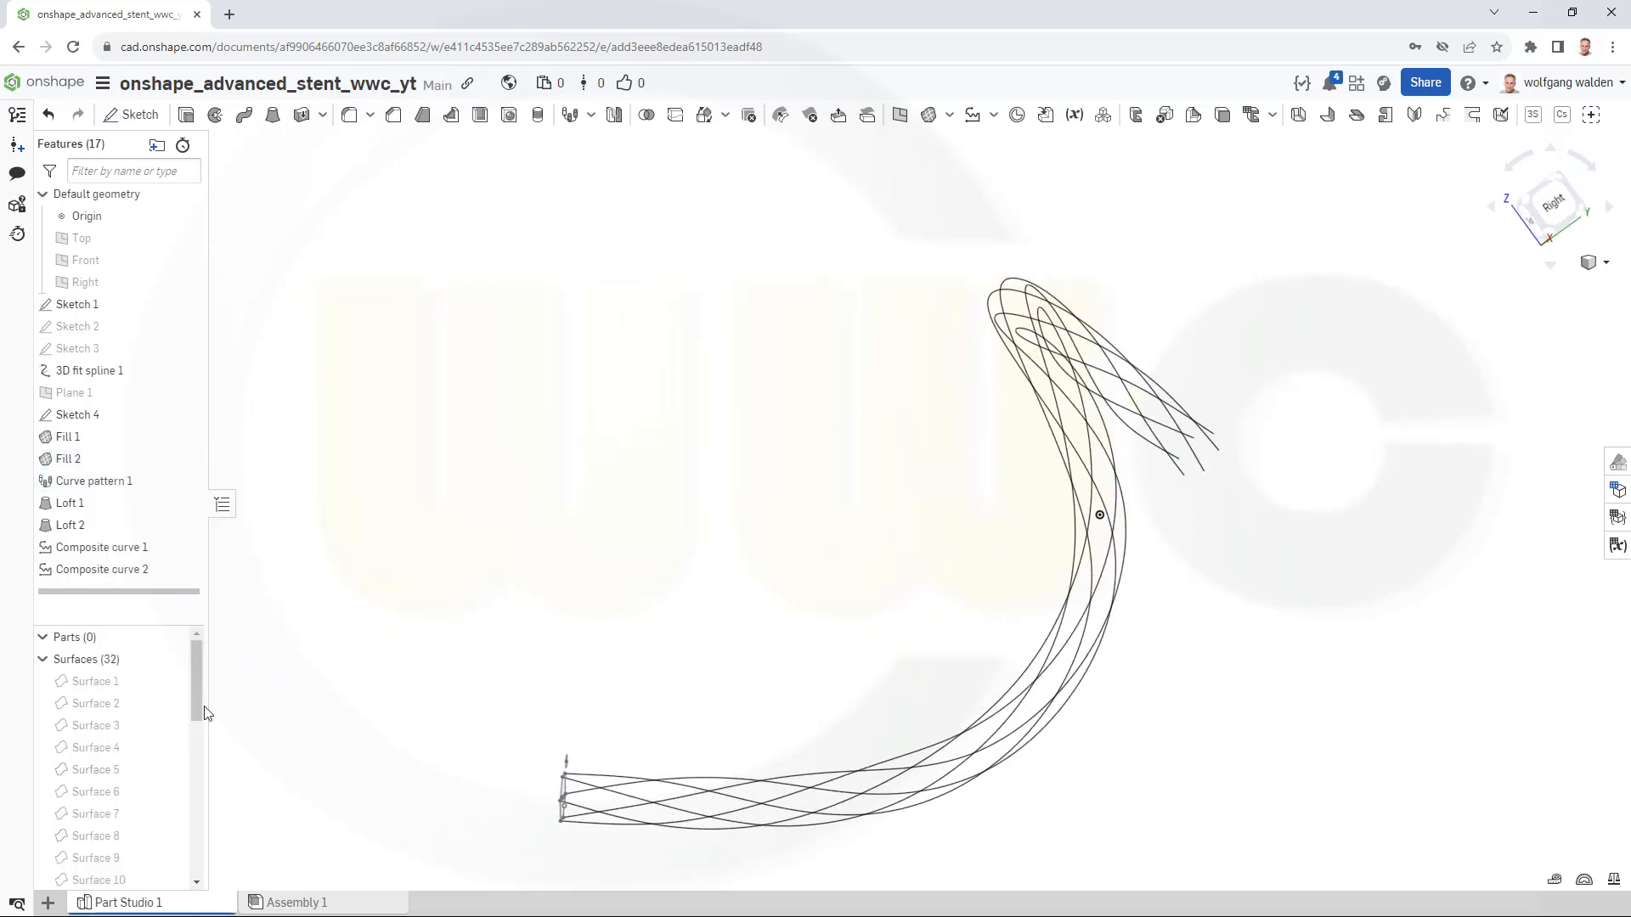
Show all curves again from Curve 7's menu, then clear the selection.
scroll(down, 3)
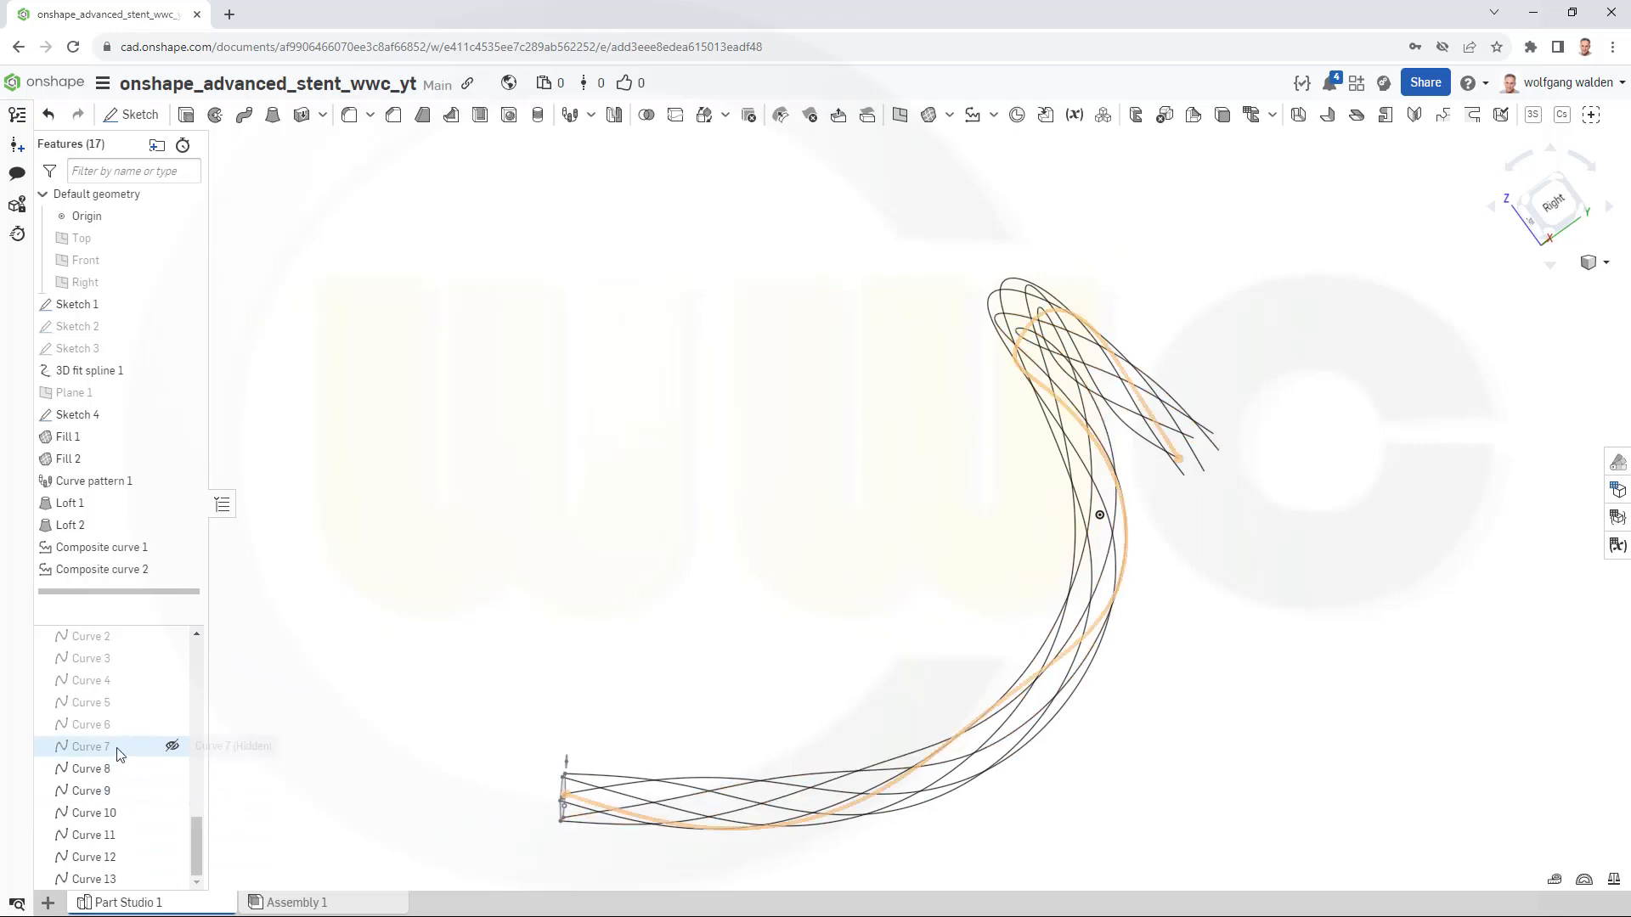
right_click(85, 745)
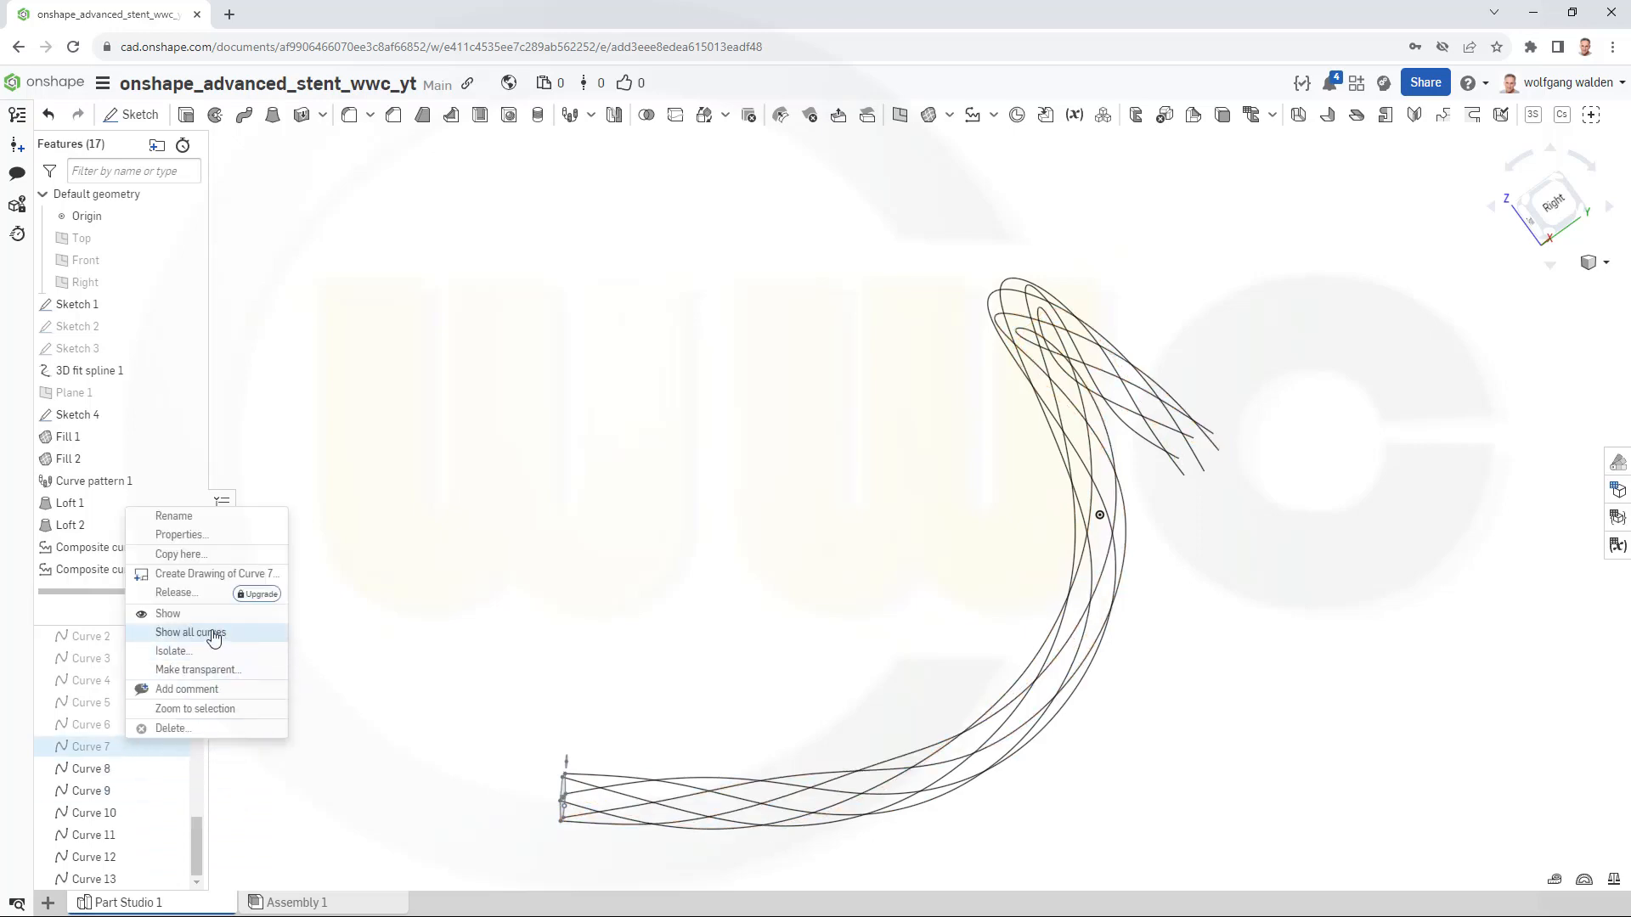
click(190, 632)
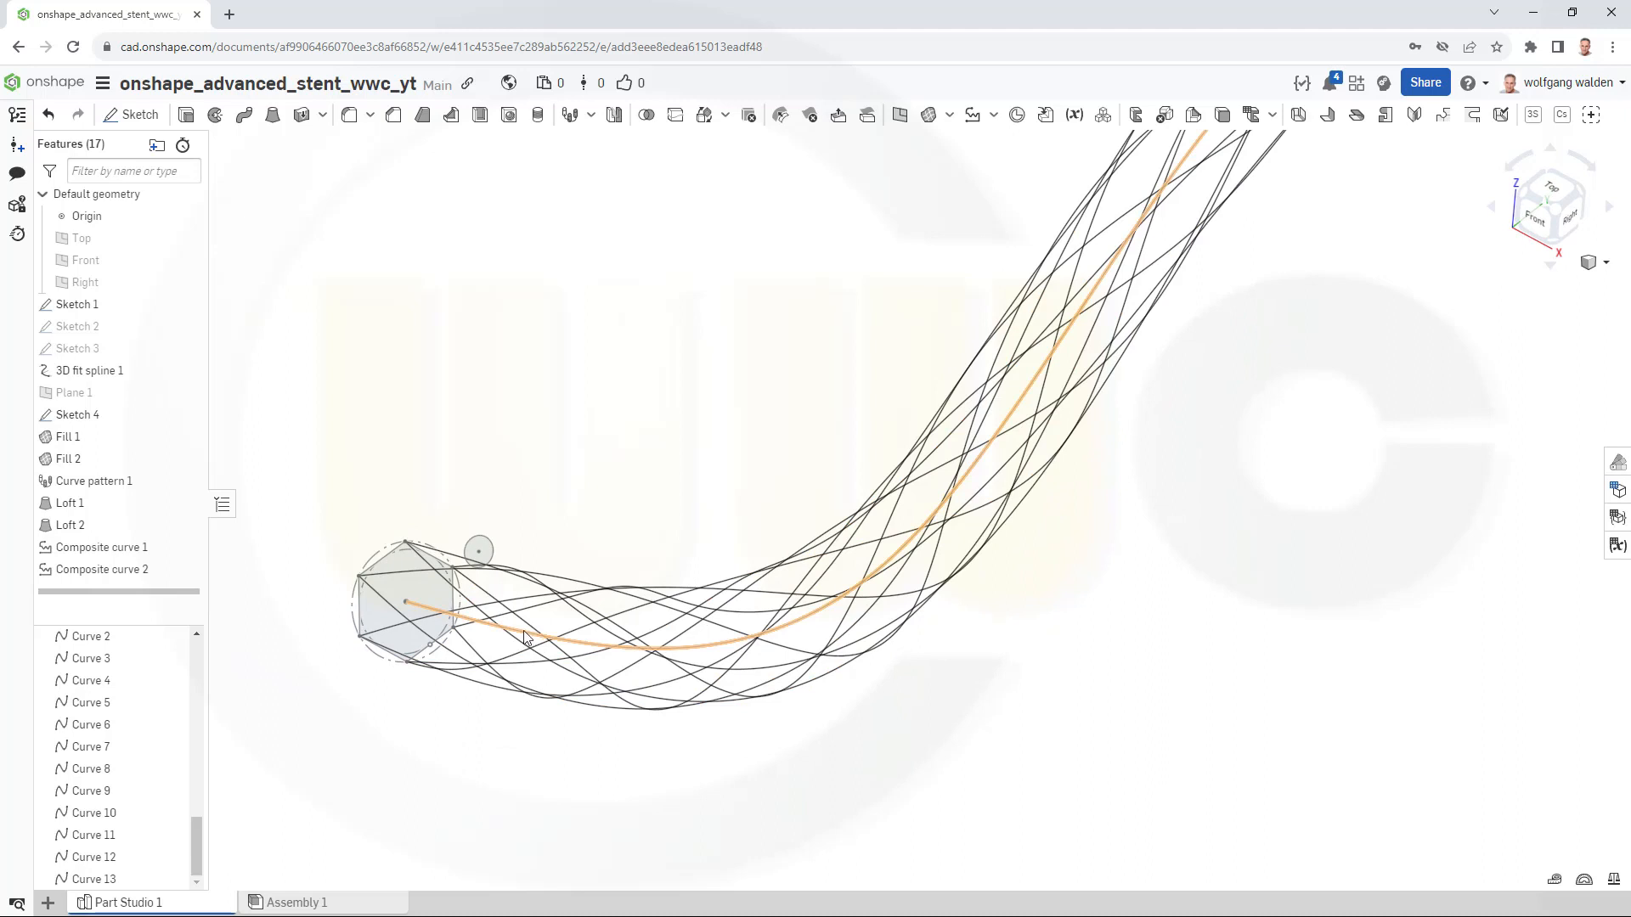
click(1144, 601)
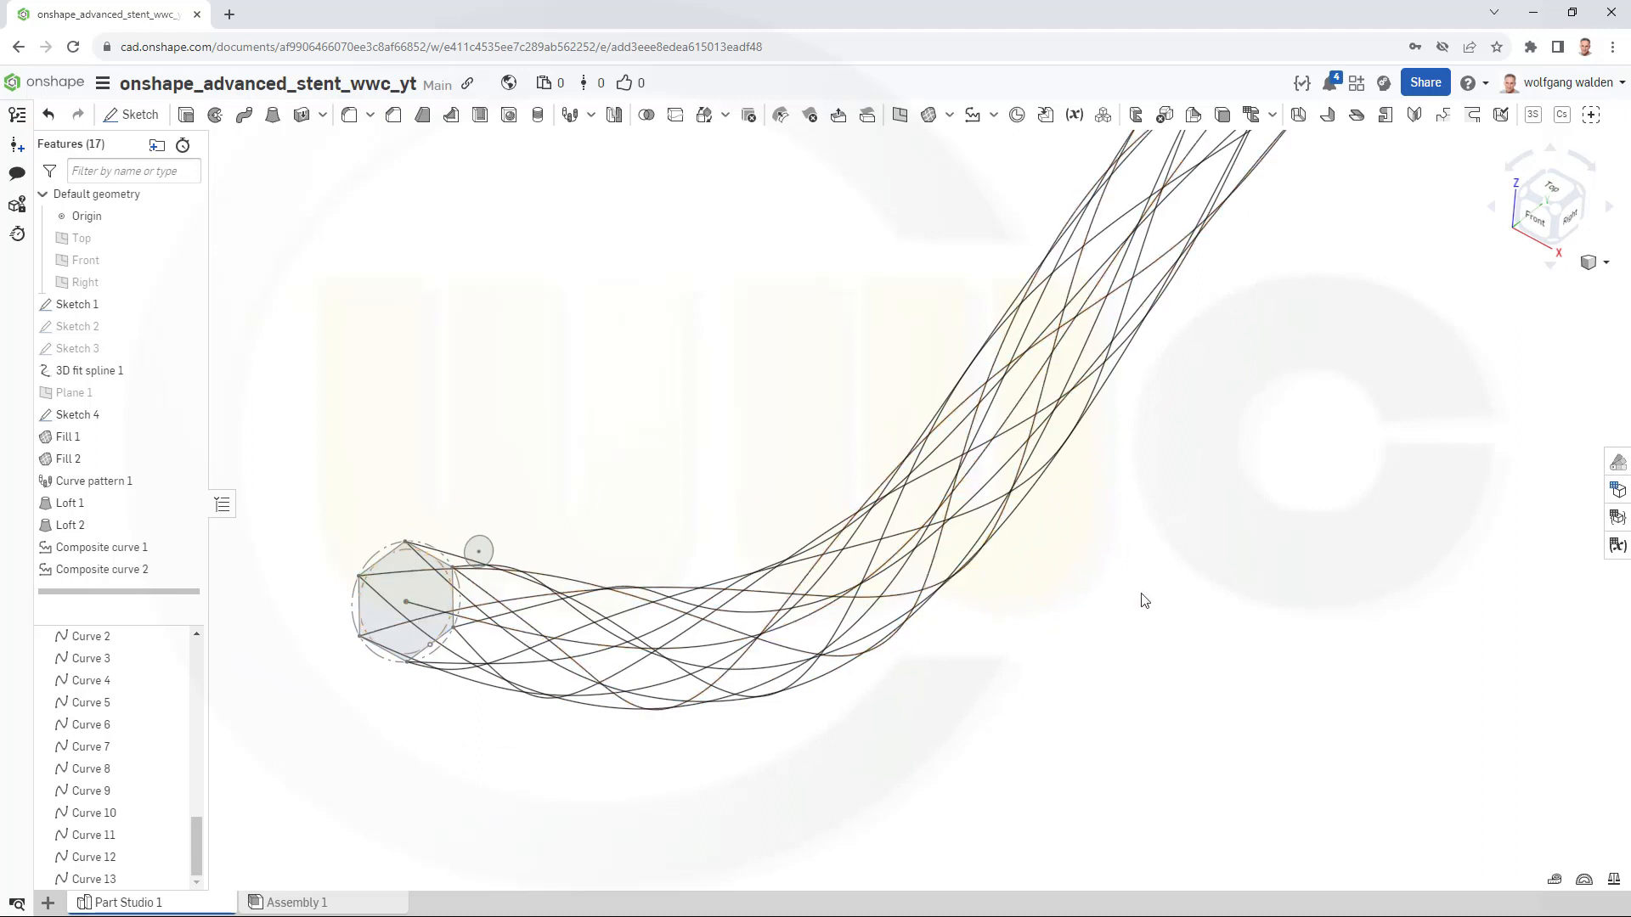
mouse_move(1011, 629)
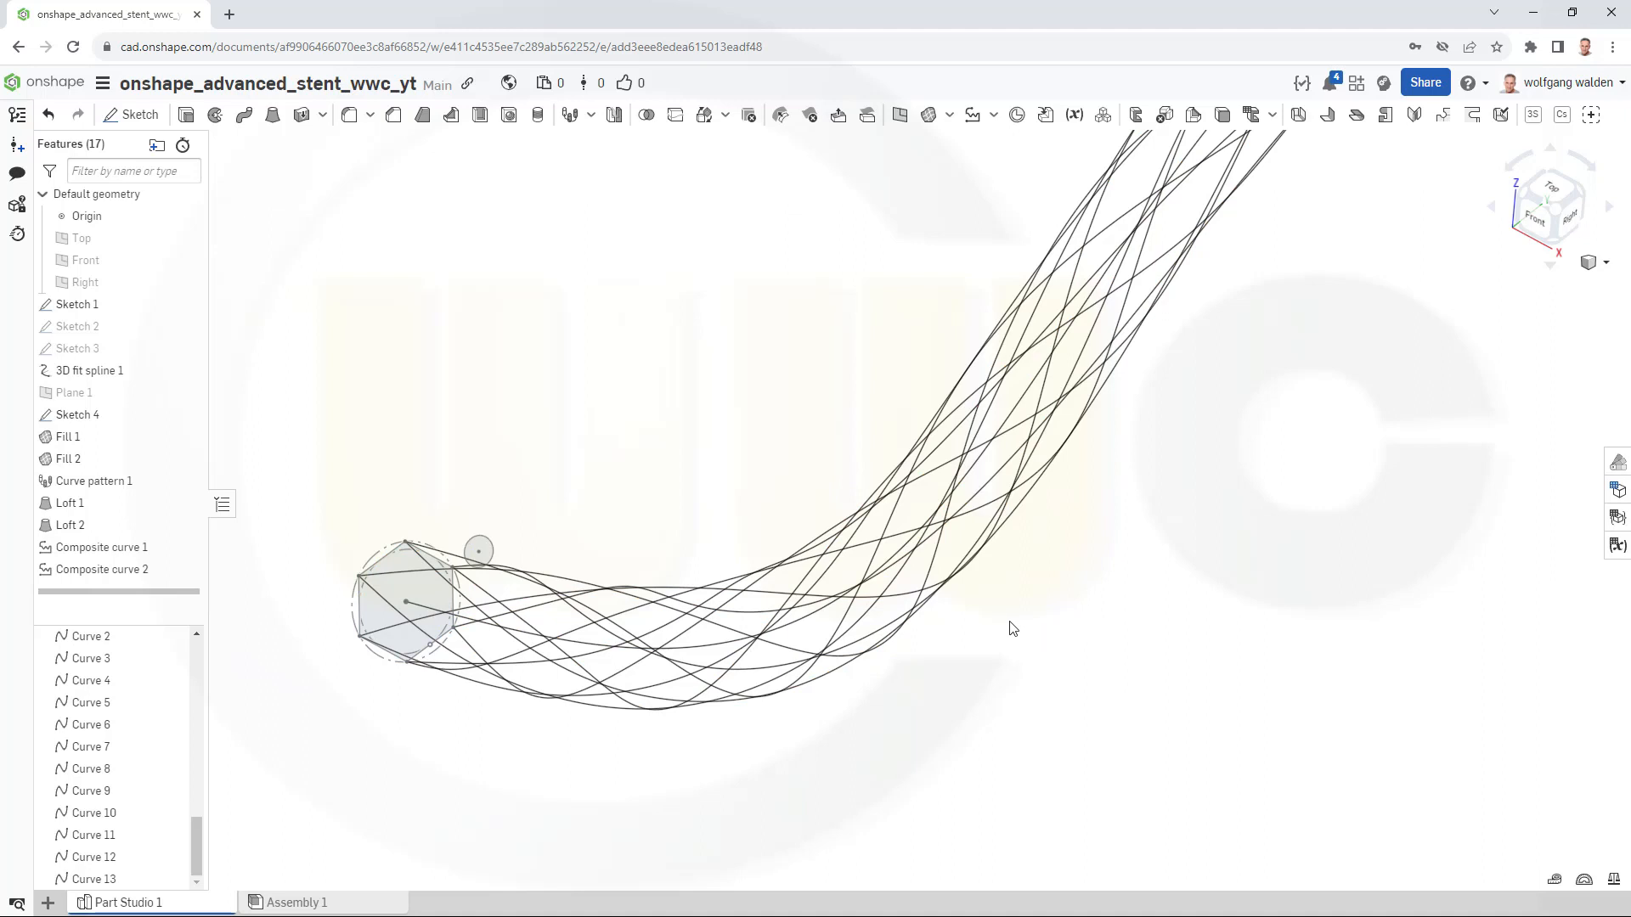
mouse_move(1025, 635)
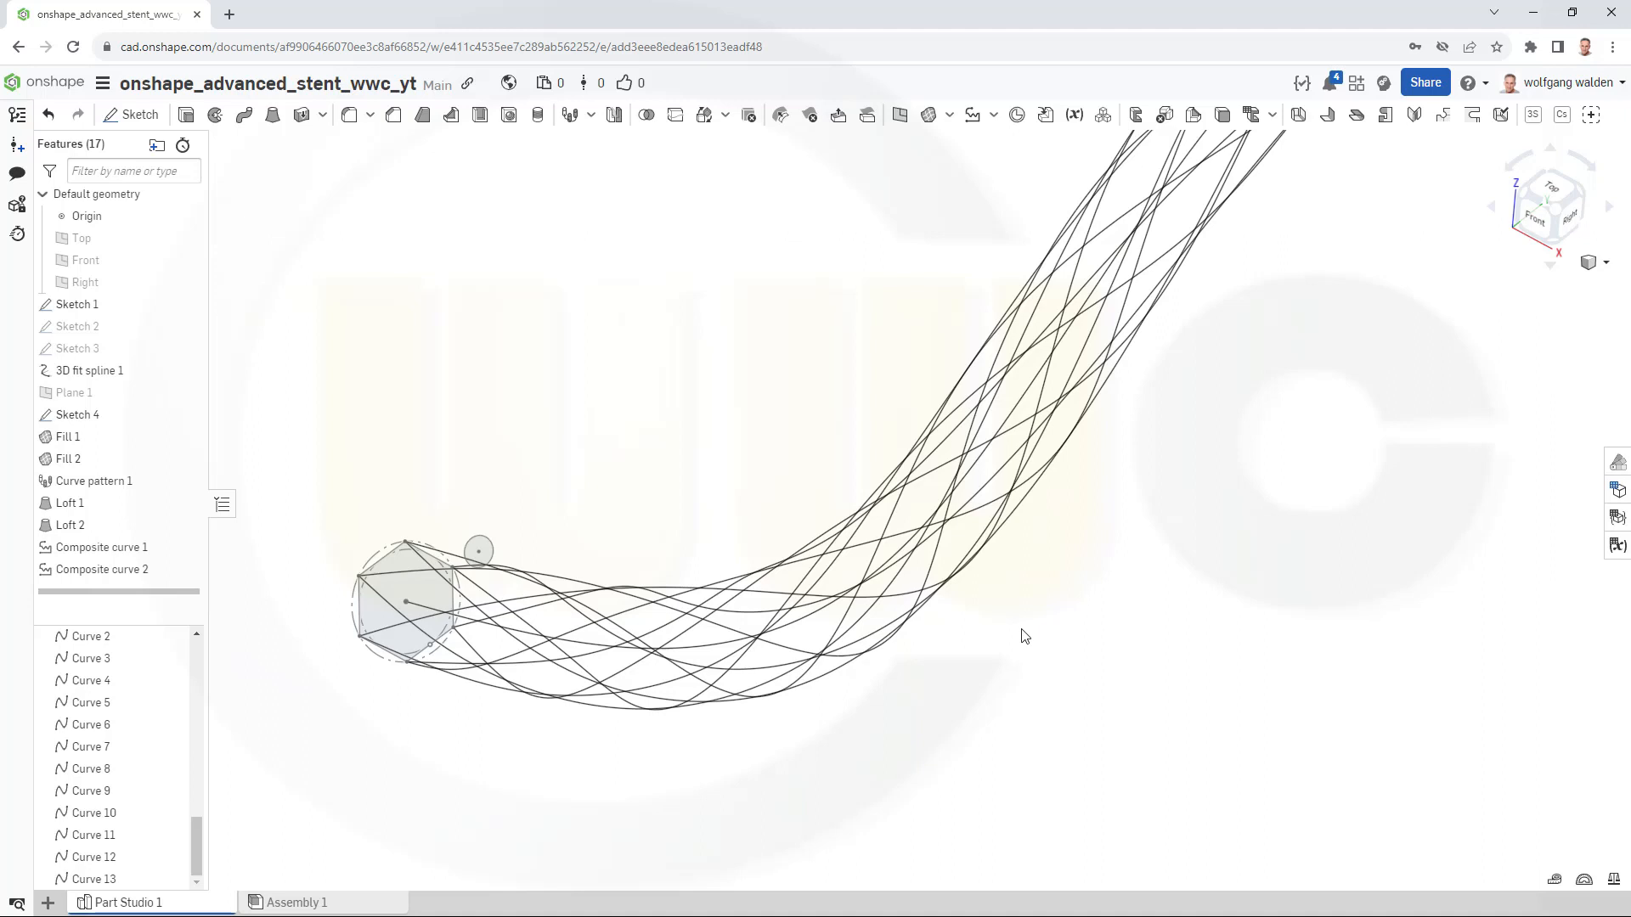
mouse_move(387, 239)
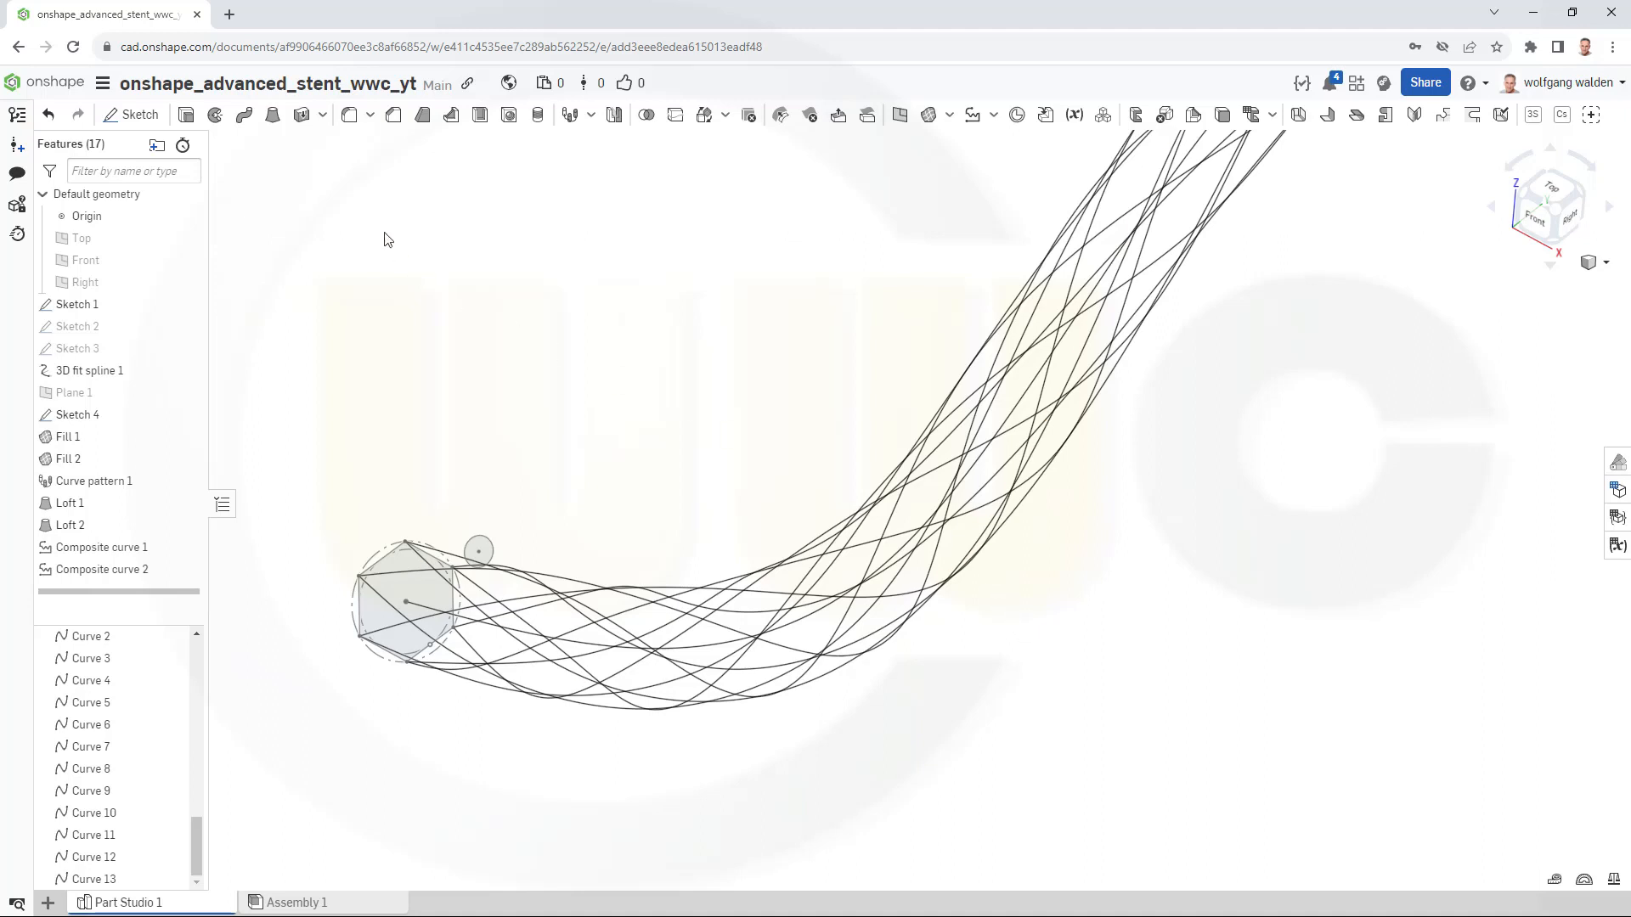
mouse_move(273, 114)
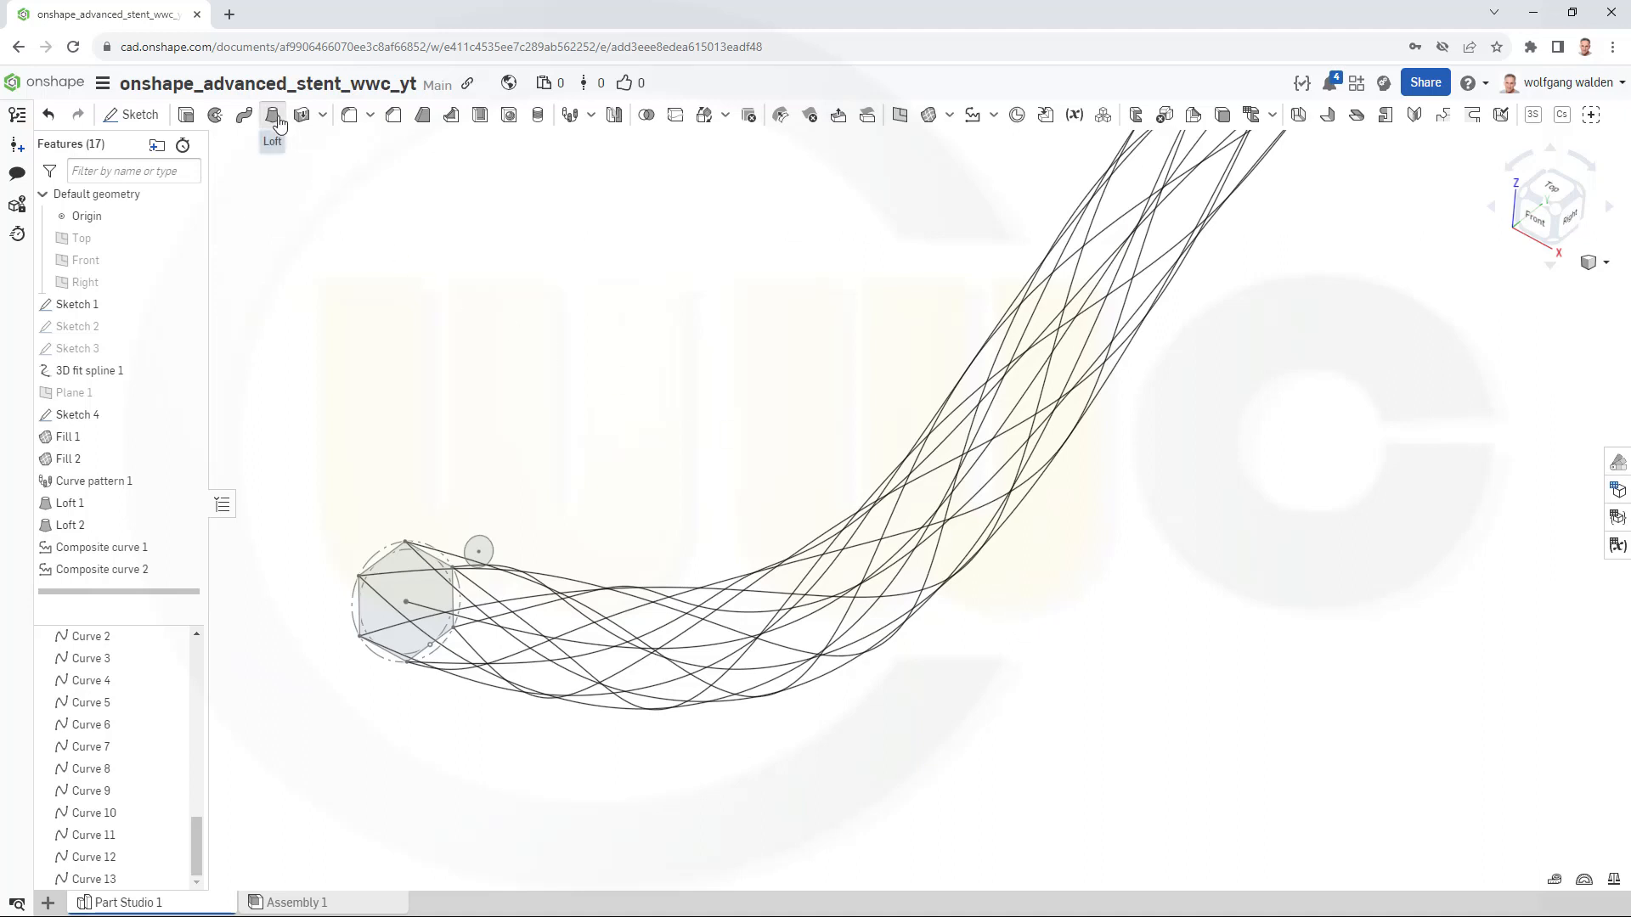
Create Loft 3, a surface strip between Curve 1 and Curve 12.
click(273, 114)
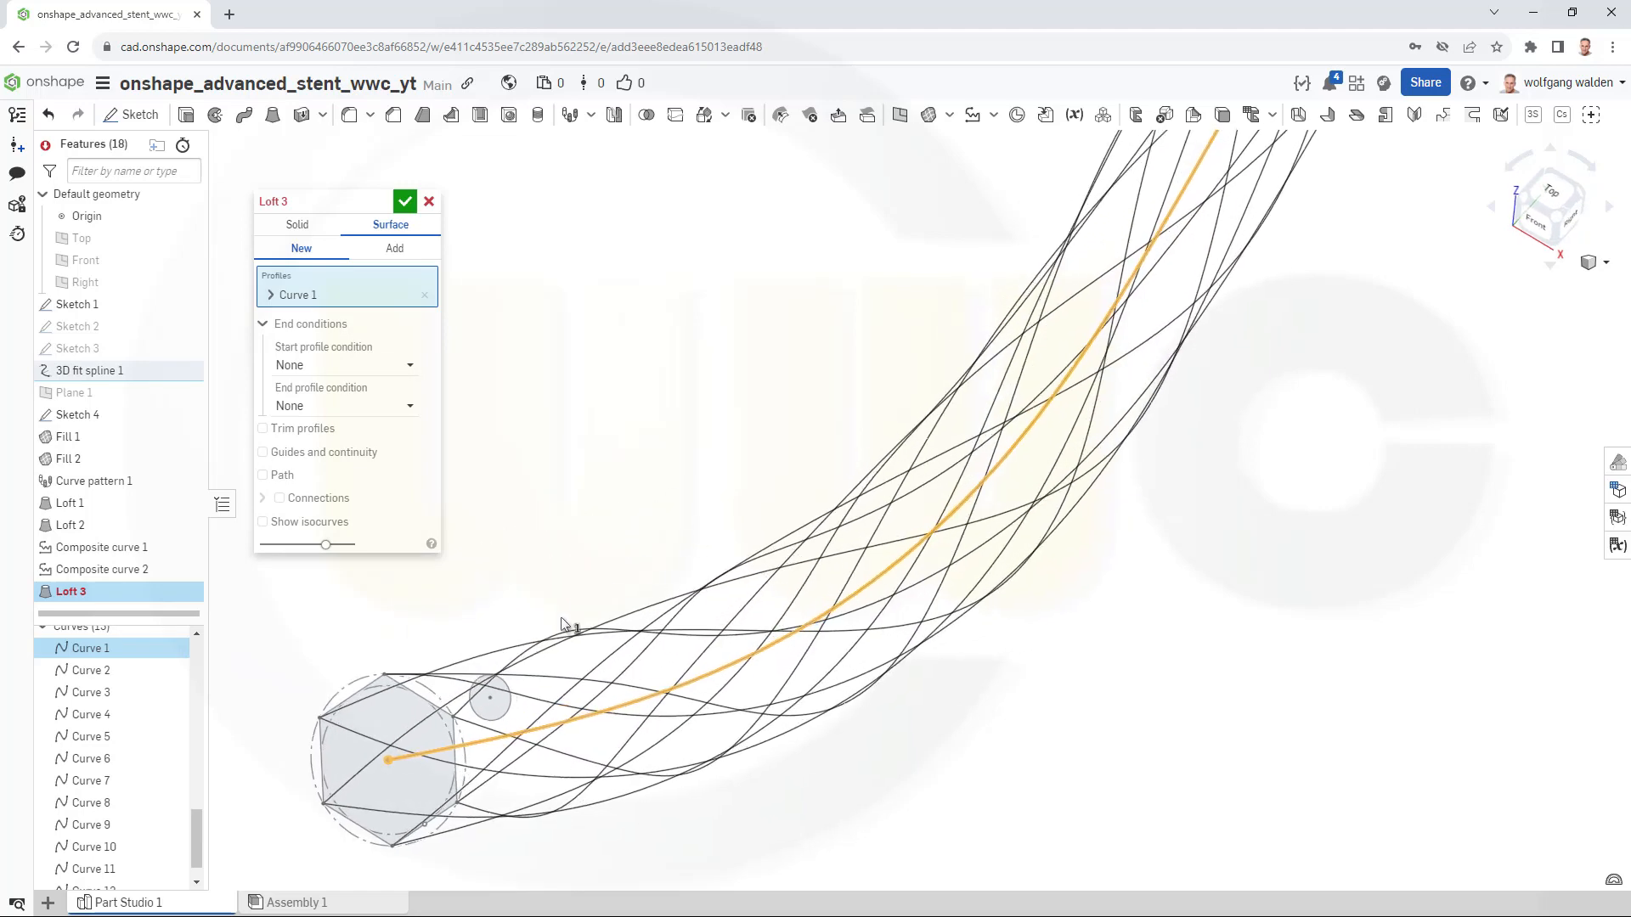
mouse_move(478, 708)
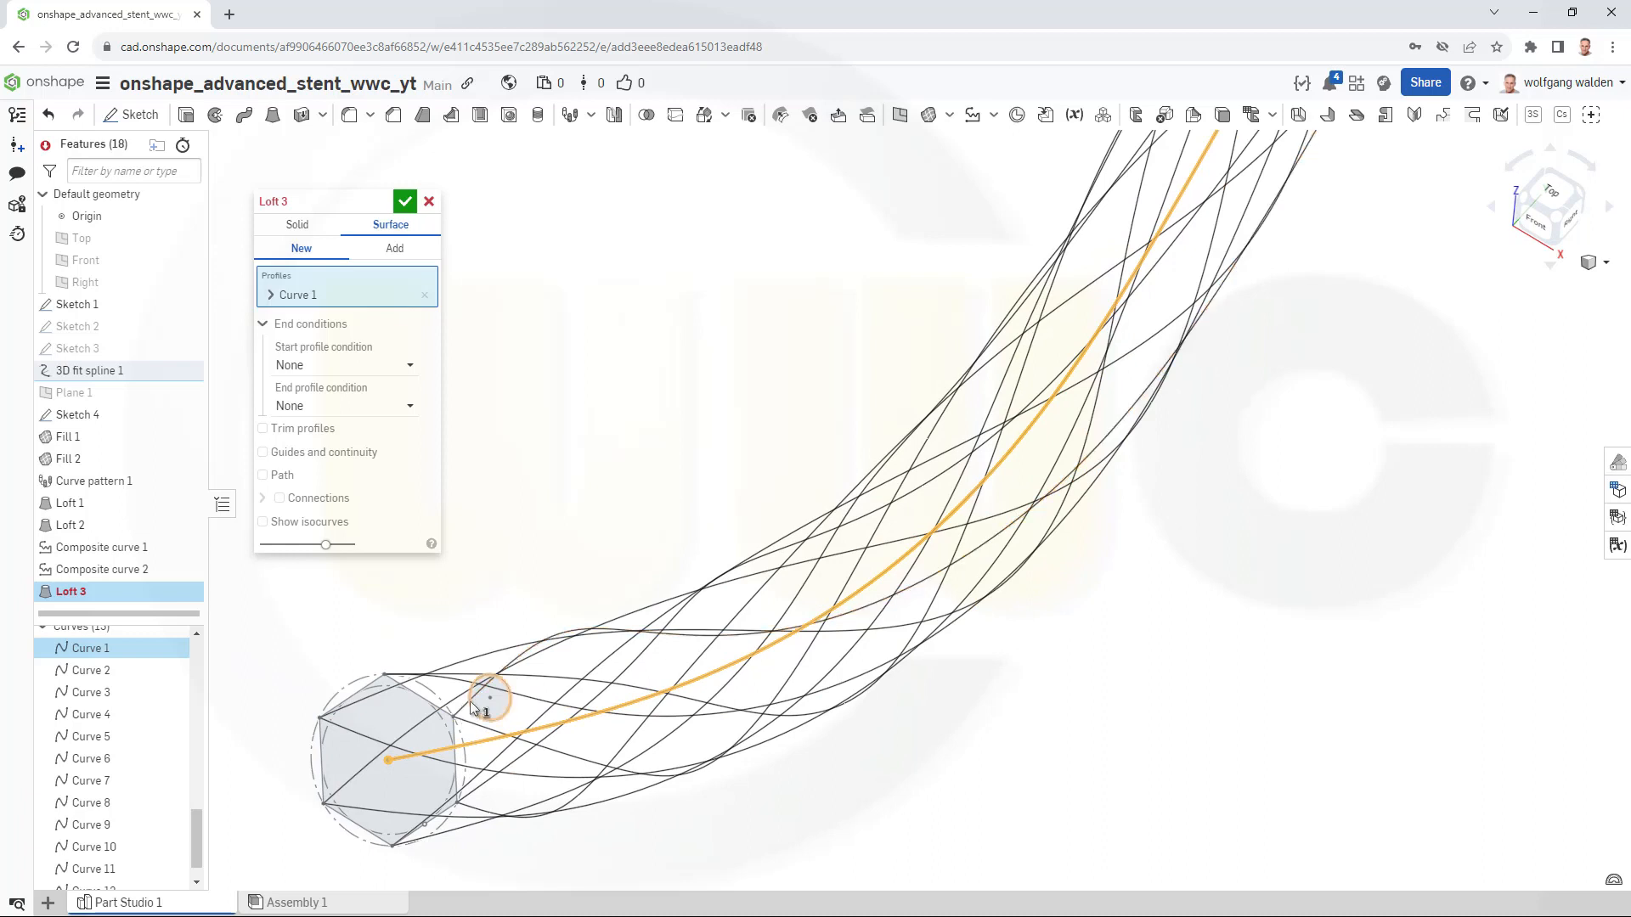
click(489, 713)
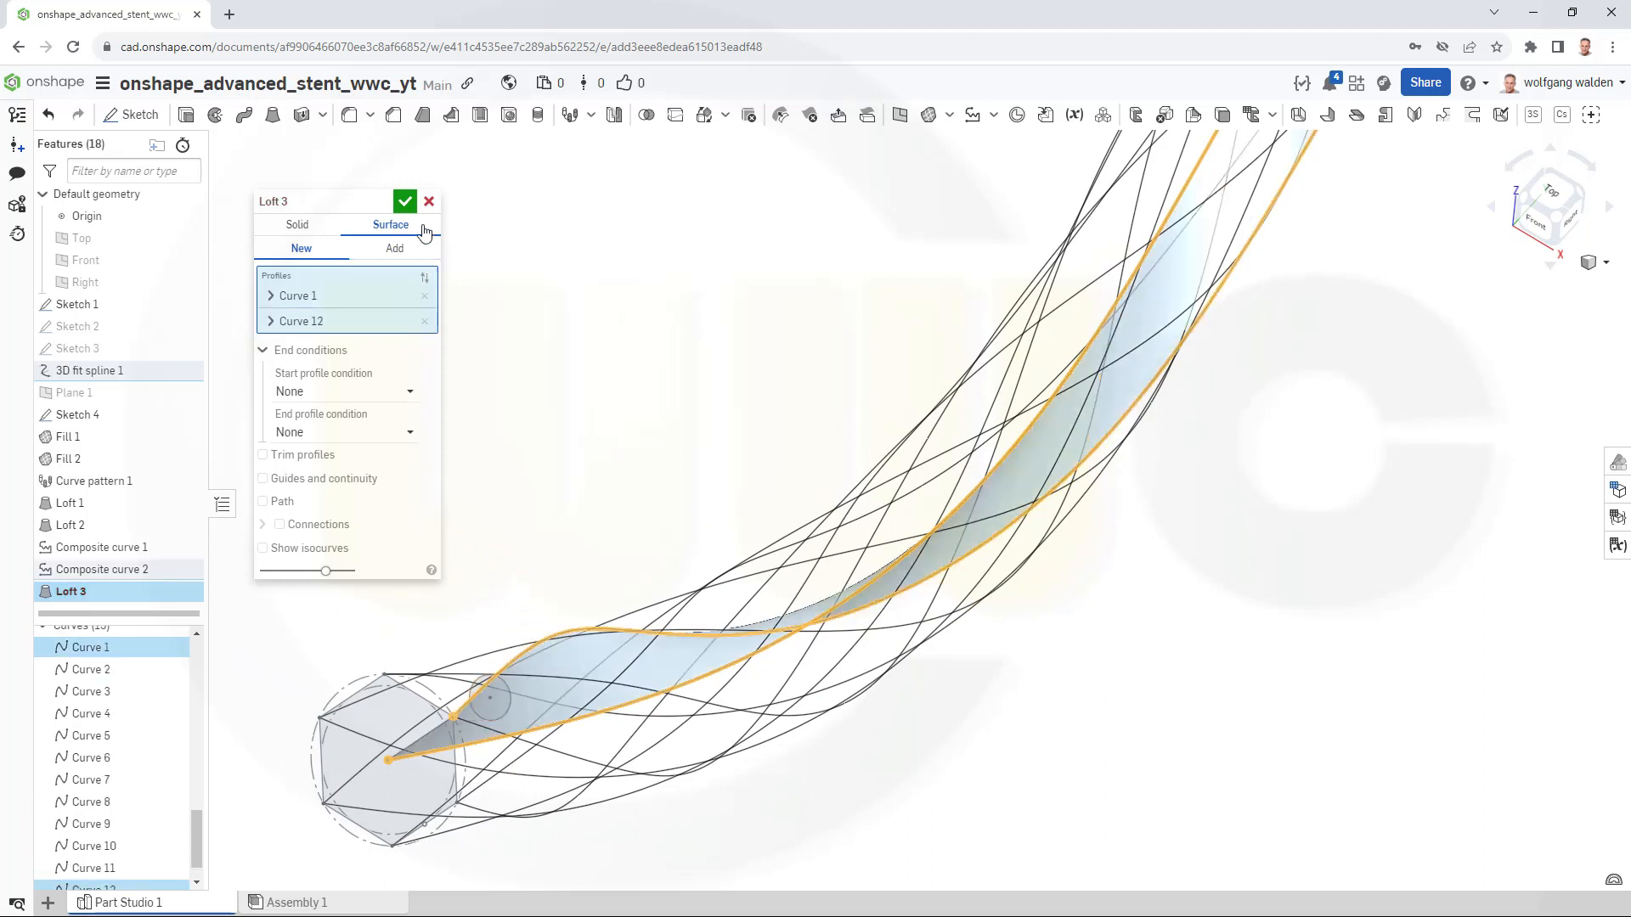
click(404, 201)
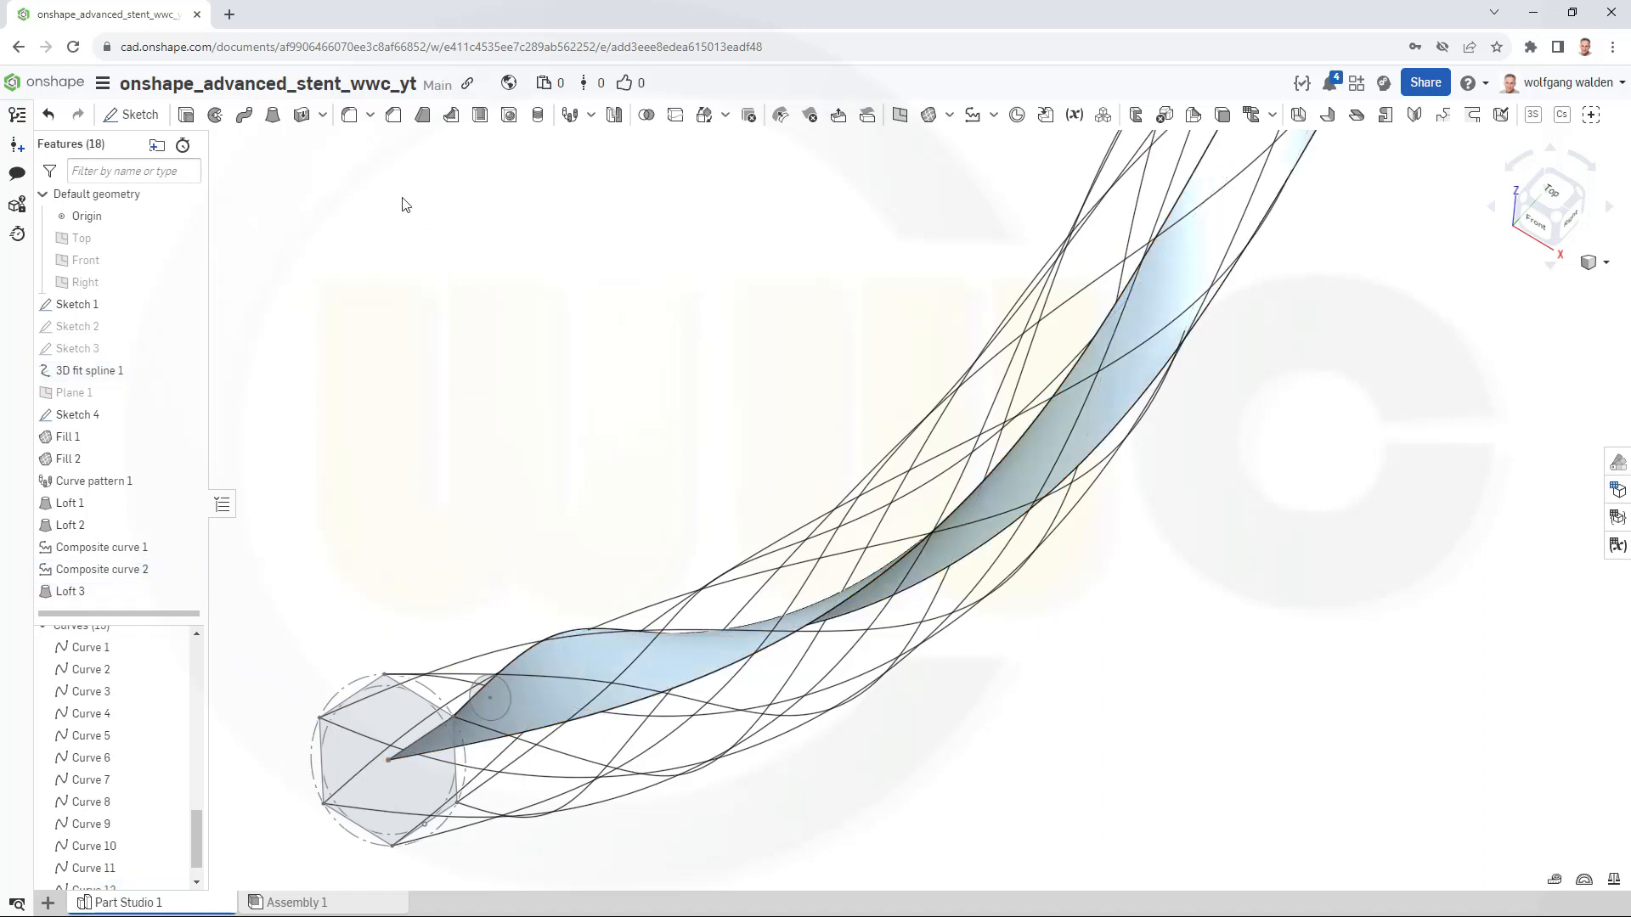
mouse_move(273, 115)
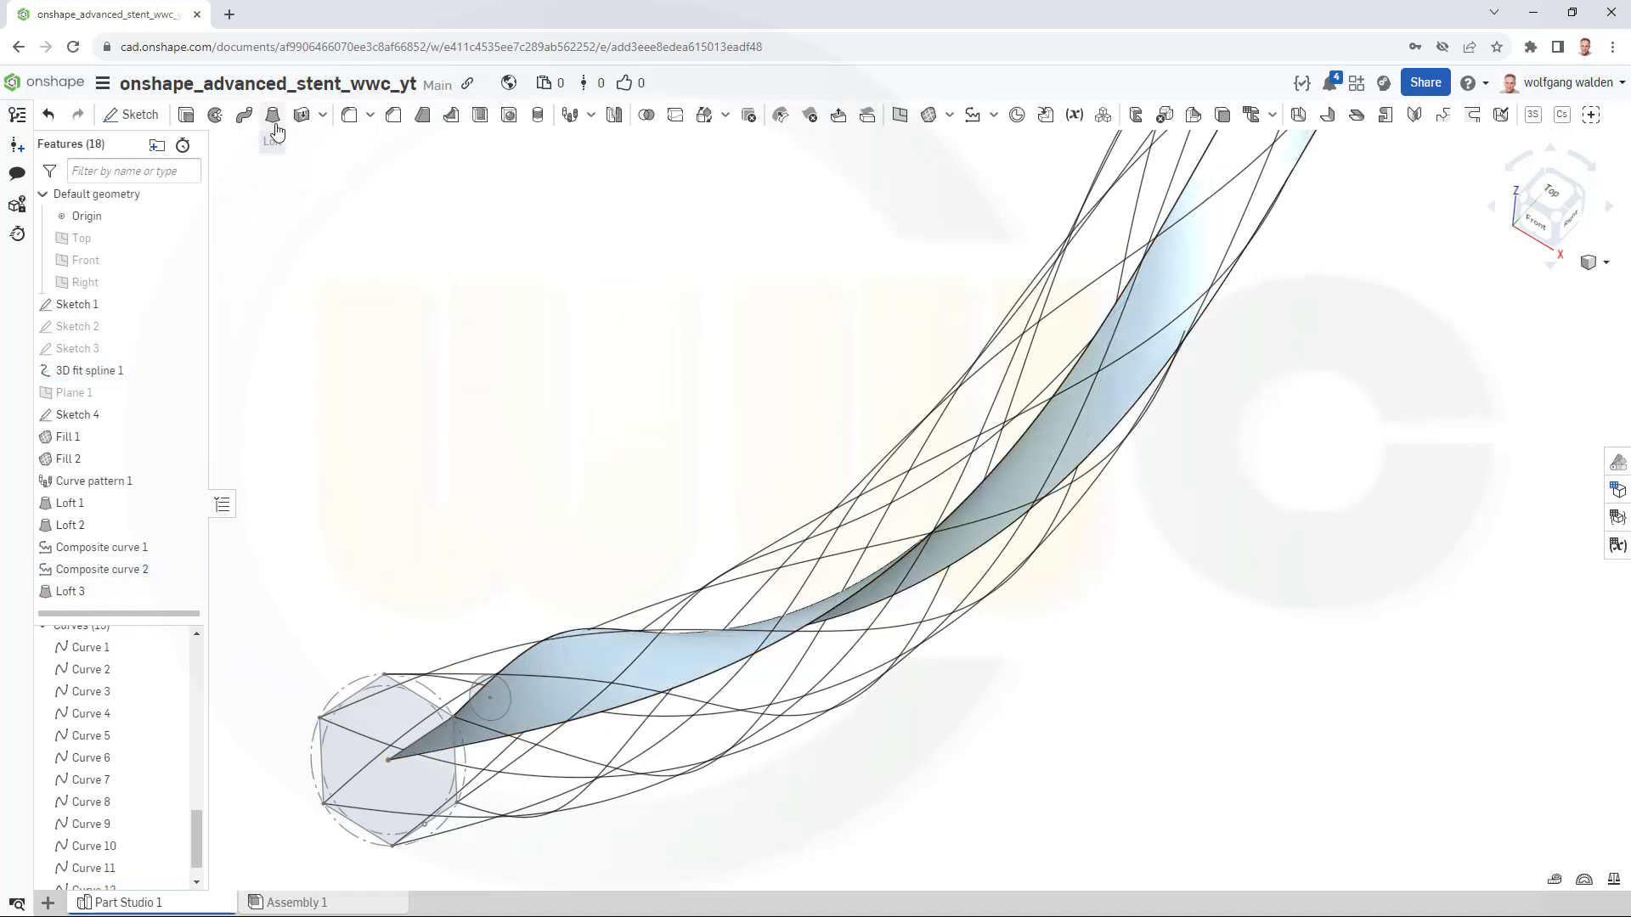
Start Loft 4 as a surface with Curve 1 as the first profile.
click(273, 115)
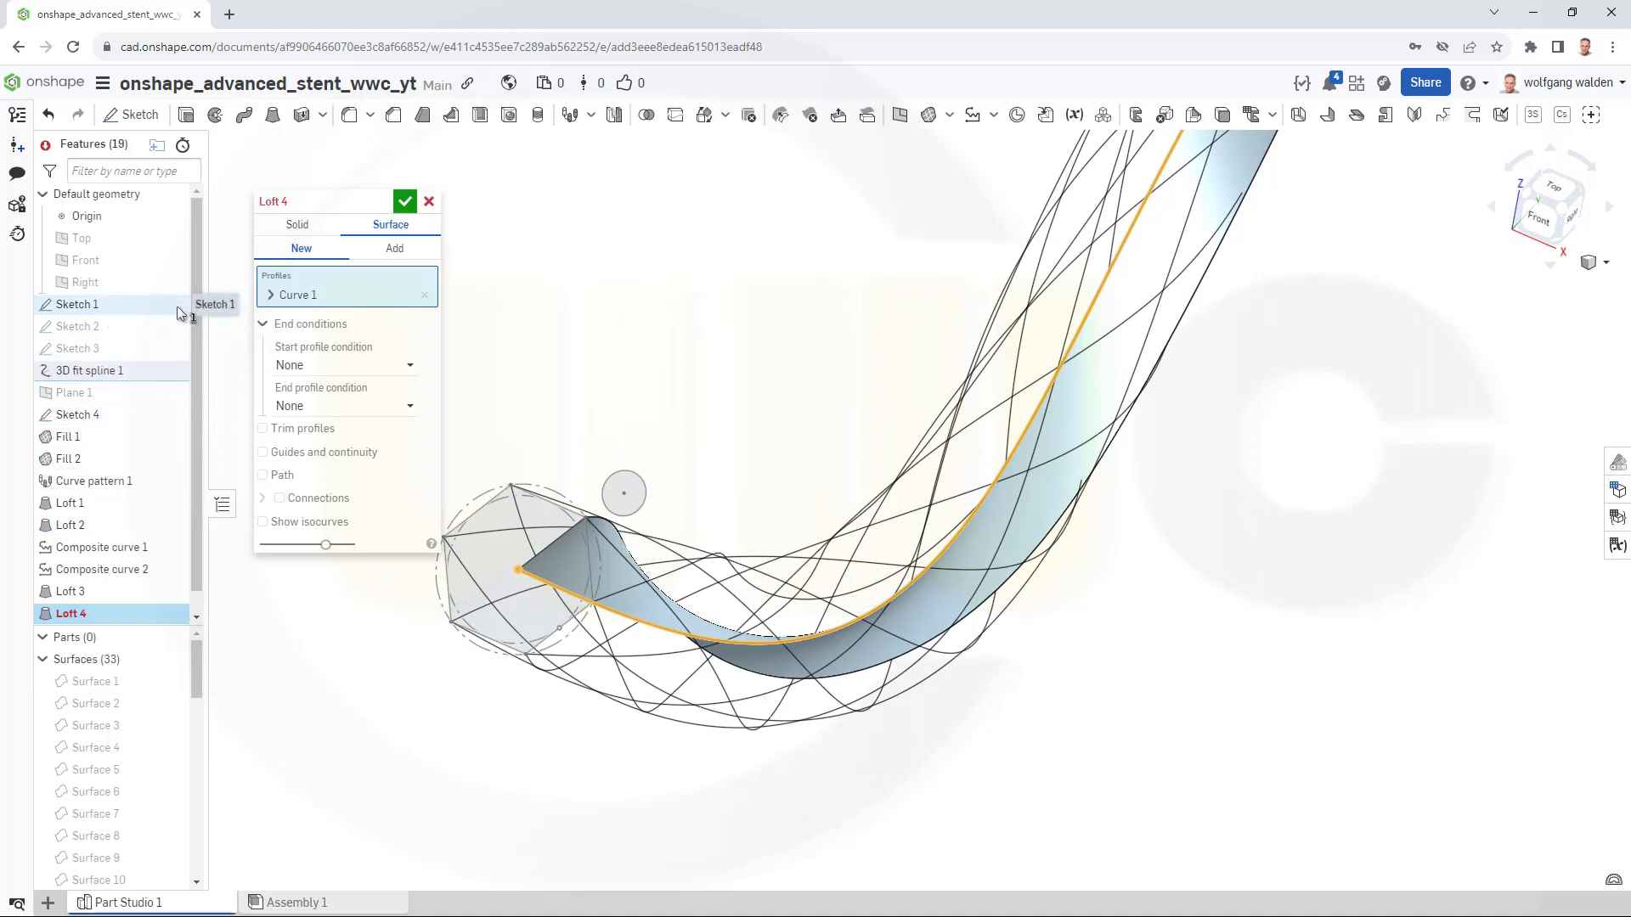
mouse_move(200, 309)
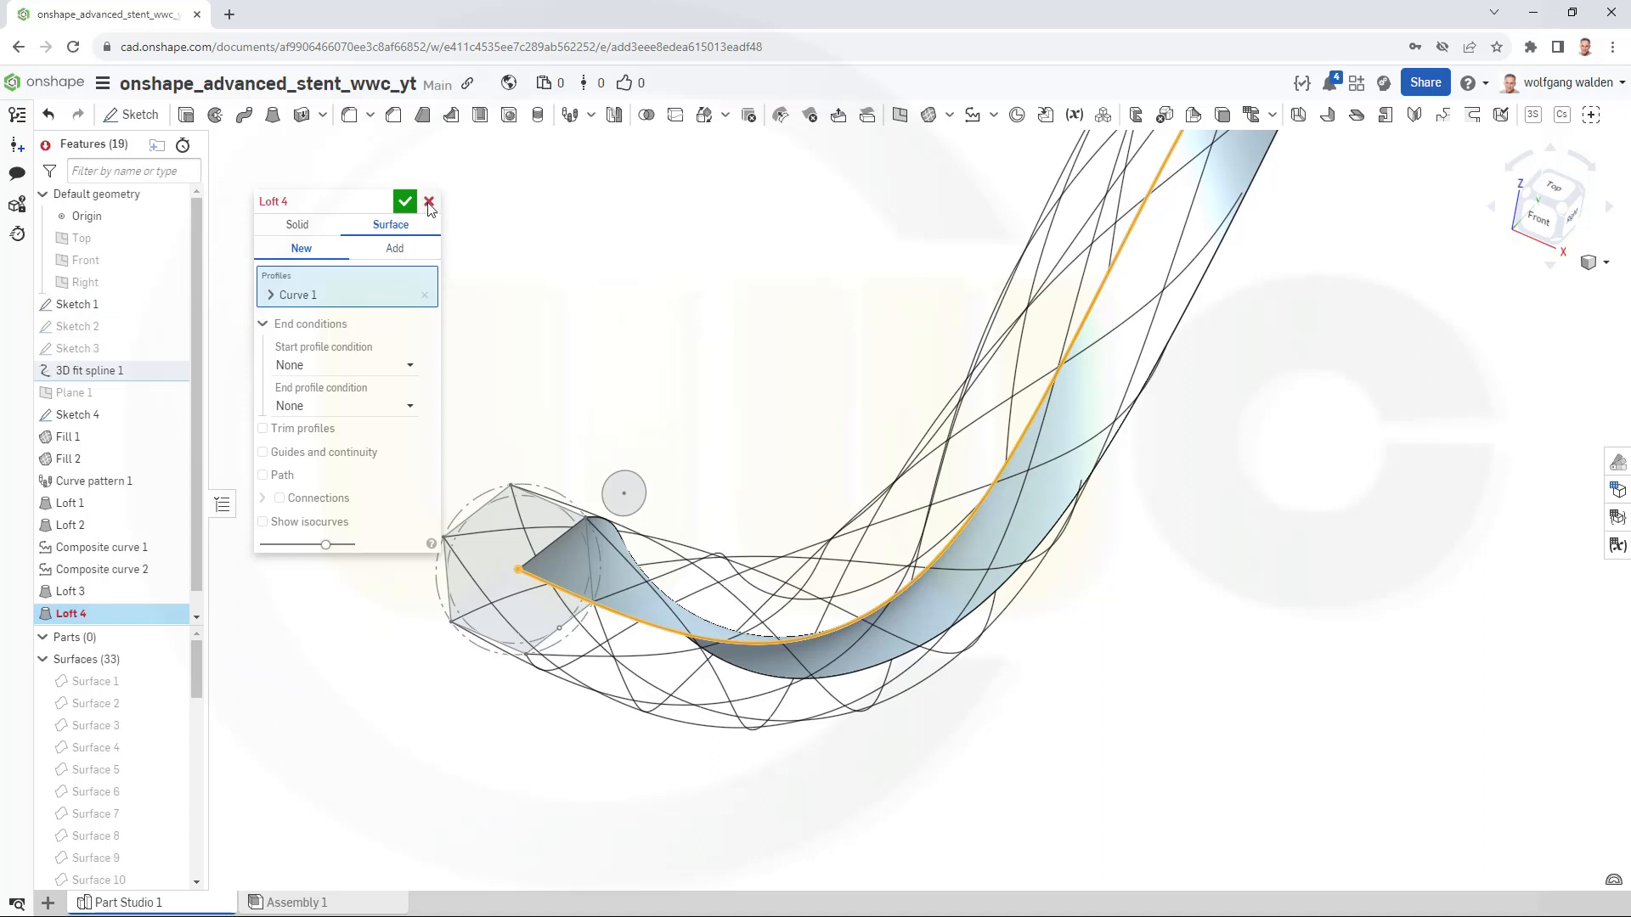
Cancel the unfinished Loft 4 and hide all sketches via Sketch 1.
click(427, 200)
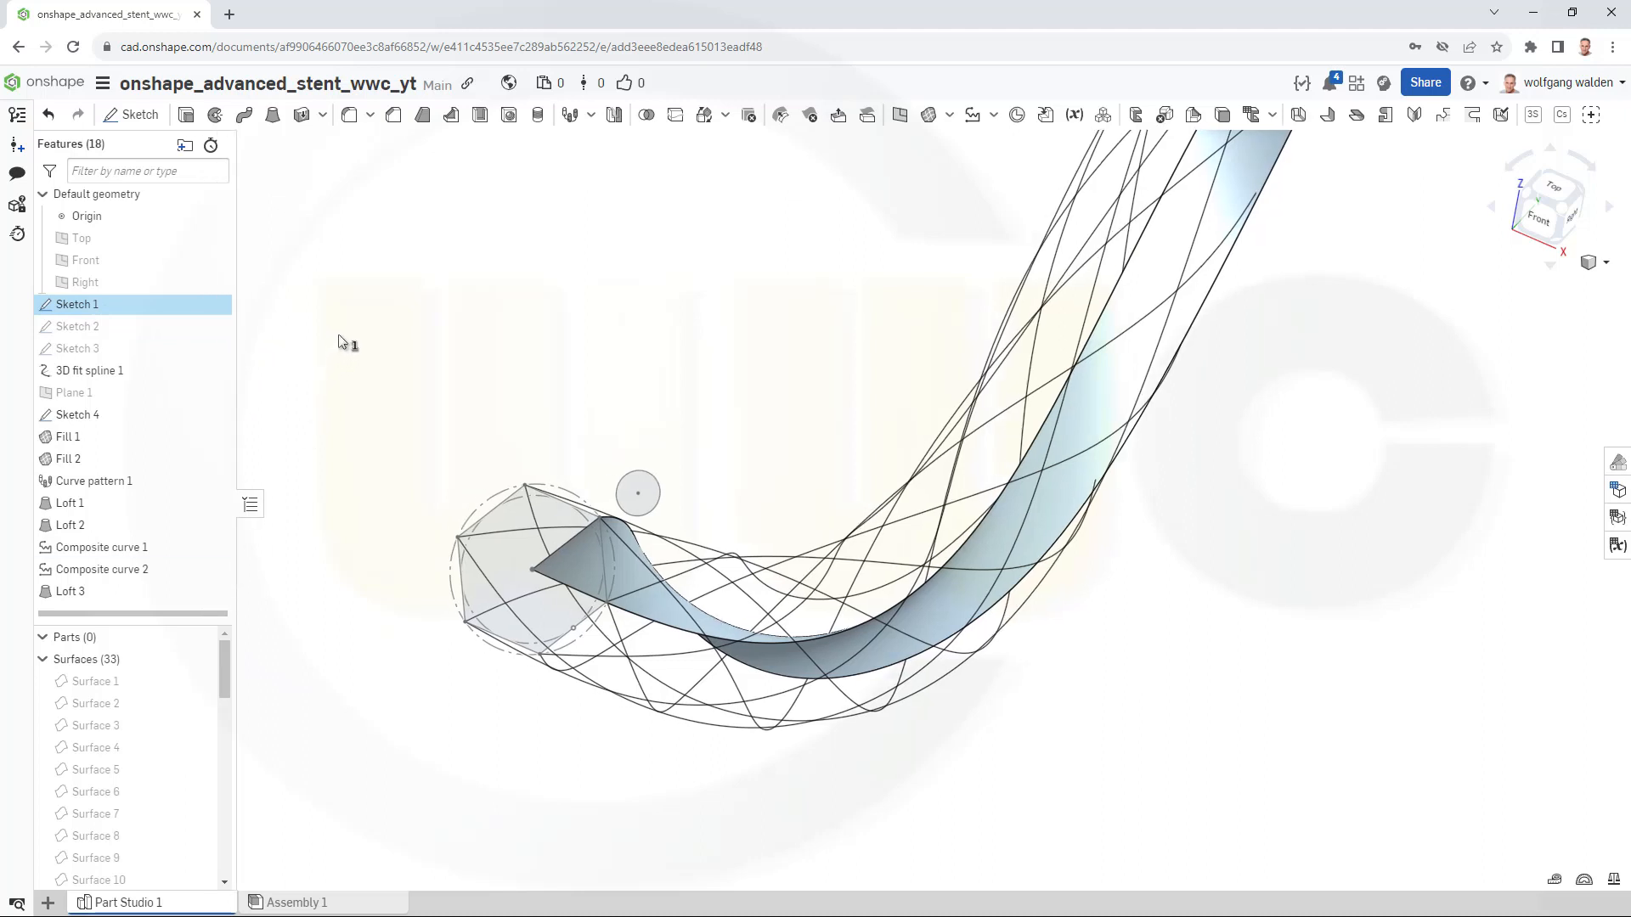
mouse_move(187, 304)
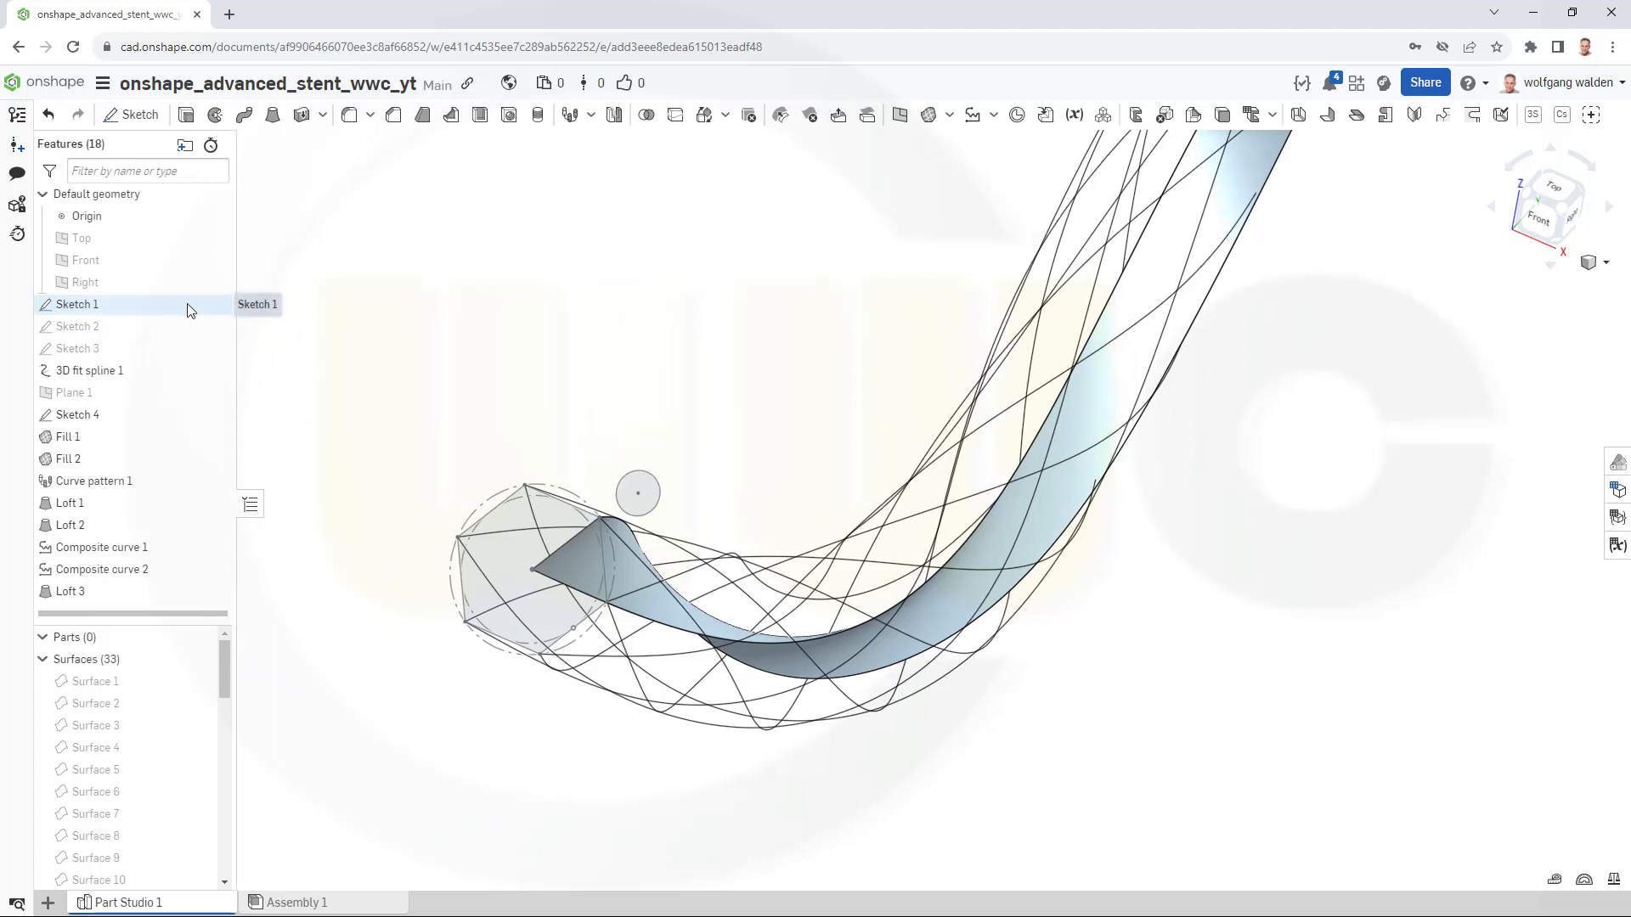
mouse_move(228, 315)
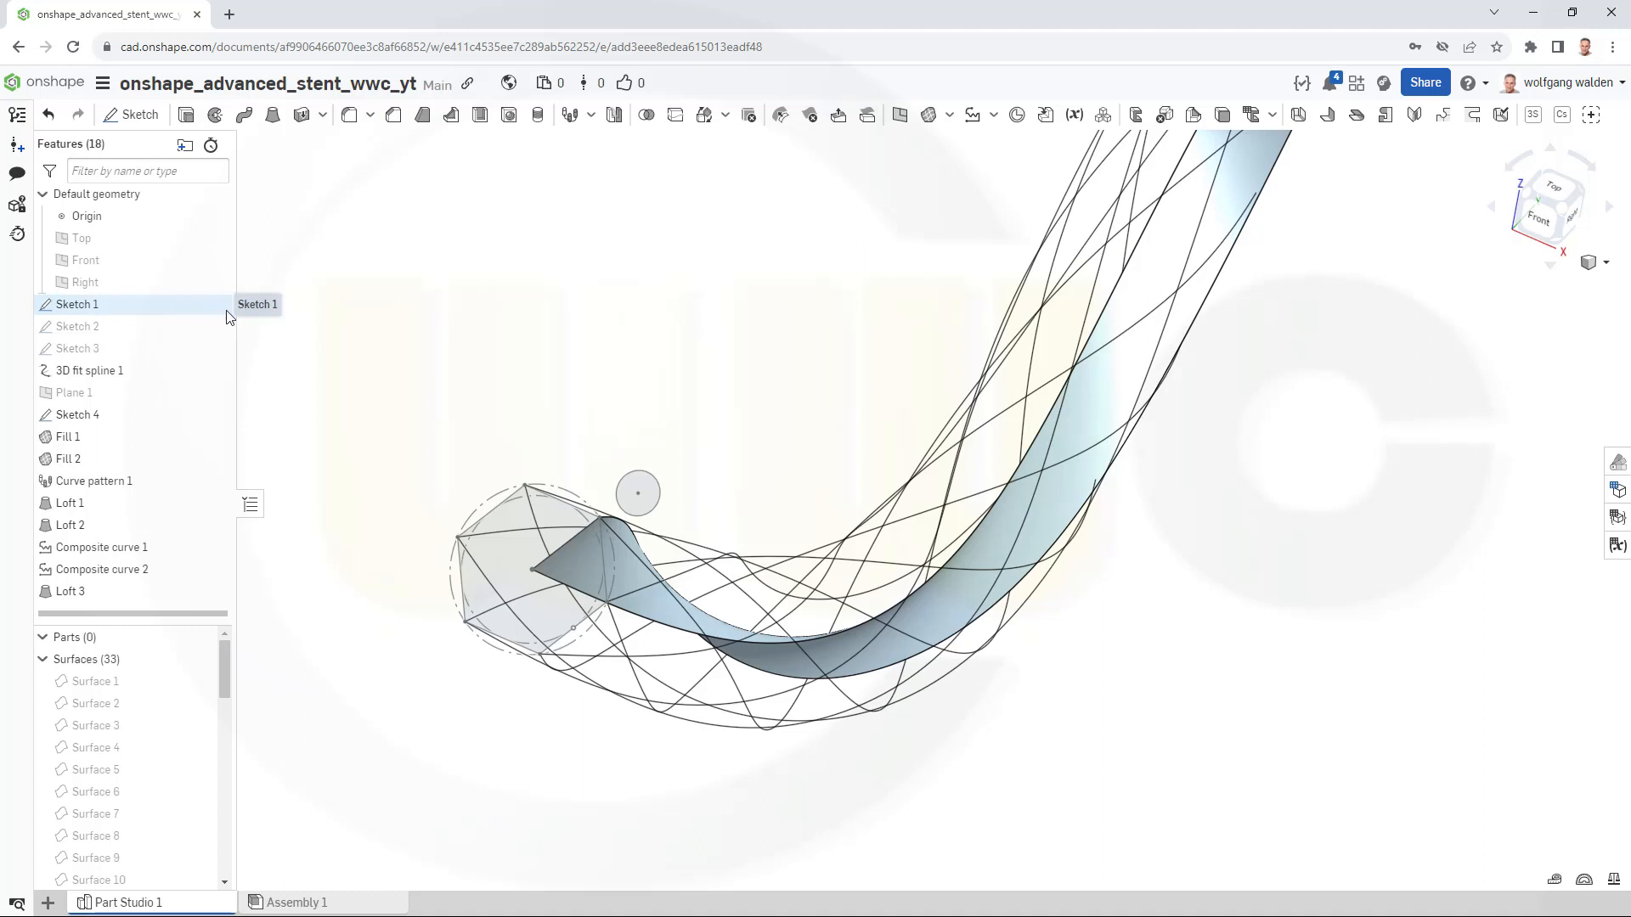
mouse_move(94, 316)
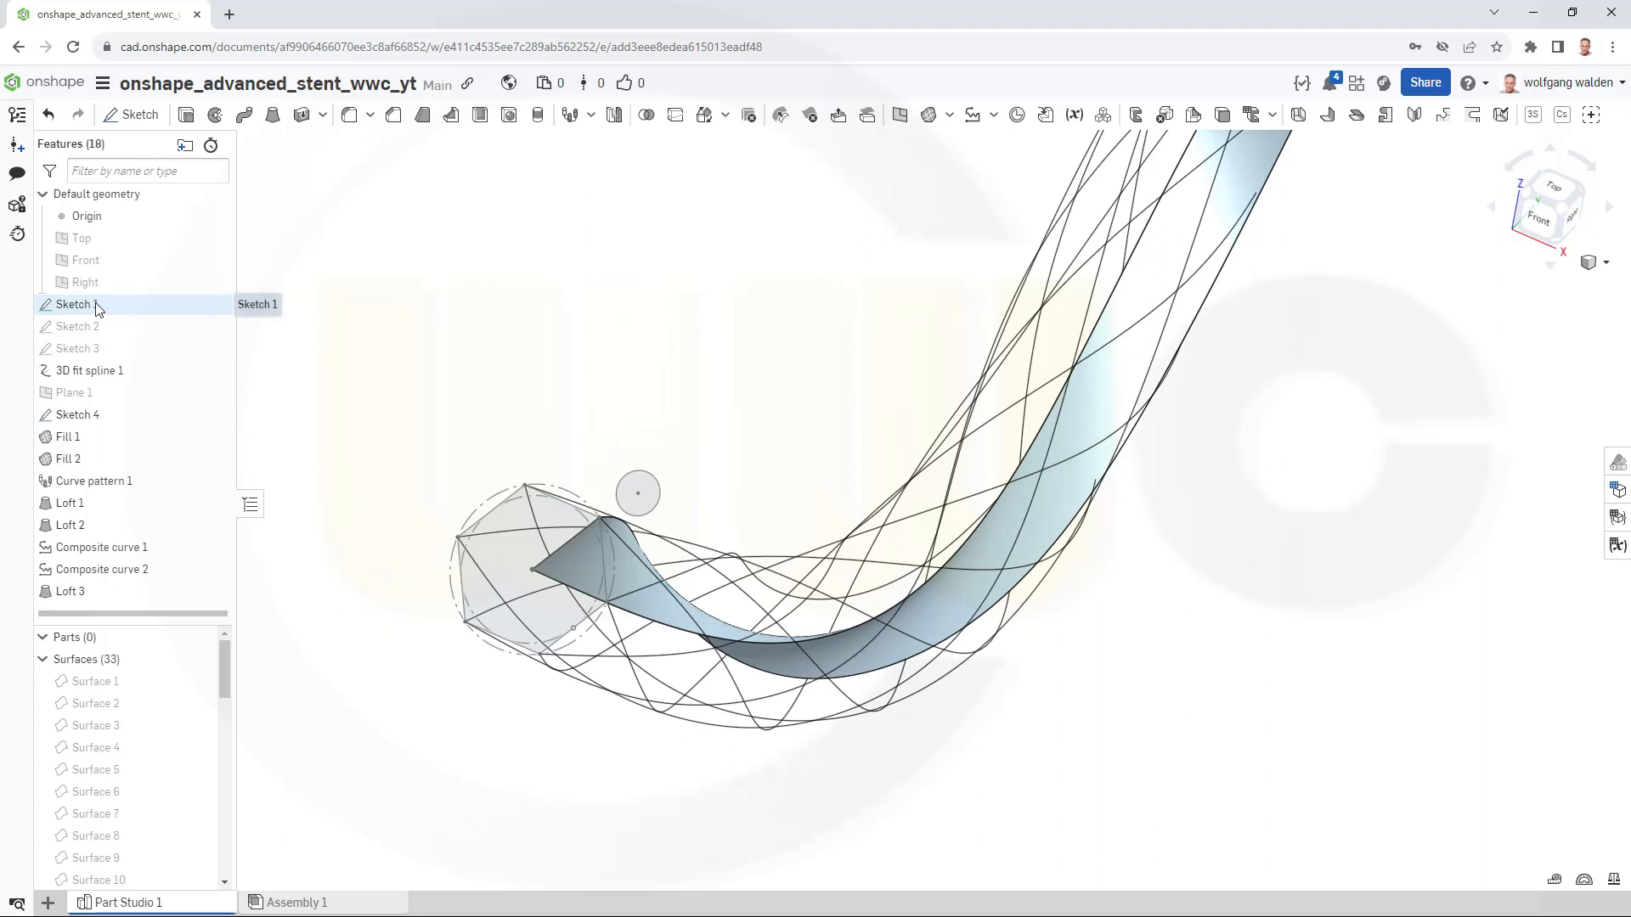
right_click(74, 304)
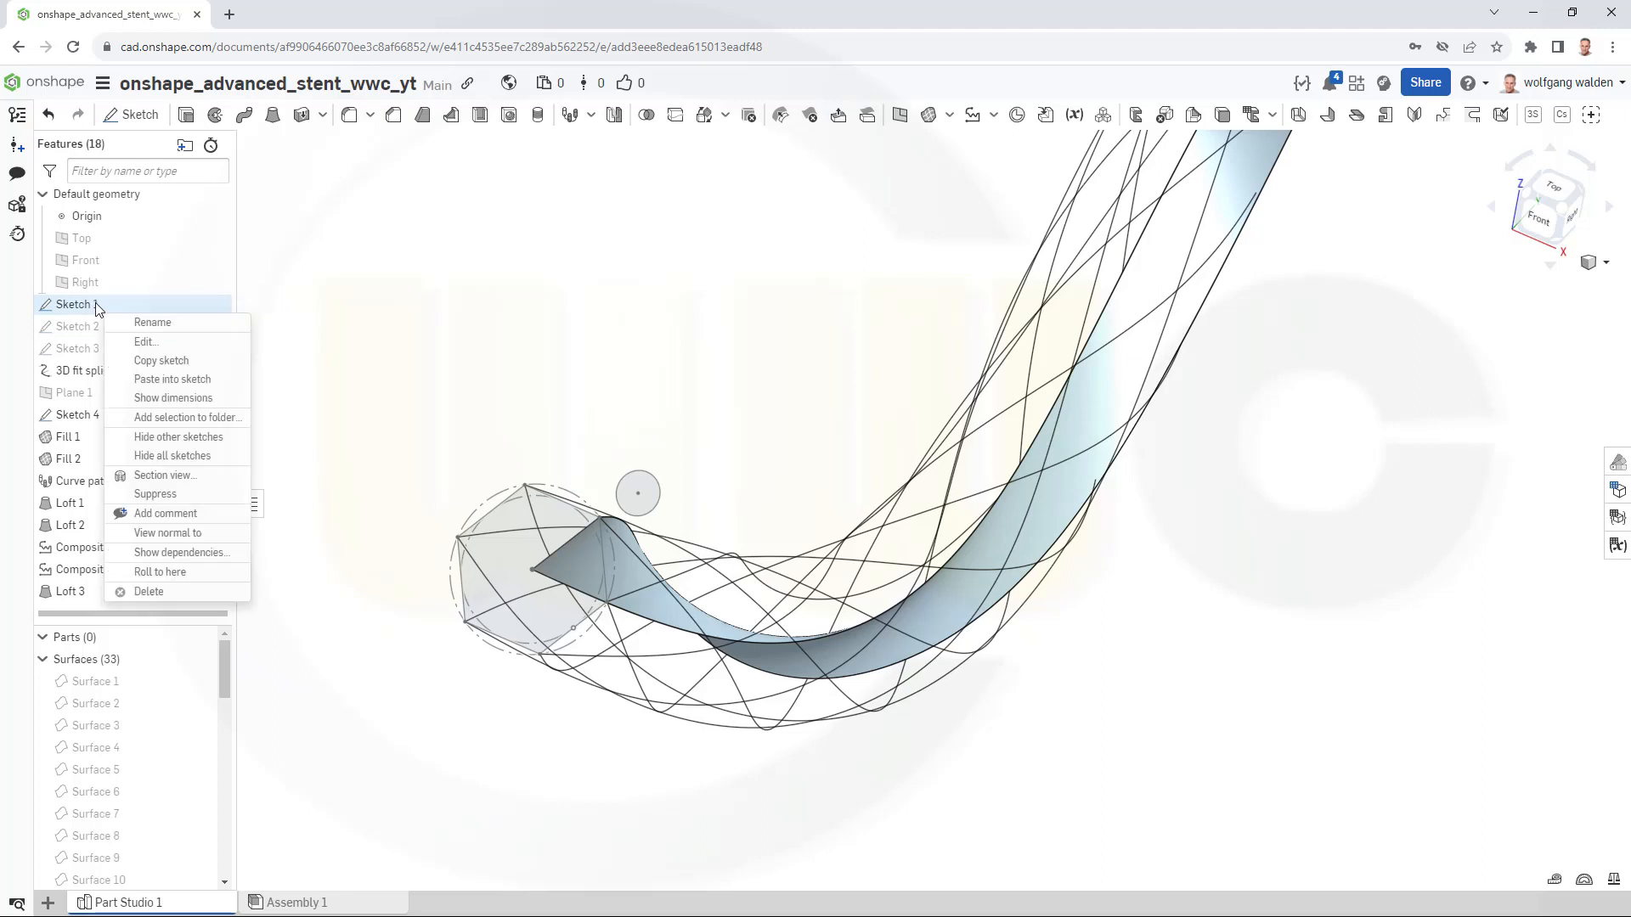
mouse_move(173, 398)
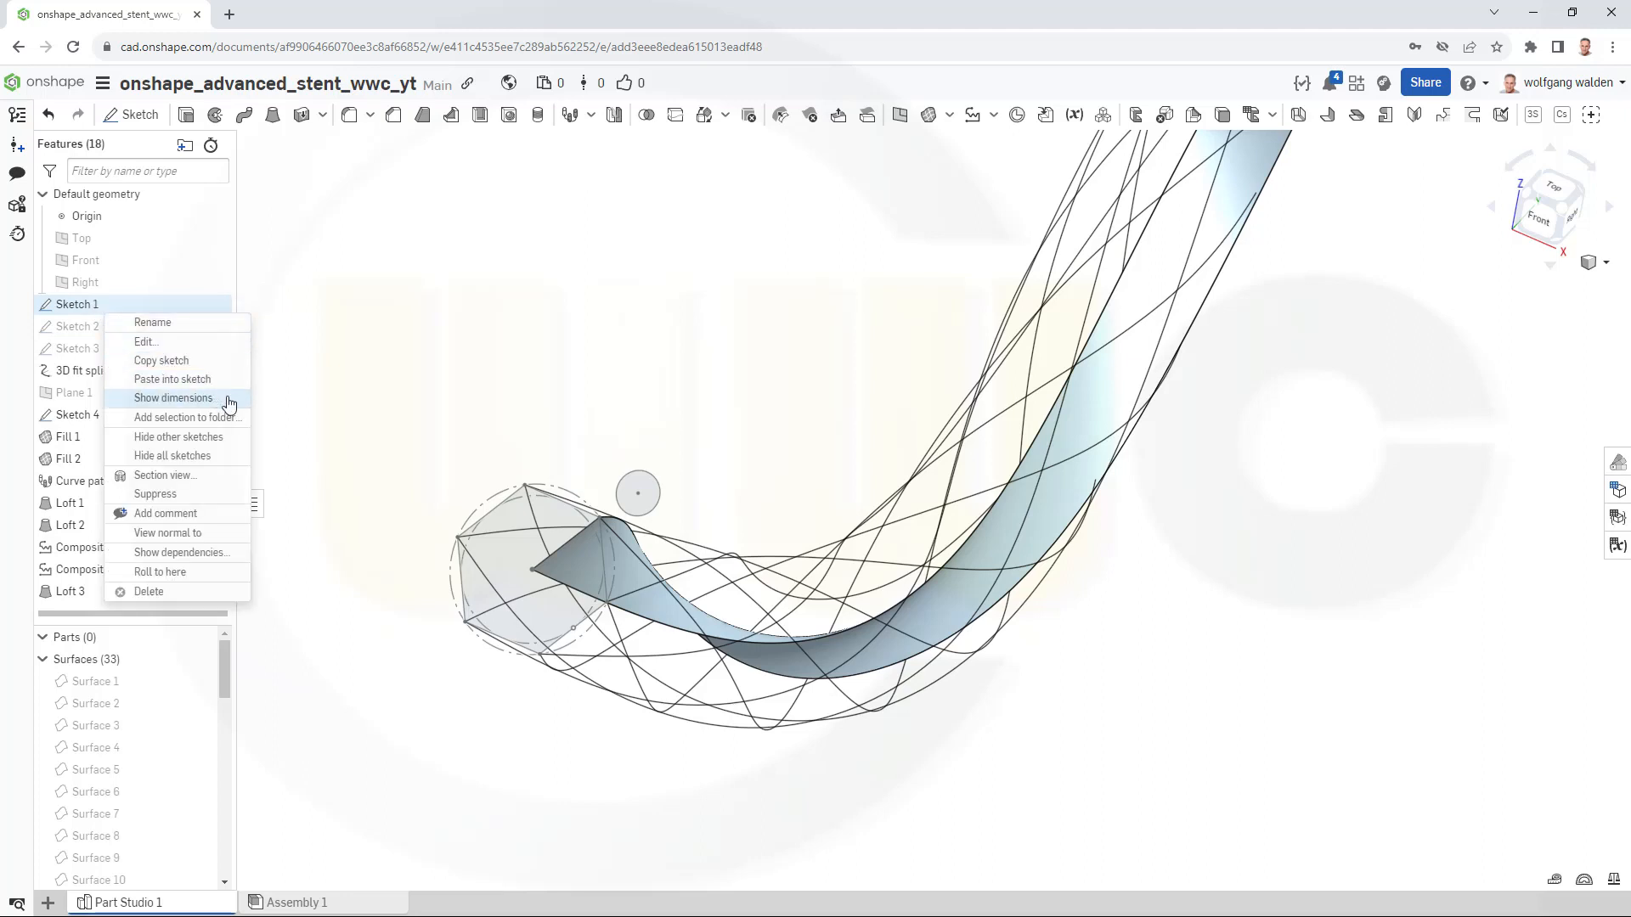
mouse_move(214, 437)
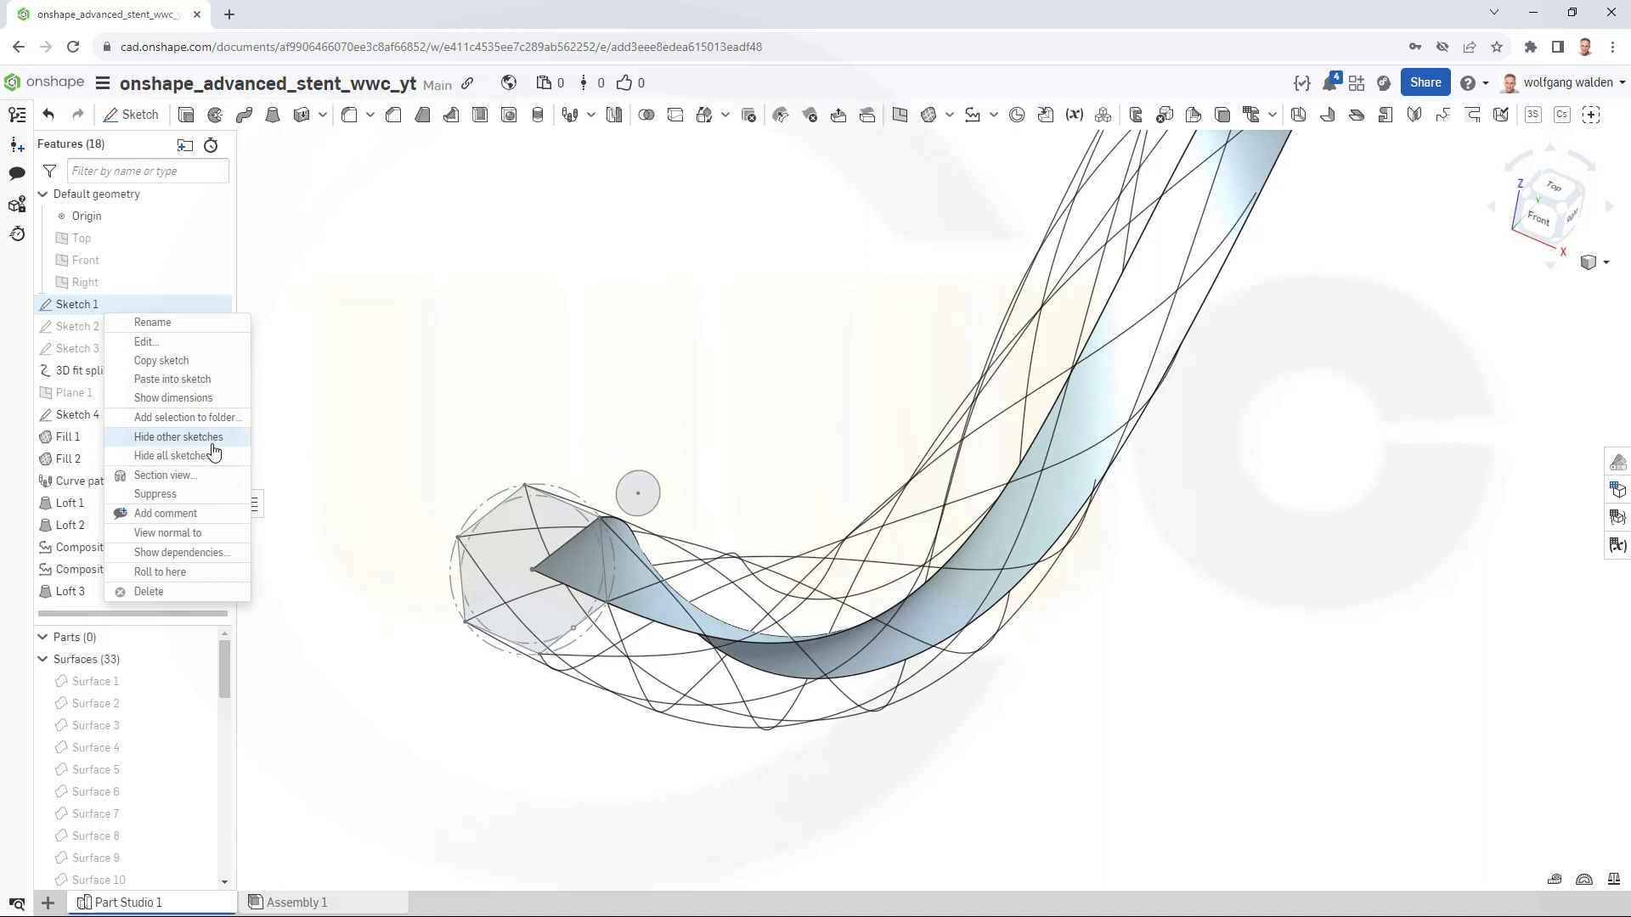
mouse_move(198, 455)
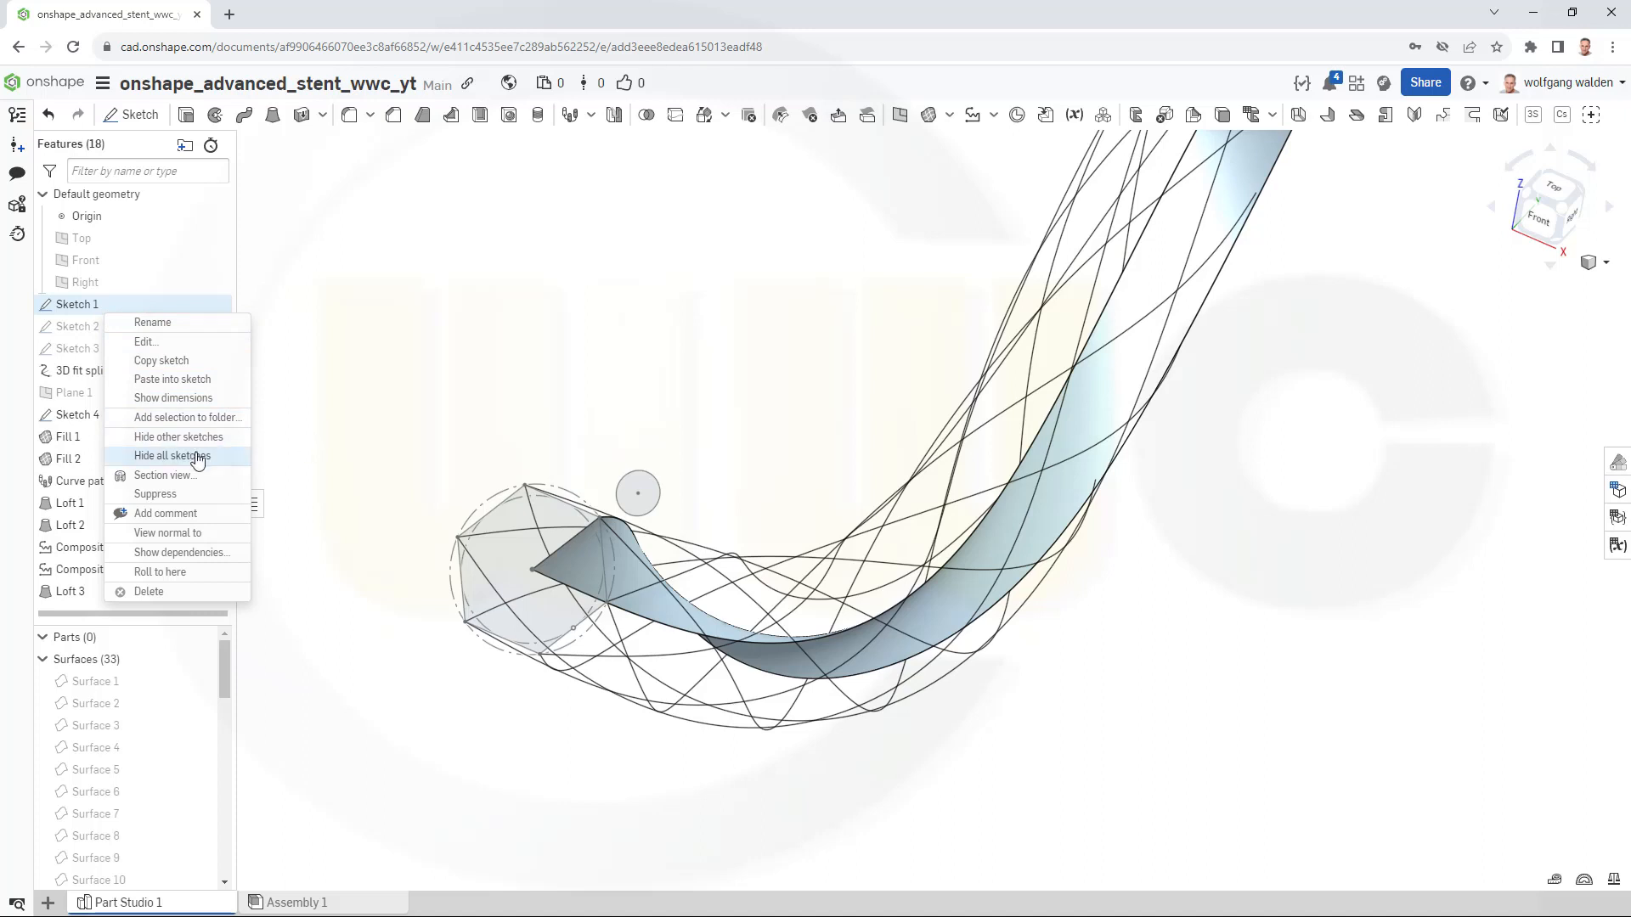
click(172, 456)
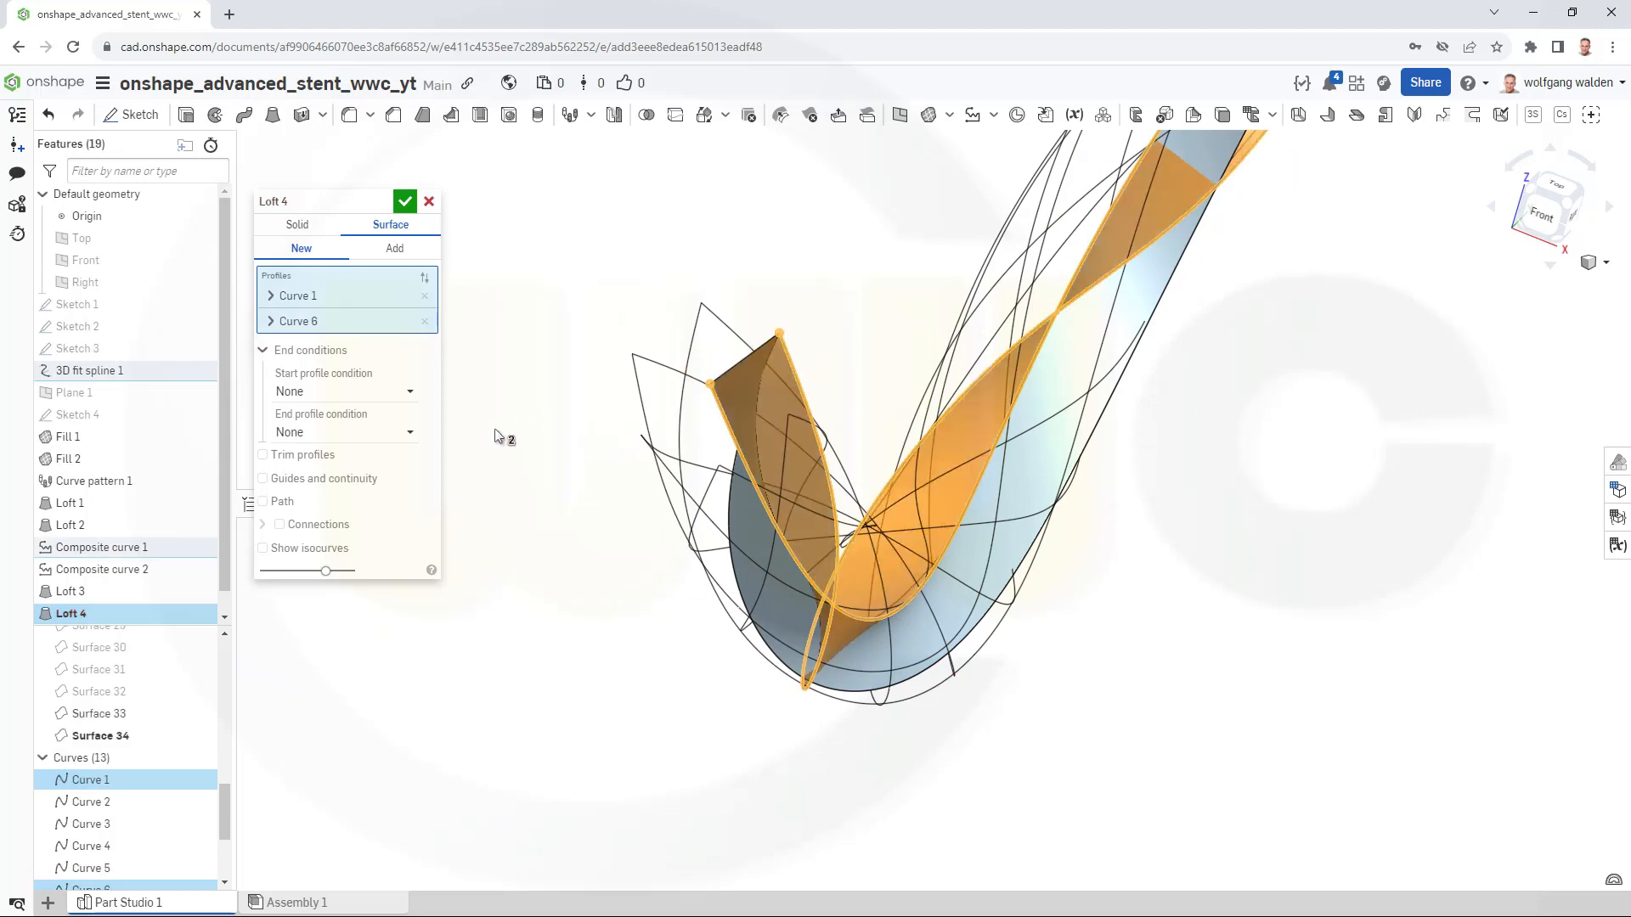
Confirm Loft 4 between Curve 1 and Curve 6, producing Surface 34.
click(404, 200)
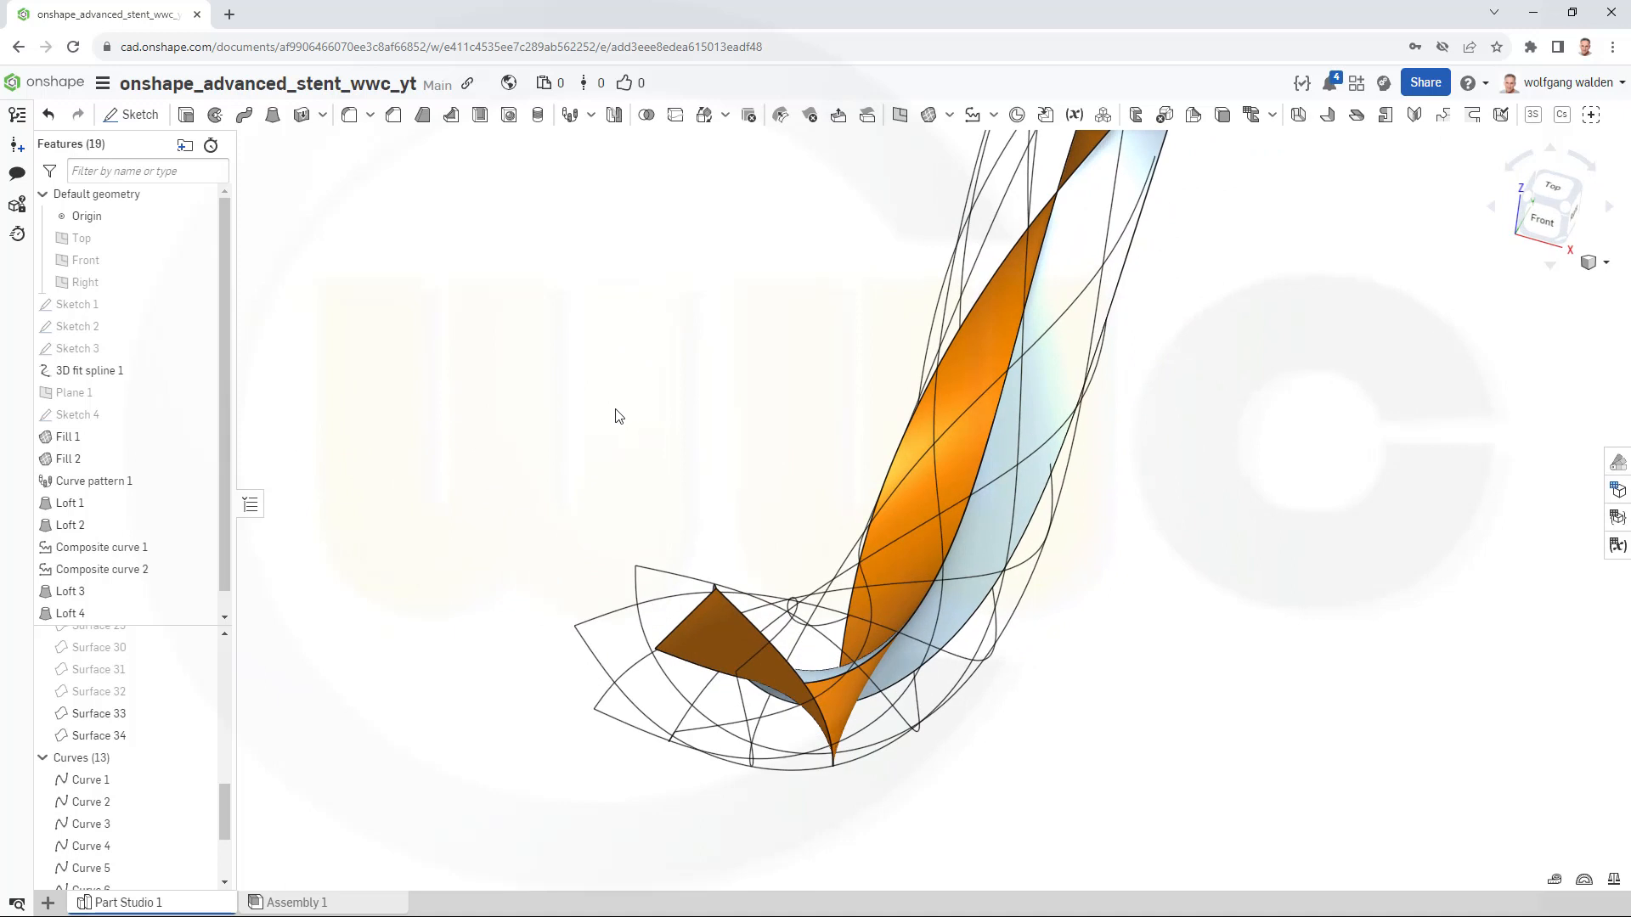
mouse_move(625, 413)
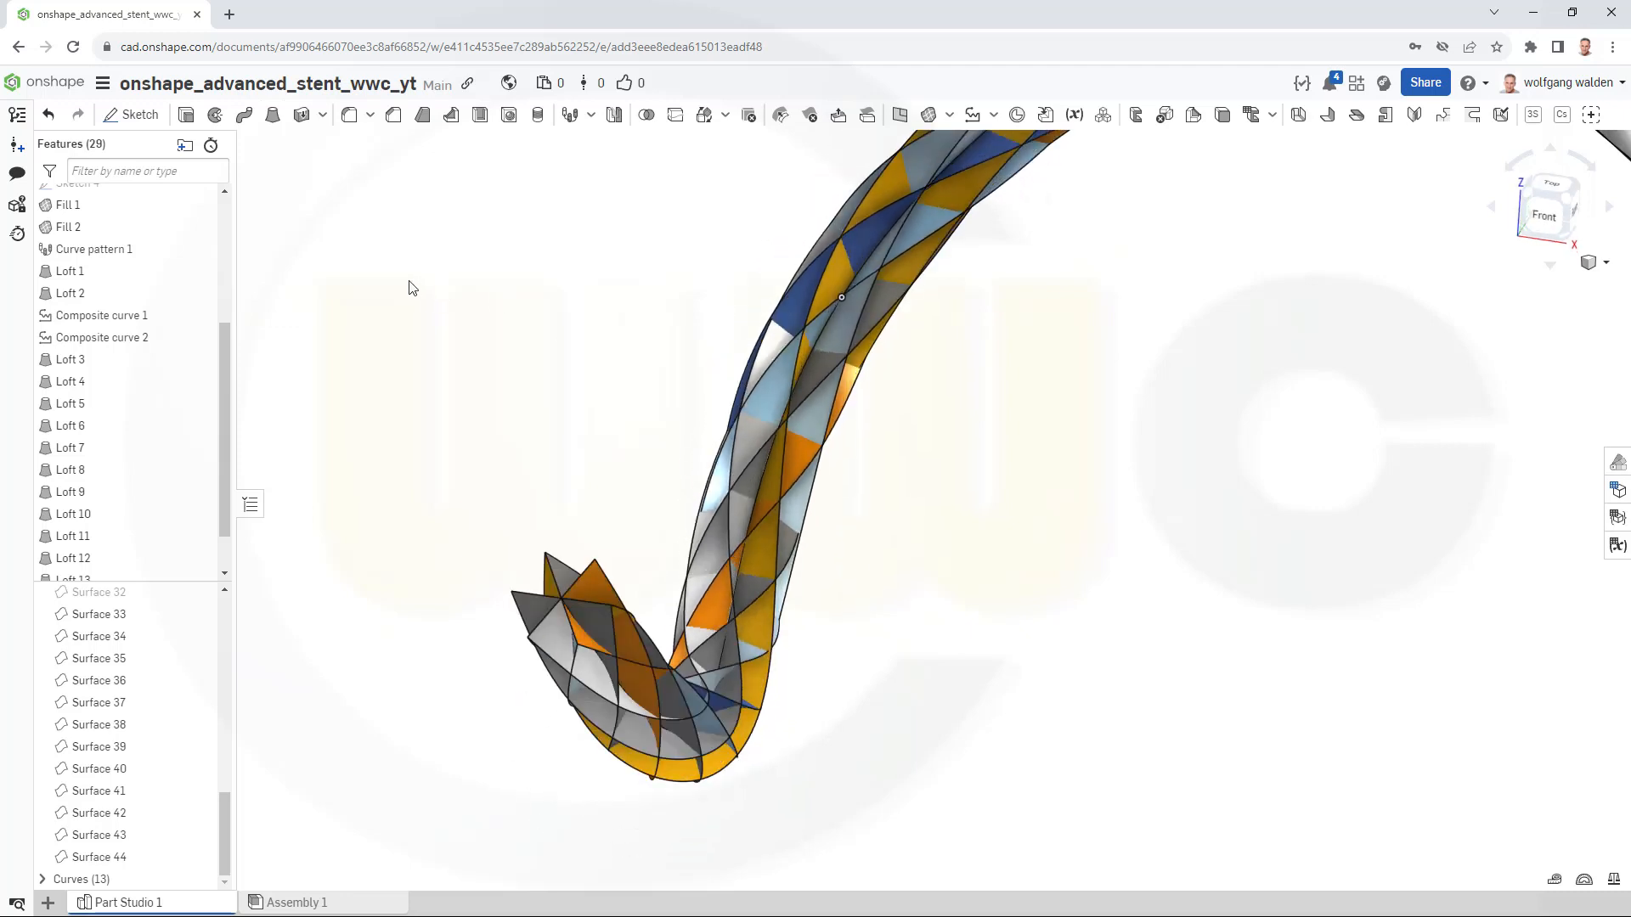
mouse_move(411, 278)
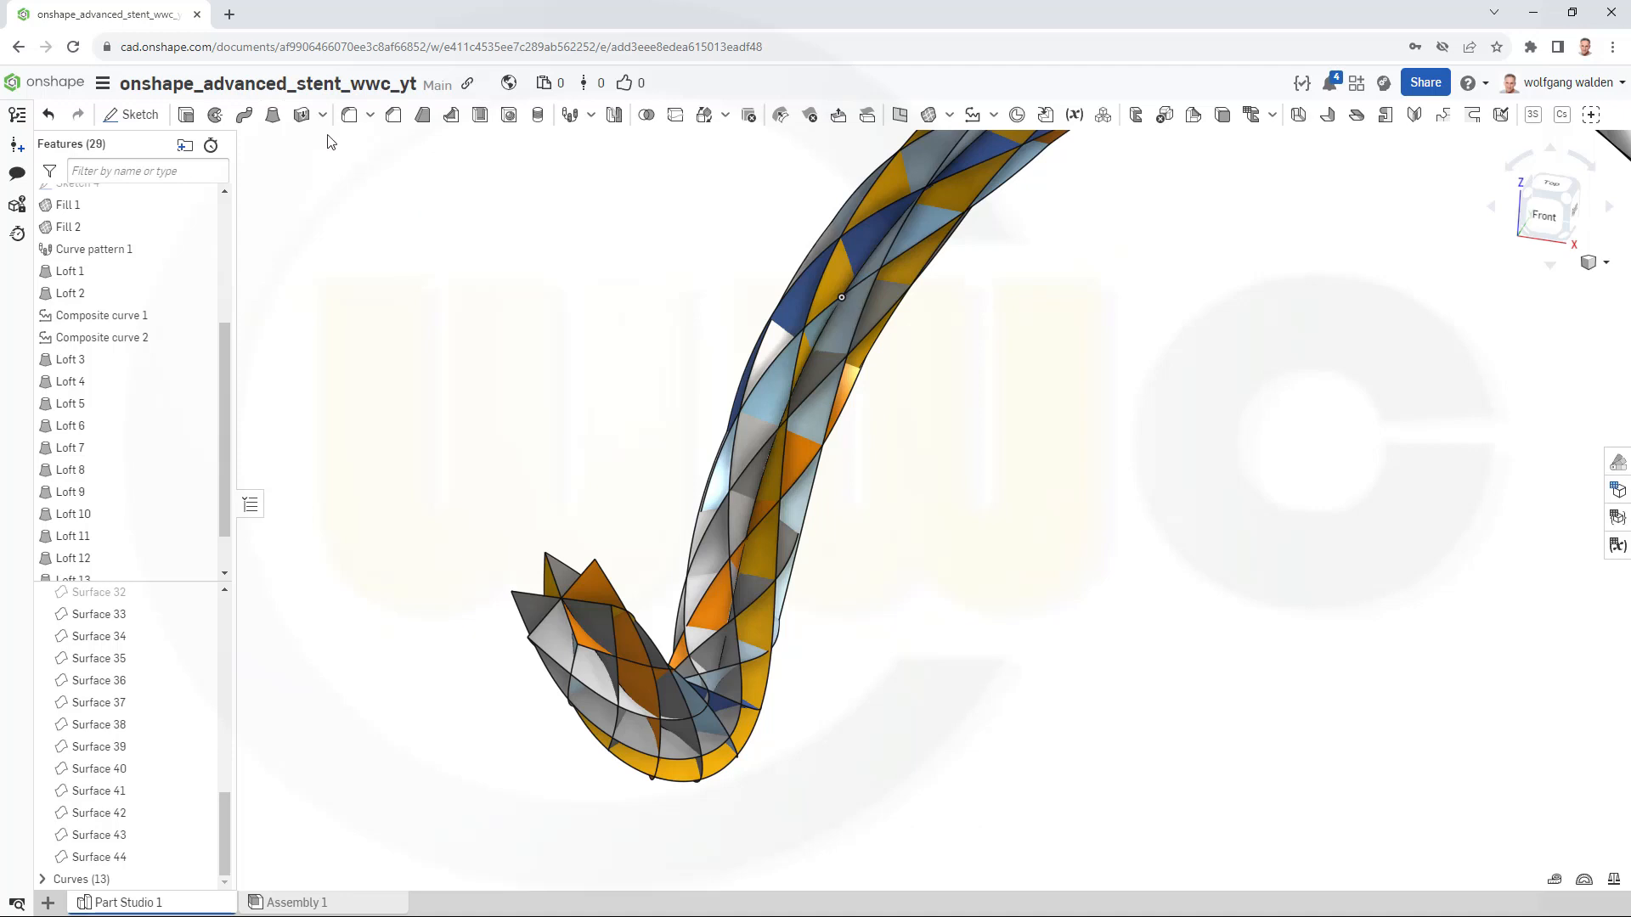
Create Thicken 1 on Surface 33 with Thickness 2 set to 0.5 mm.
click(321, 115)
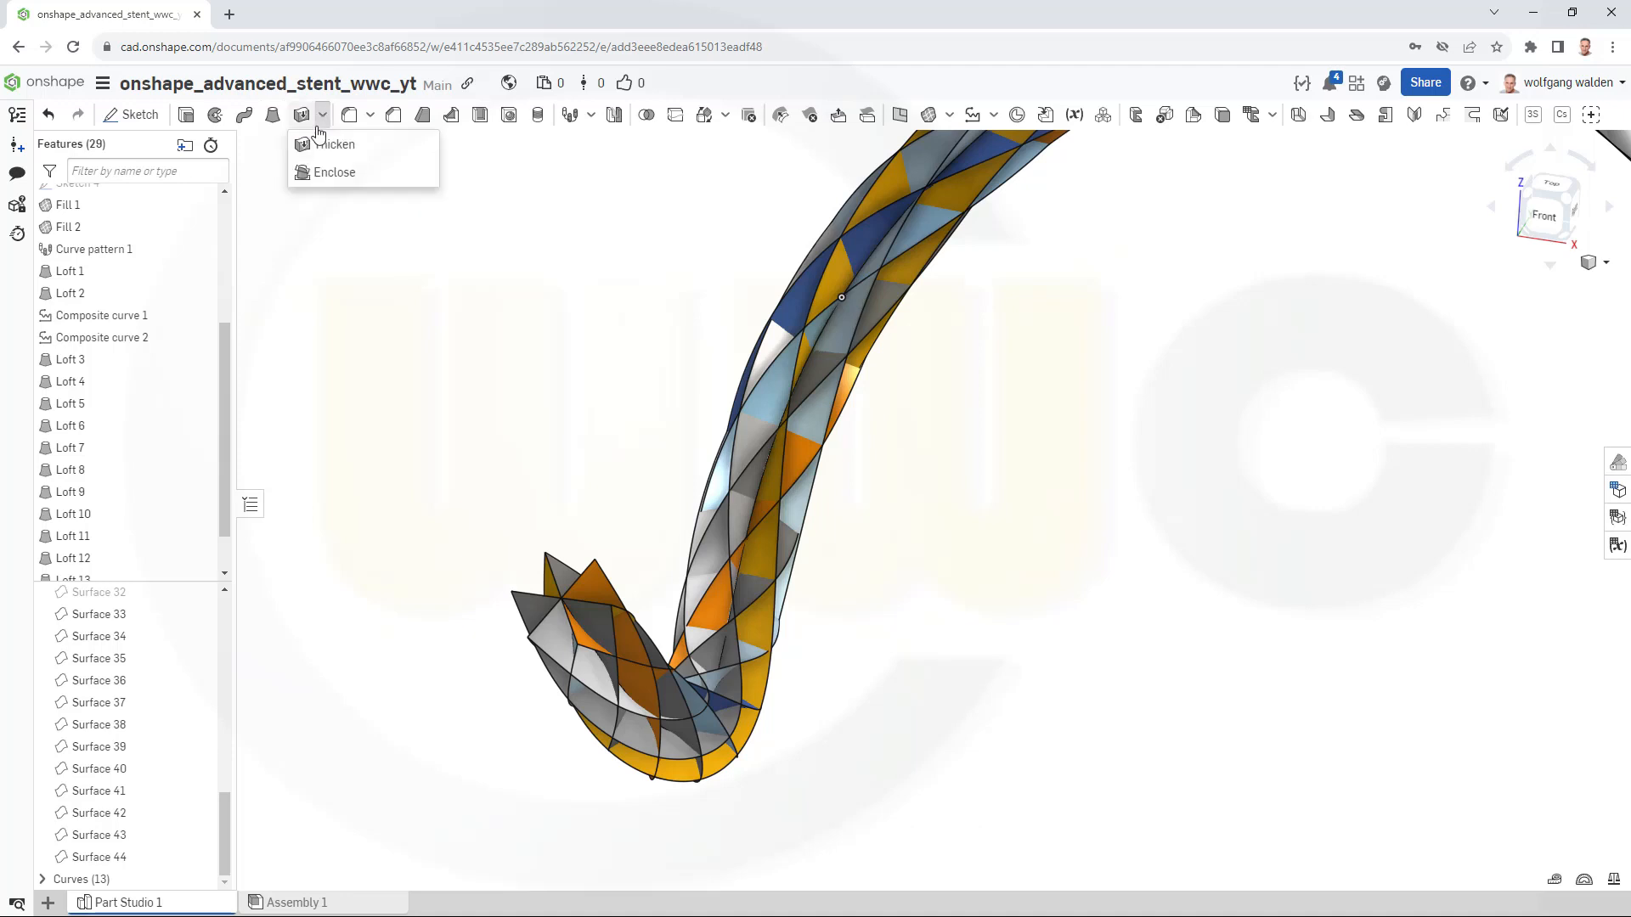
click(334, 144)
text(0.5)
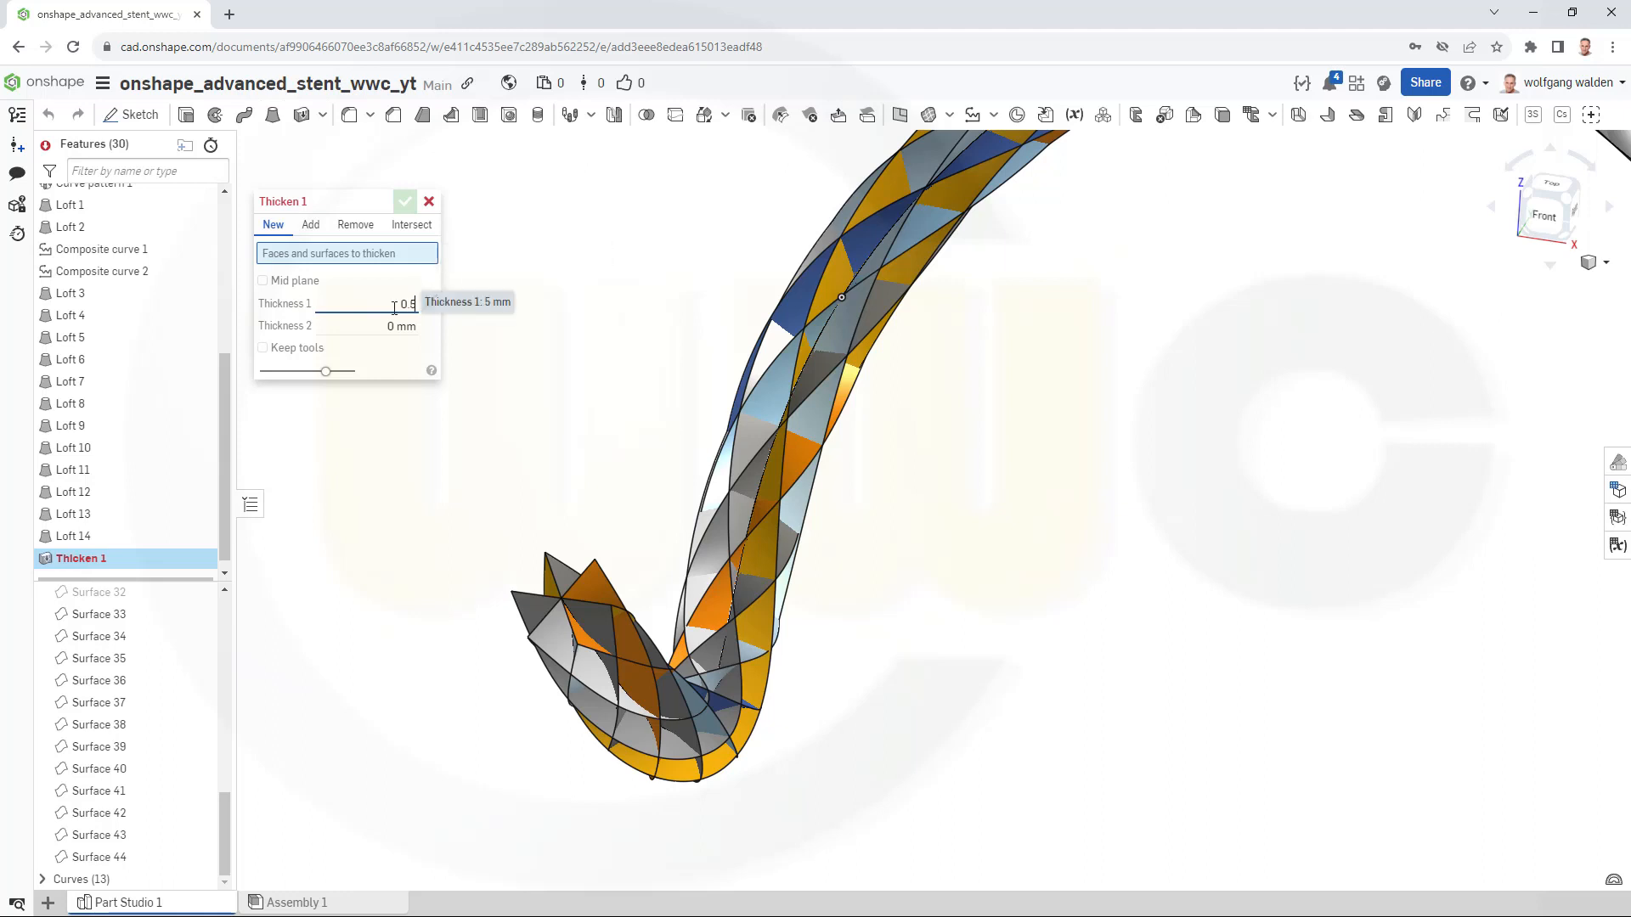
click(400, 325)
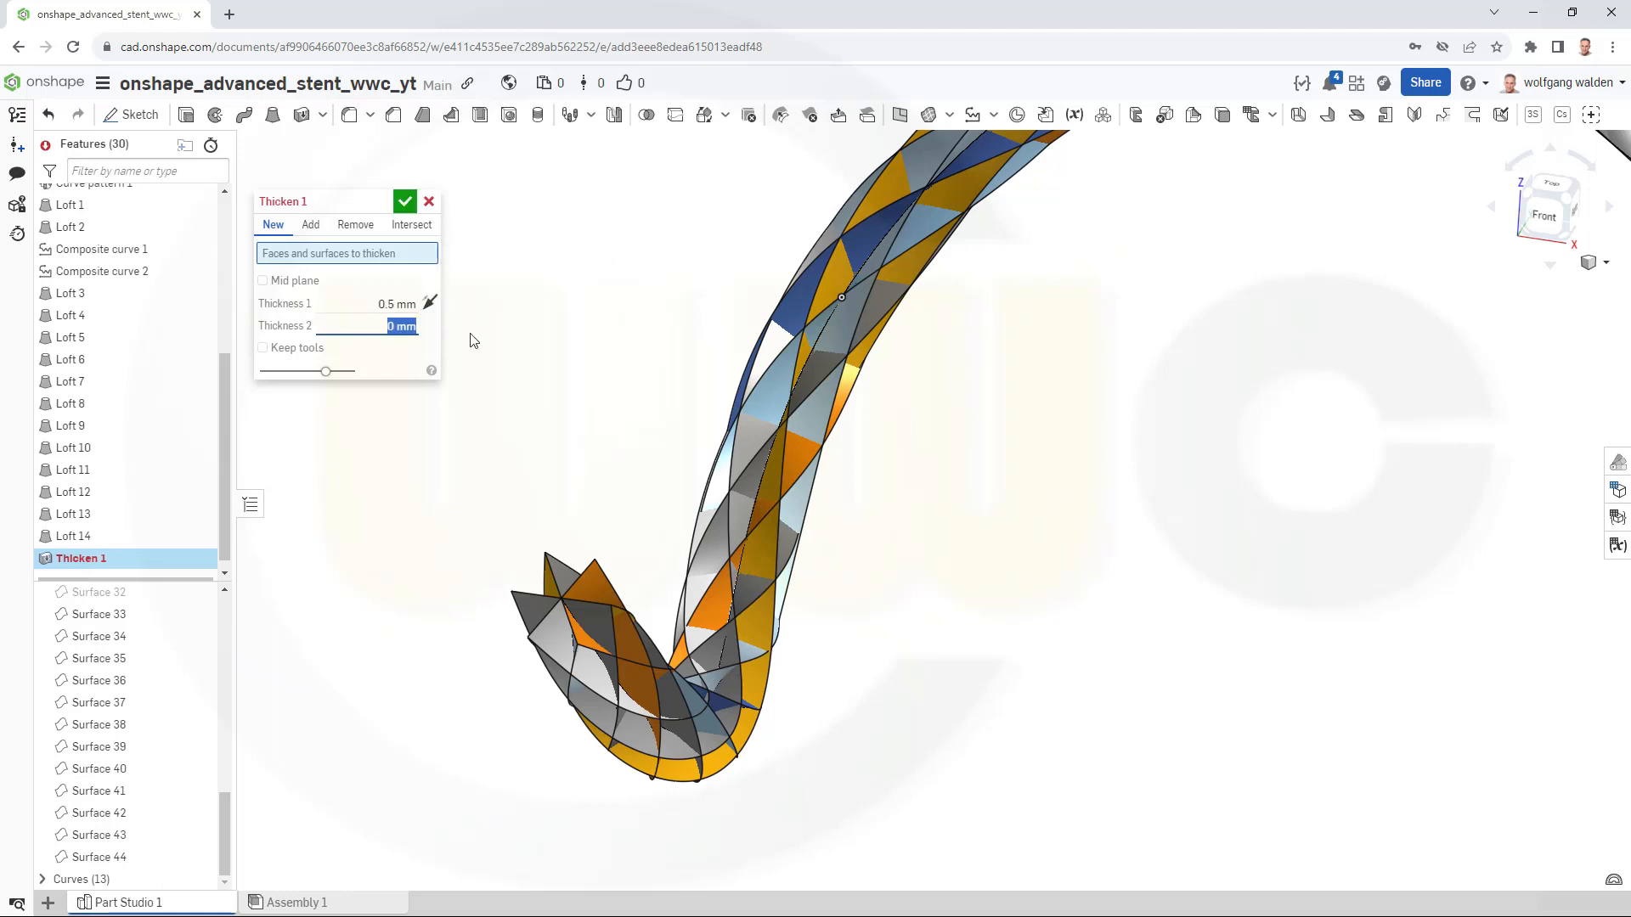
text(0.5)
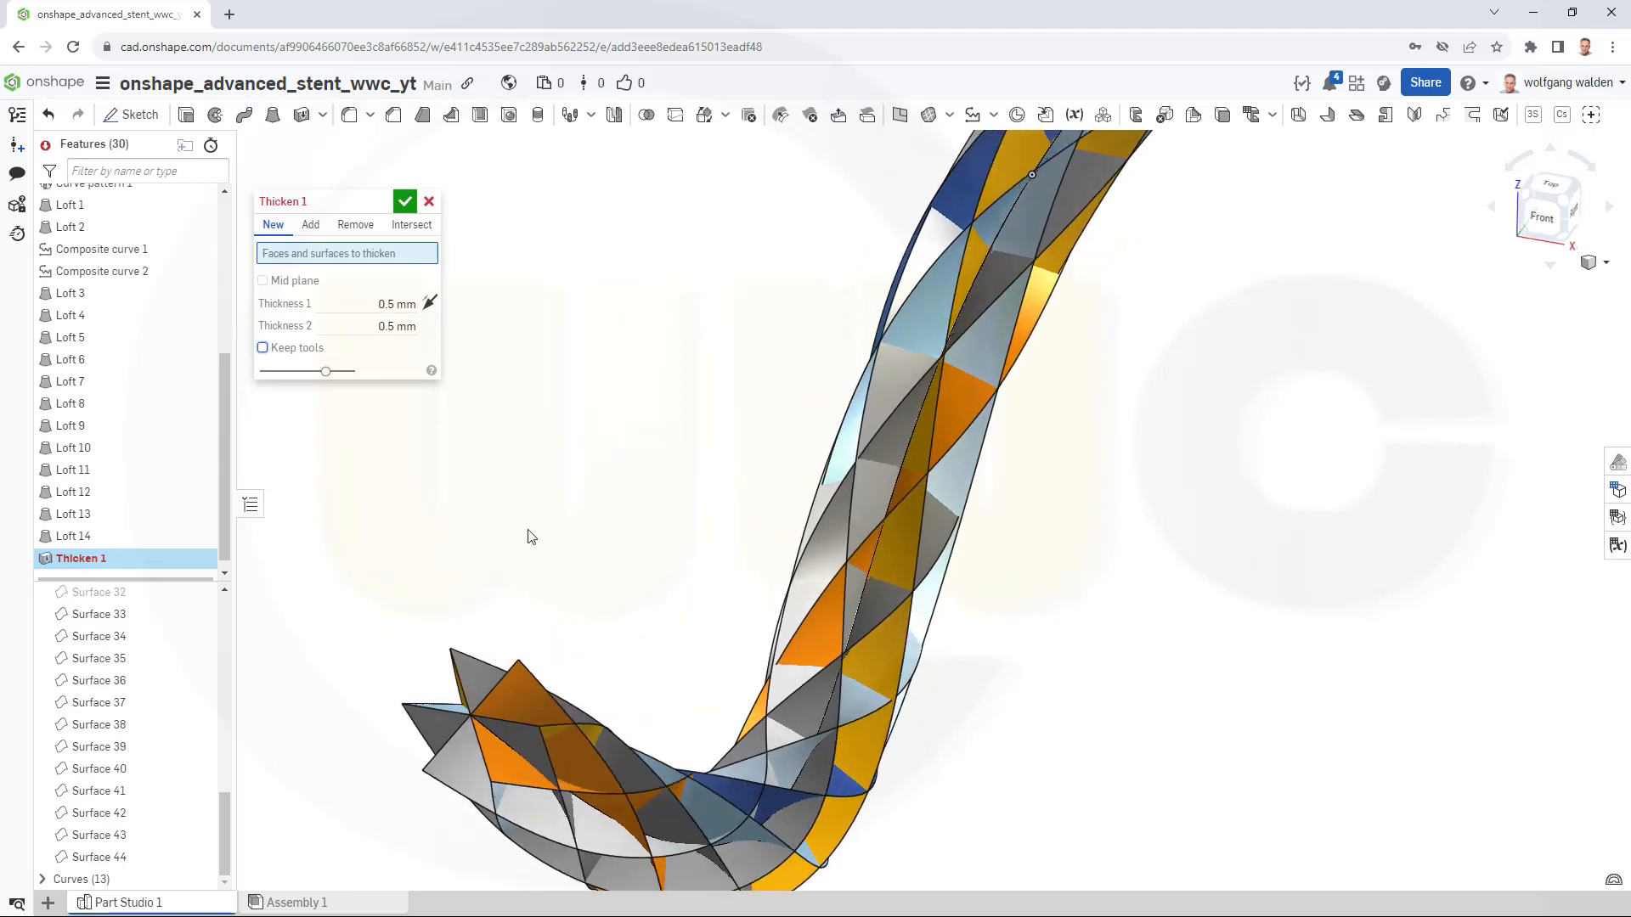
mouse_move(397, 303)
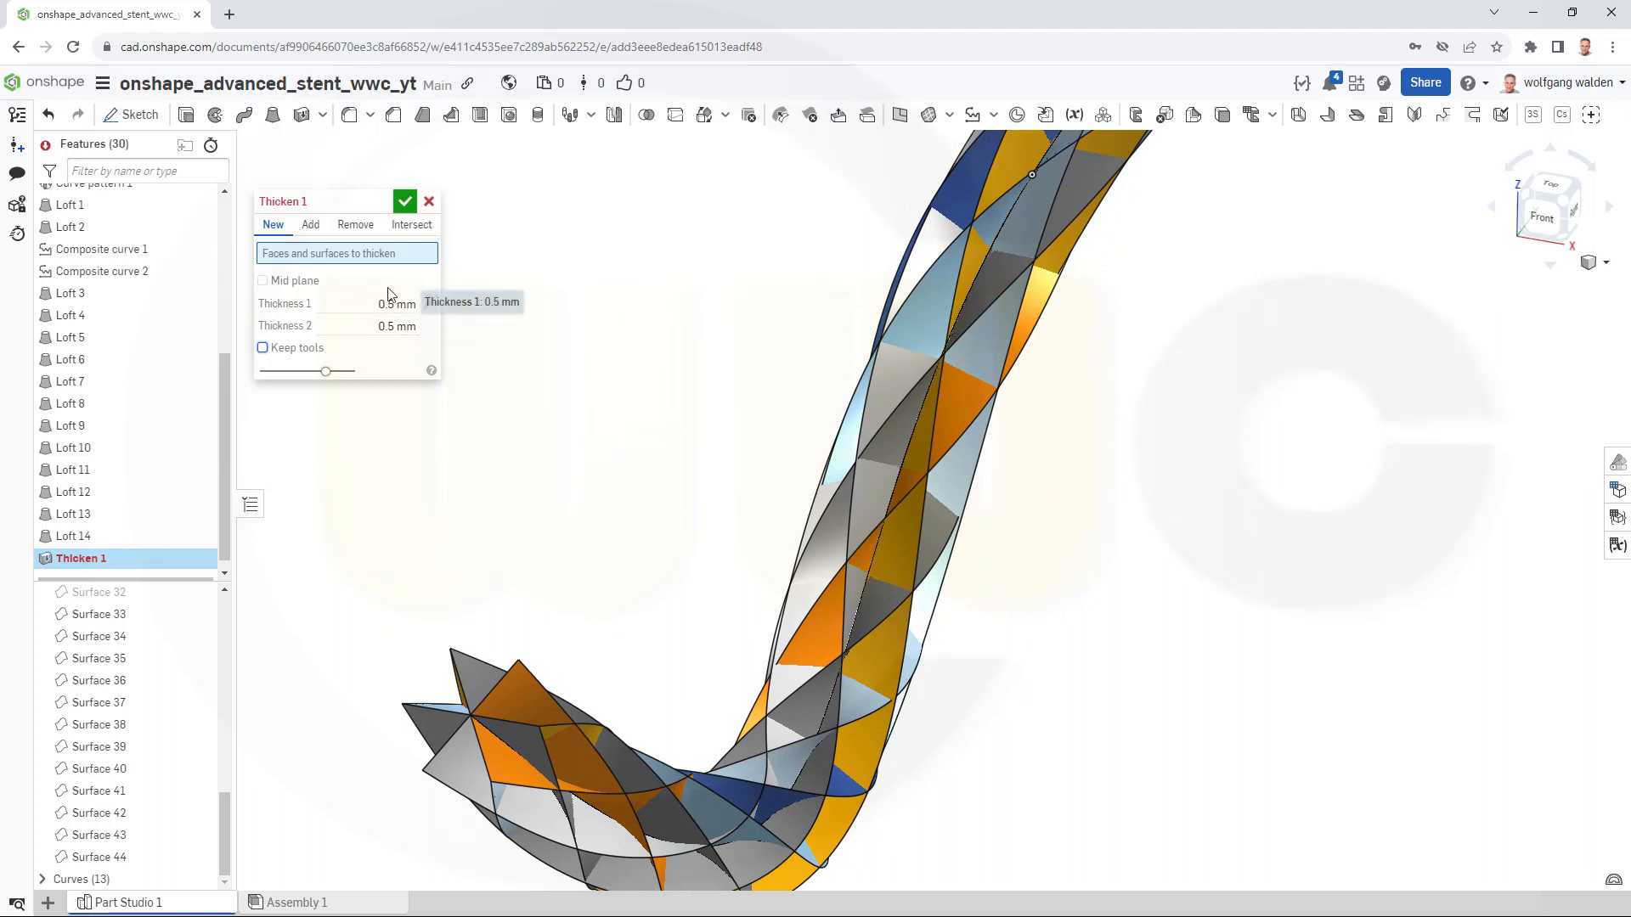
mouse_move(510, 583)
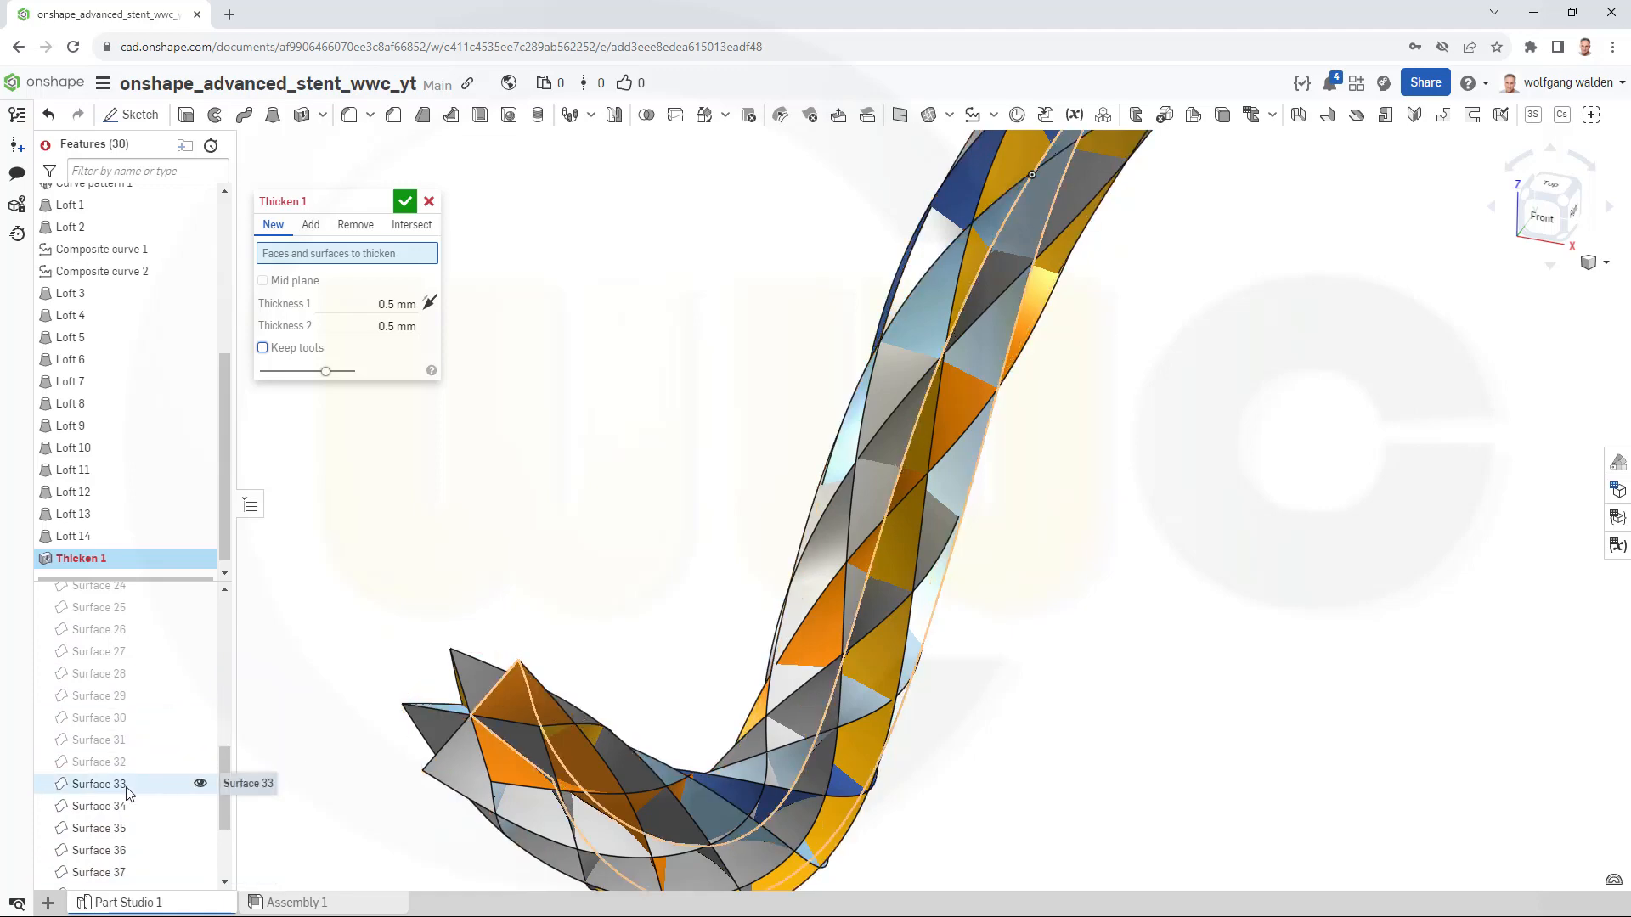
click(97, 783)
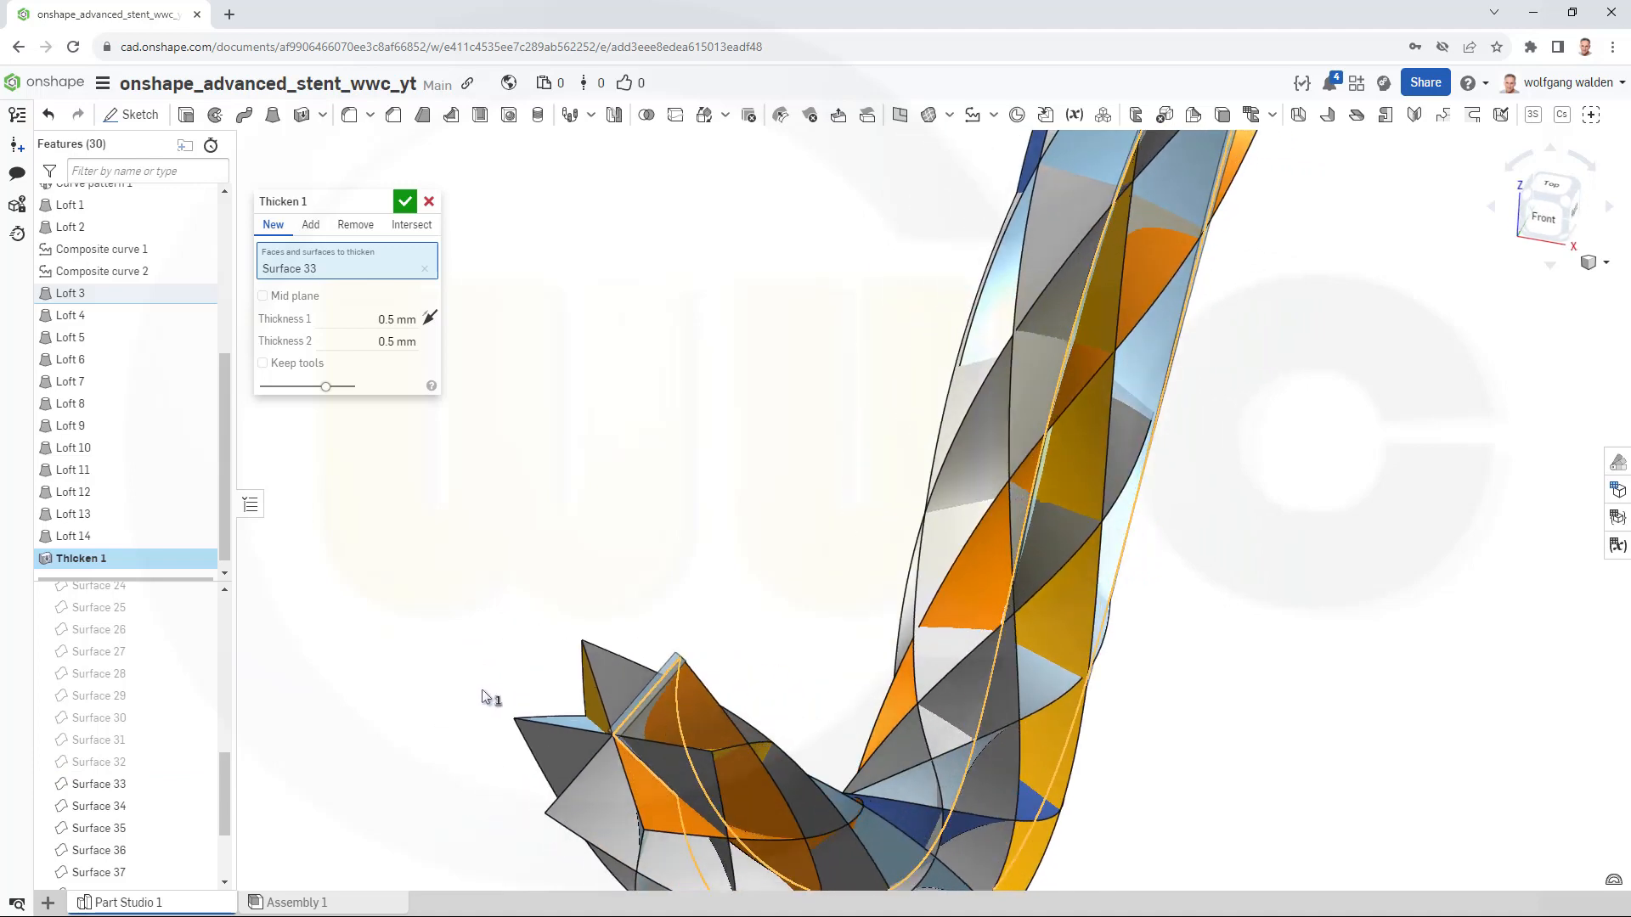
mouse_move(393, 376)
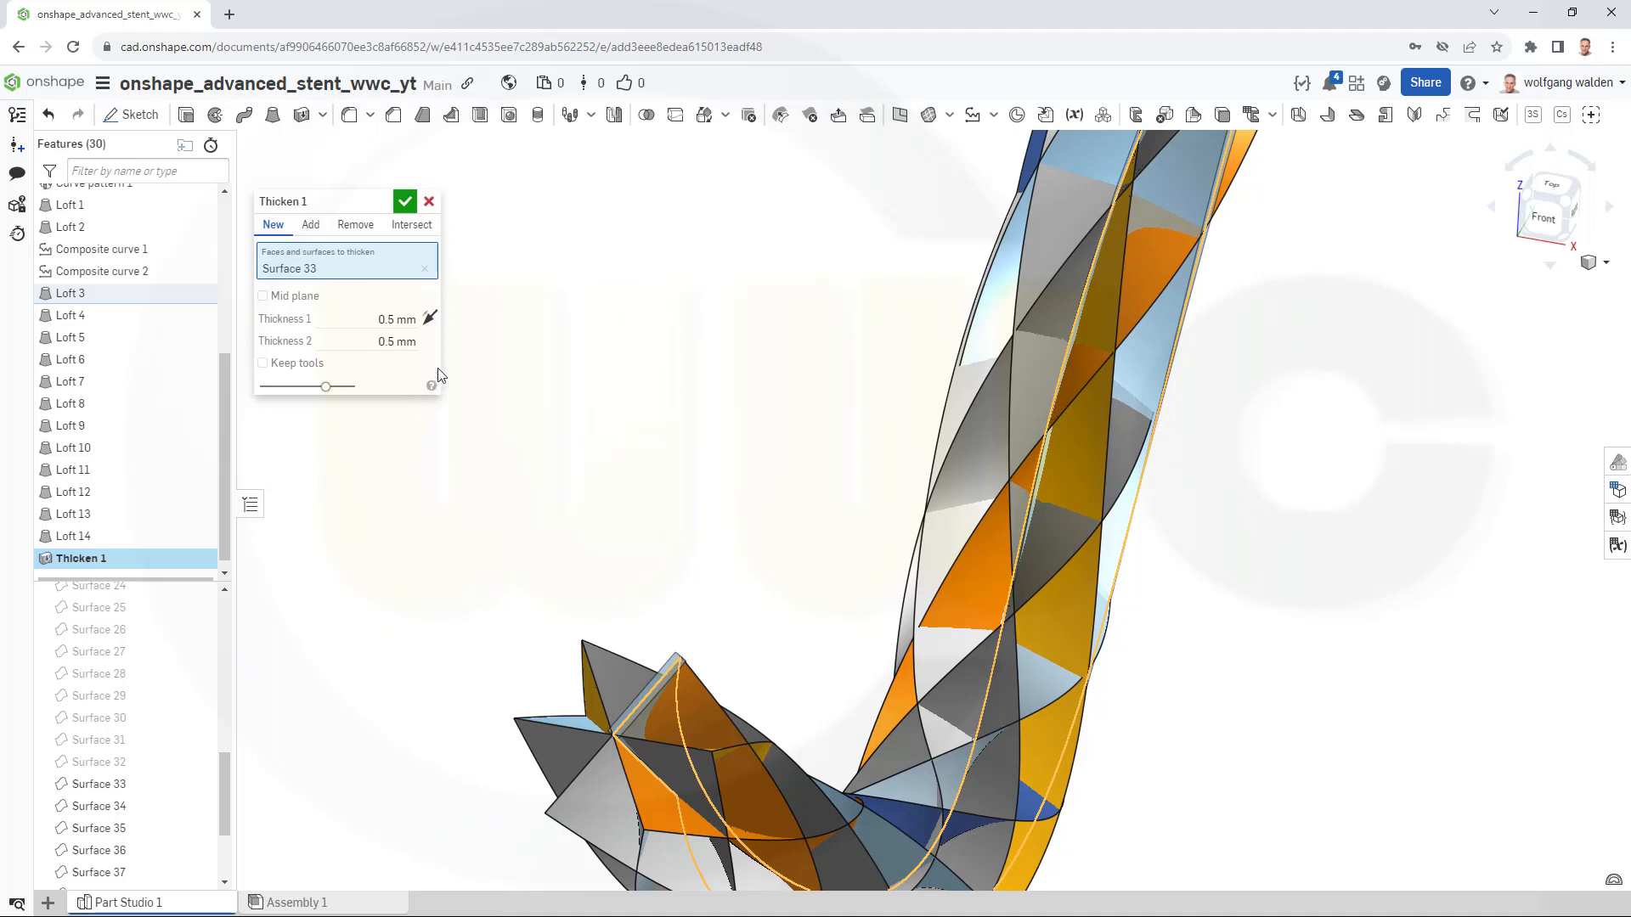
mouse_move(393, 244)
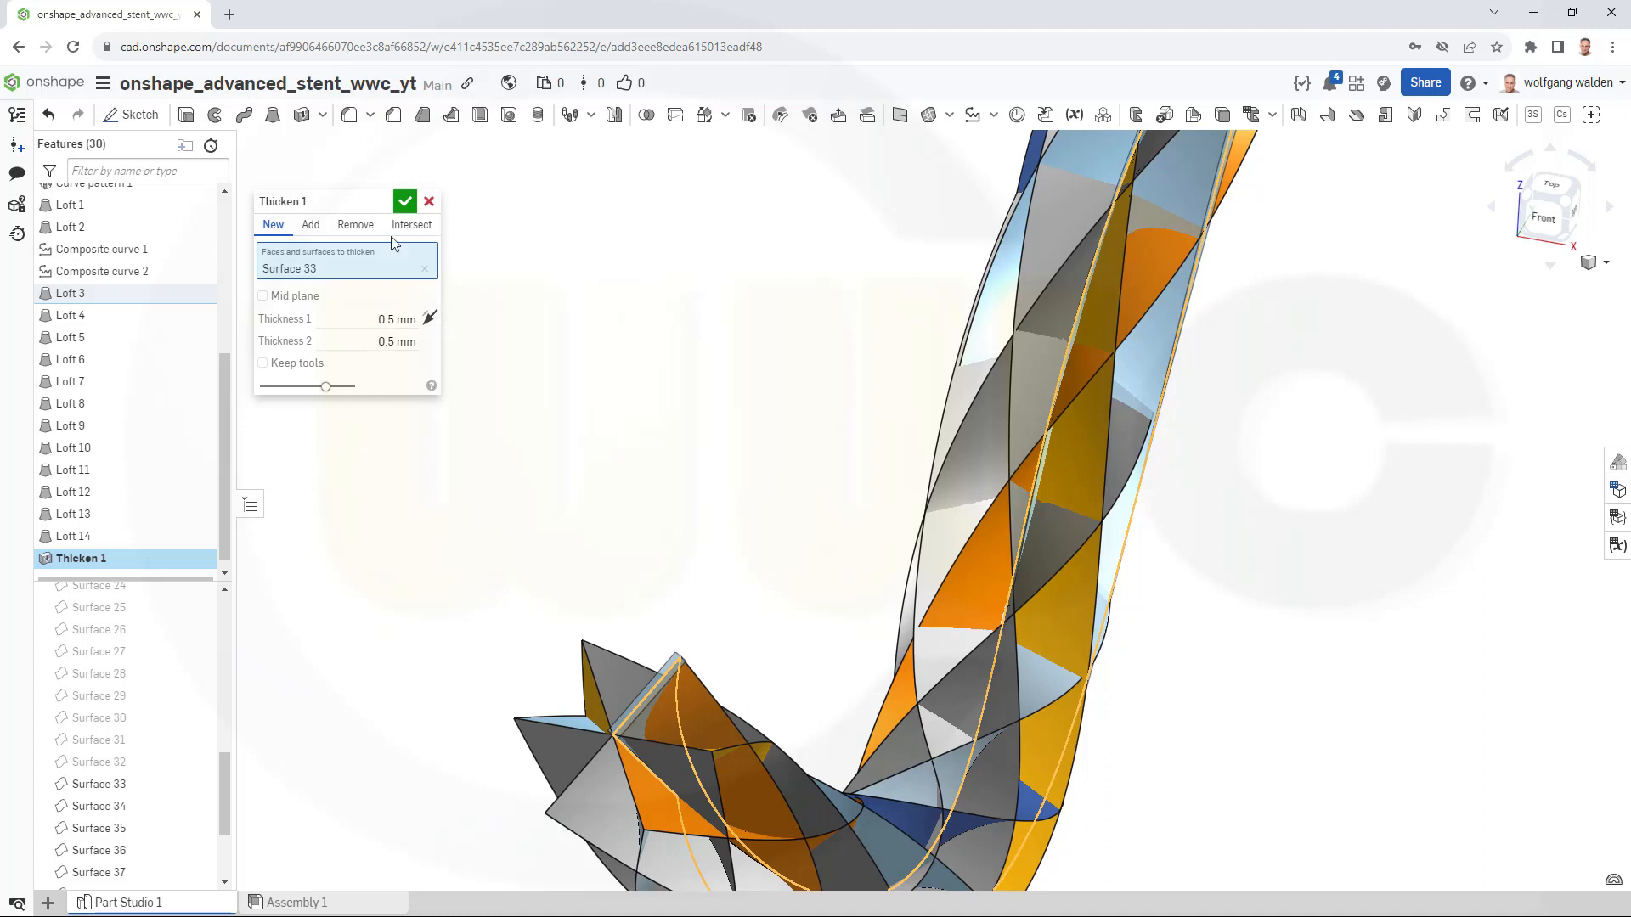
mouse_move(362, 379)
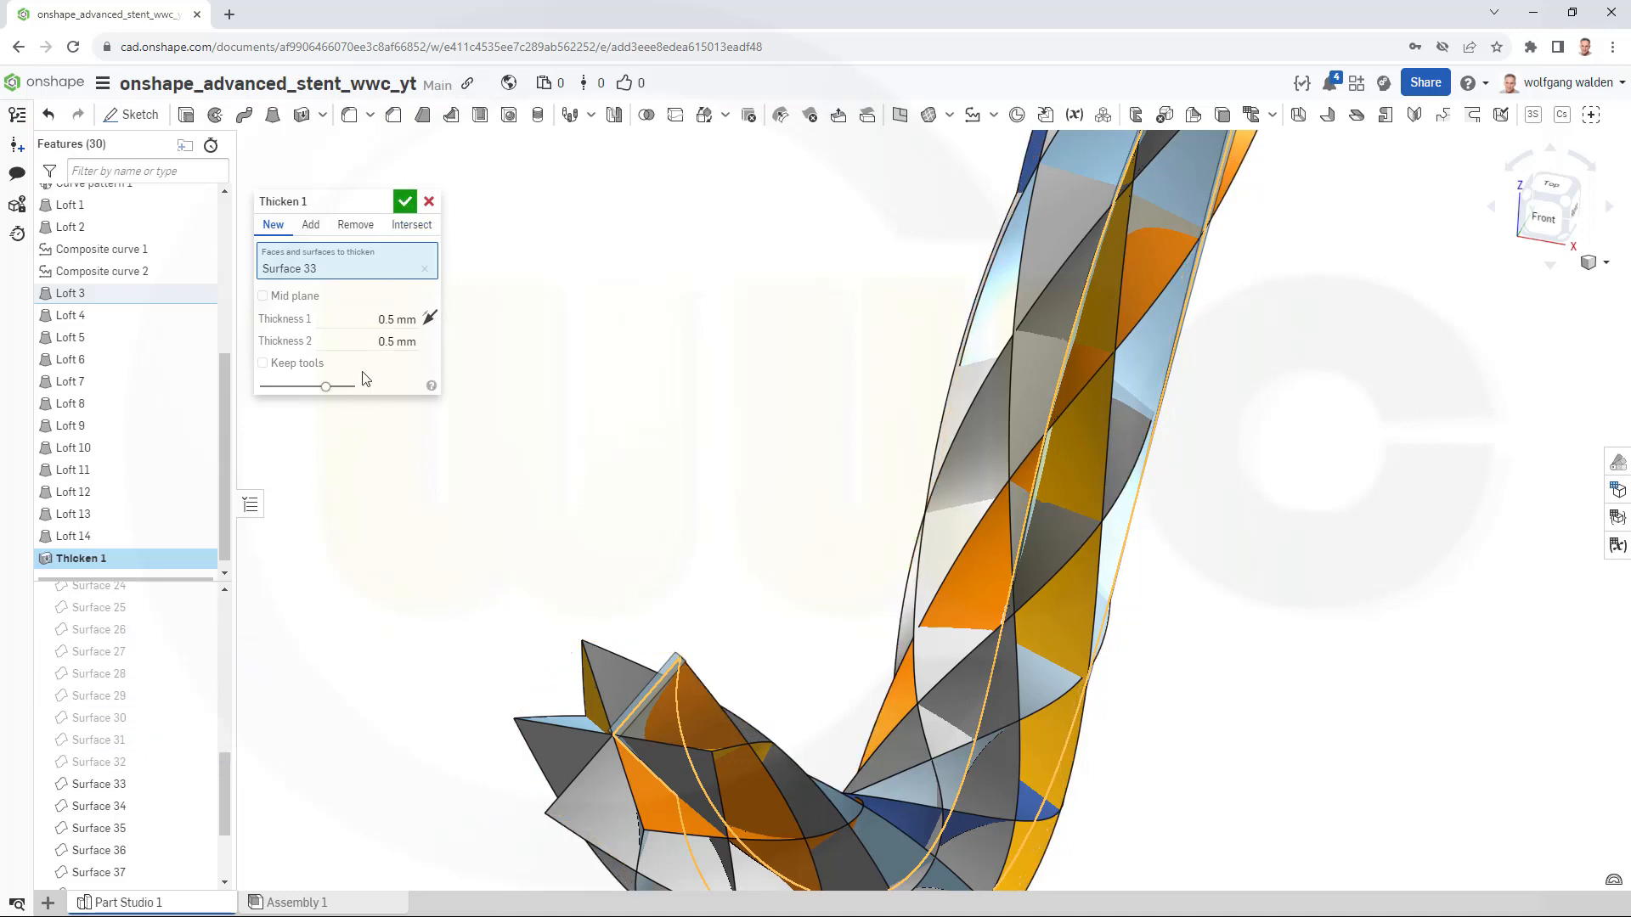
click(404, 200)
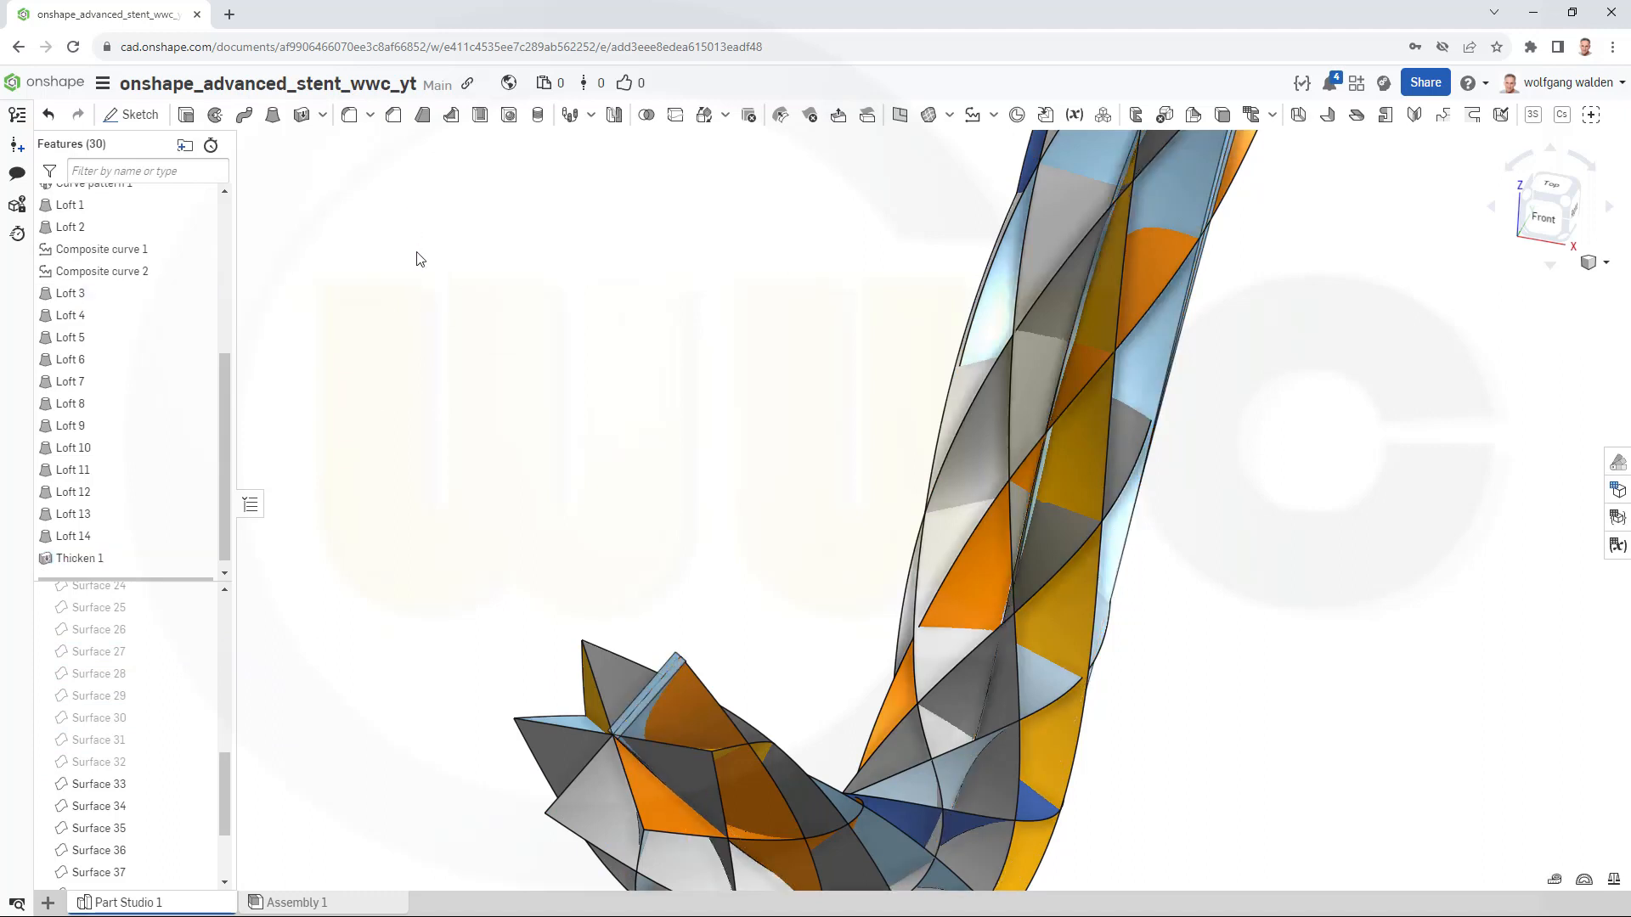
mouse_move(340, 175)
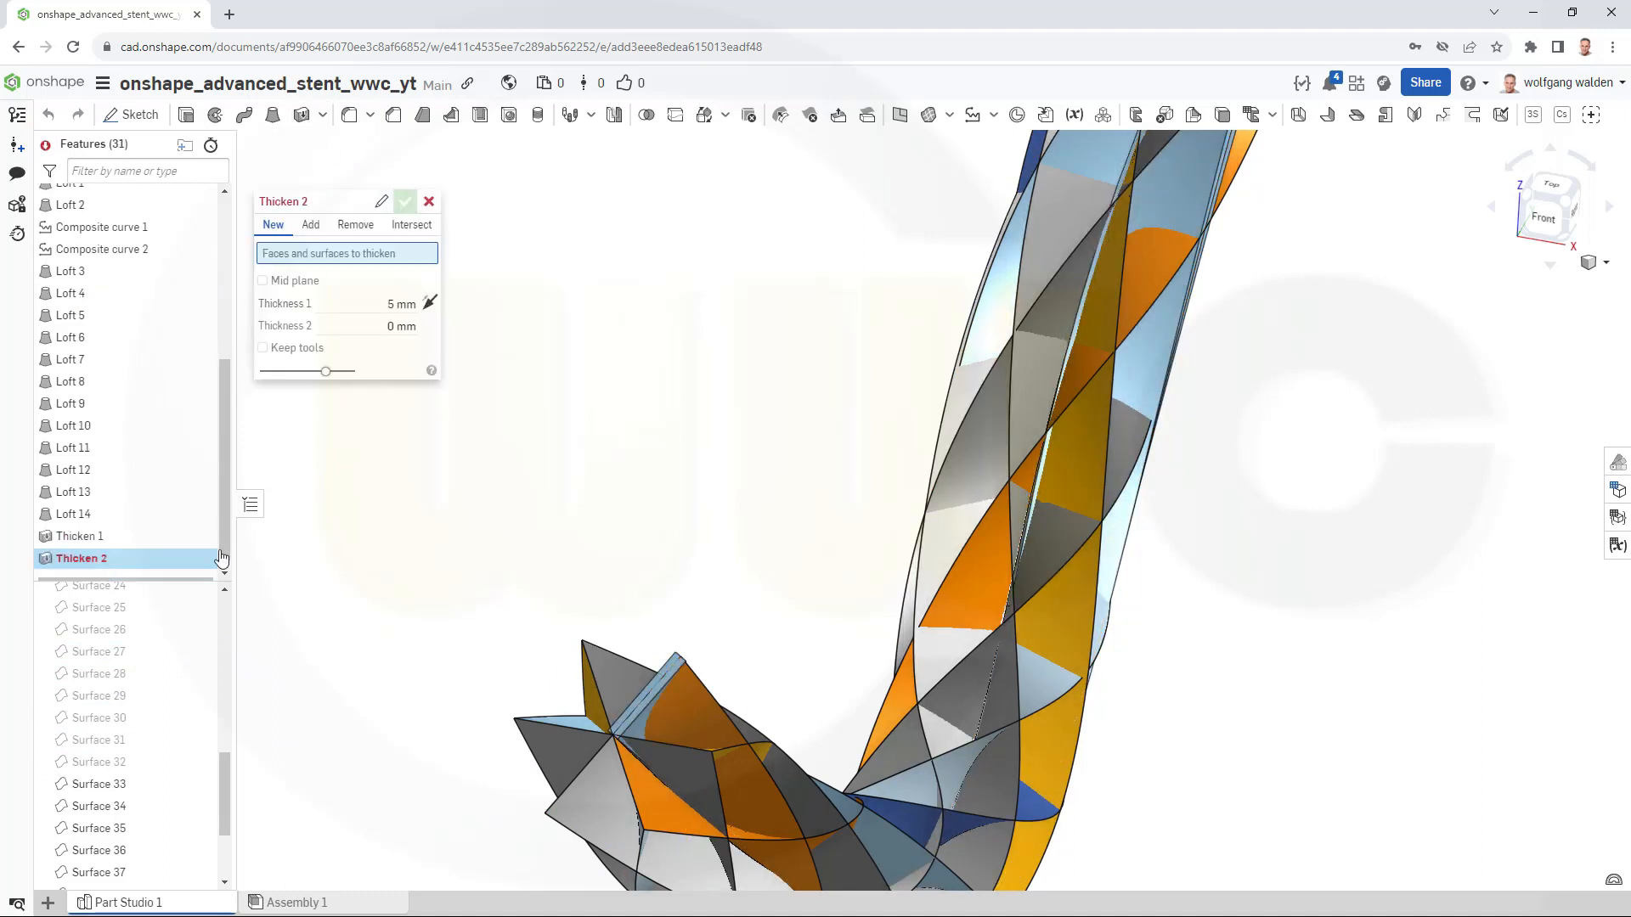
mouse_move(97, 783)
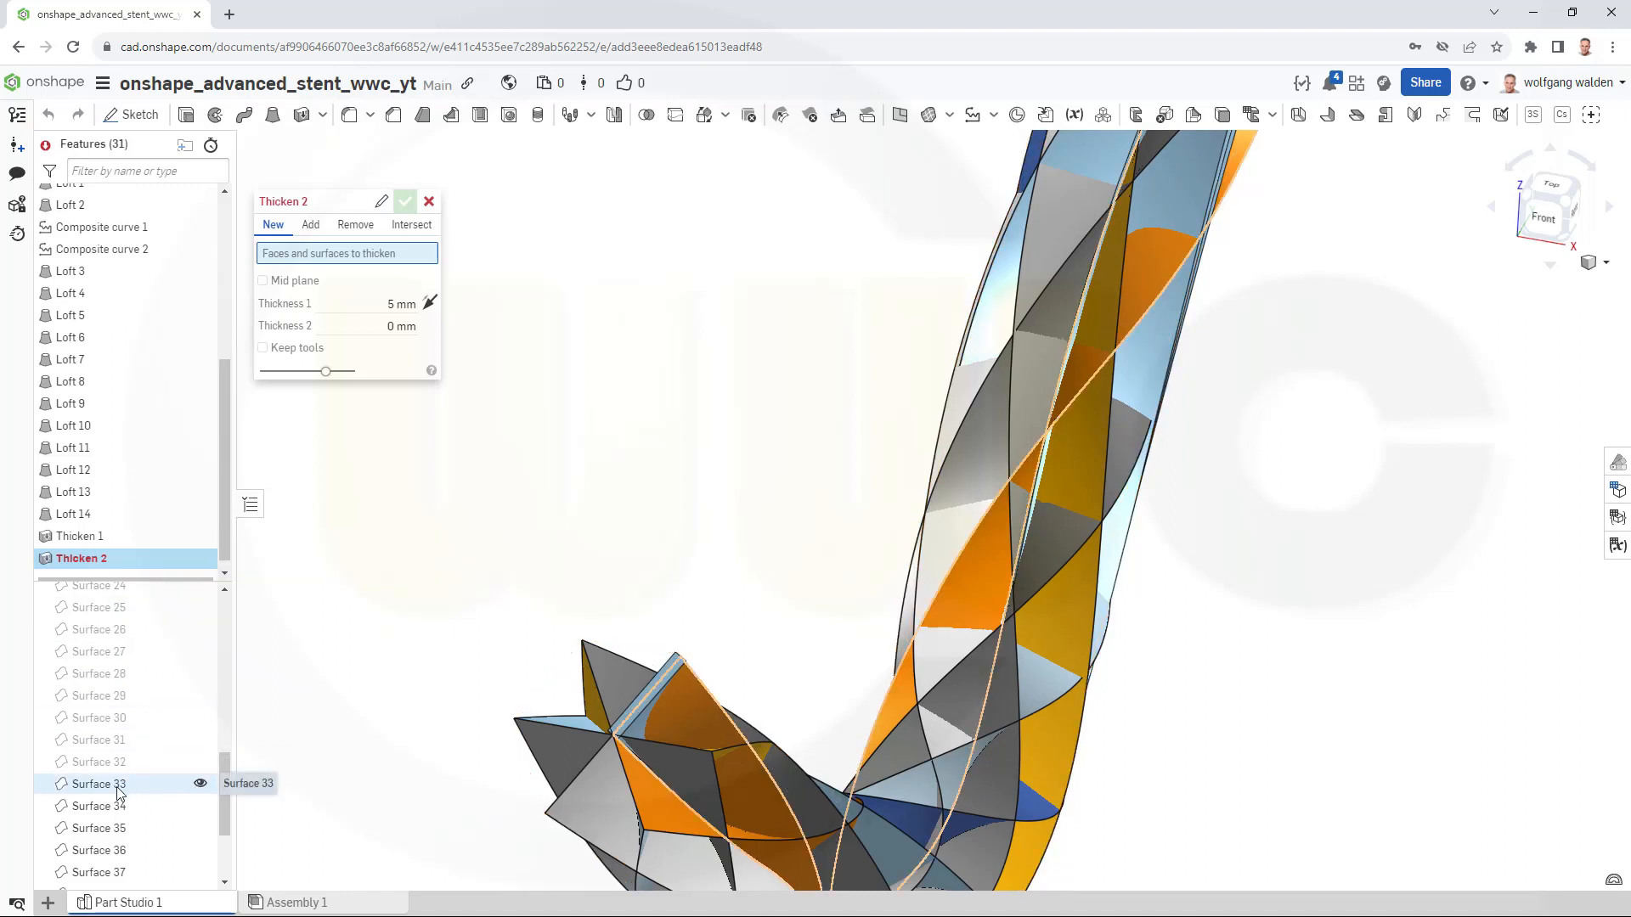
Thicken Surface 33 again with the second thickness at 0.5 mm.
click(98, 784)
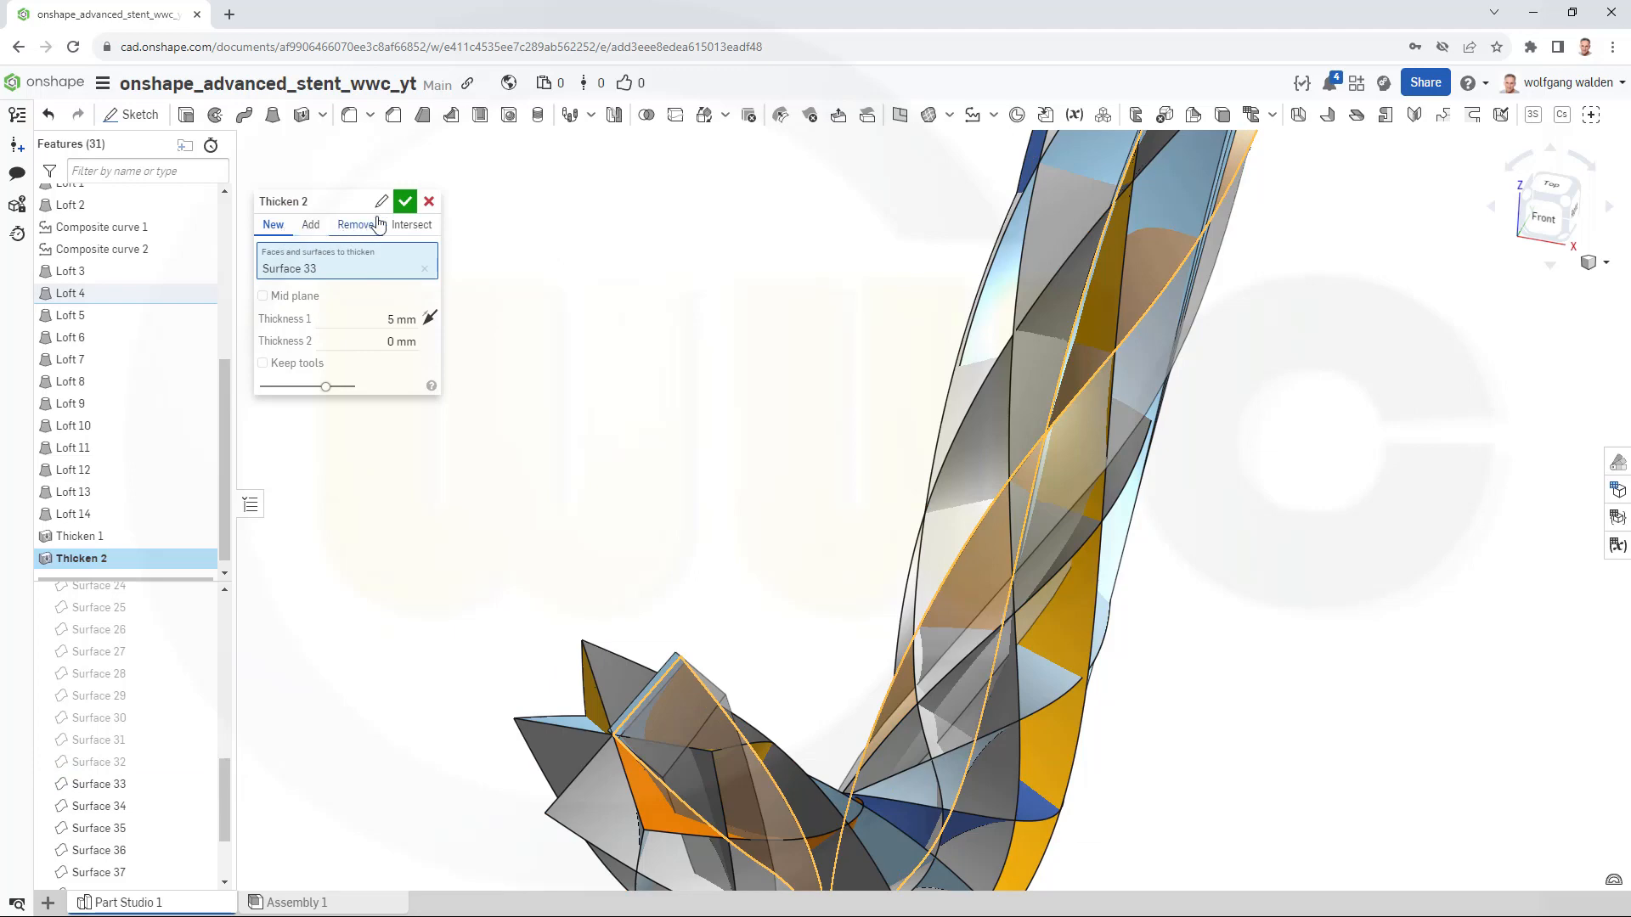
click(404, 201)
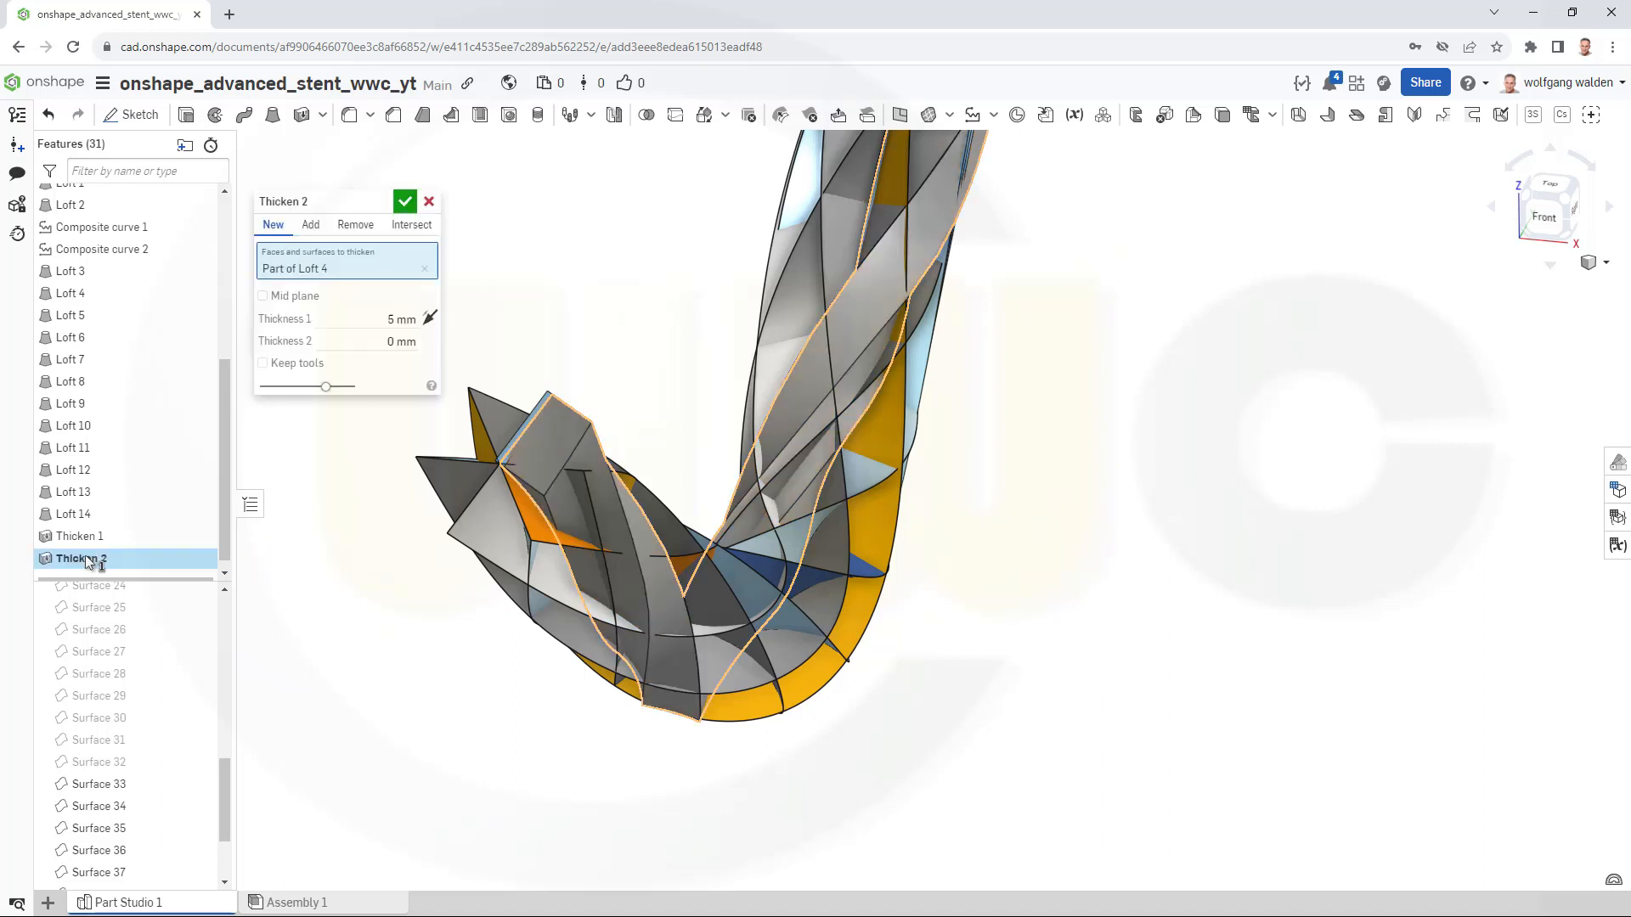
click(99, 783)
text(0.5)
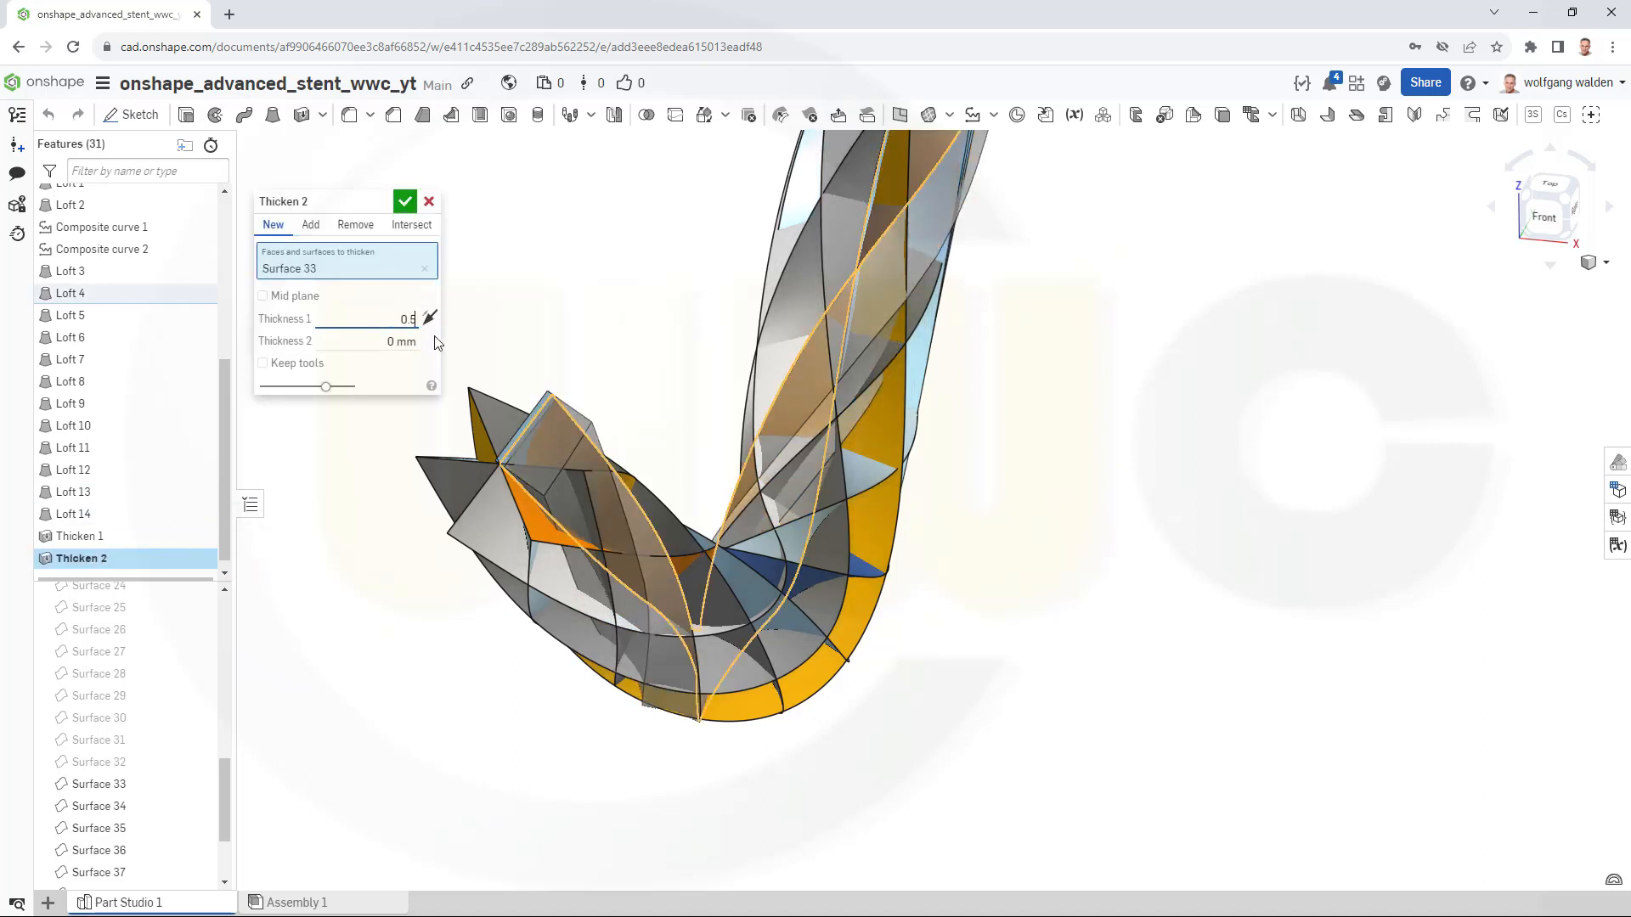
click(400, 342)
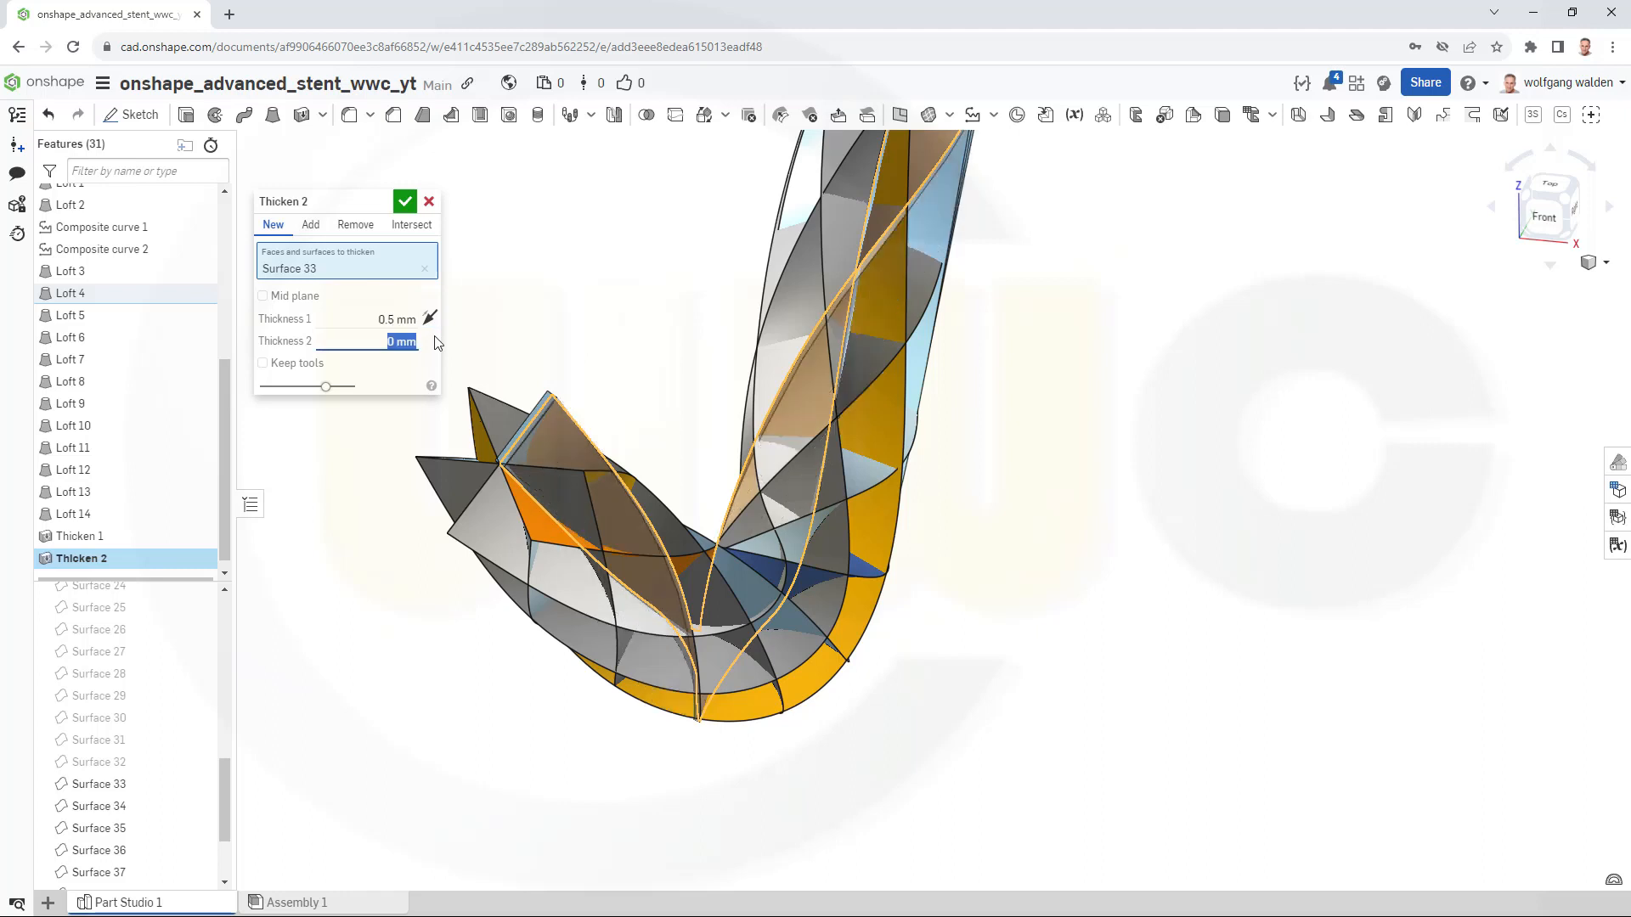
text(0.5)
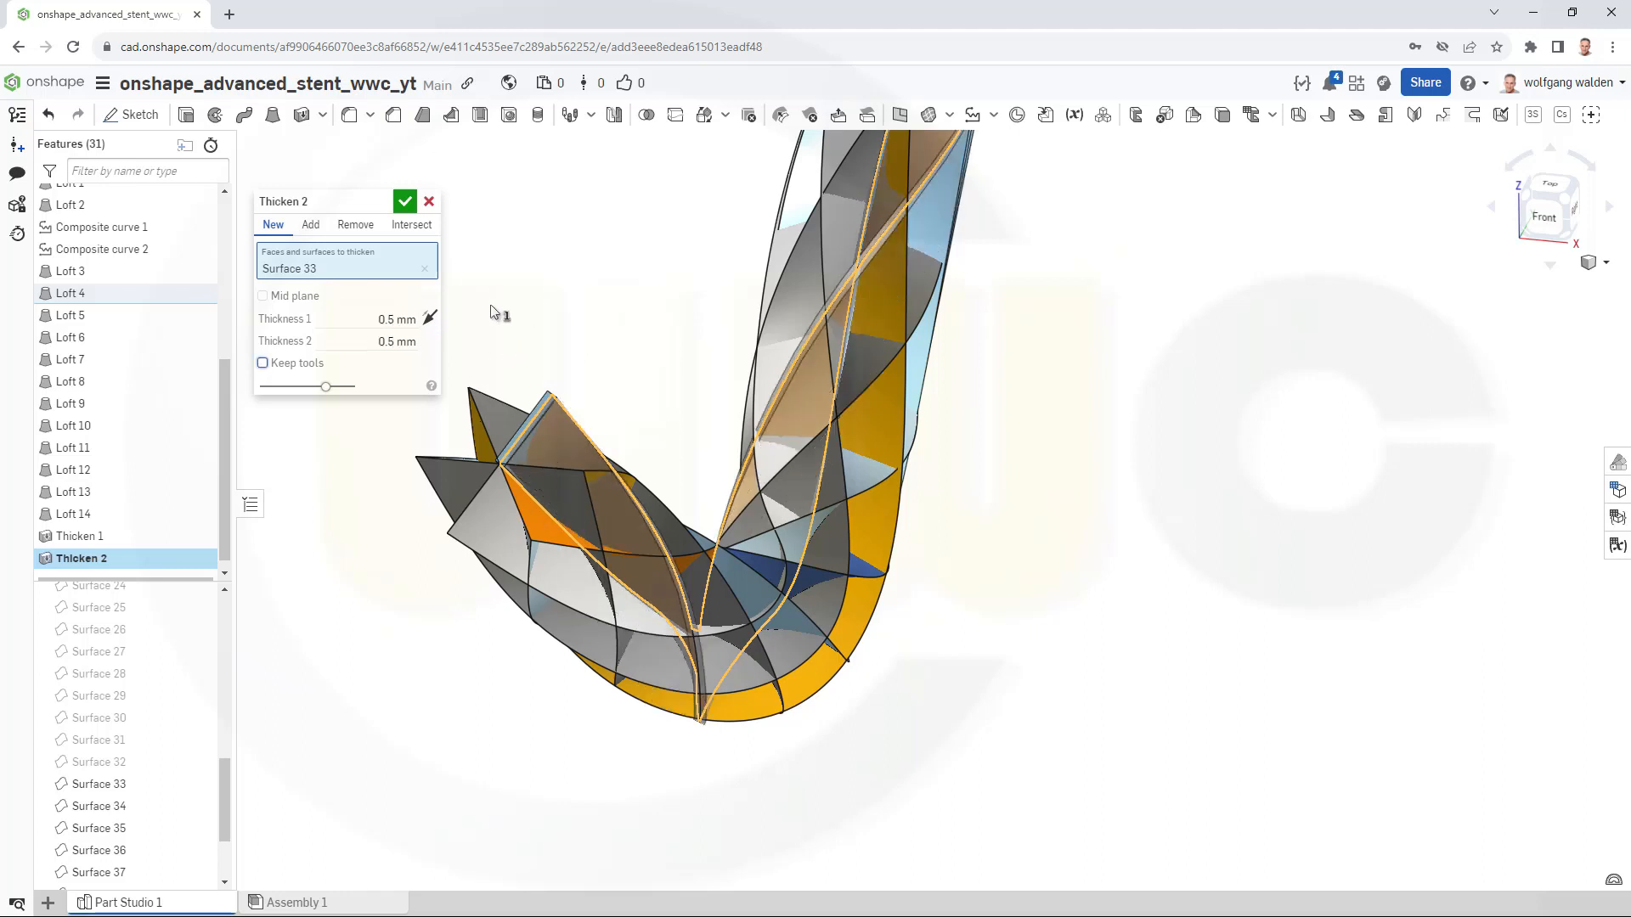
click(405, 201)
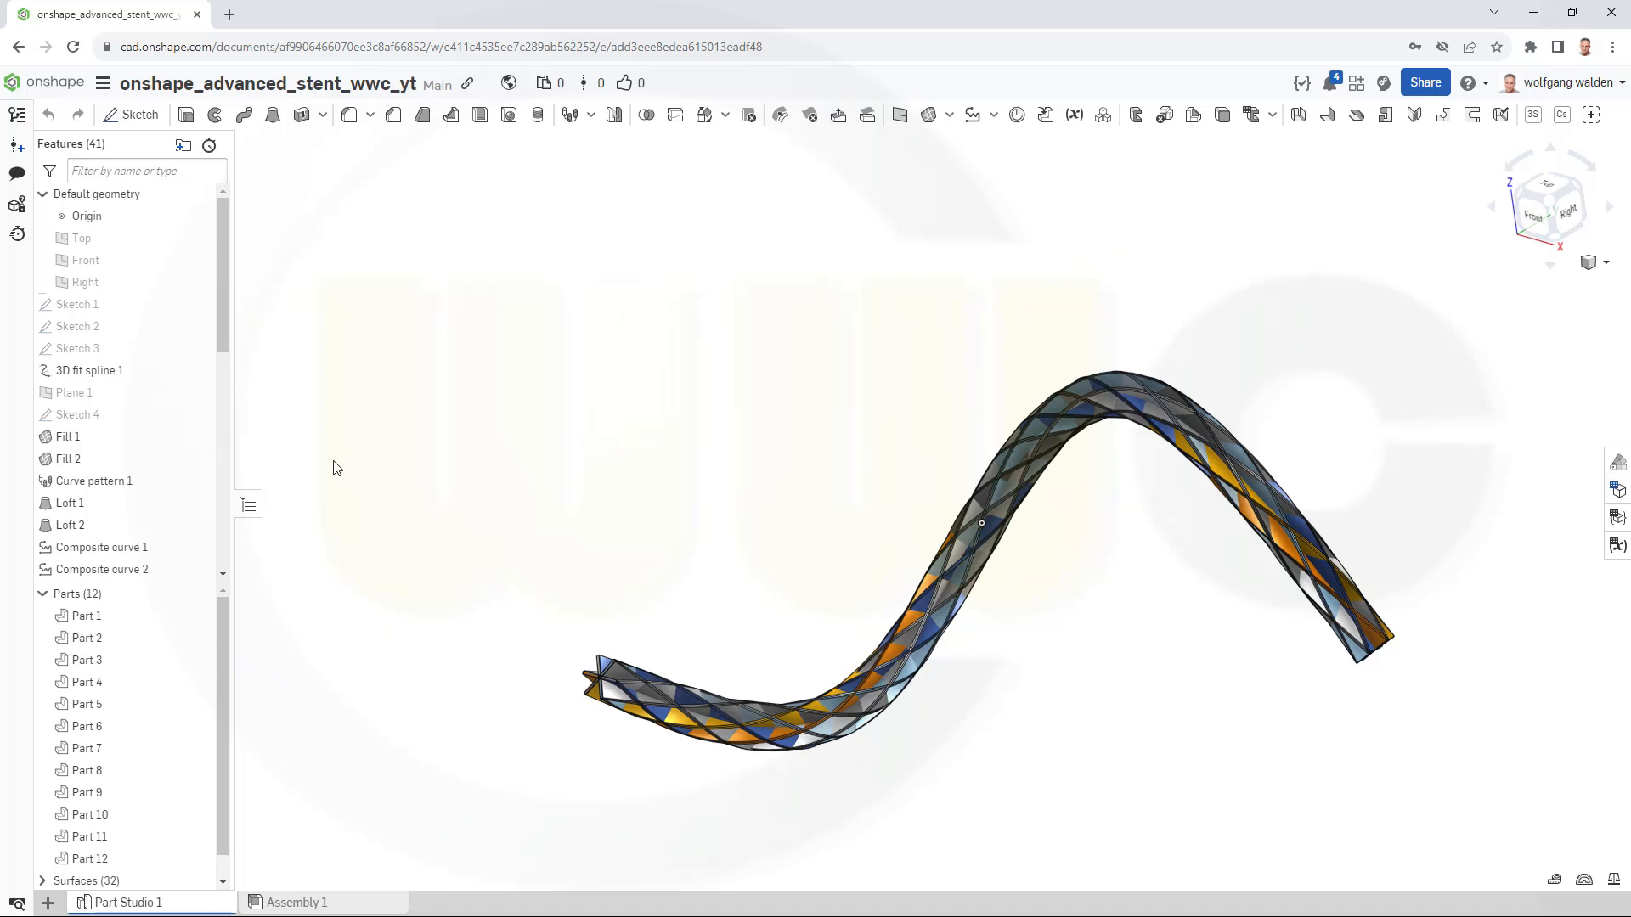
mouse_move(249, 503)
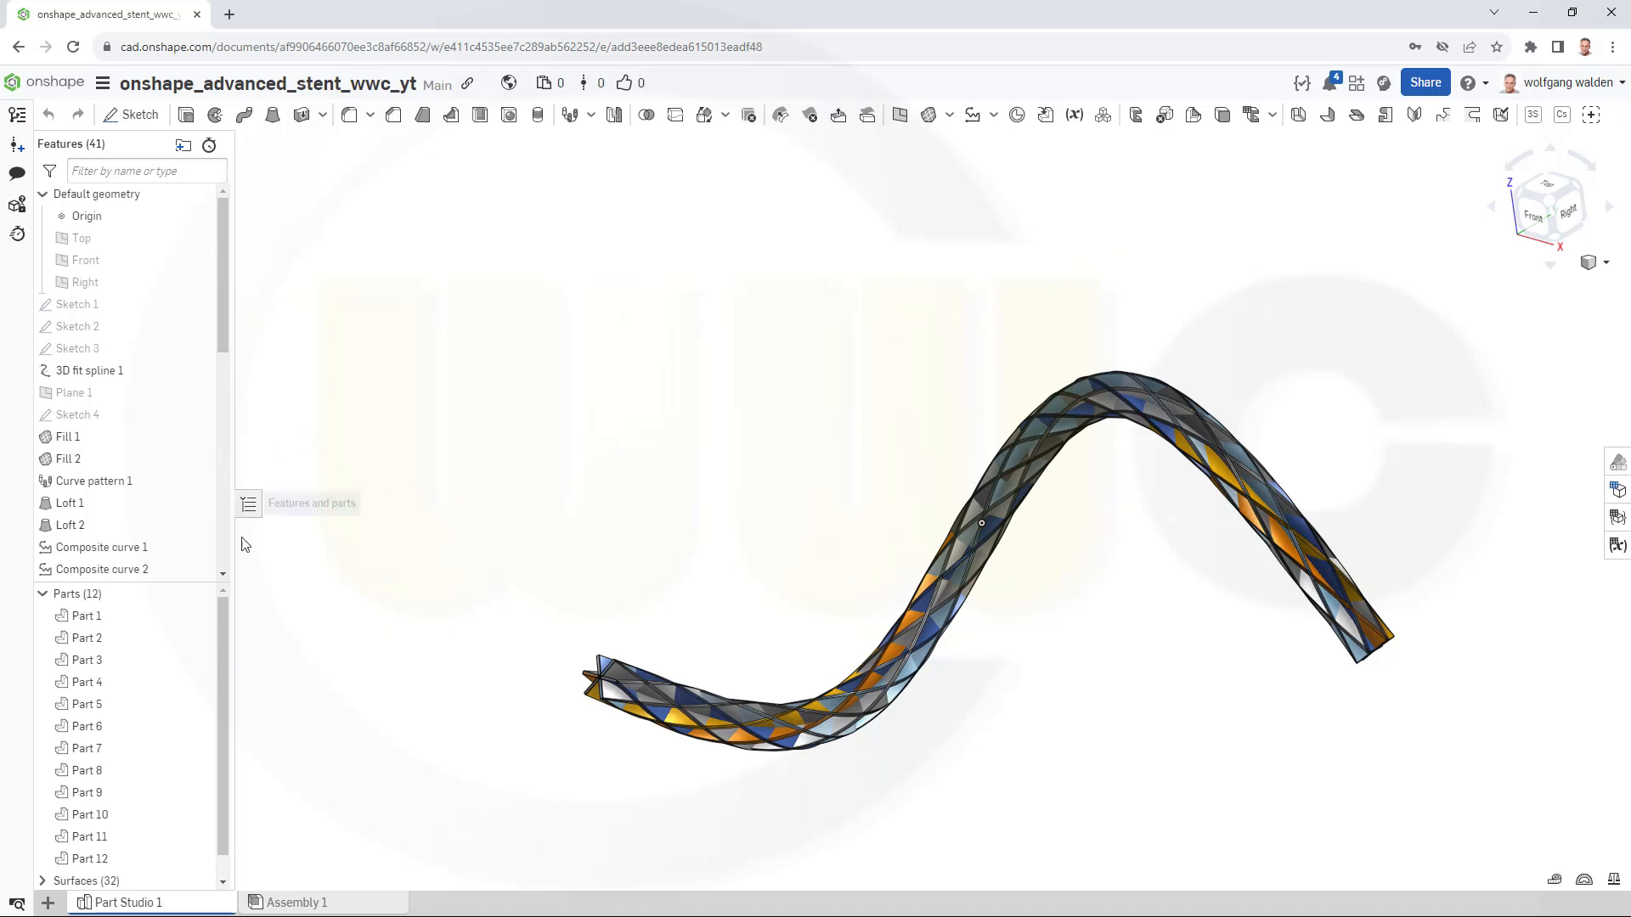
Hide all twelve thickened strip parts from Part 1's menu and re-show Plane 1.
click(85, 616)
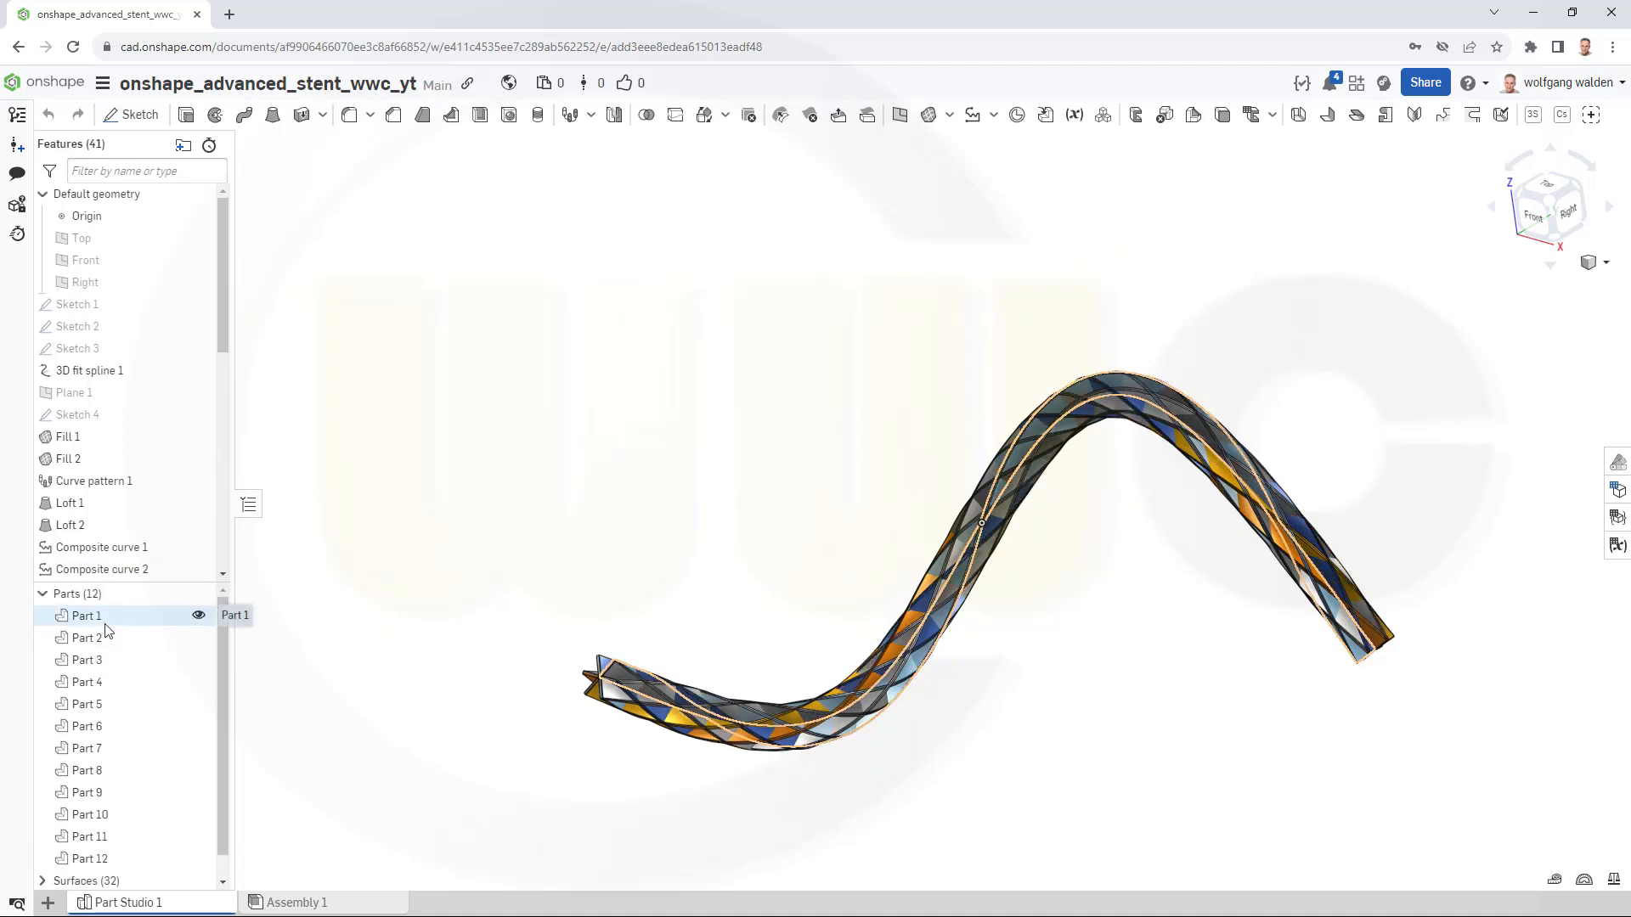
right_click(87, 616)
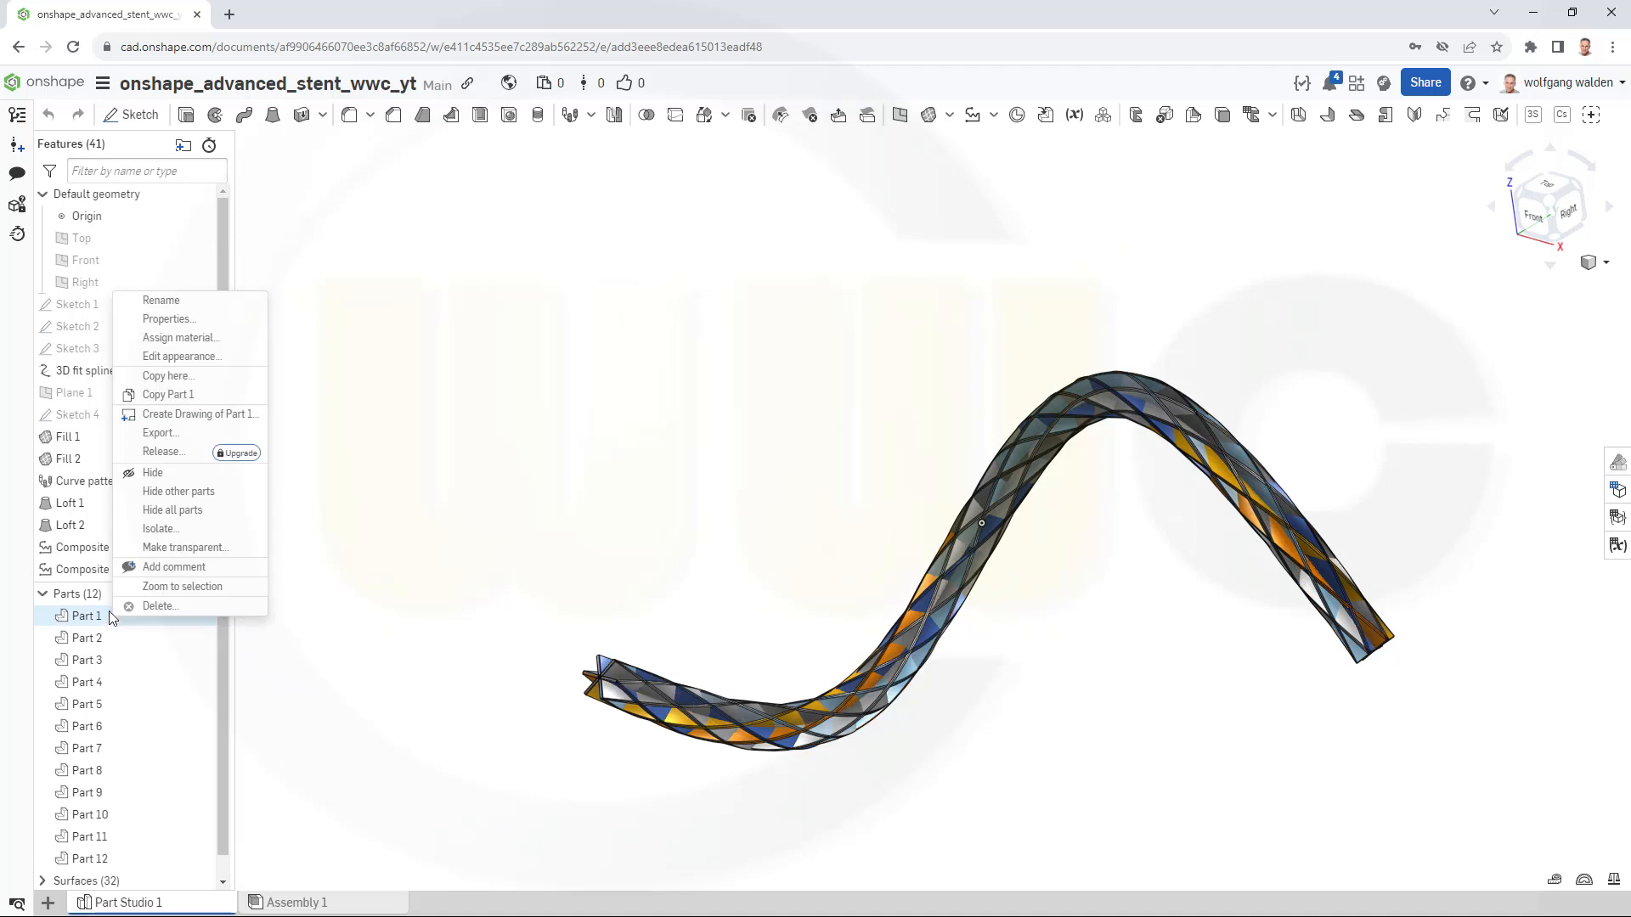
mouse_move(161, 528)
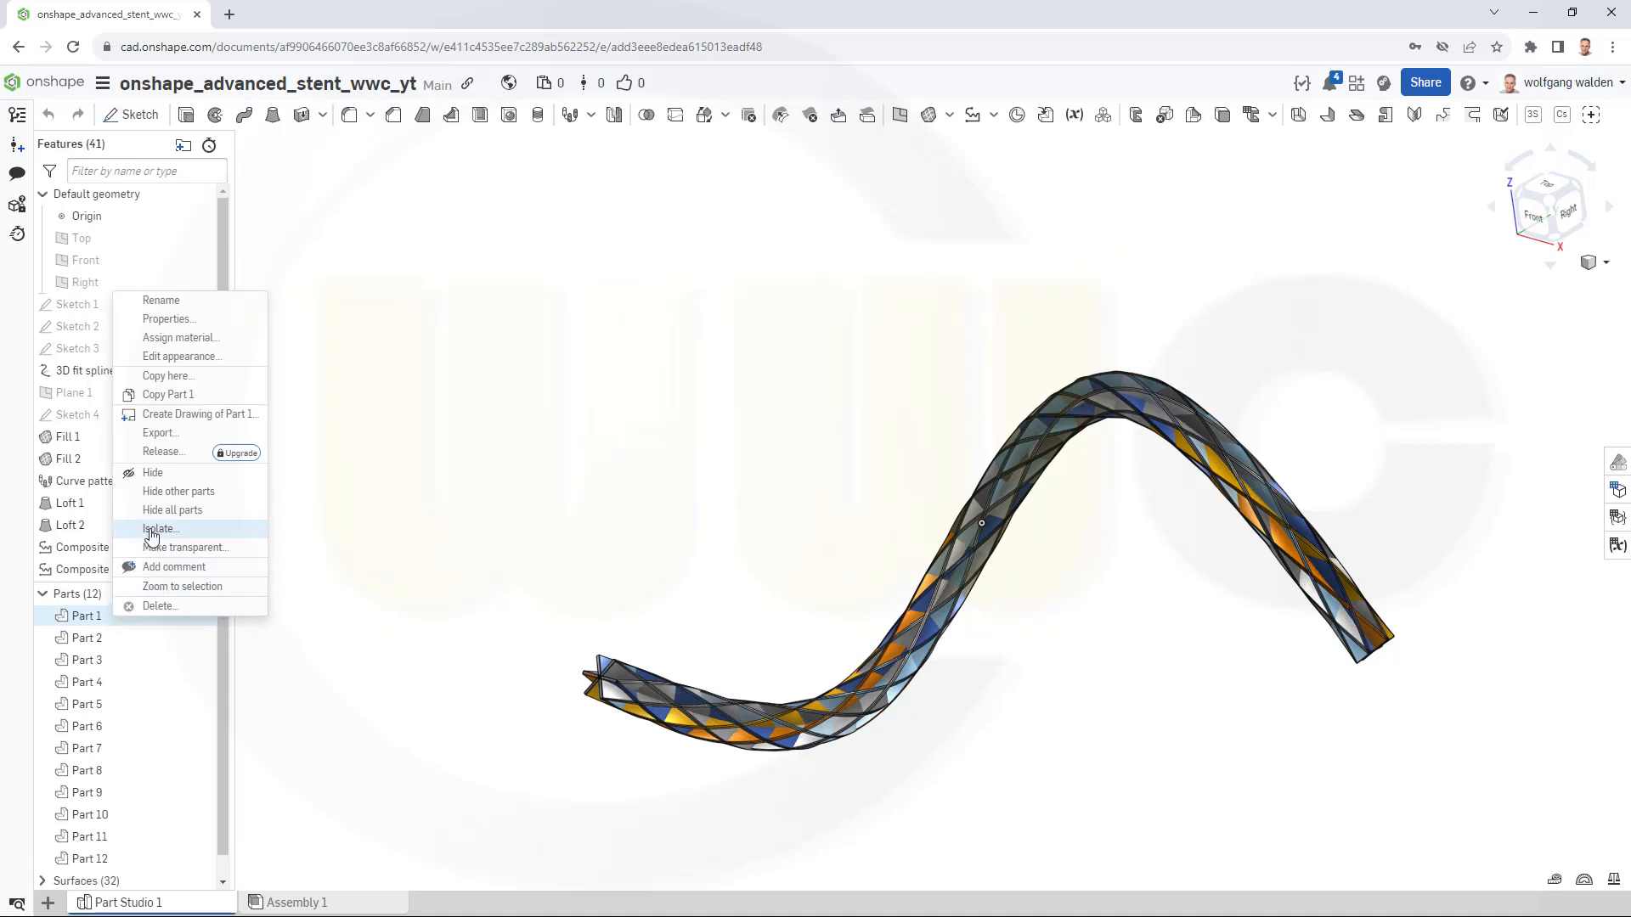
click(152, 472)
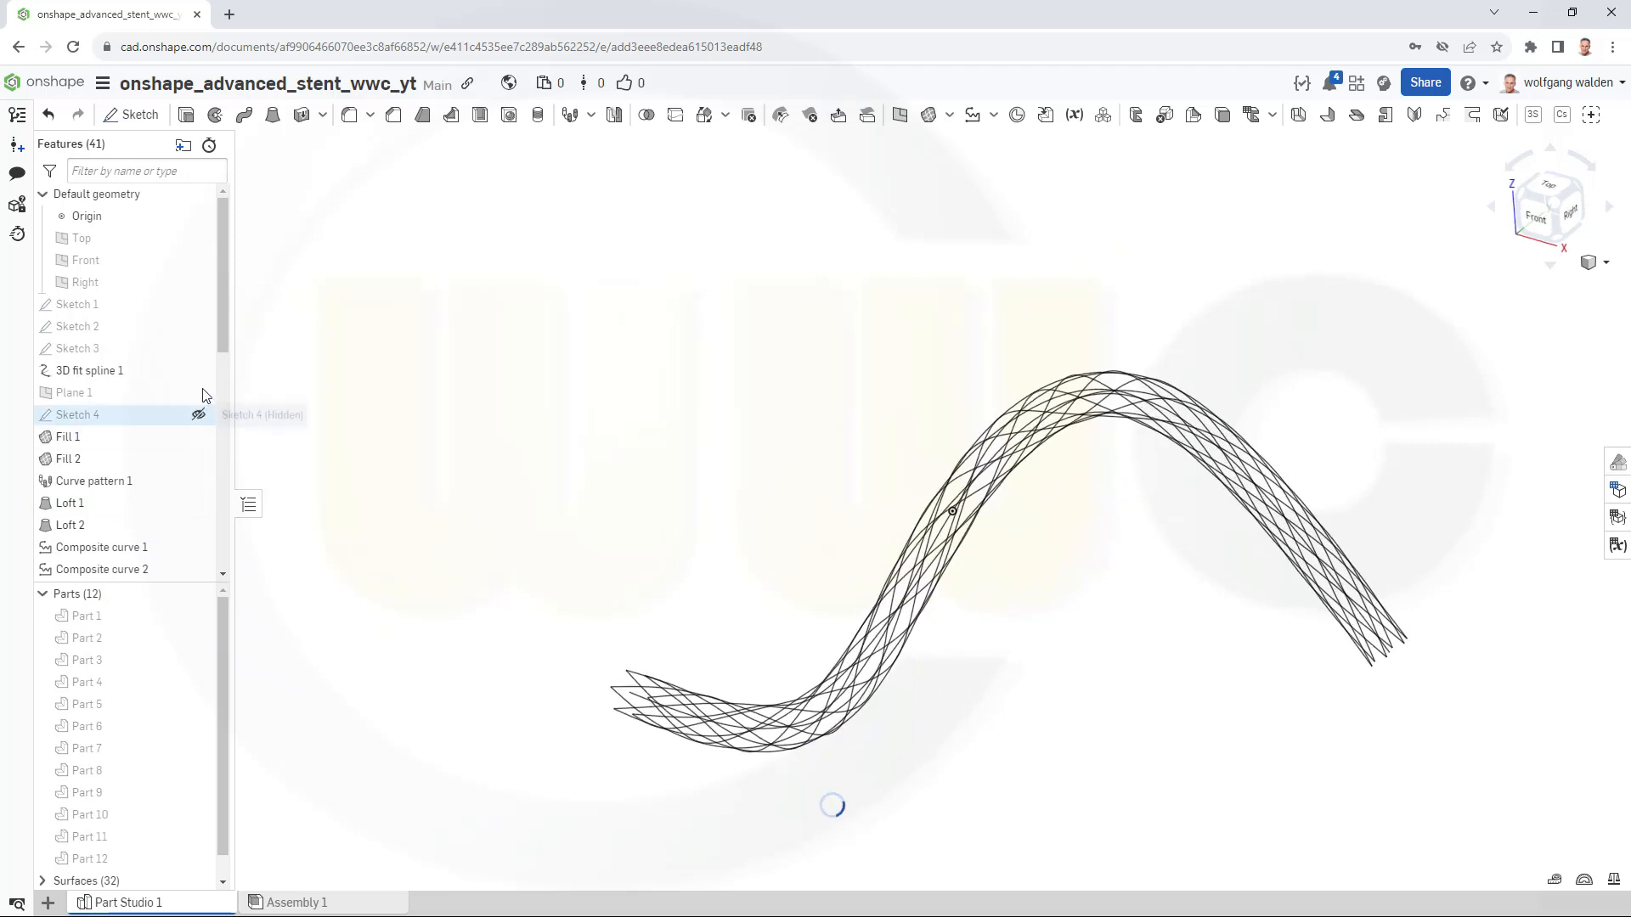
click(75, 304)
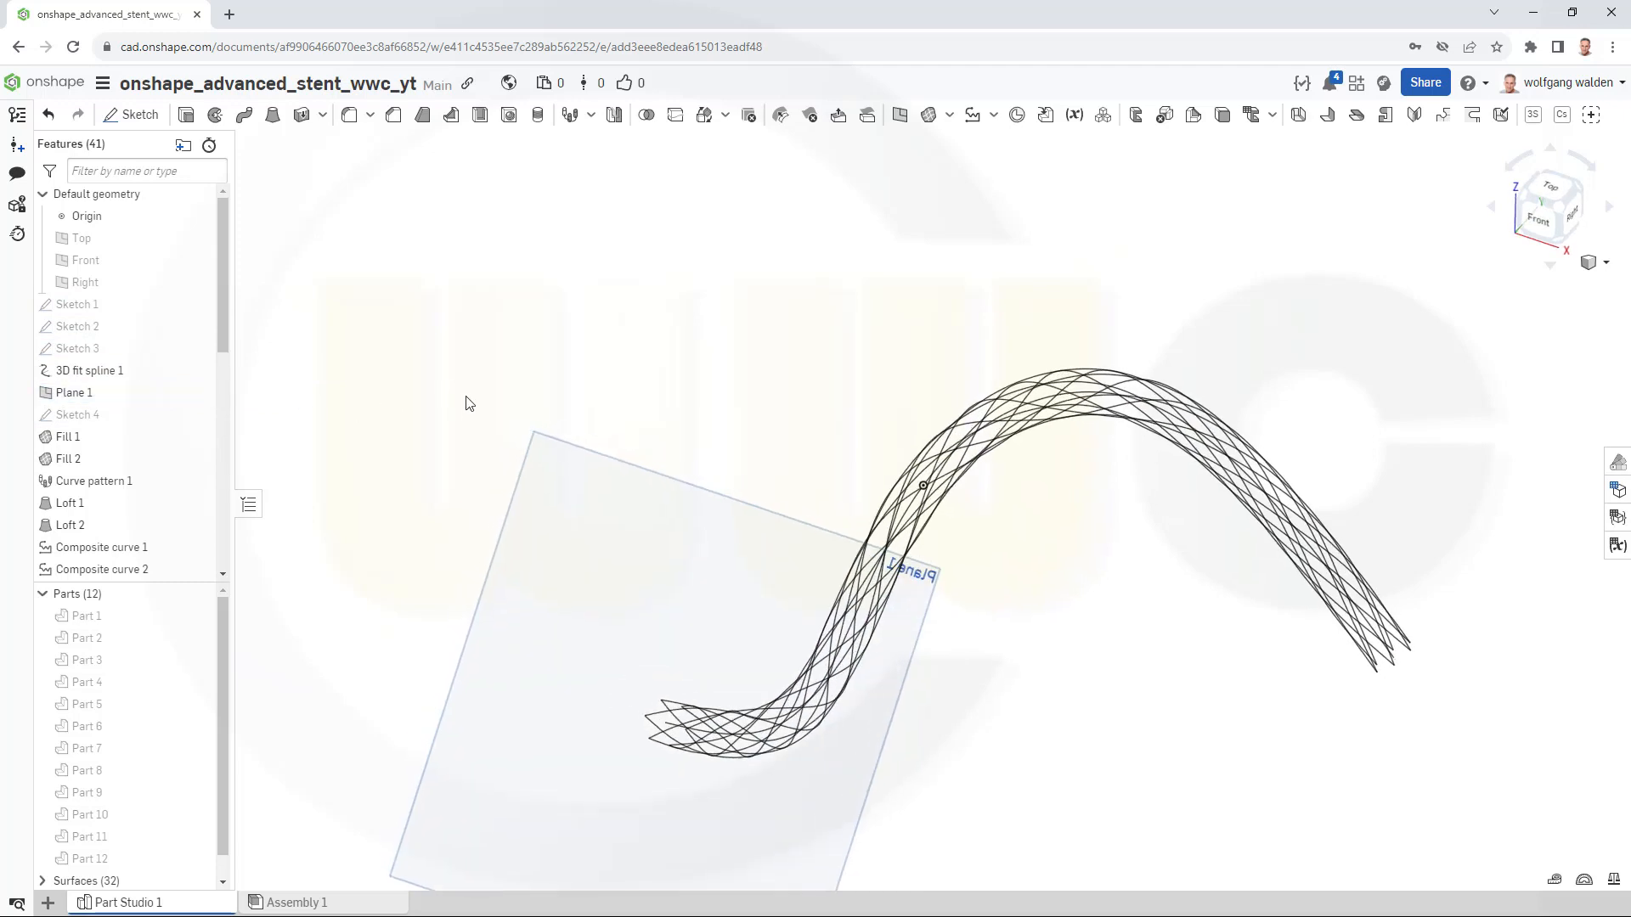
Sketch a Ø12 circle on Plane 1 at the end of the curve bundle.
click(130, 114)
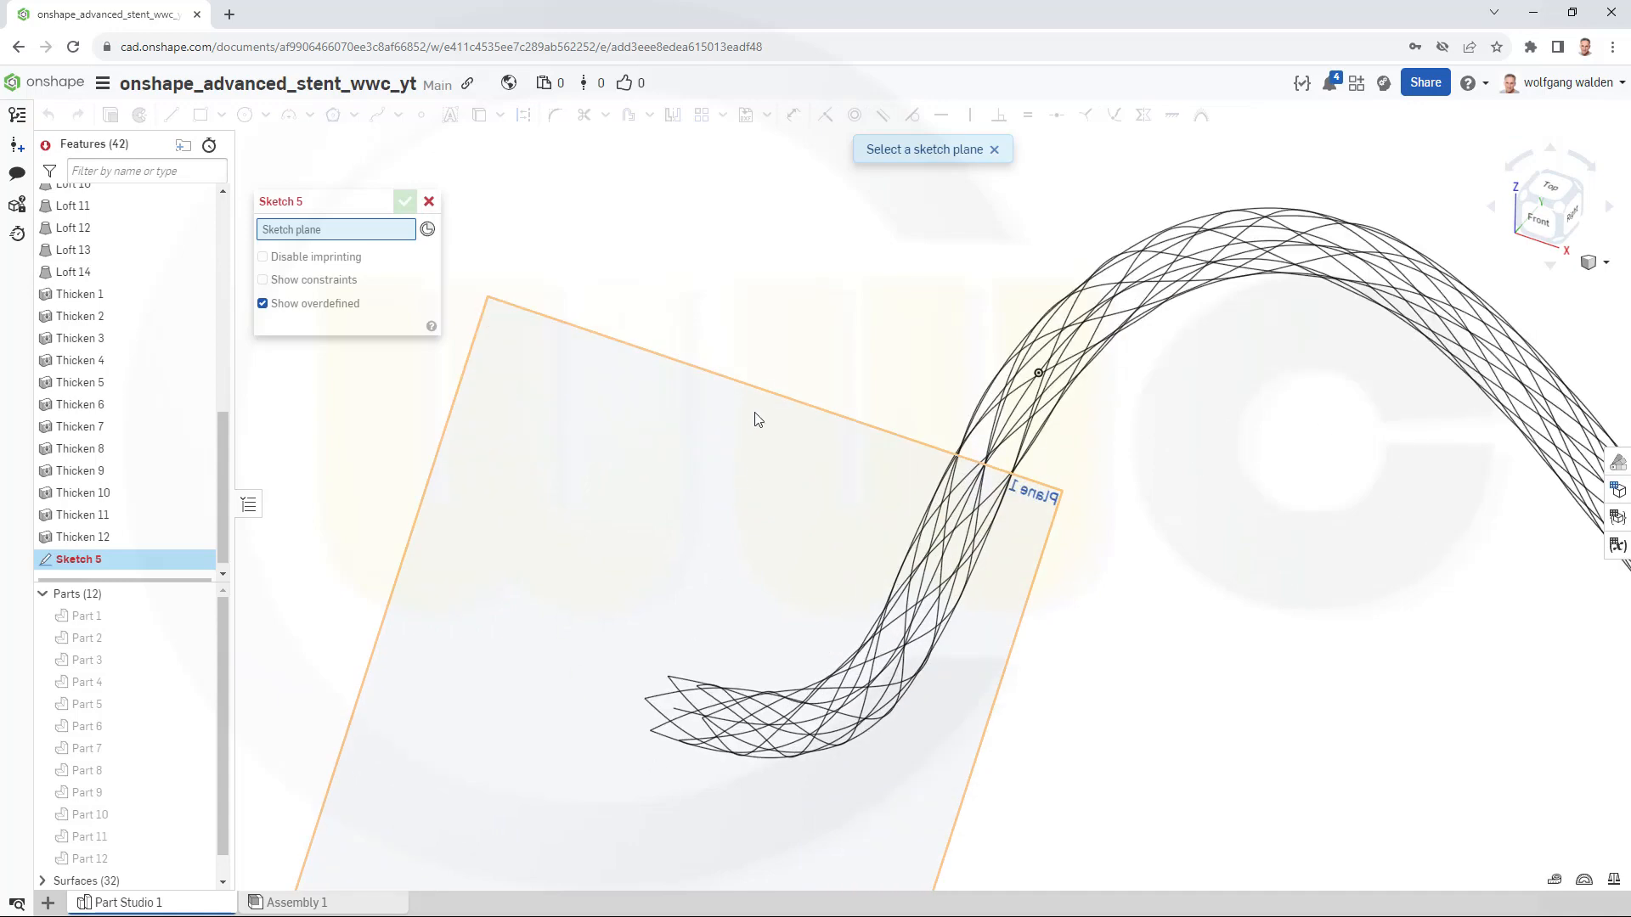
click(749, 416)
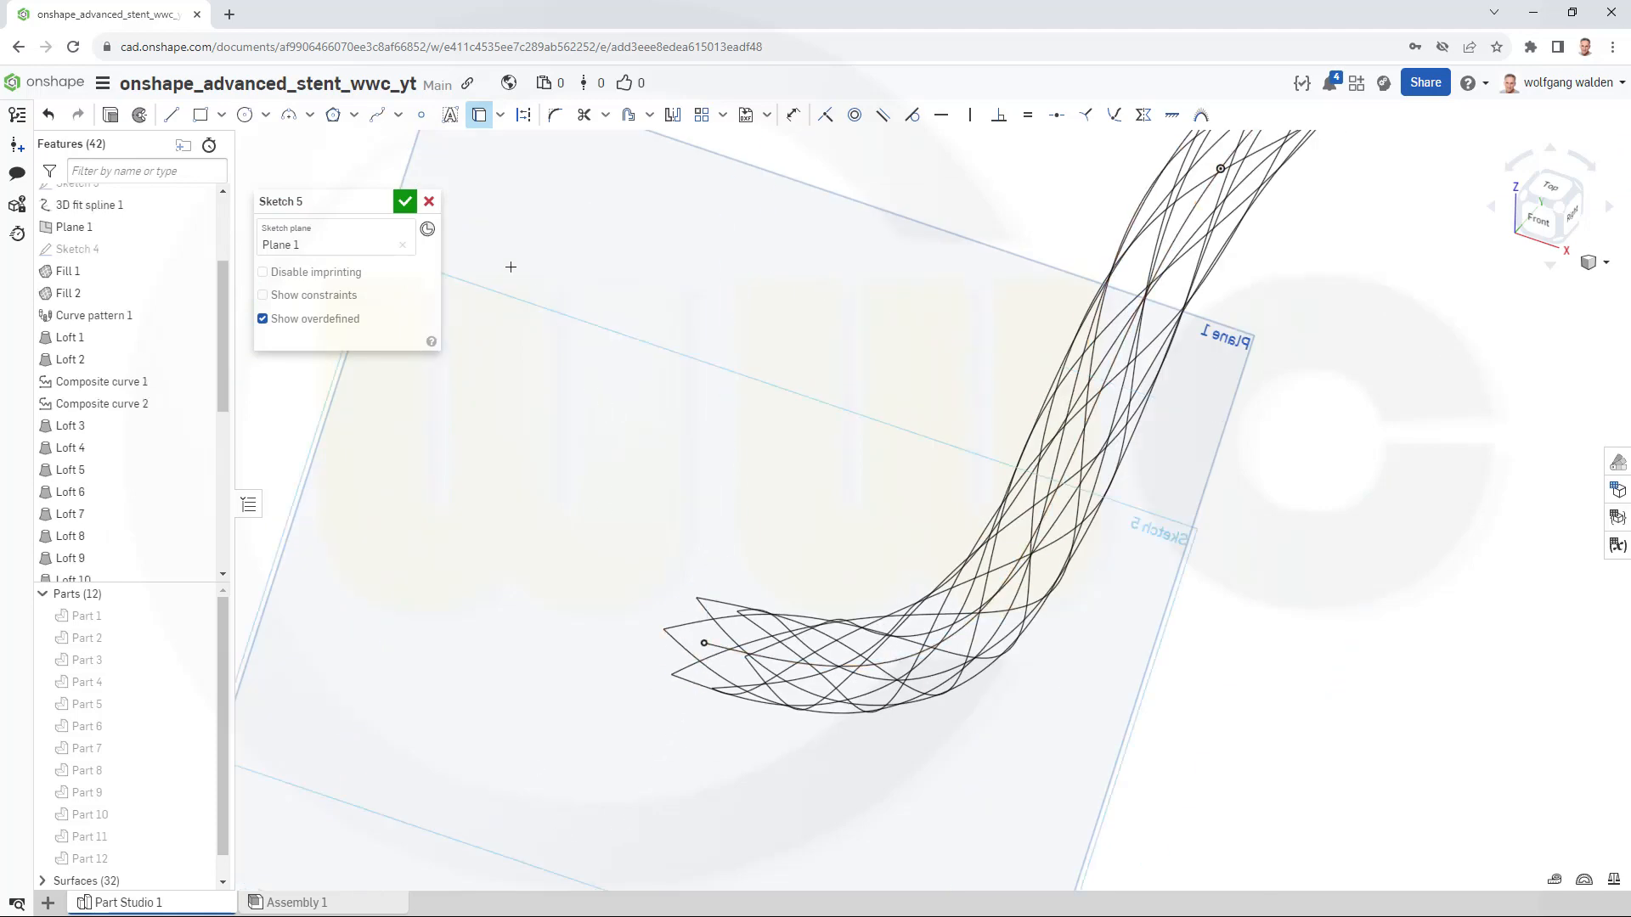
click(245, 115)
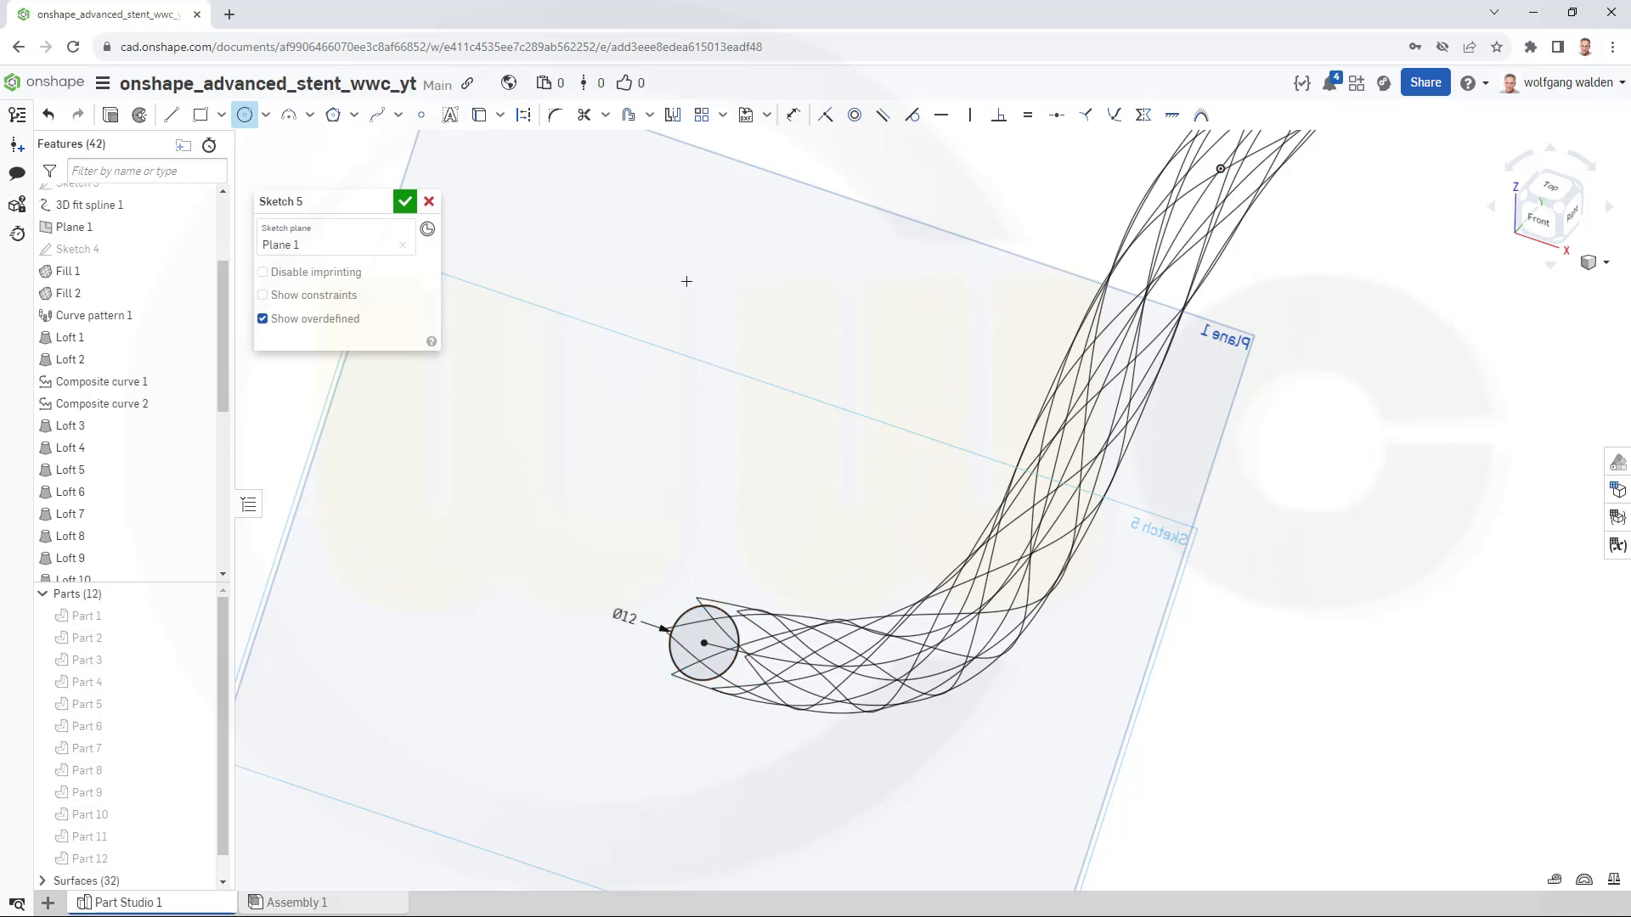
click(404, 200)
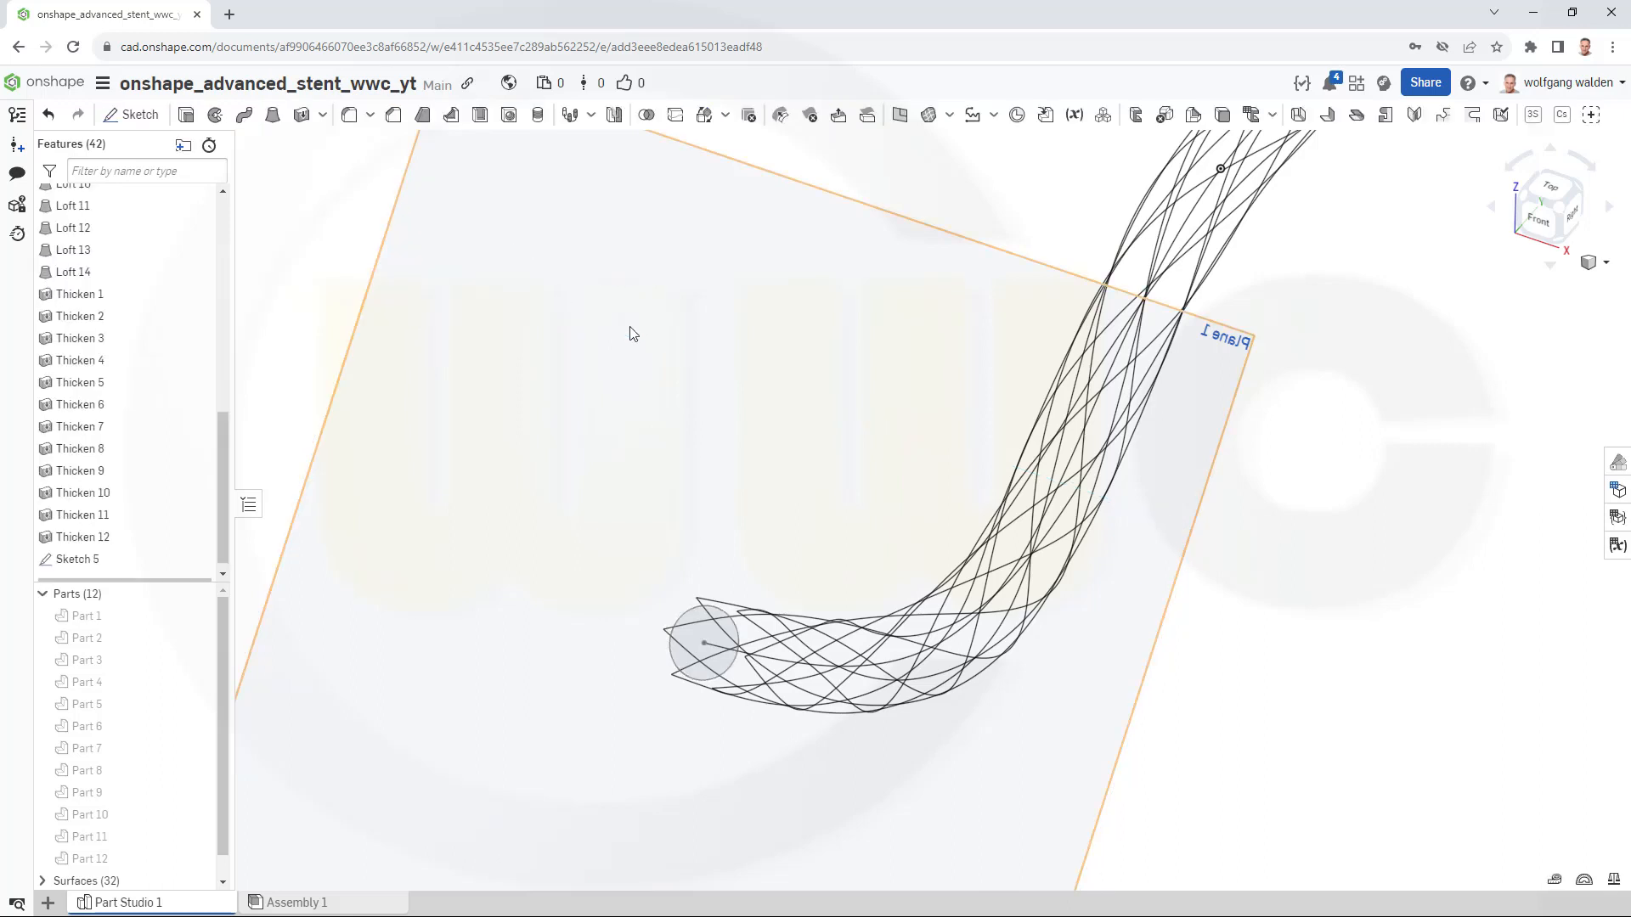
mouse_move(138, 115)
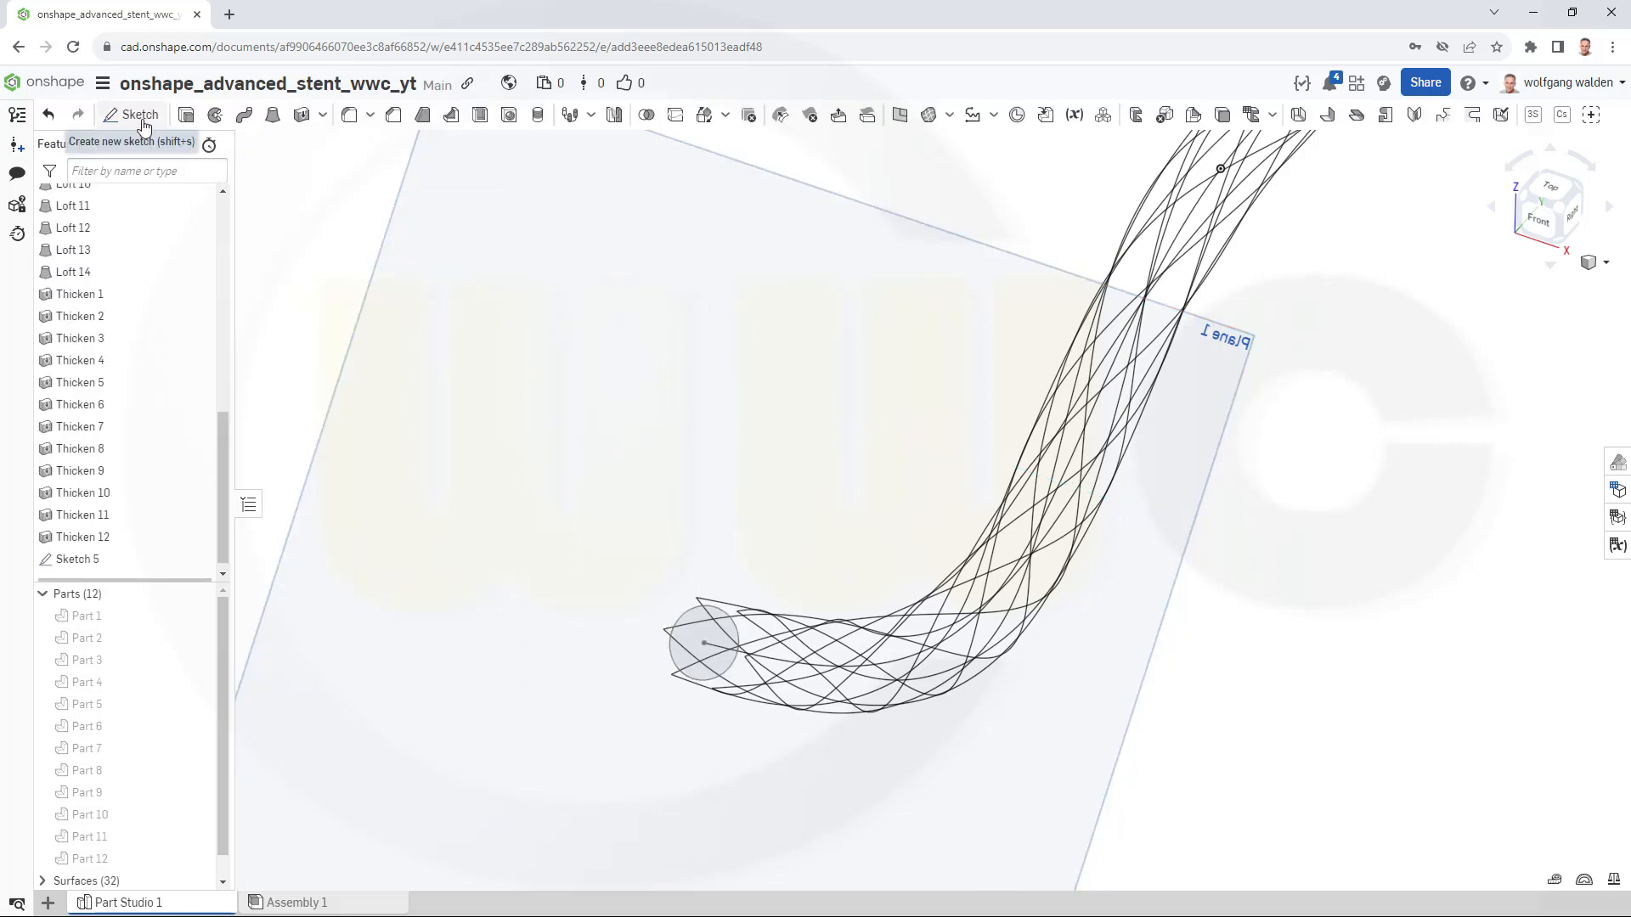
mouse_move(243, 115)
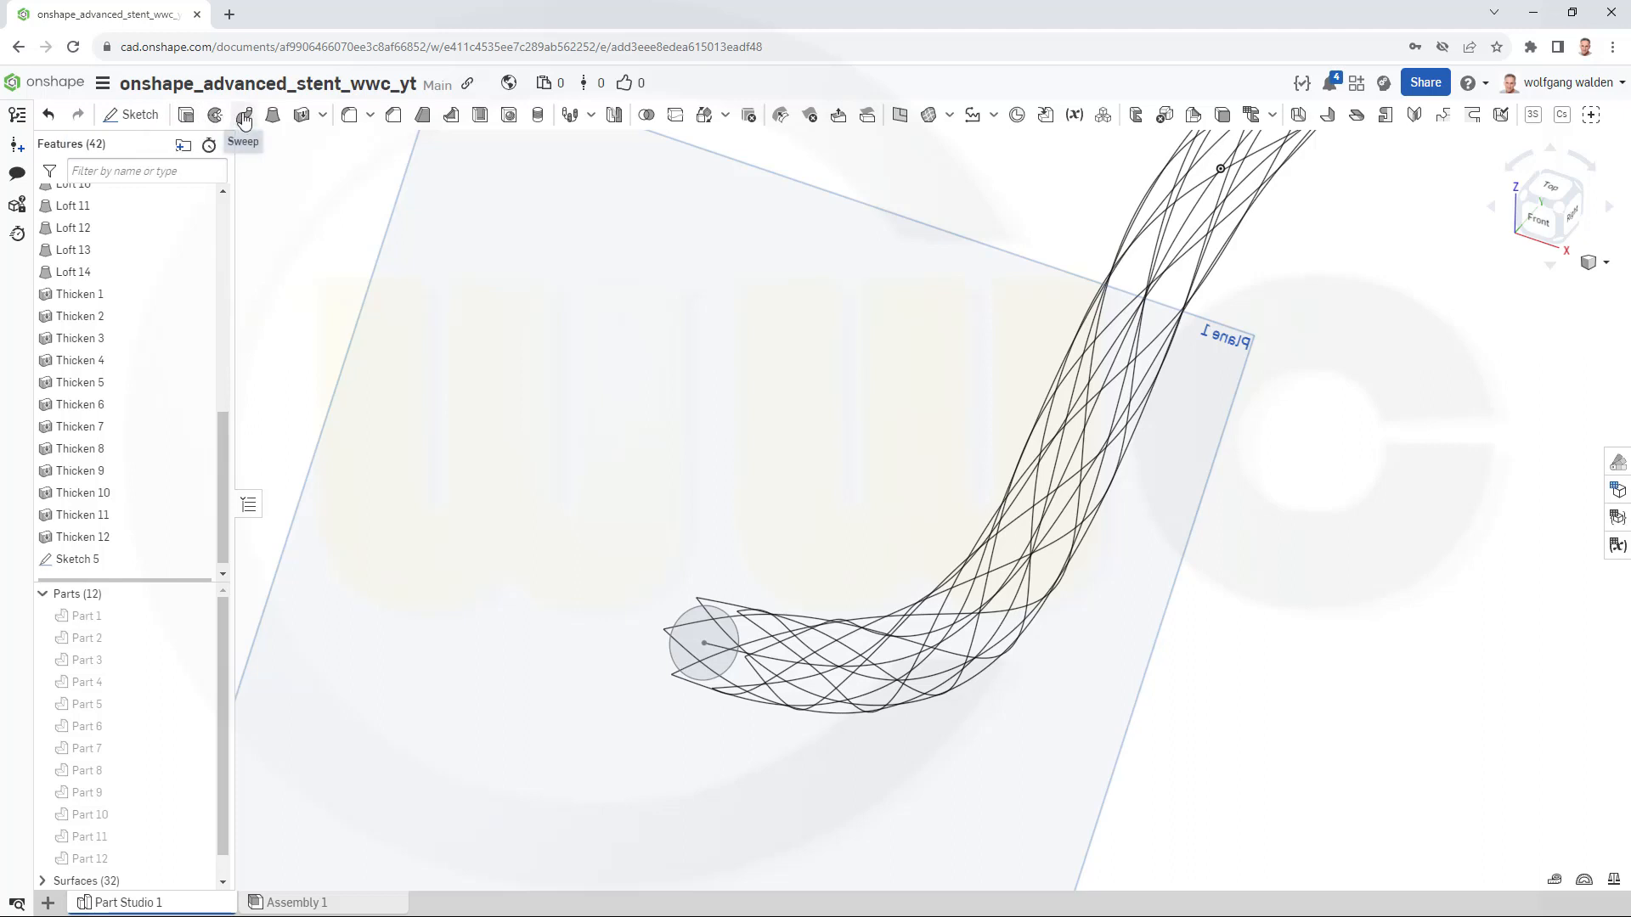
Sweep the Sketch 5 circle along Curve 1 as a surface tube, Sweep 1.
click(241, 115)
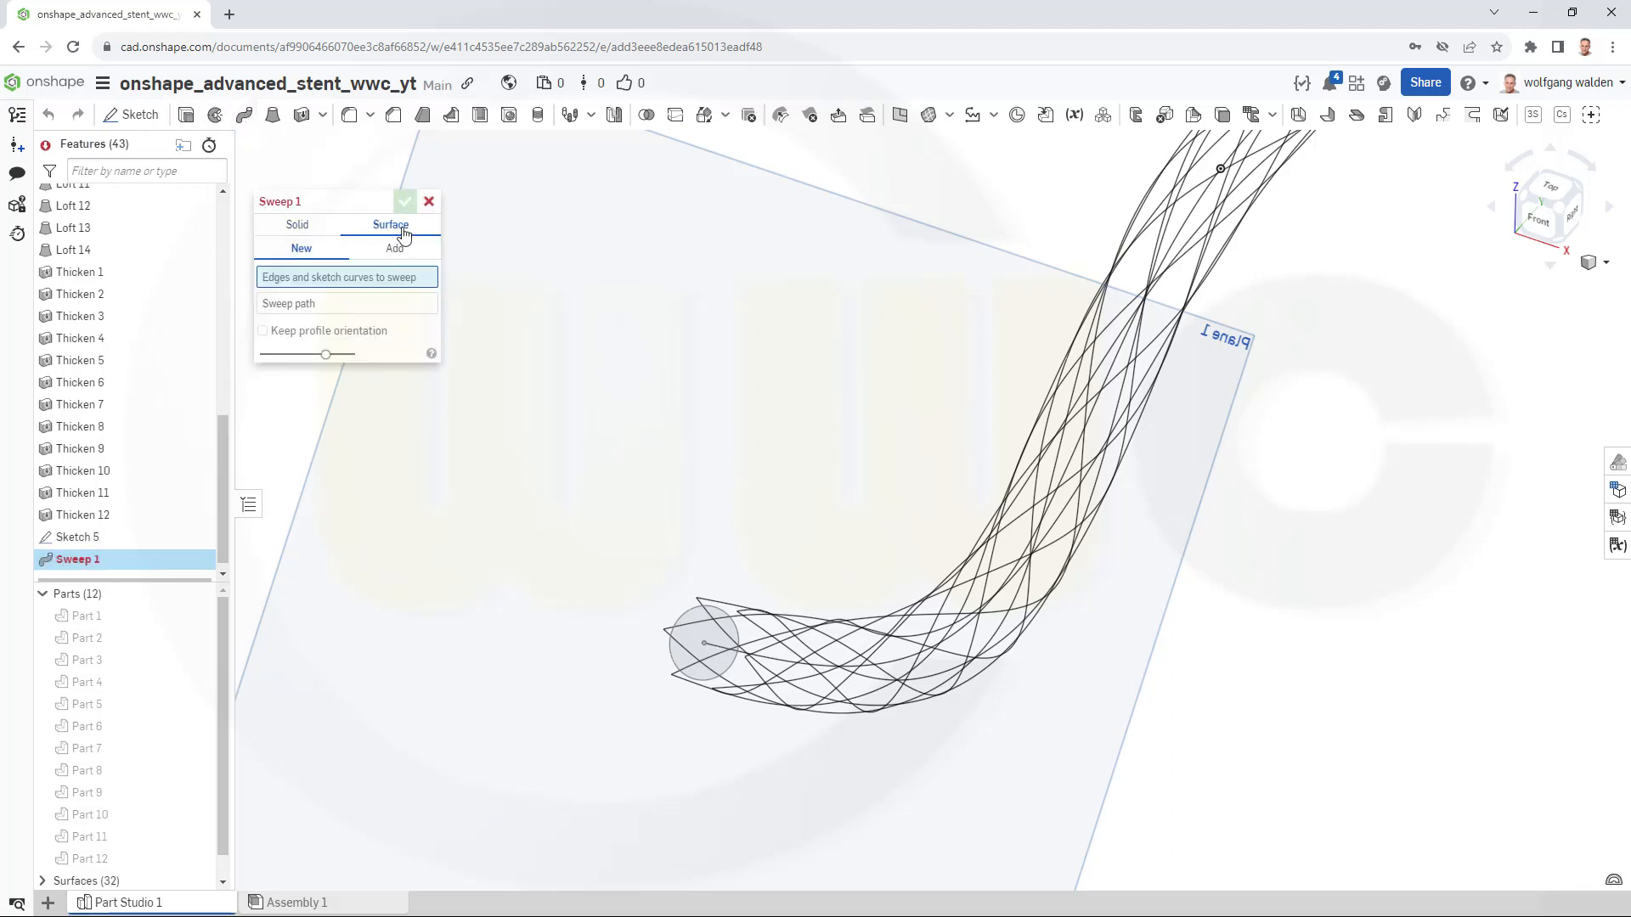
click(703, 645)
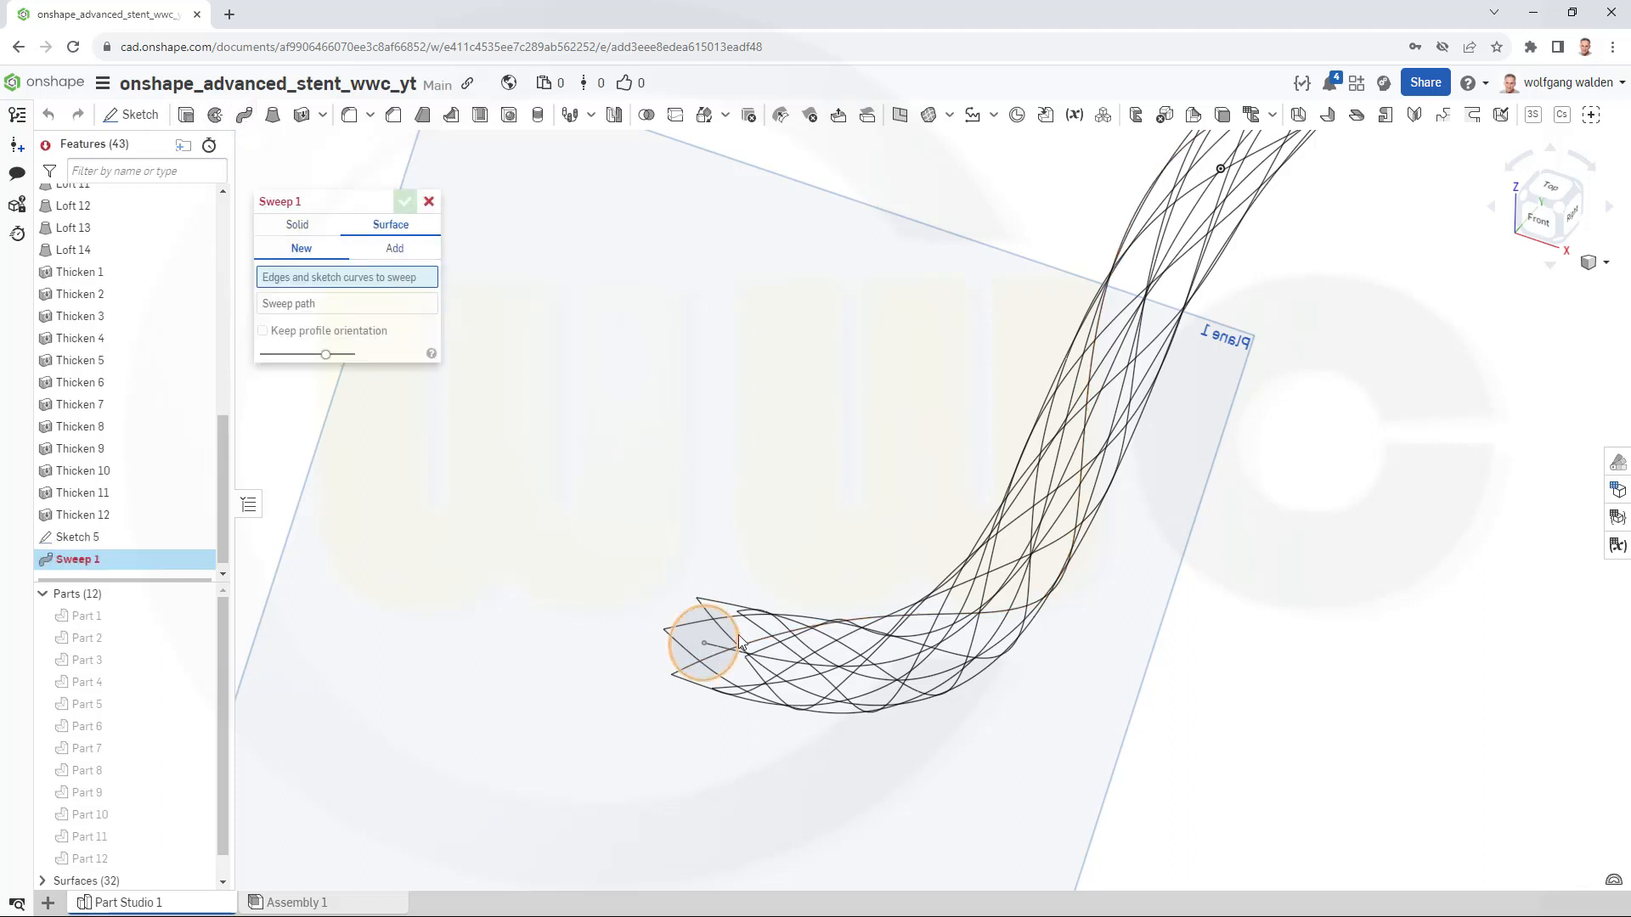
click(705, 643)
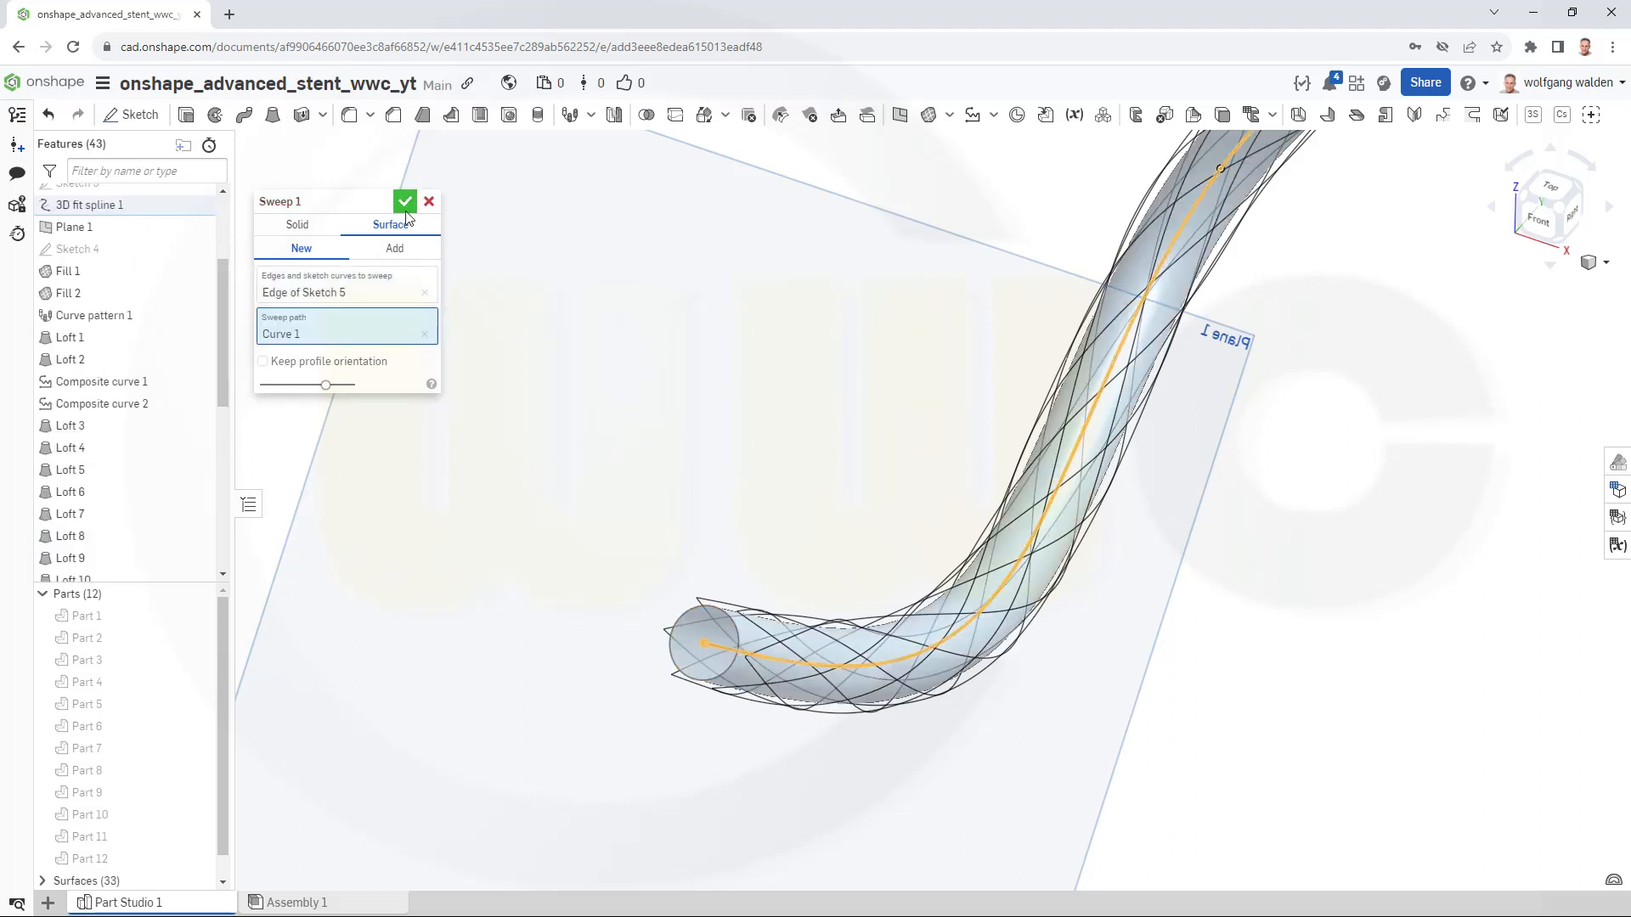
click(404, 201)
text(0.1)
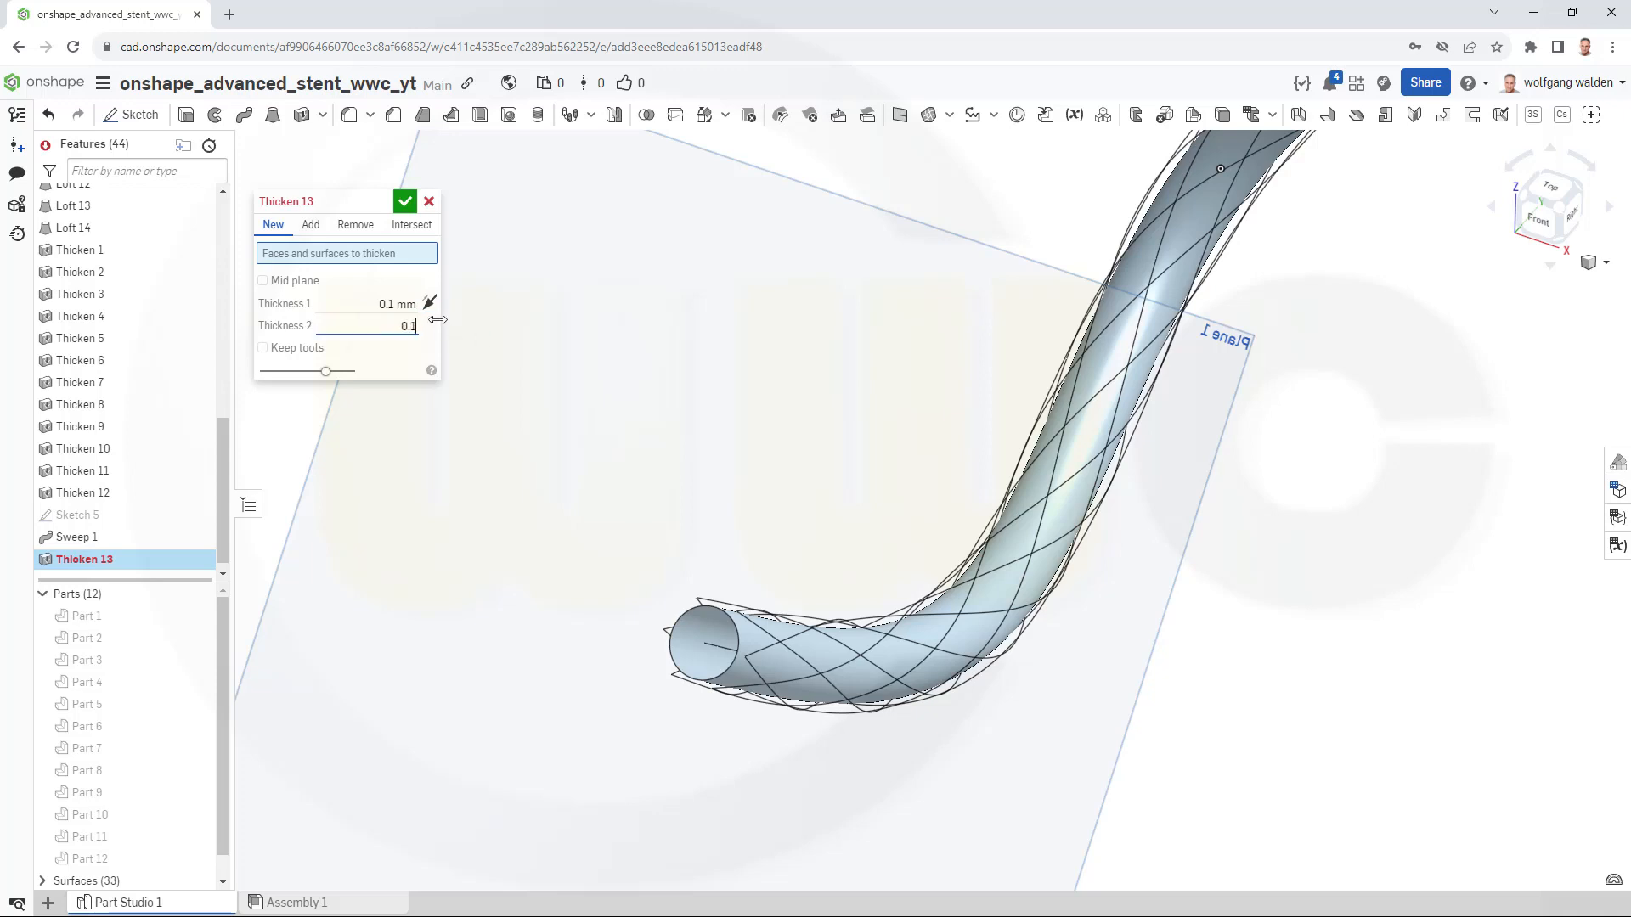
Thicken the Sweep 1 tube surface by 0.1 mm on both sides into Part 13.
click(264, 347)
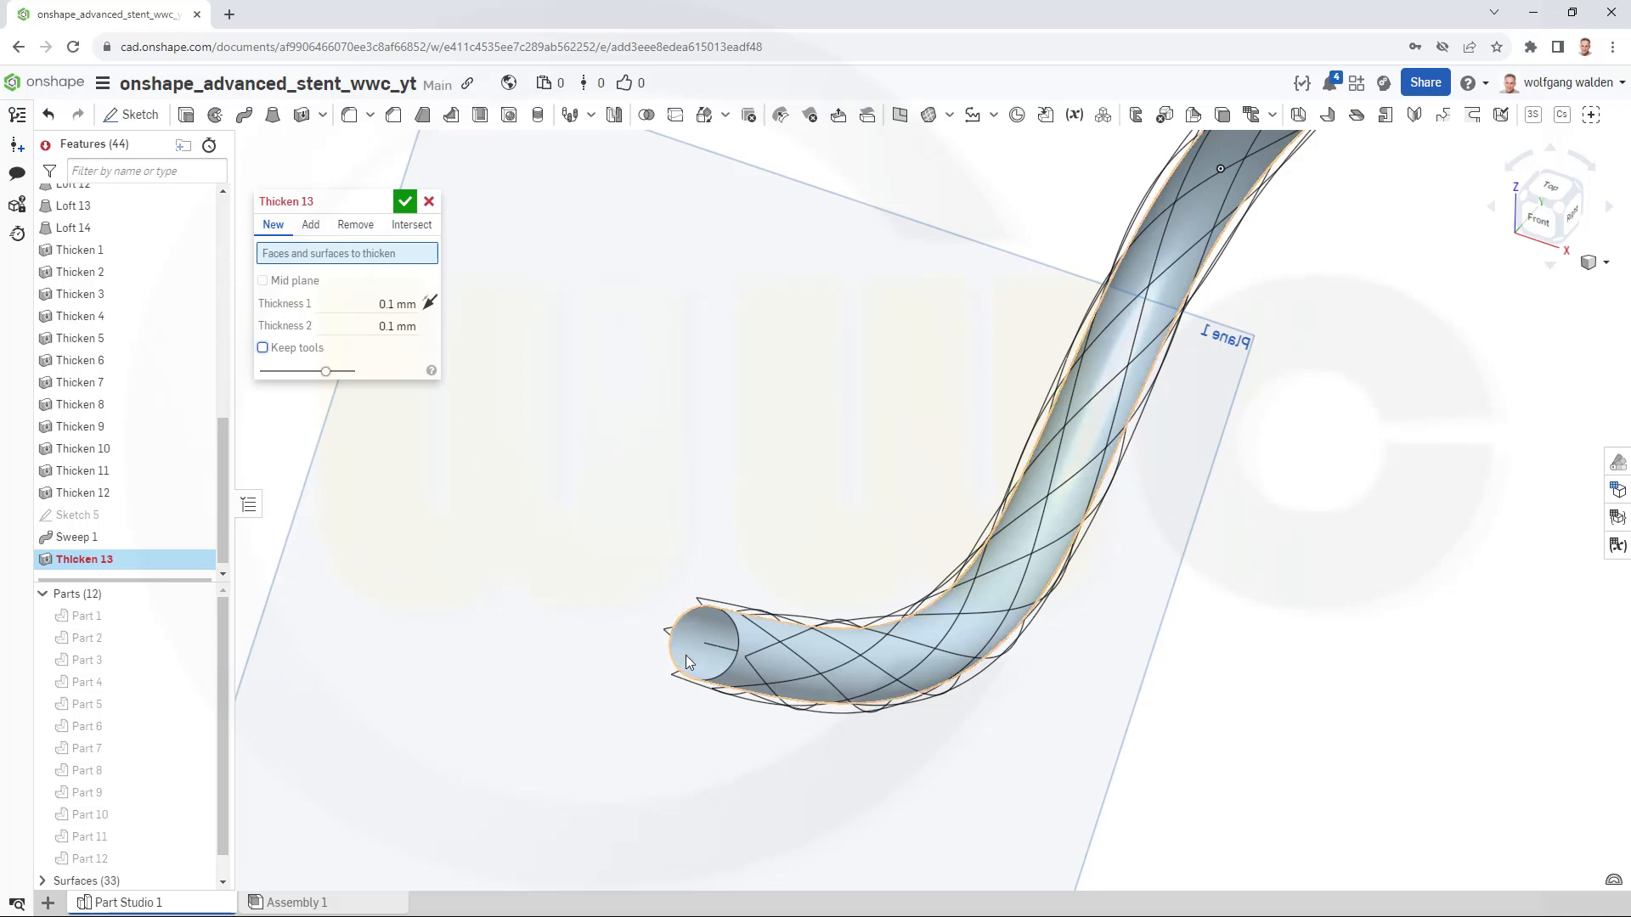
click(884, 520)
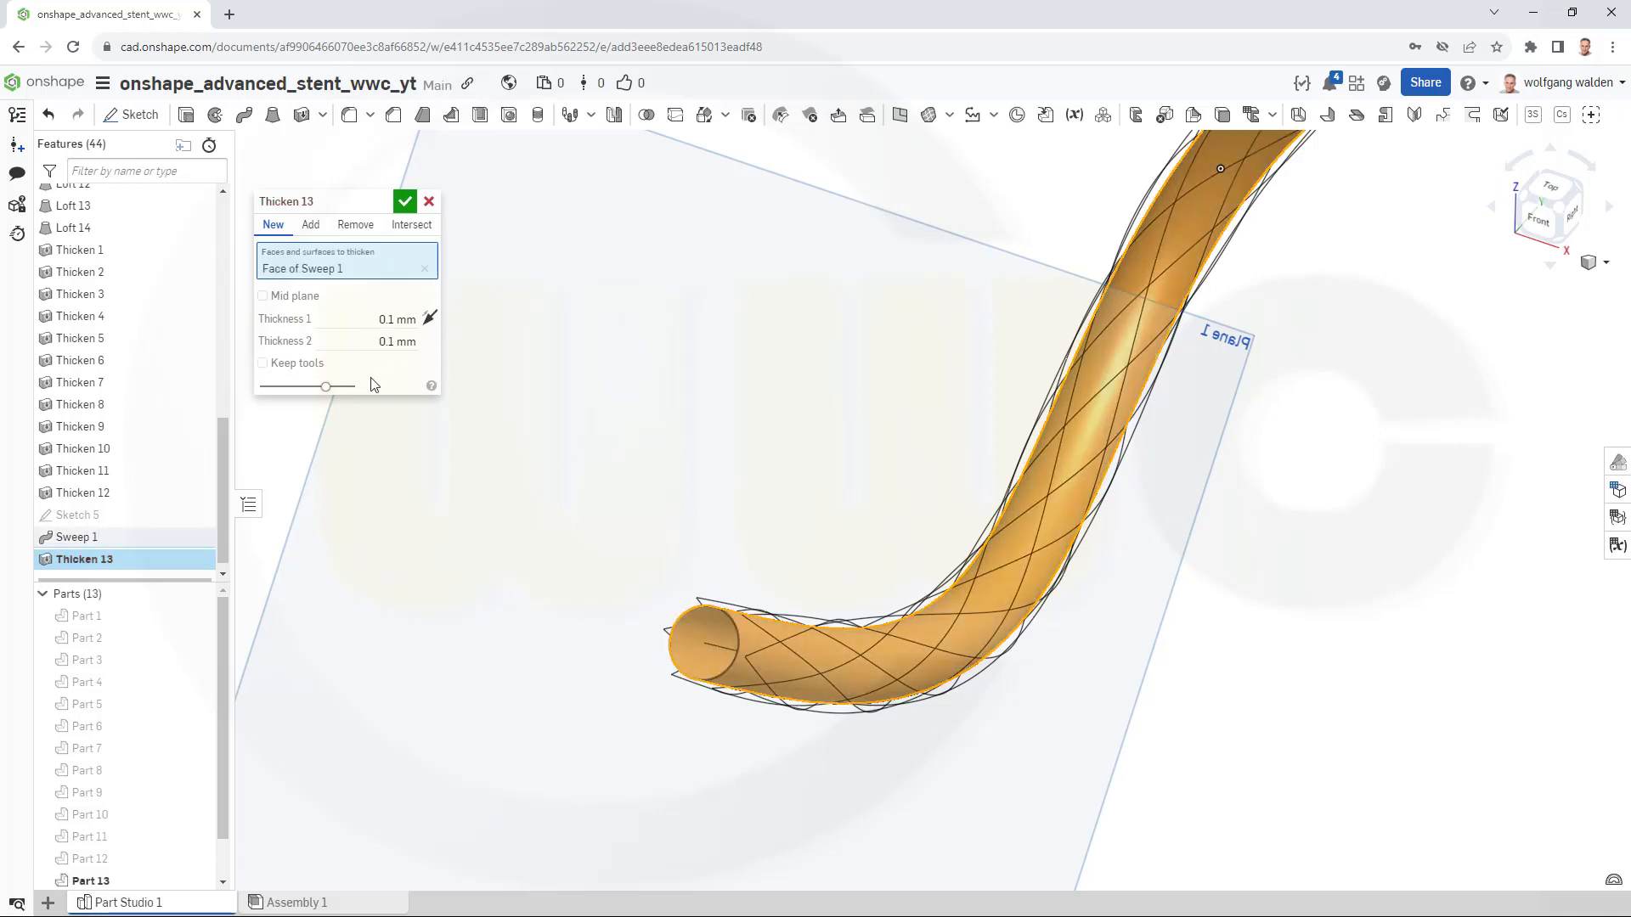
mouse_move(406, 201)
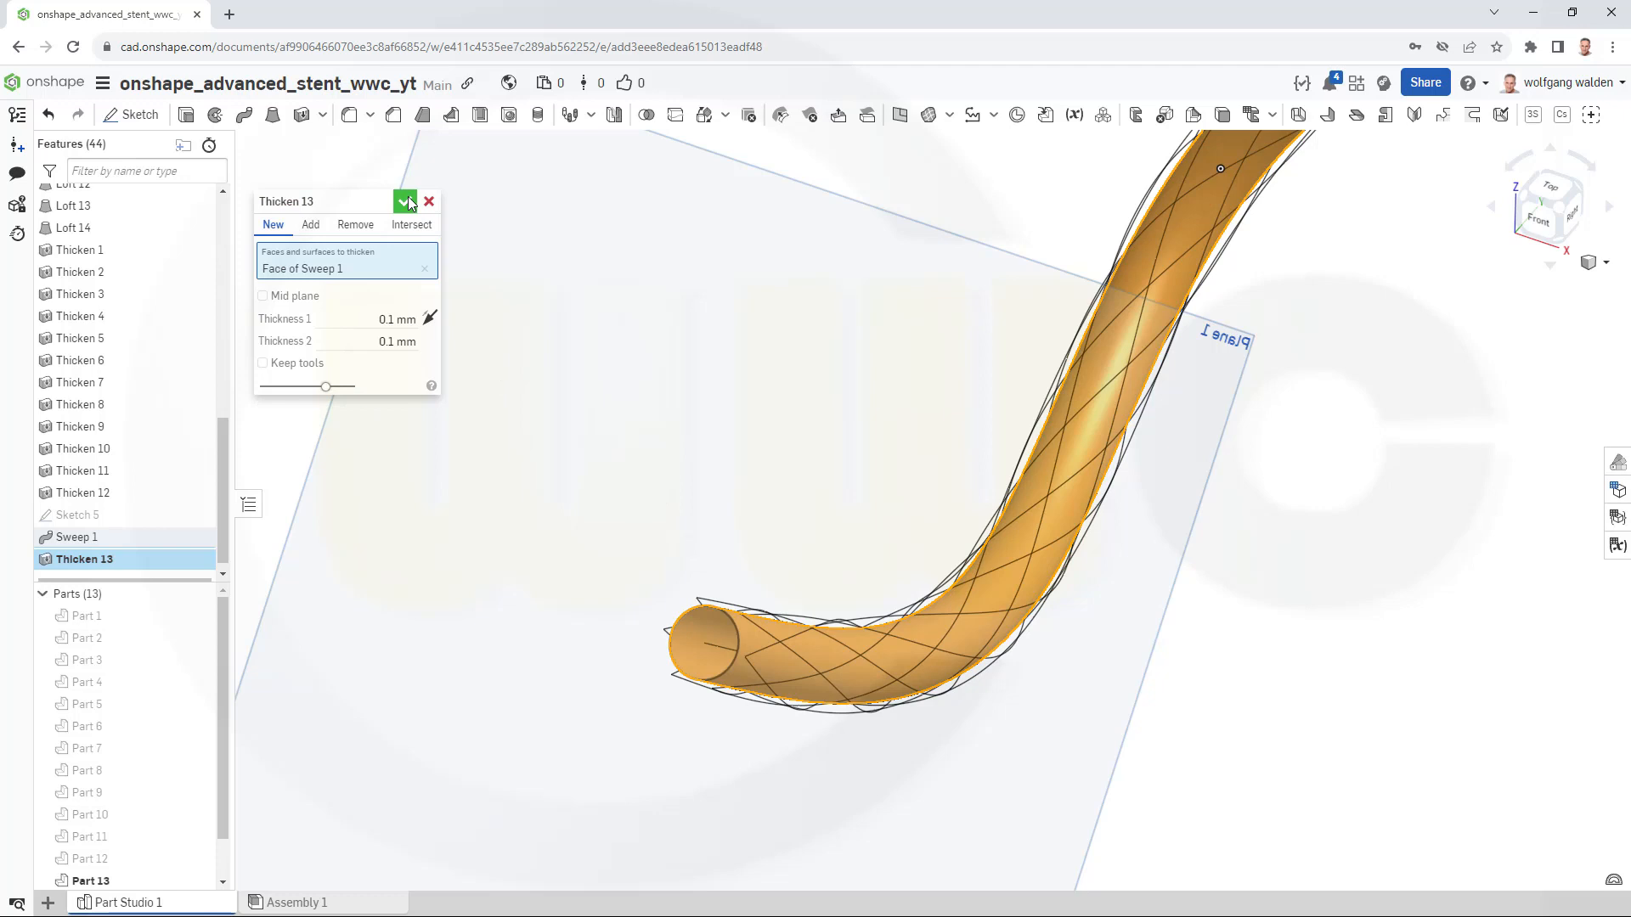
click(406, 201)
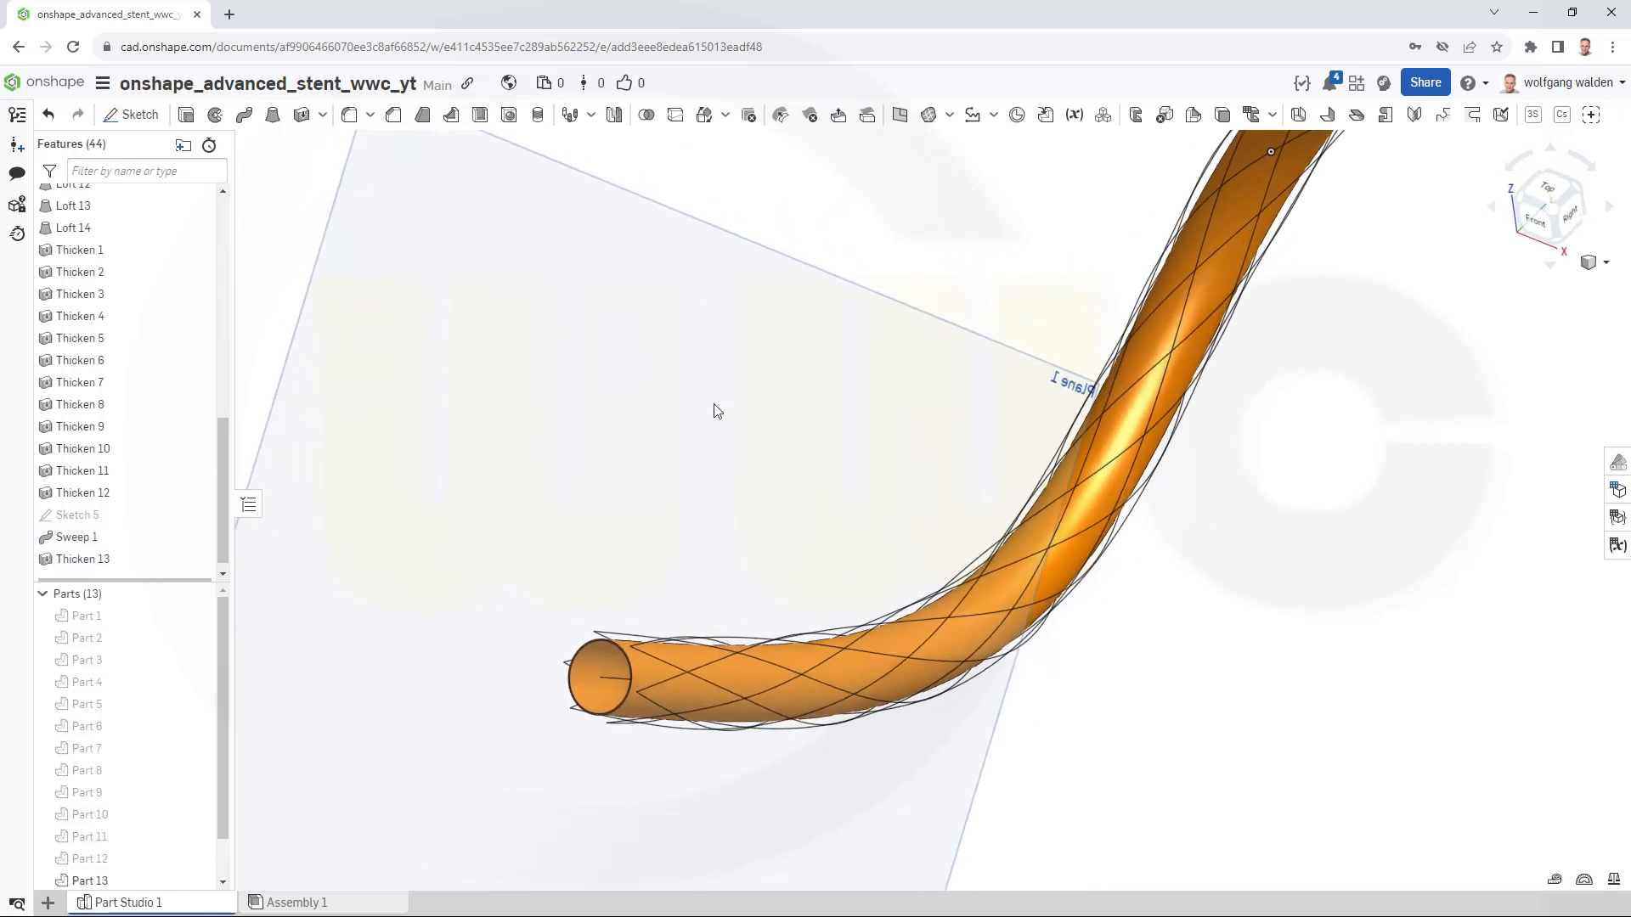
Zoom the view to inspect the thin tube inside the crisscrossing wireframe.
scroll(up, 3)
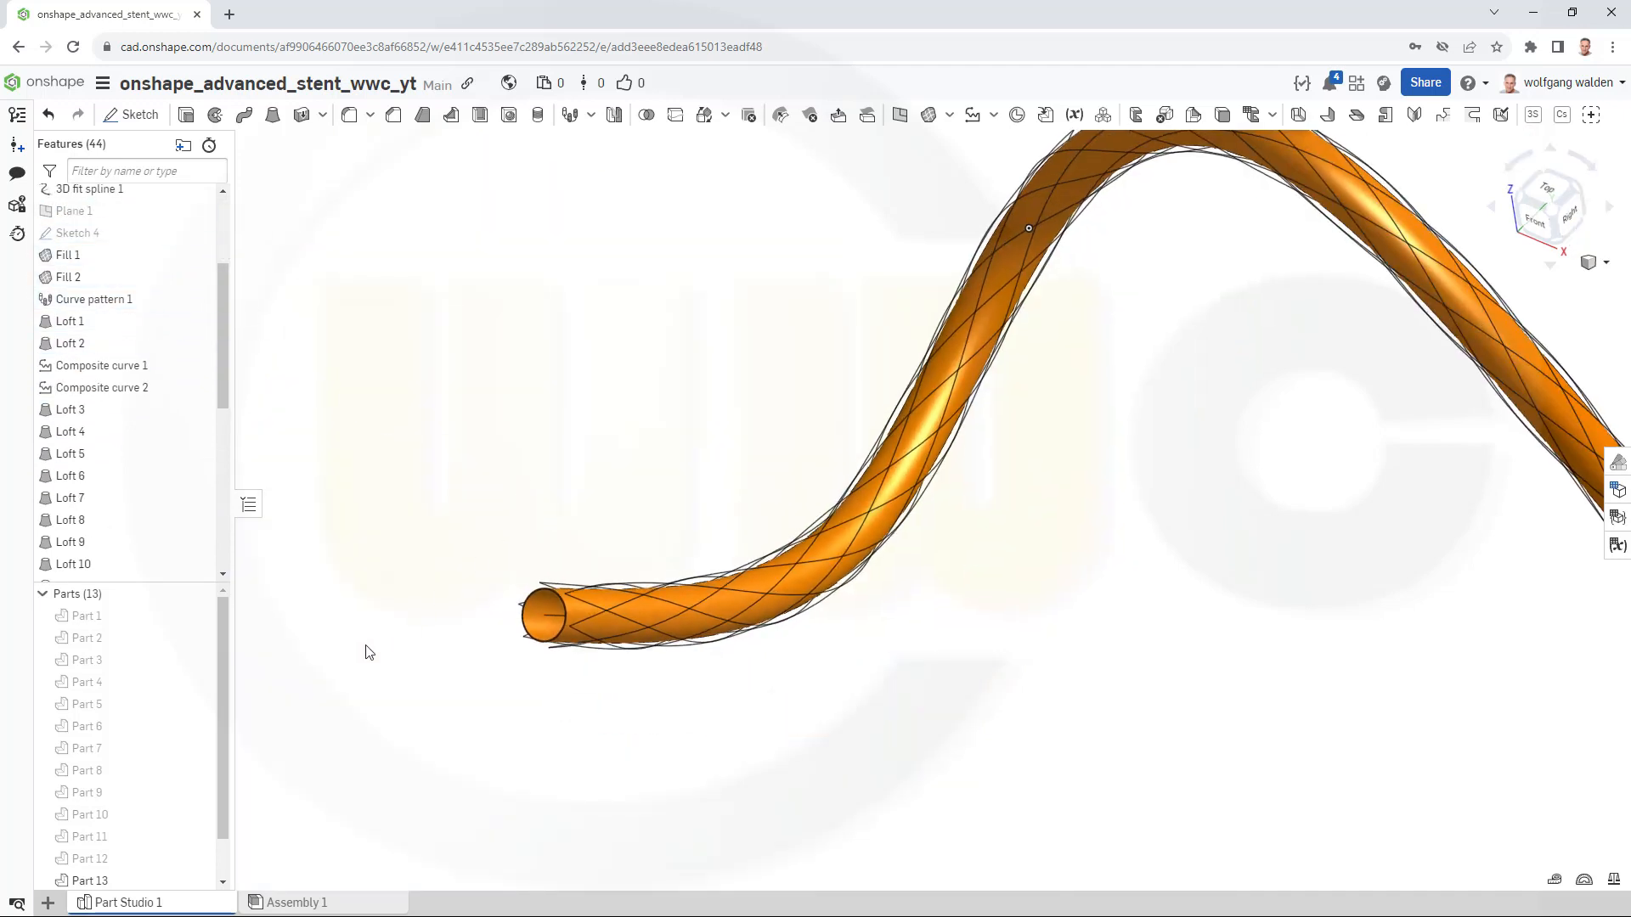
mouse_move(85, 636)
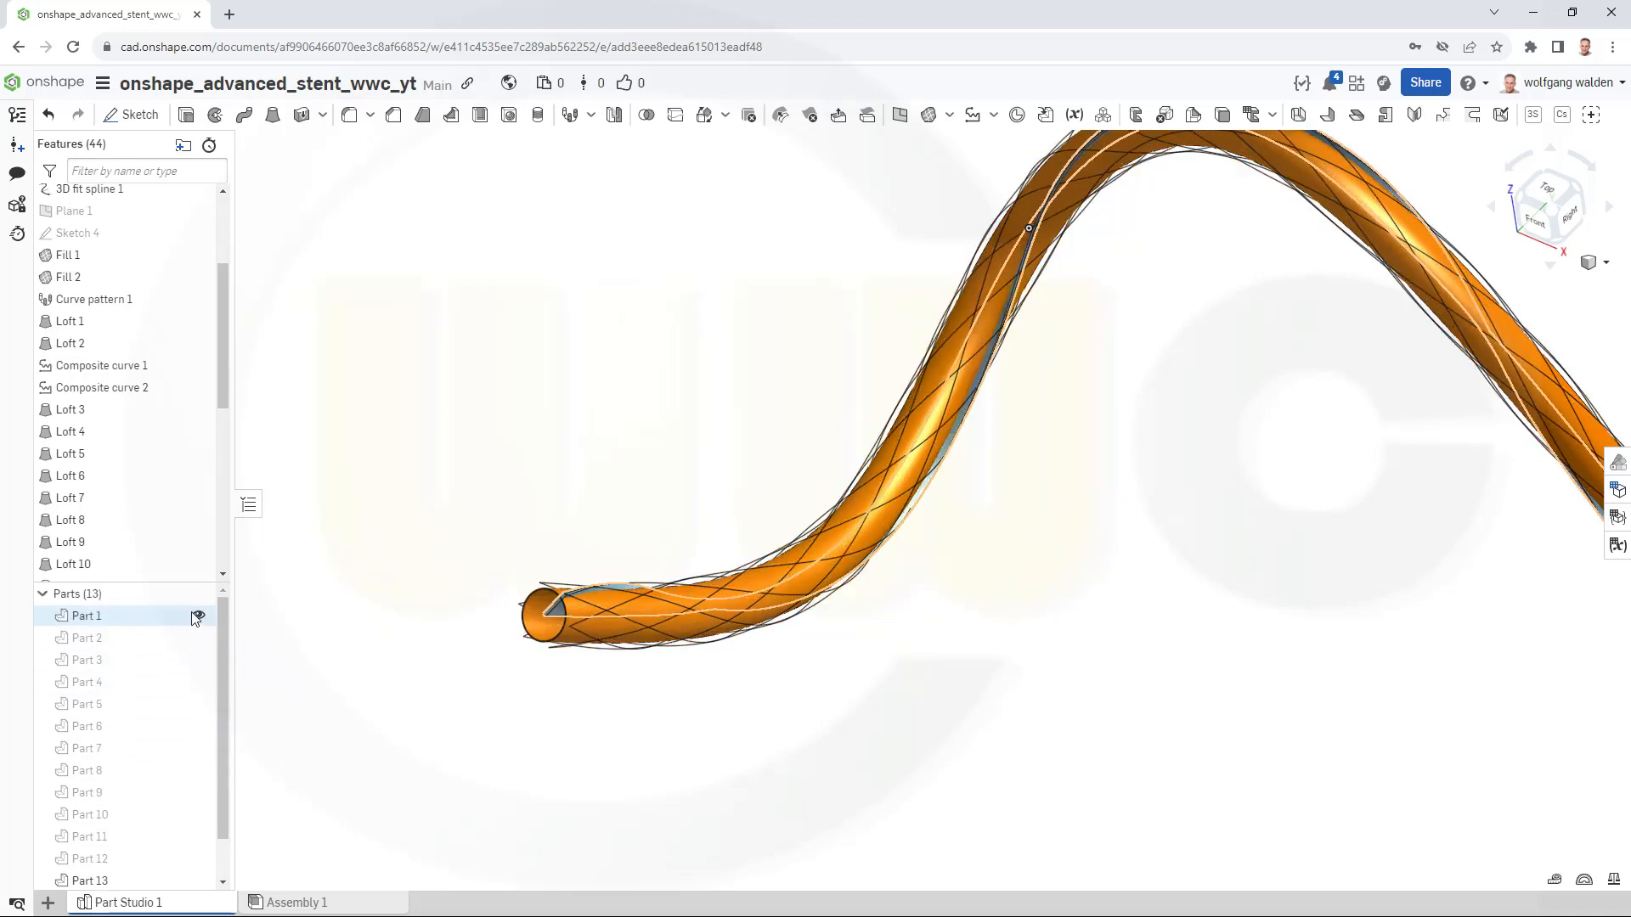
mouse_move(198, 638)
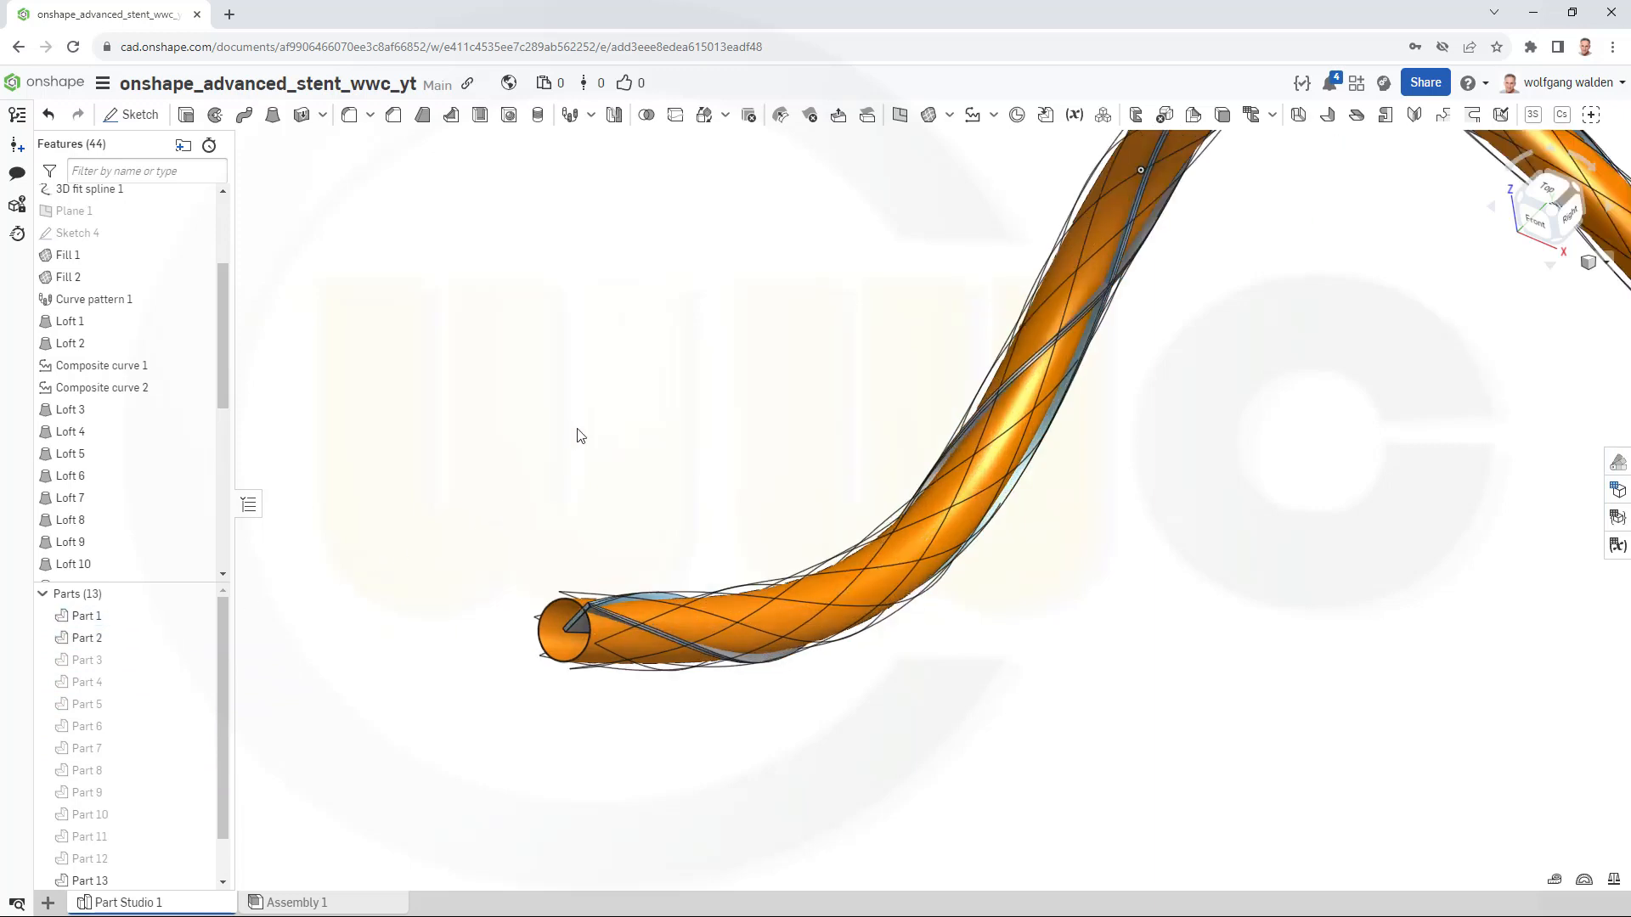
mouse_move(627, 328)
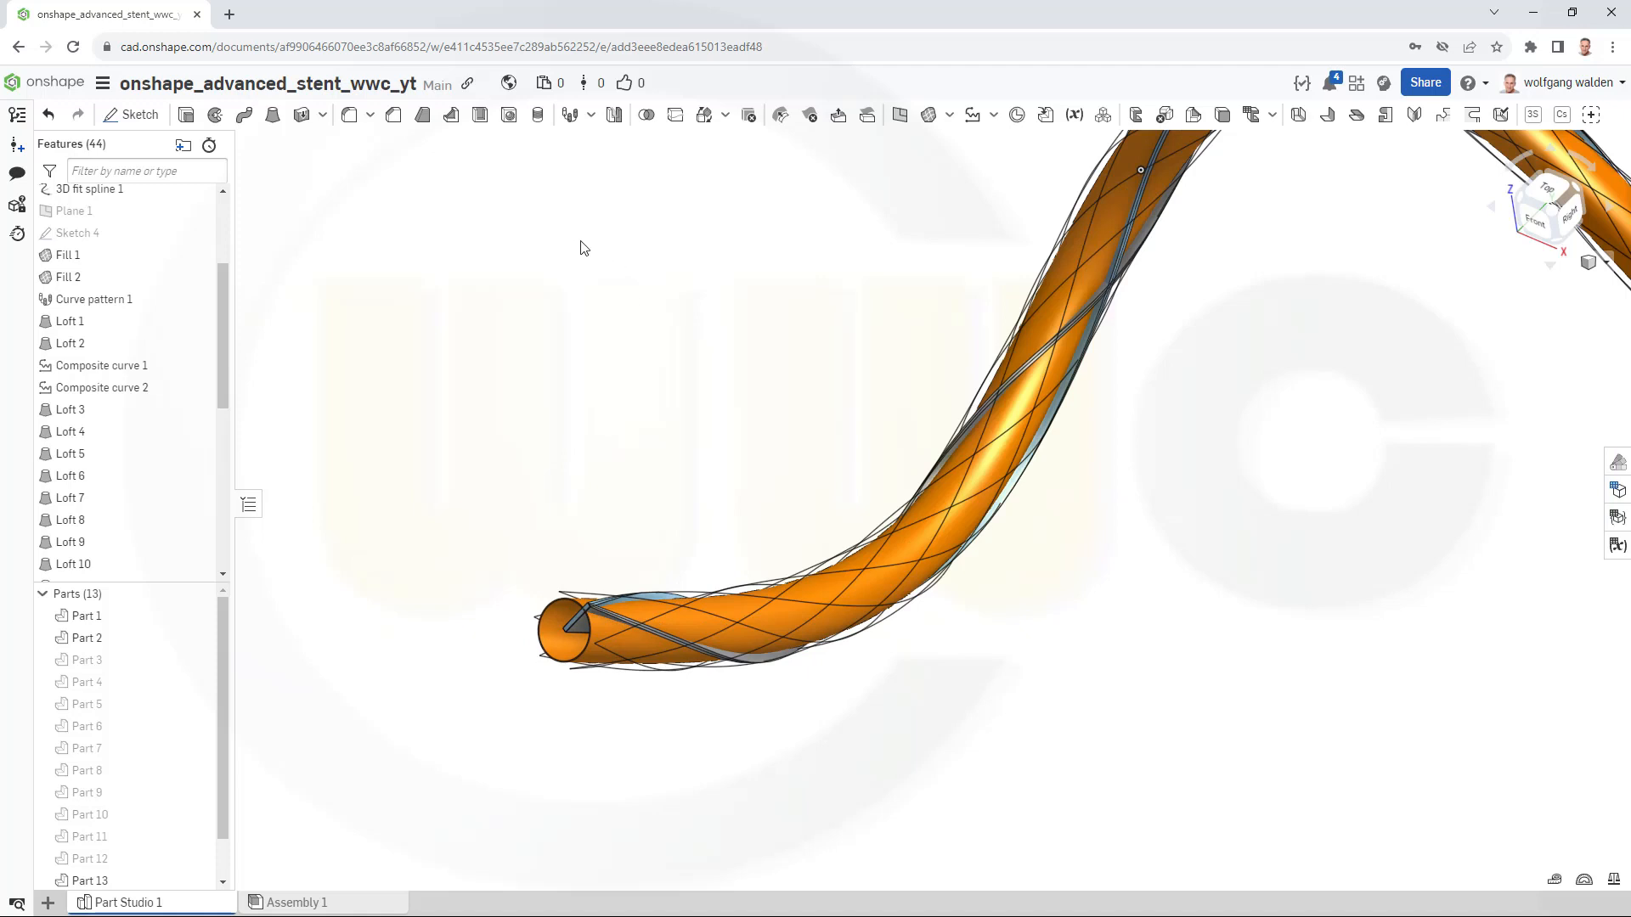
mouse_move(674, 218)
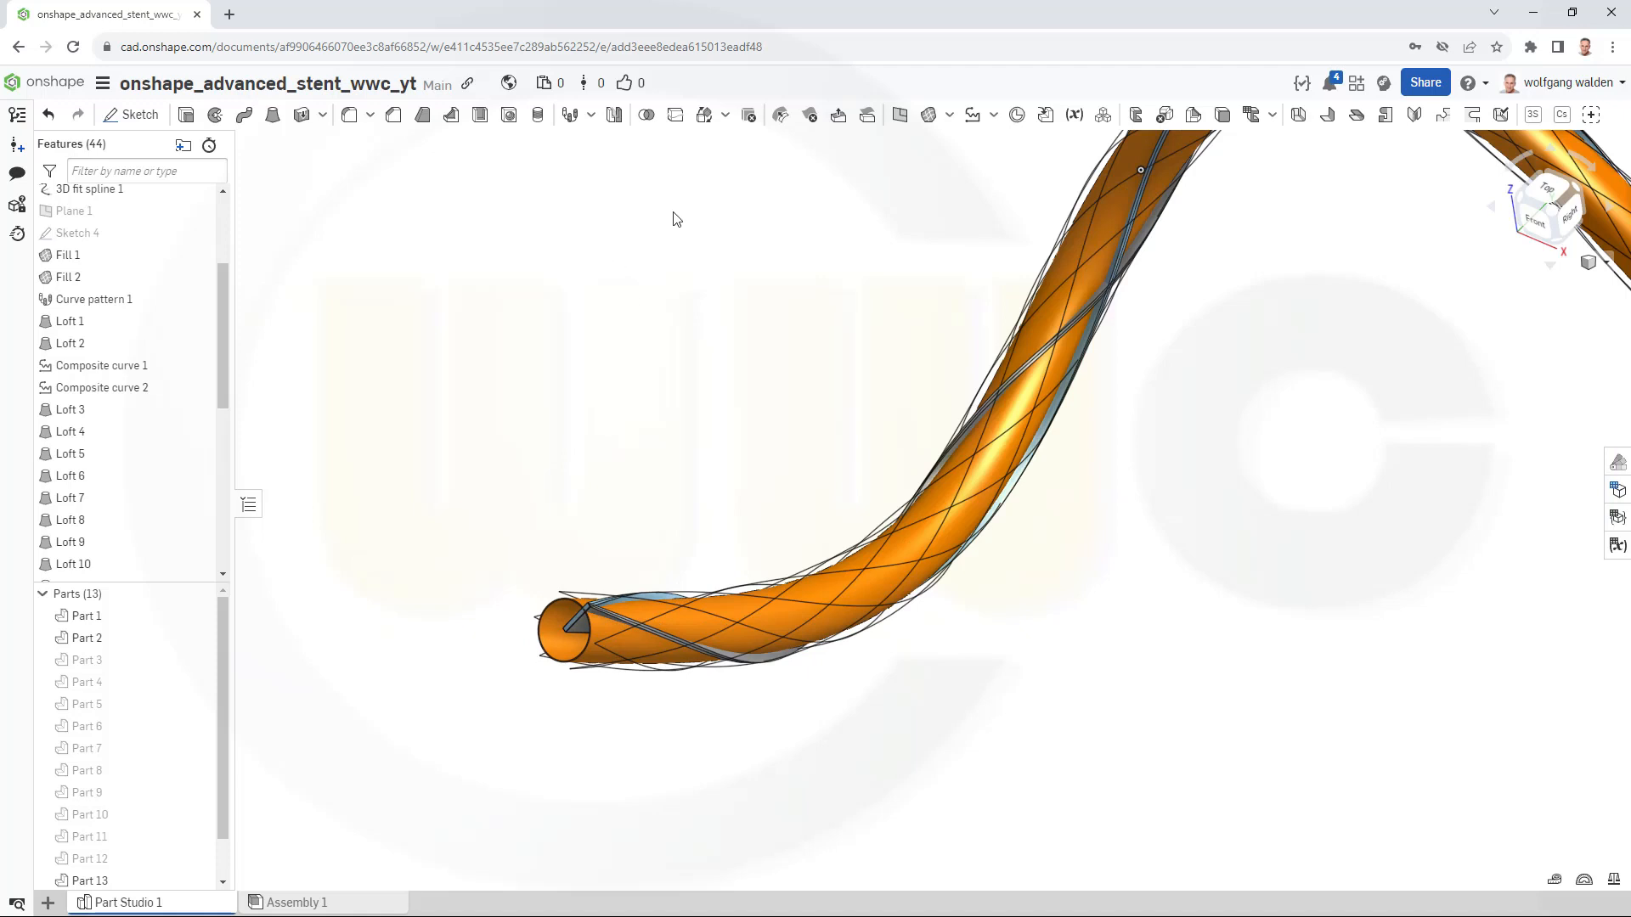
mouse_move(738, 200)
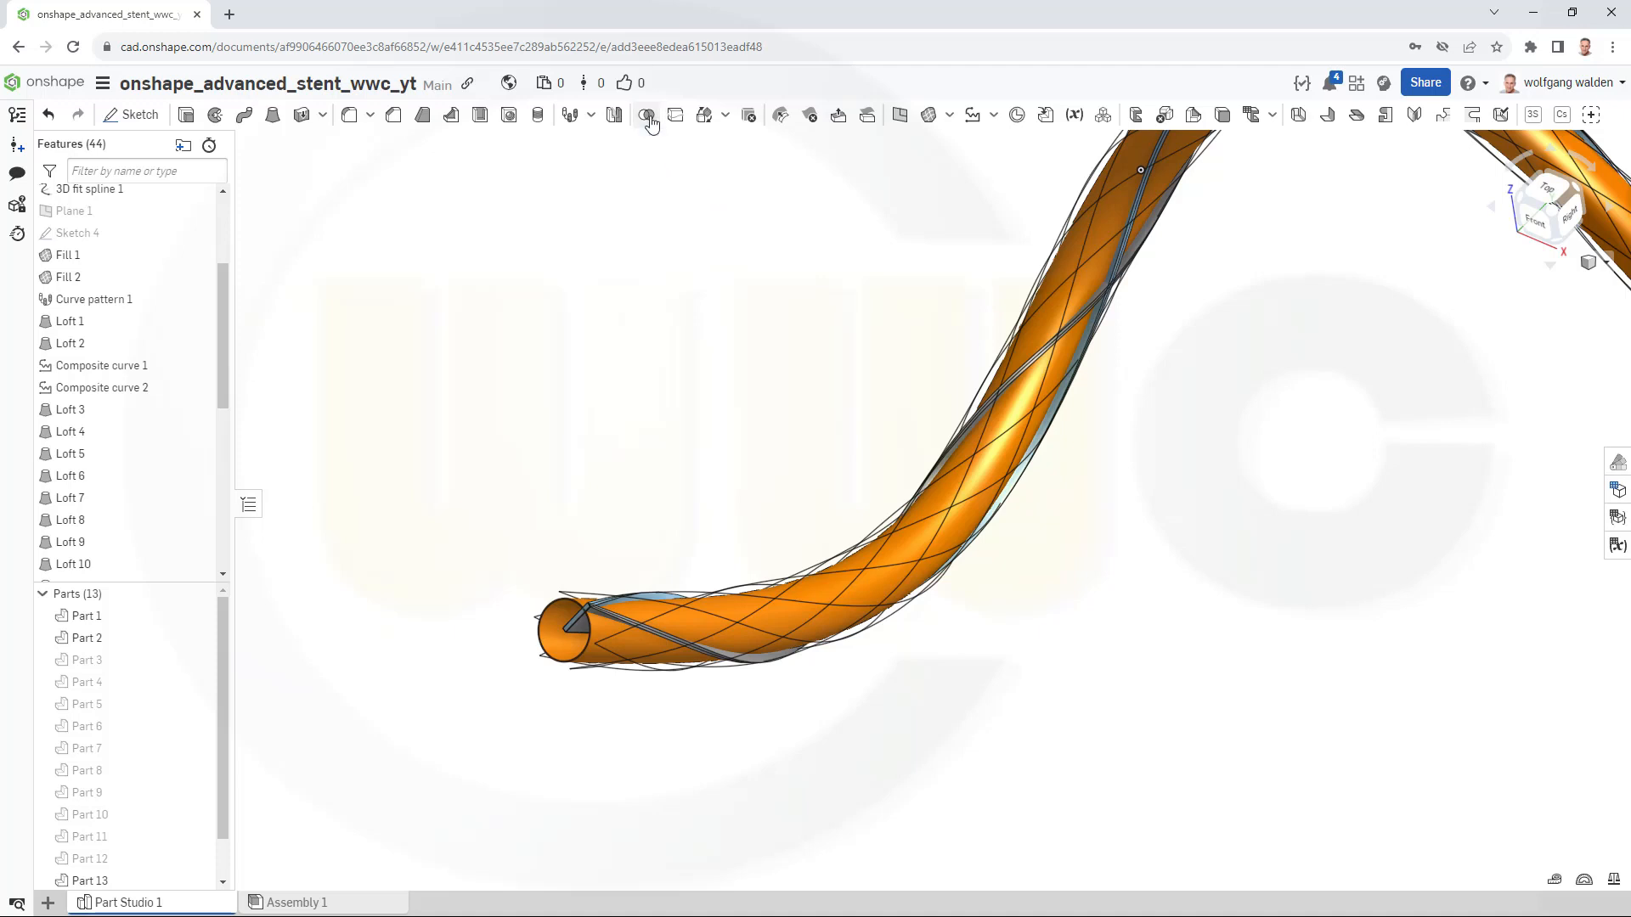
Intersect Part 13 with Part 1 and Part 2, keeping tools, creating Parts 14 and 15.
click(645, 115)
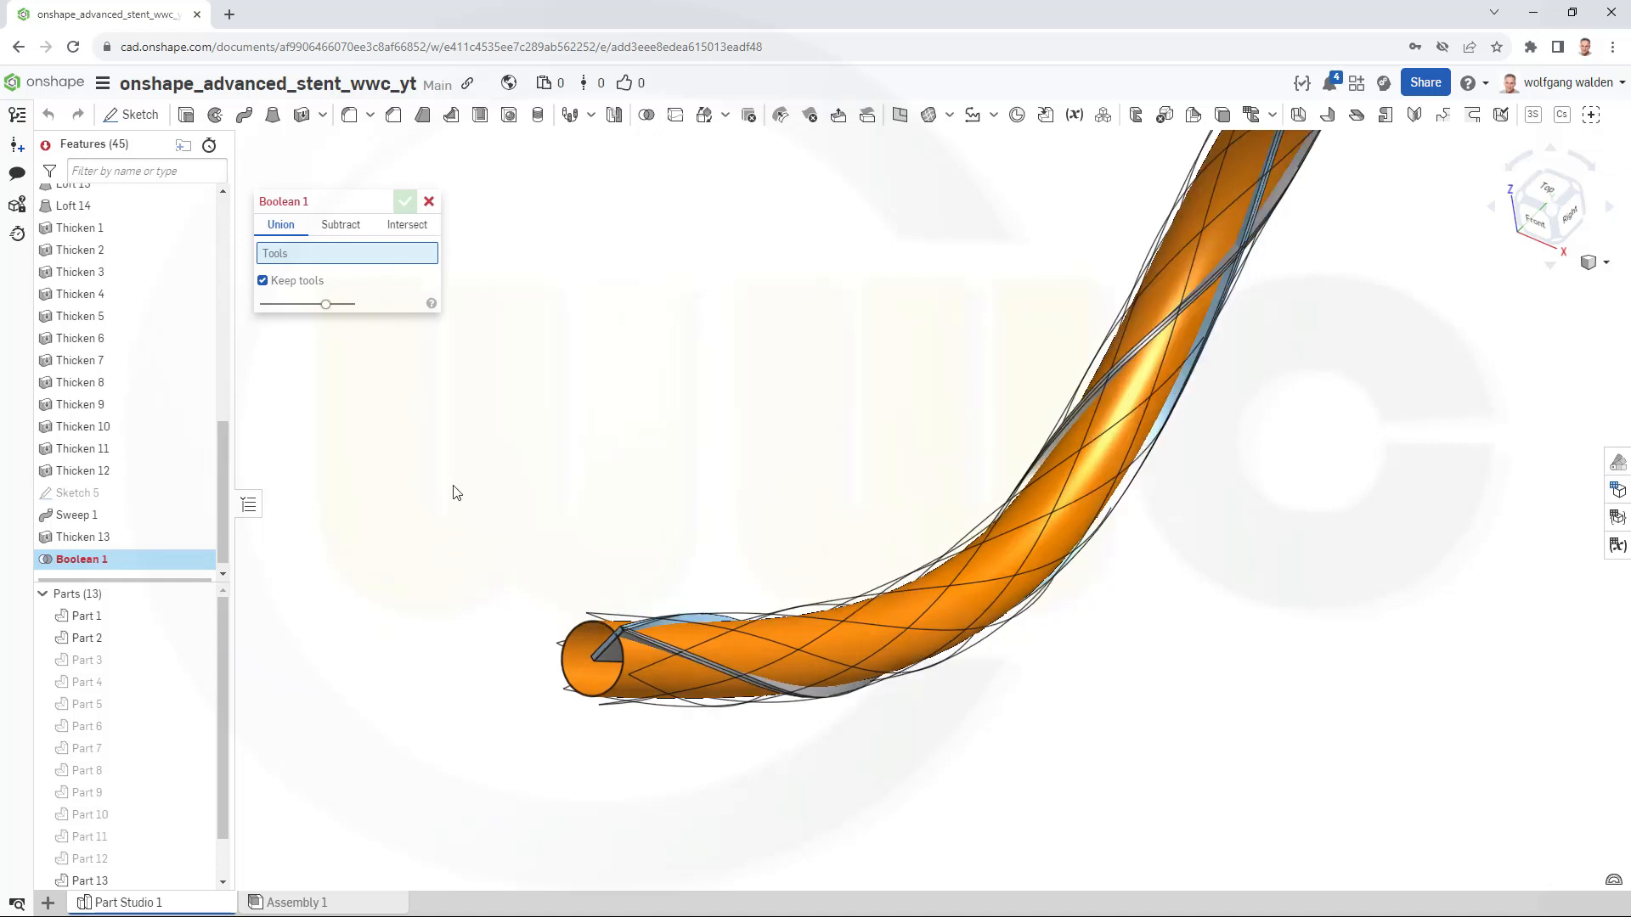
click(407, 224)
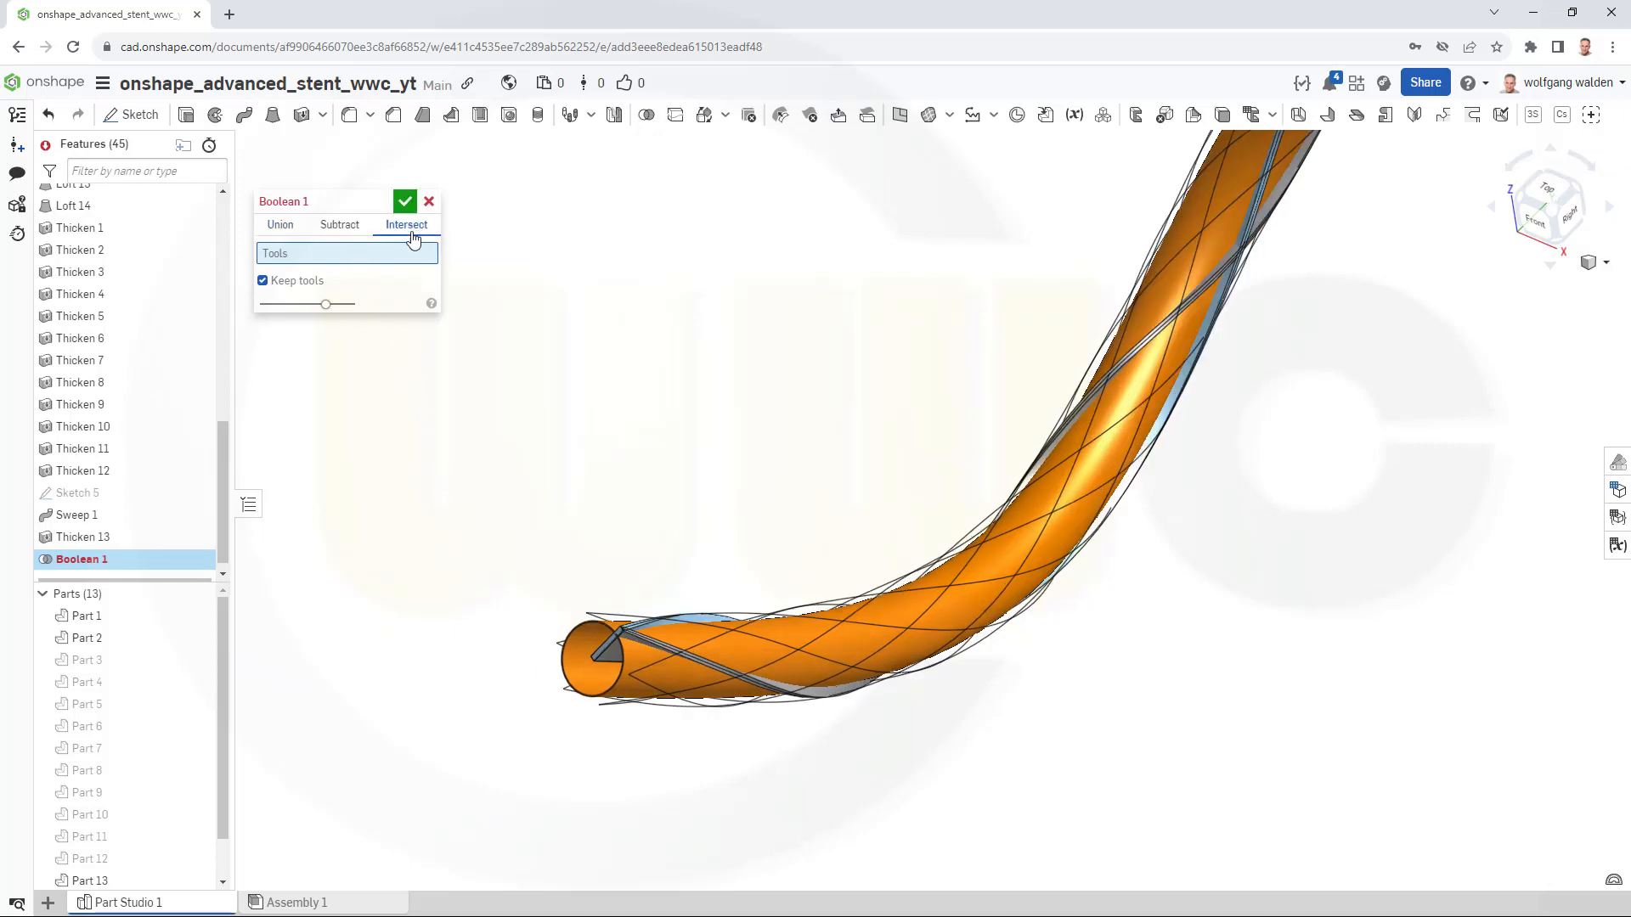
mouse_move(580, 671)
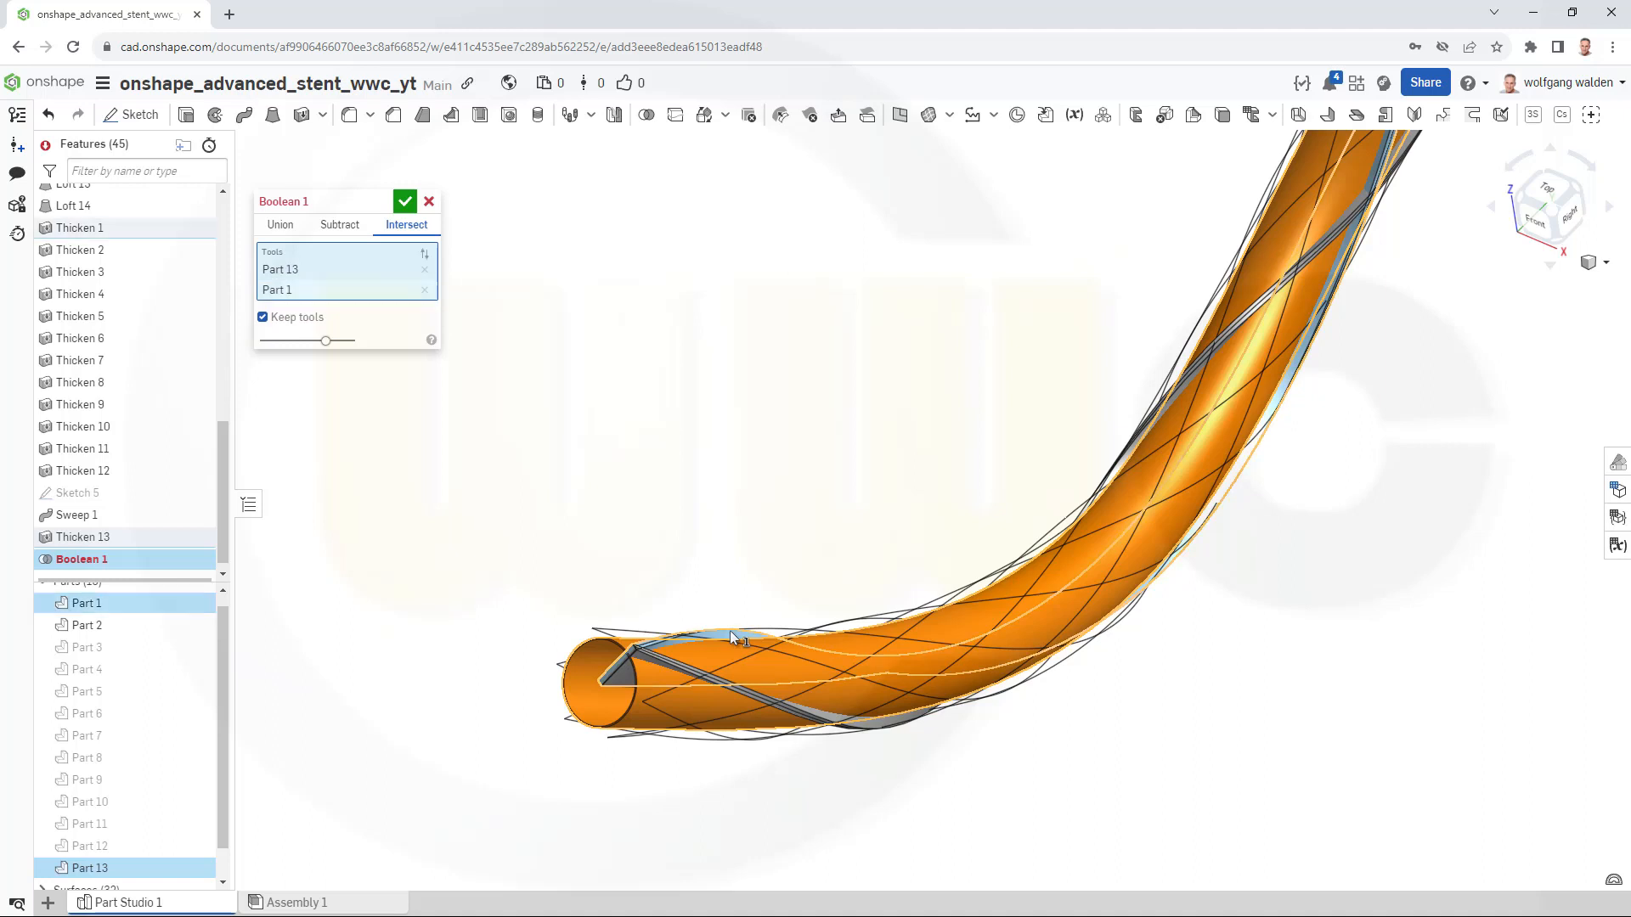
mouse_move(645, 452)
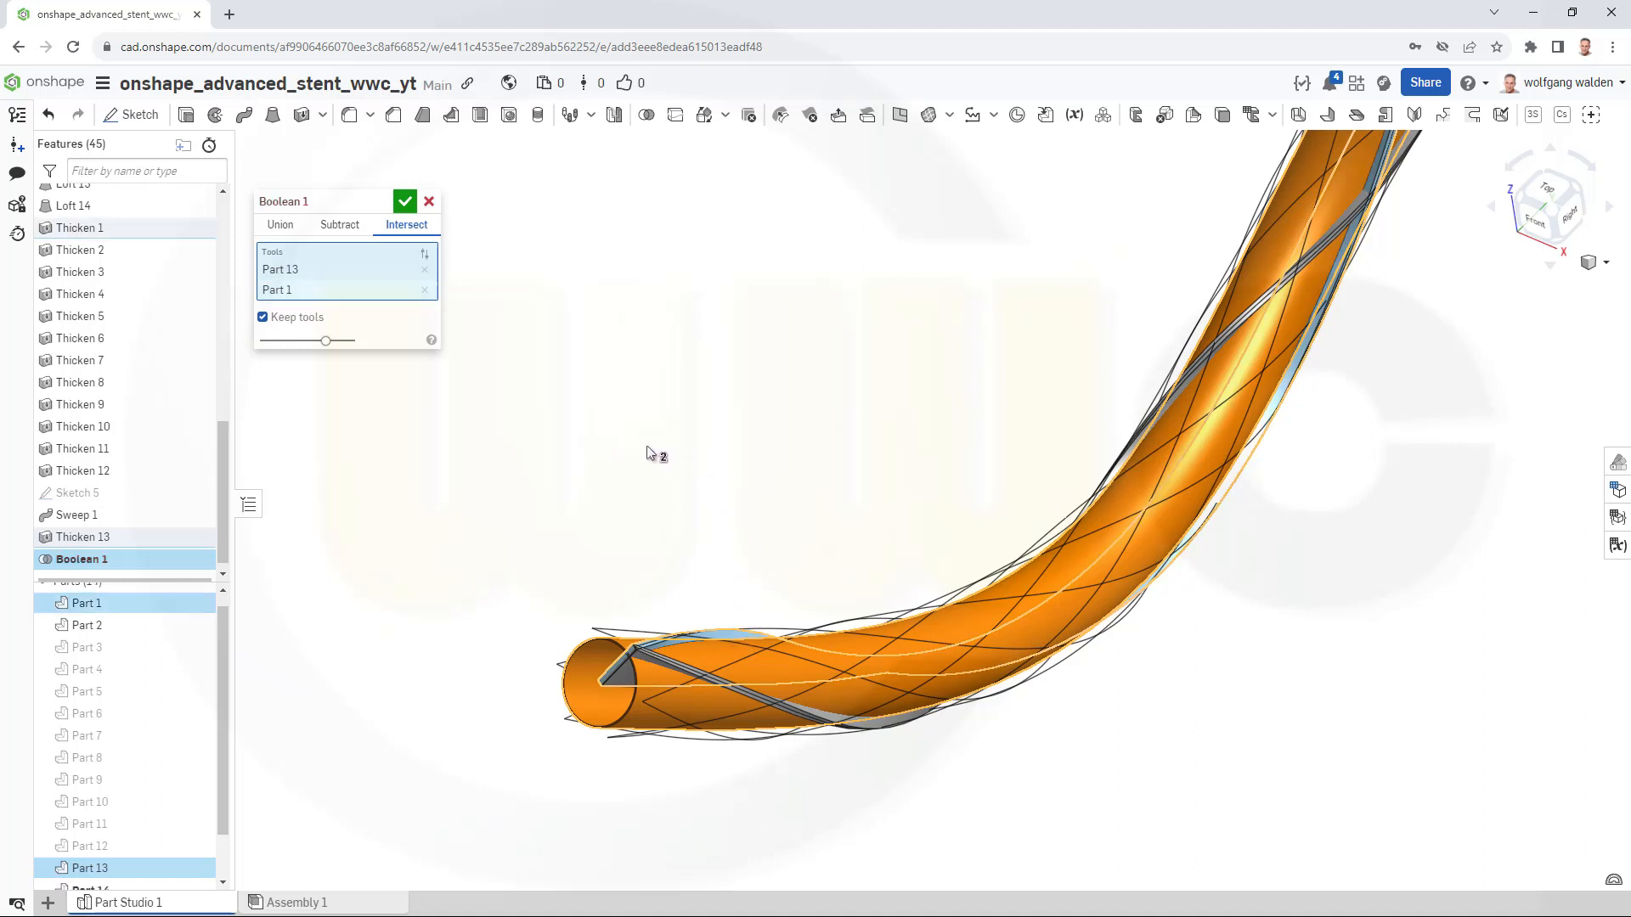
click(405, 200)
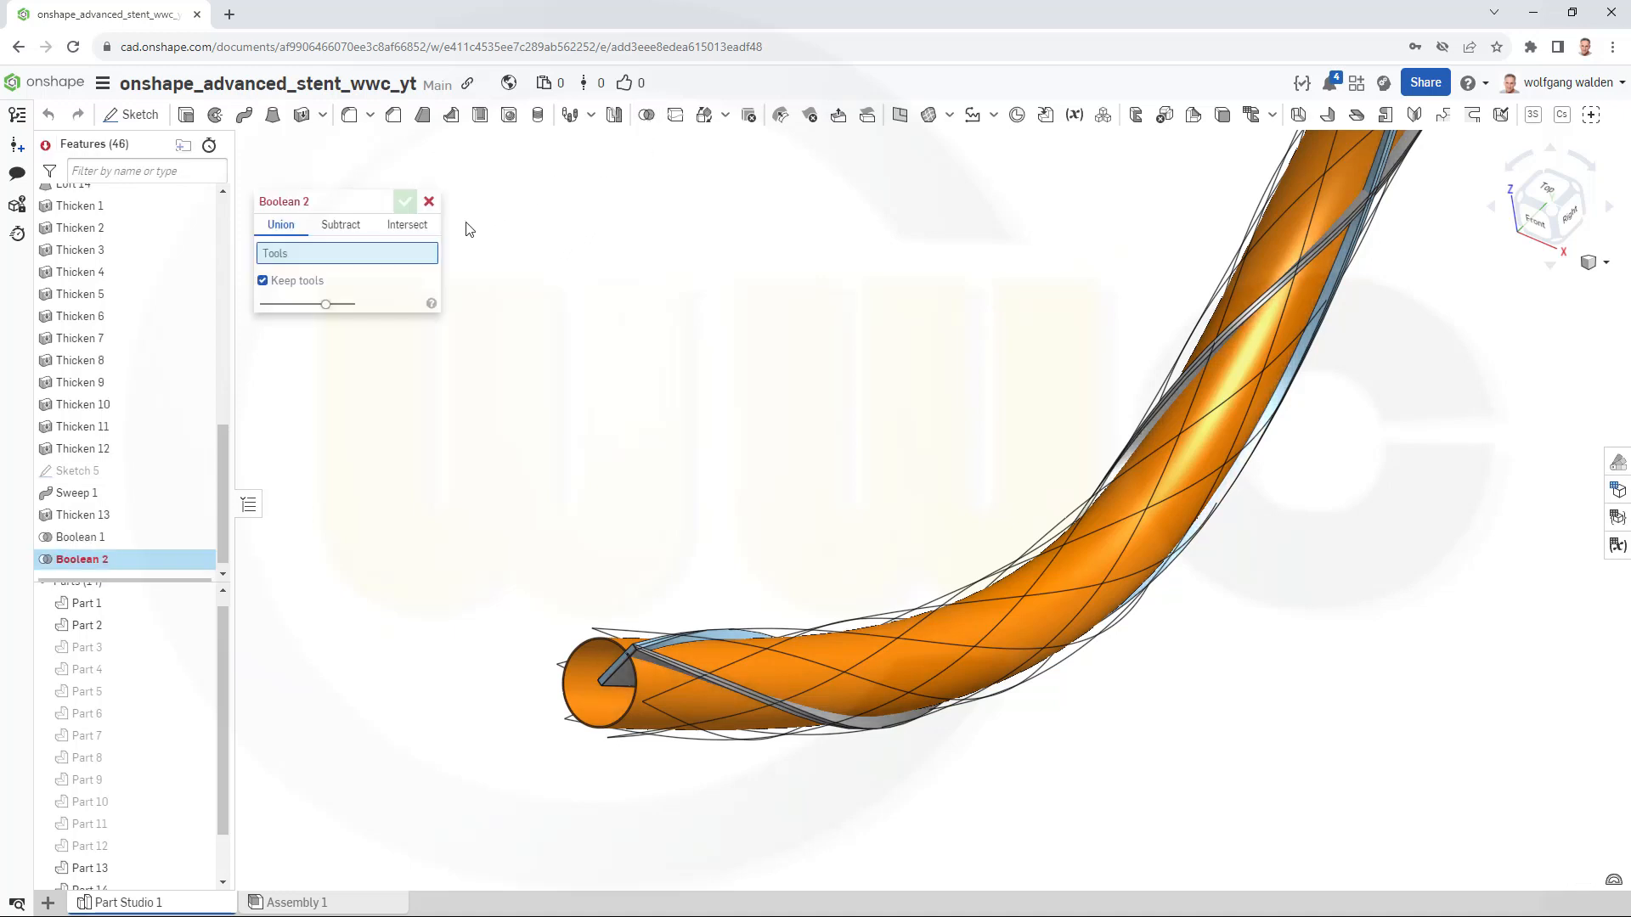
click(406, 225)
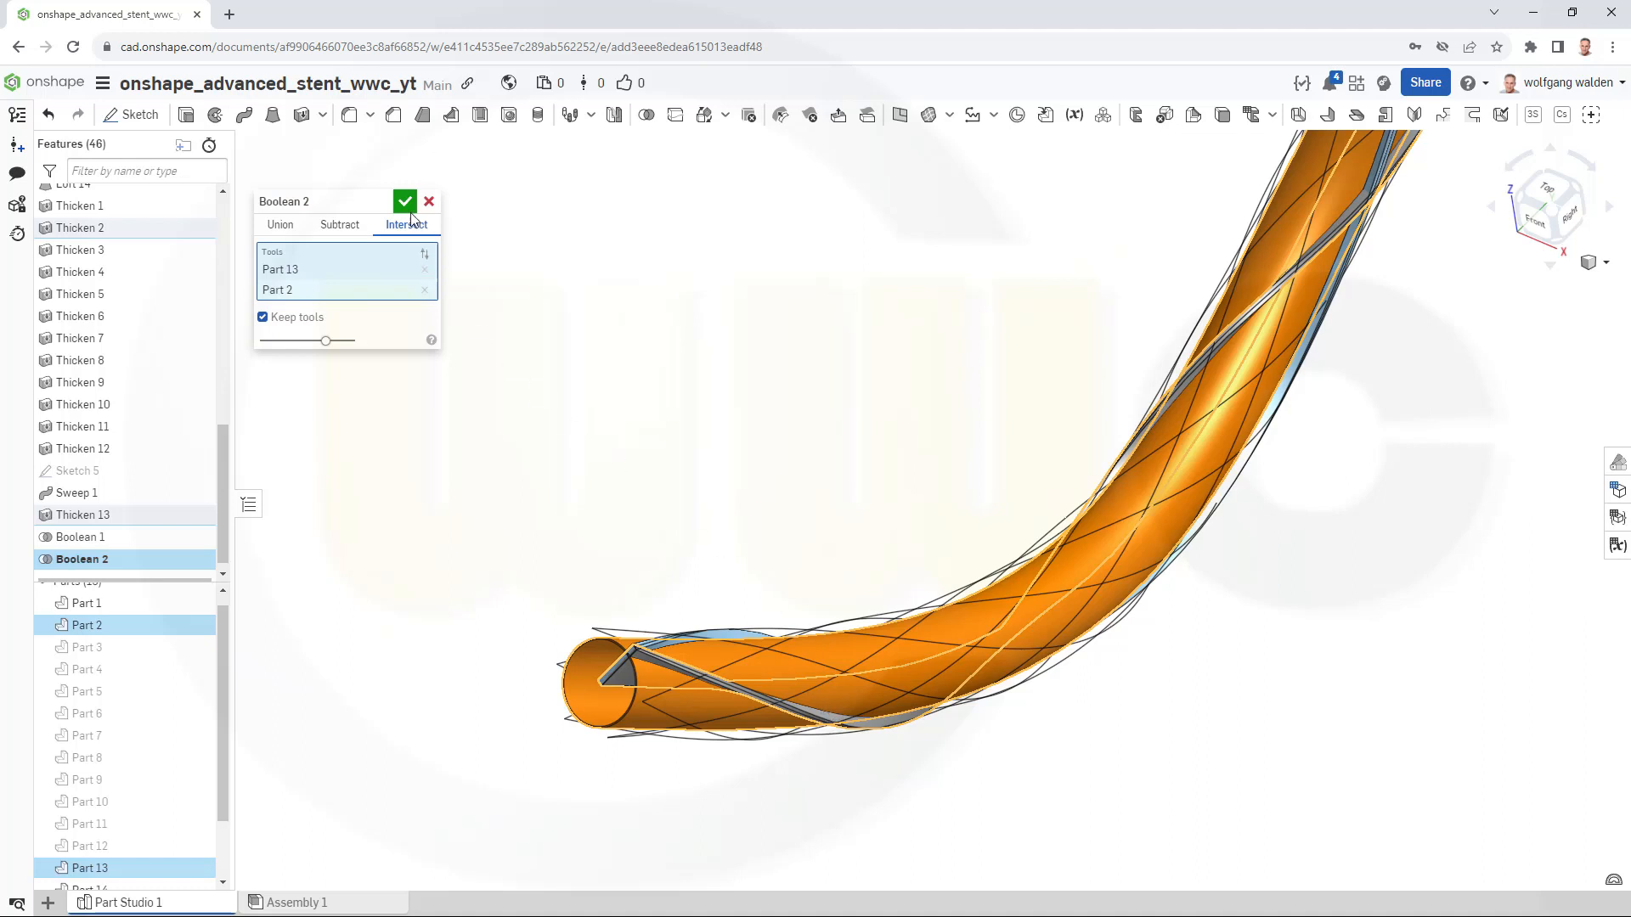
click(404, 200)
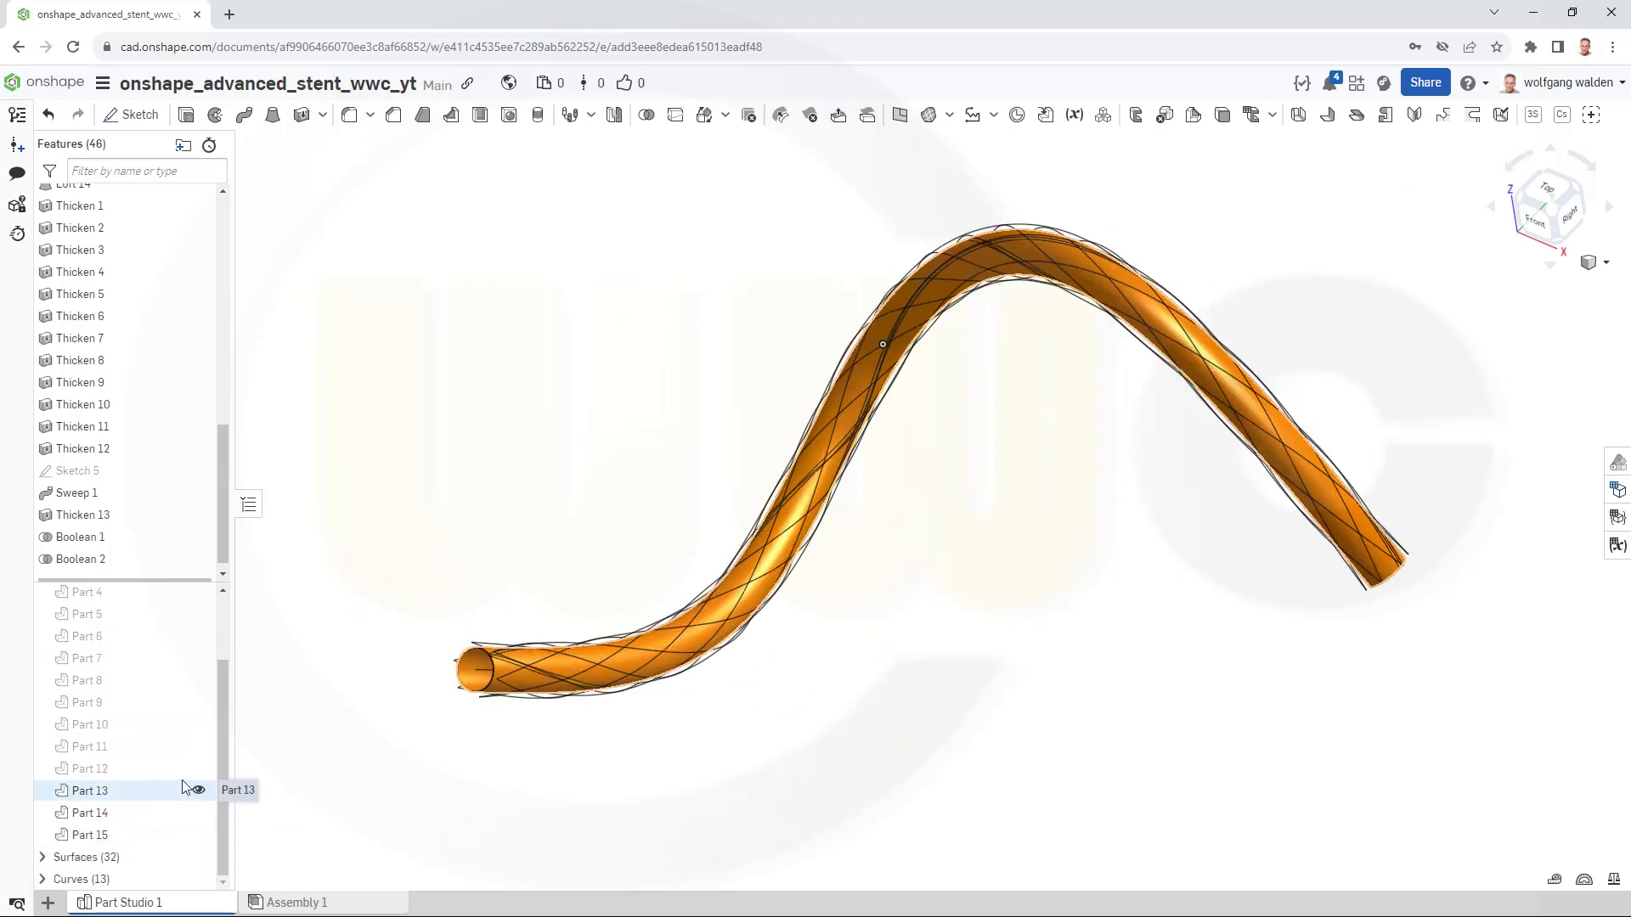
Hide the Part 13 tube so only stripes 14 and 15 remain visible.
click(195, 791)
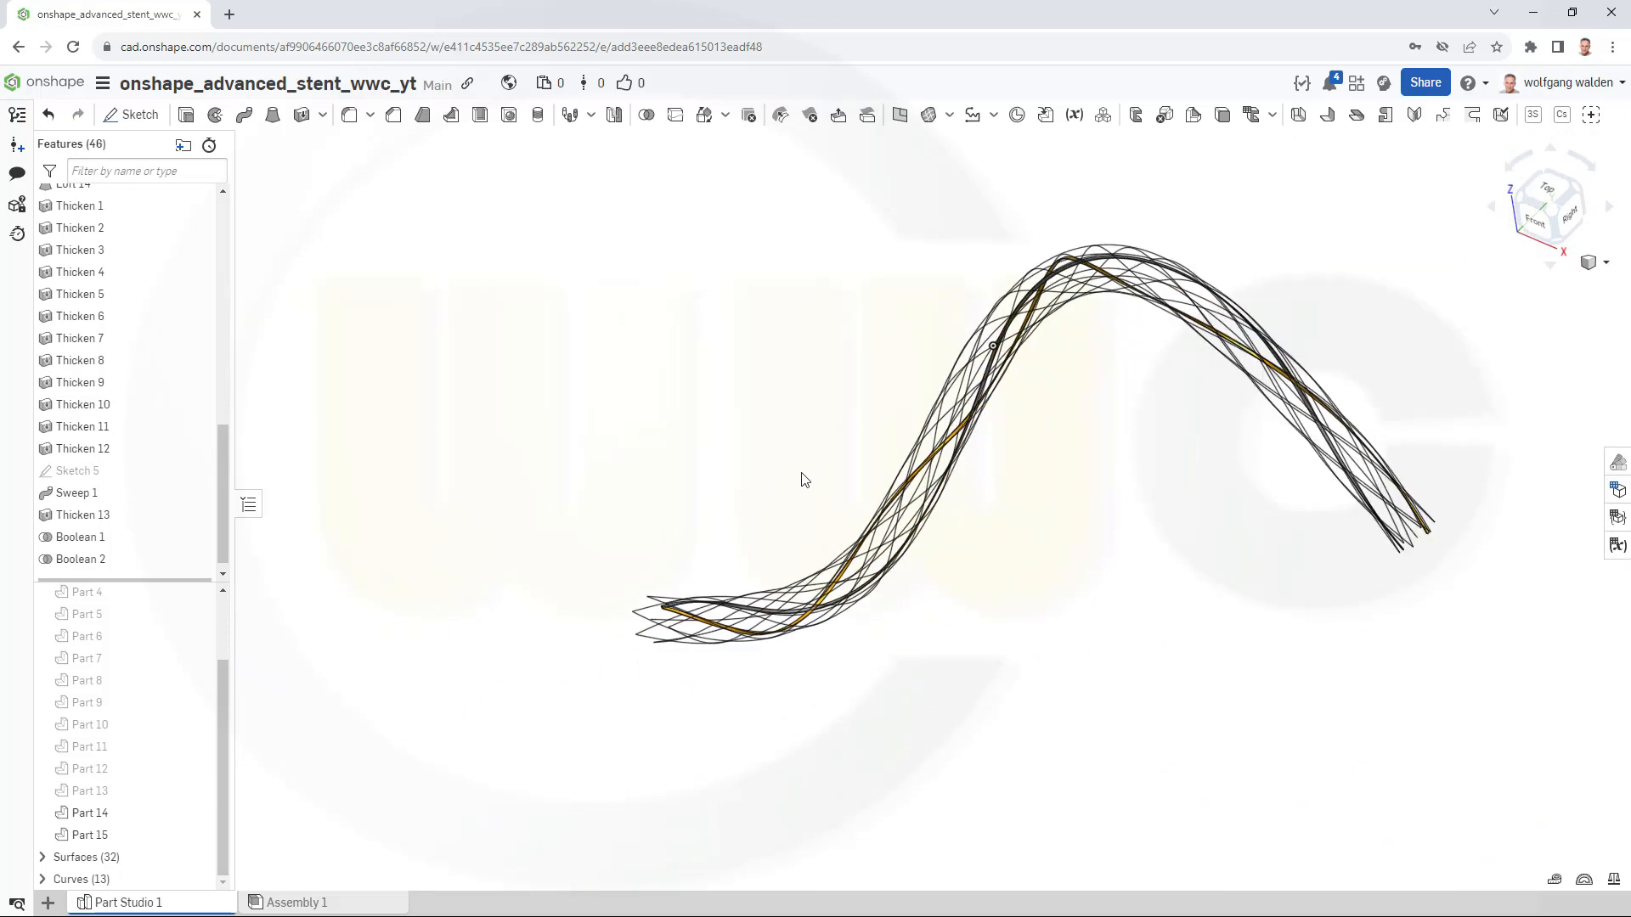
mouse_move(1059, 508)
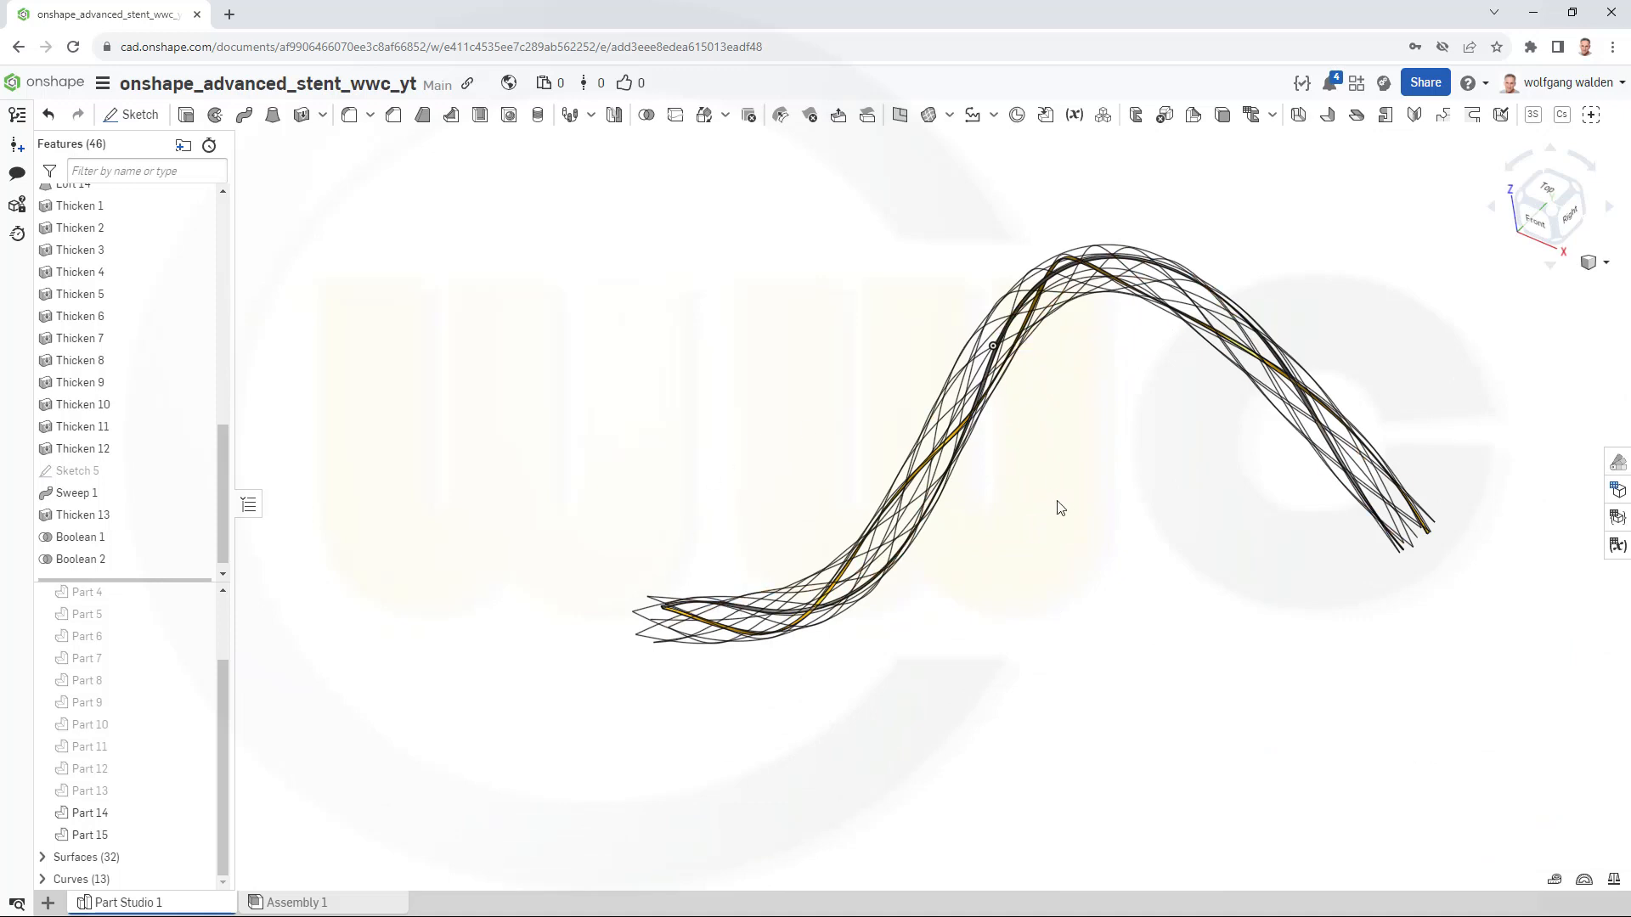
mouse_move(1047, 513)
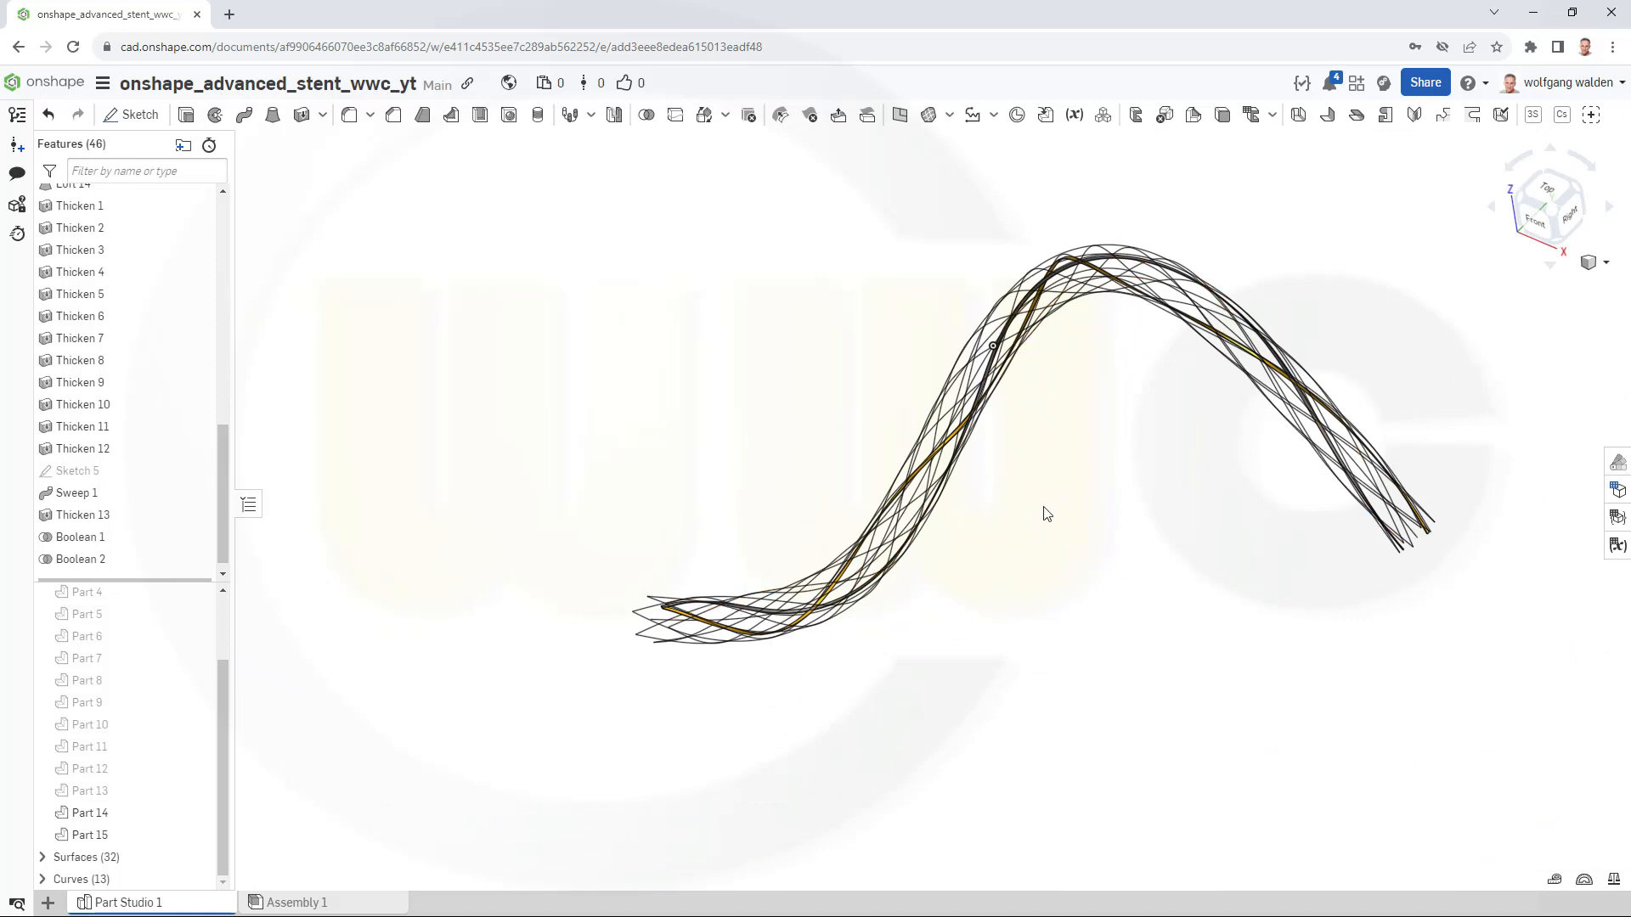
mouse_move(1071, 492)
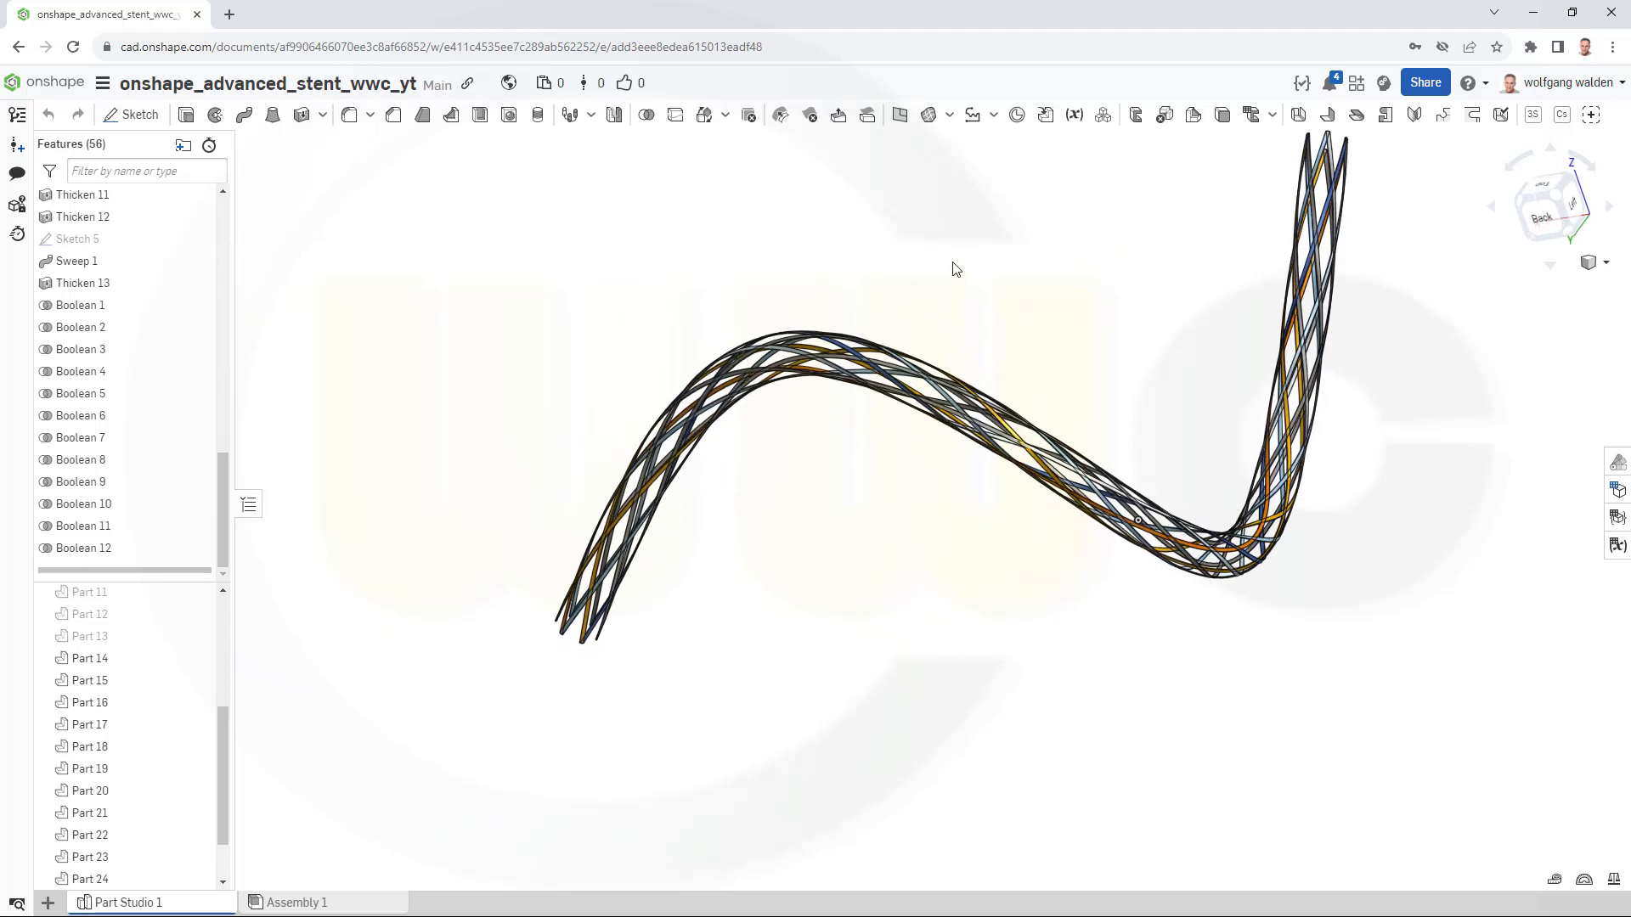
mouse_move(995, 273)
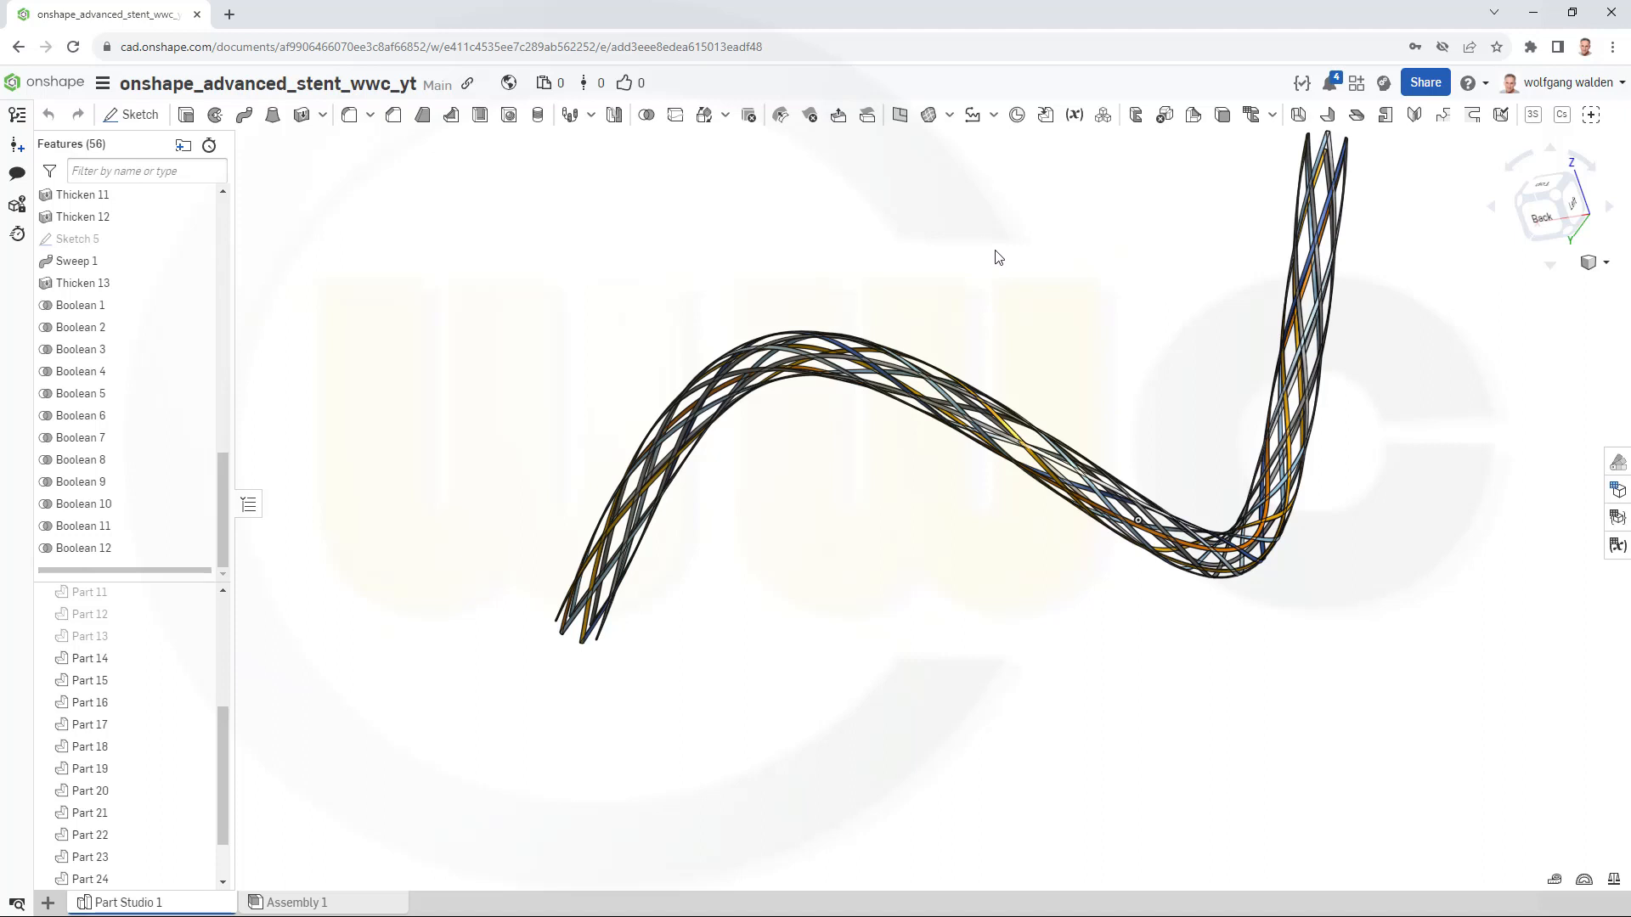
mouse_move(1006, 249)
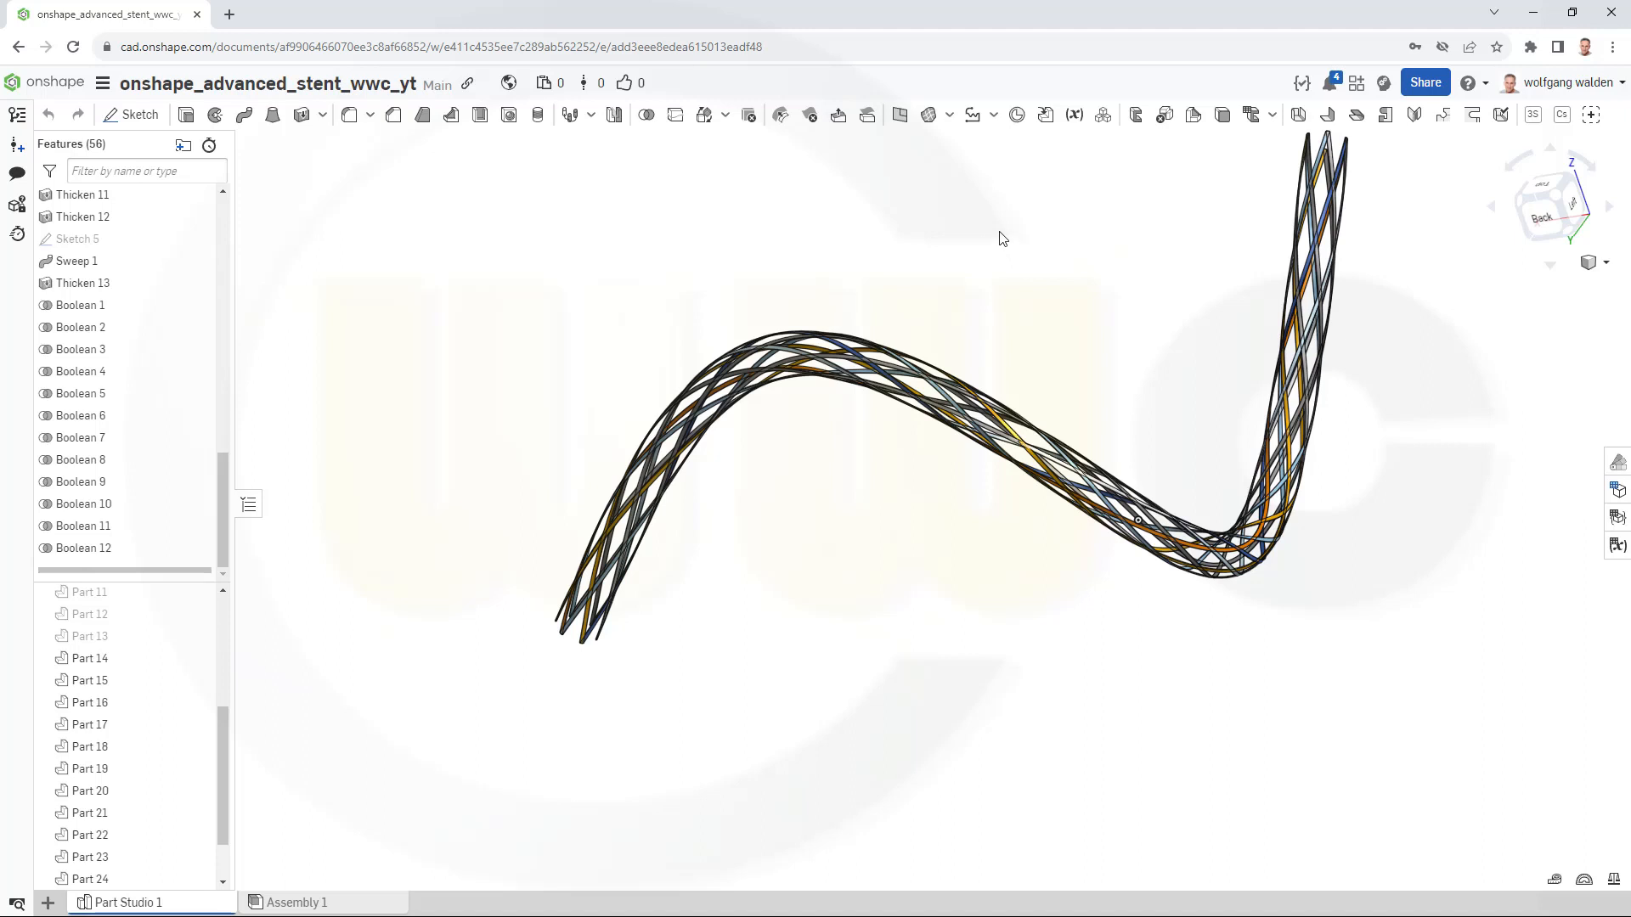
mouse_move(988, 232)
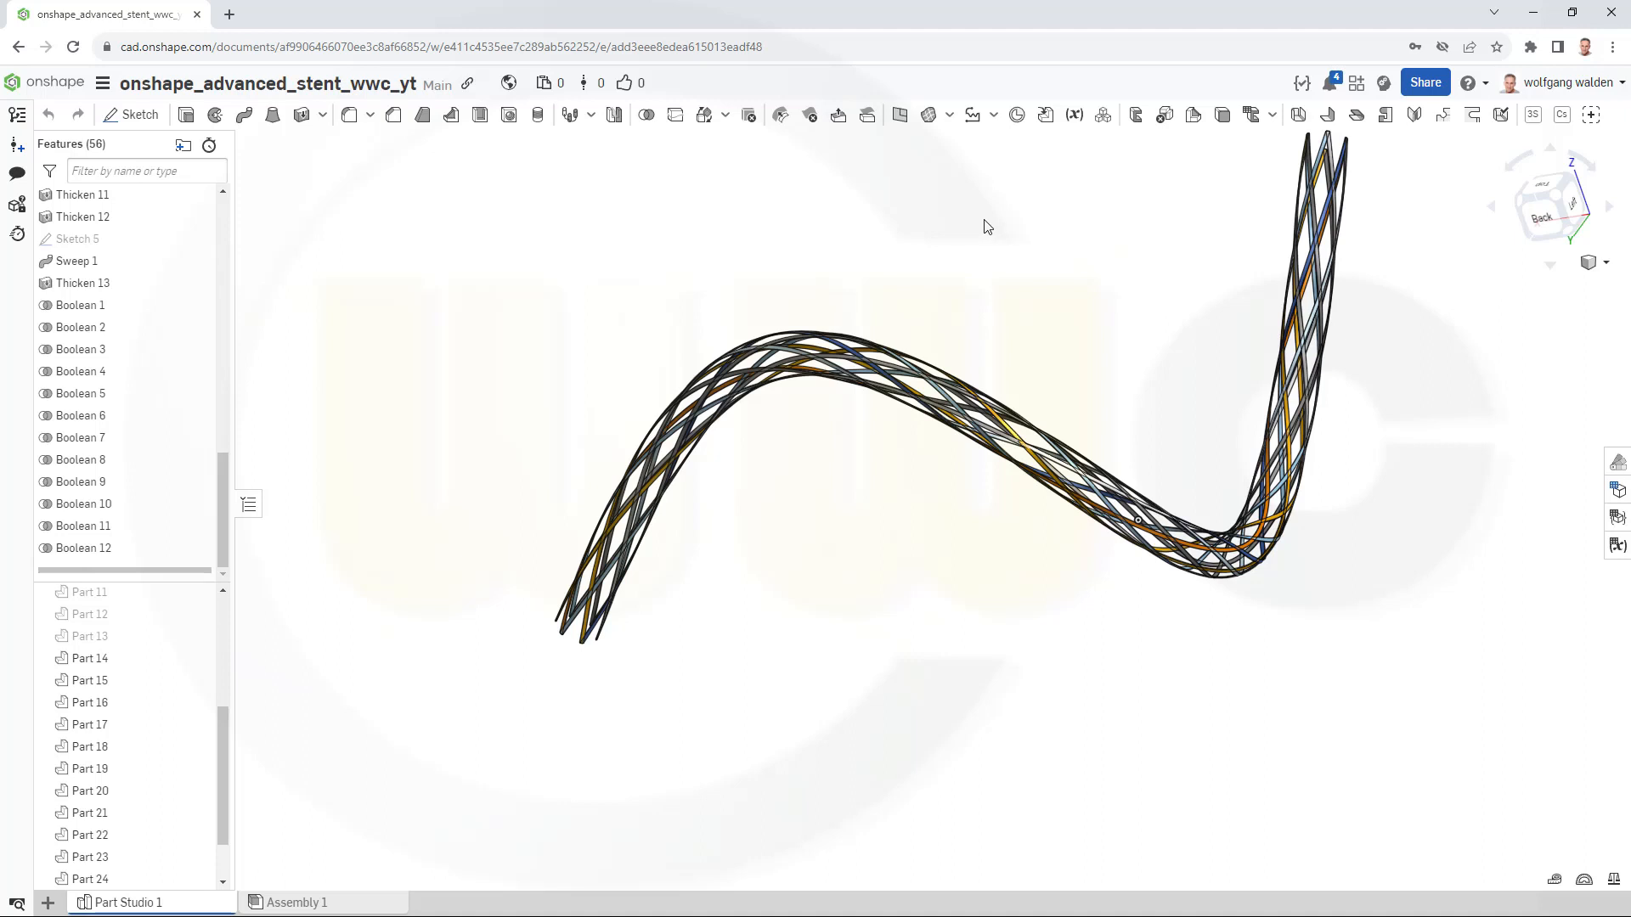
mouse_move(974, 230)
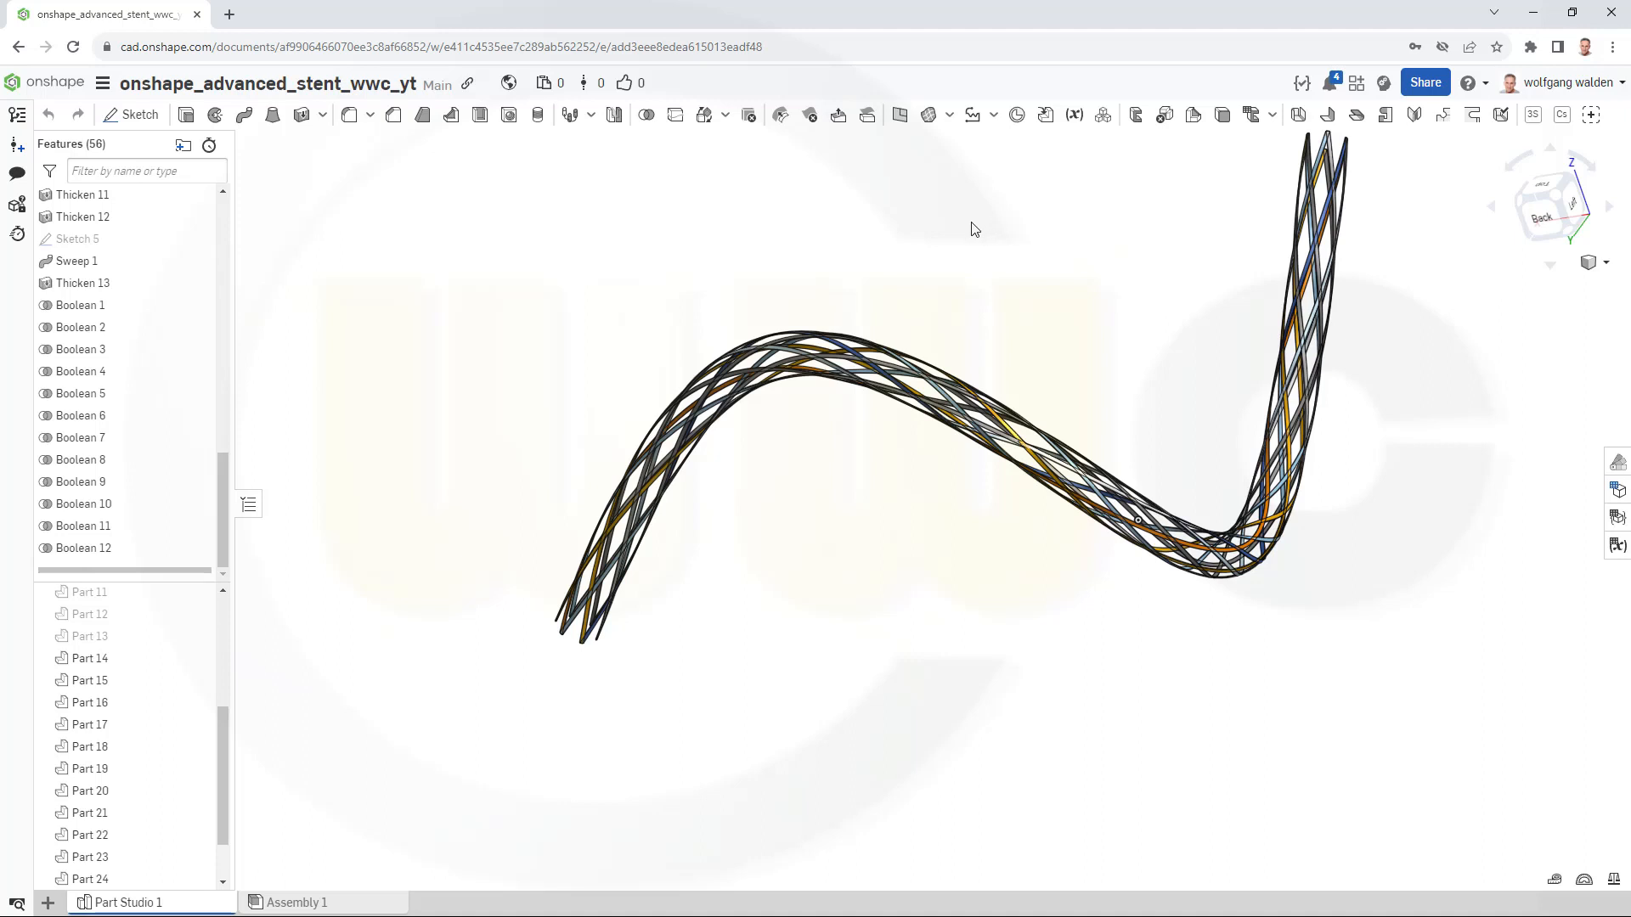